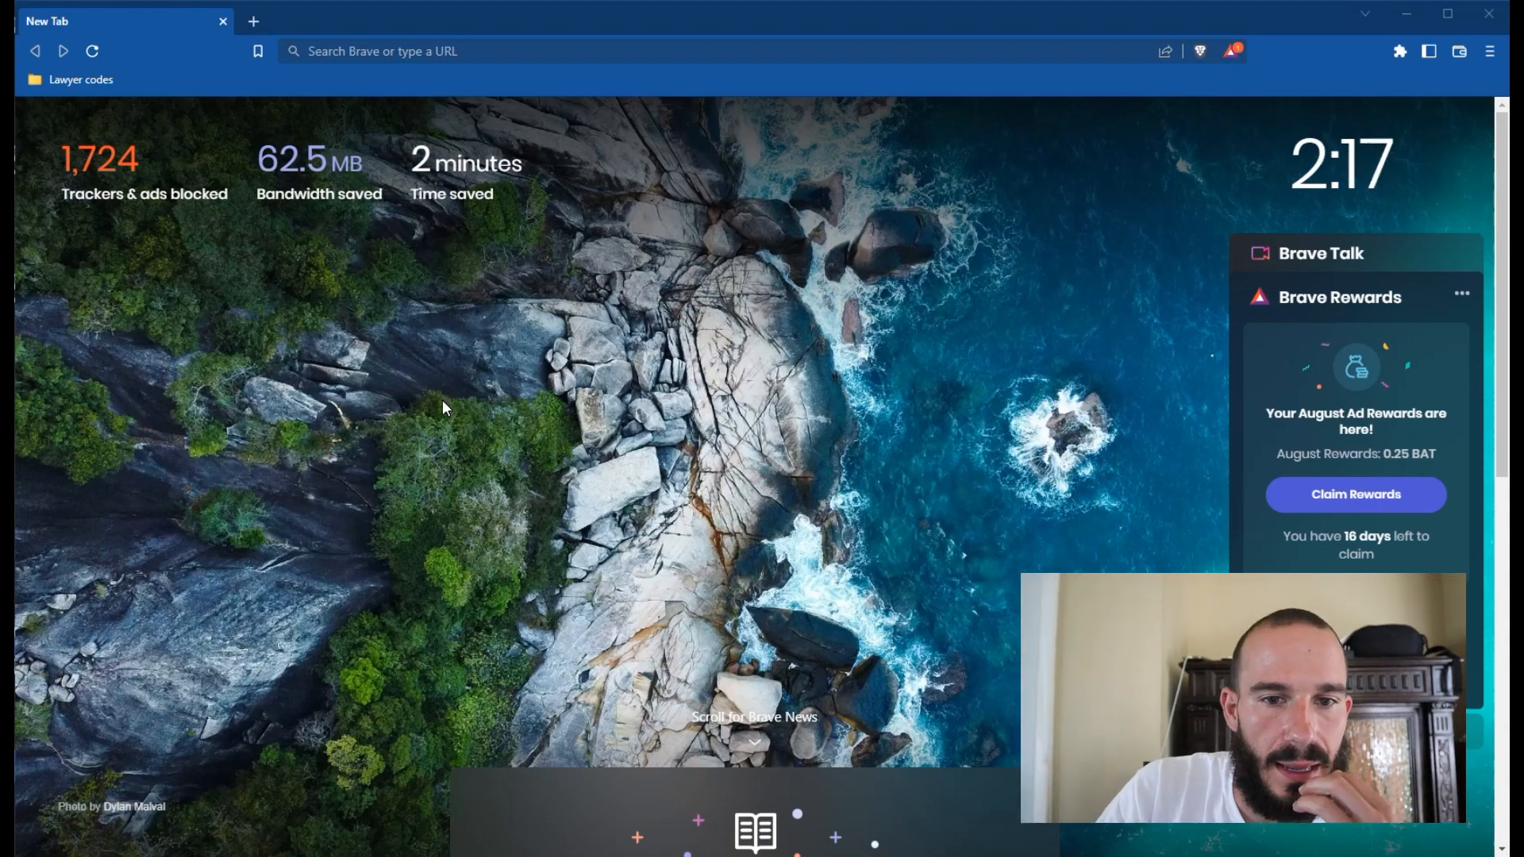
pyautogui.moveTo(506, 377)
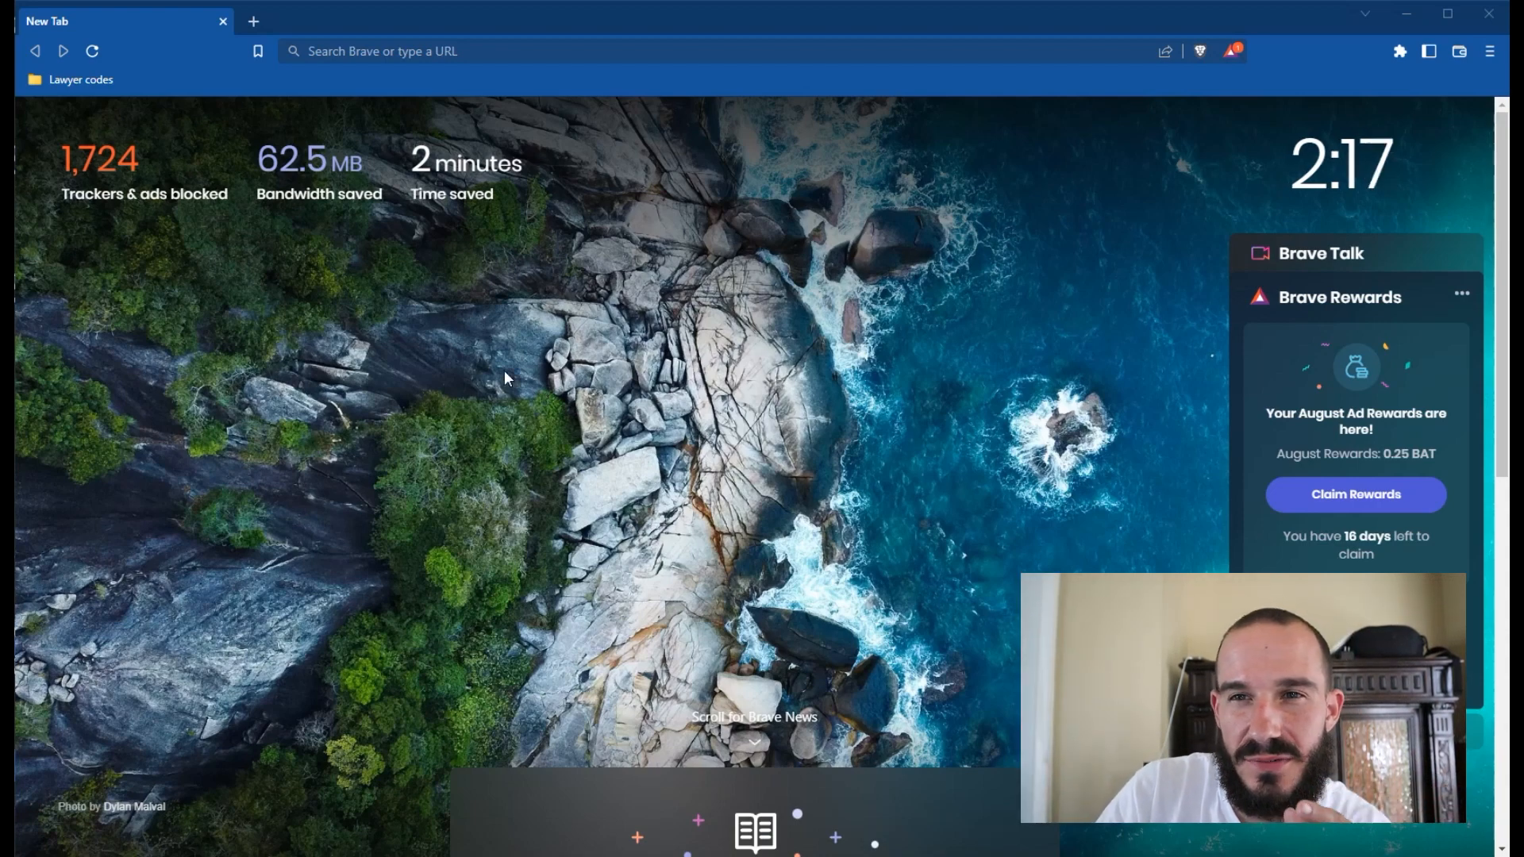
# Step: Run a Brave Search for 'collier county sheriffs' from the address bar
pyautogui.click(680, 51)
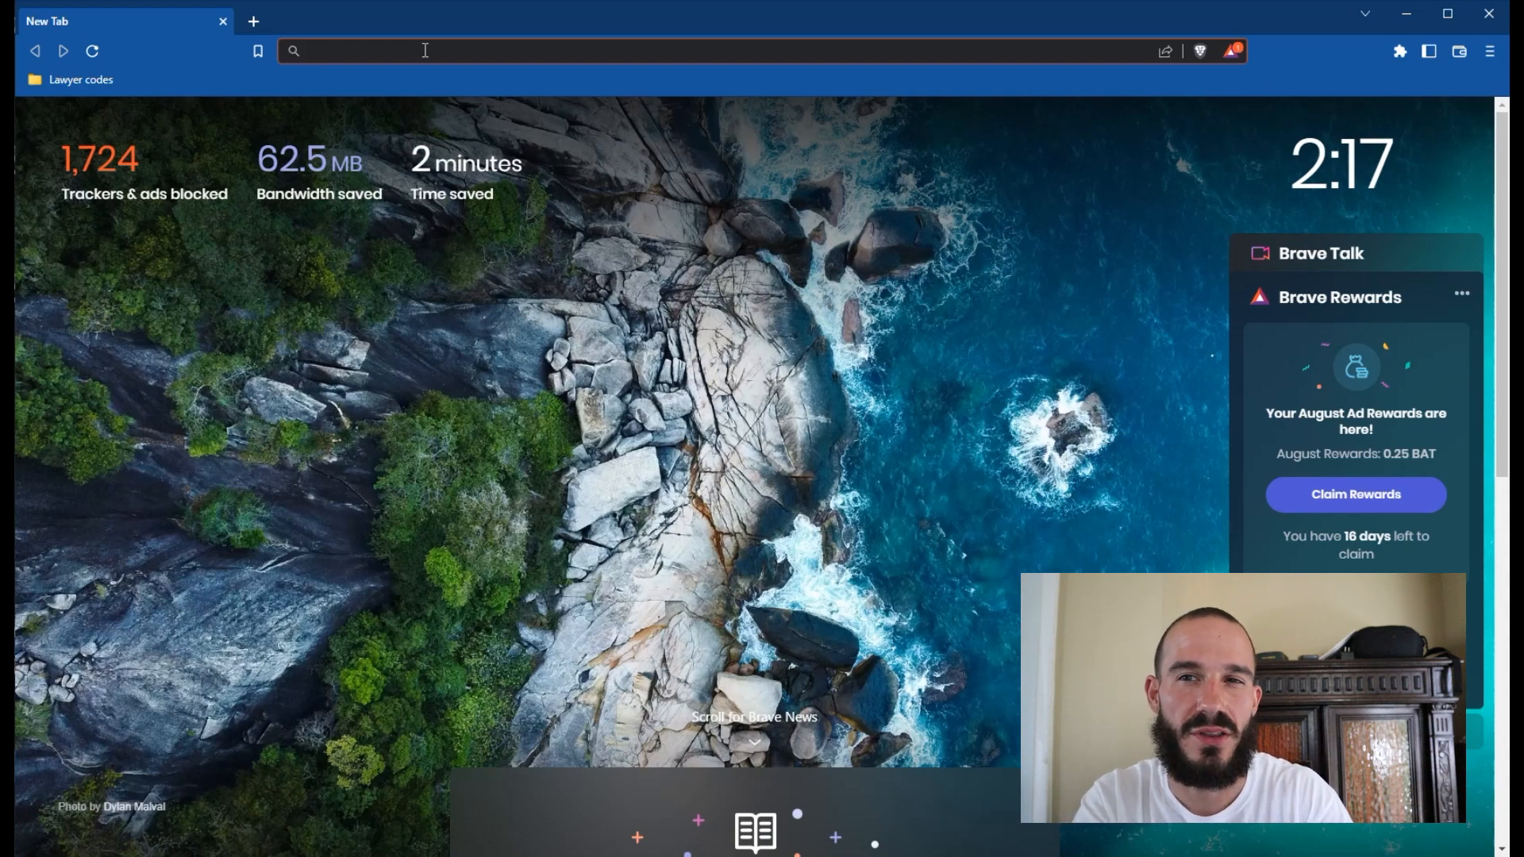
pyautogui.click(681, 51)
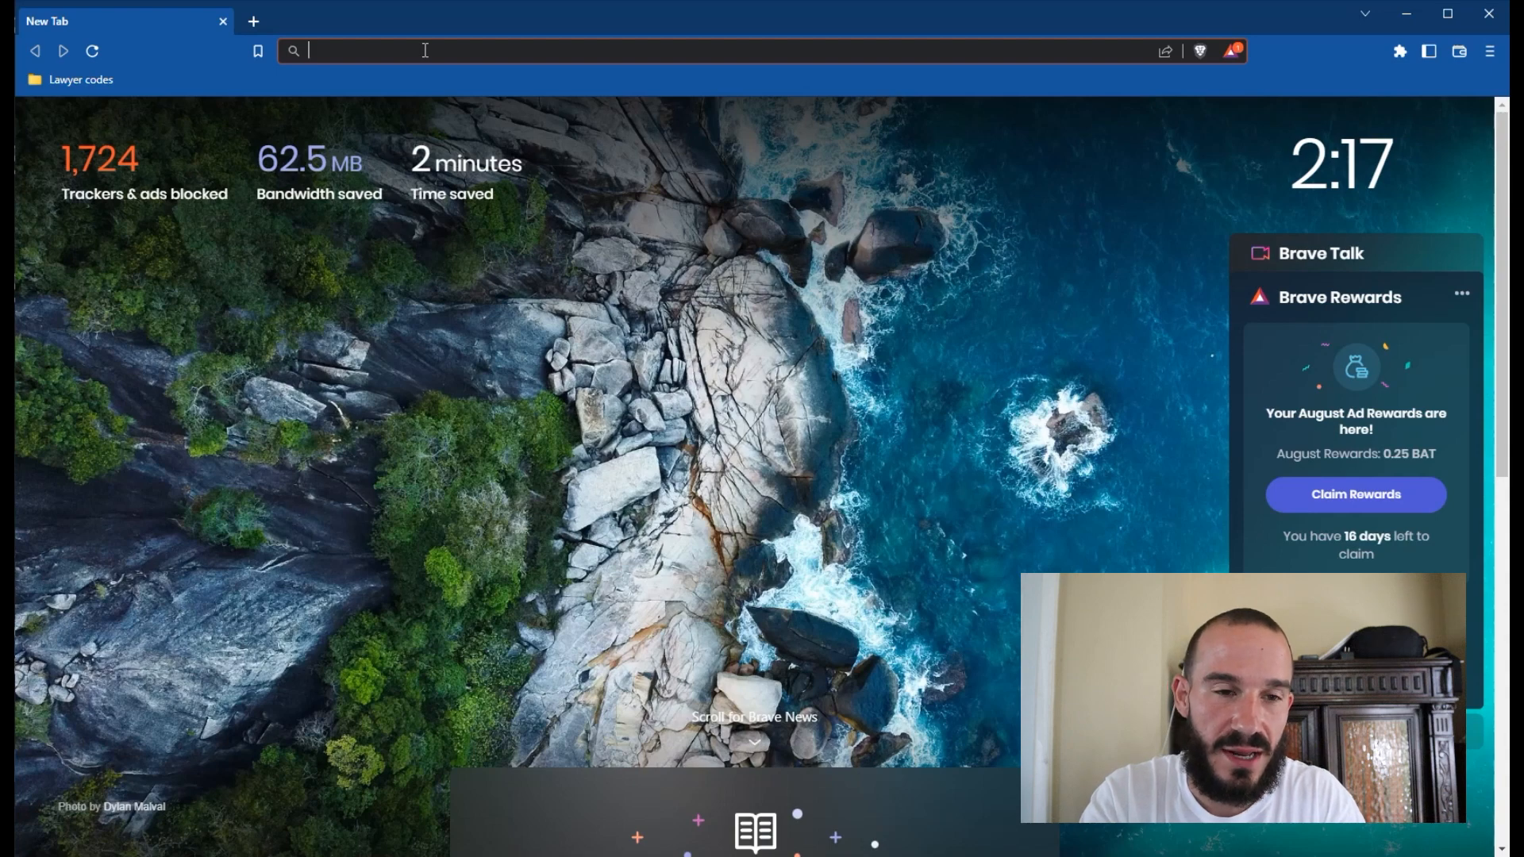
pyautogui.write('collier co')
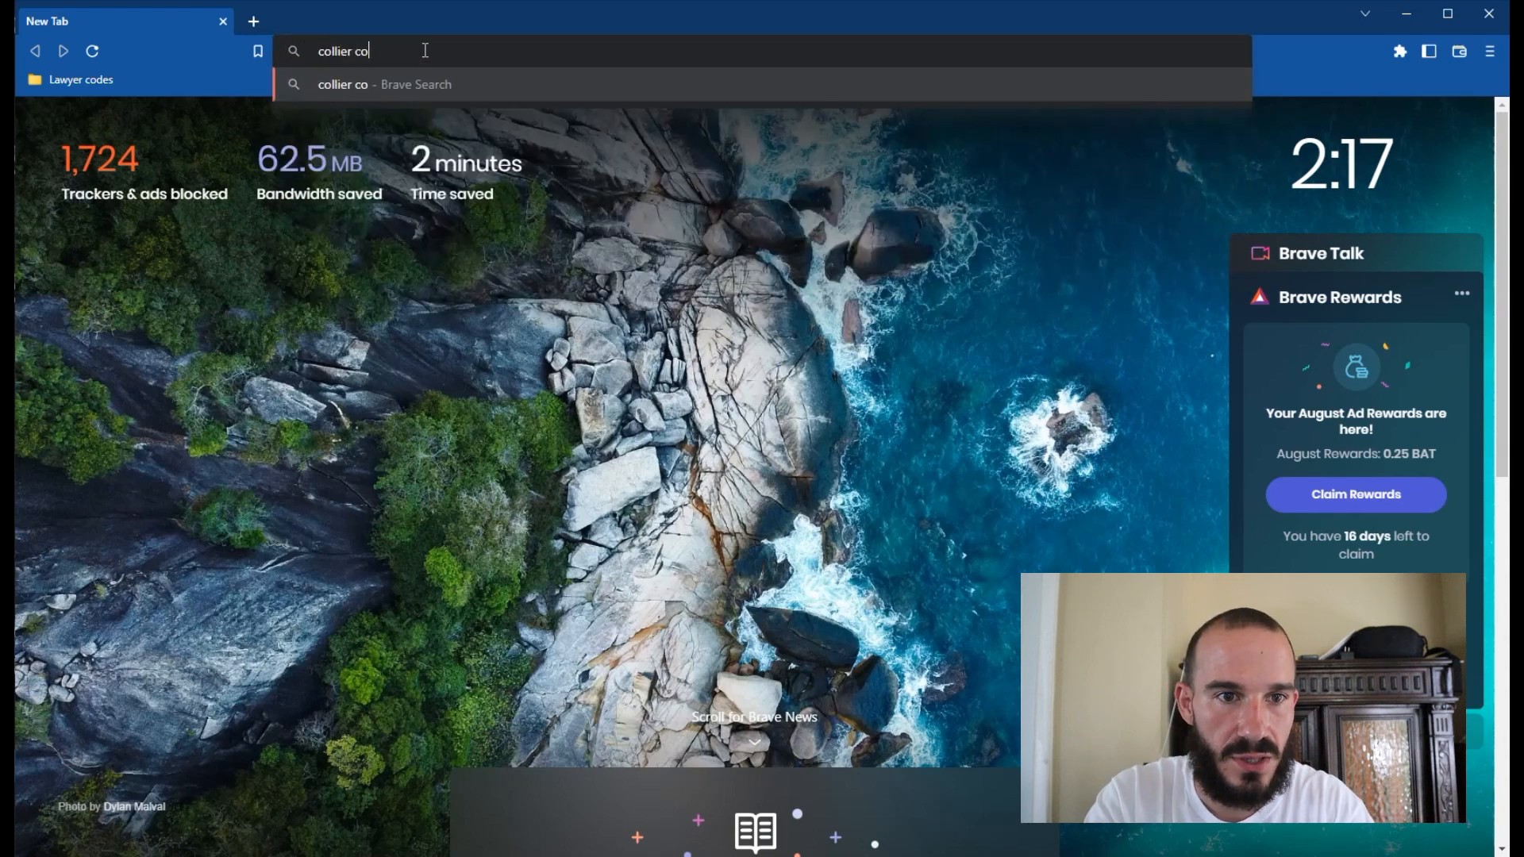
pyautogui.write('unty sheriffs')
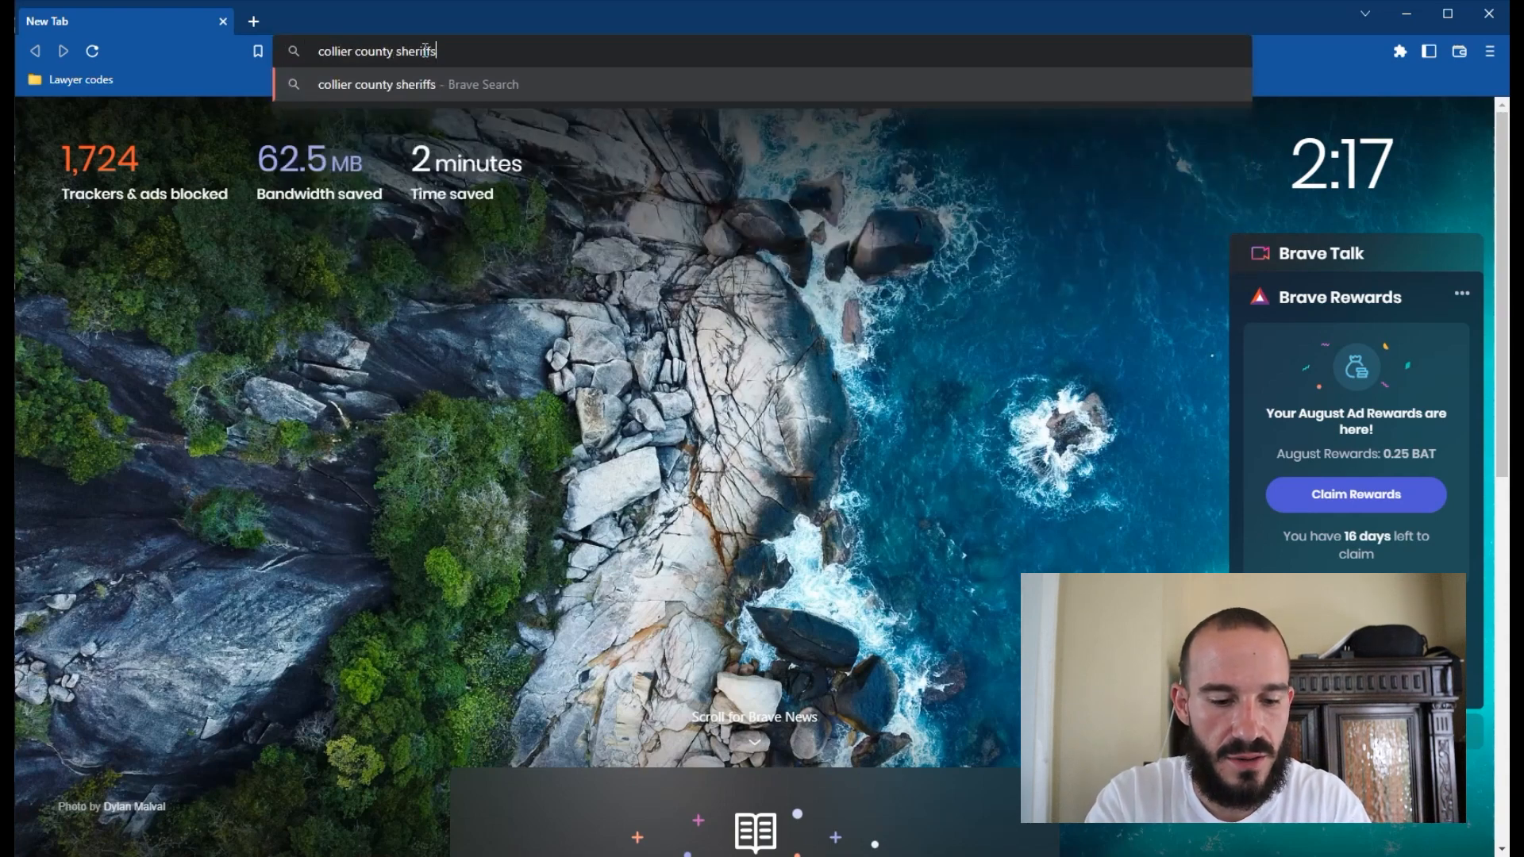
pyautogui.press('Return')
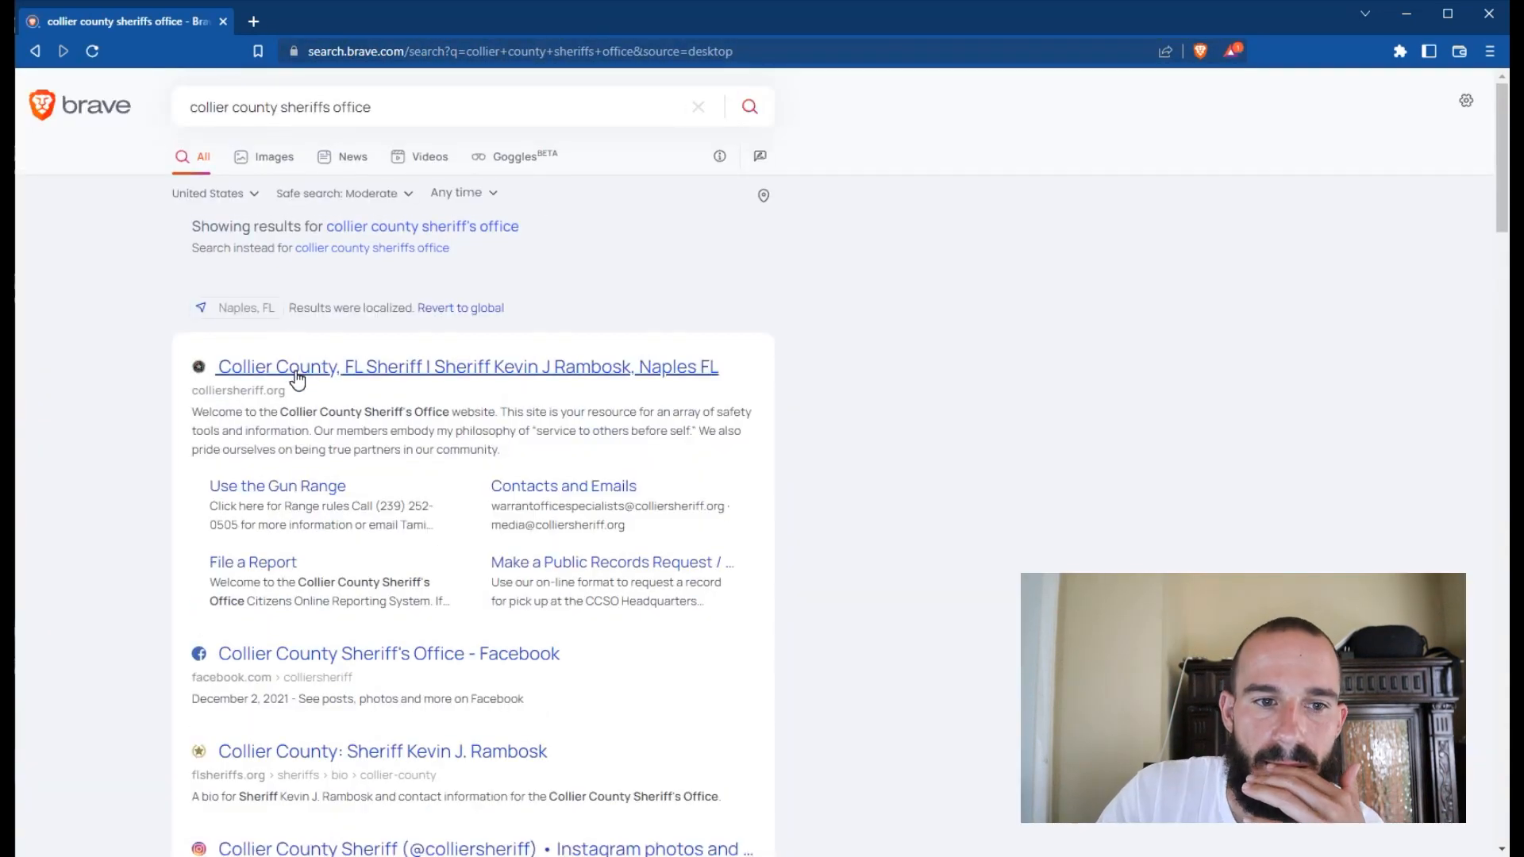
# Step: Open colliersheriff.org's Arrests & Warrants arrest search and accept its terms
pyautogui.click(467, 367)
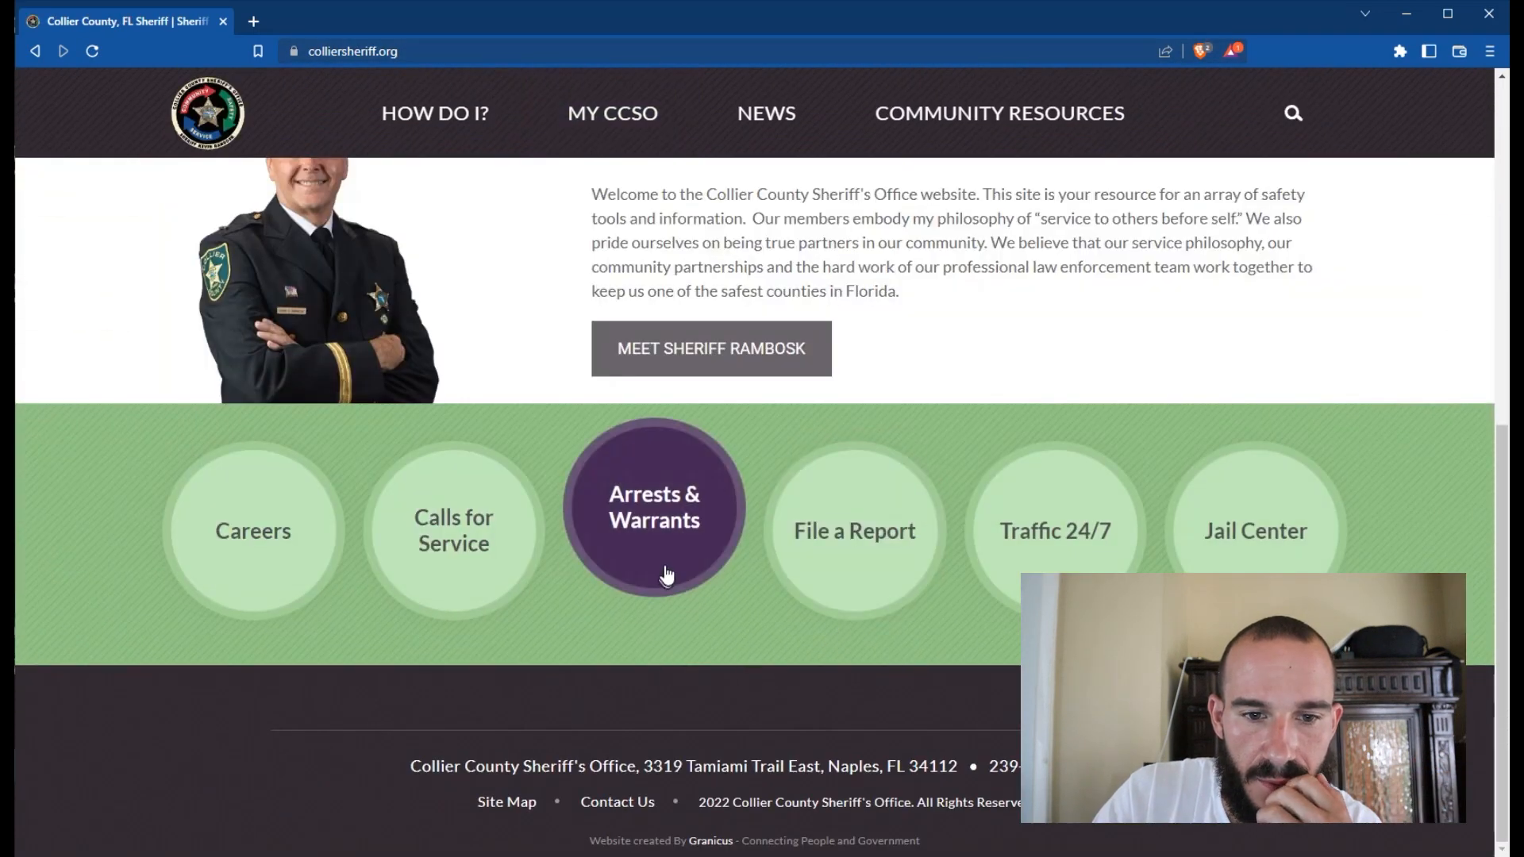
pyautogui.click(653, 506)
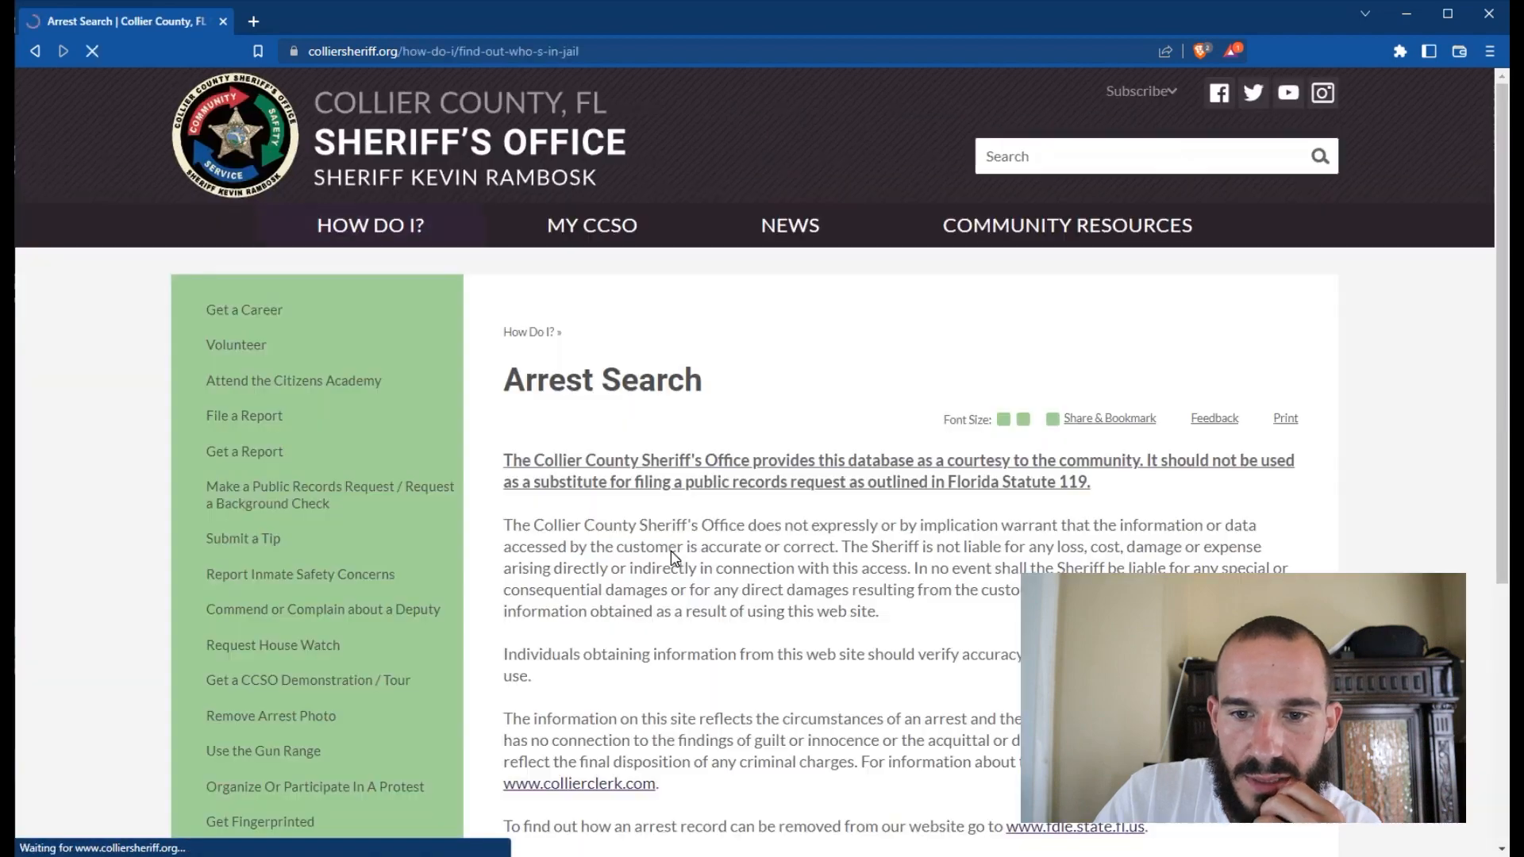
pyautogui.scroll(-3)
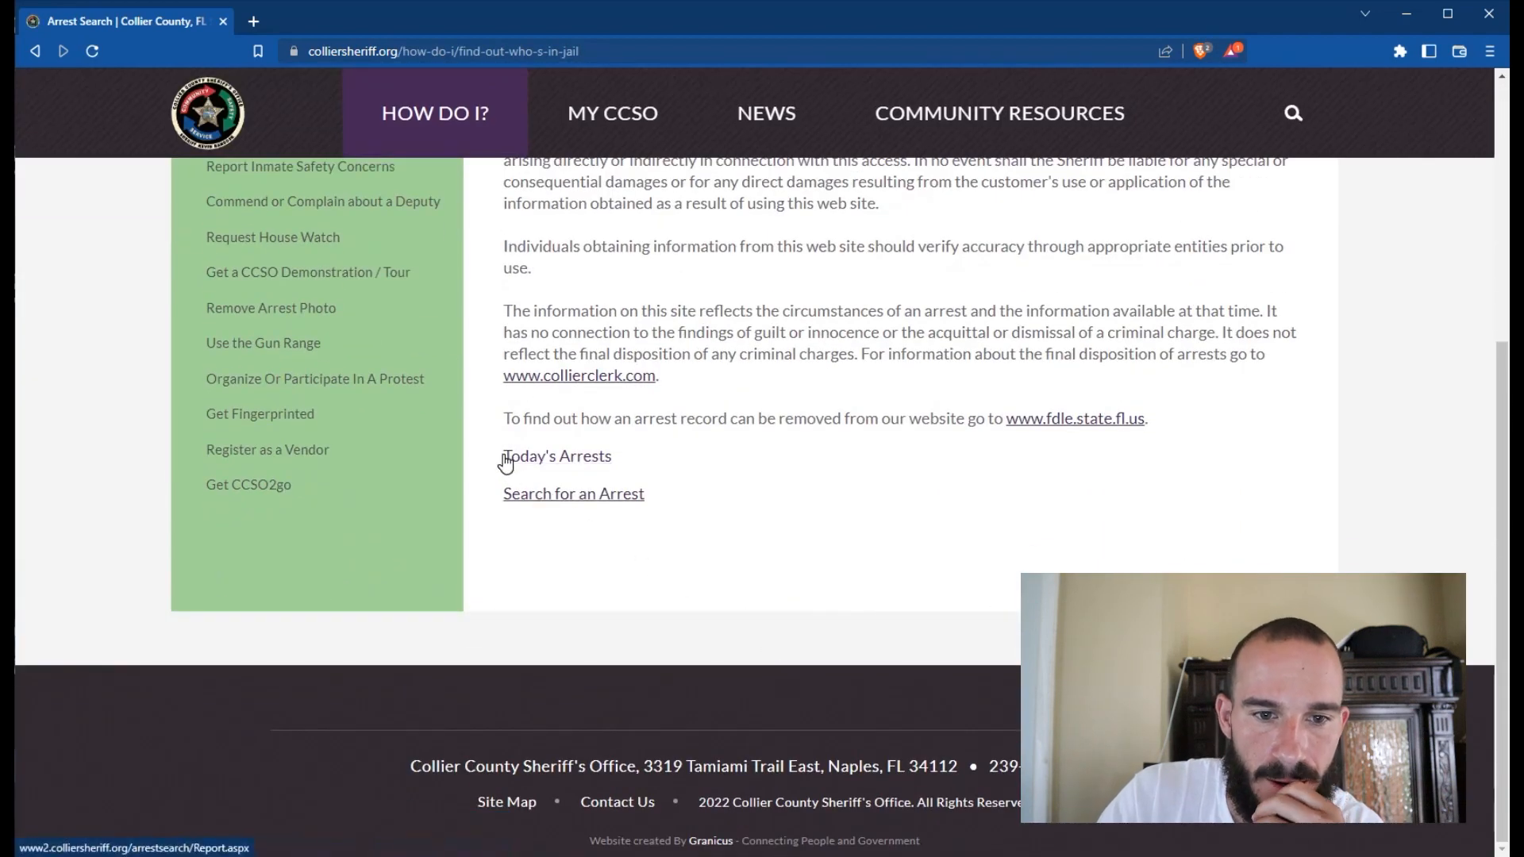
pyautogui.click(572, 493)
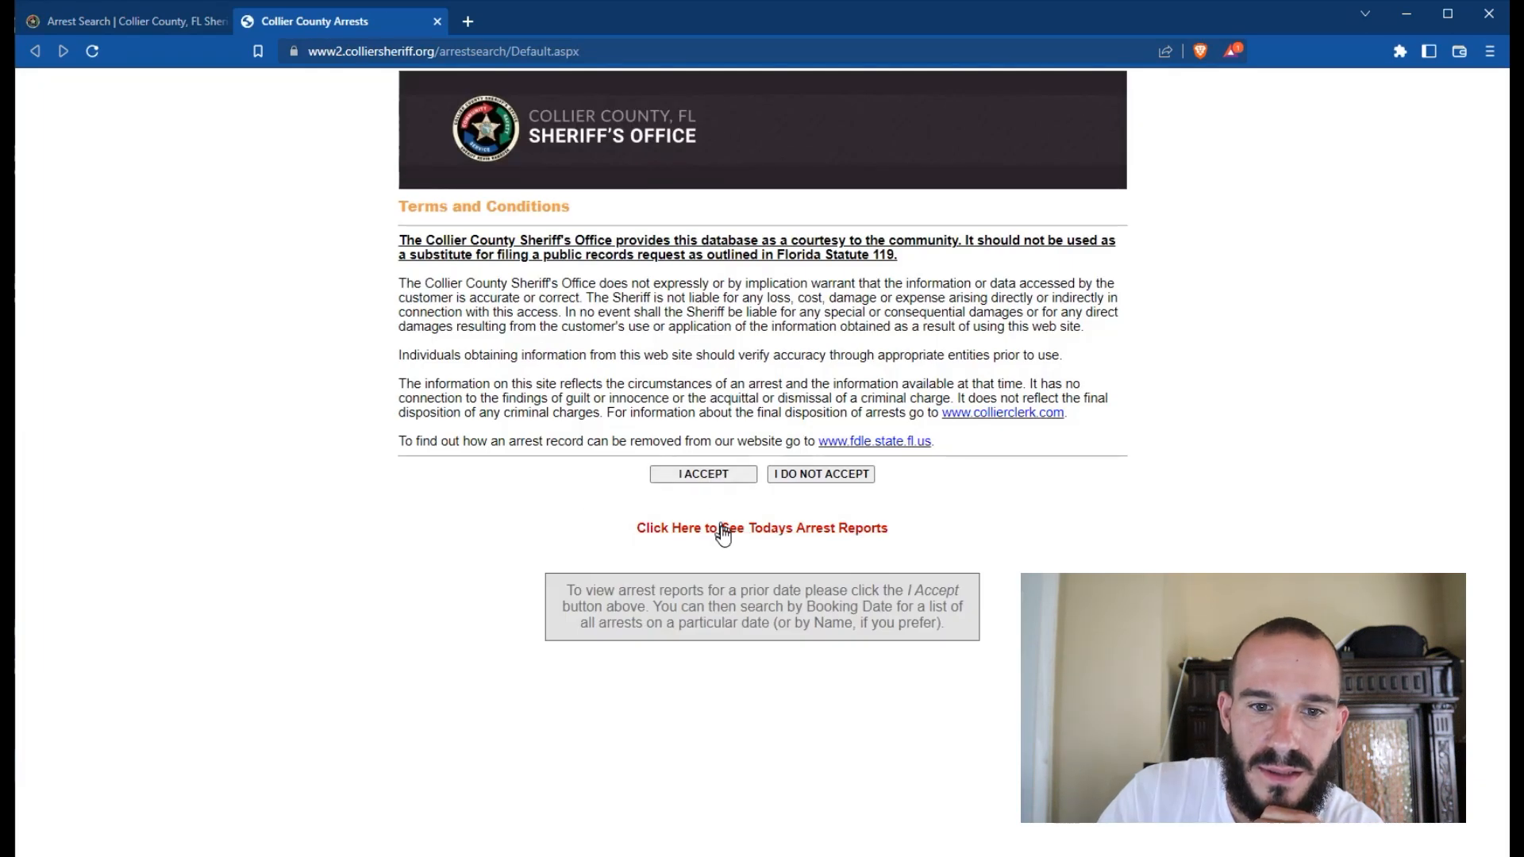
pyautogui.click(701, 475)
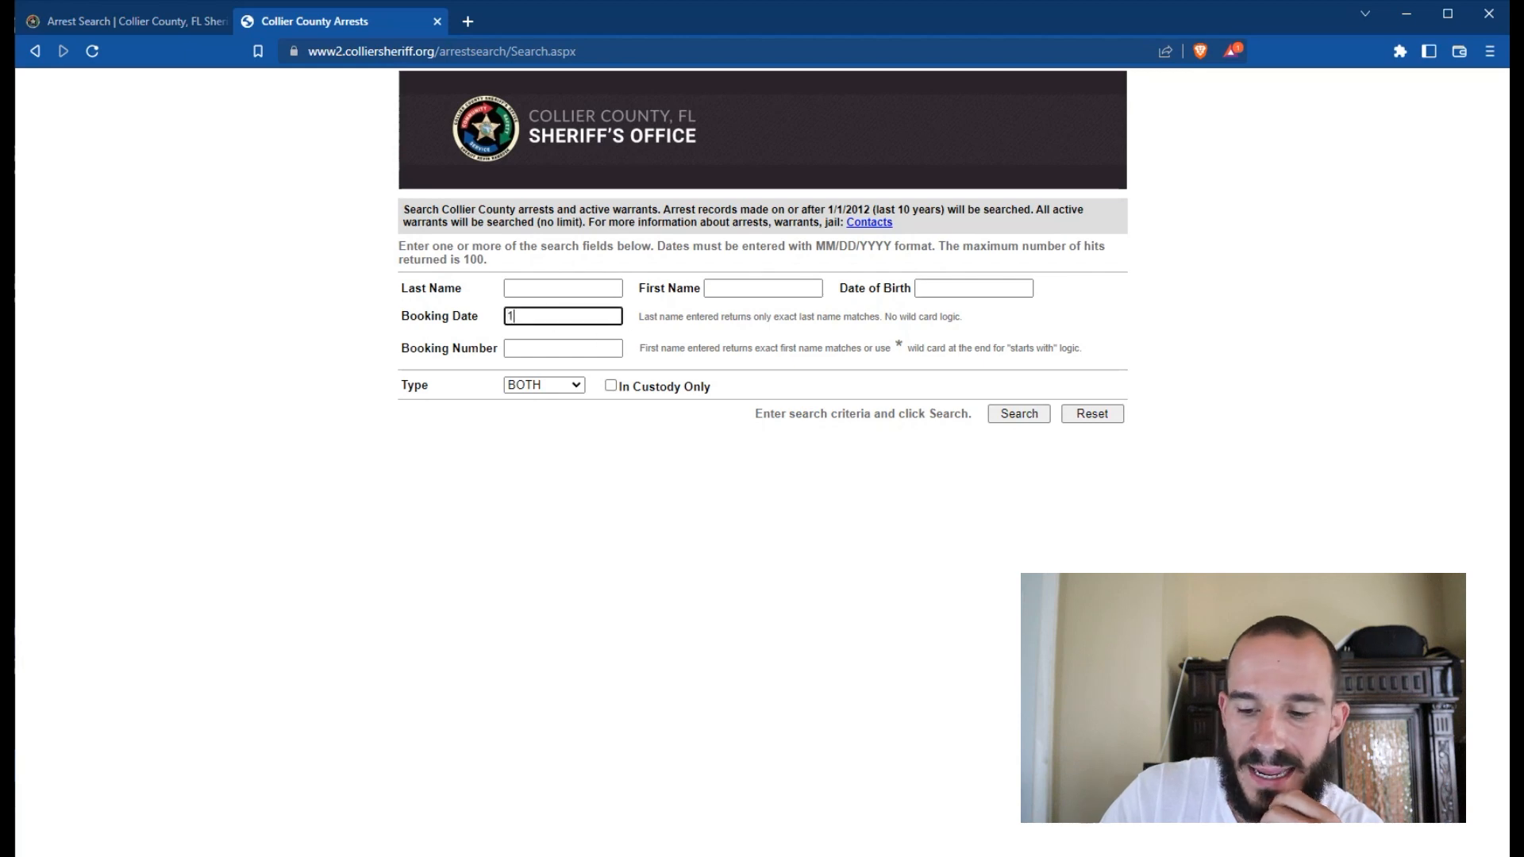
# Step: Search arrests by booking date 11/05/2022
pyautogui.write('1/02')
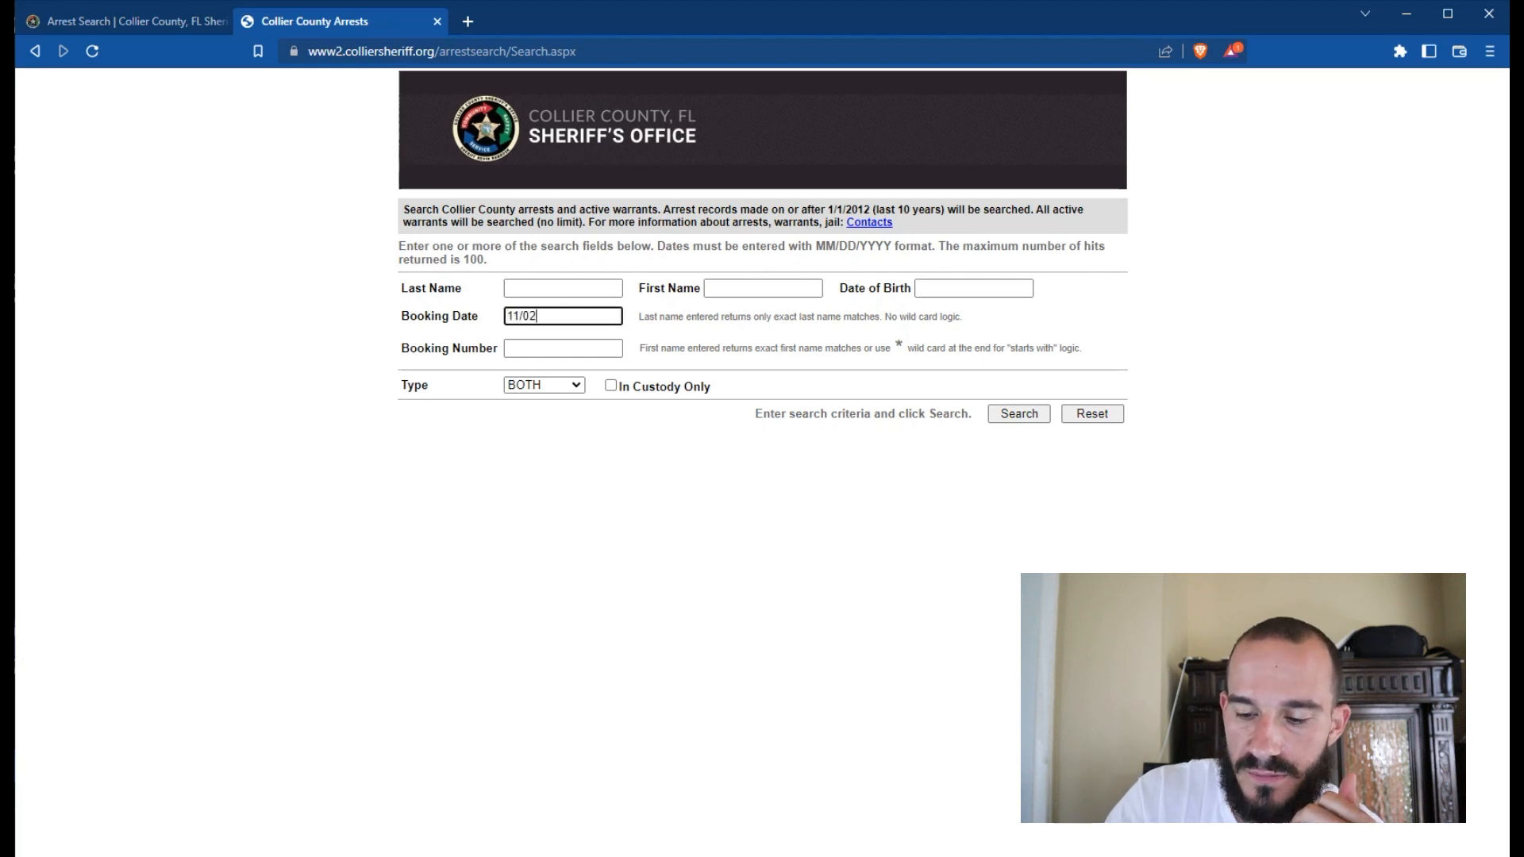
pyautogui.write('/05/20')
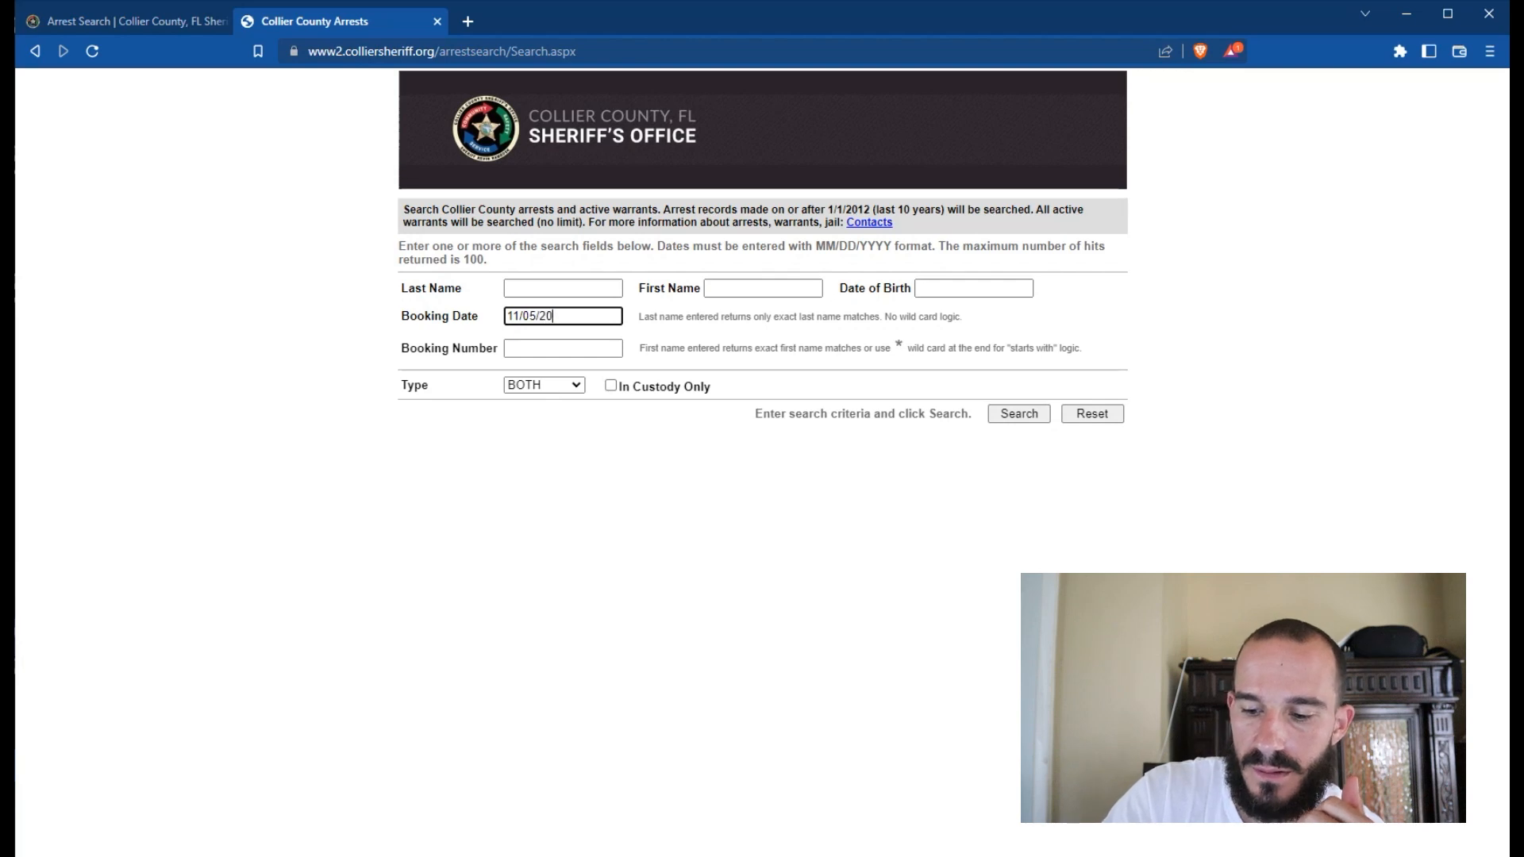
pyautogui.click(1017, 413)
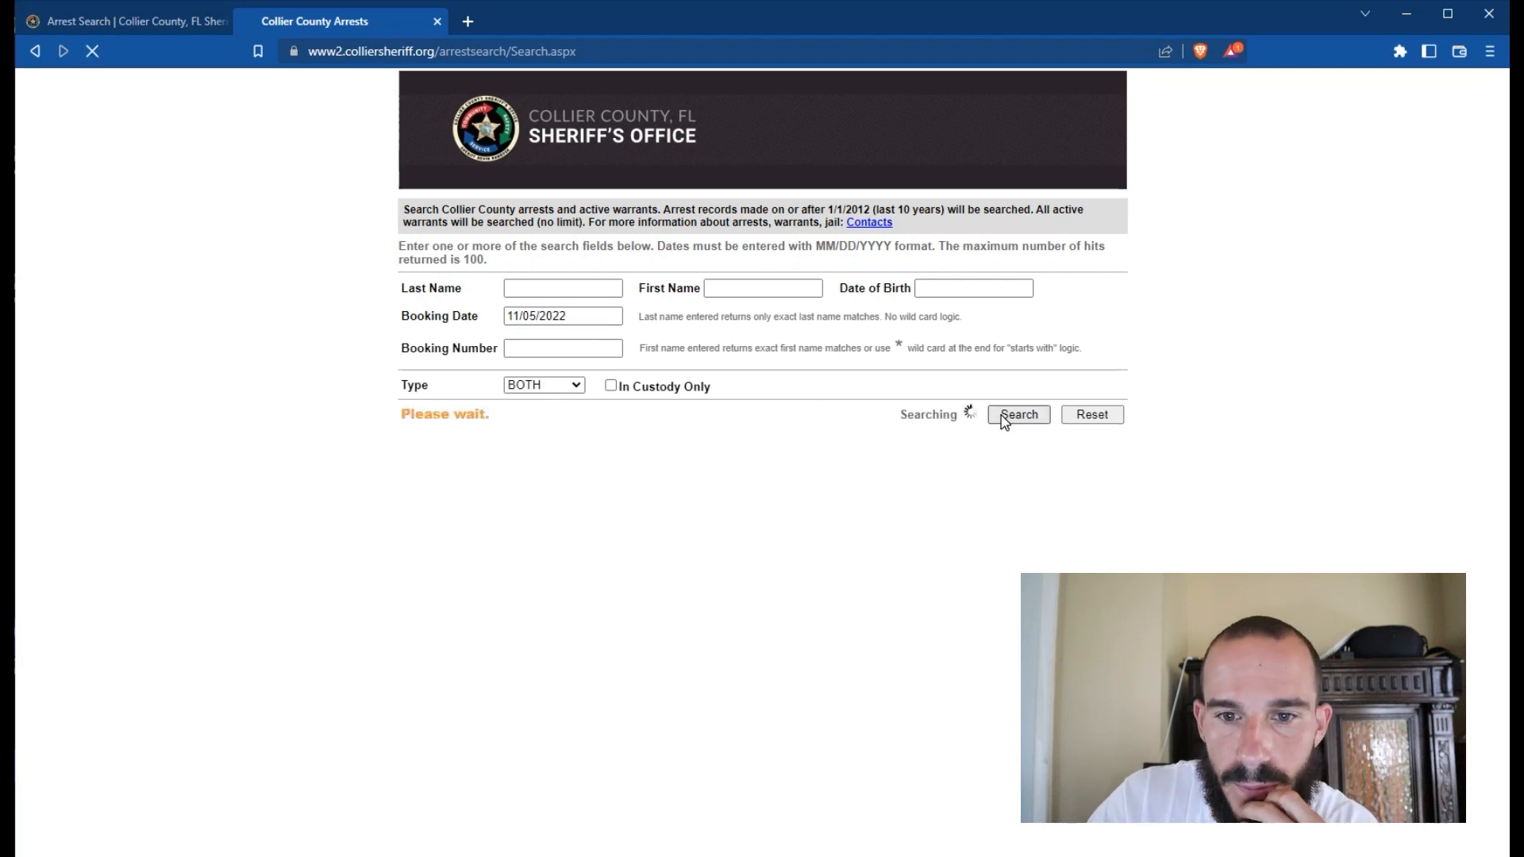
# Step: Scroll through all 22 arrest matches for 11/05/2022 and back to the top
pyautogui.click(1017, 414)
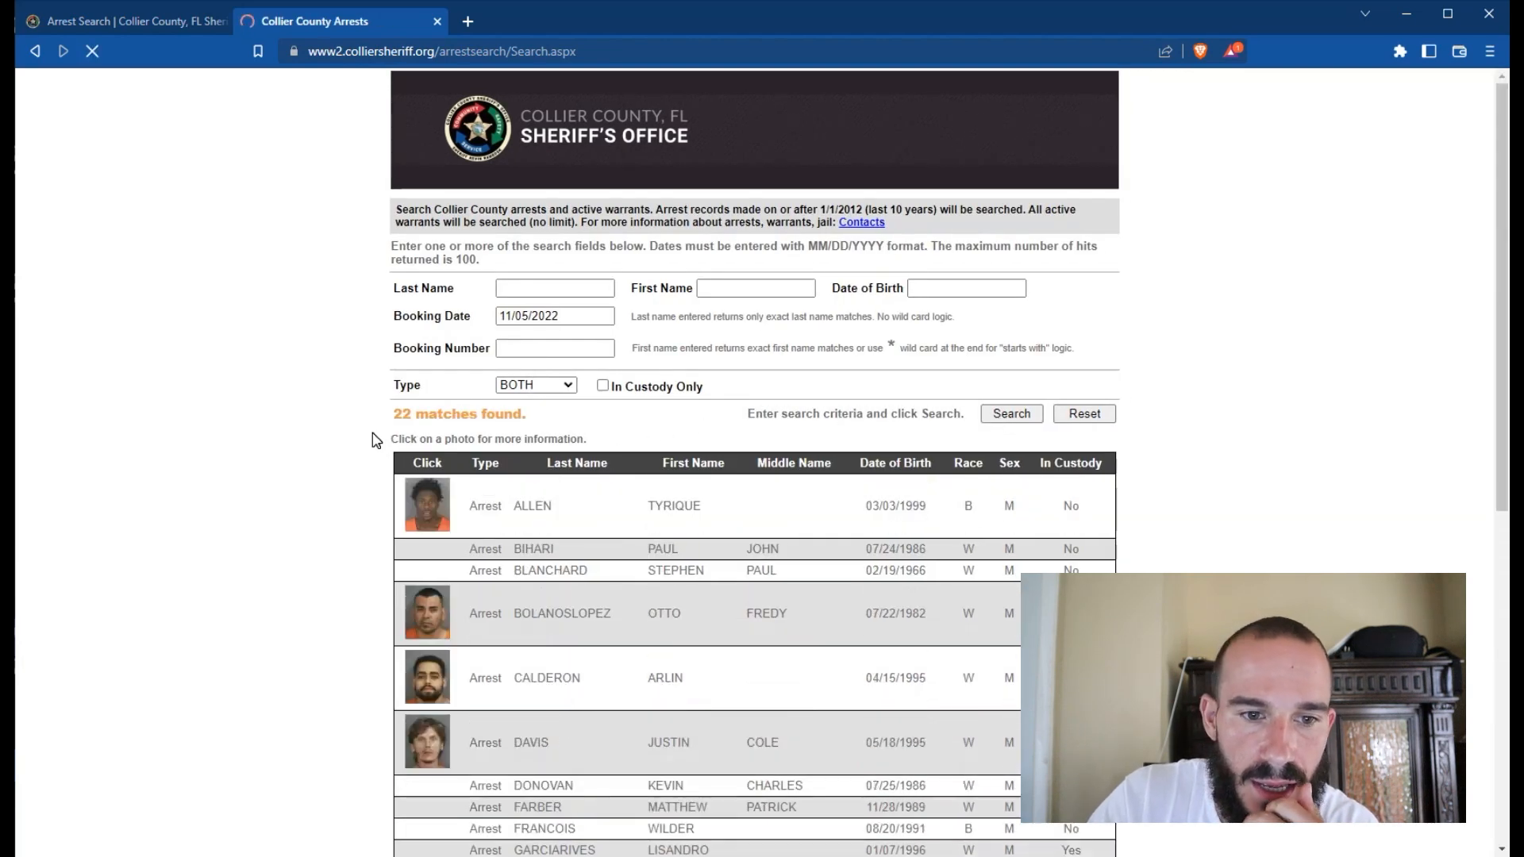
pyautogui.scroll(-3)
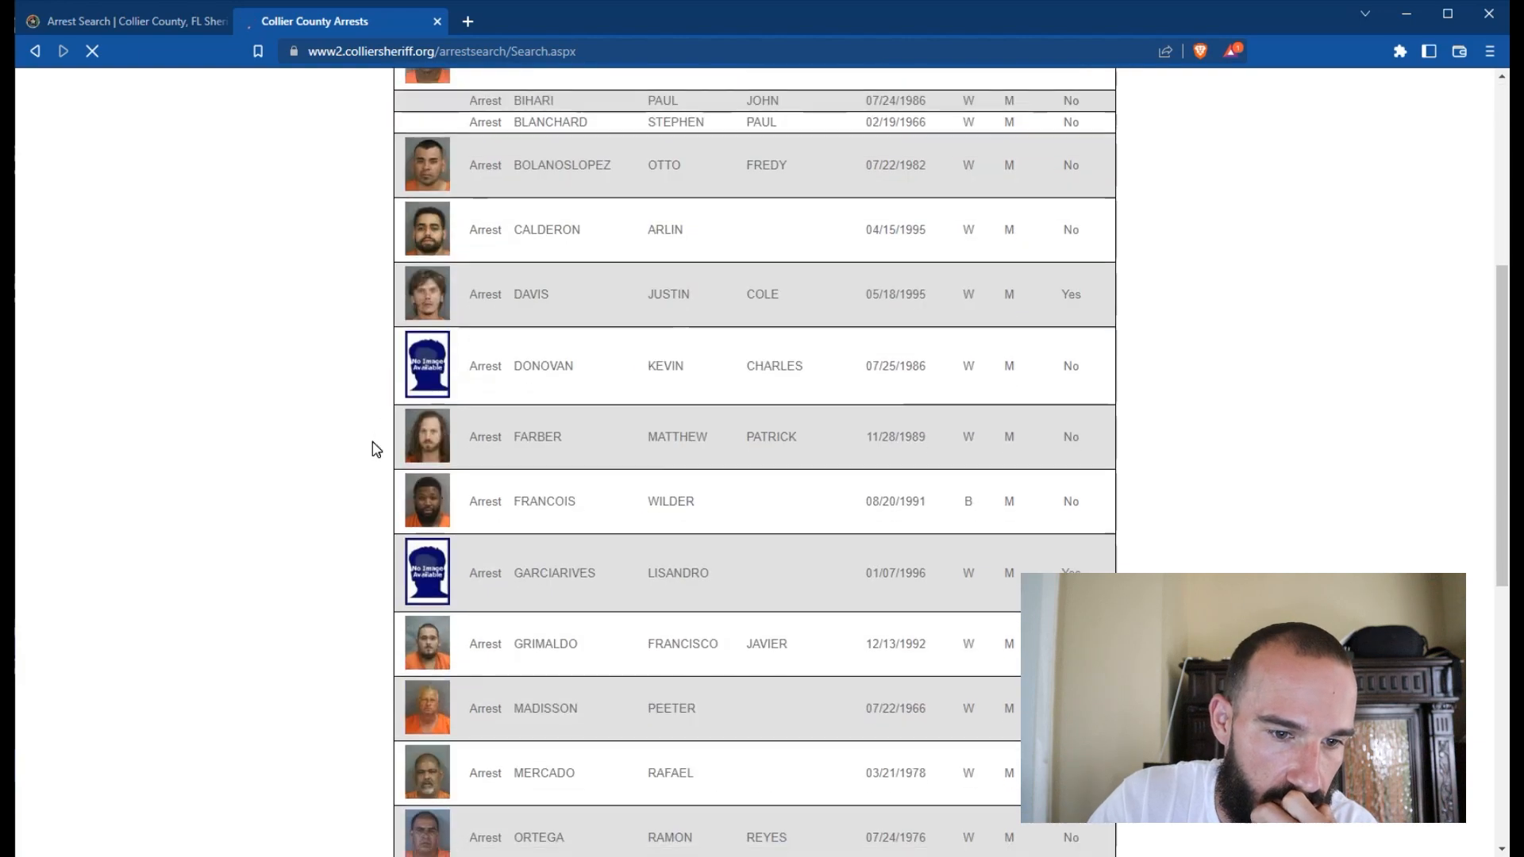
pyautogui.scroll(-3)
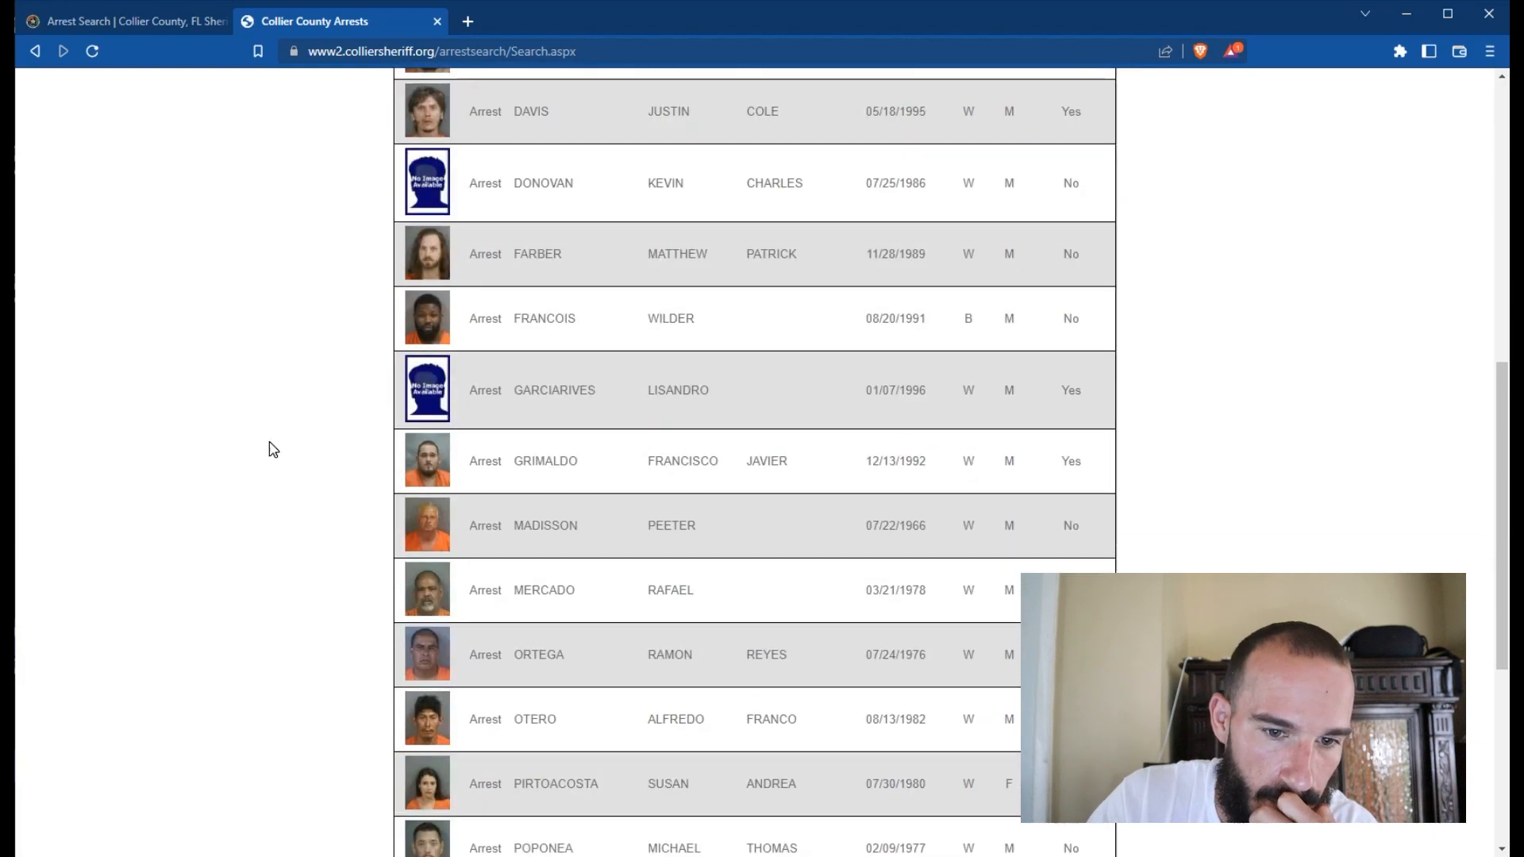
pyautogui.scroll(3)
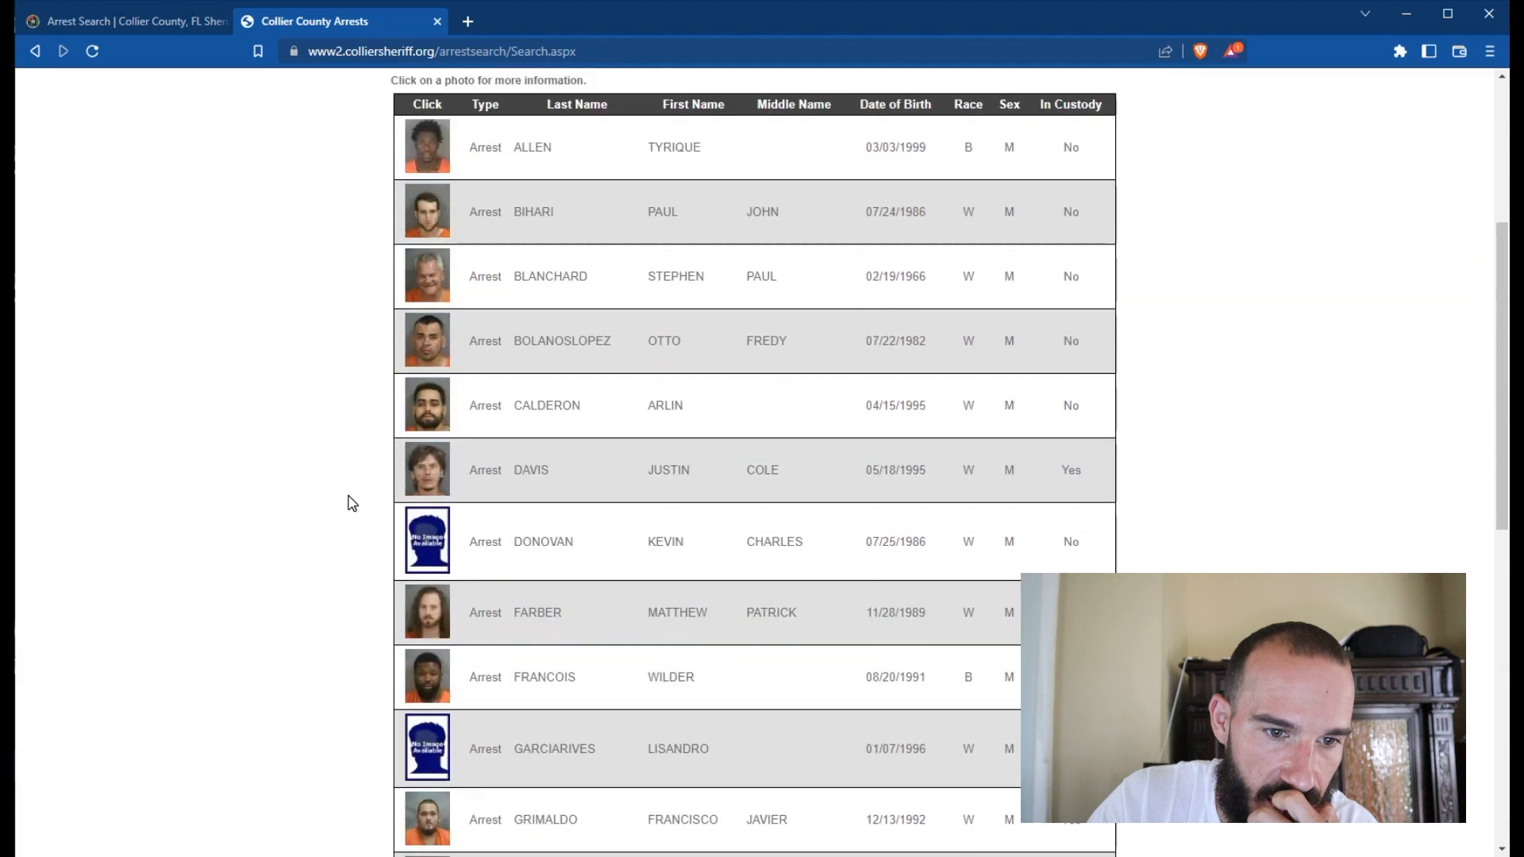
pyautogui.scroll(-3)
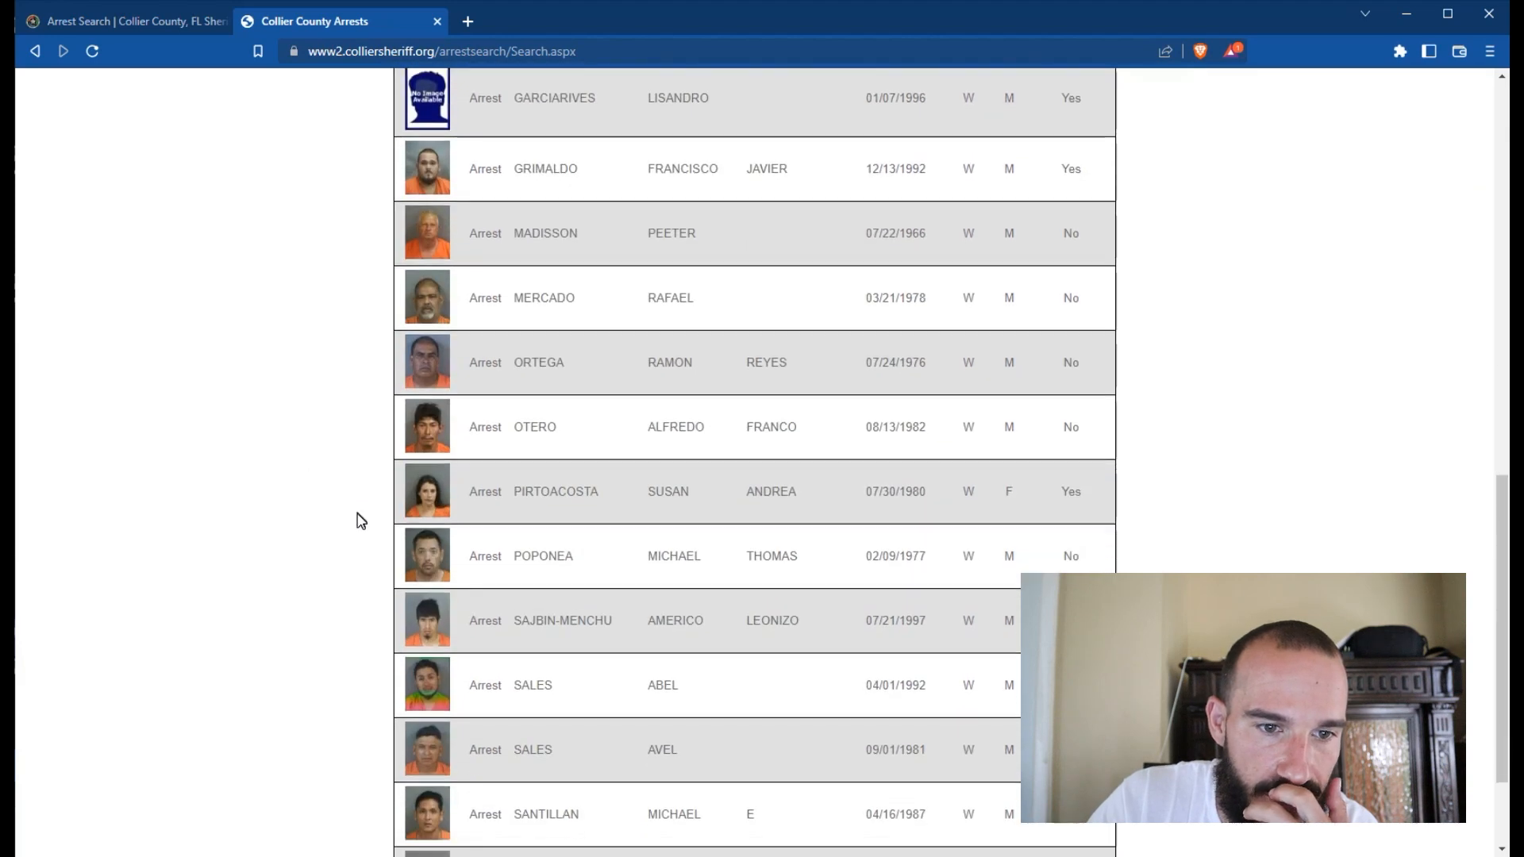
pyautogui.scroll(-3)
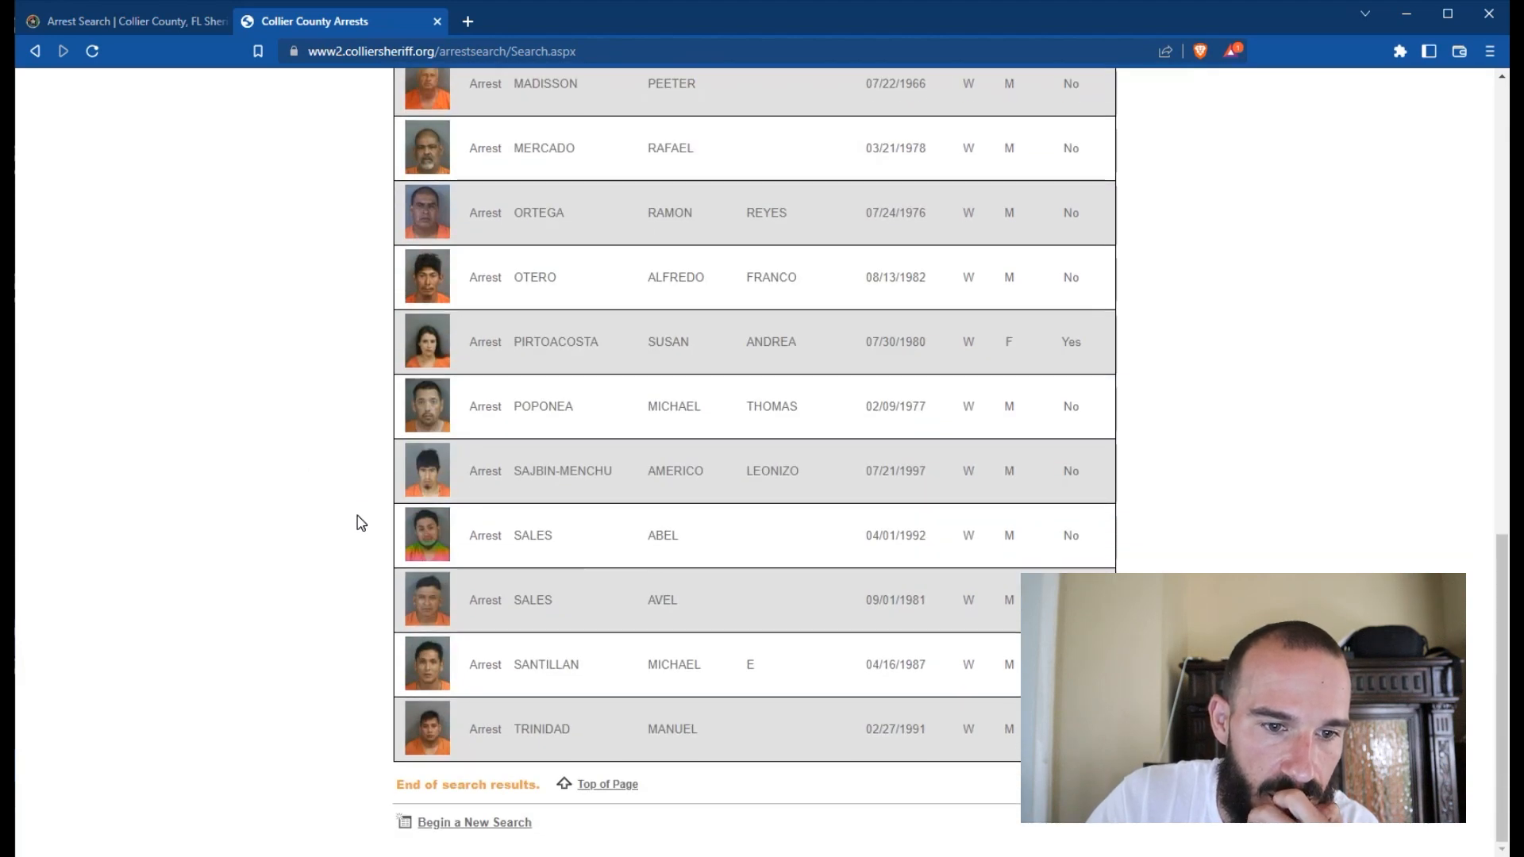
pyautogui.moveTo(518, 622)
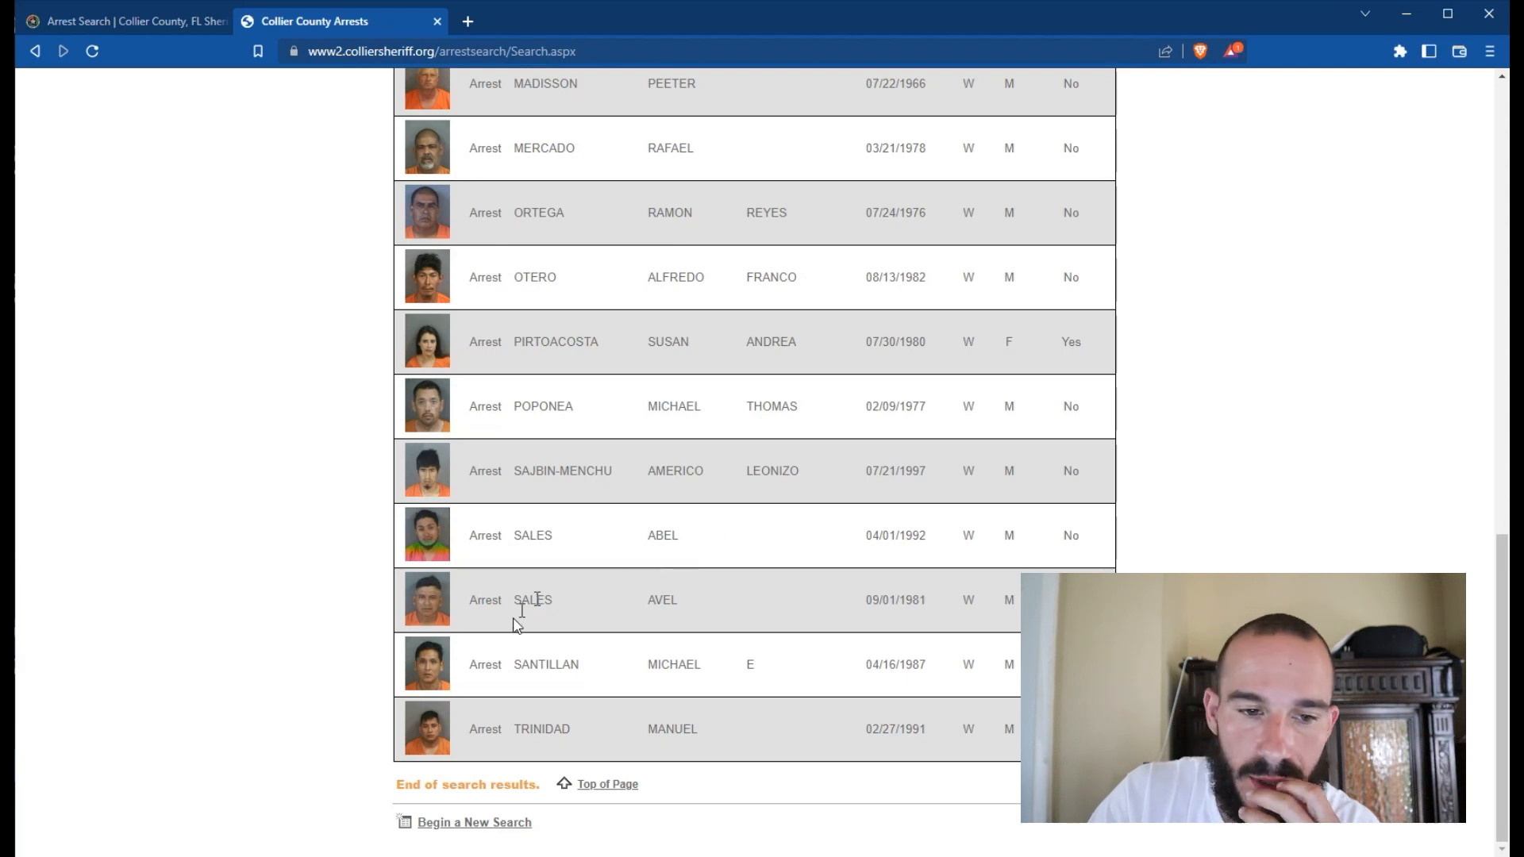
pyautogui.scroll(3)
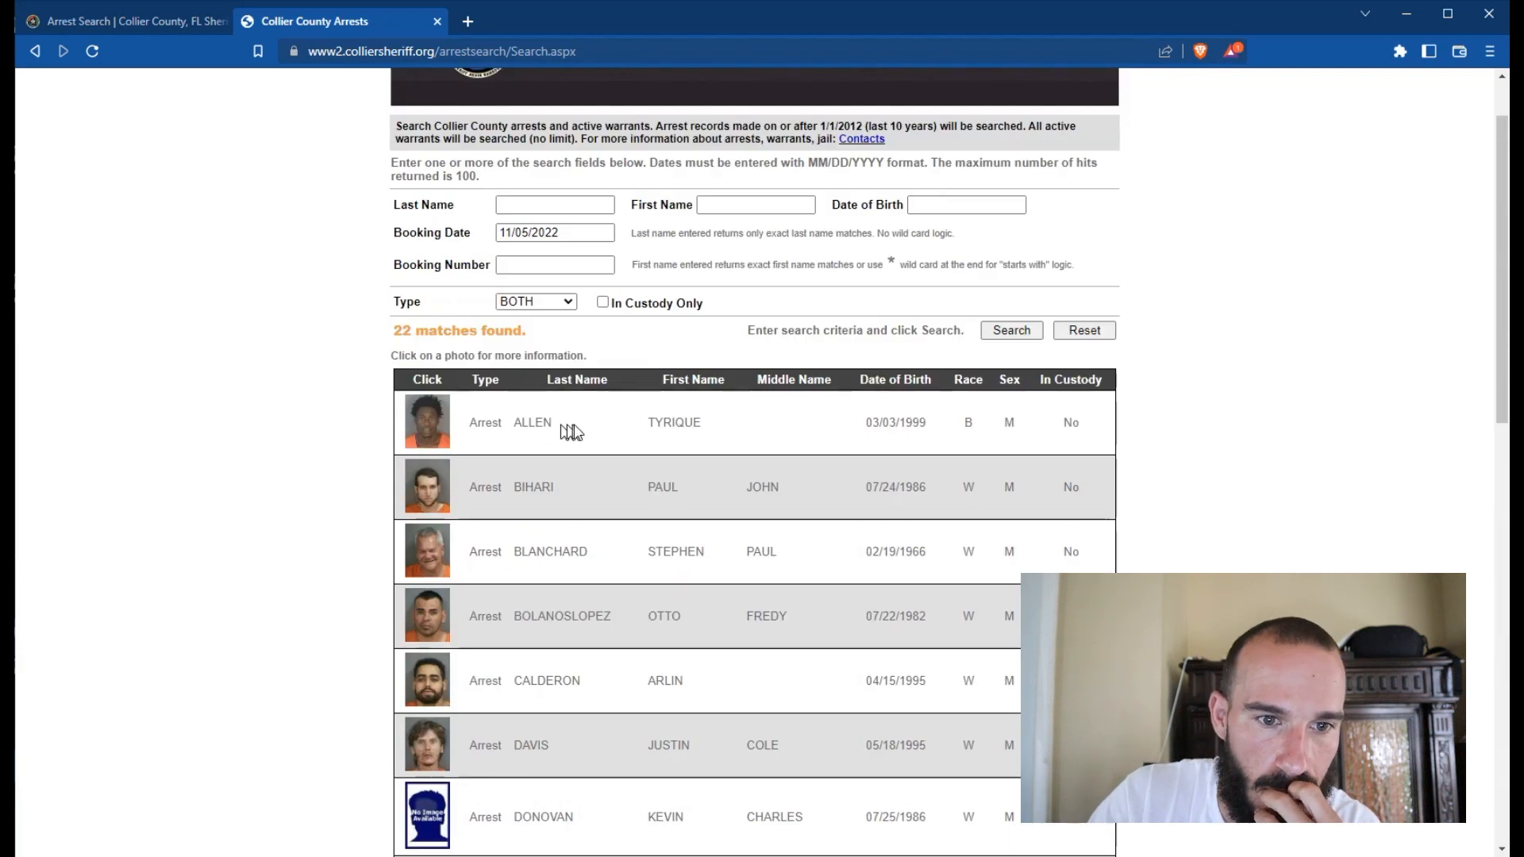
# Step: Review the first arrestee's detail record and return to the results
pyautogui.click(425, 420)
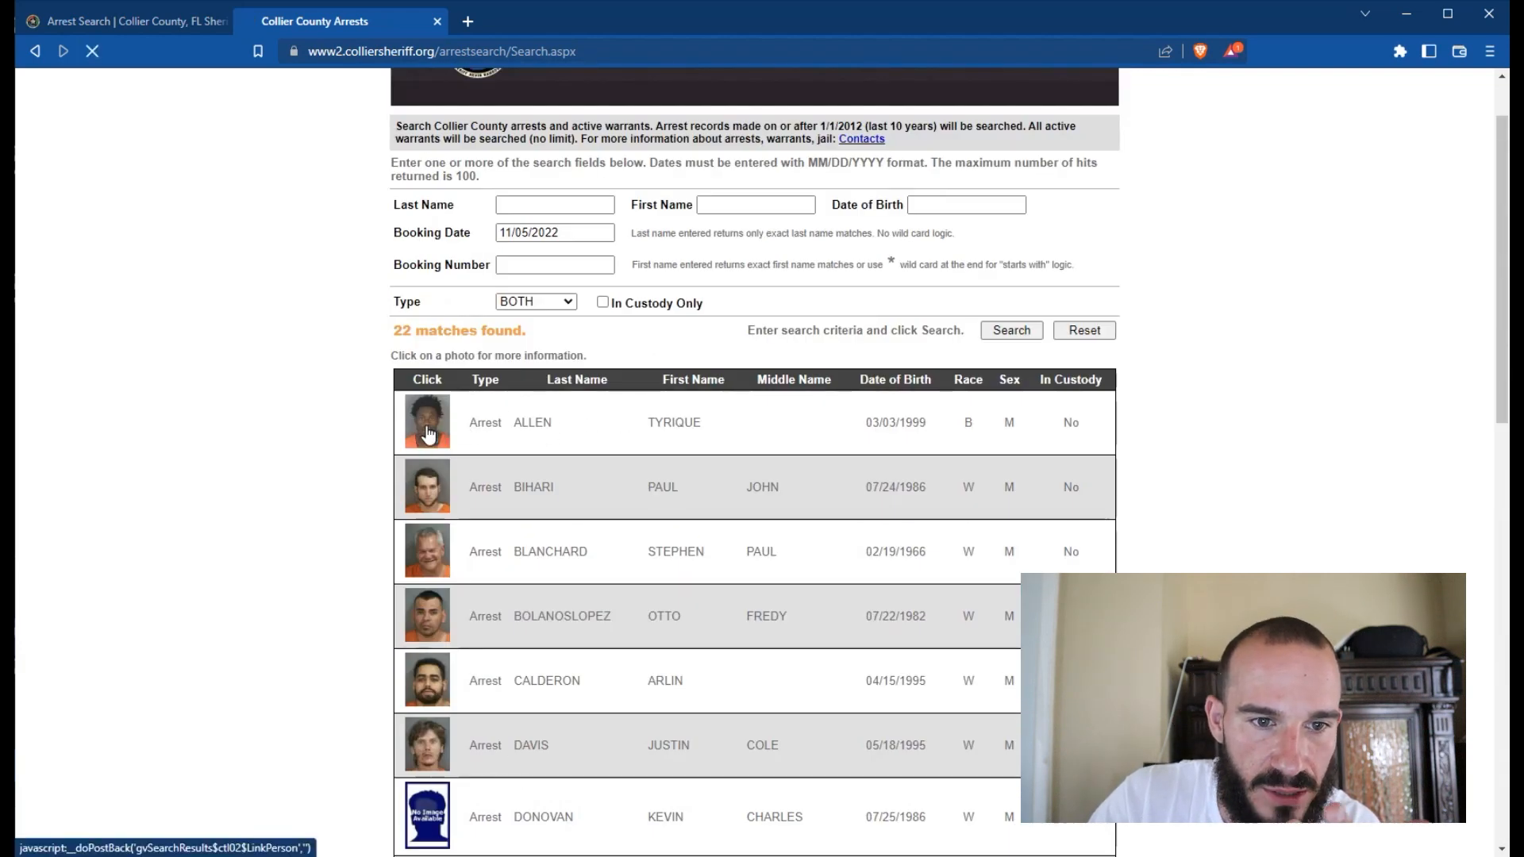
pyautogui.click(427, 421)
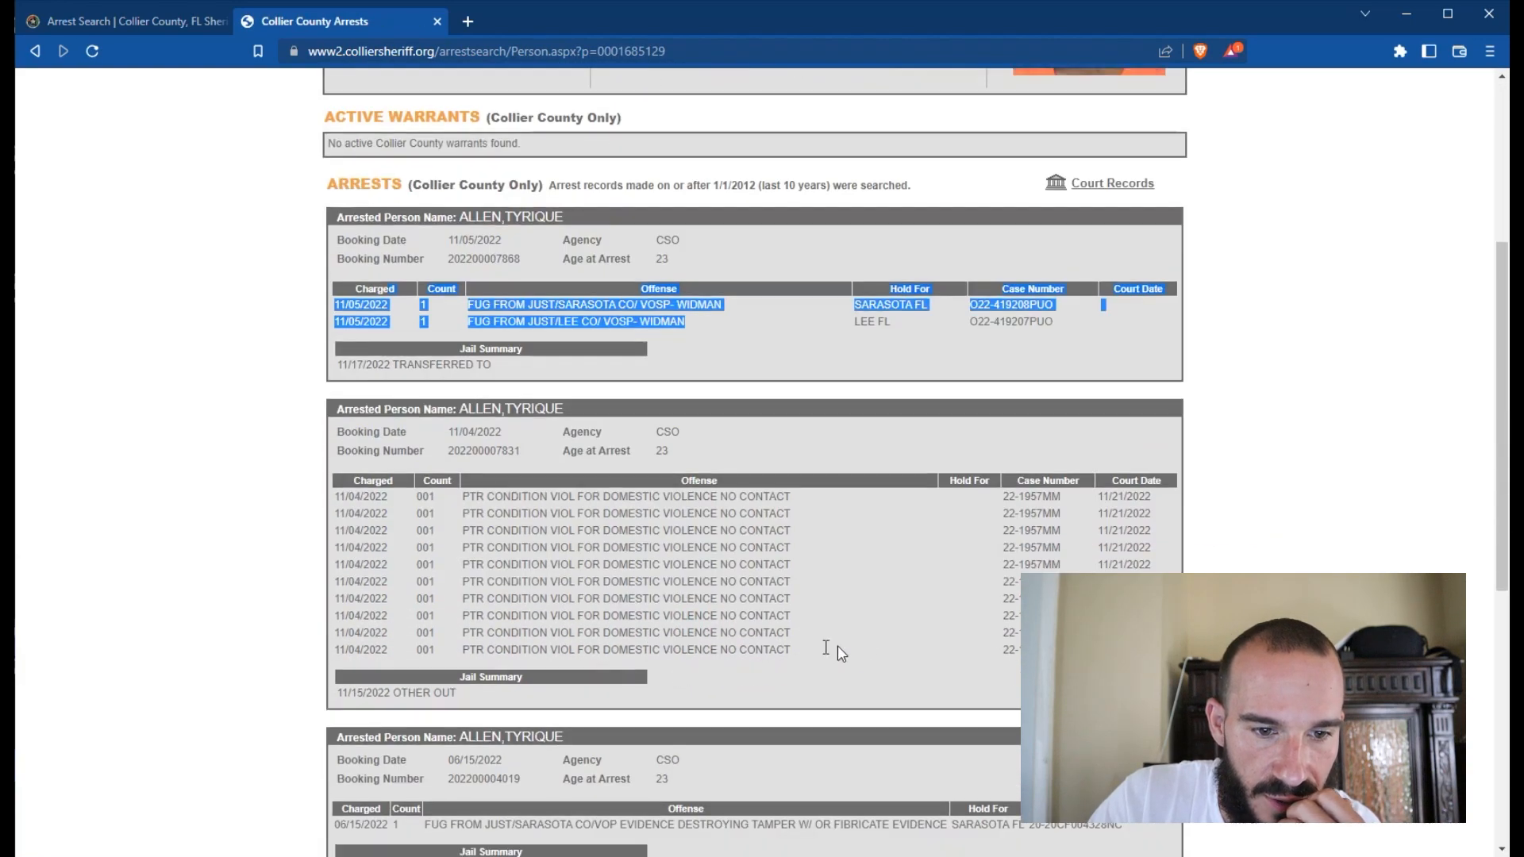
pyautogui.scroll(-3)
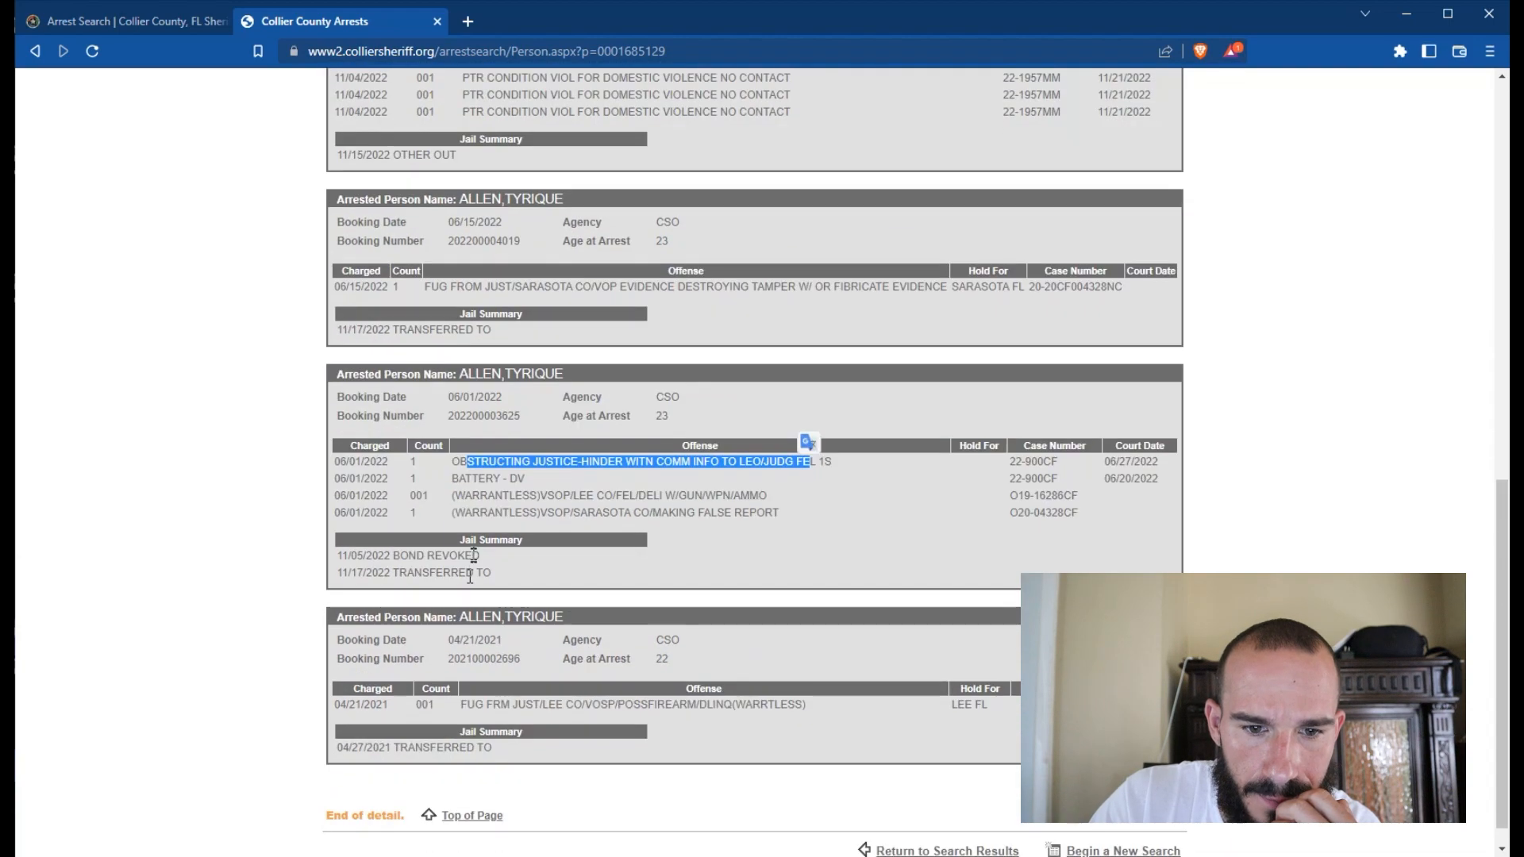
pyautogui.scroll(3)
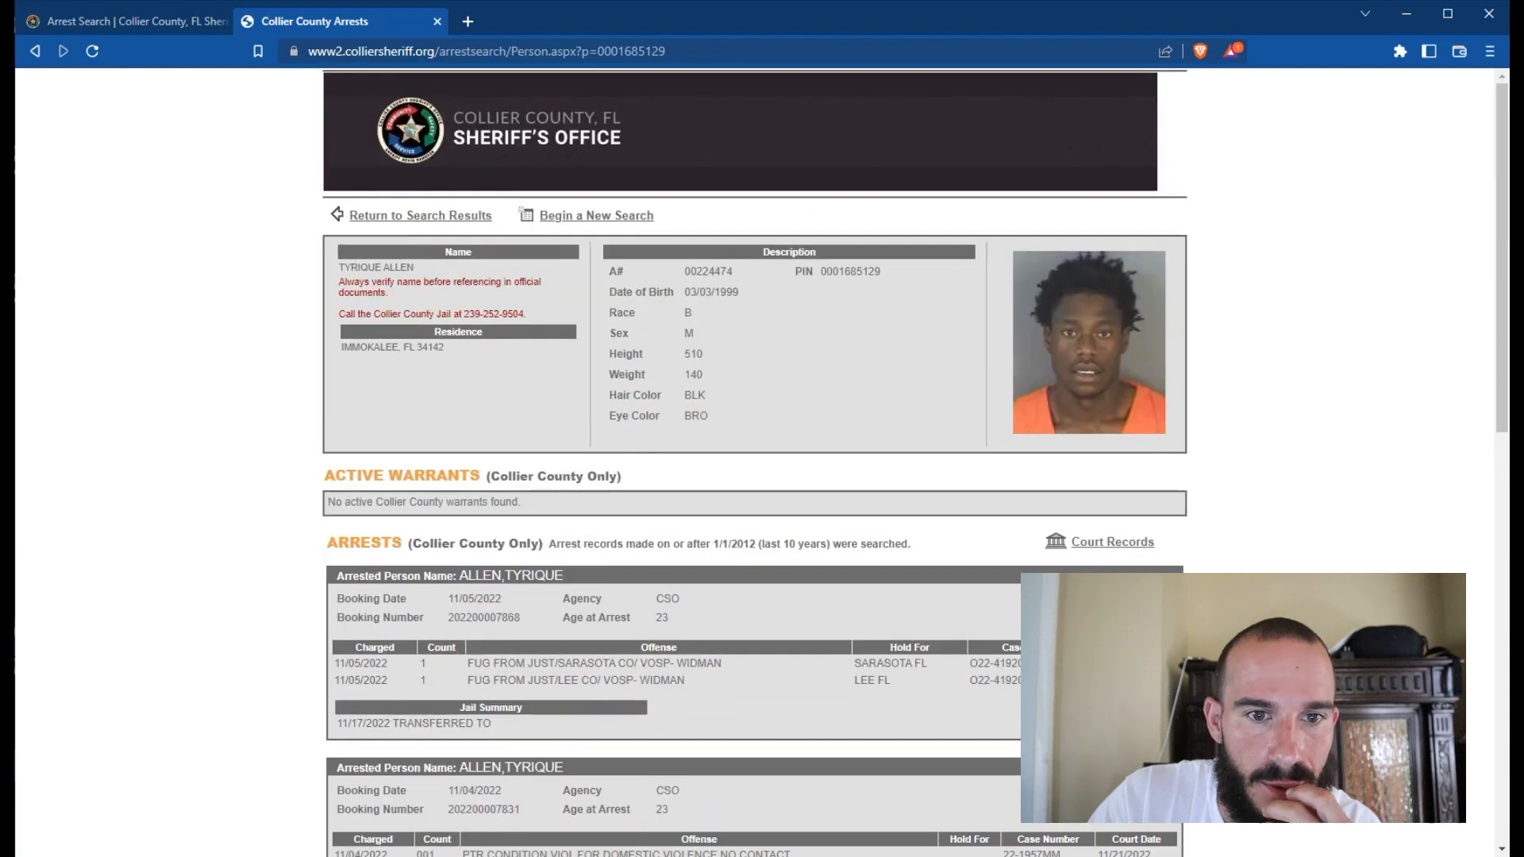
pyautogui.click(420, 215)
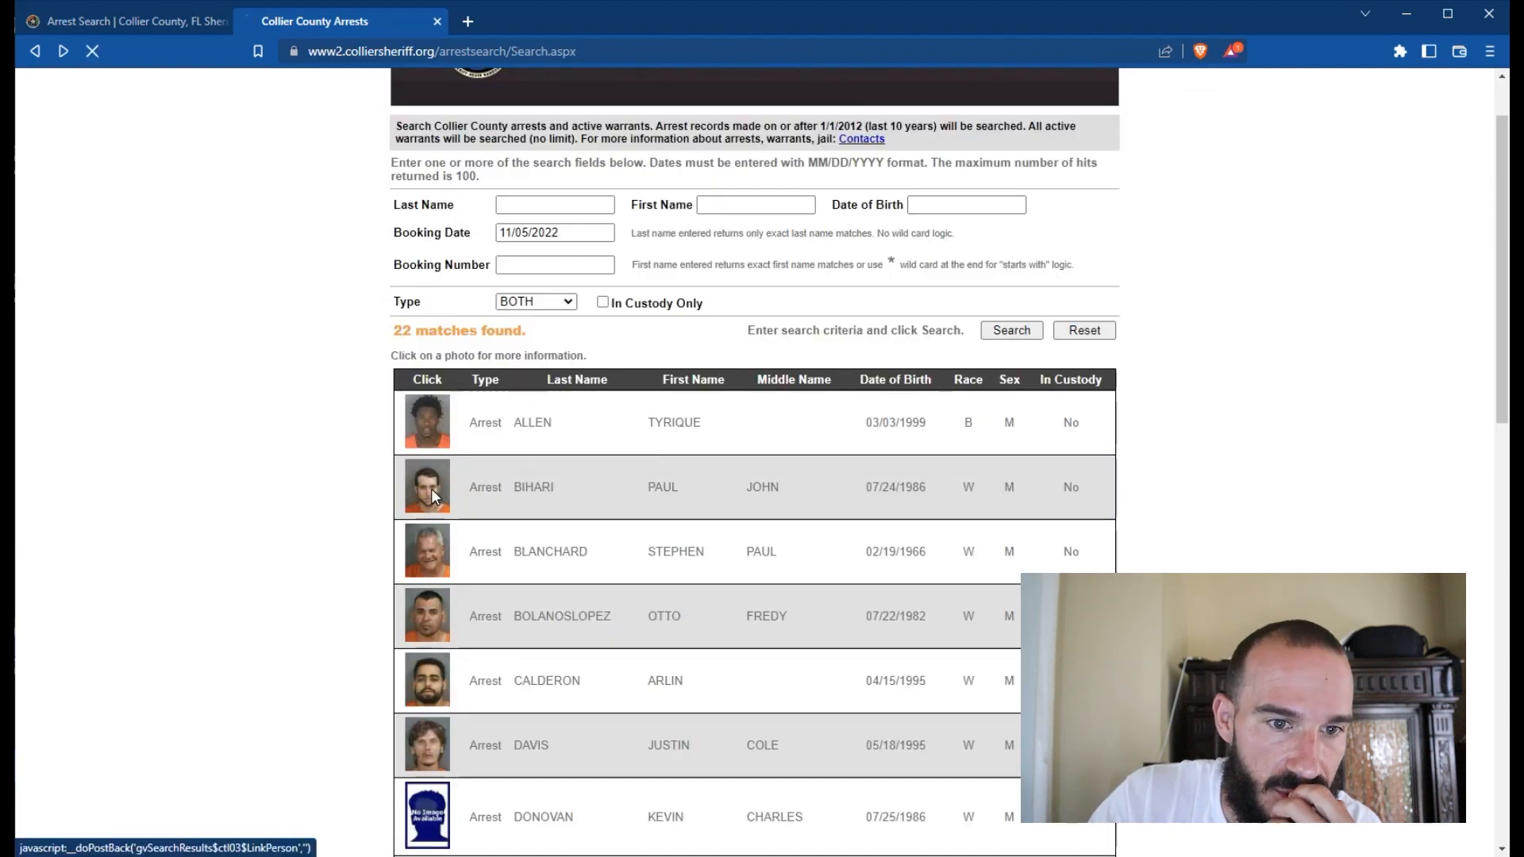
# Step: Review the second arrestee's detail record and return to the results list
pyautogui.click(427, 486)
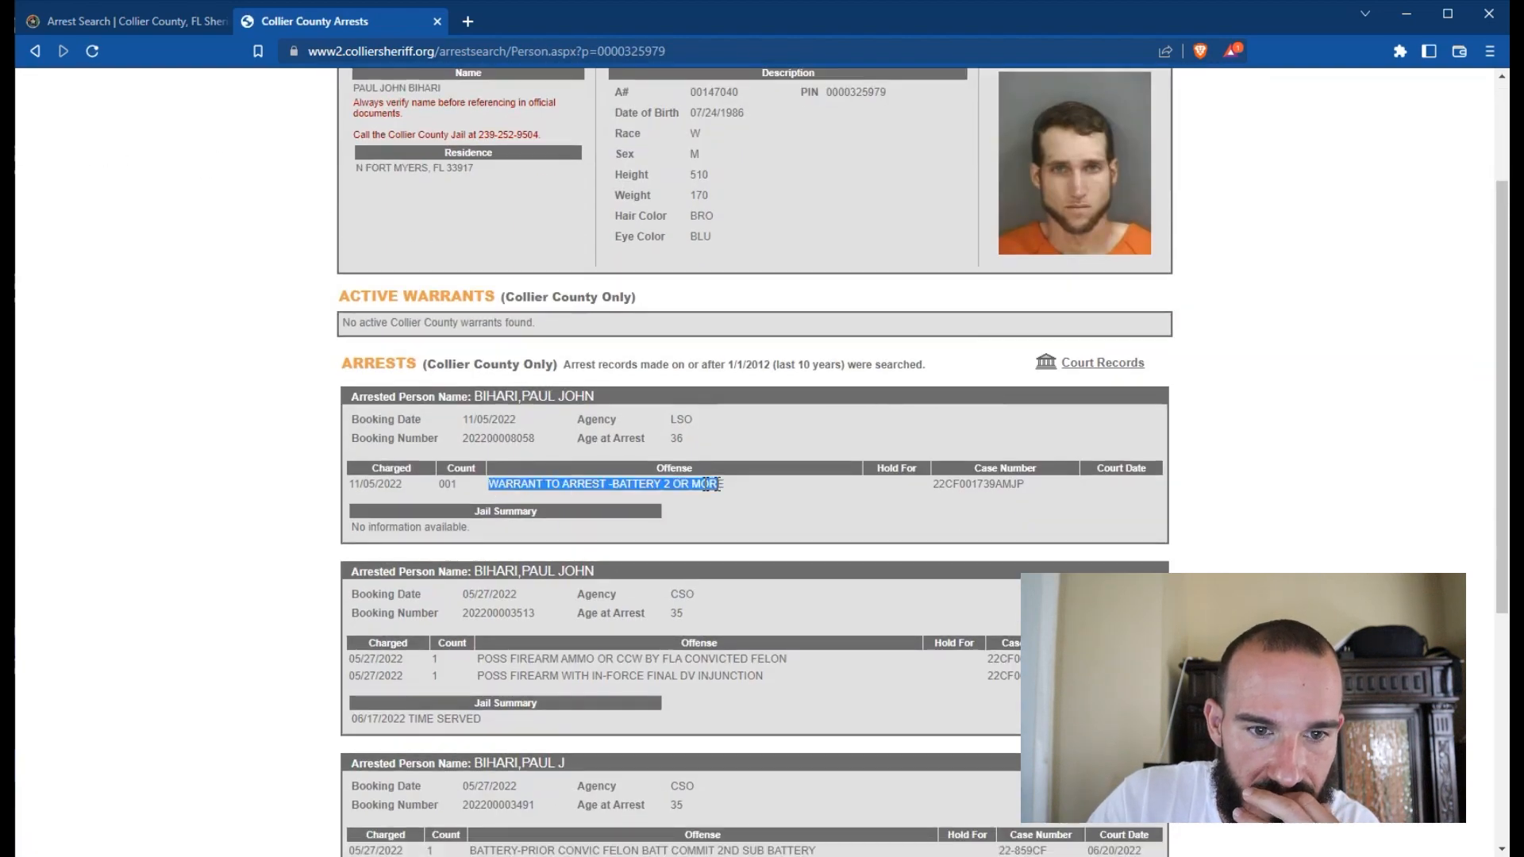
pyautogui.scroll(-3)
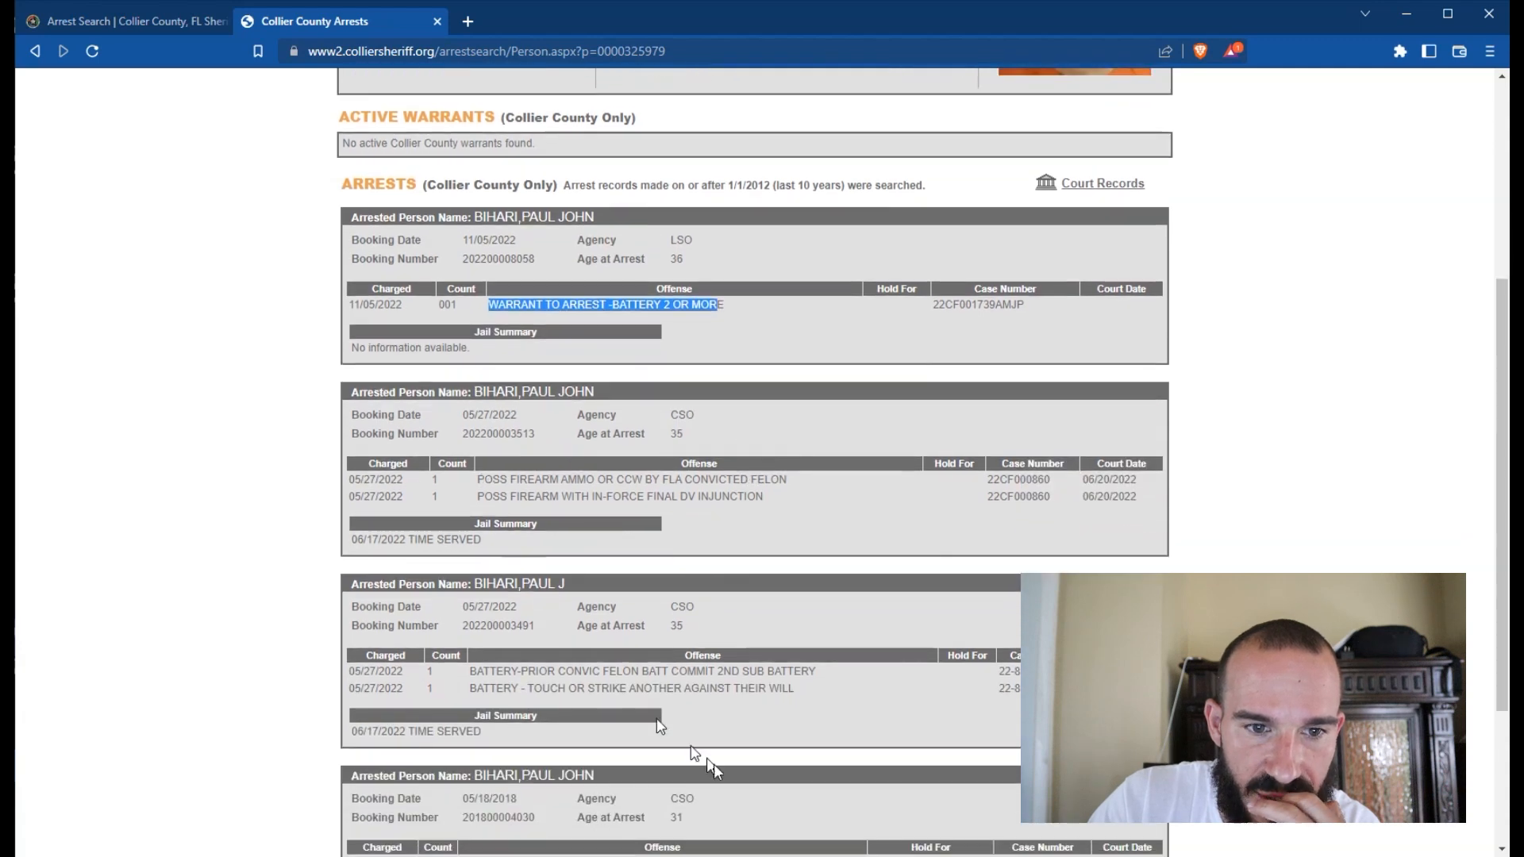
pyautogui.scroll(-3)
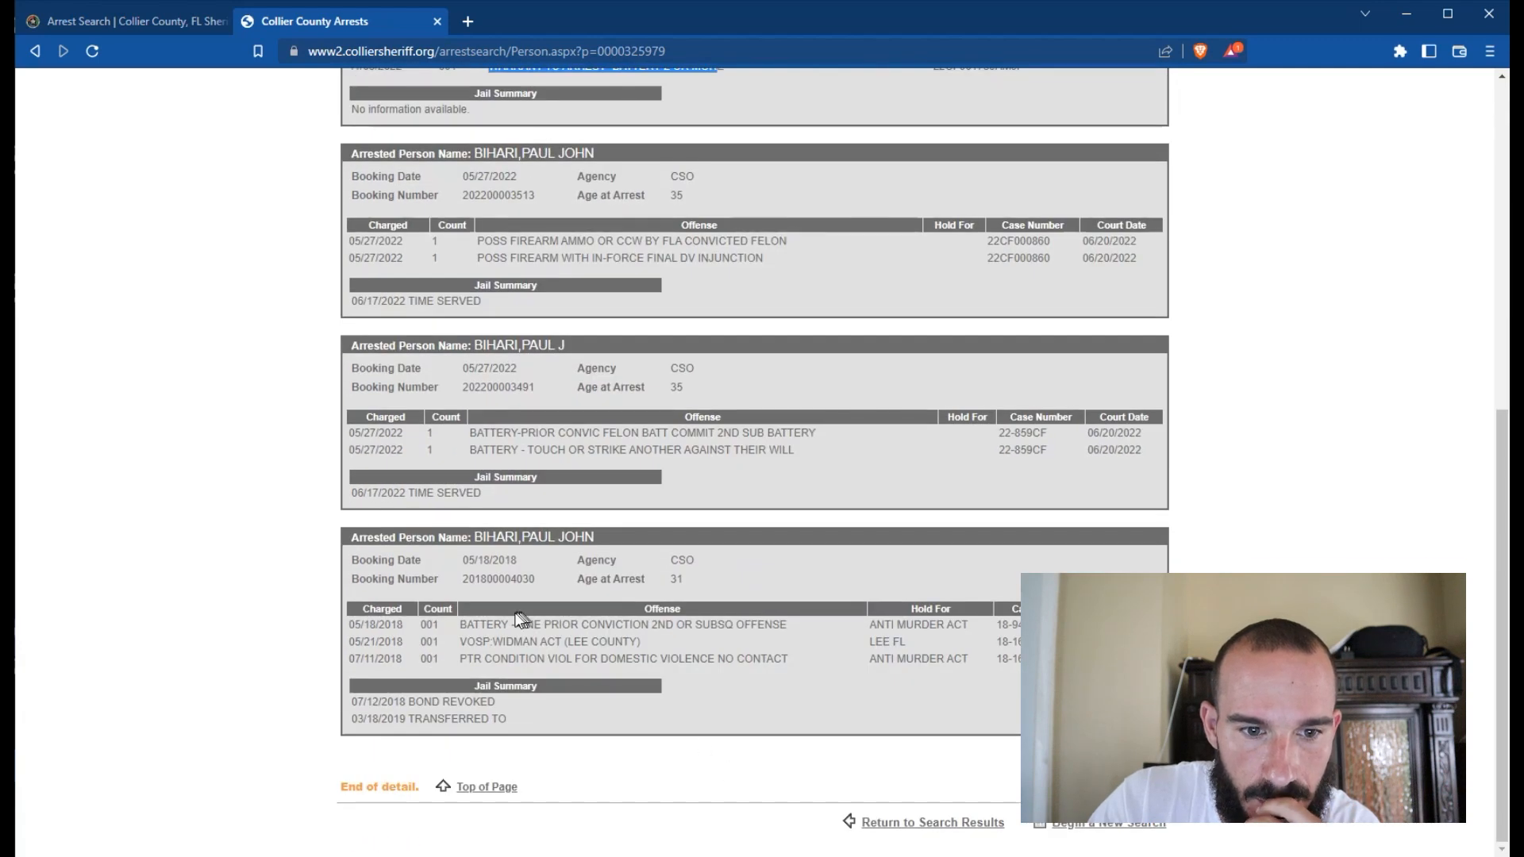
pyautogui.moveTo(512, 429)
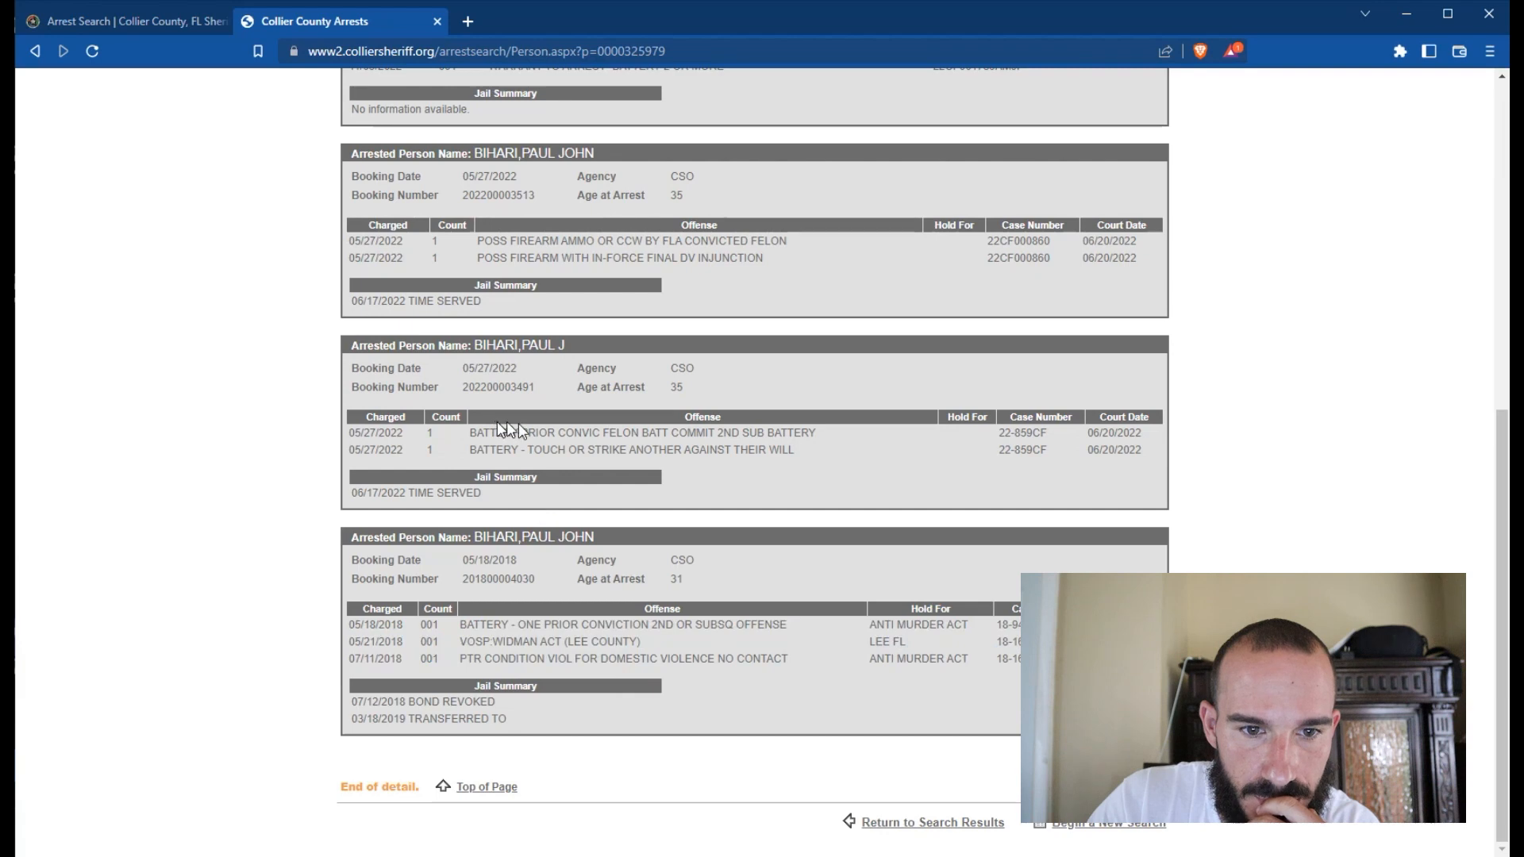
pyautogui.scroll(3)
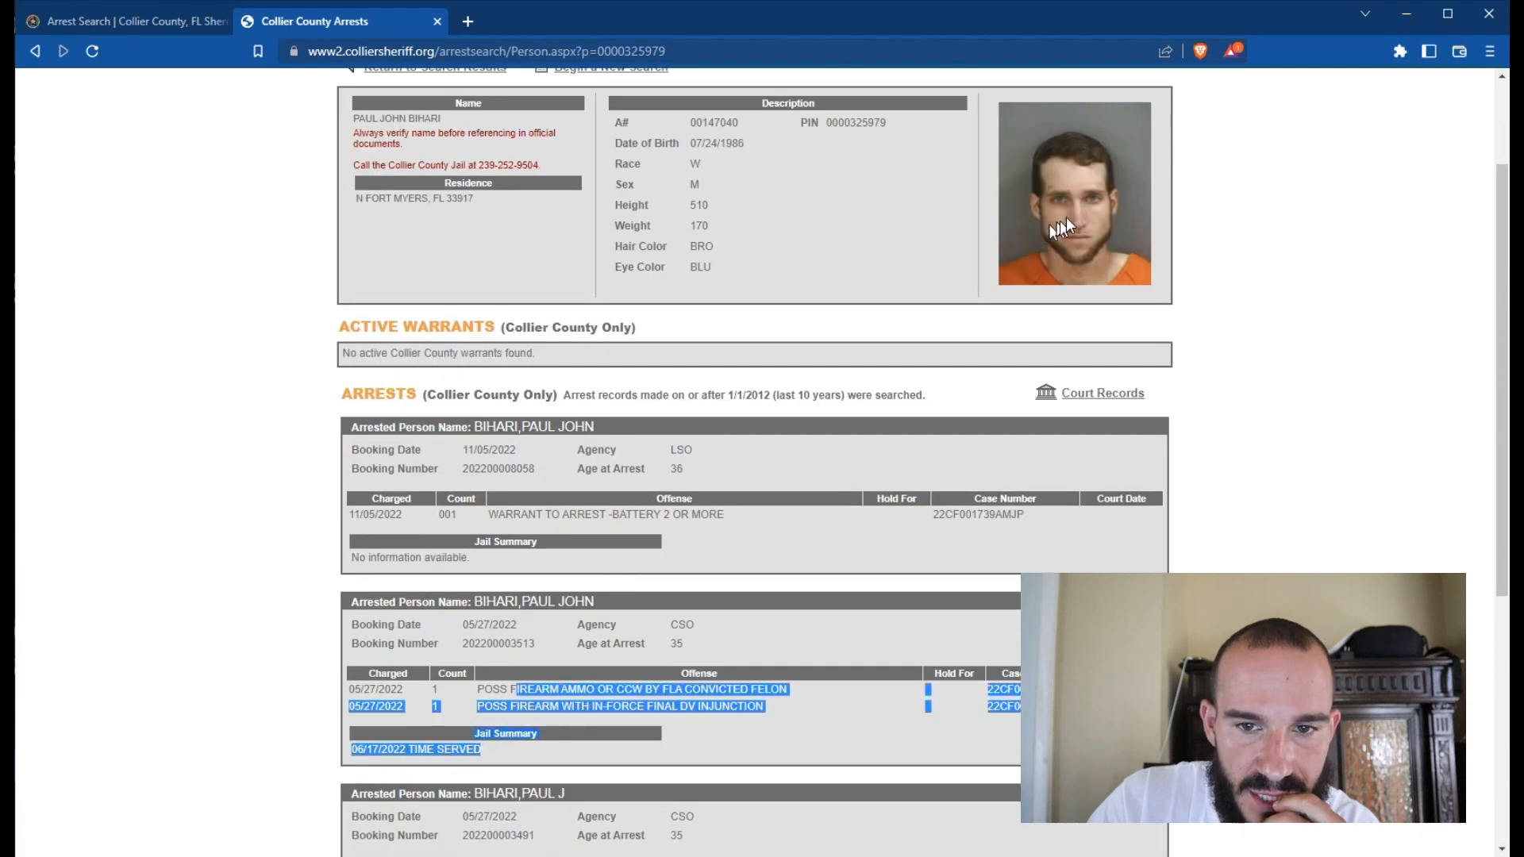
pyautogui.scroll(3)
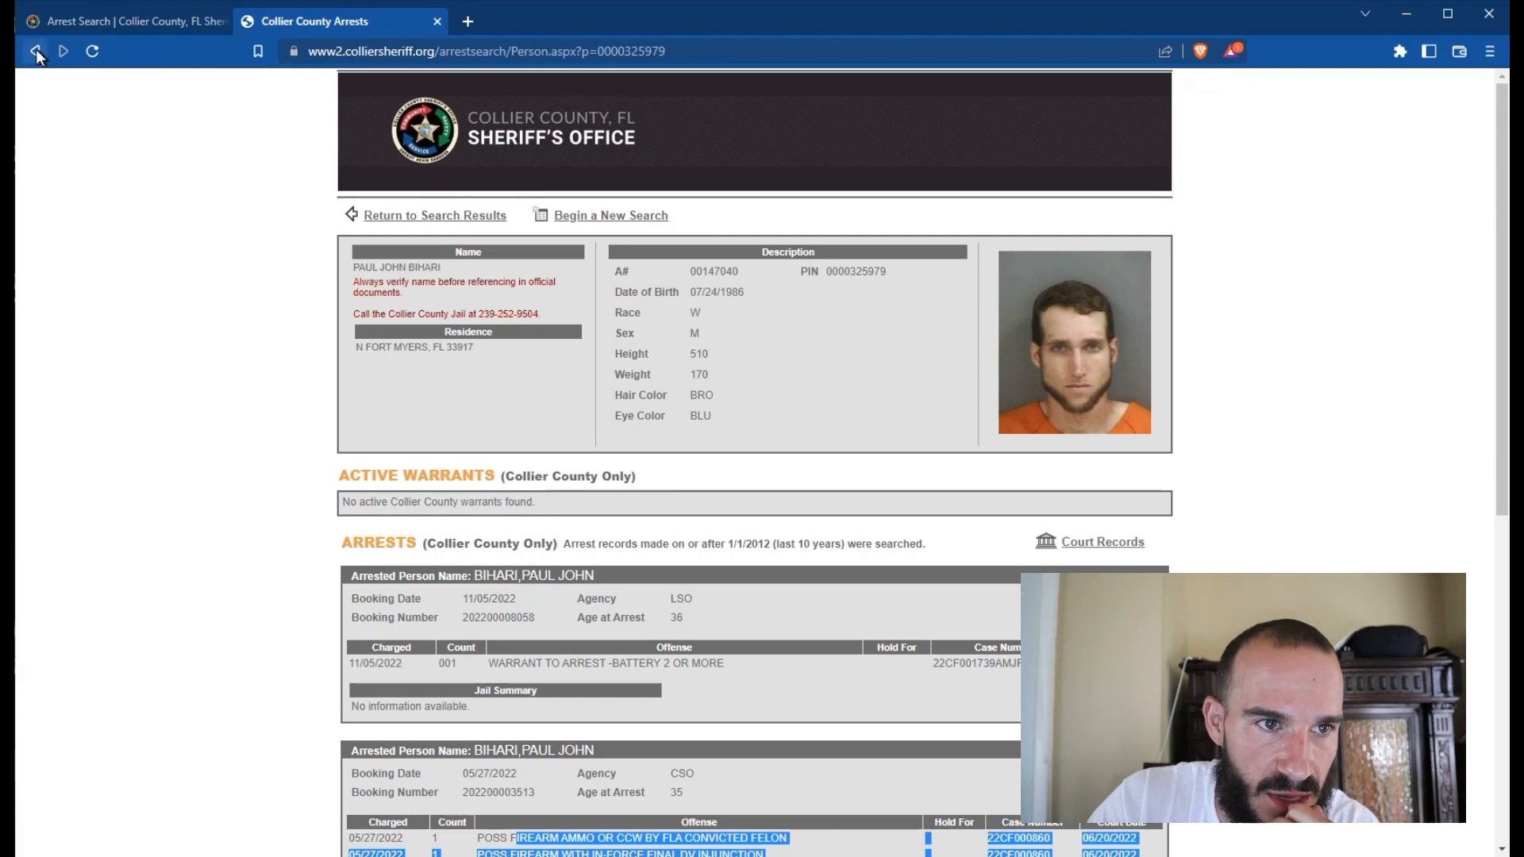
pyautogui.click(34, 51)
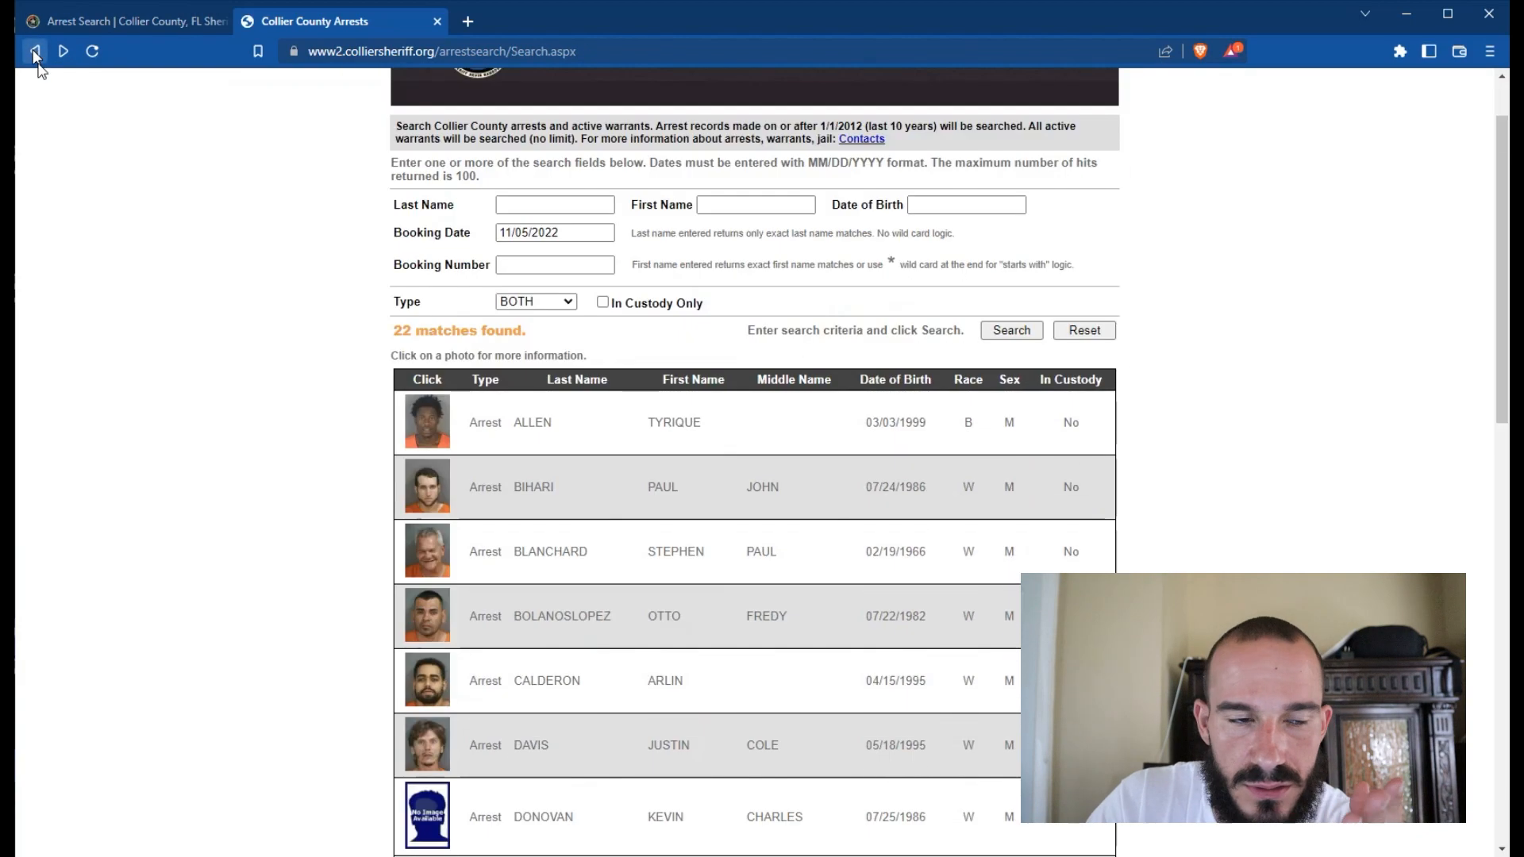
# Step: Review the fourth arrestee's booking details and return to the results list
pyautogui.scroll(-3)
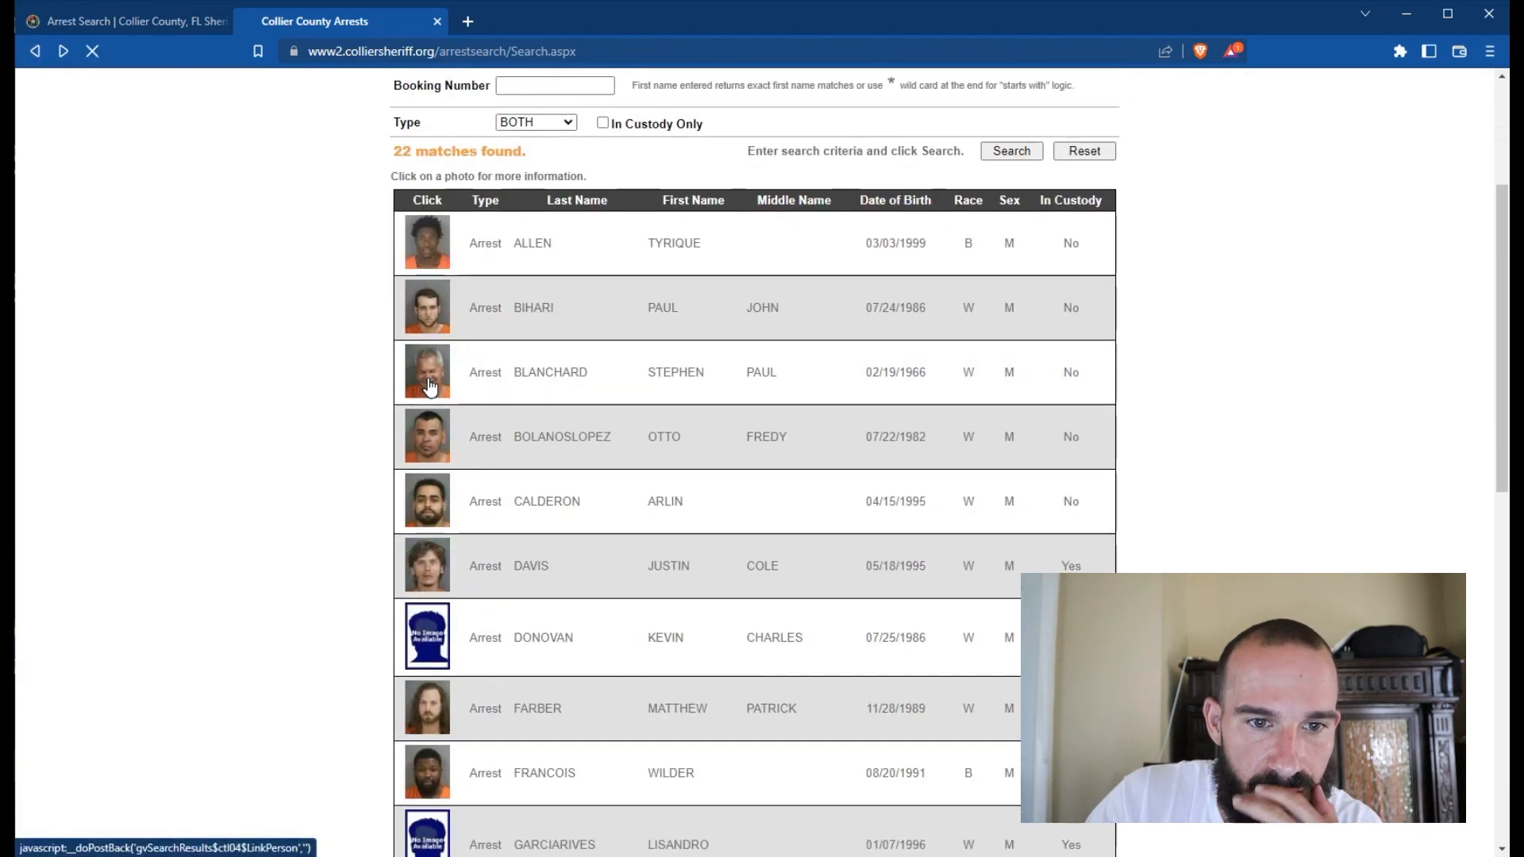
pyautogui.click(425, 372)
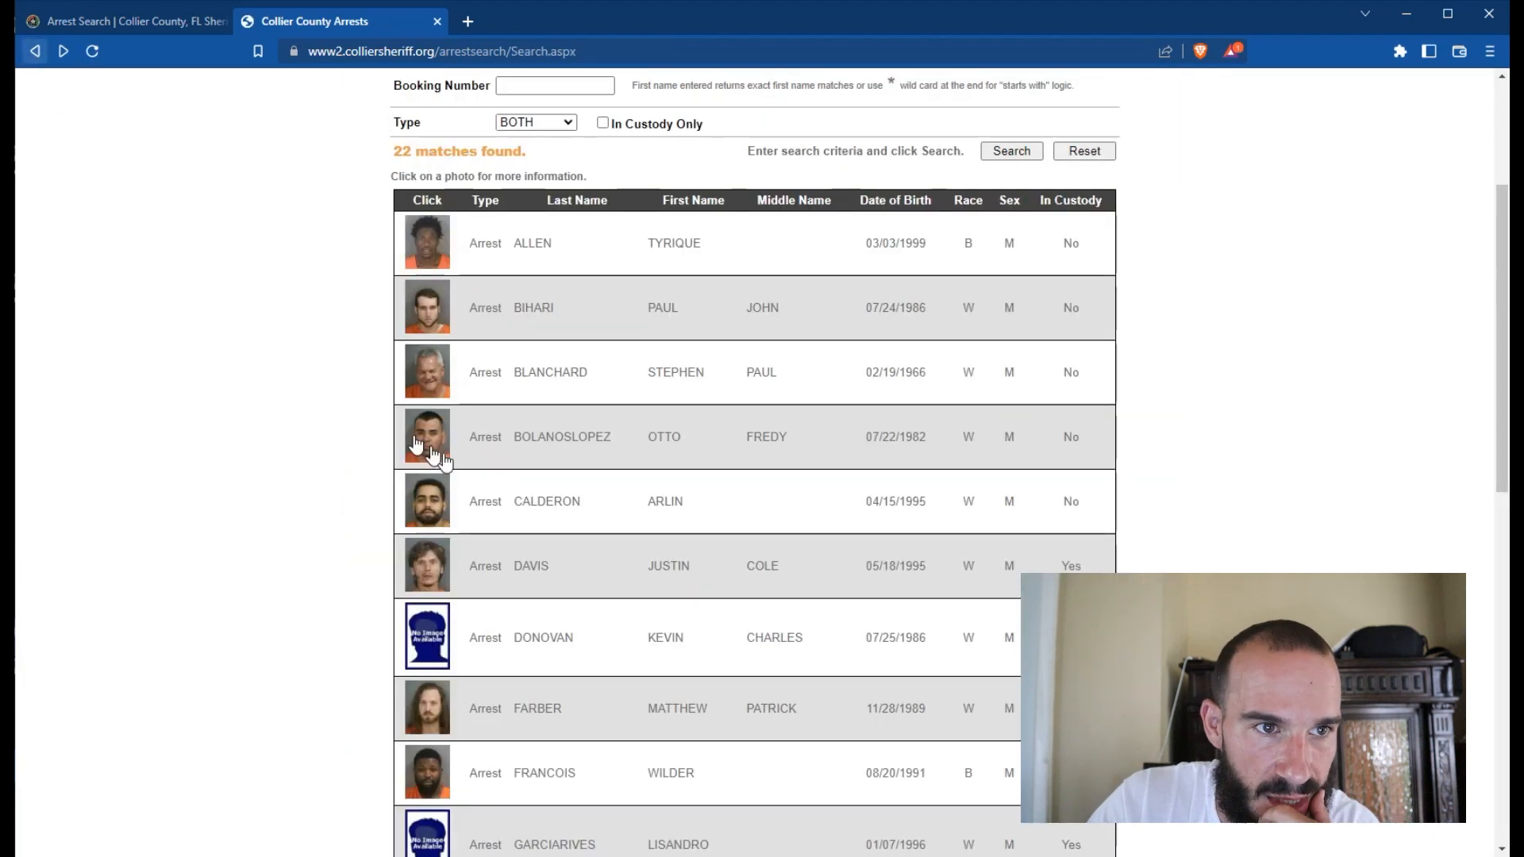
pyautogui.click(426, 436)
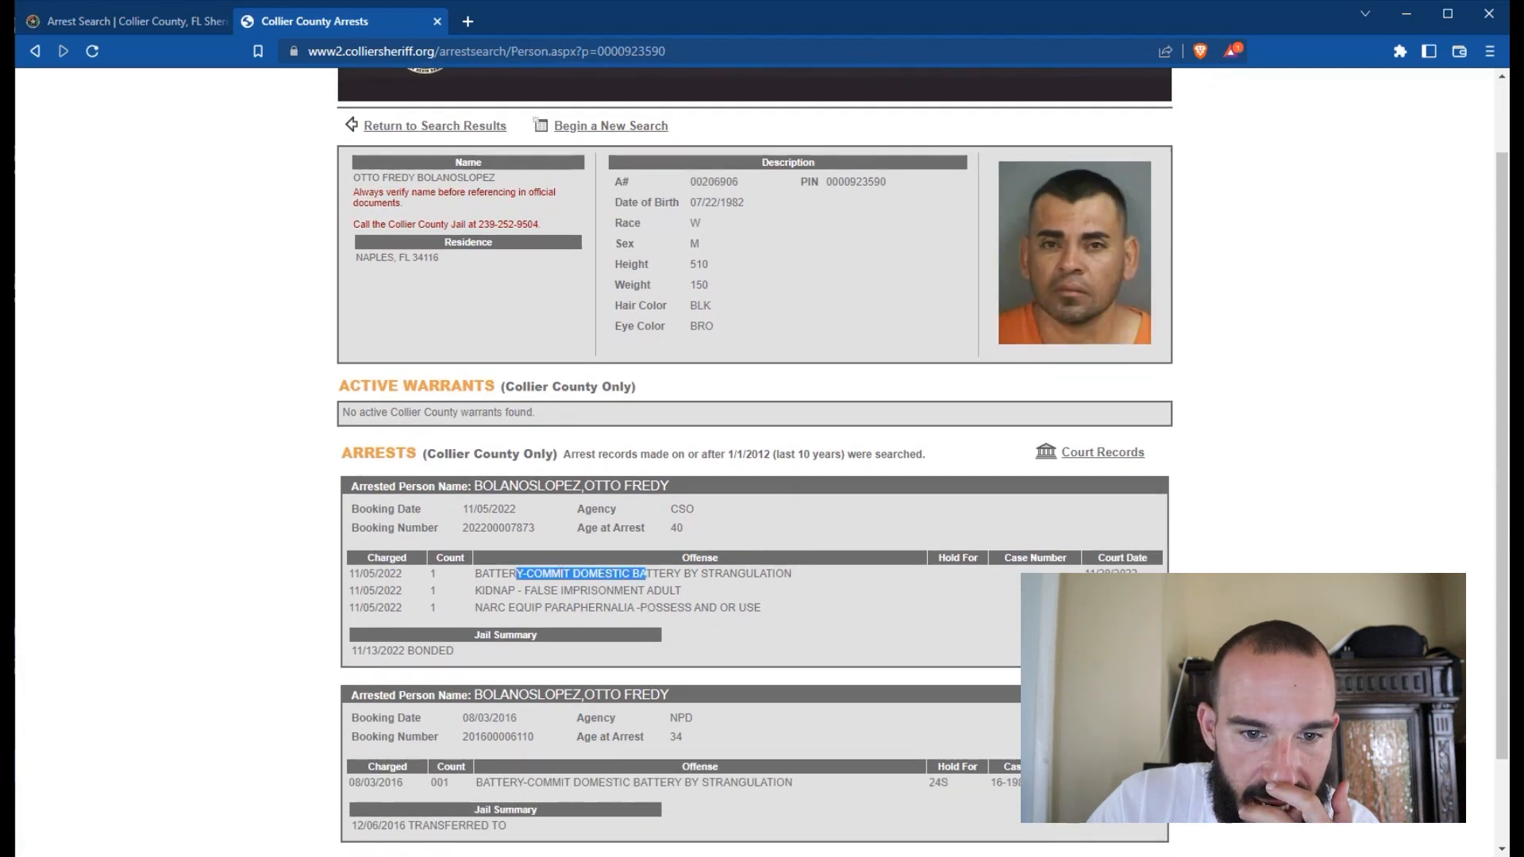
pyautogui.scroll(-3)
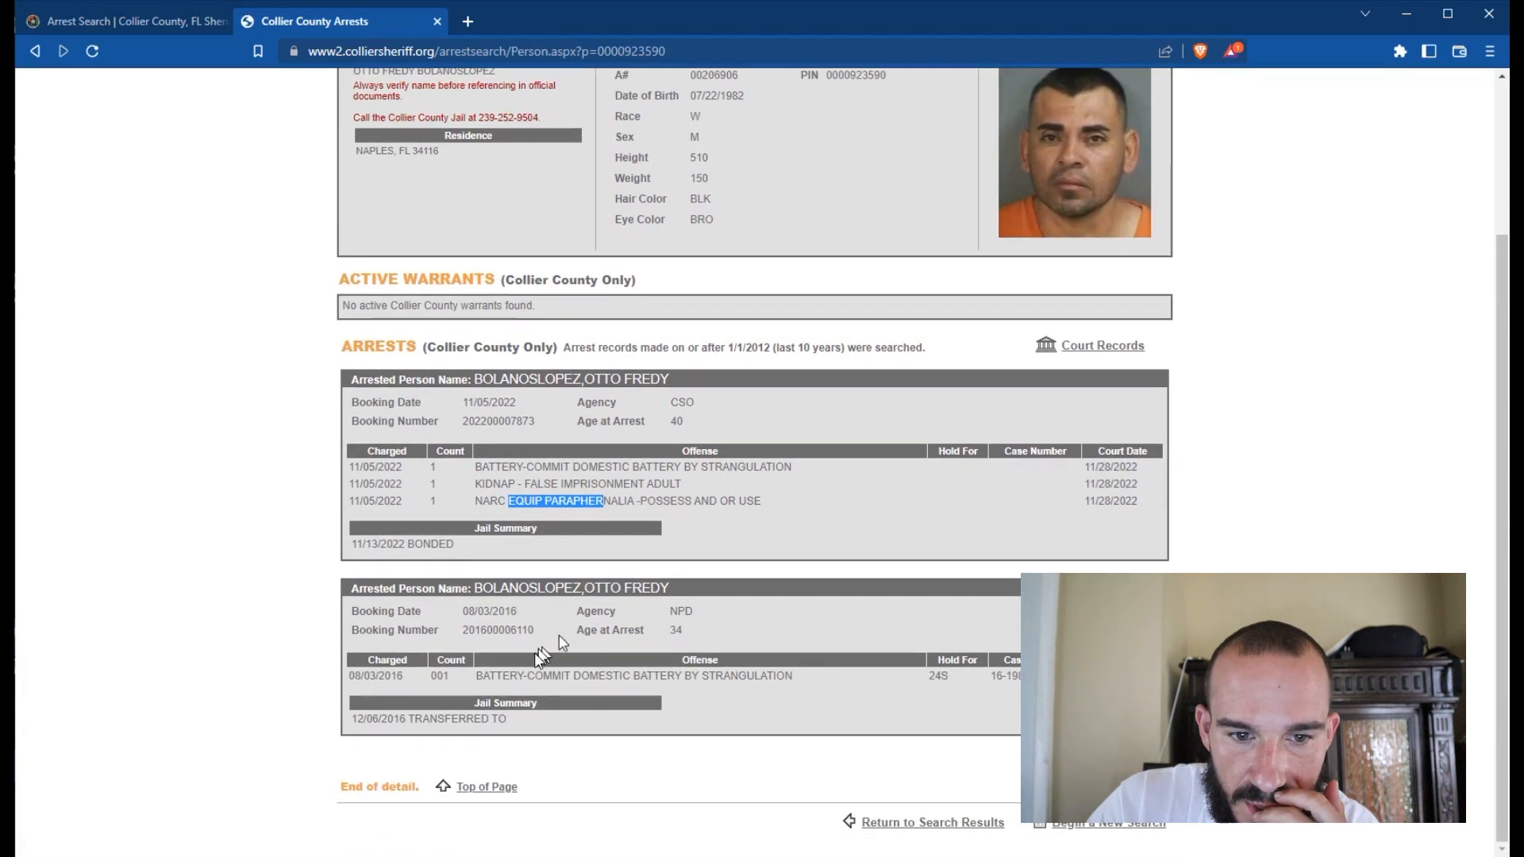
pyautogui.scroll(3)
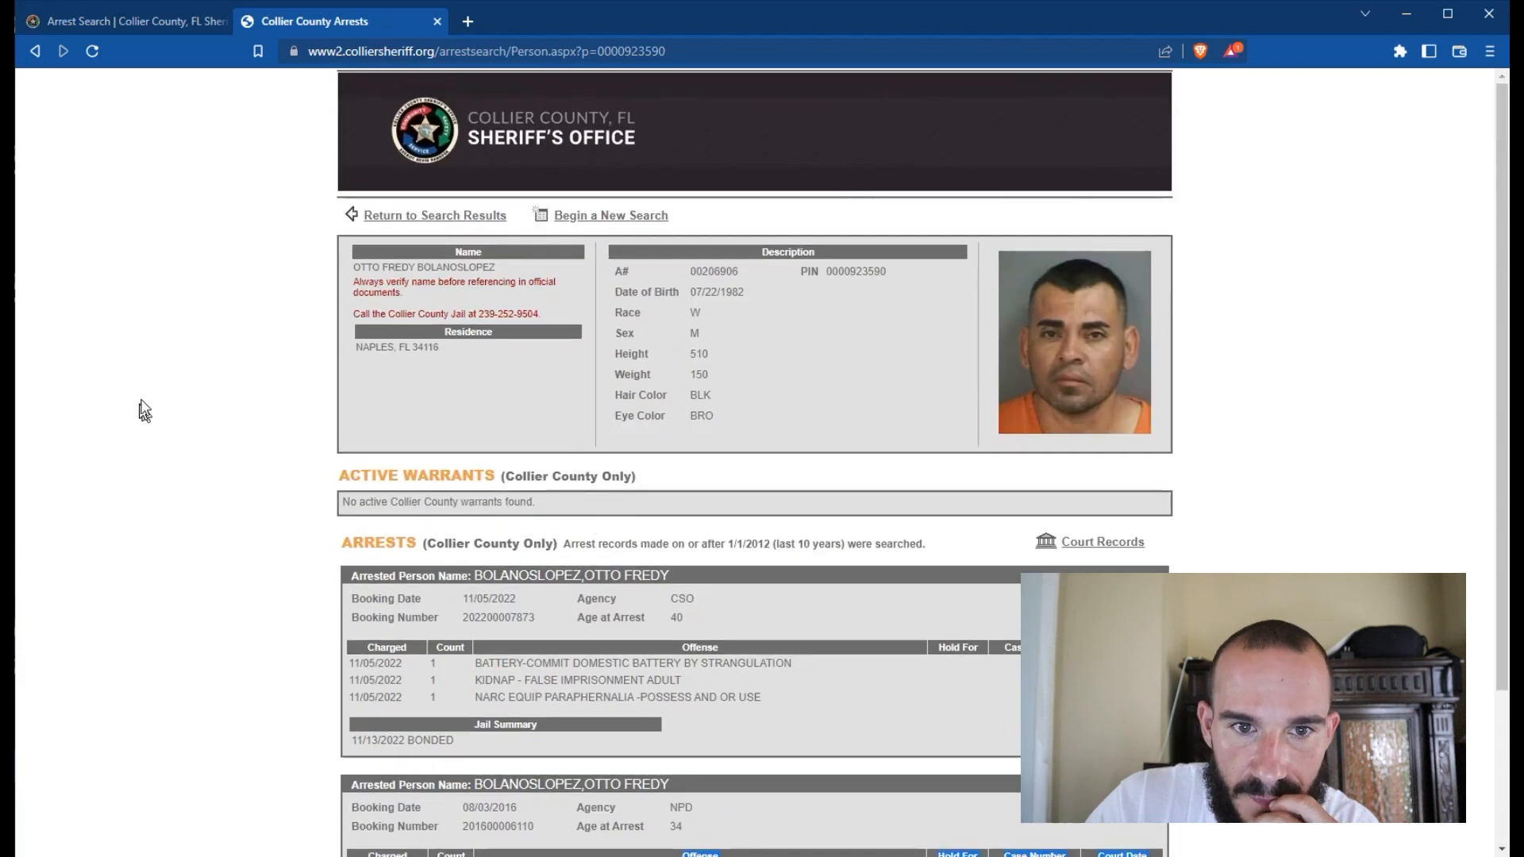
pyautogui.moveTo(1045, 379)
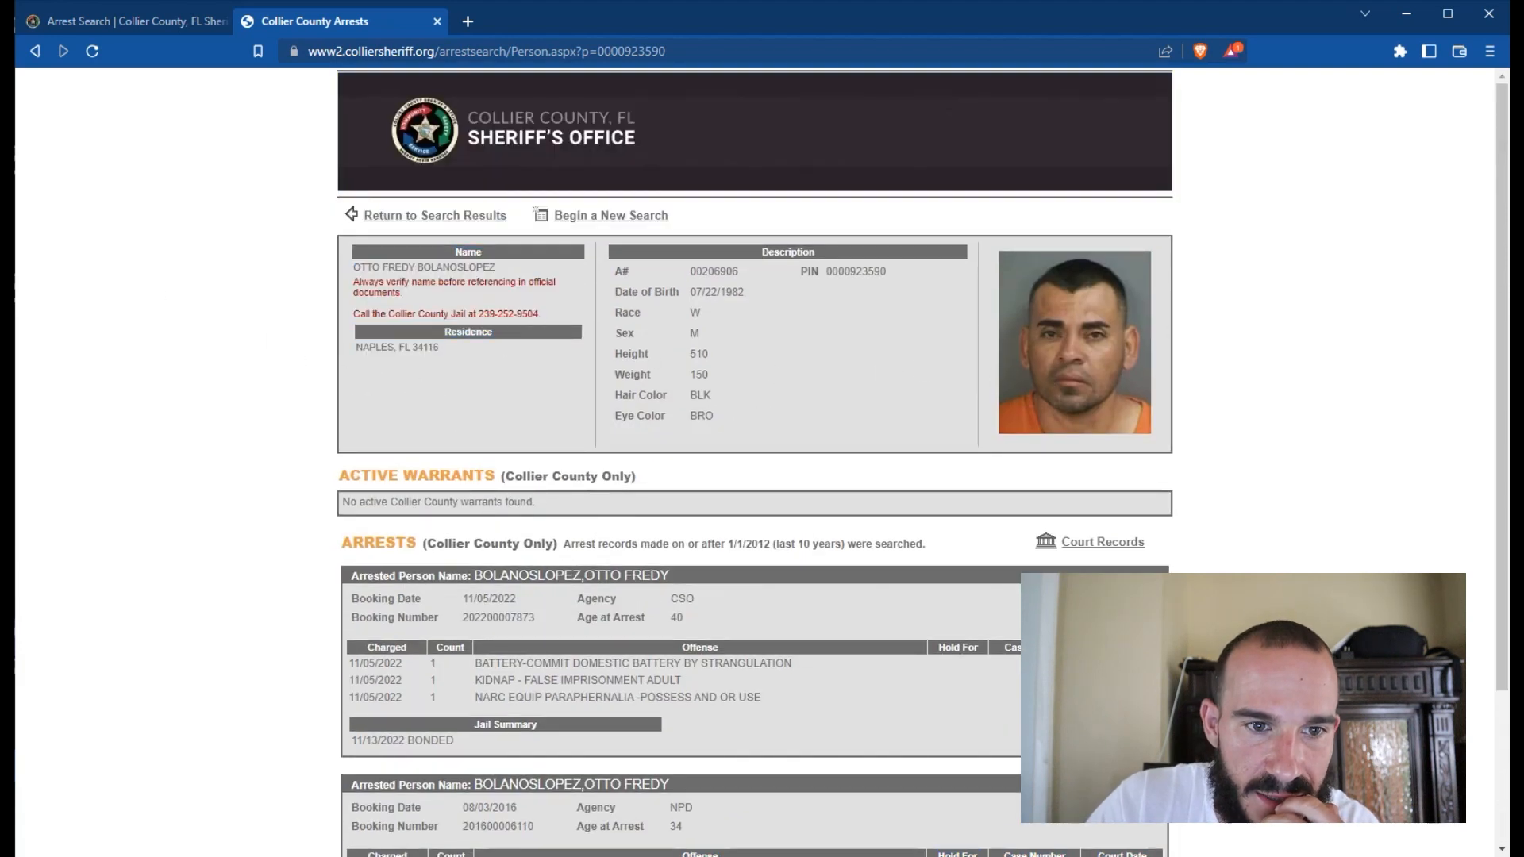
pyautogui.click(434, 215)
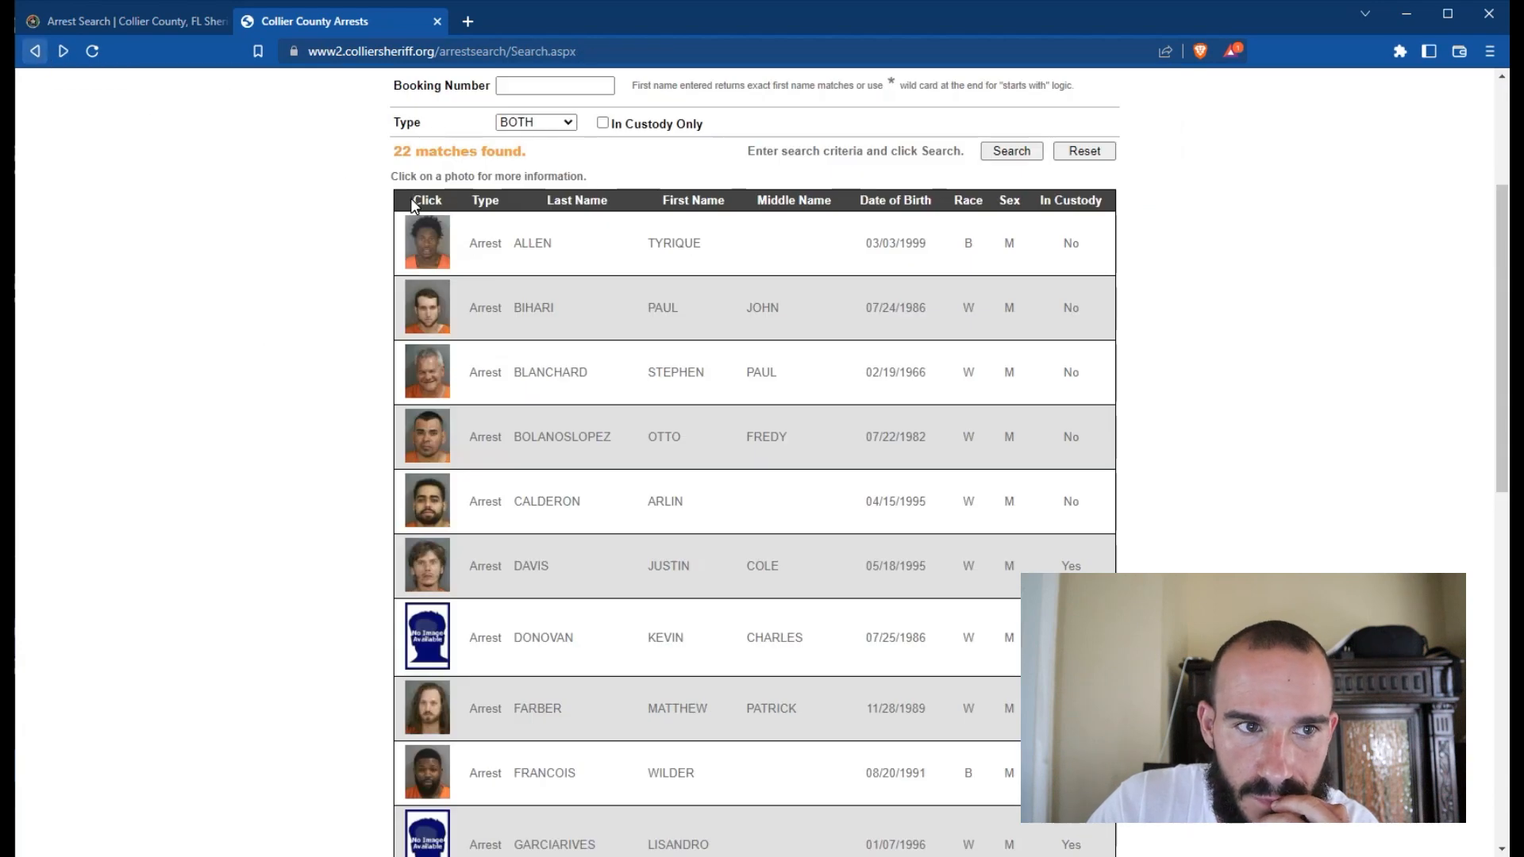
# Step: Check the fifth and sixth arrestees' records, selecting the sixth's residence town and ZIP
pyautogui.click(426, 499)
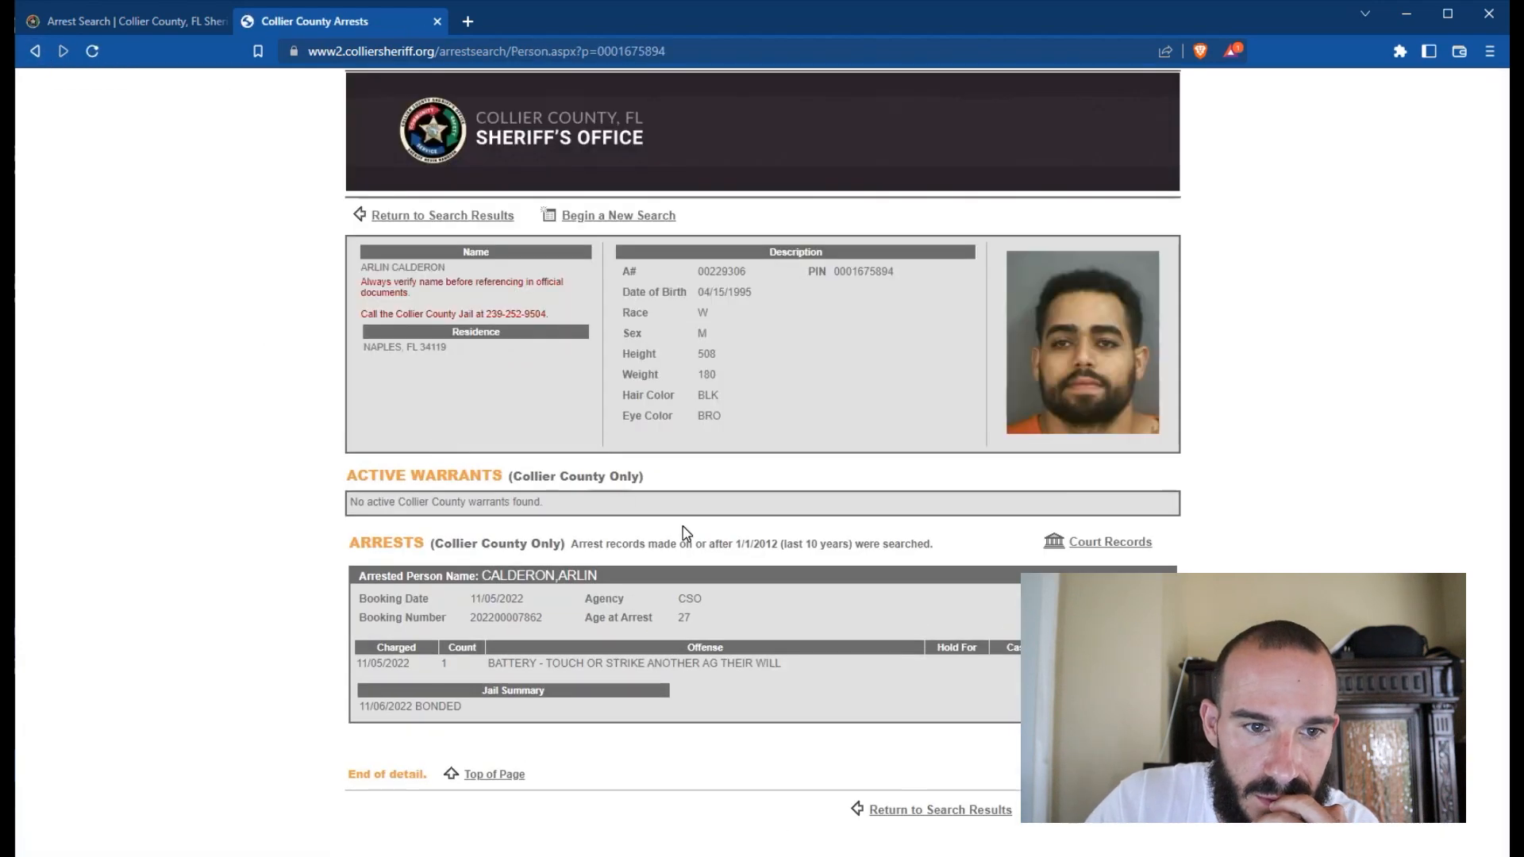
pyautogui.click(35, 51)
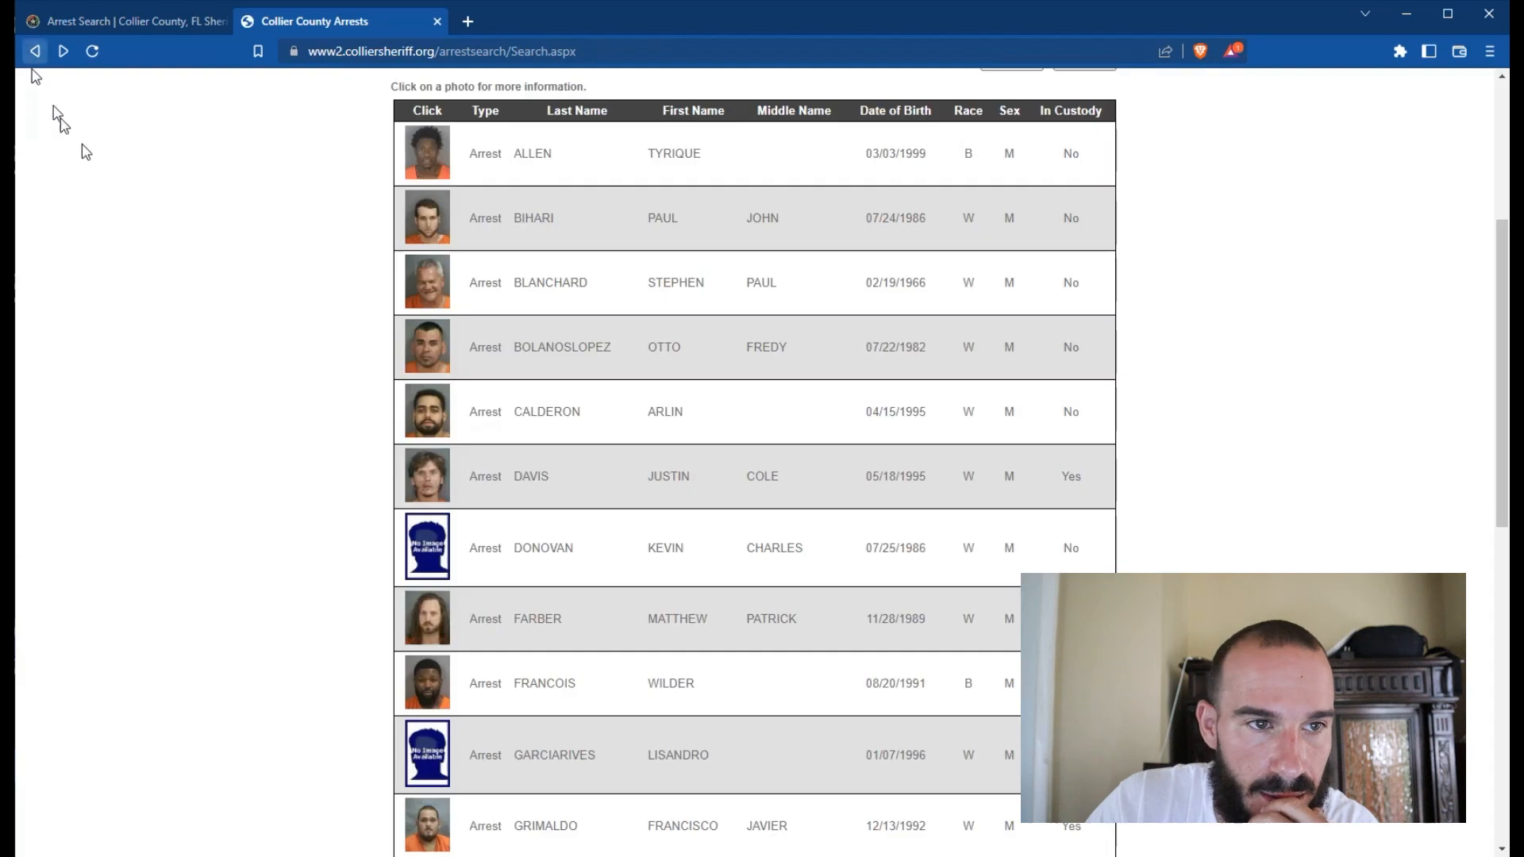
pyautogui.click(427, 475)
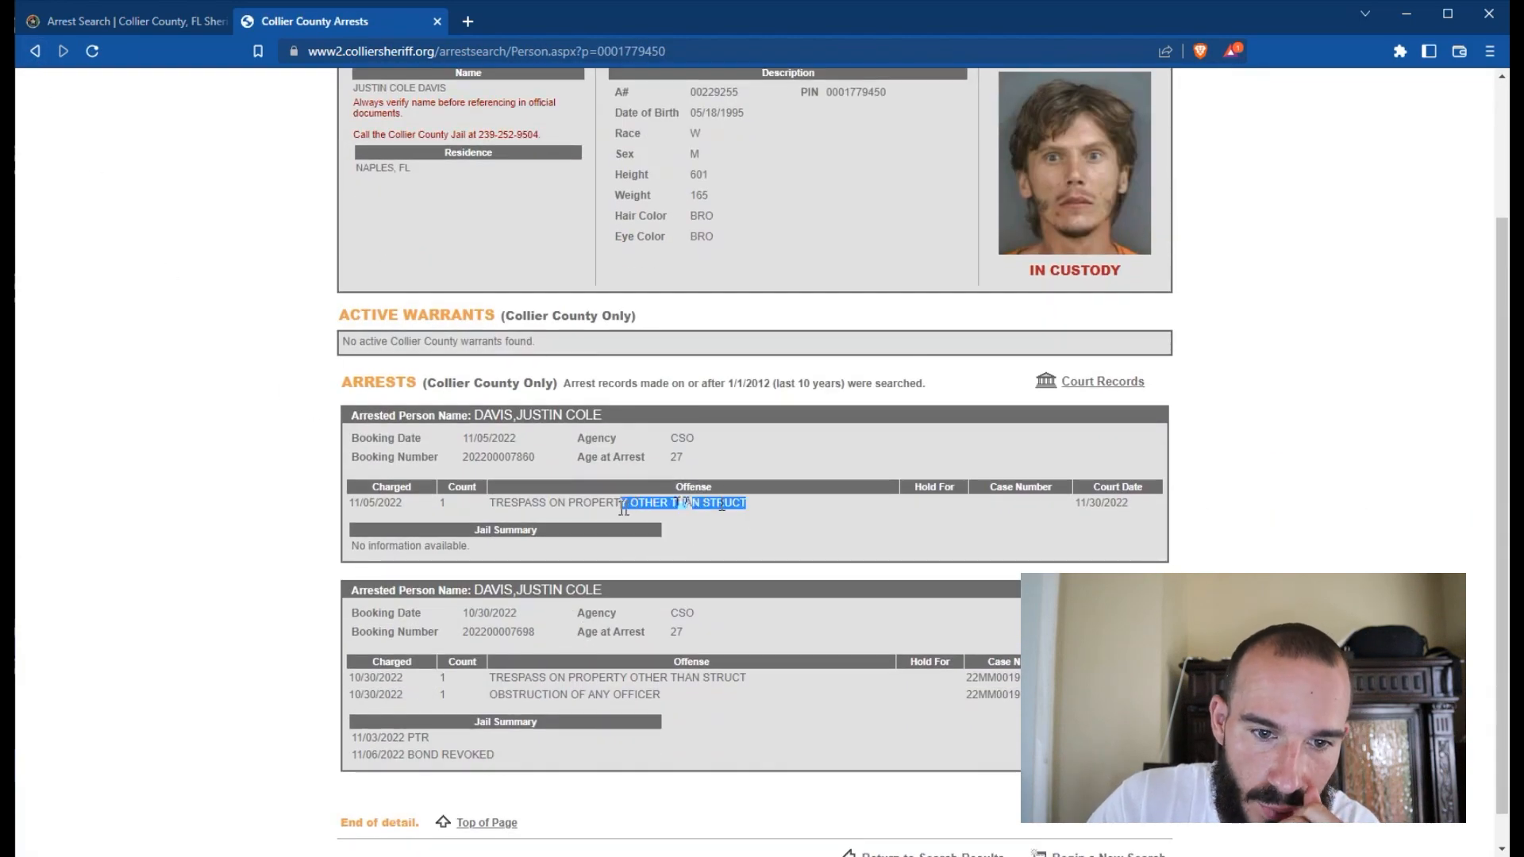
pyautogui.scroll(3)
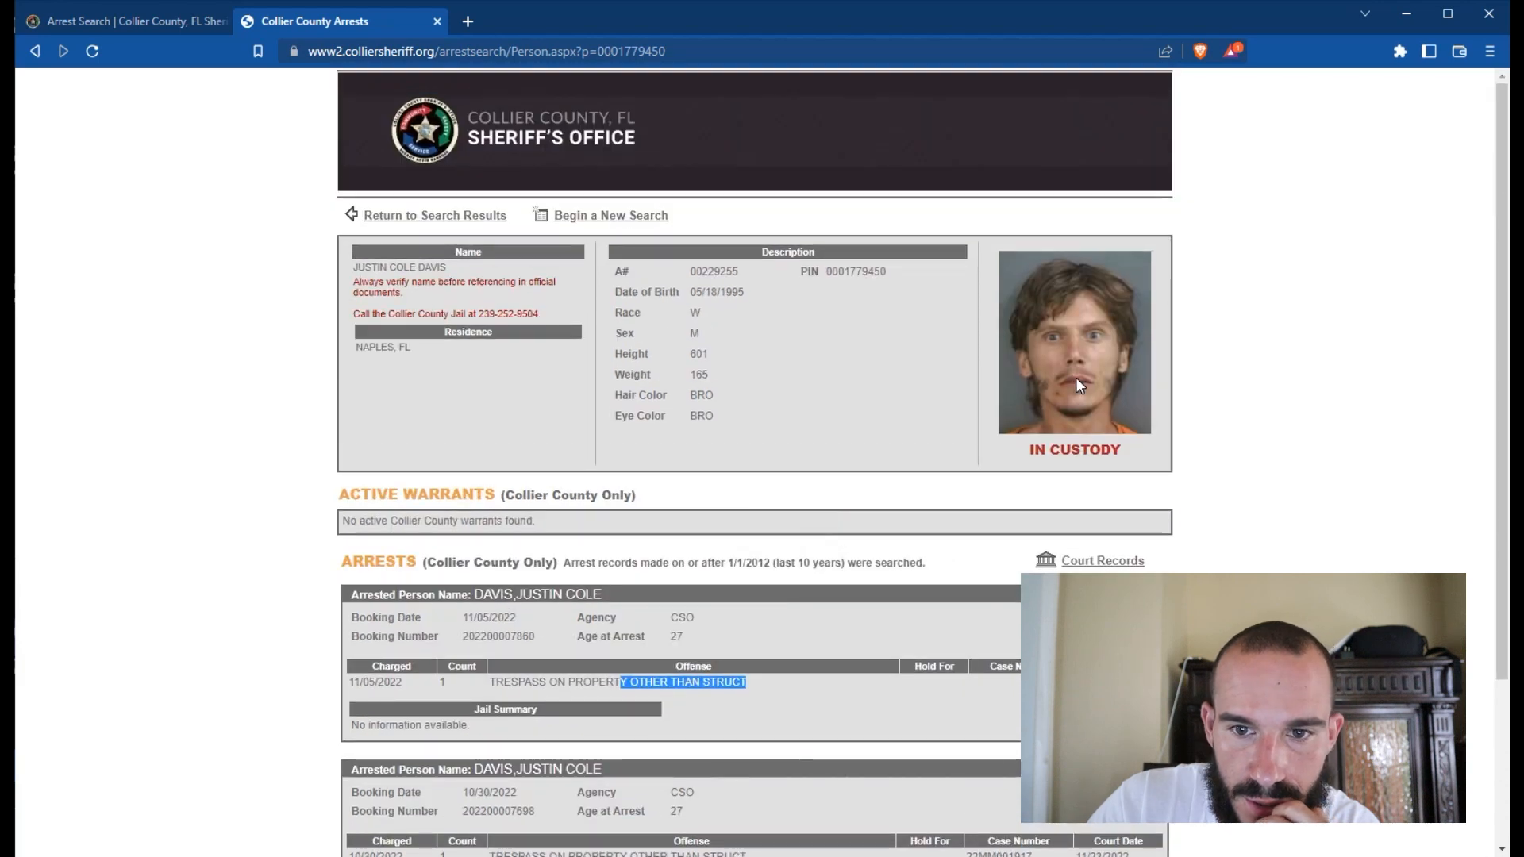
pyautogui.moveTo(877, 430)
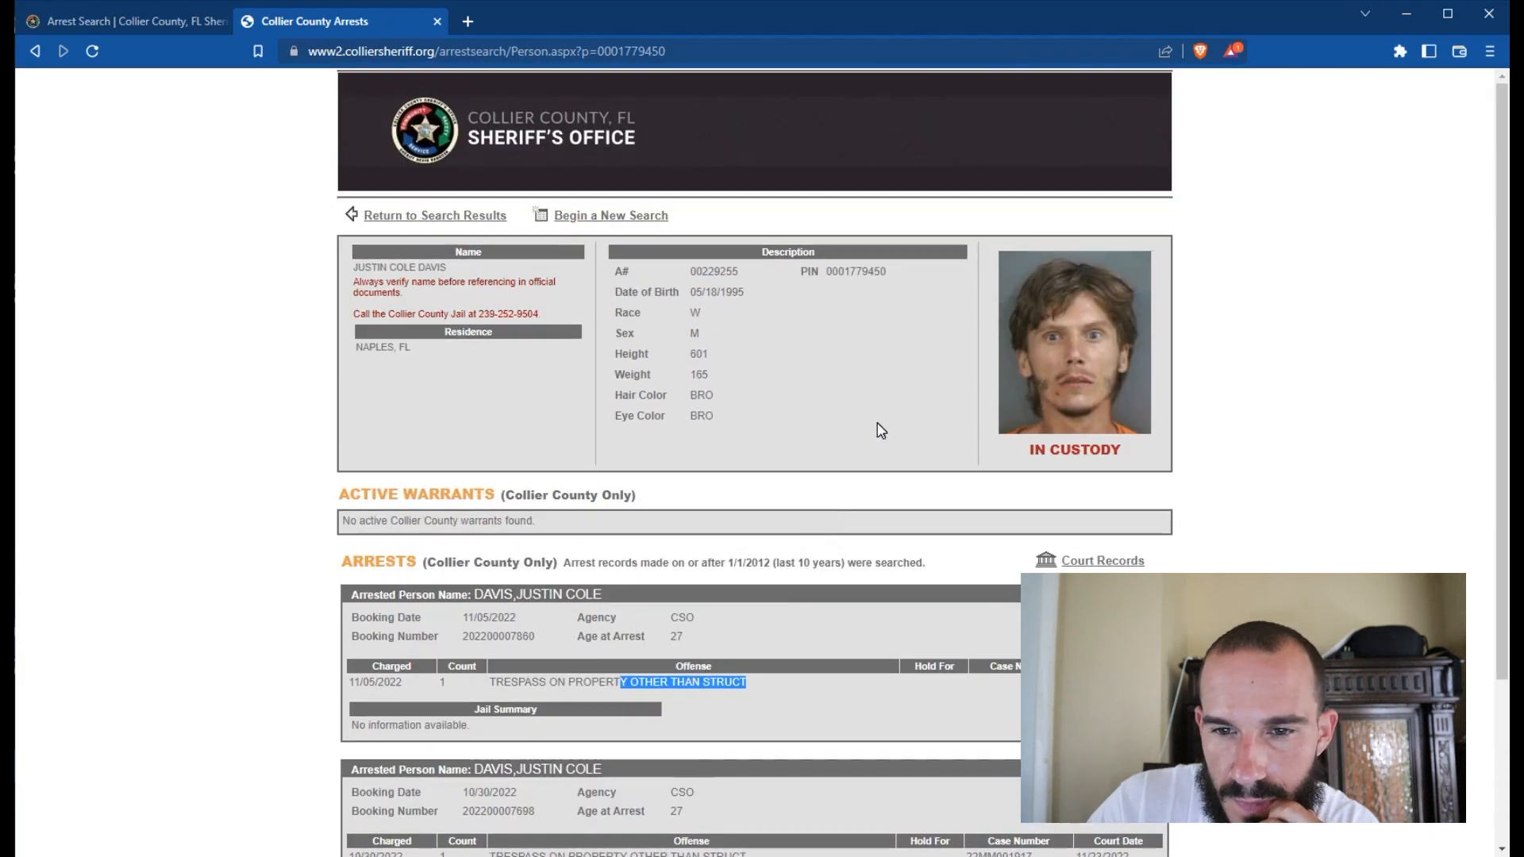
pyautogui.scroll(-3)
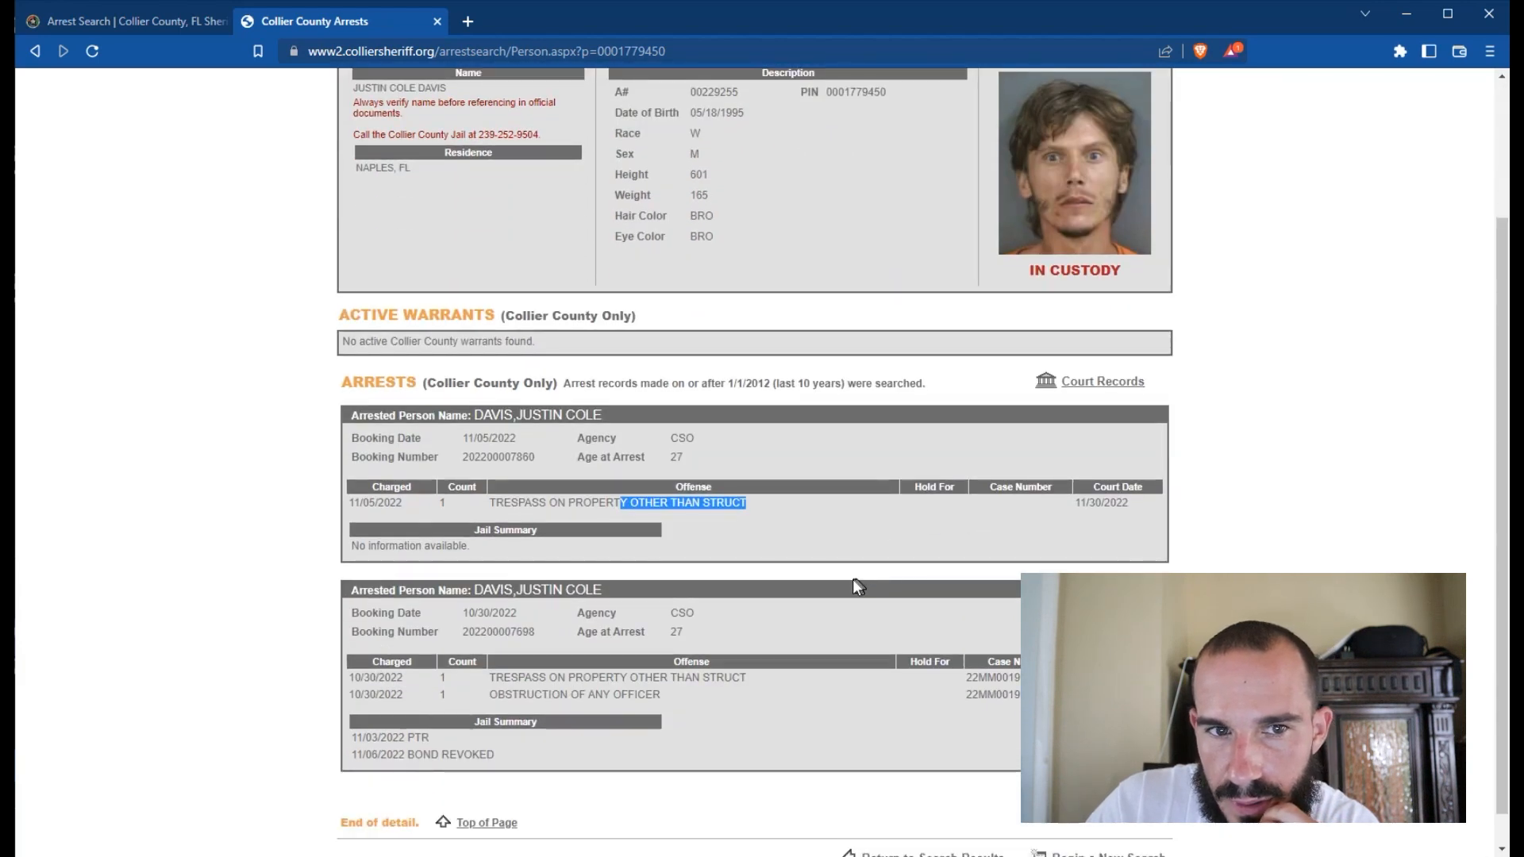
pyautogui.scroll(3)
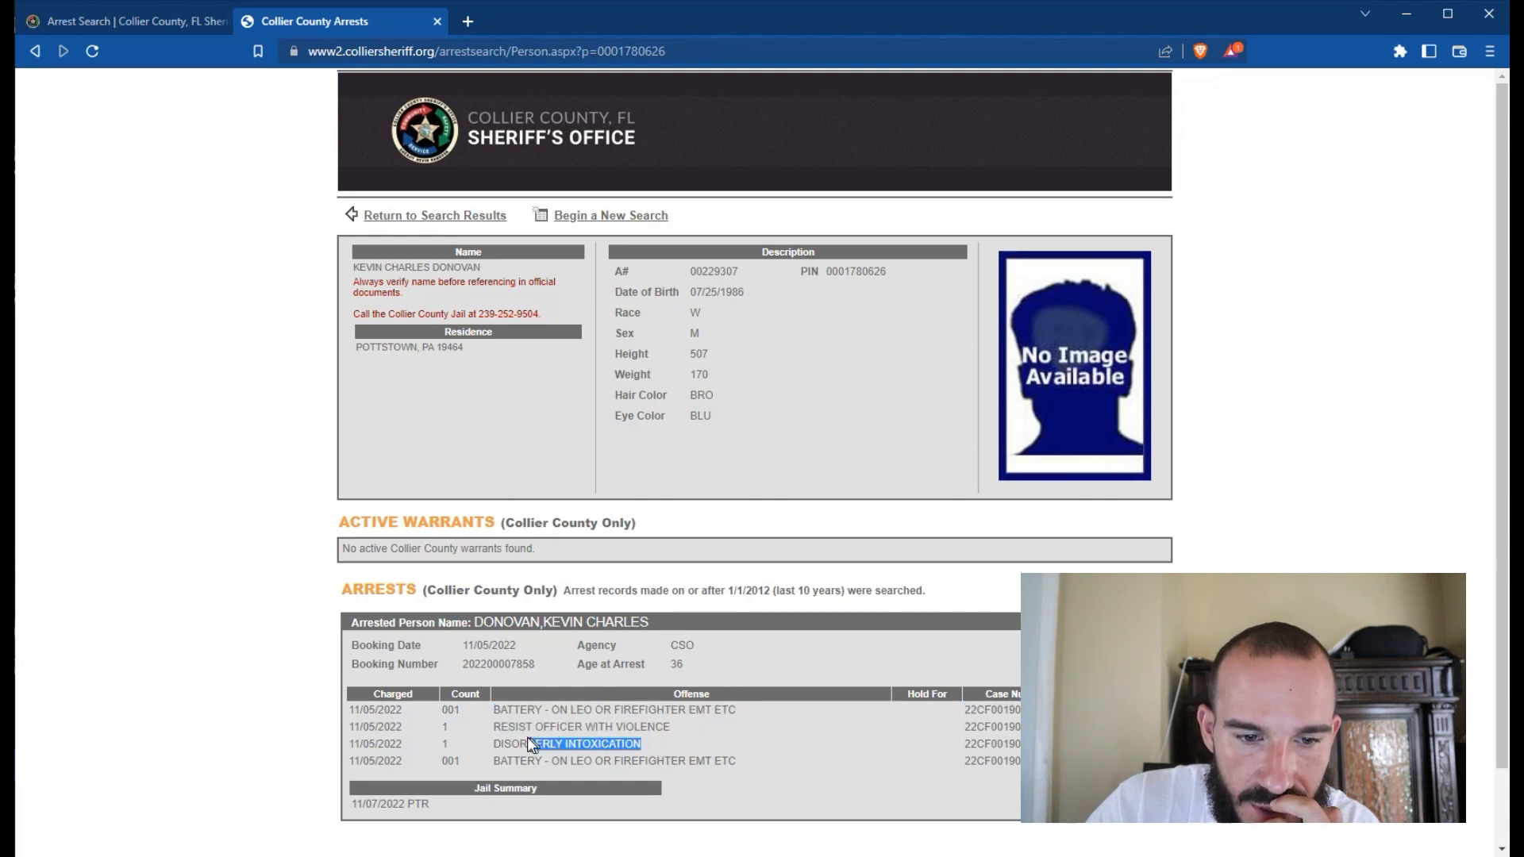
pyautogui.scroll(-3)
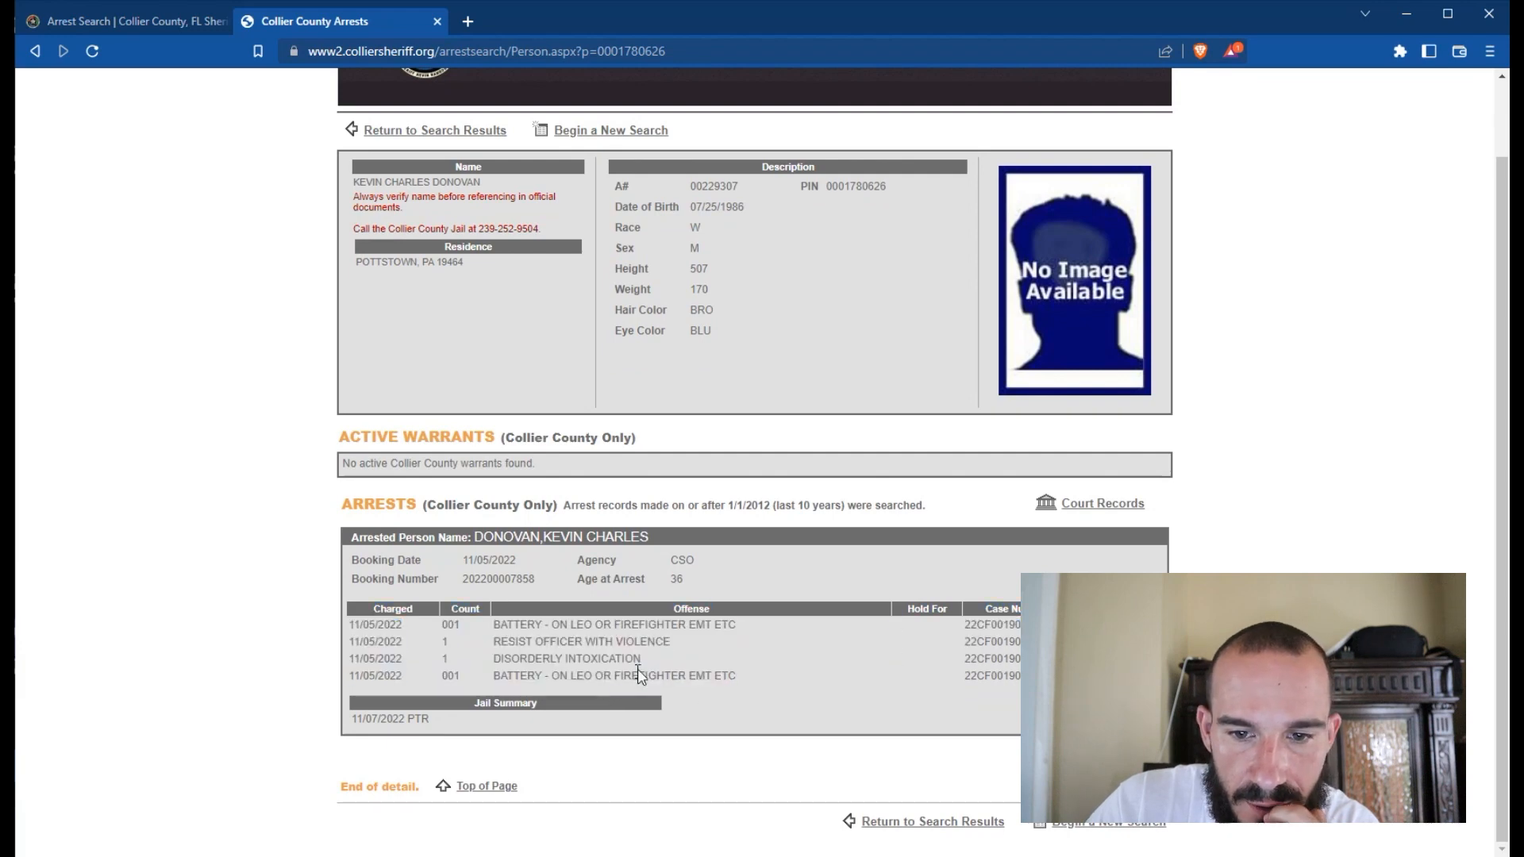
pyautogui.moveTo(845, 654)
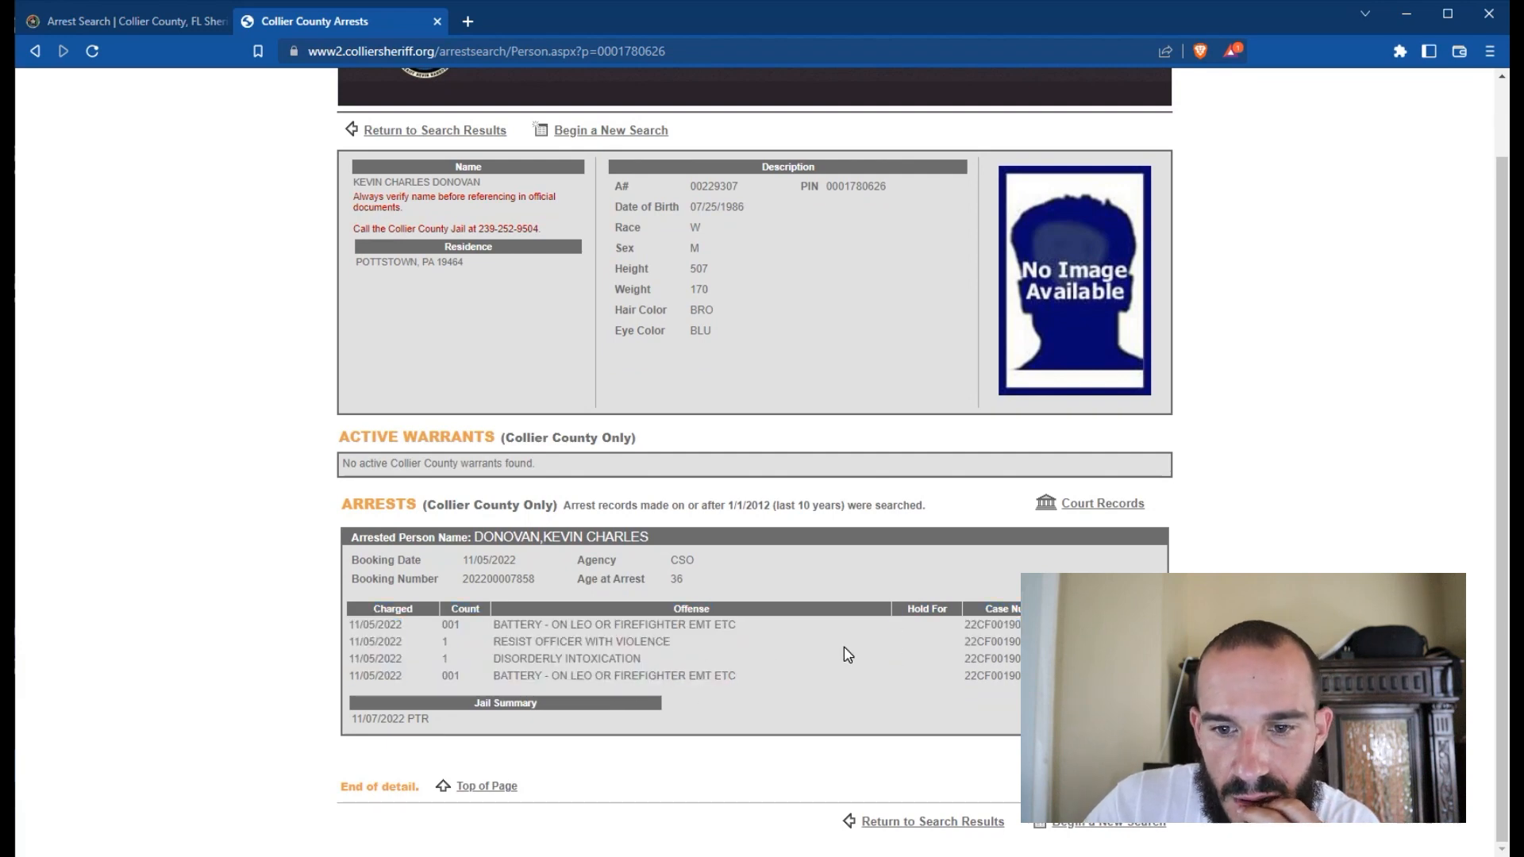
pyautogui.doubleClick(407, 261)
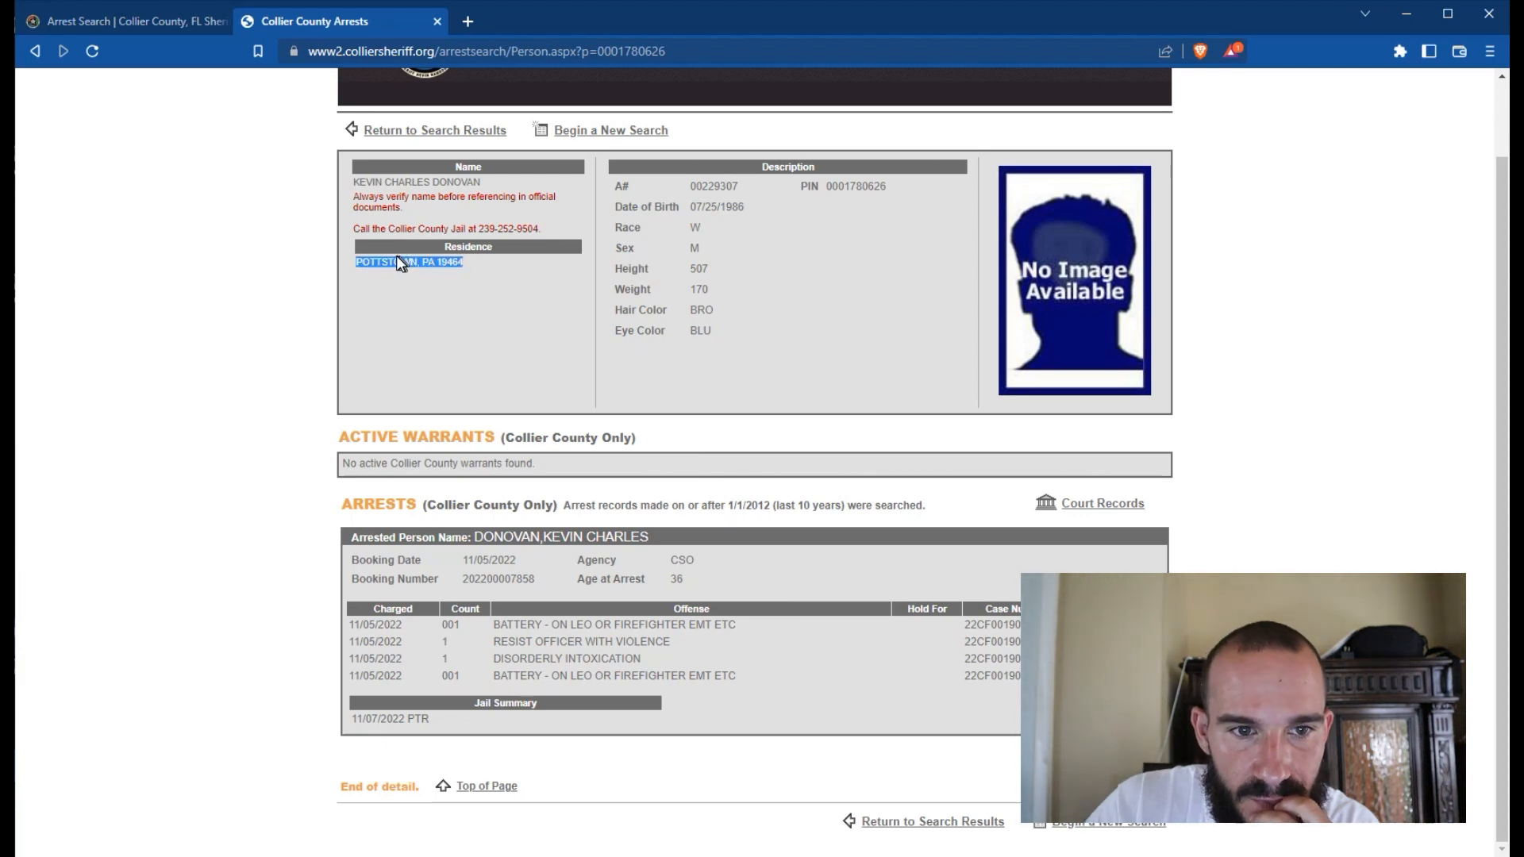
pyautogui.doubleClick(716, 207)
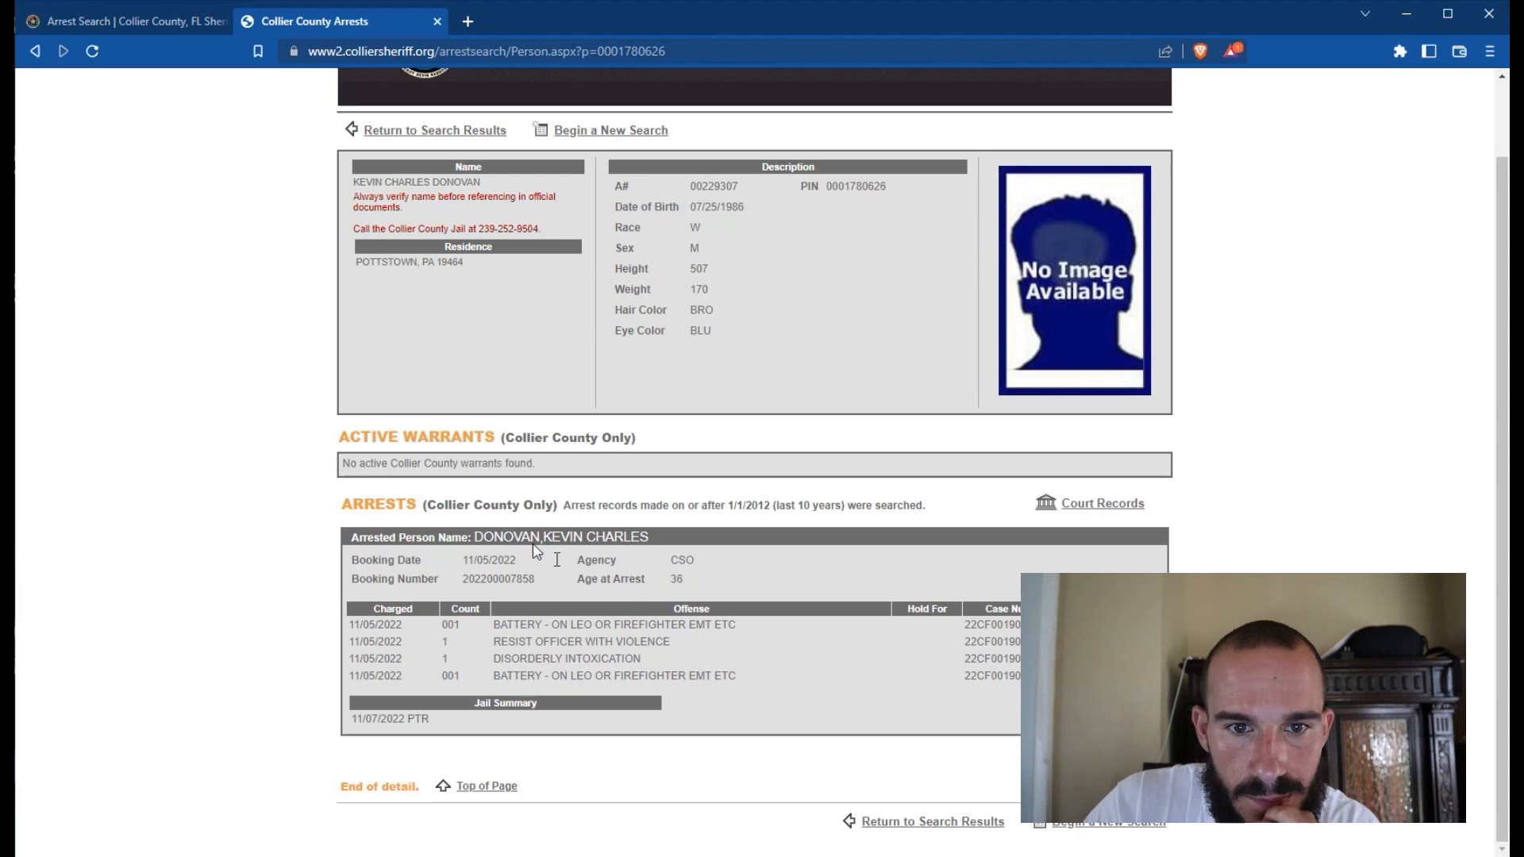
pyautogui.click(35, 52)
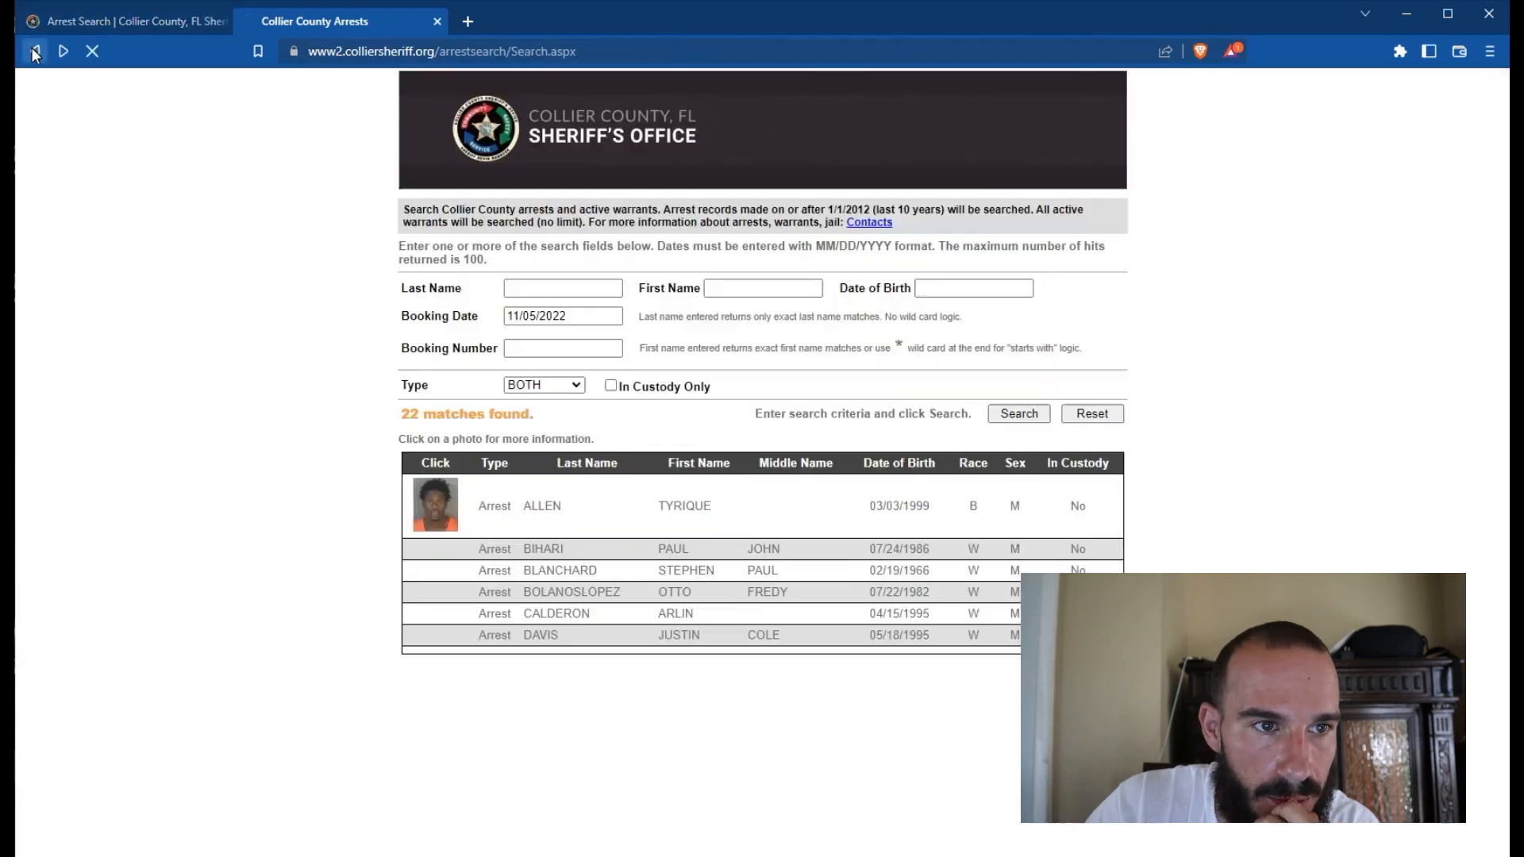
pyautogui.scroll(-3)
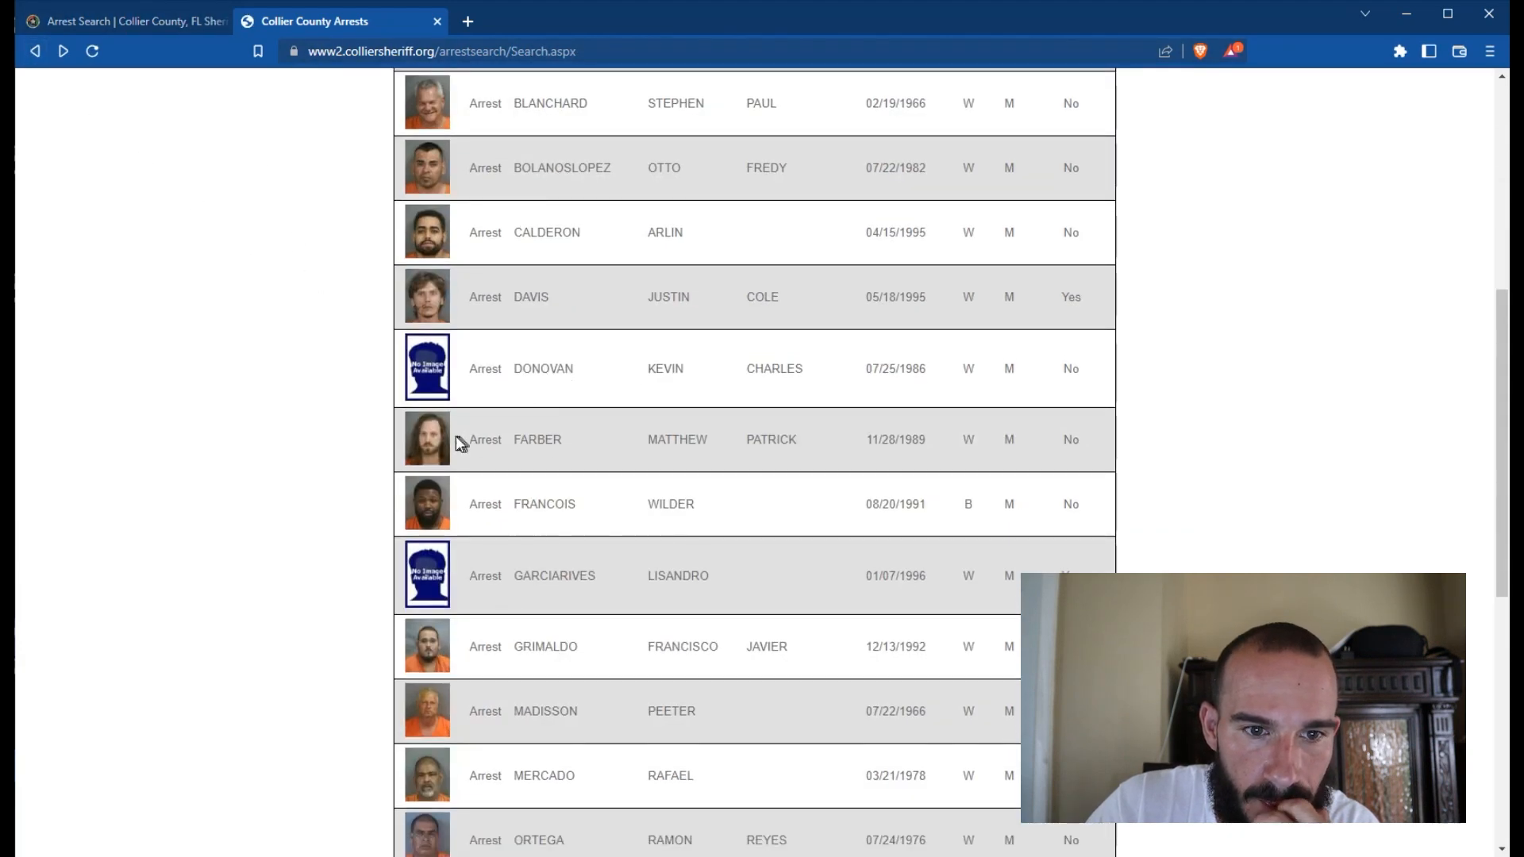
pyautogui.moveTo(447, 452)
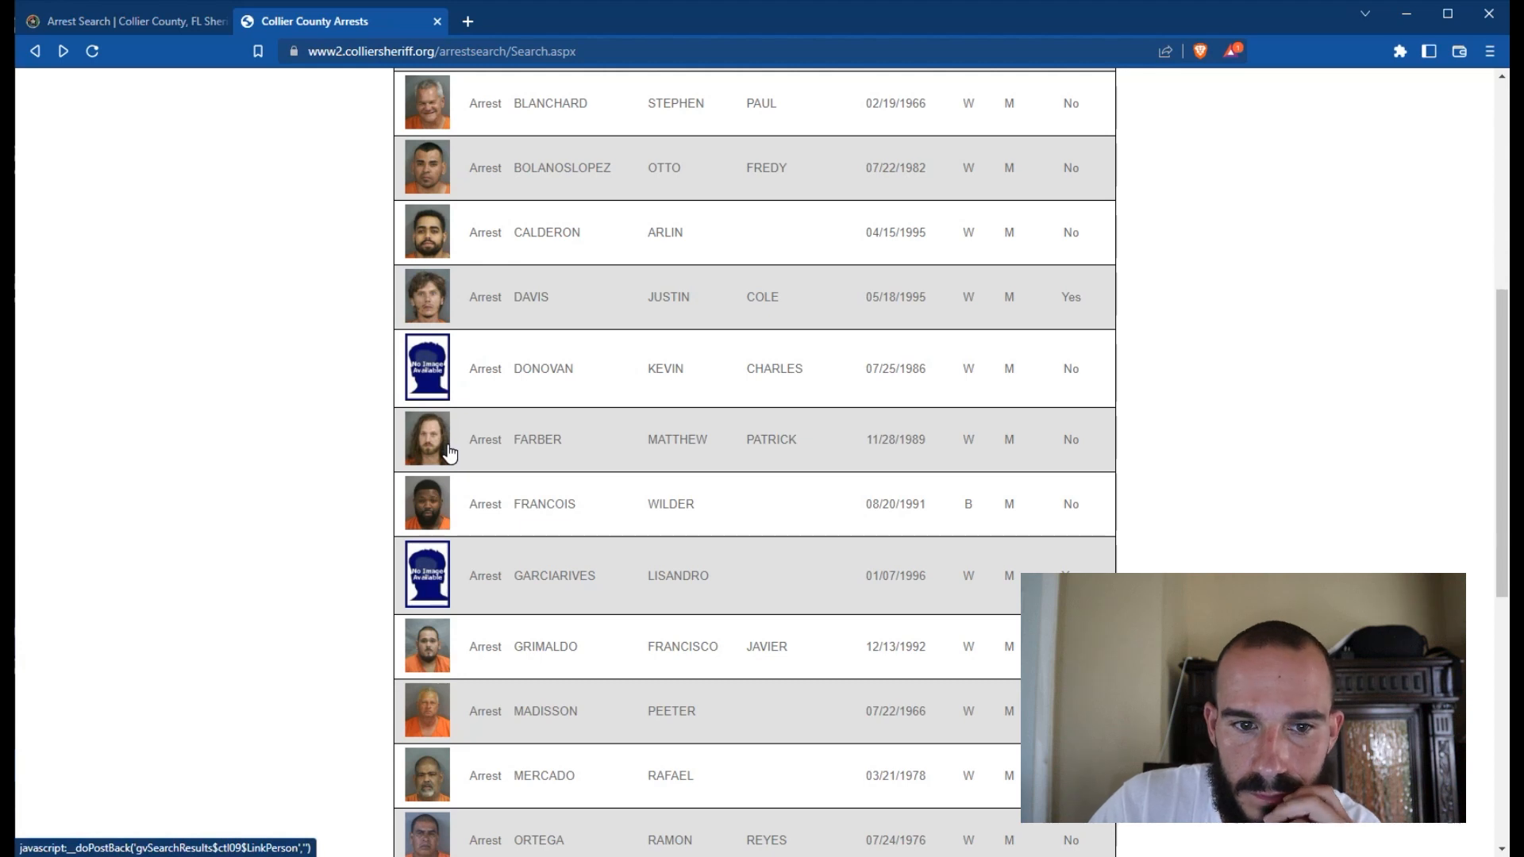
pyautogui.click(485, 439)
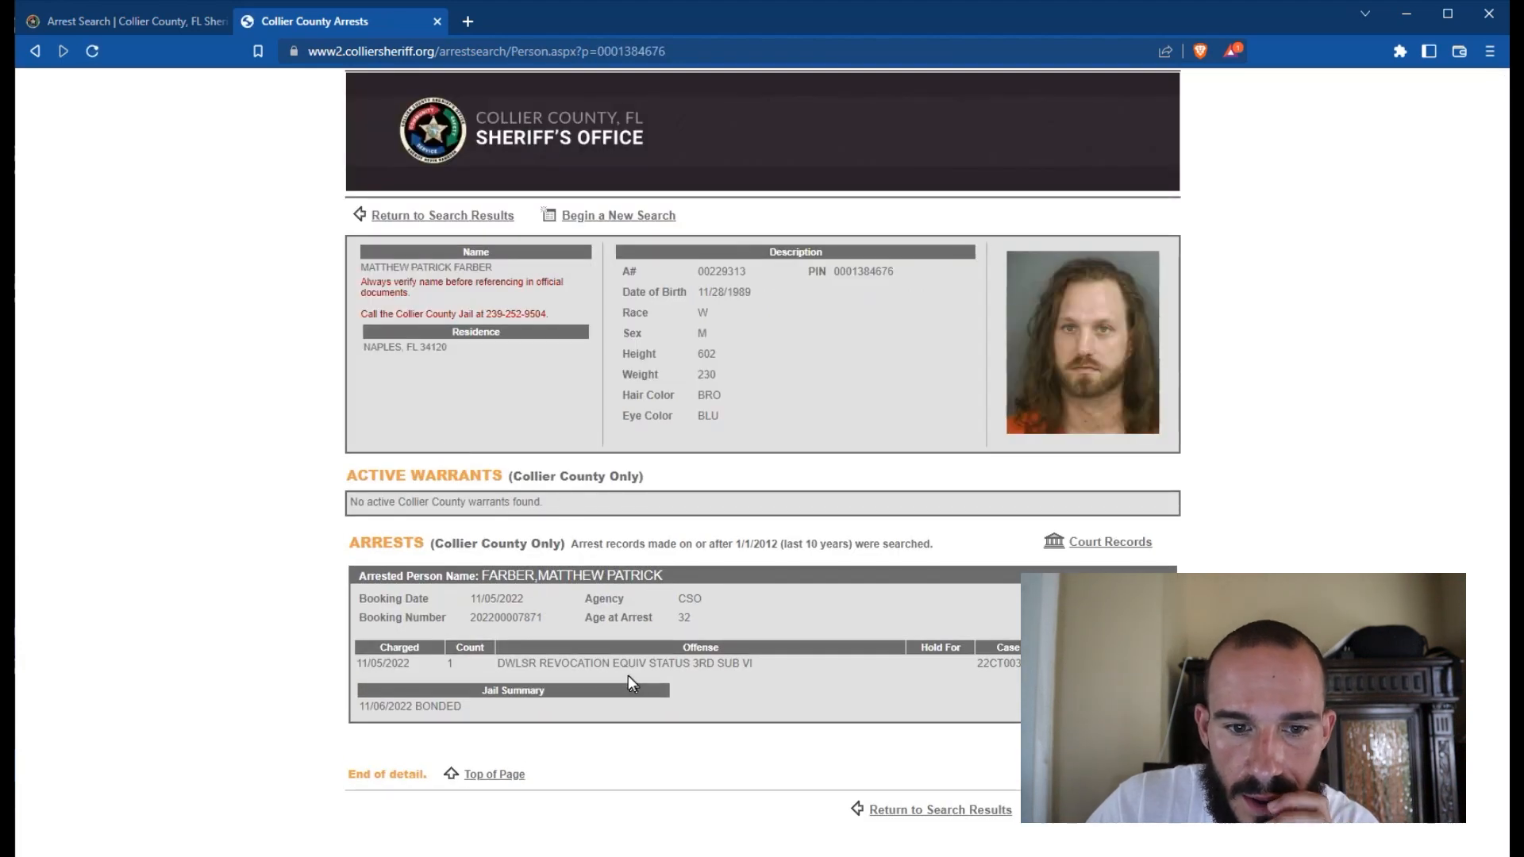
pyautogui.doubleClick(641, 662)
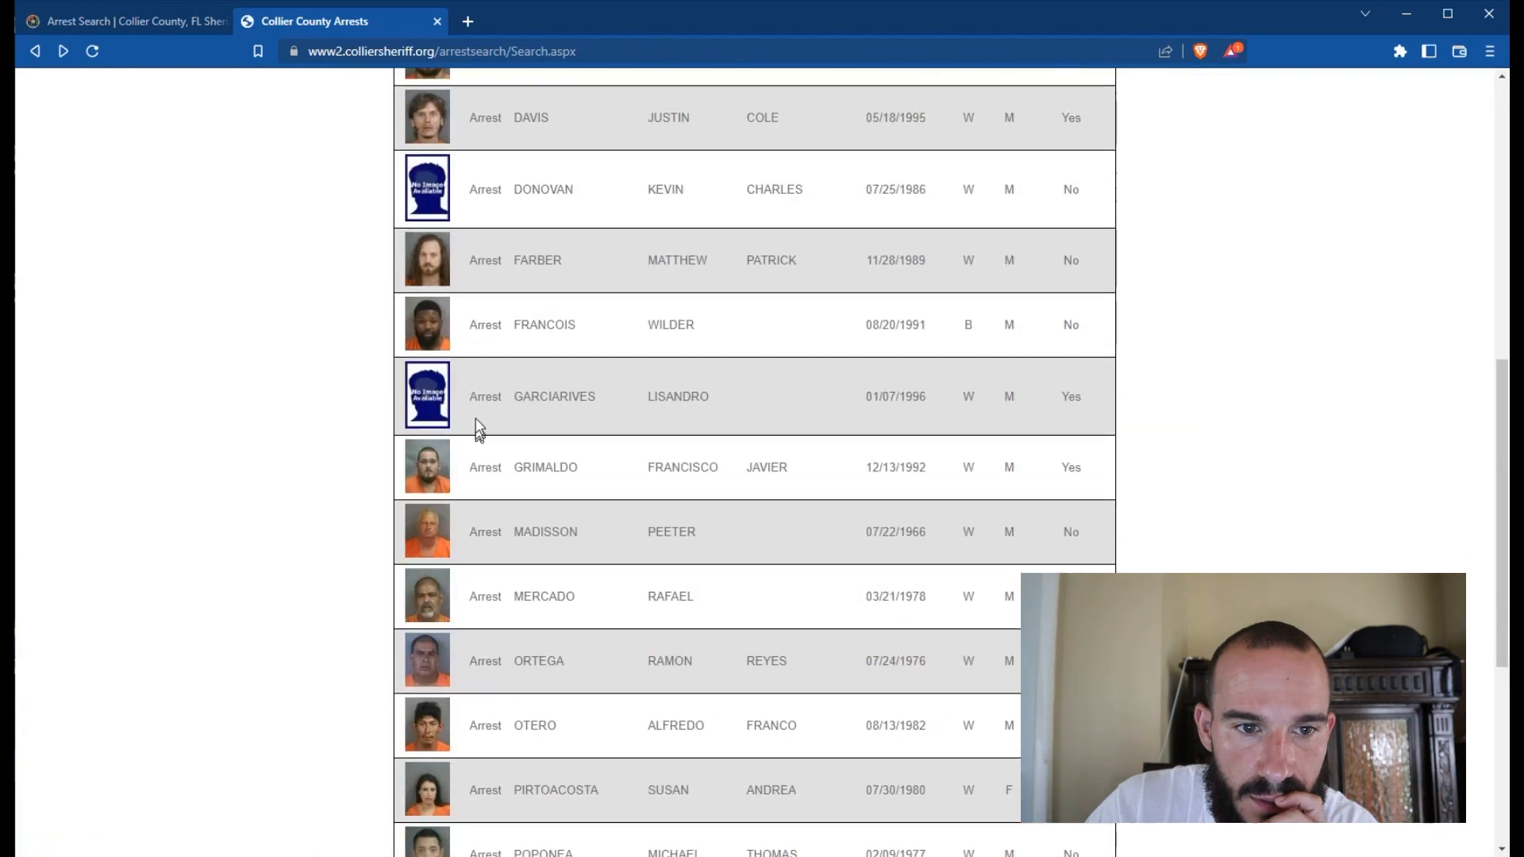
pyautogui.click(545, 325)
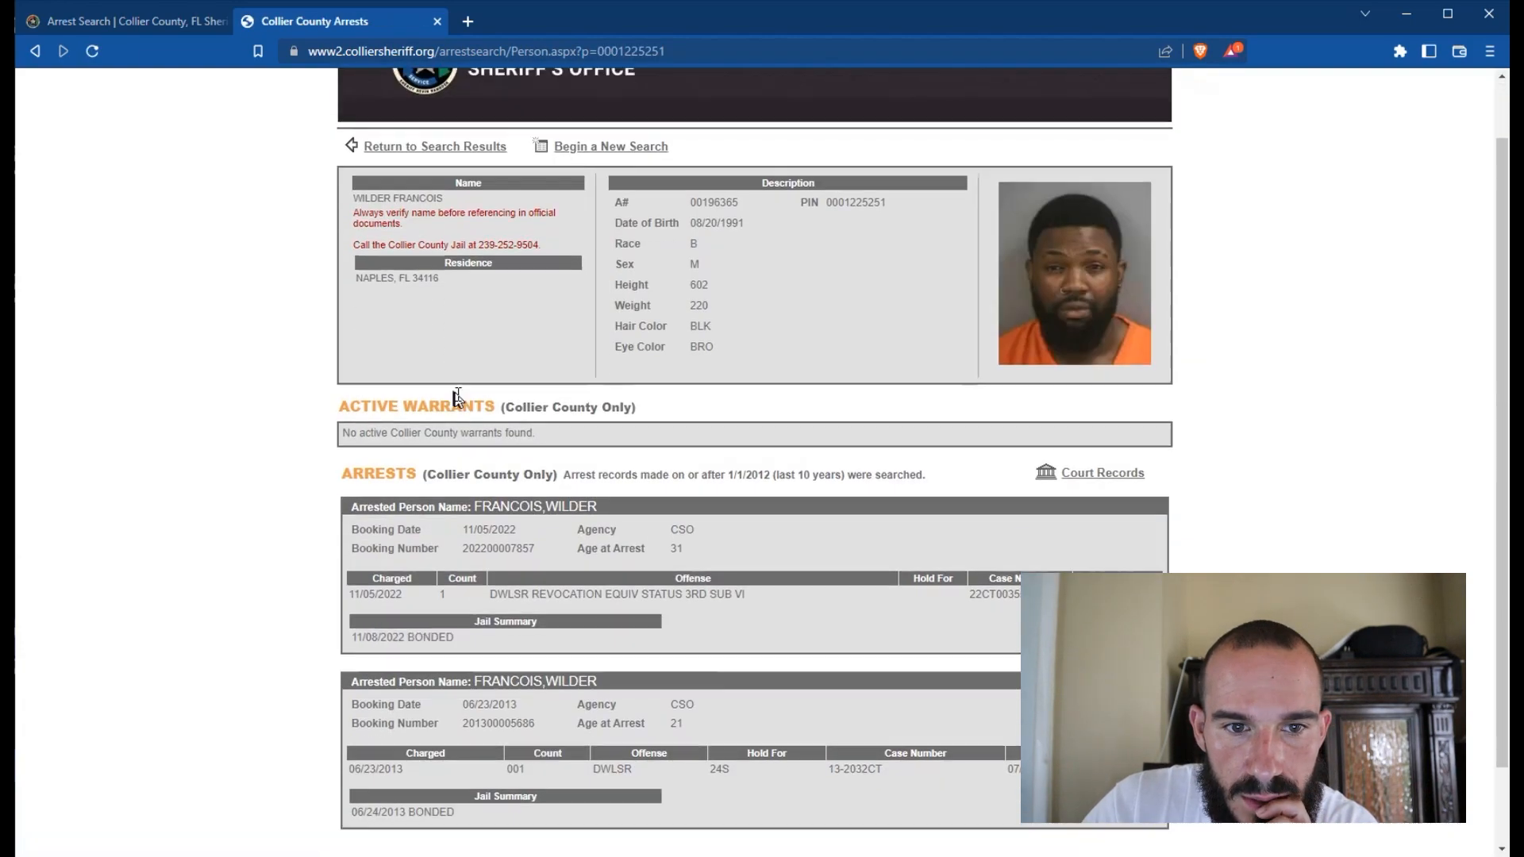
pyautogui.scroll(-3)
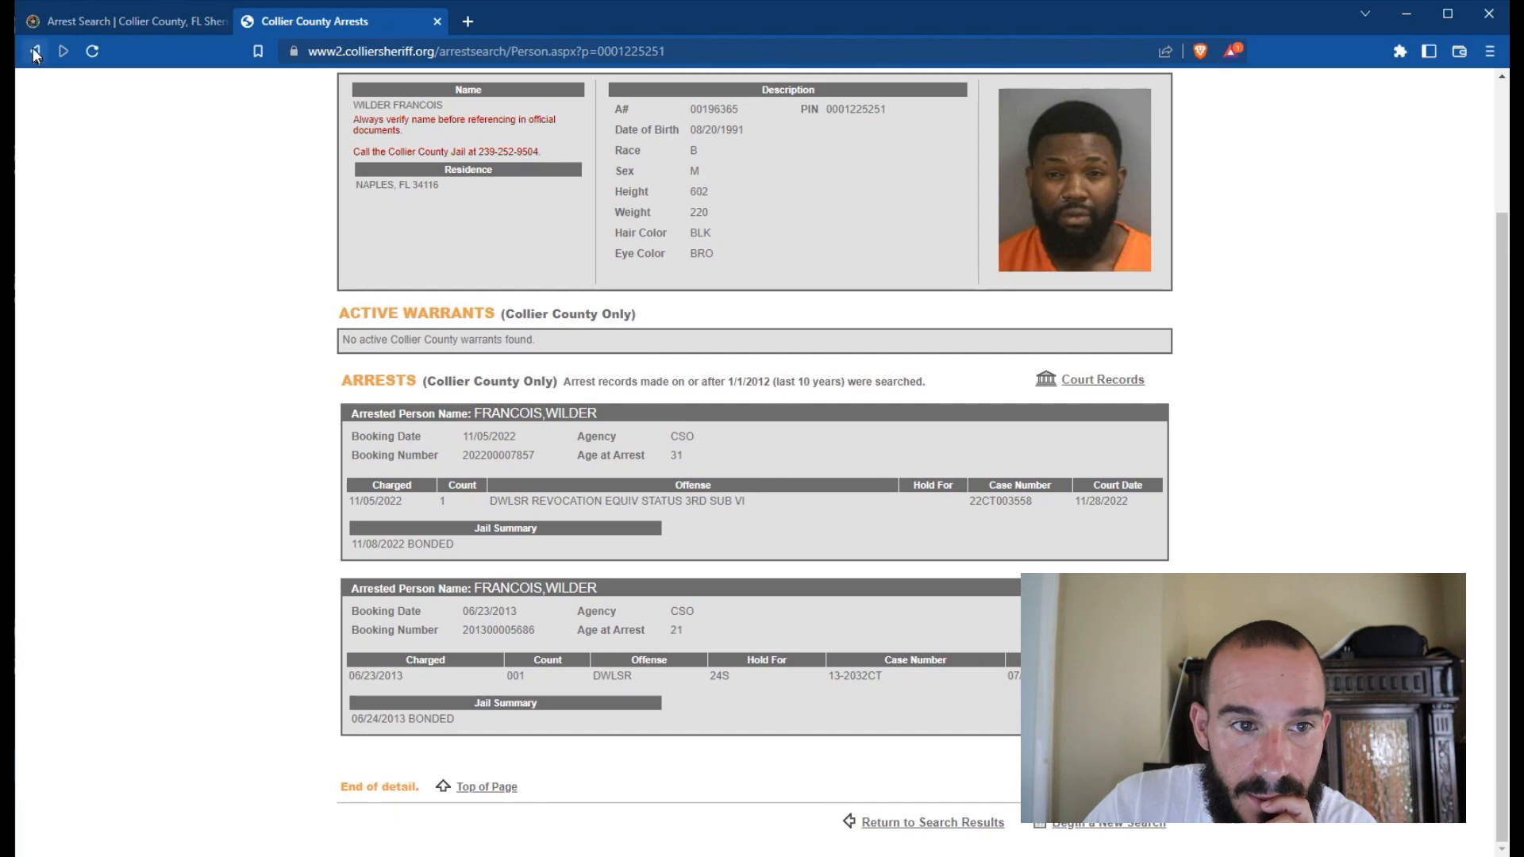
# Step: Return to the results and scroll through the grand theft arrestee's record
pyautogui.click(34, 52)
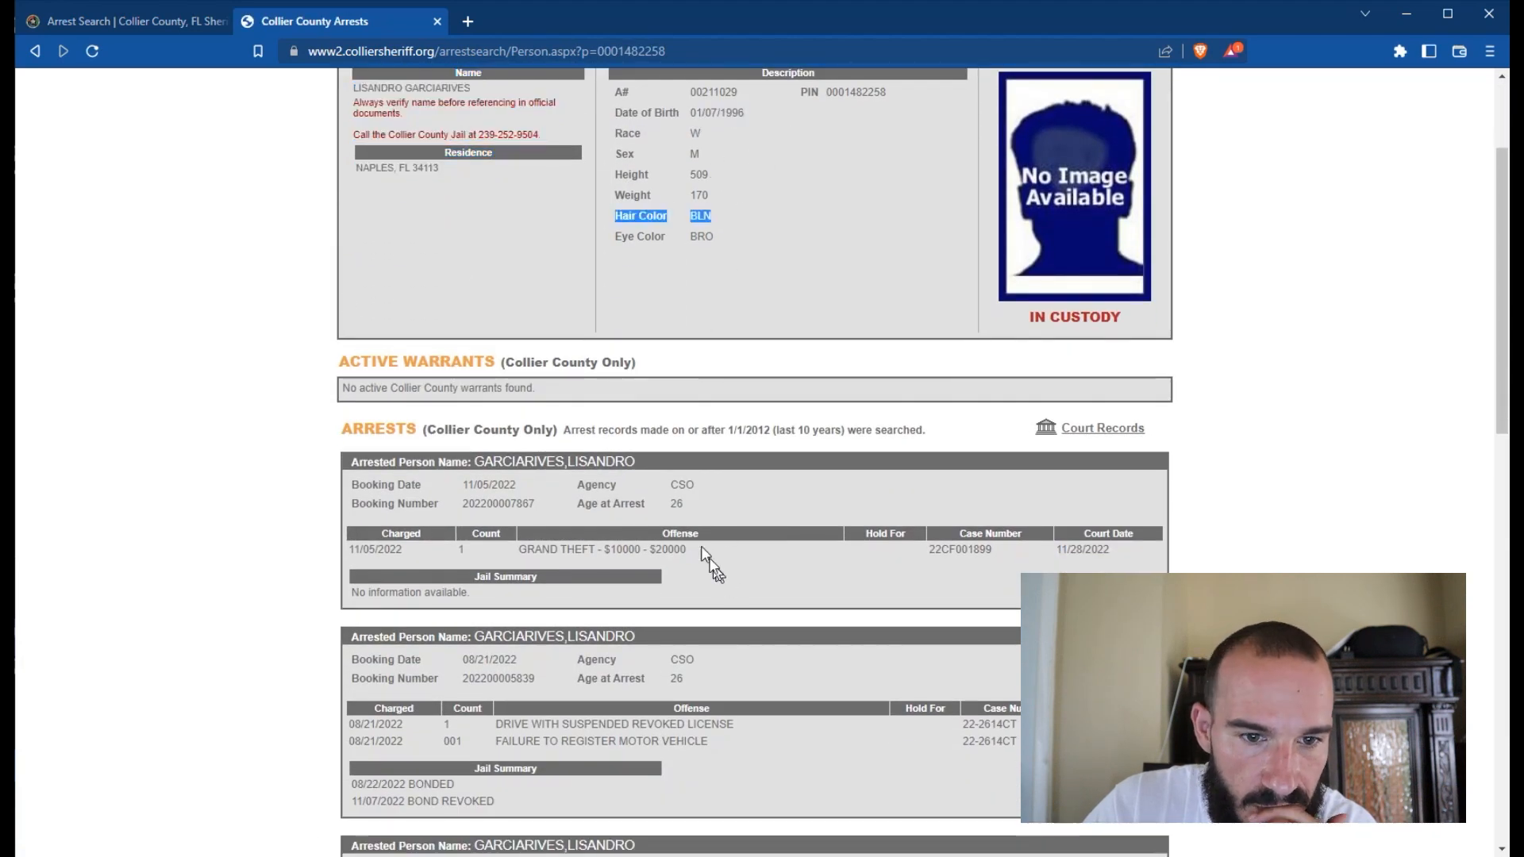
pyautogui.scroll(-3)
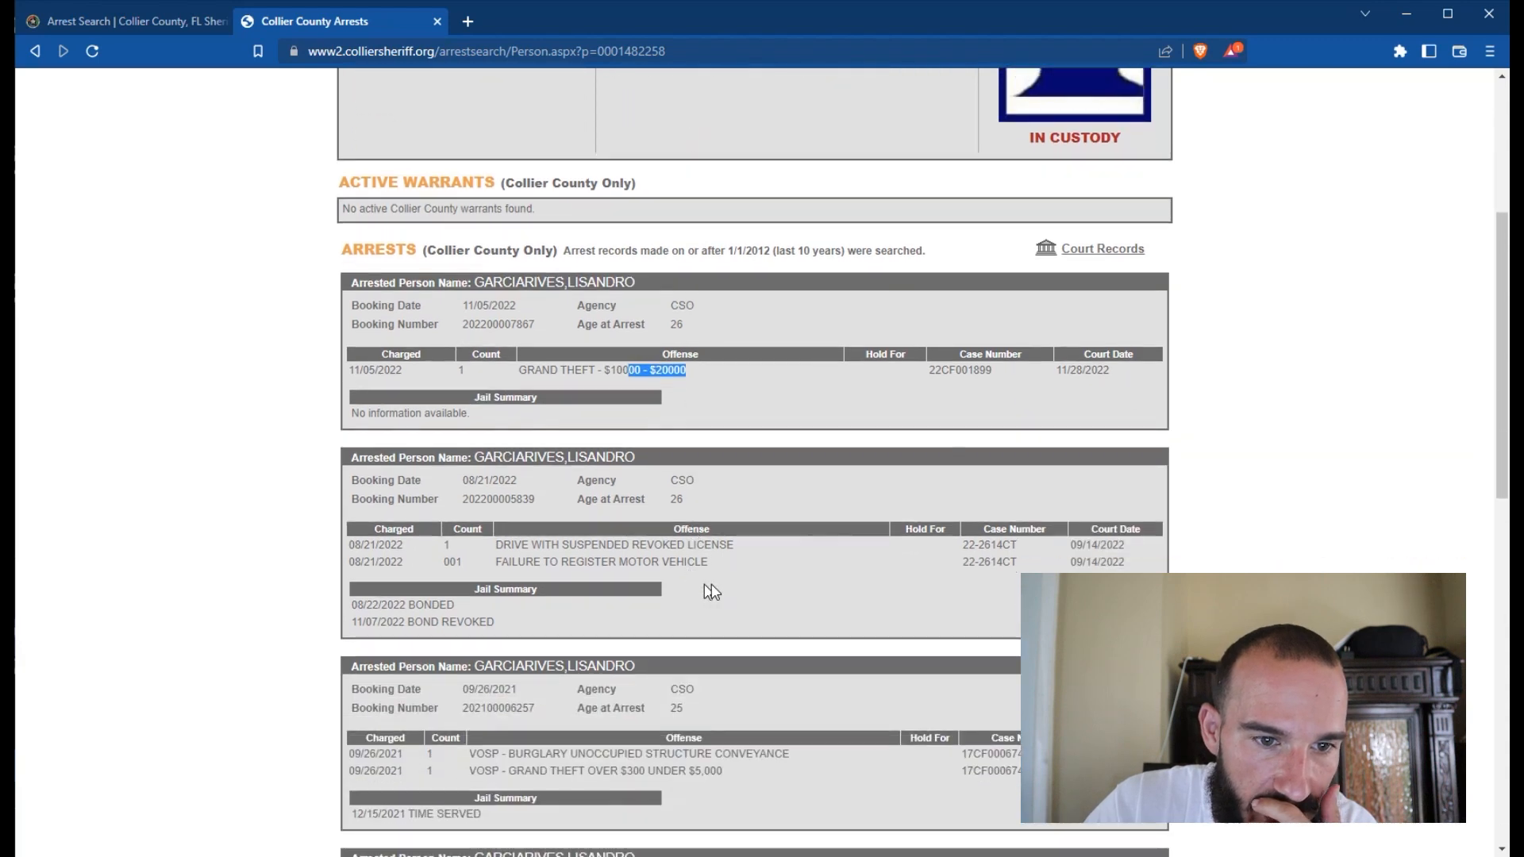
pyautogui.scroll(-3)
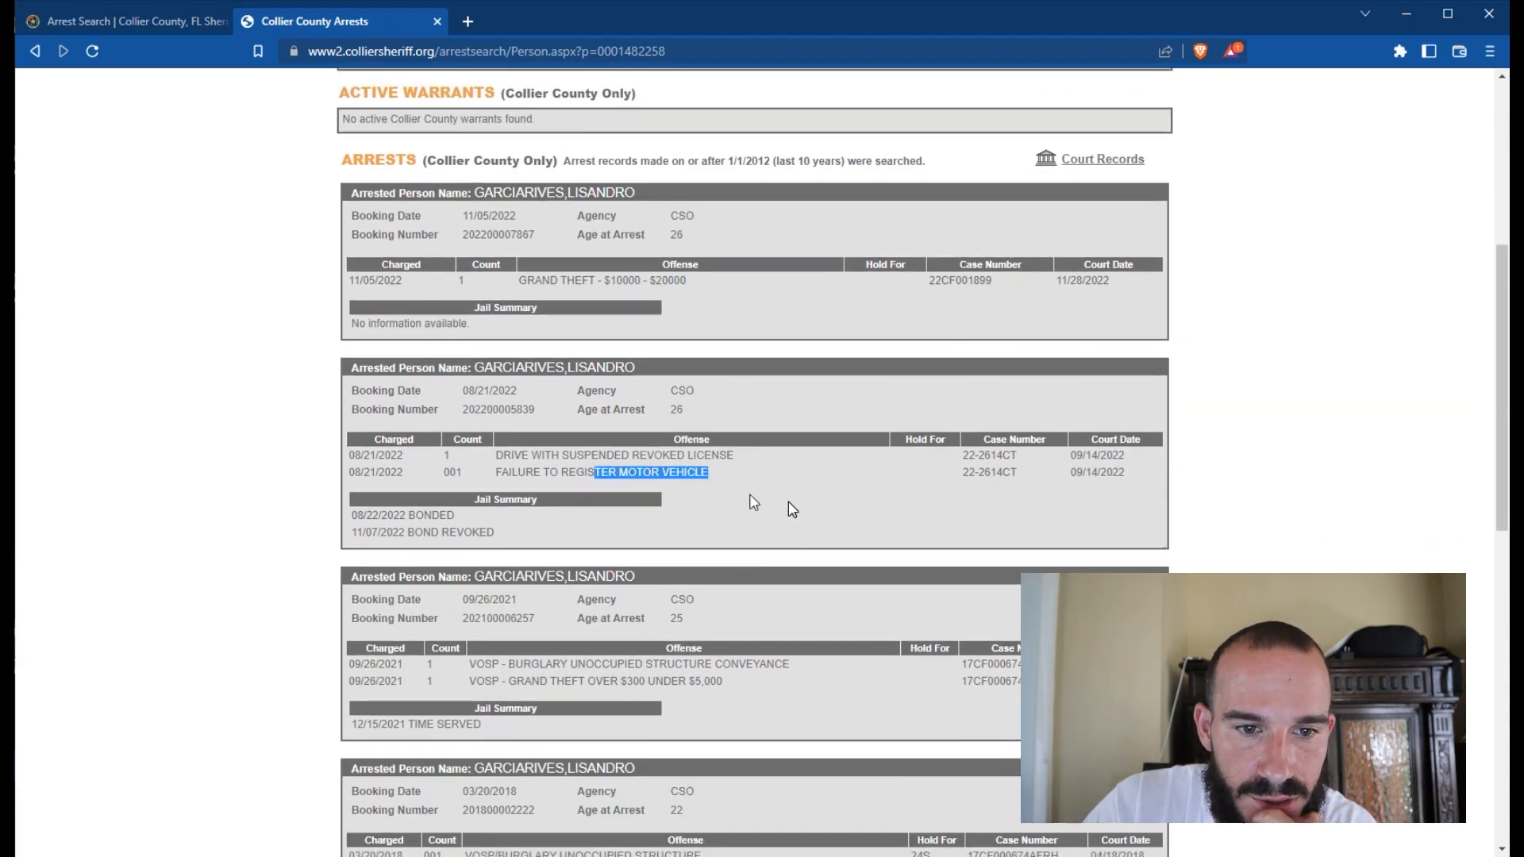
pyautogui.scroll(-3)
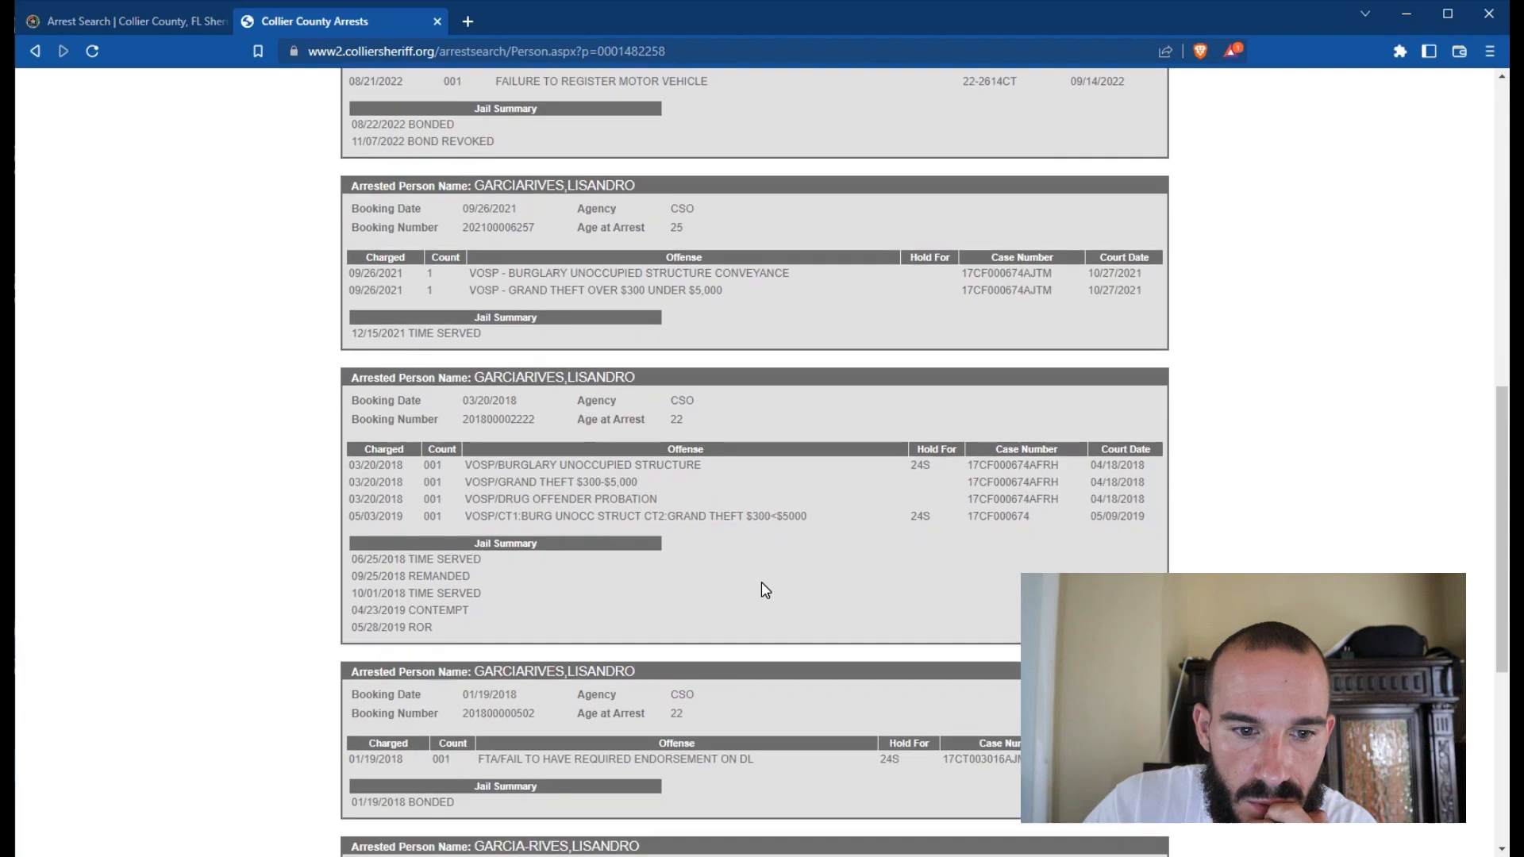
pyautogui.scroll(-3)
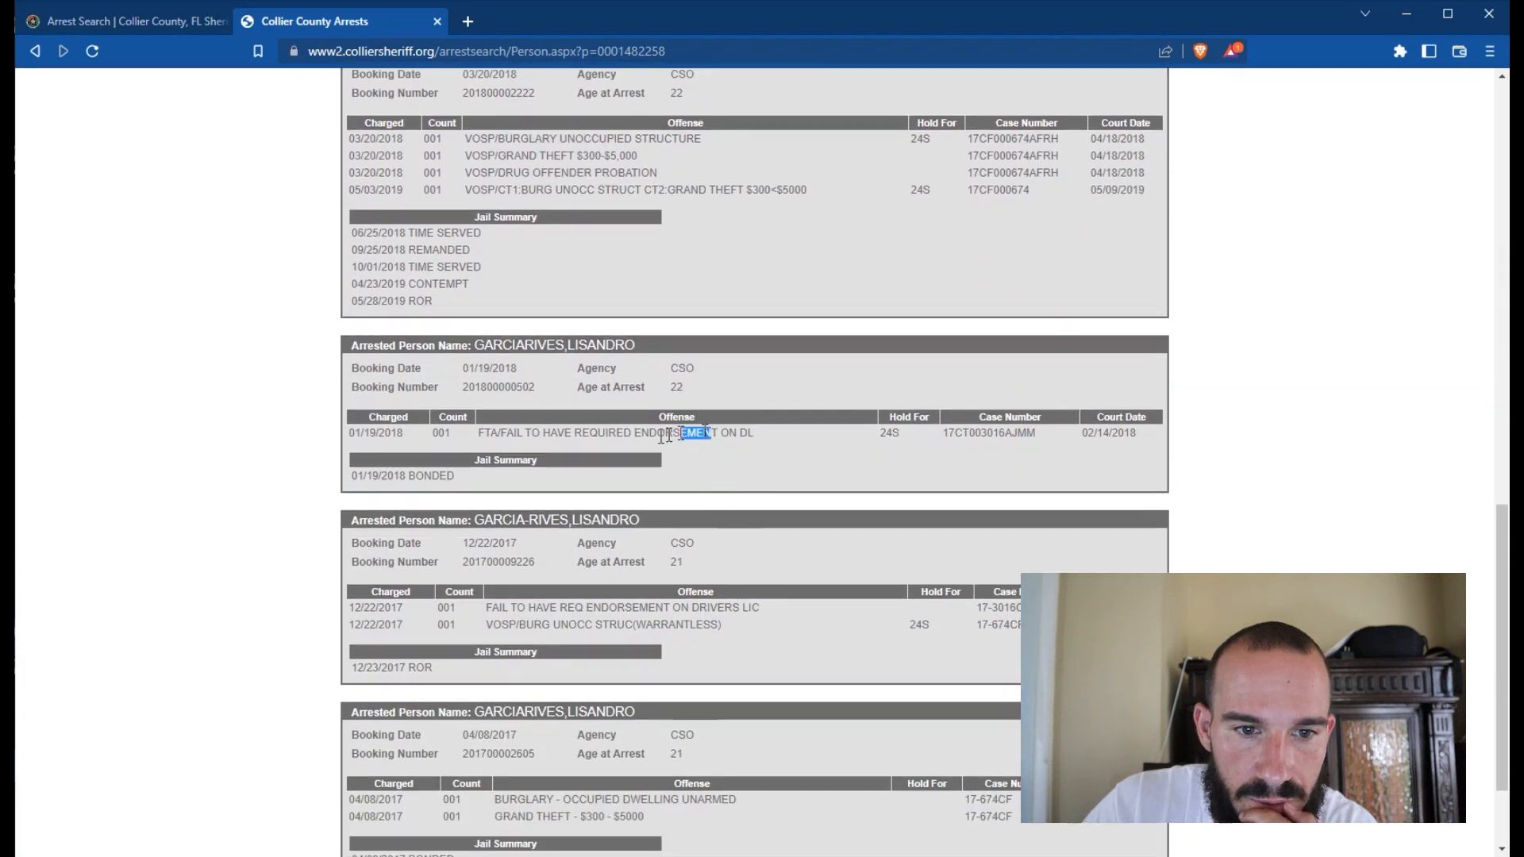
pyautogui.scroll(-3)
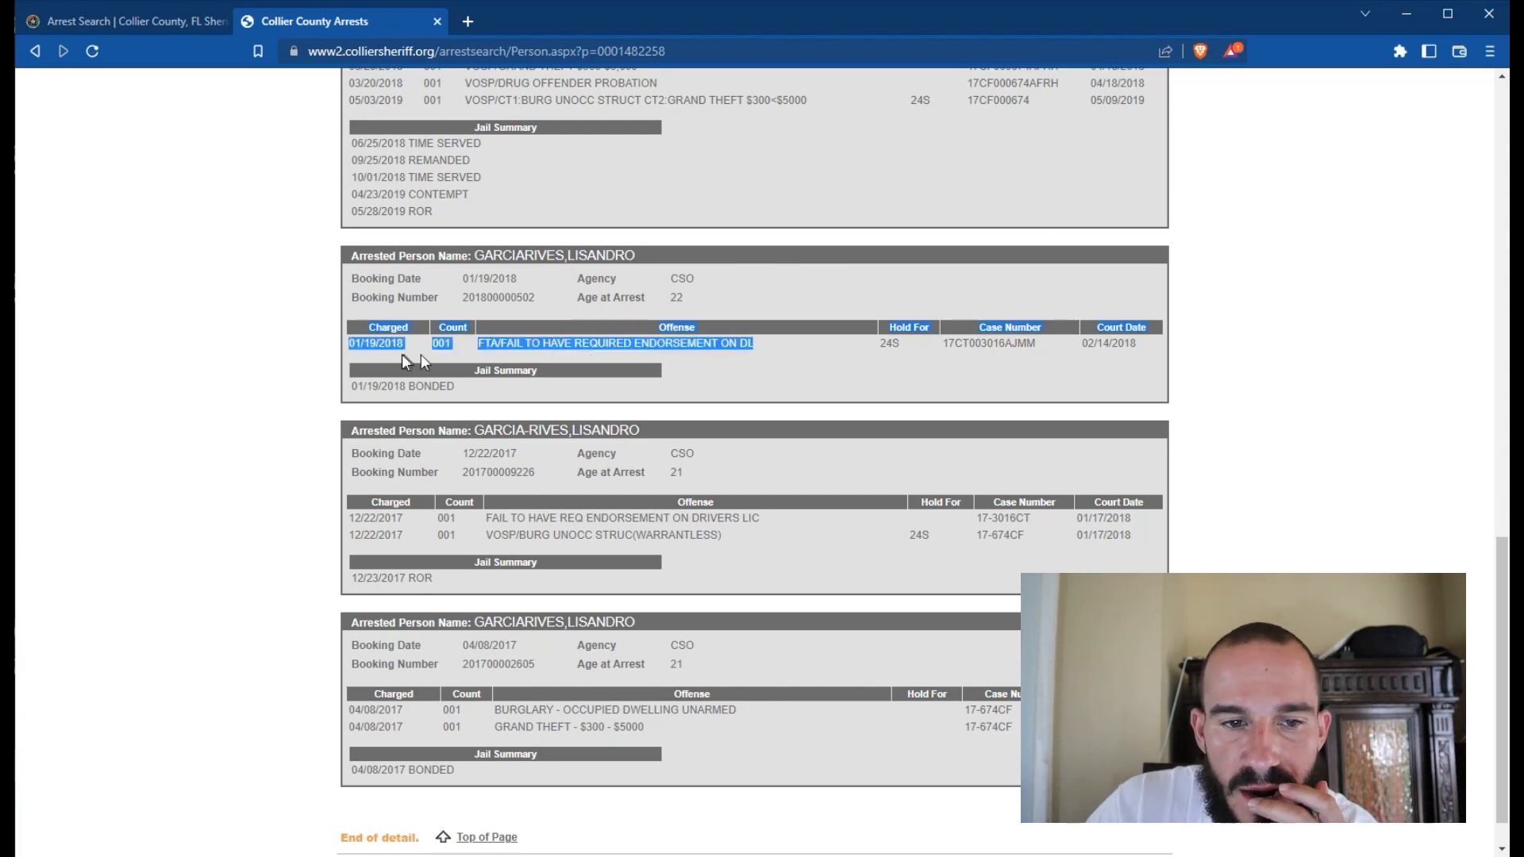
pyautogui.scroll(-3)
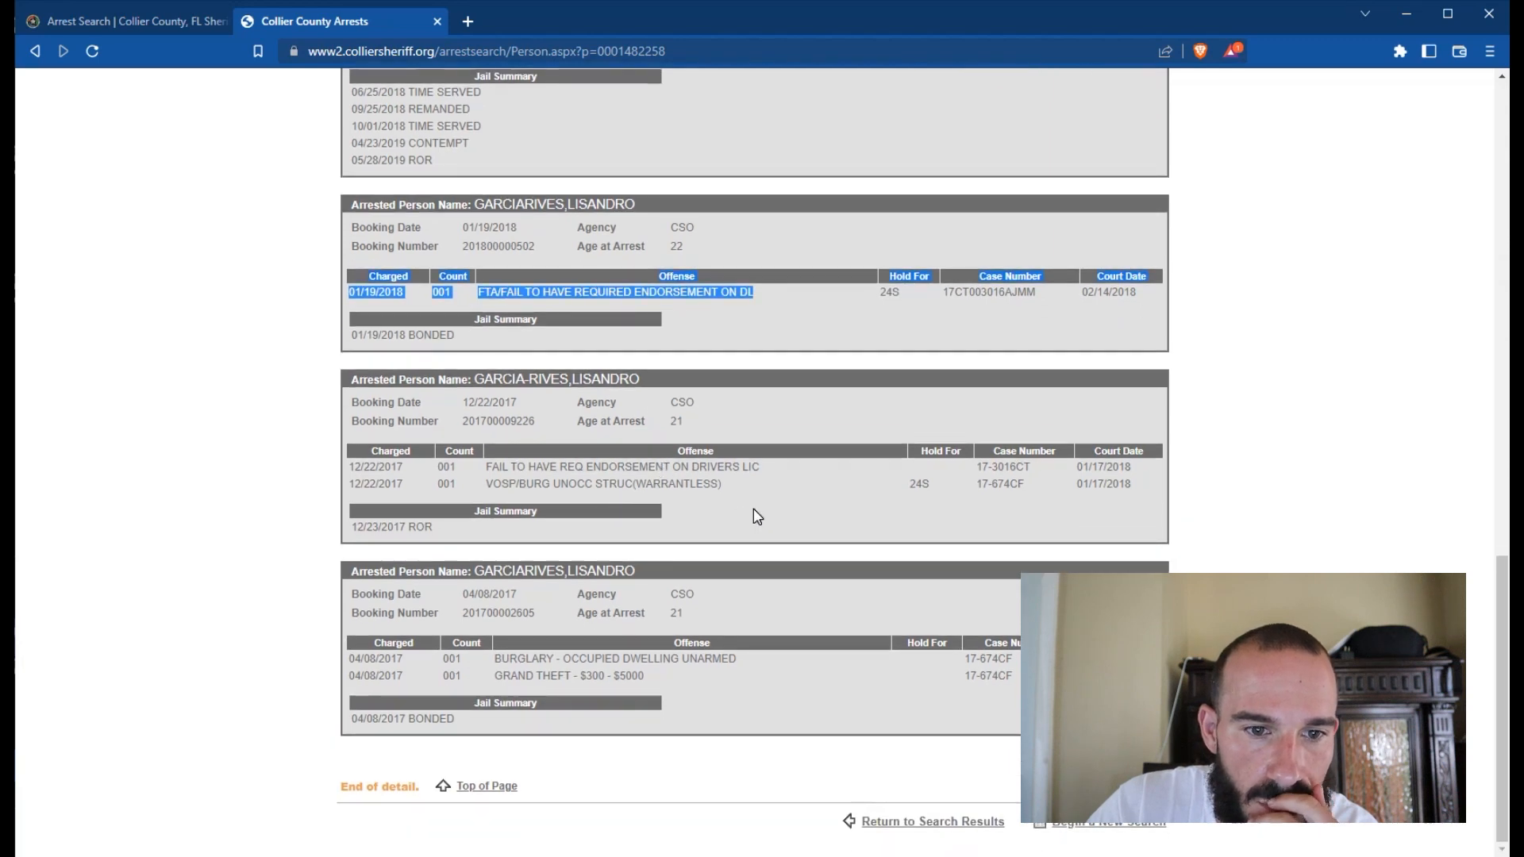
pyautogui.scroll(3)
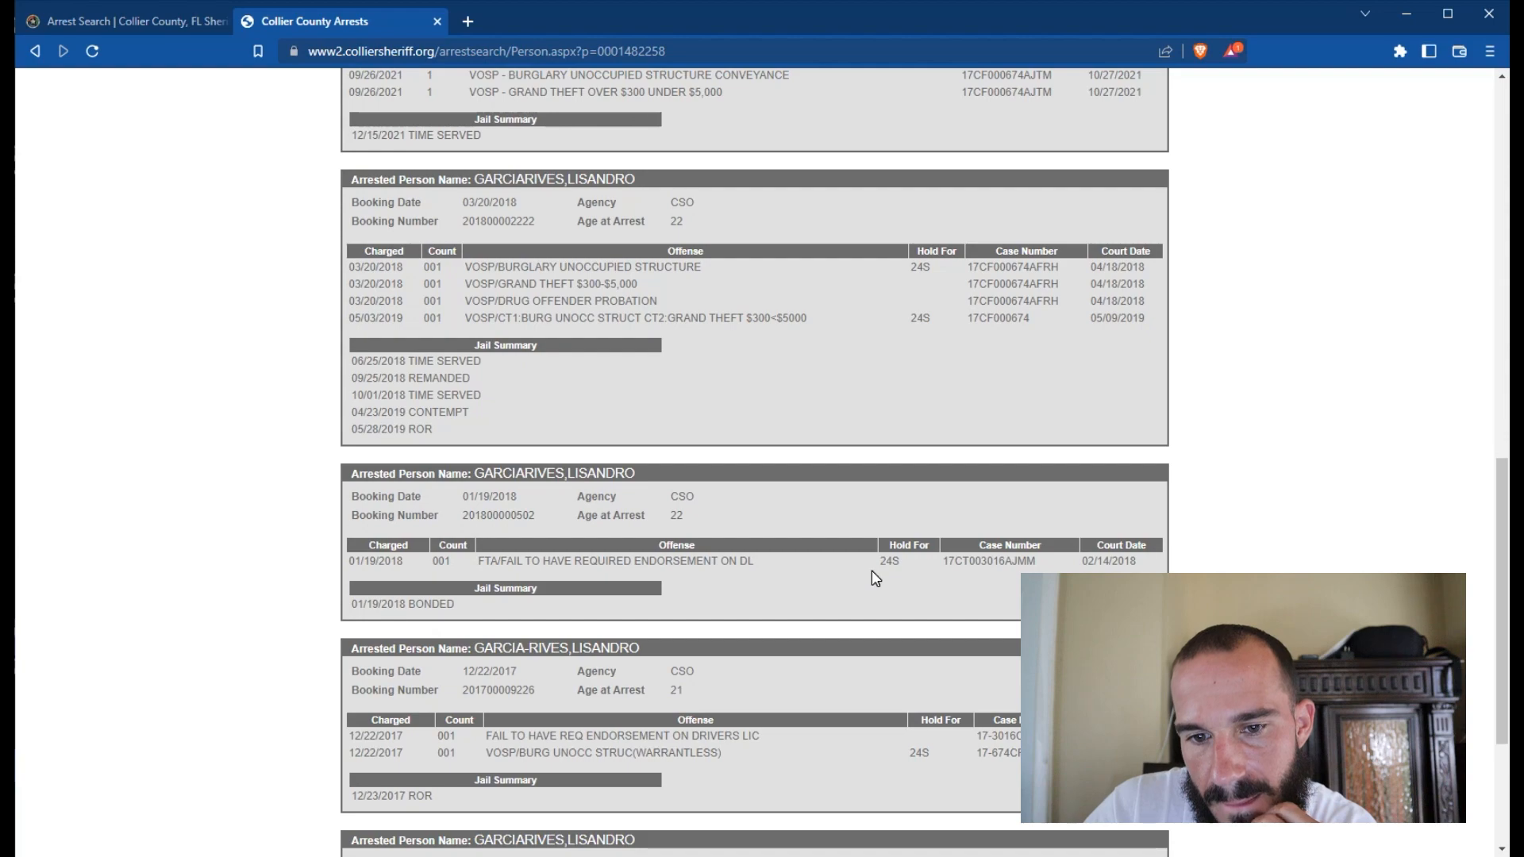
pyautogui.scroll(3)
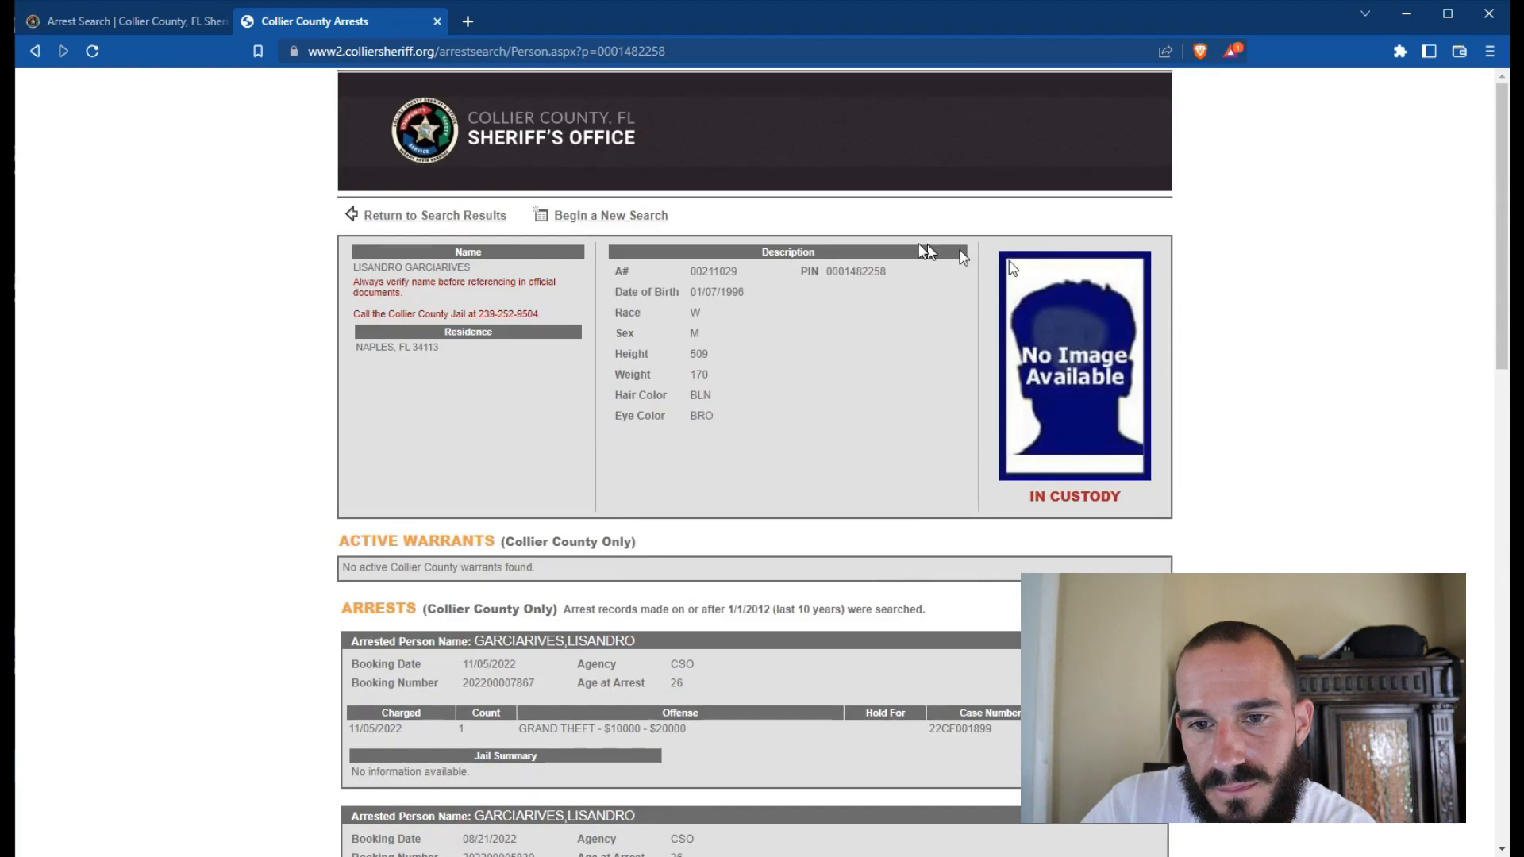
# Step: Open the VOSP/Felony DWLSR record and scroll down to its priors from 2017
pyautogui.click(434, 215)
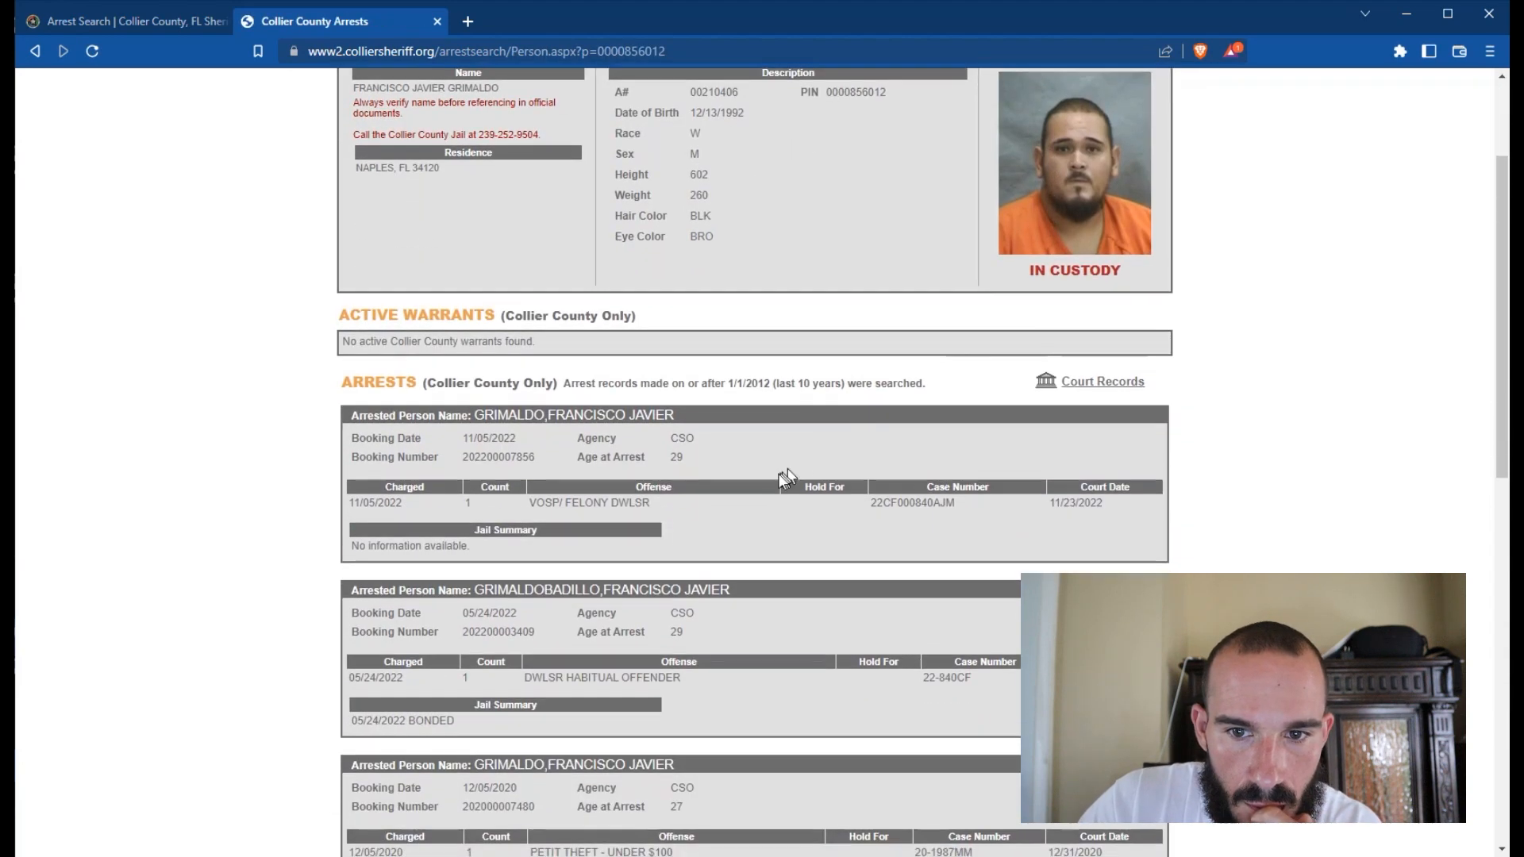
pyautogui.moveTo(436, 459)
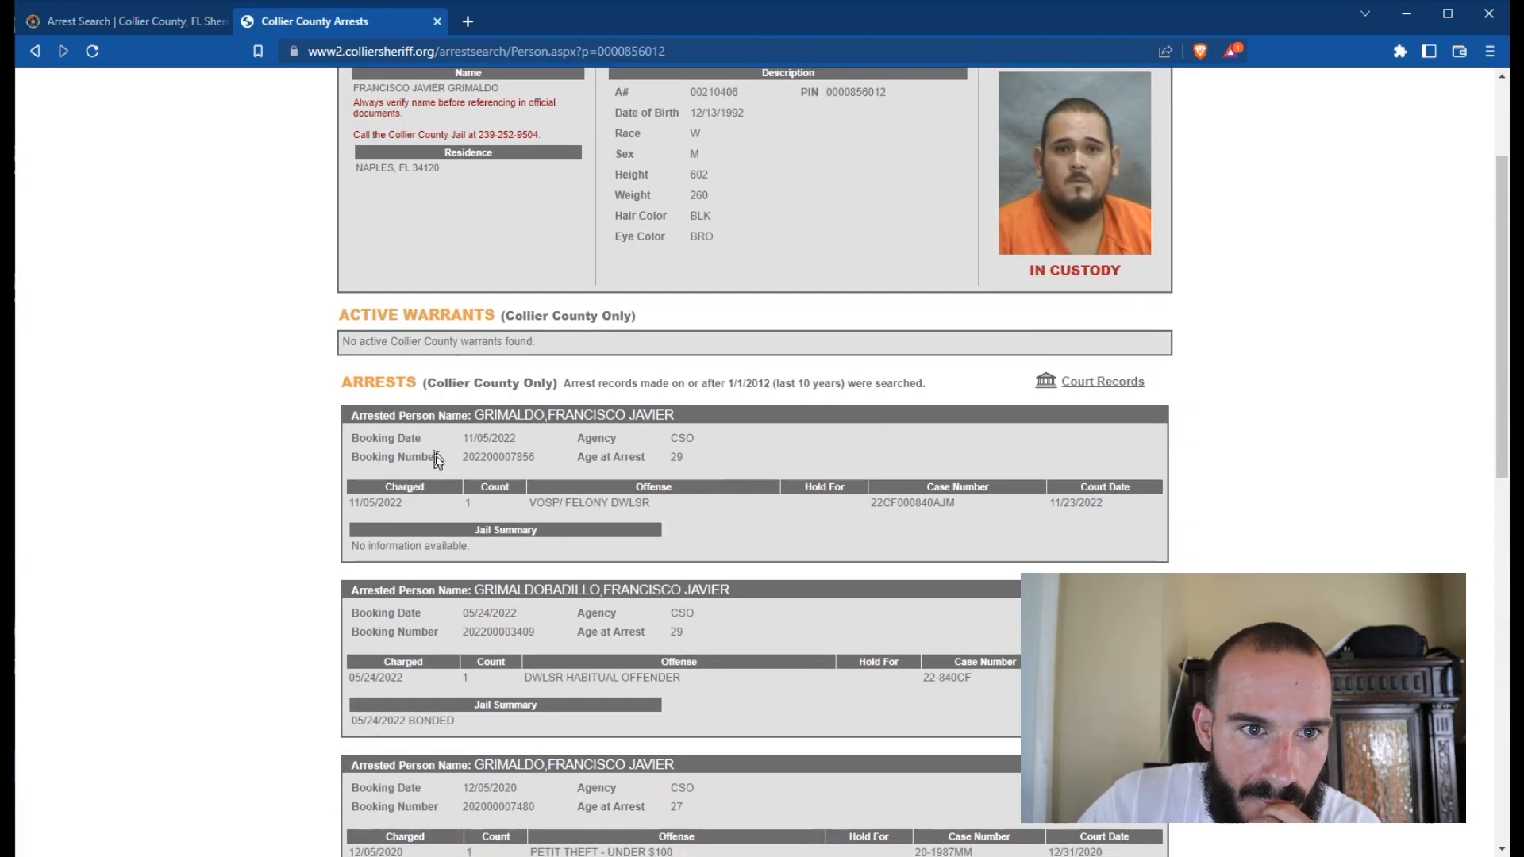
pyautogui.doubleClick(604, 502)
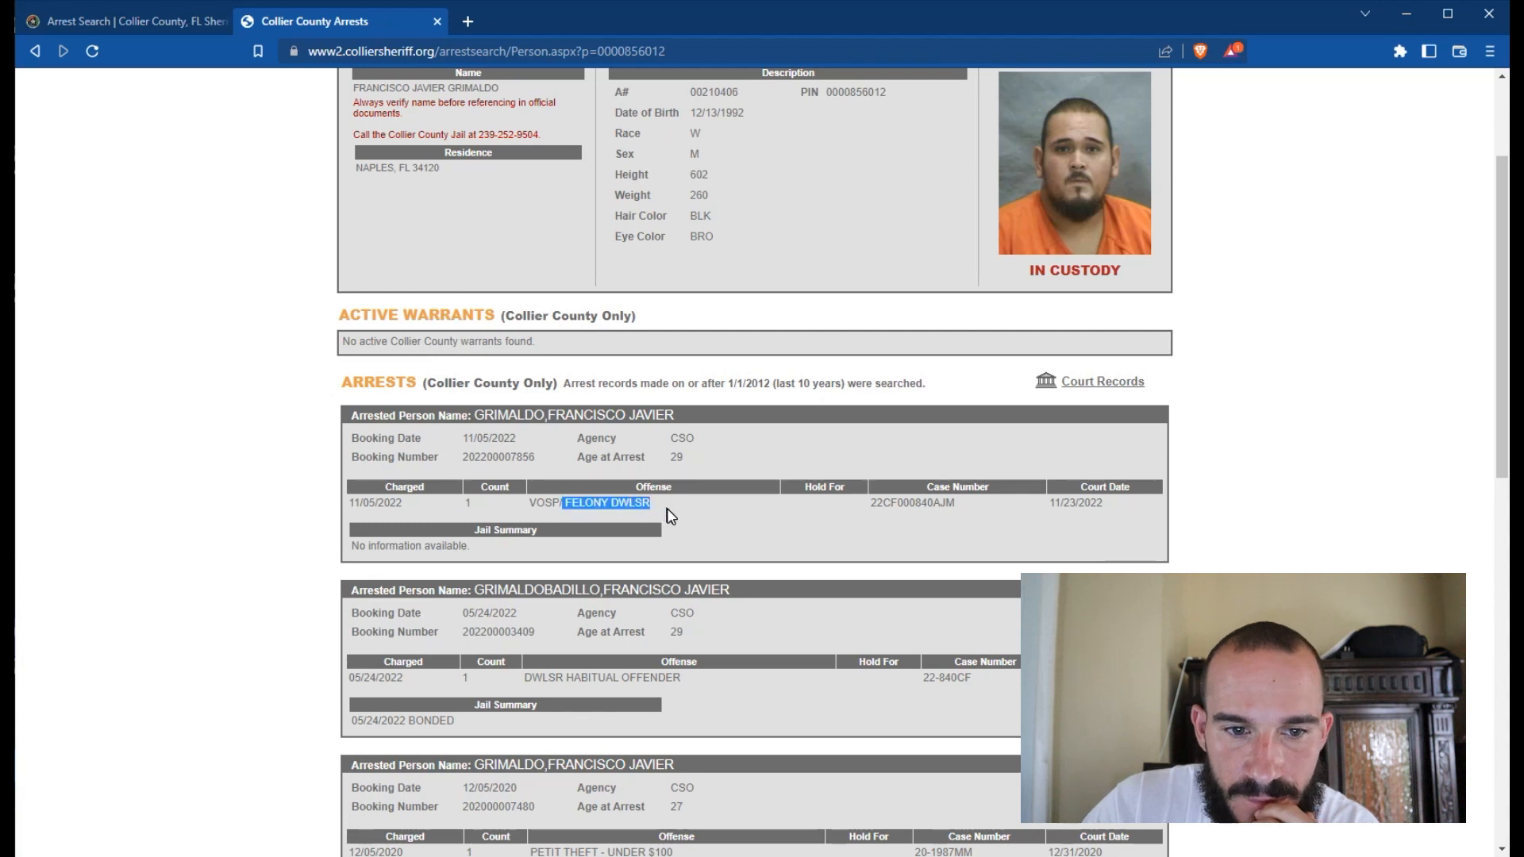
pyautogui.scroll(-3)
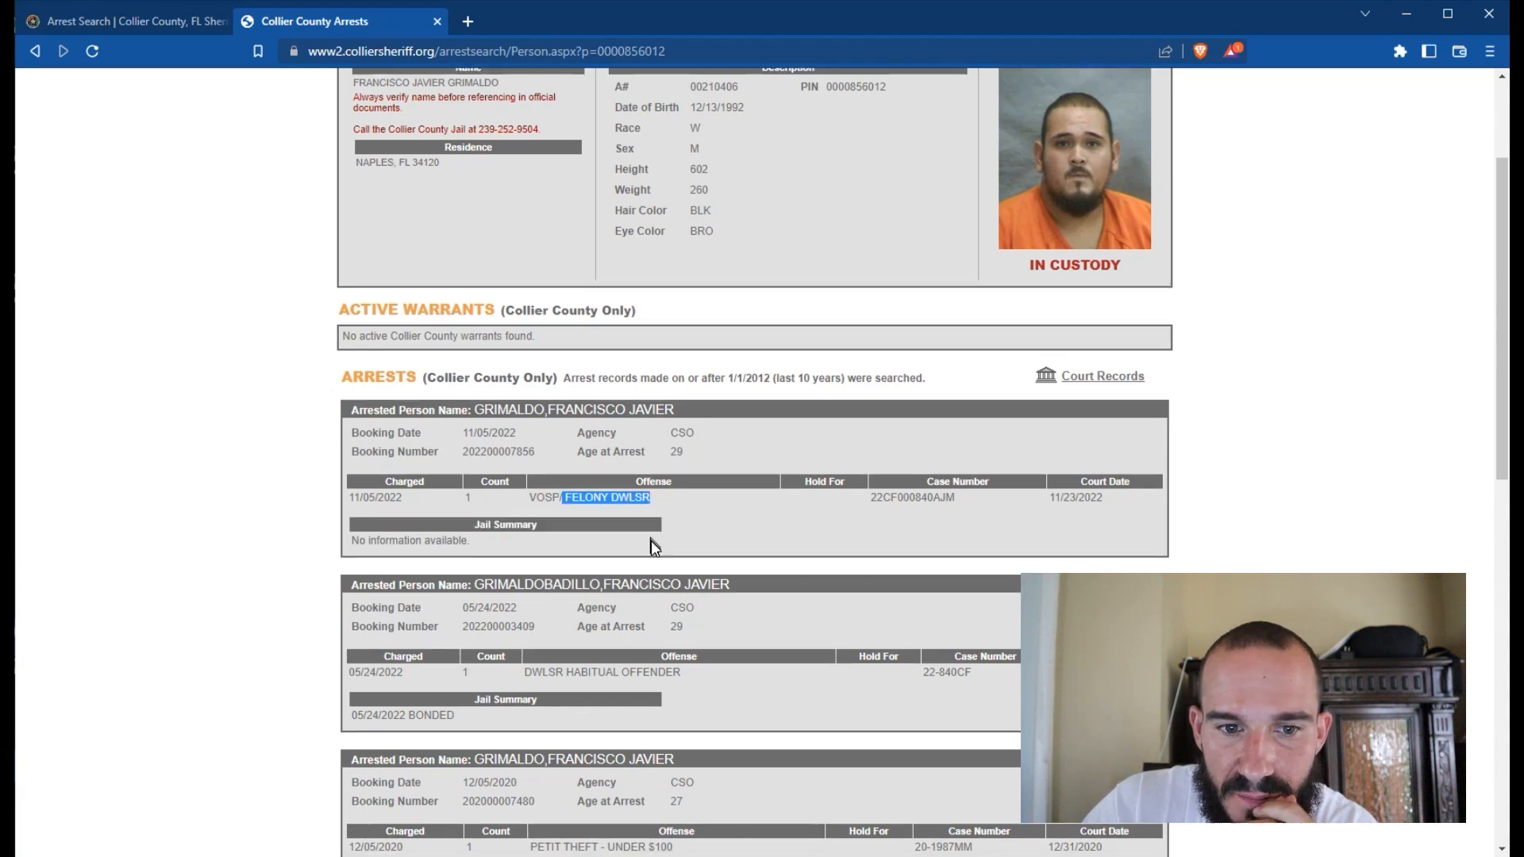
pyautogui.scroll(-3)
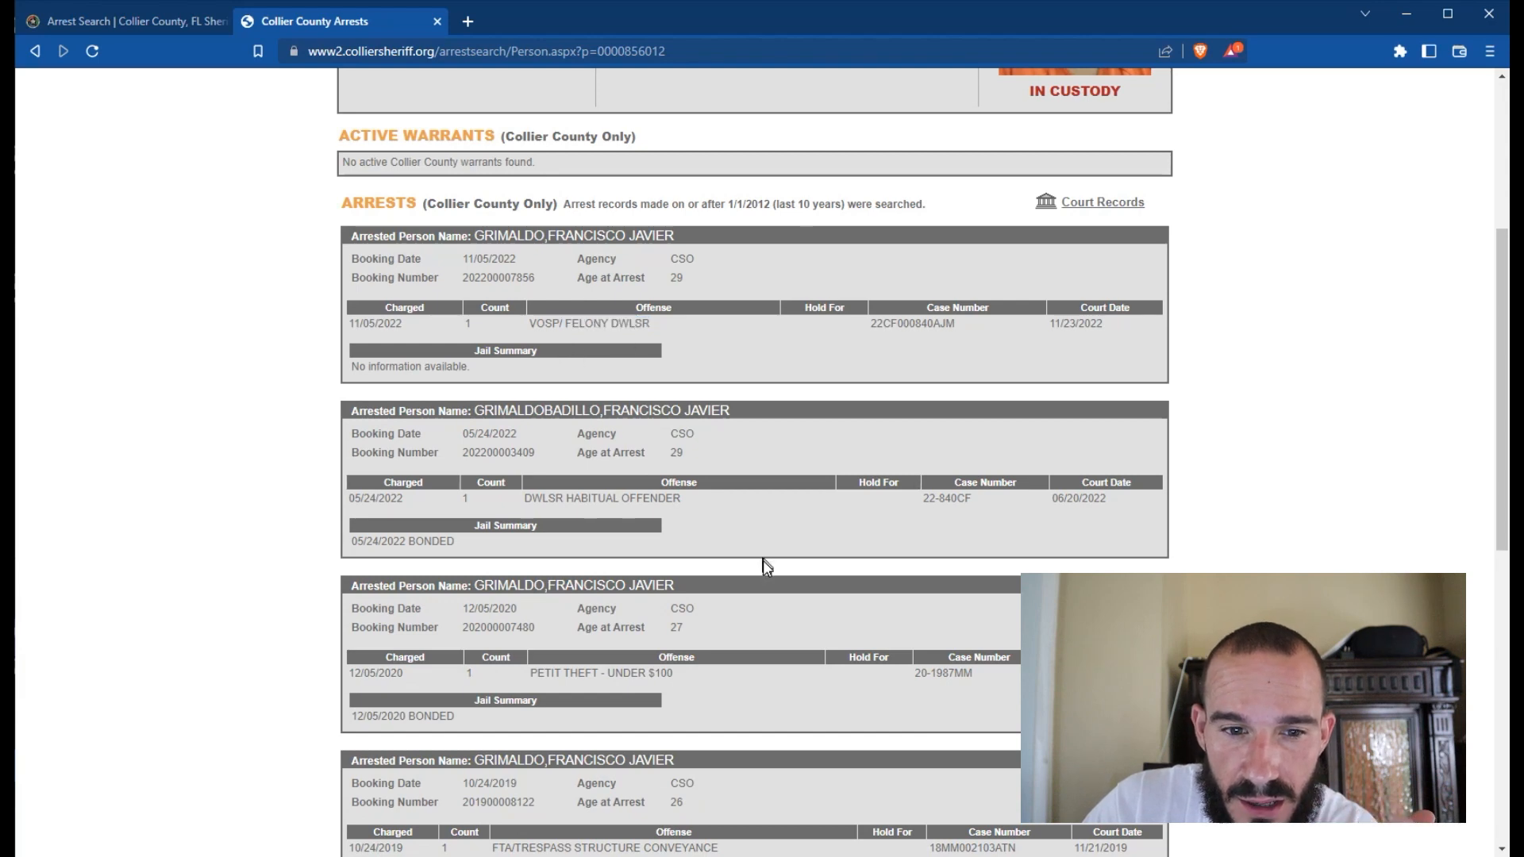
pyautogui.scroll(-3)
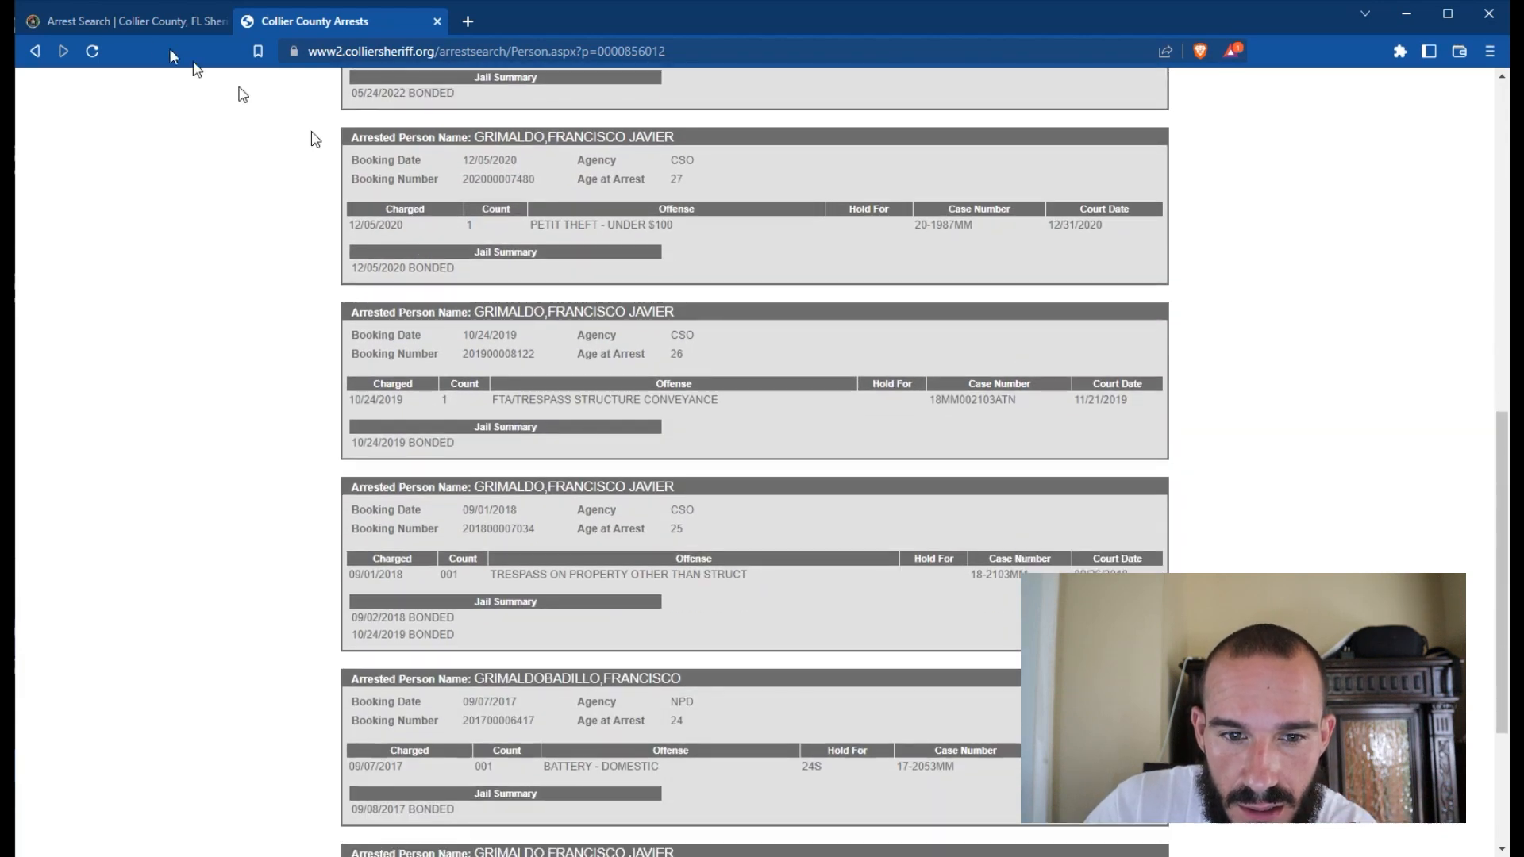
pyautogui.scroll(-3)
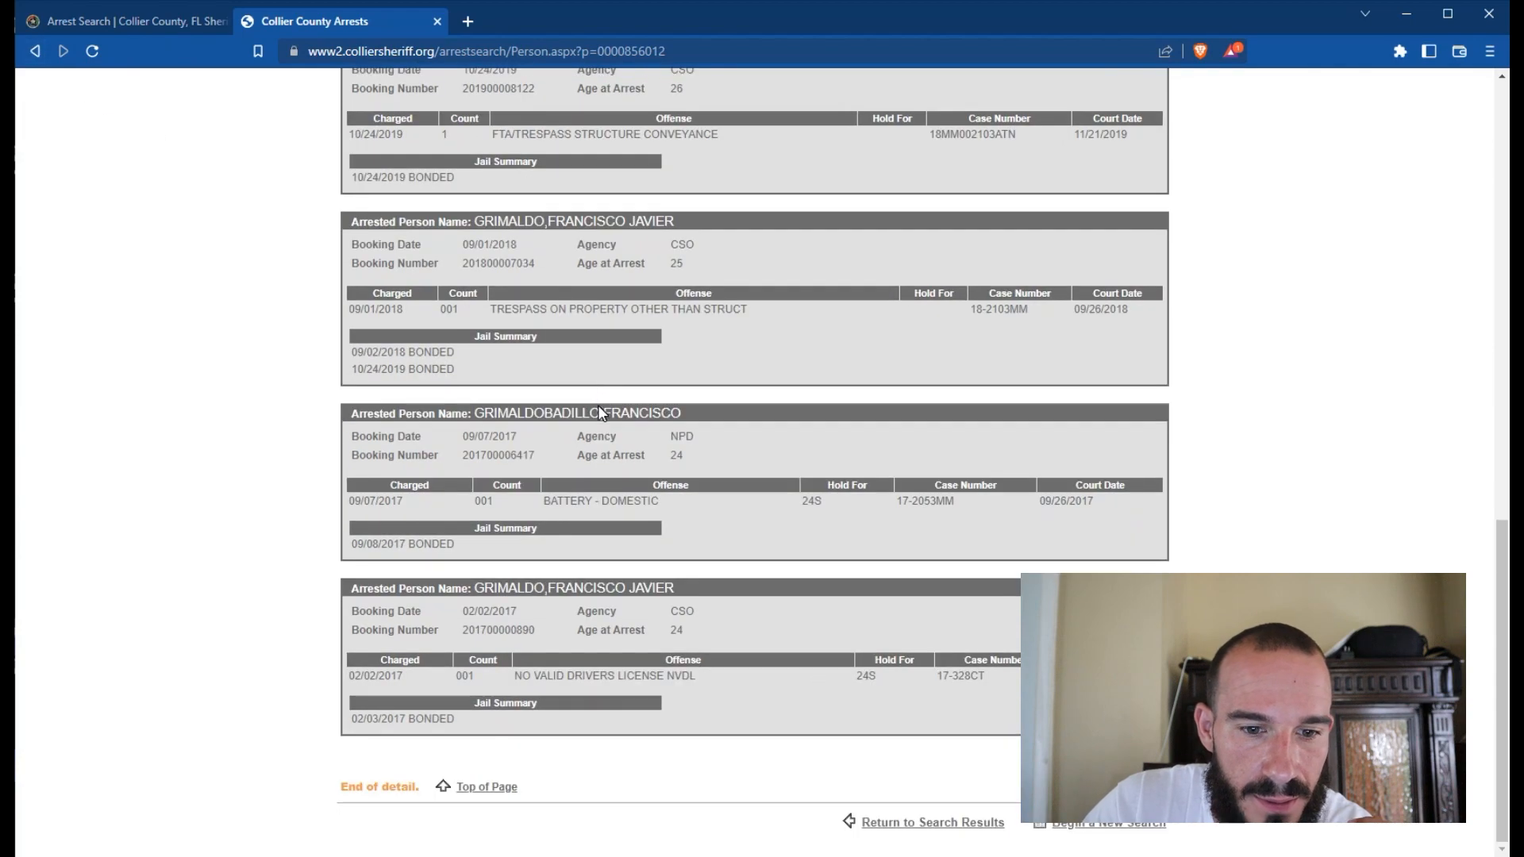
pyautogui.click(931, 823)
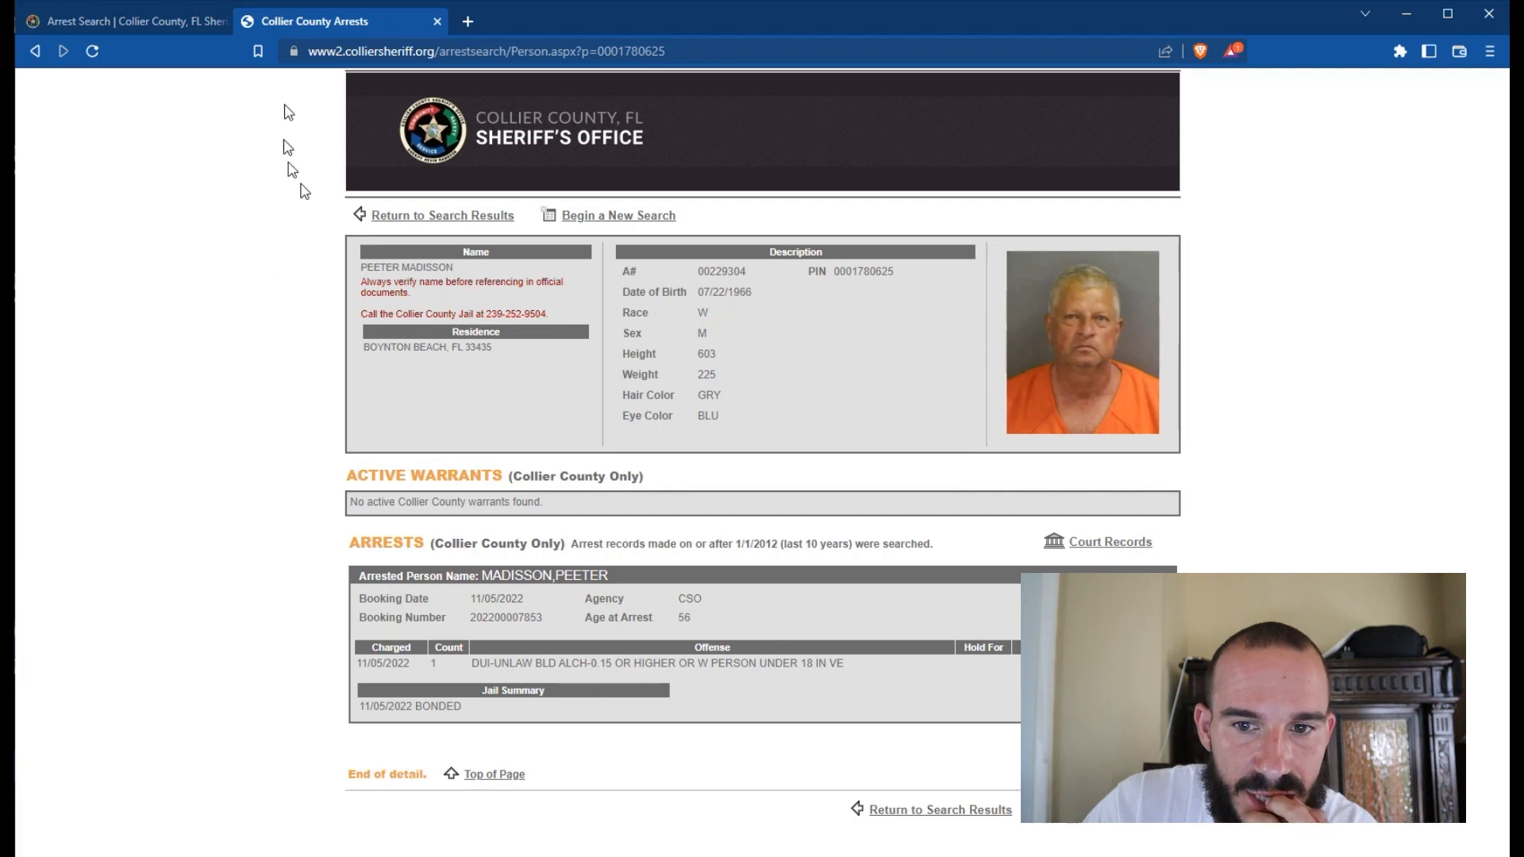
pyautogui.click(442, 216)
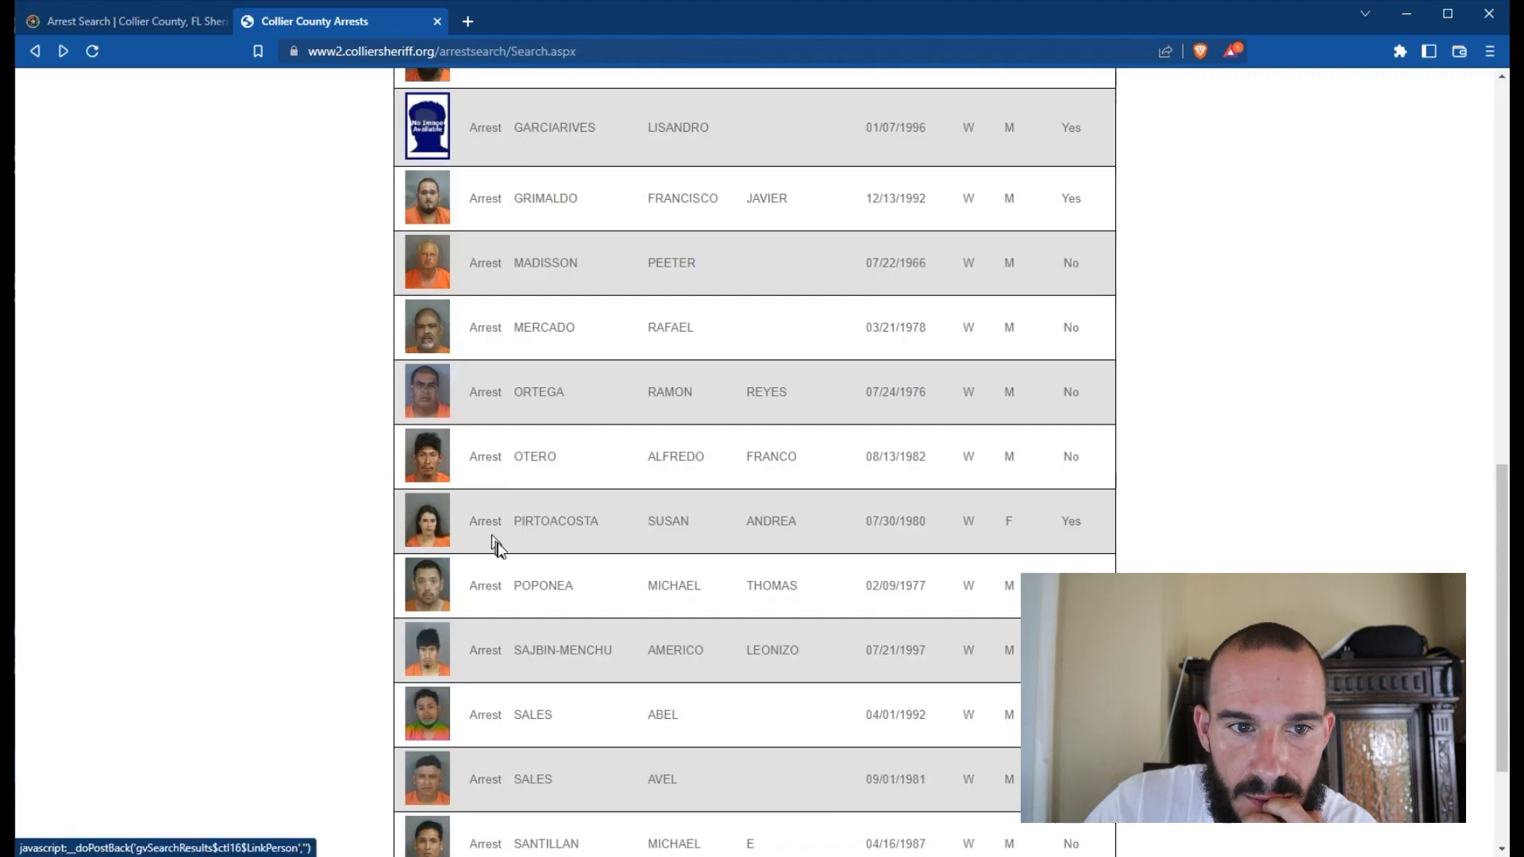
pyautogui.scroll(-3)
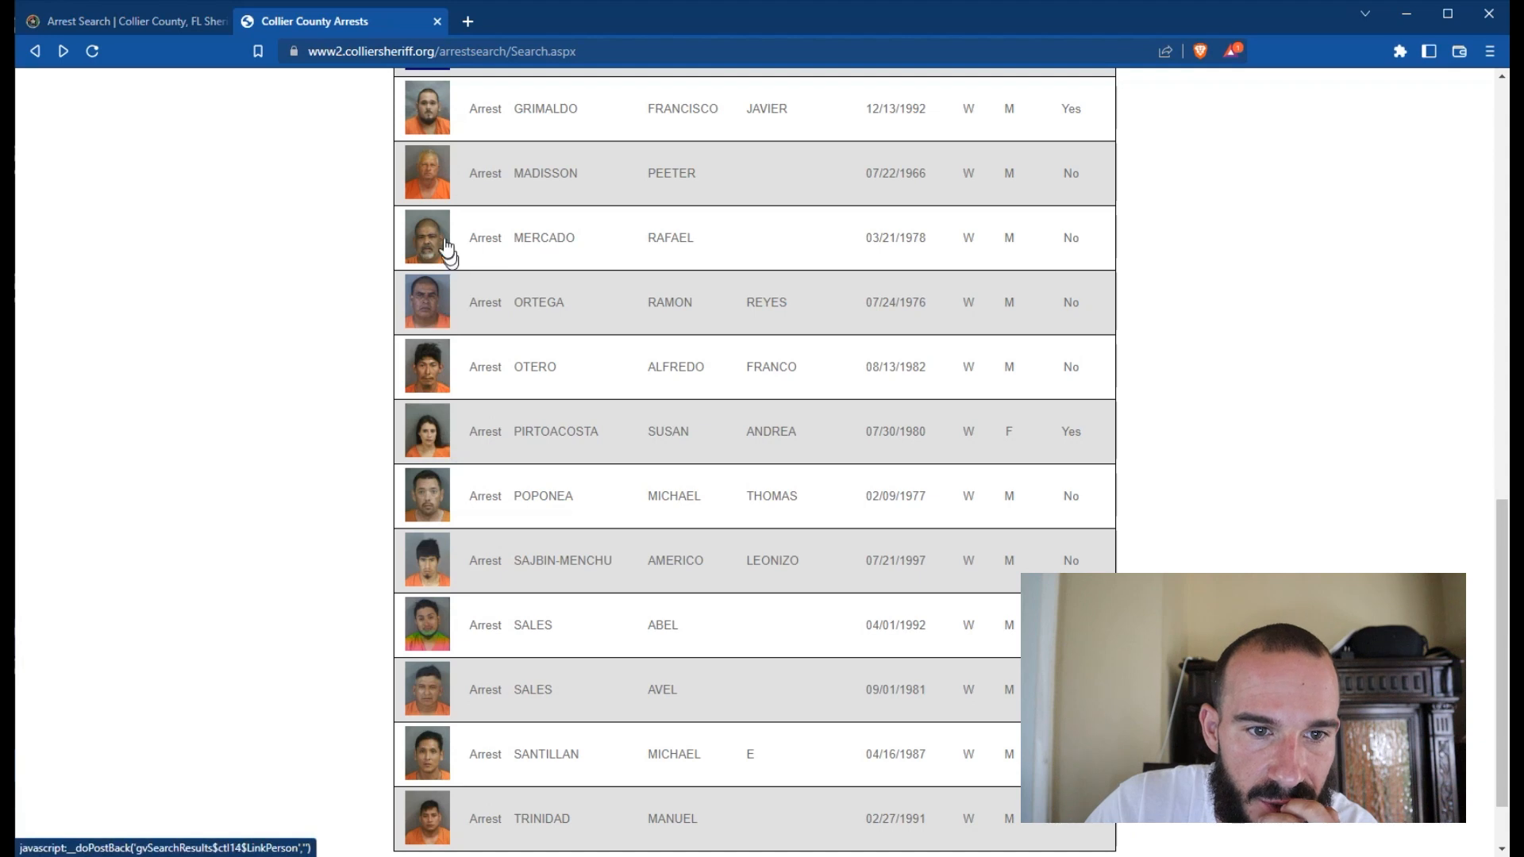
pyautogui.click(427, 237)
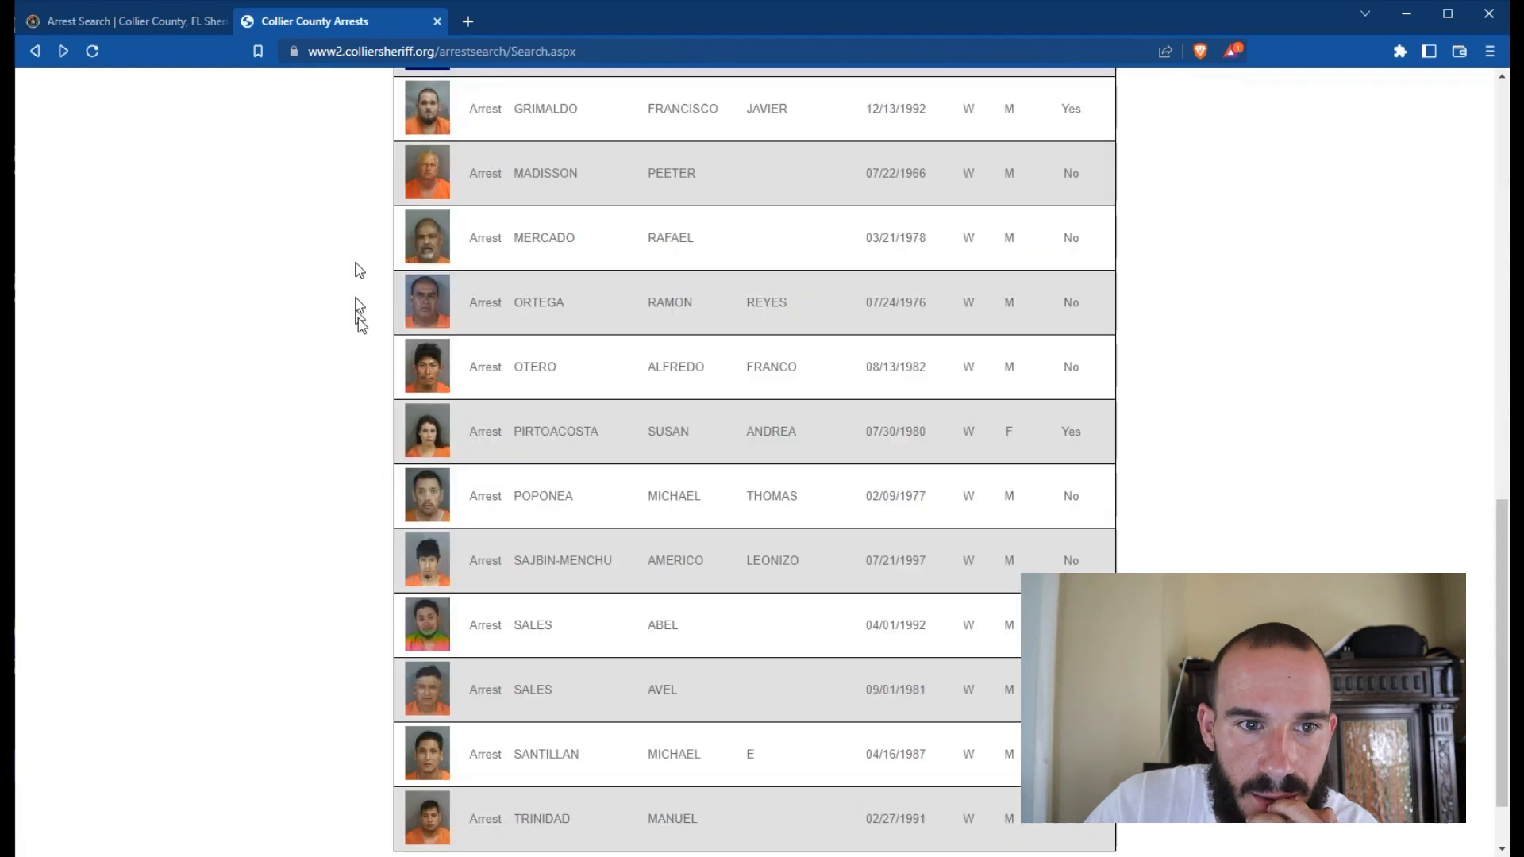
pyautogui.click(441, 309)
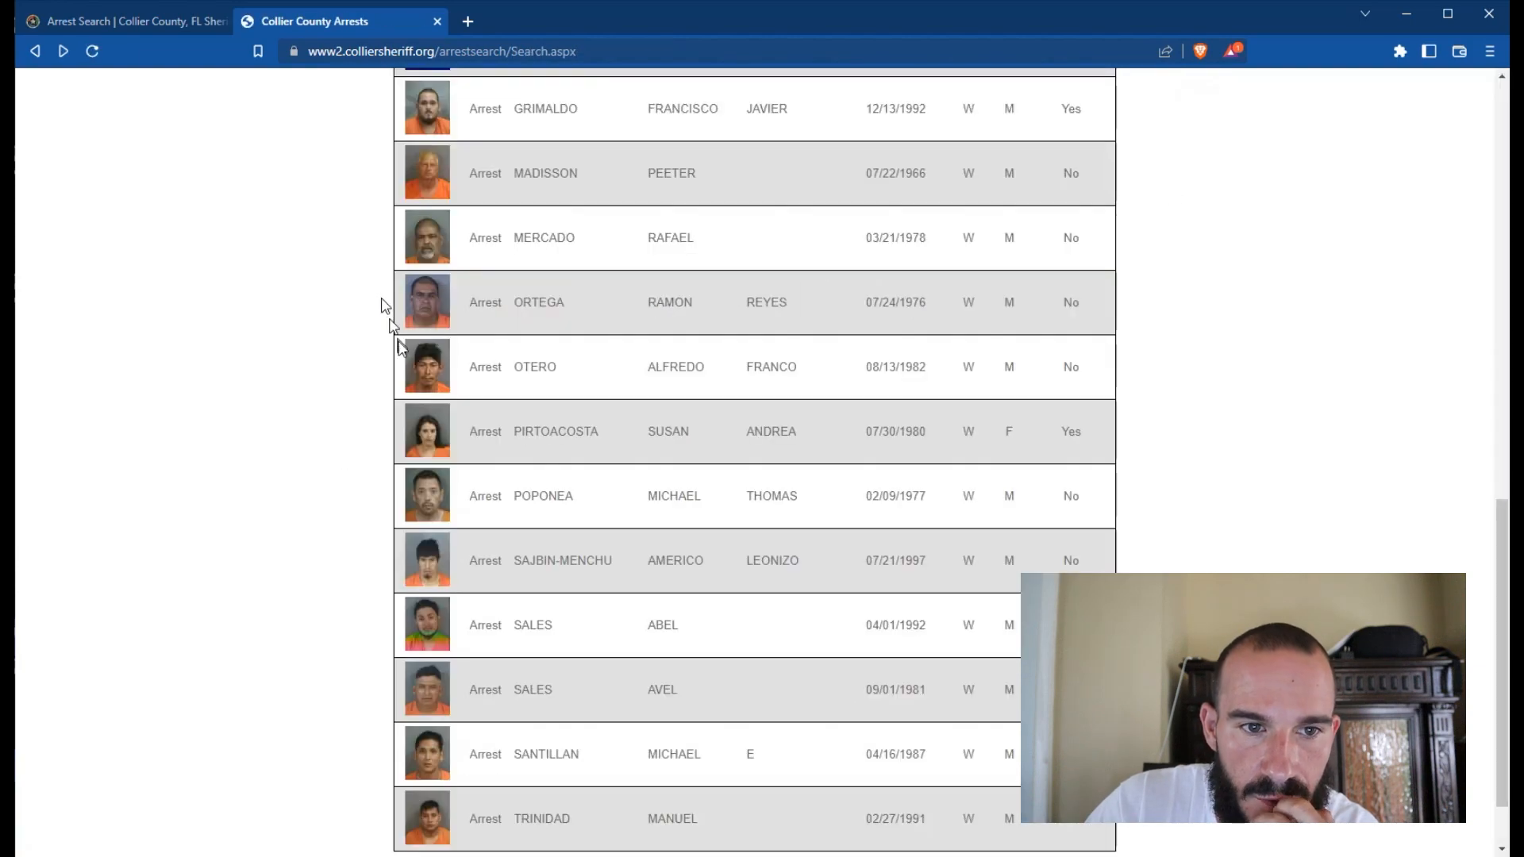
pyautogui.click(426, 367)
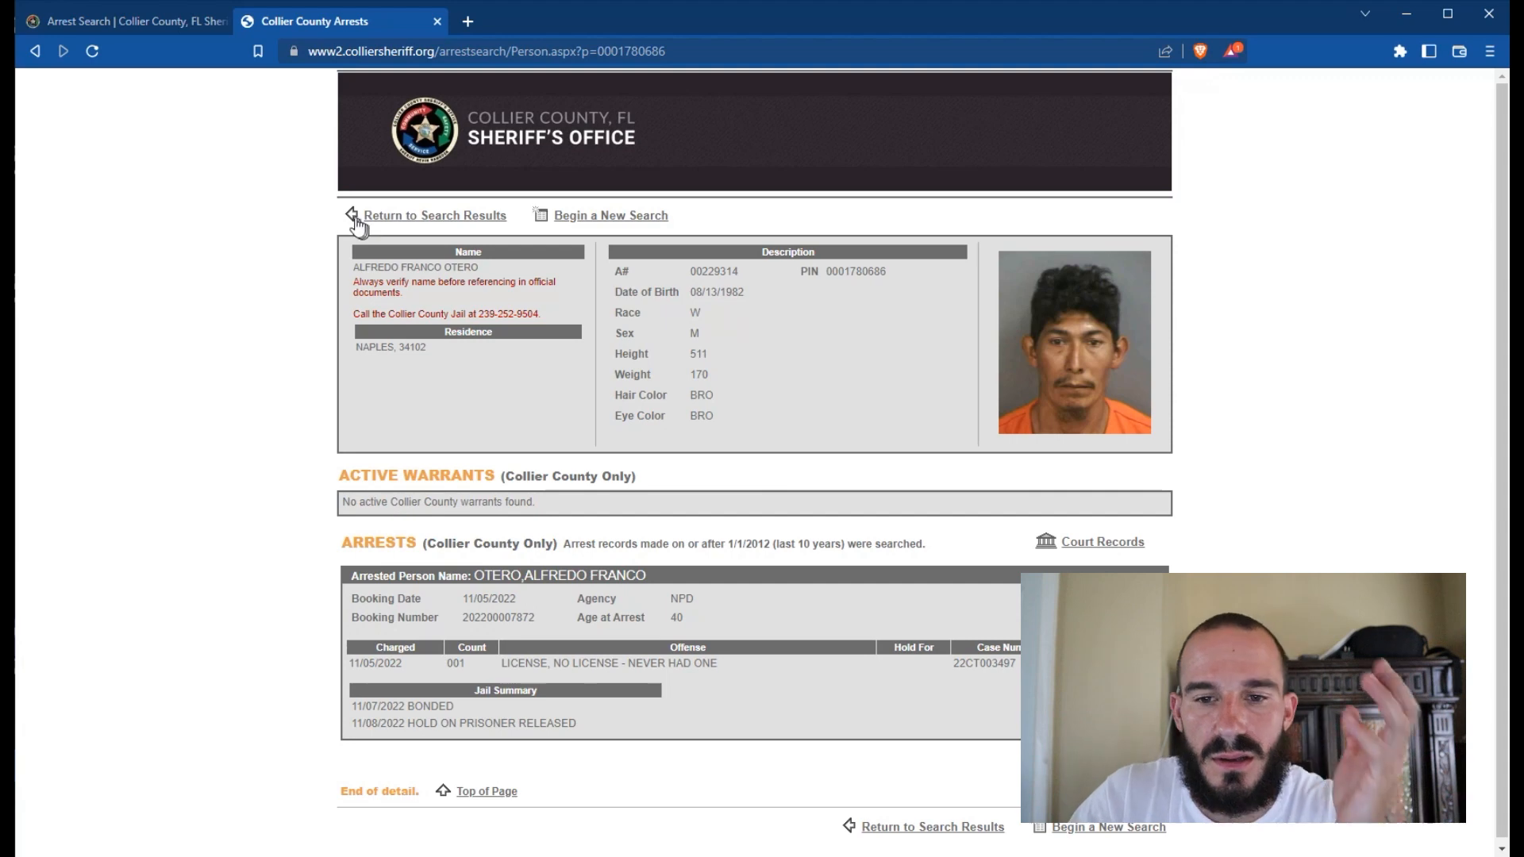
pyautogui.click(434, 215)
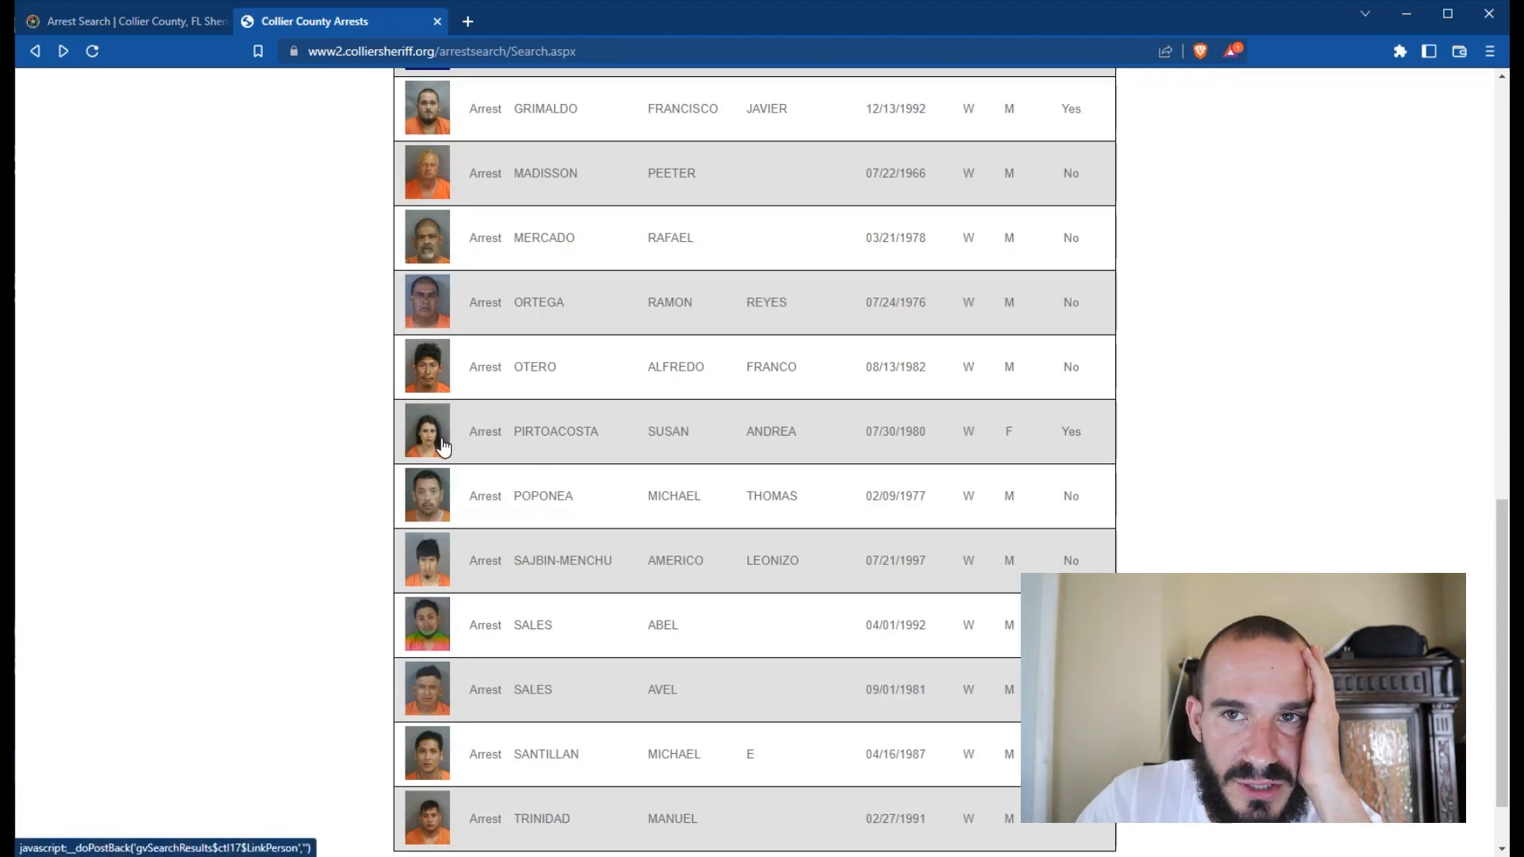
pyautogui.click(554, 430)
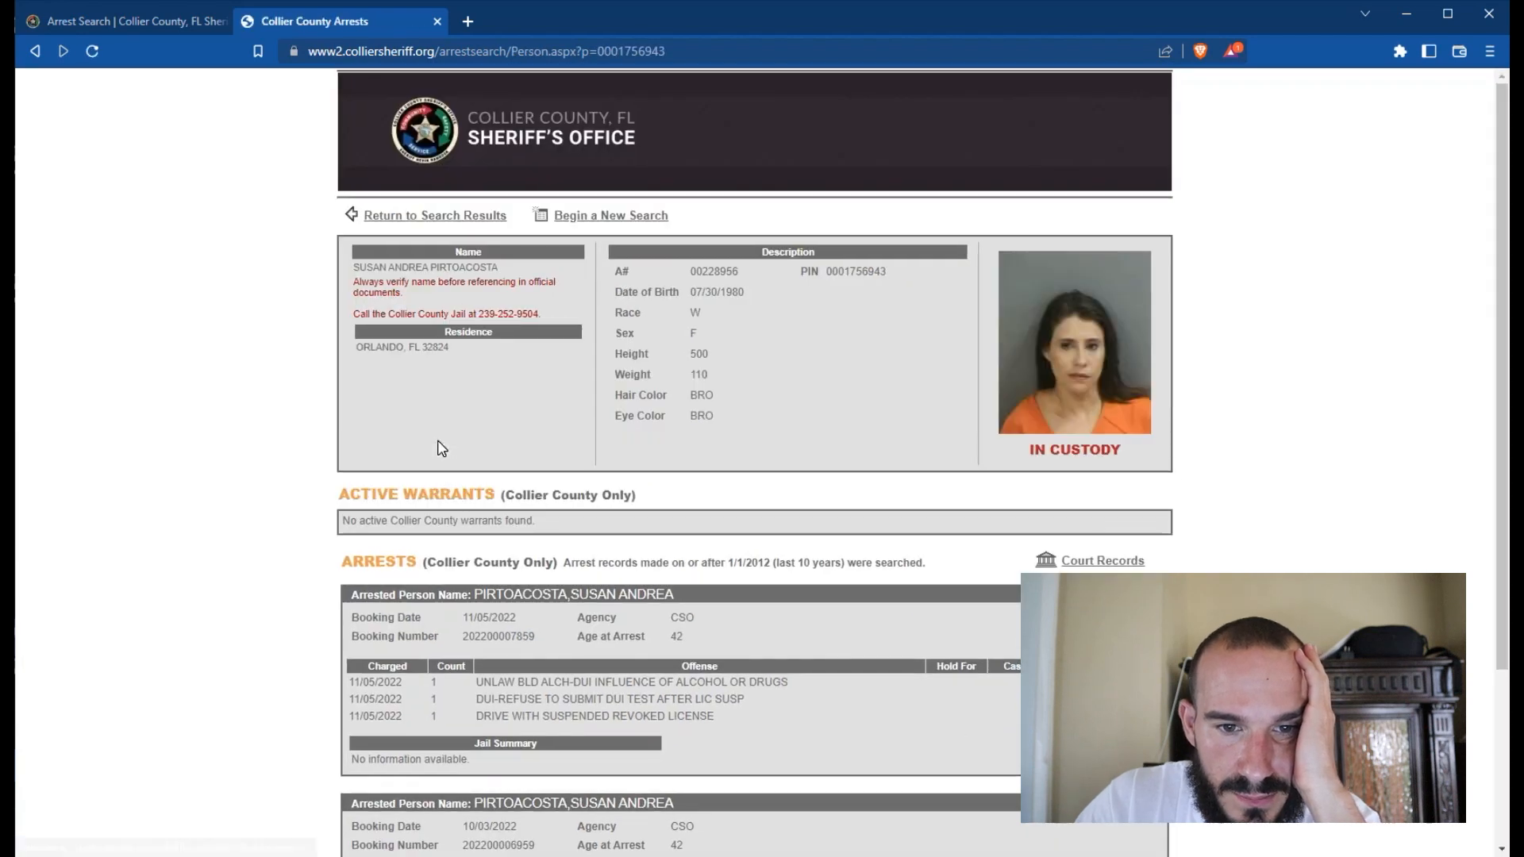
pyautogui.doubleClick(590, 681)
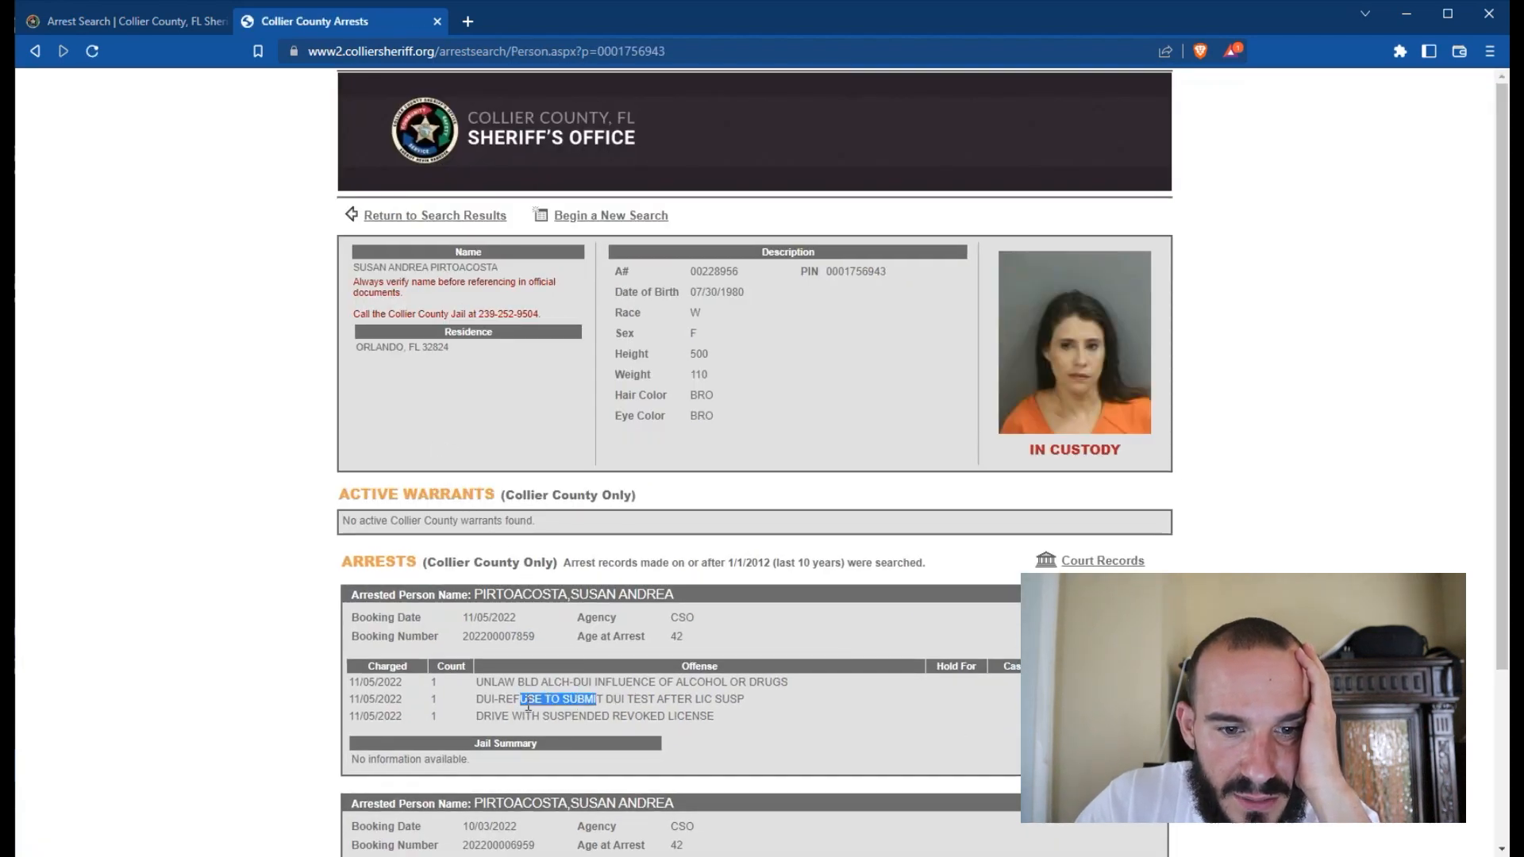
pyautogui.scroll(-3)
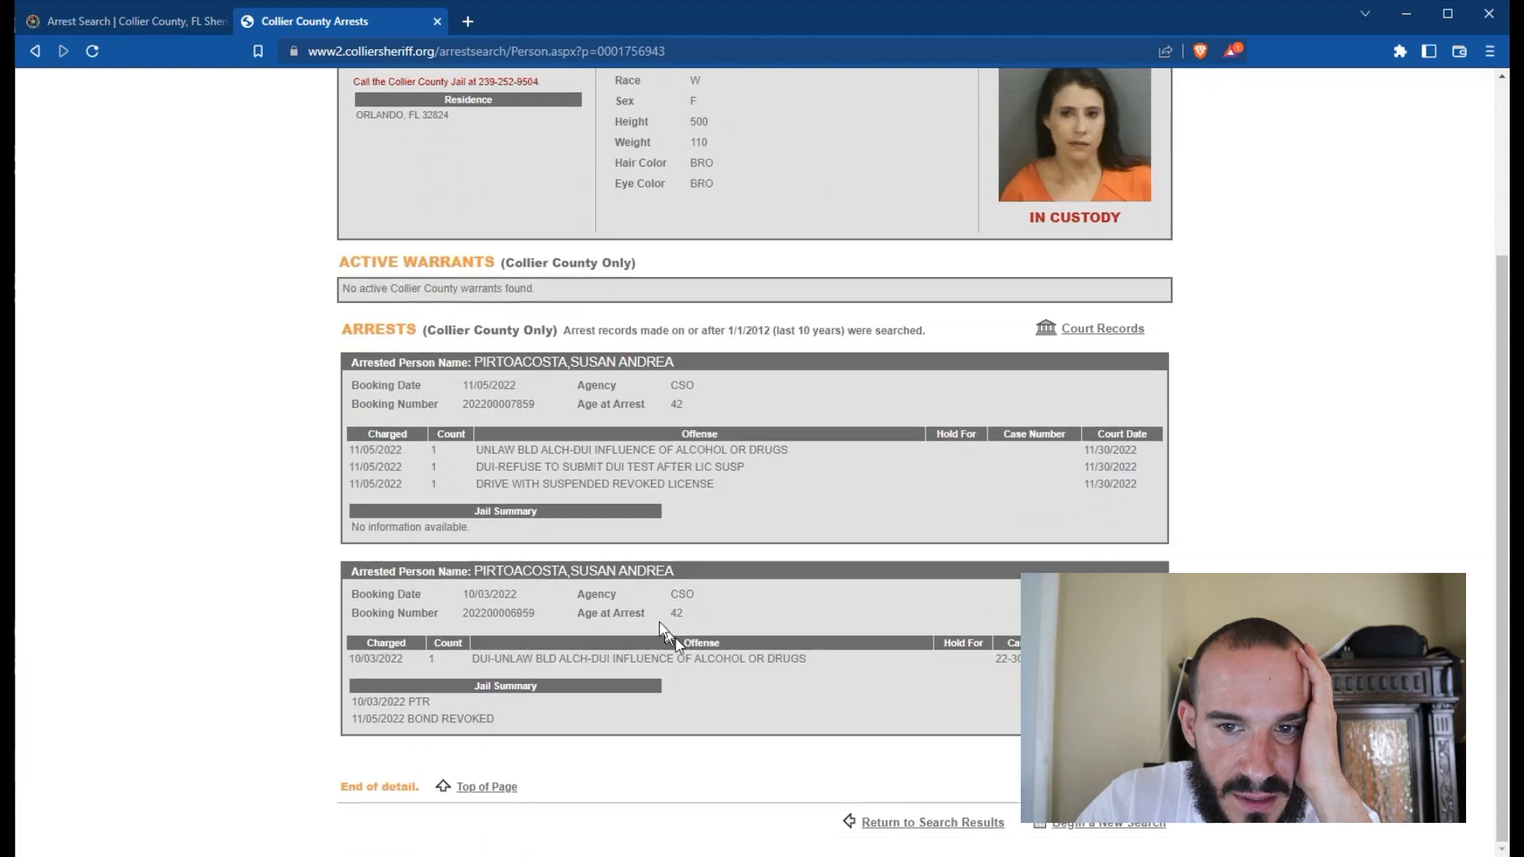
pyautogui.scroll(3)
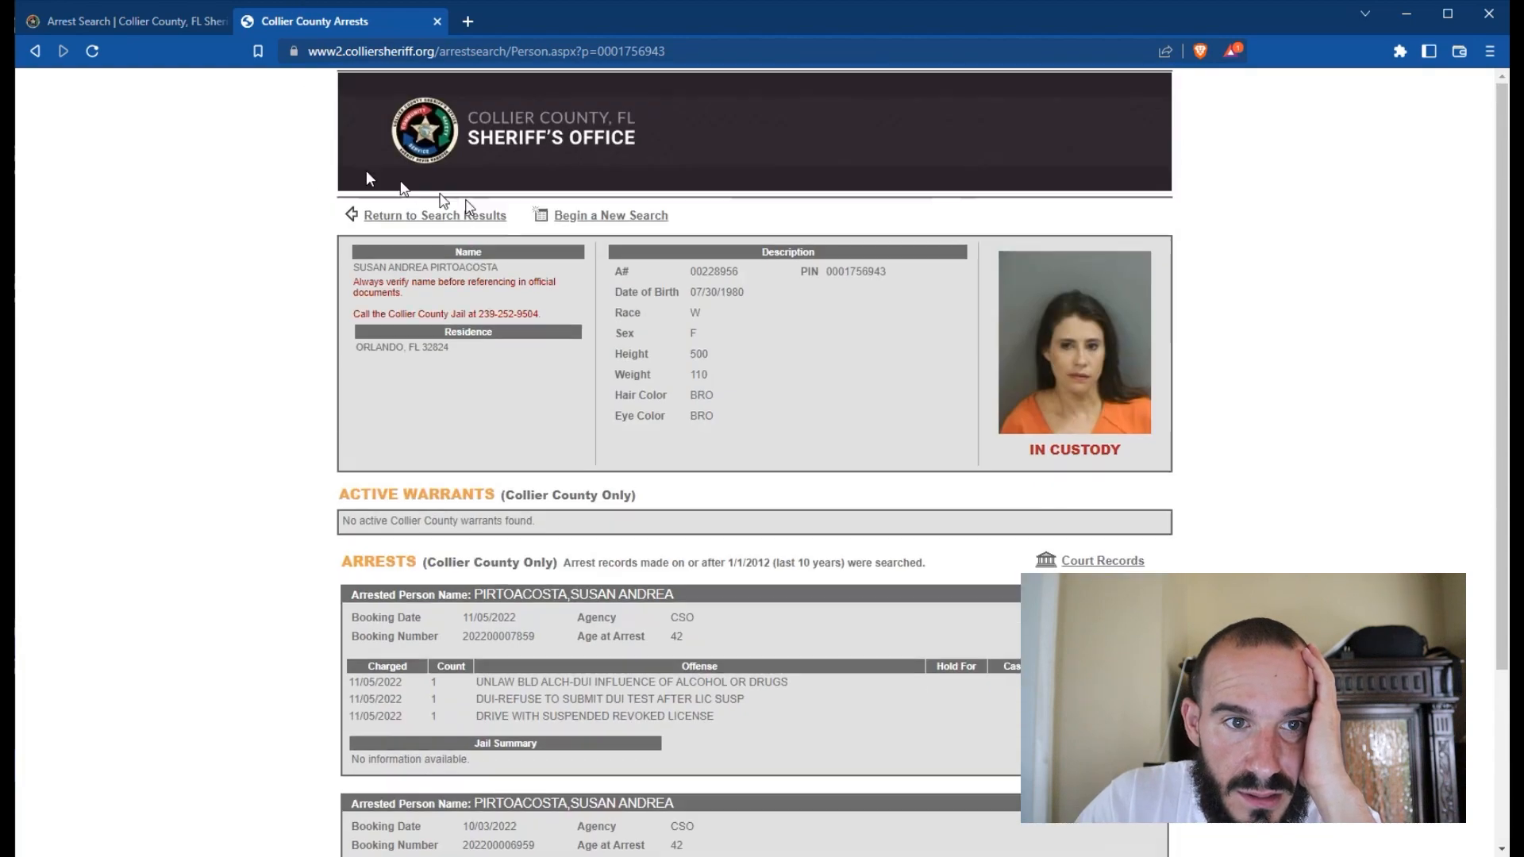
pyautogui.click(436, 215)
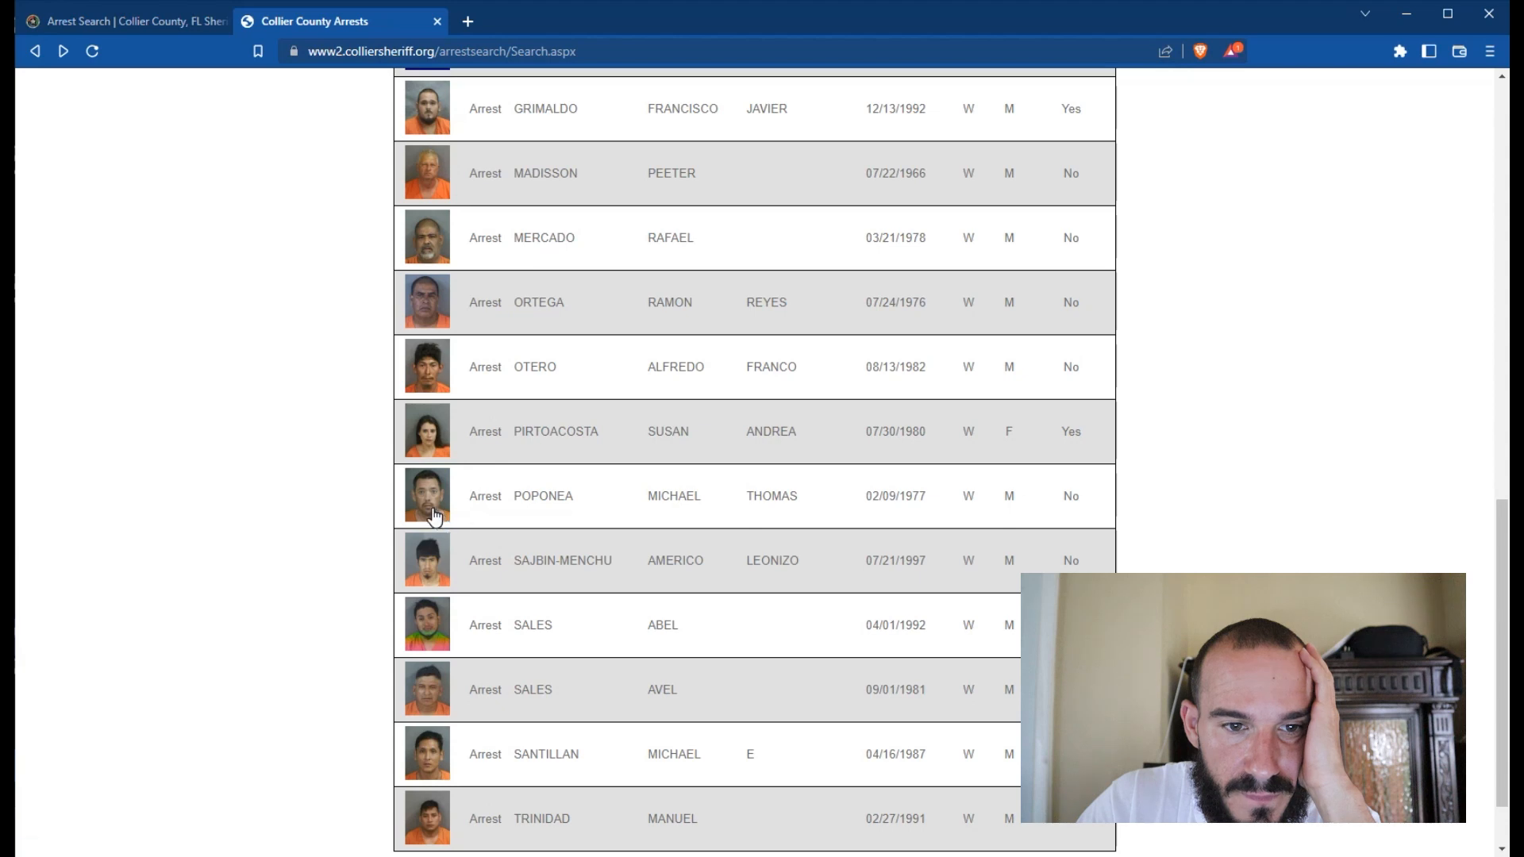
pyautogui.click(543, 495)
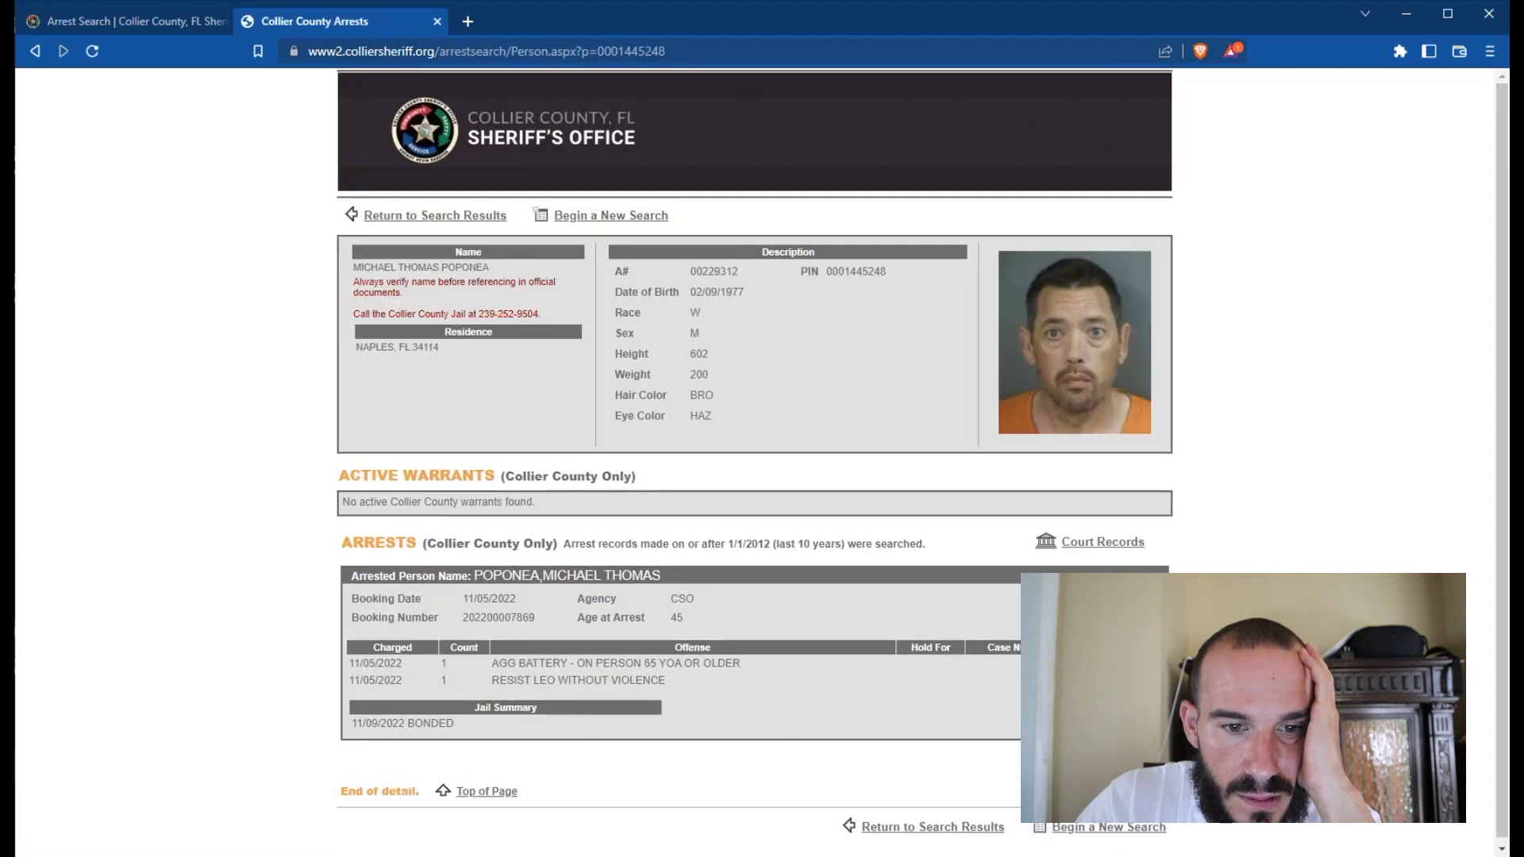
pyautogui.doubleClick(508, 679)
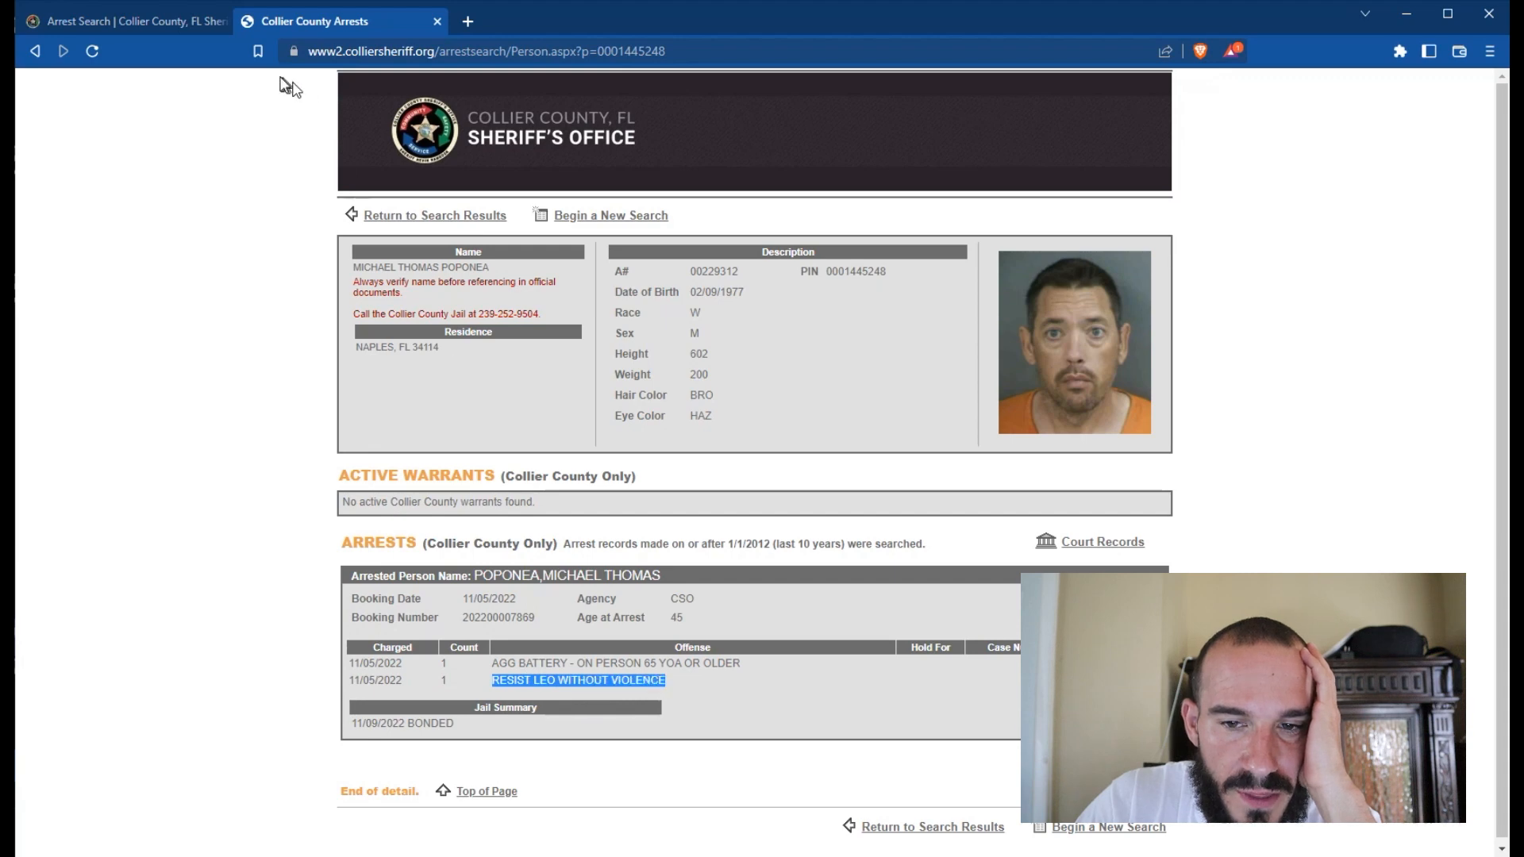
pyautogui.moveTo(131, 129)
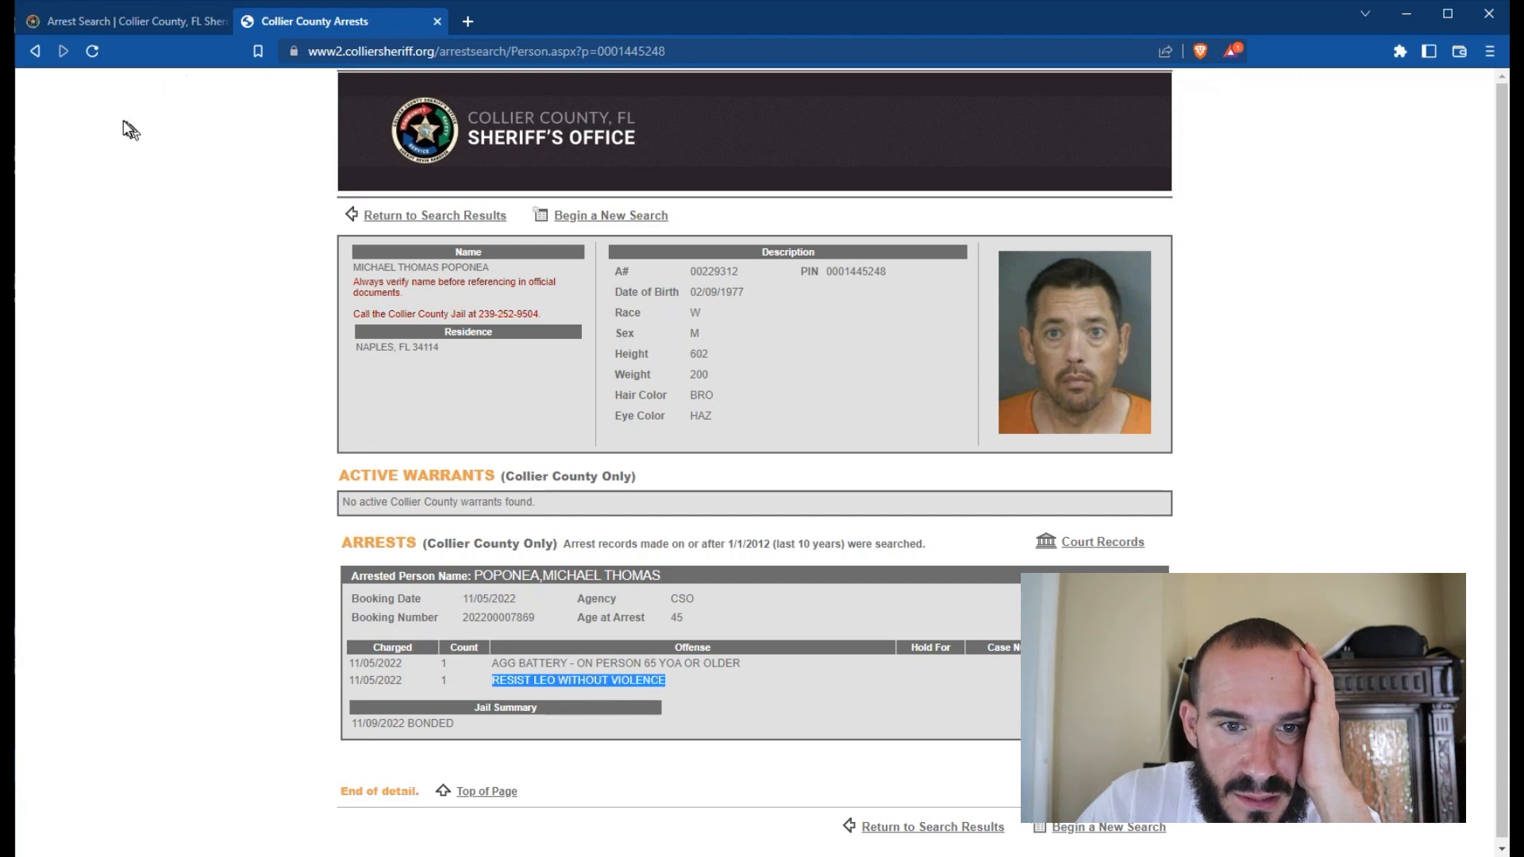
pyautogui.click(434, 215)
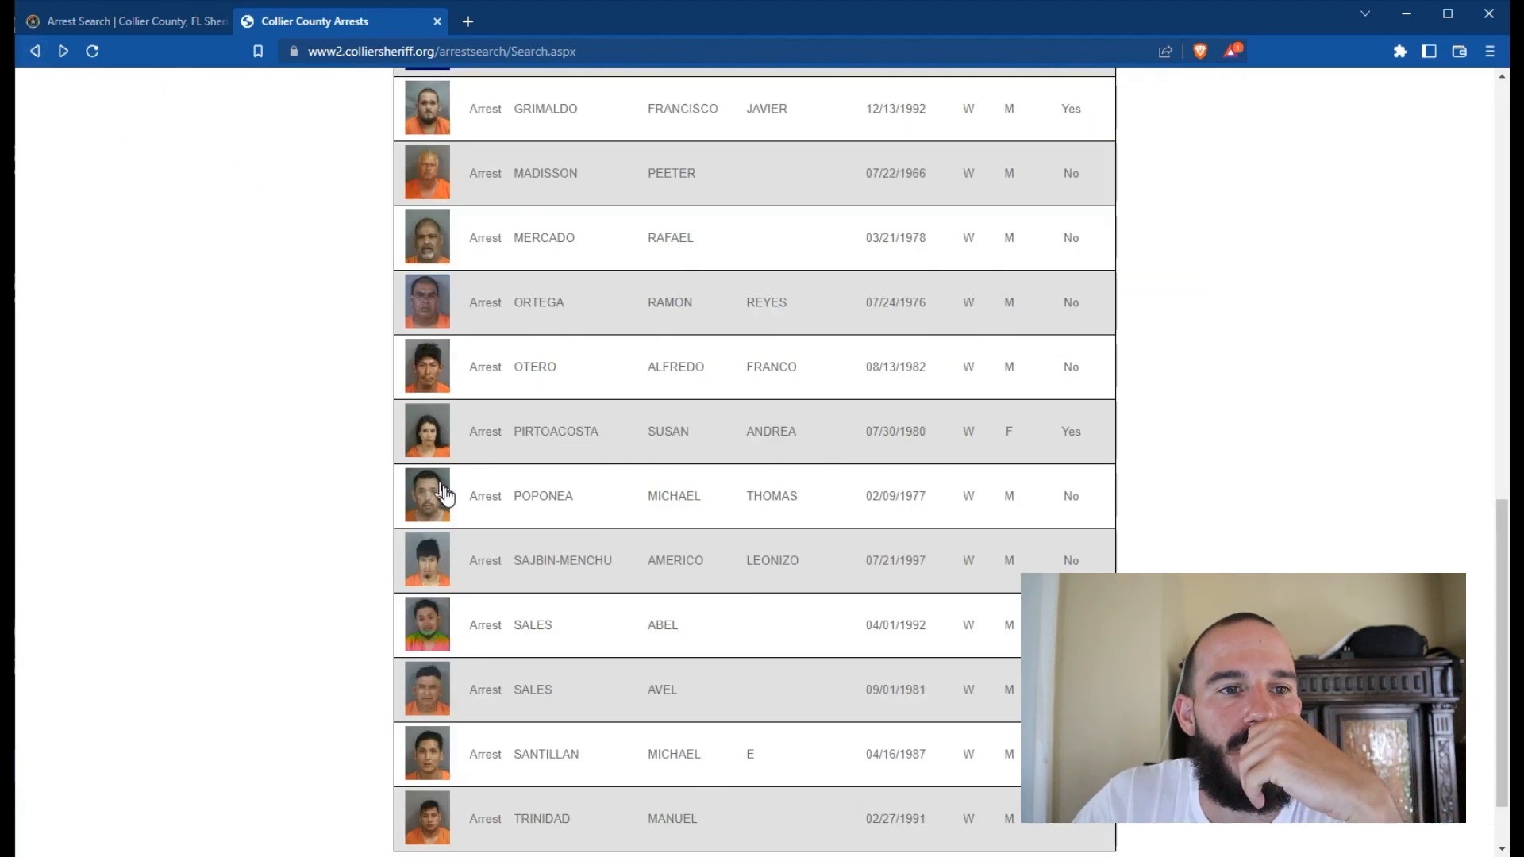
pyautogui.click(562, 559)
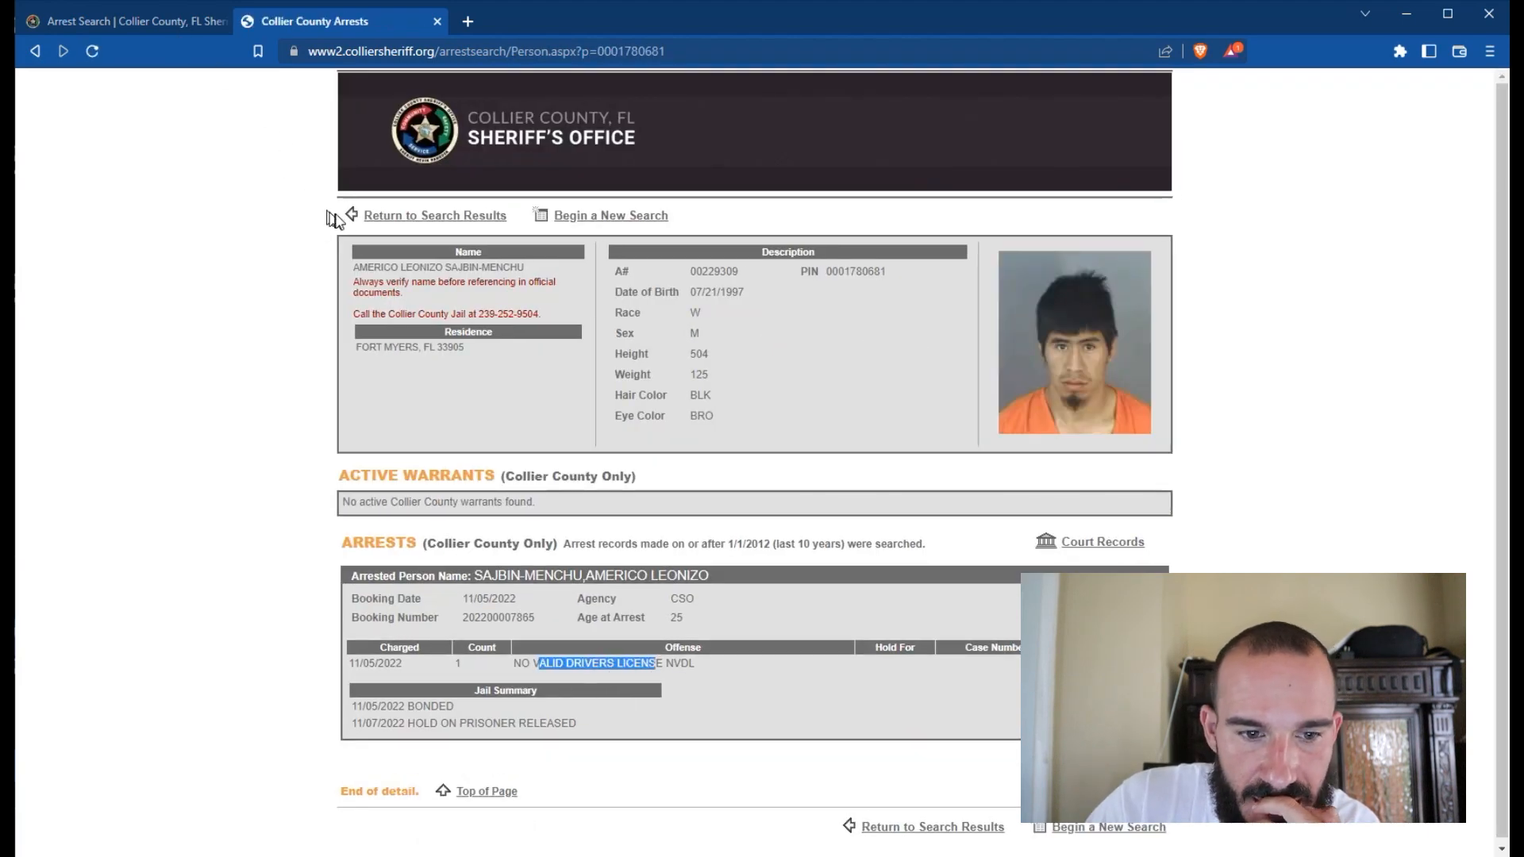
pyautogui.click(434, 215)
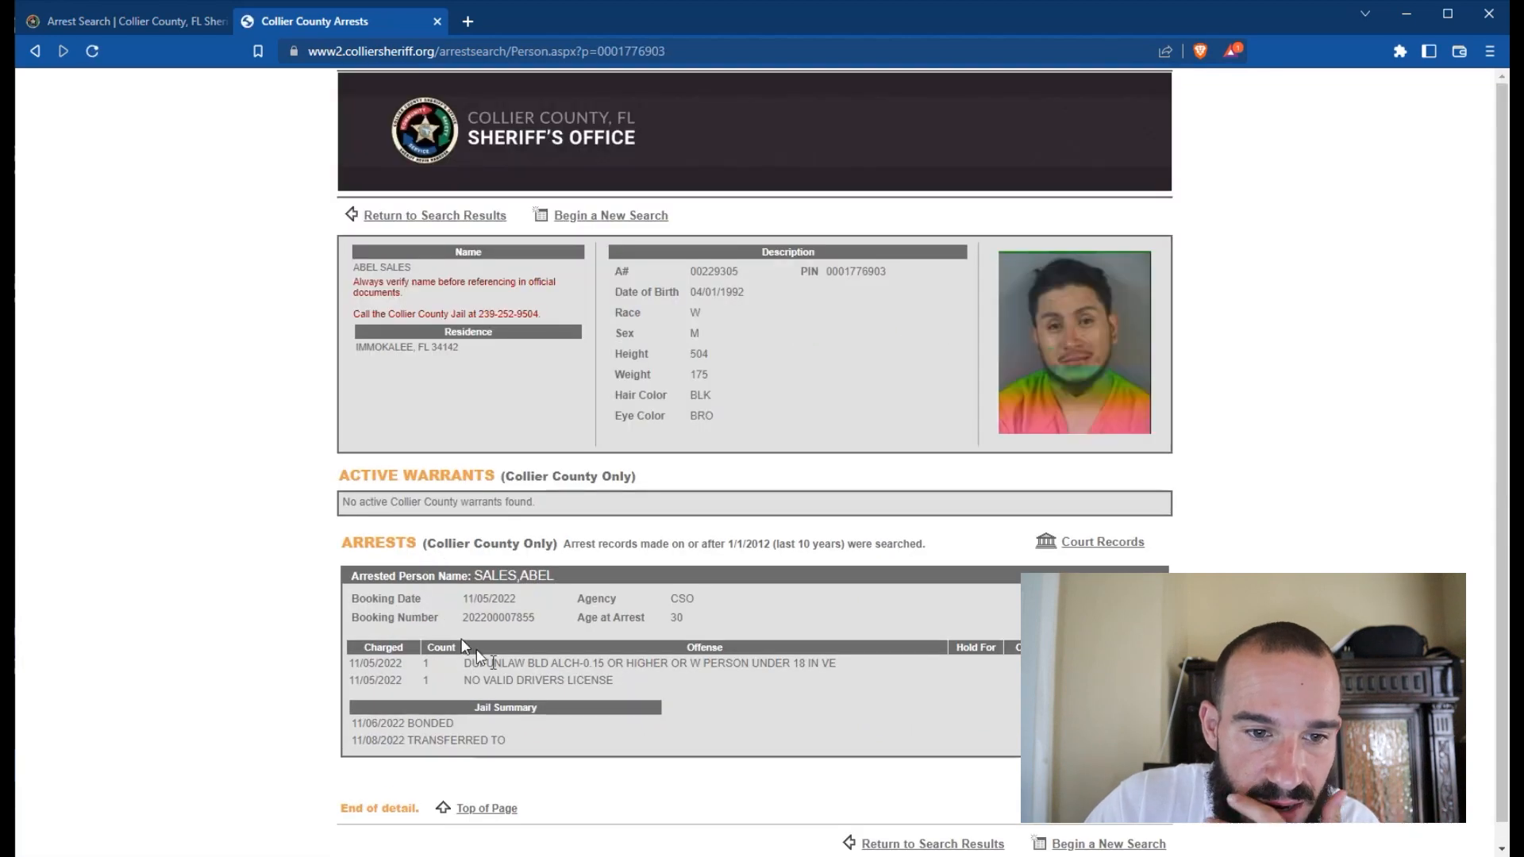
pyautogui.moveTo(486, 680)
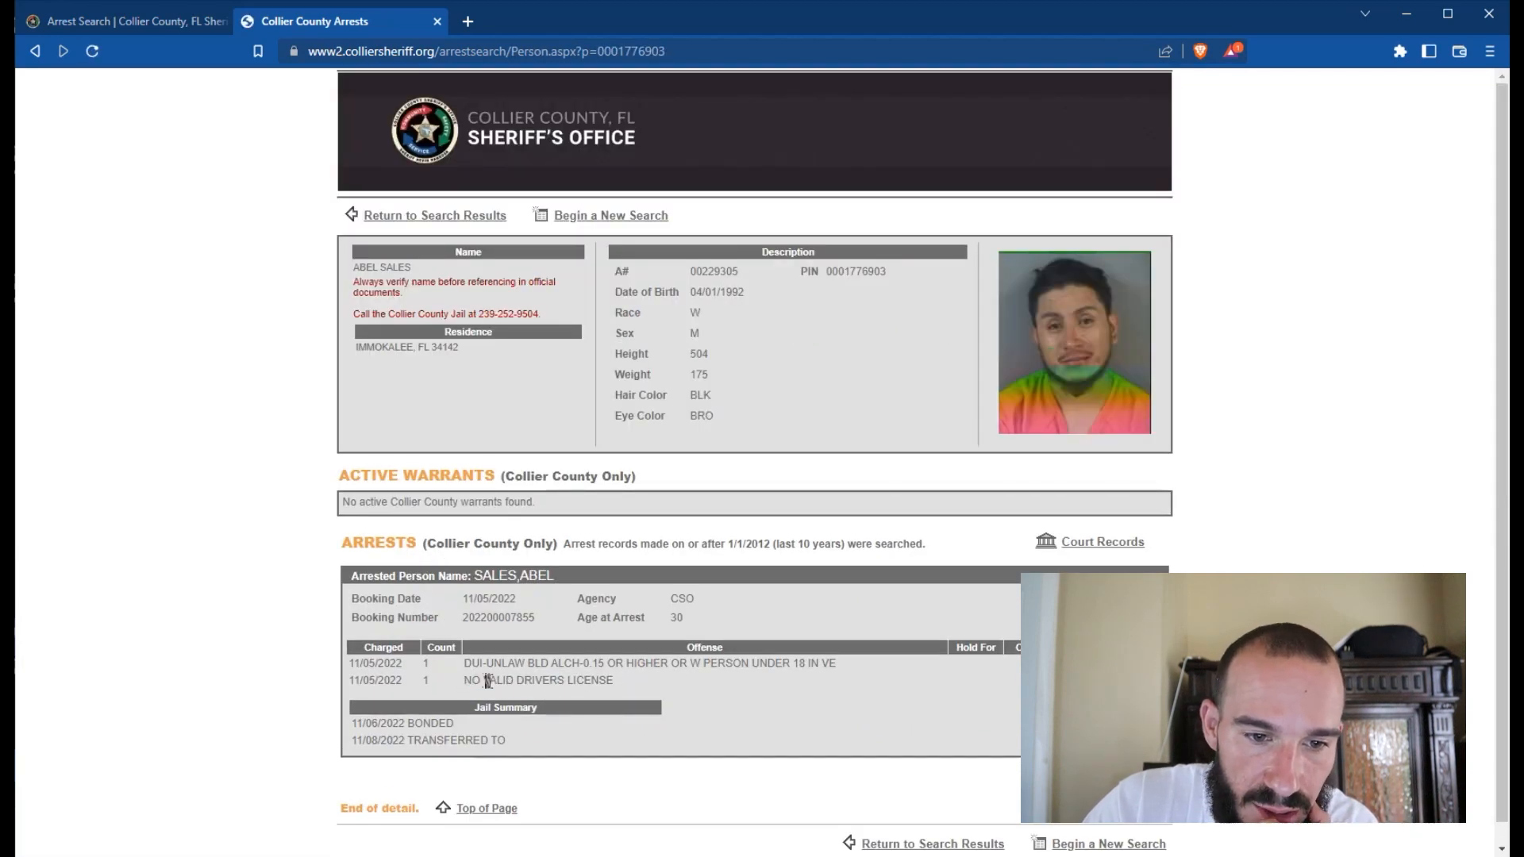
pyautogui.moveTo(341, 503)
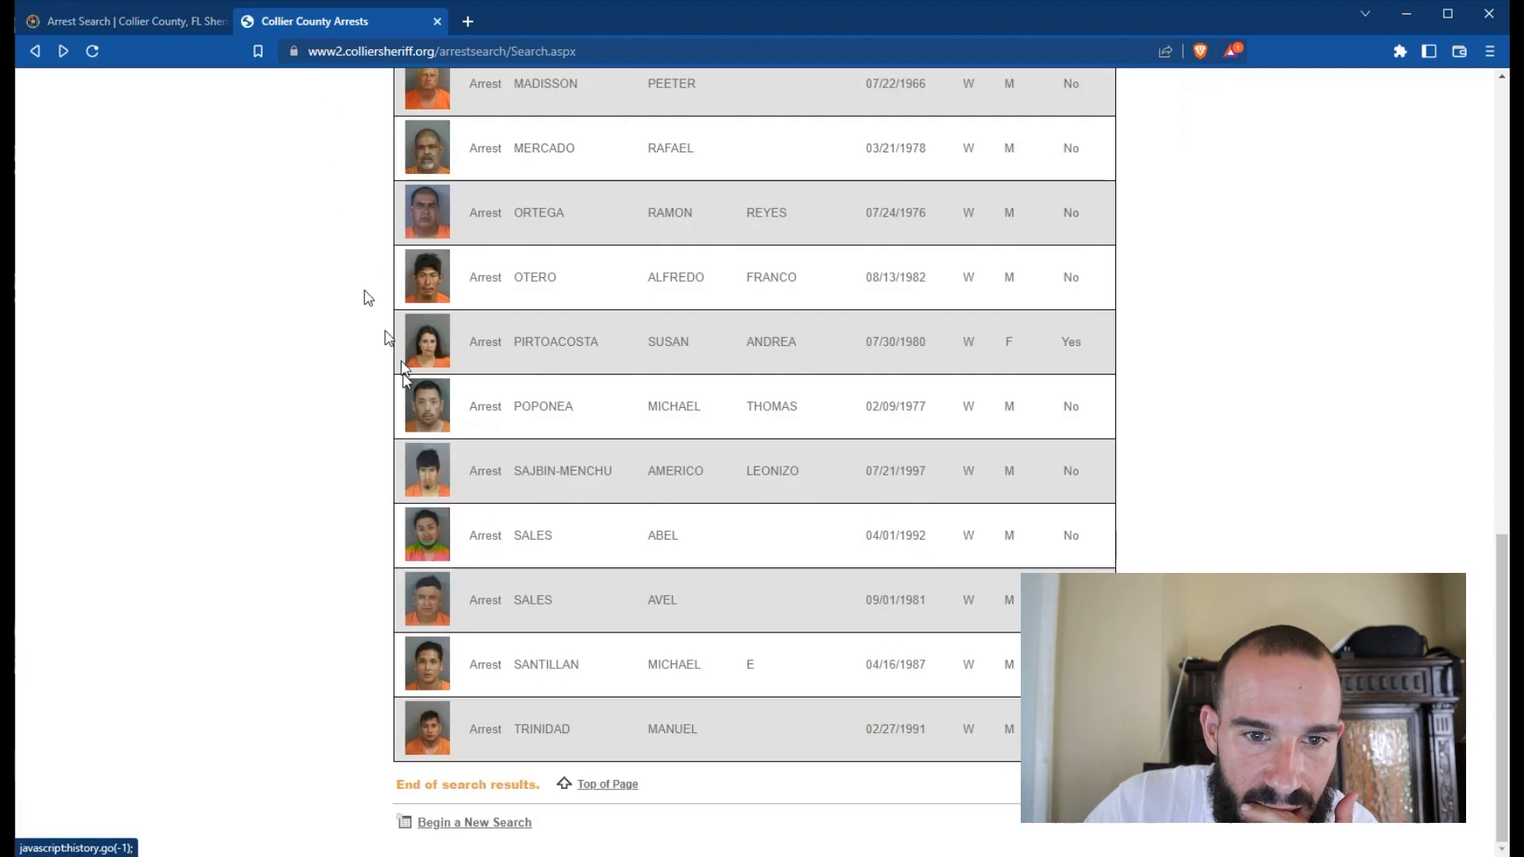
pyautogui.moveTo(462, 721)
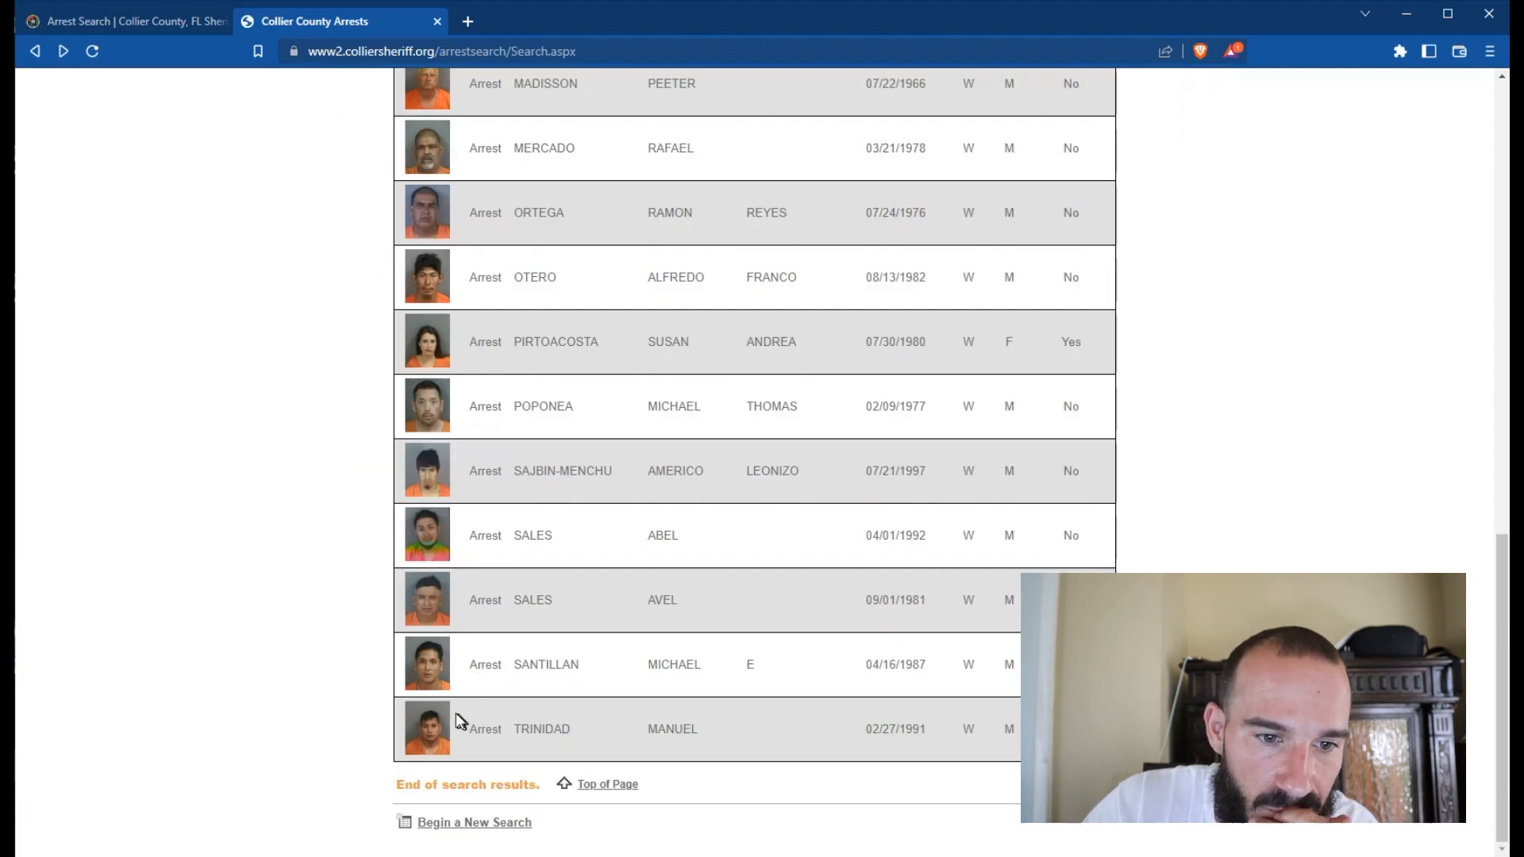
pyautogui.click(484, 729)
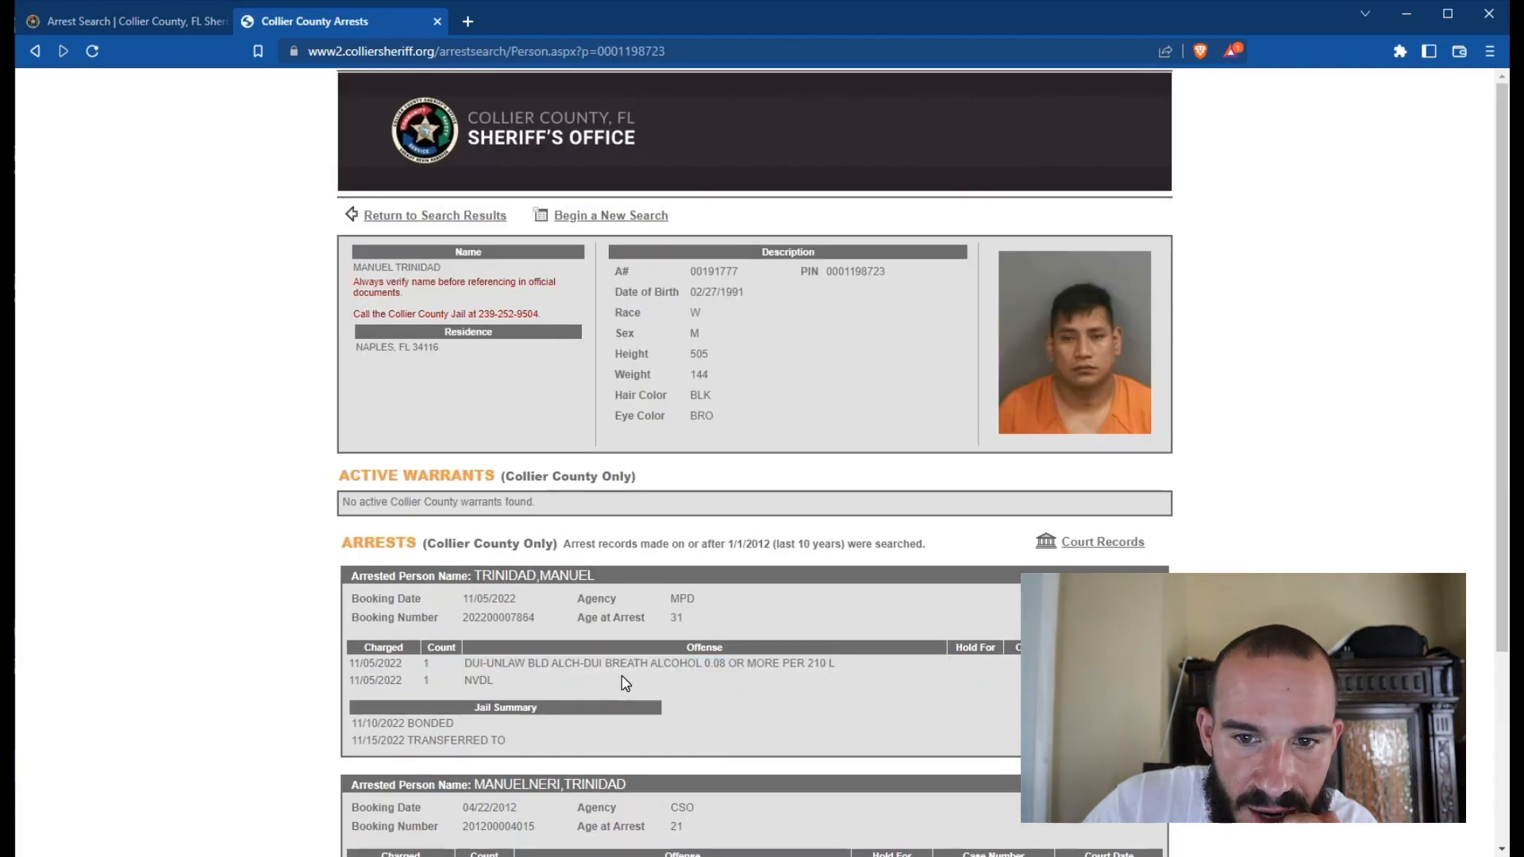
pyautogui.scroll(-3)
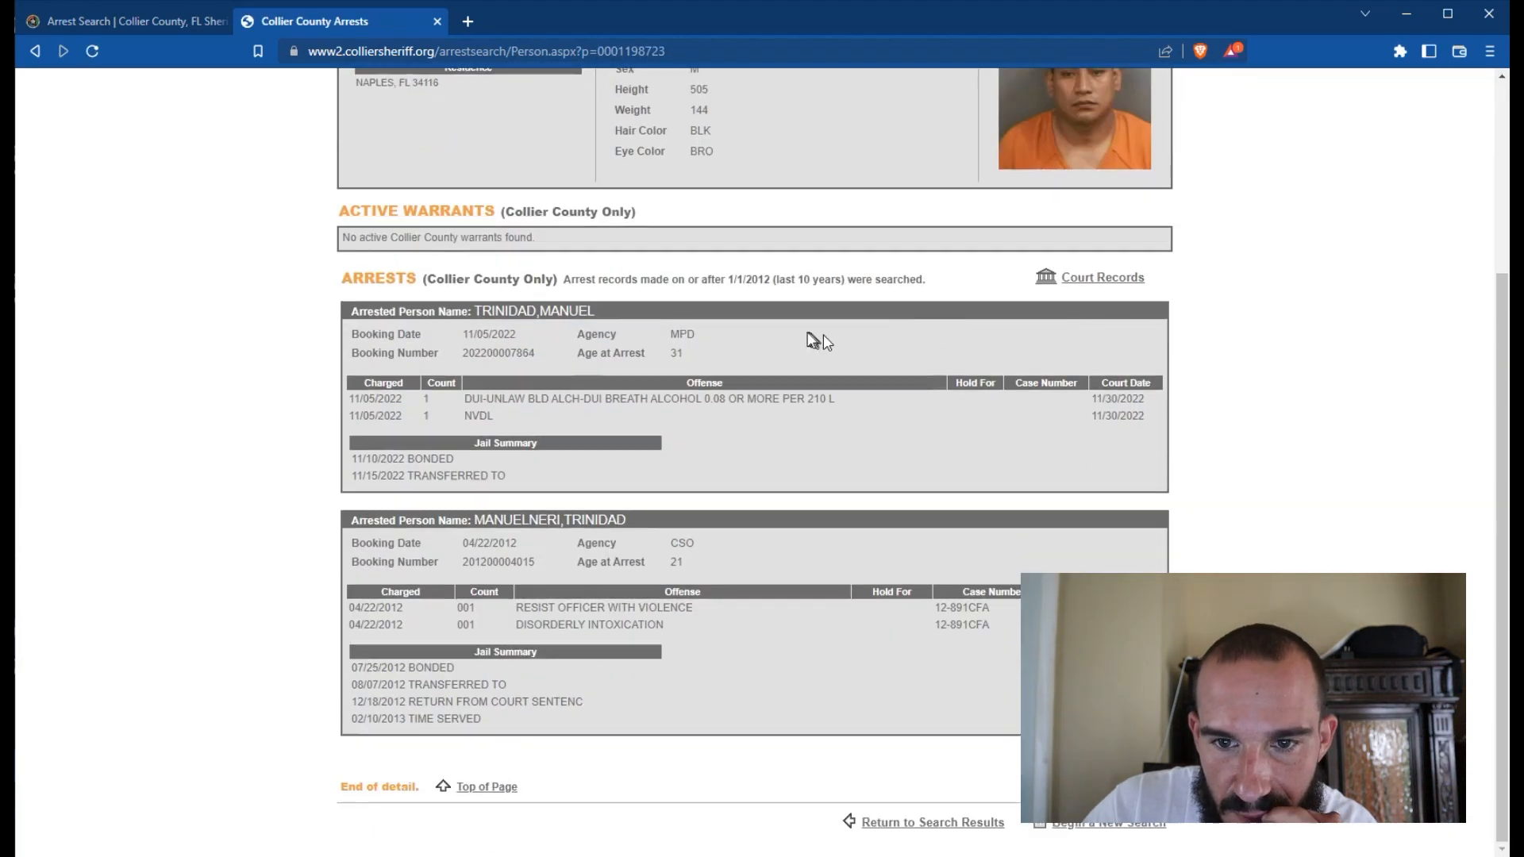
pyautogui.doubleClick(588, 624)
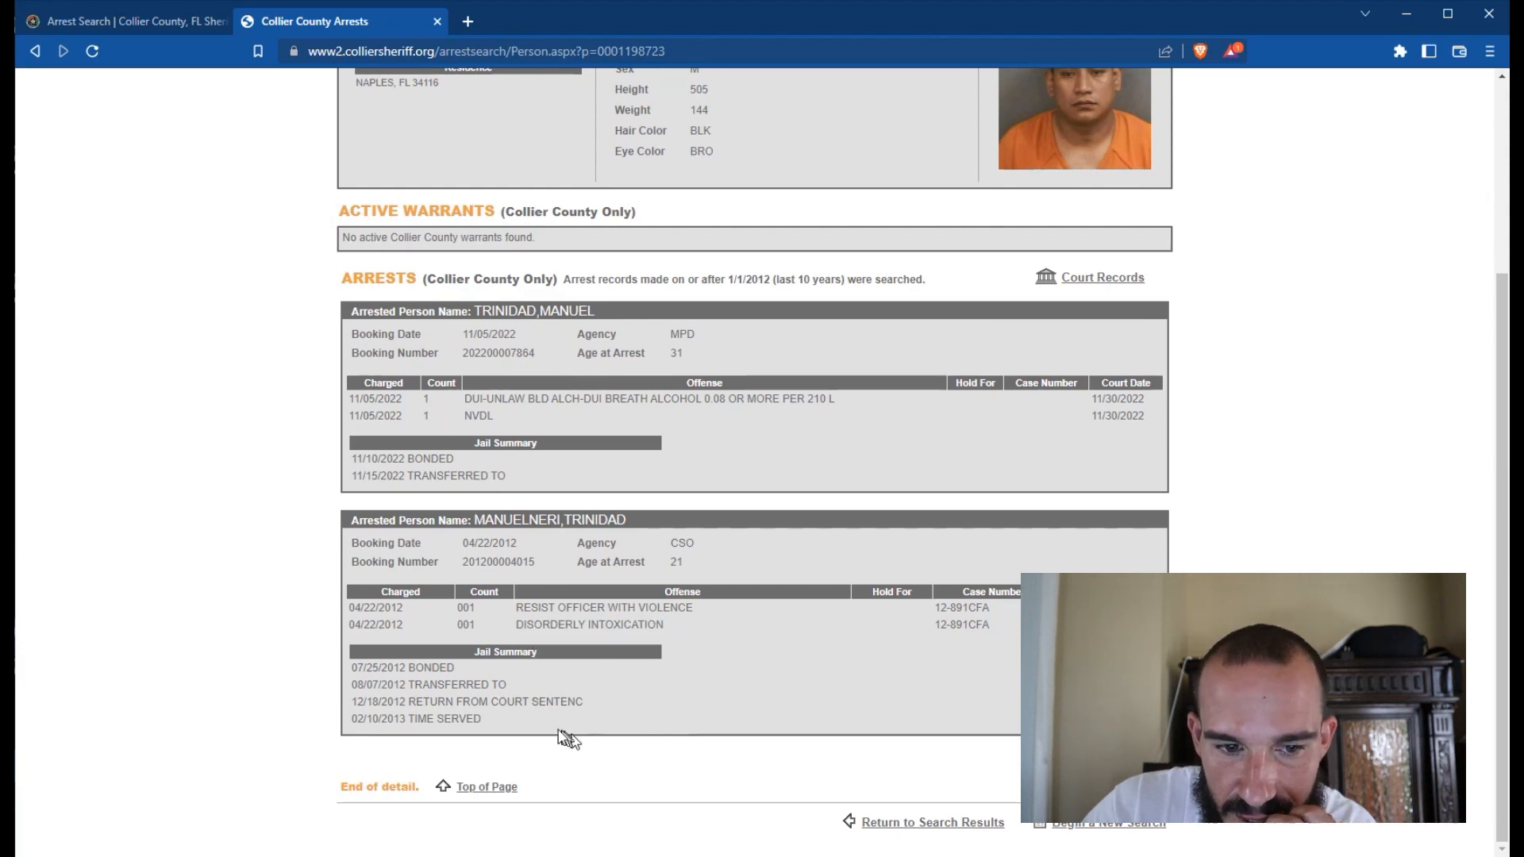
pyautogui.moveTo(480, 723)
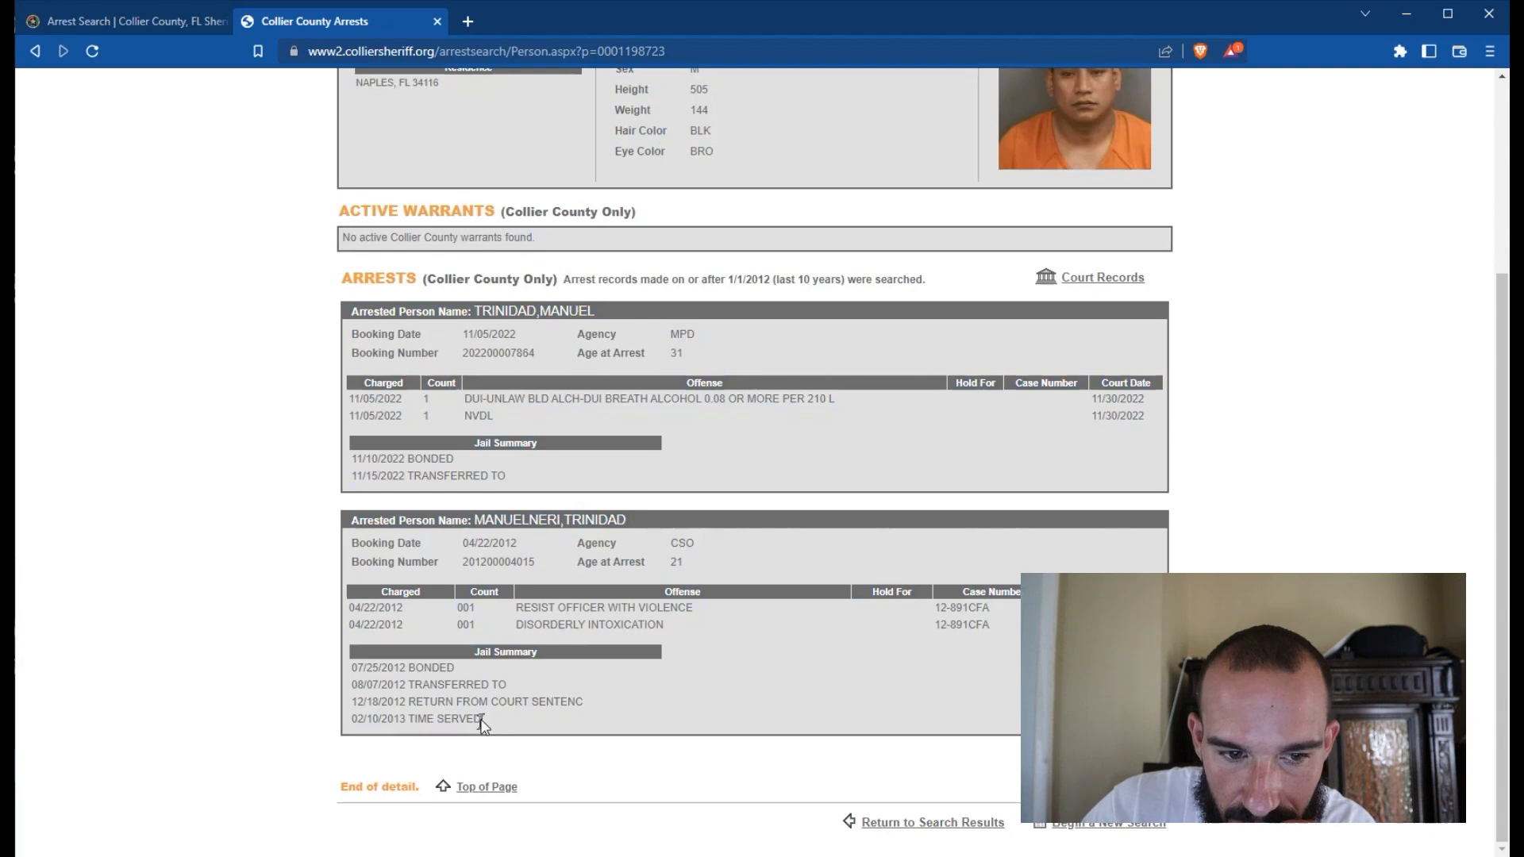
pyautogui.moveTo(398, 683)
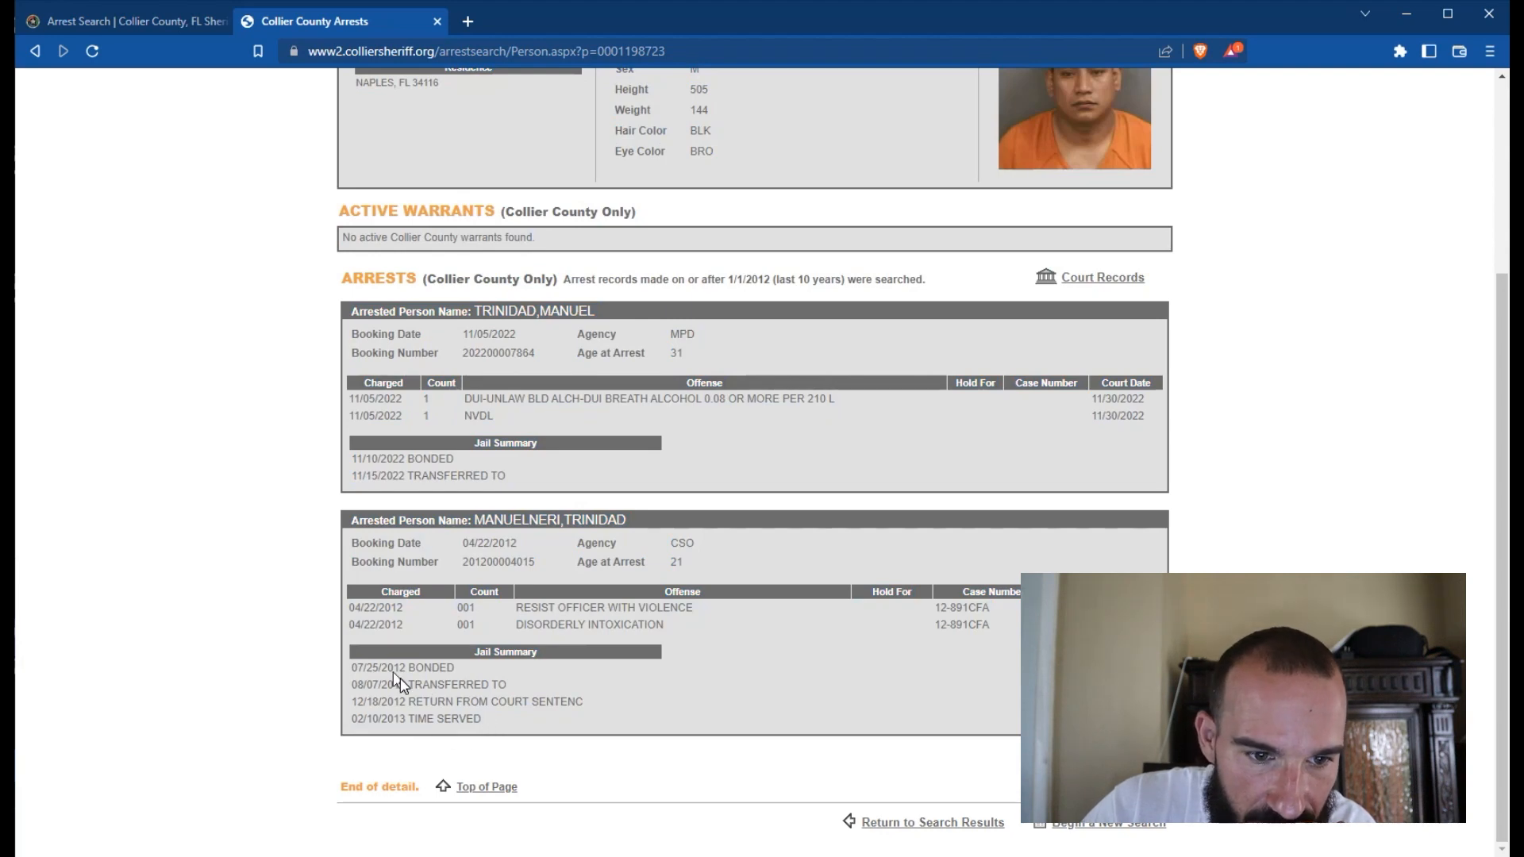
pyautogui.moveTo(359, 684)
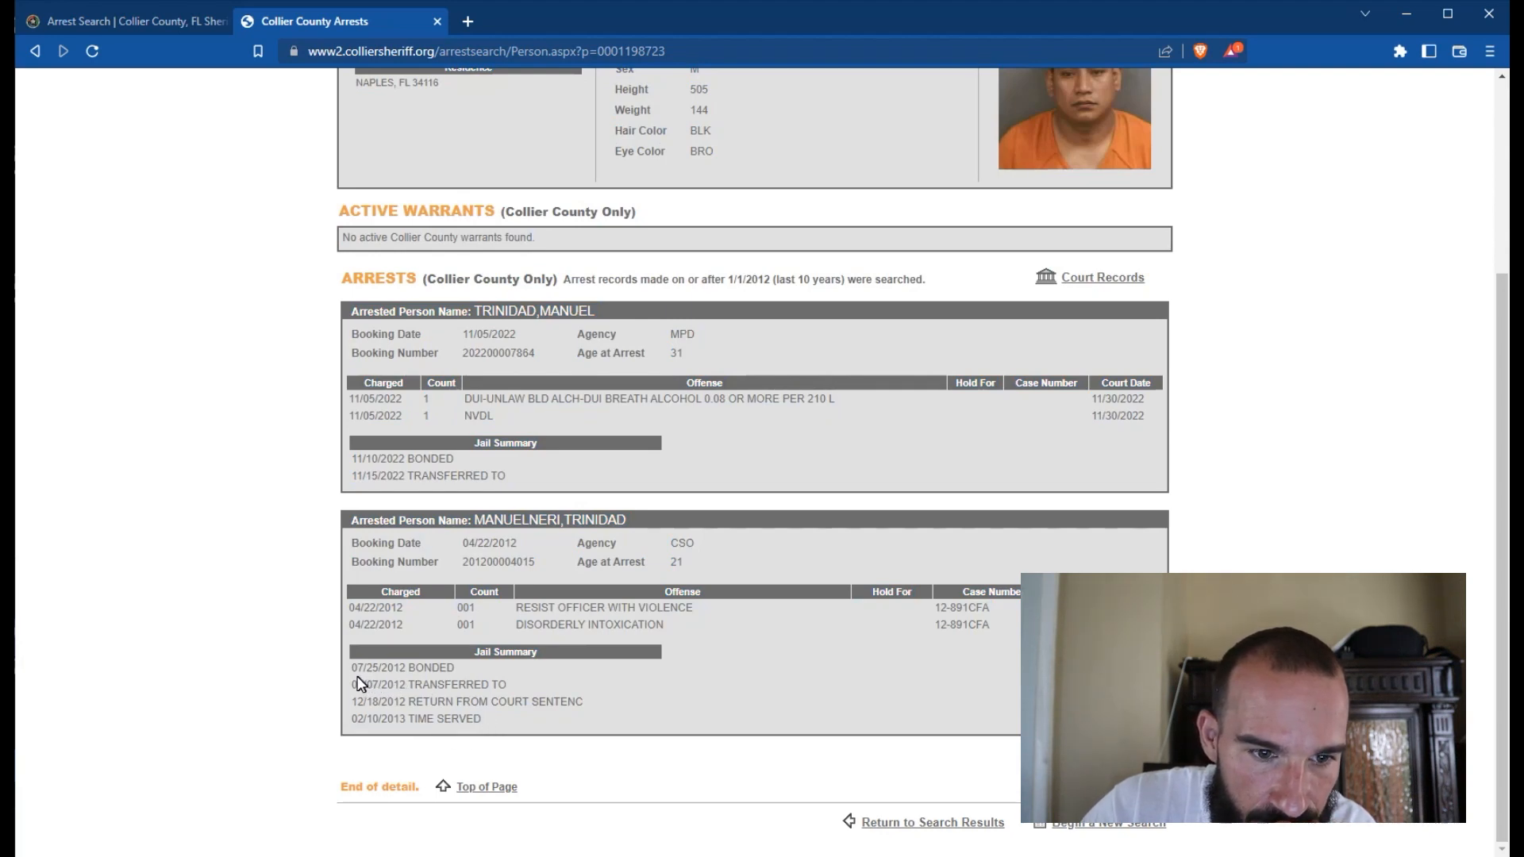
pyautogui.doubleClick(357, 667)
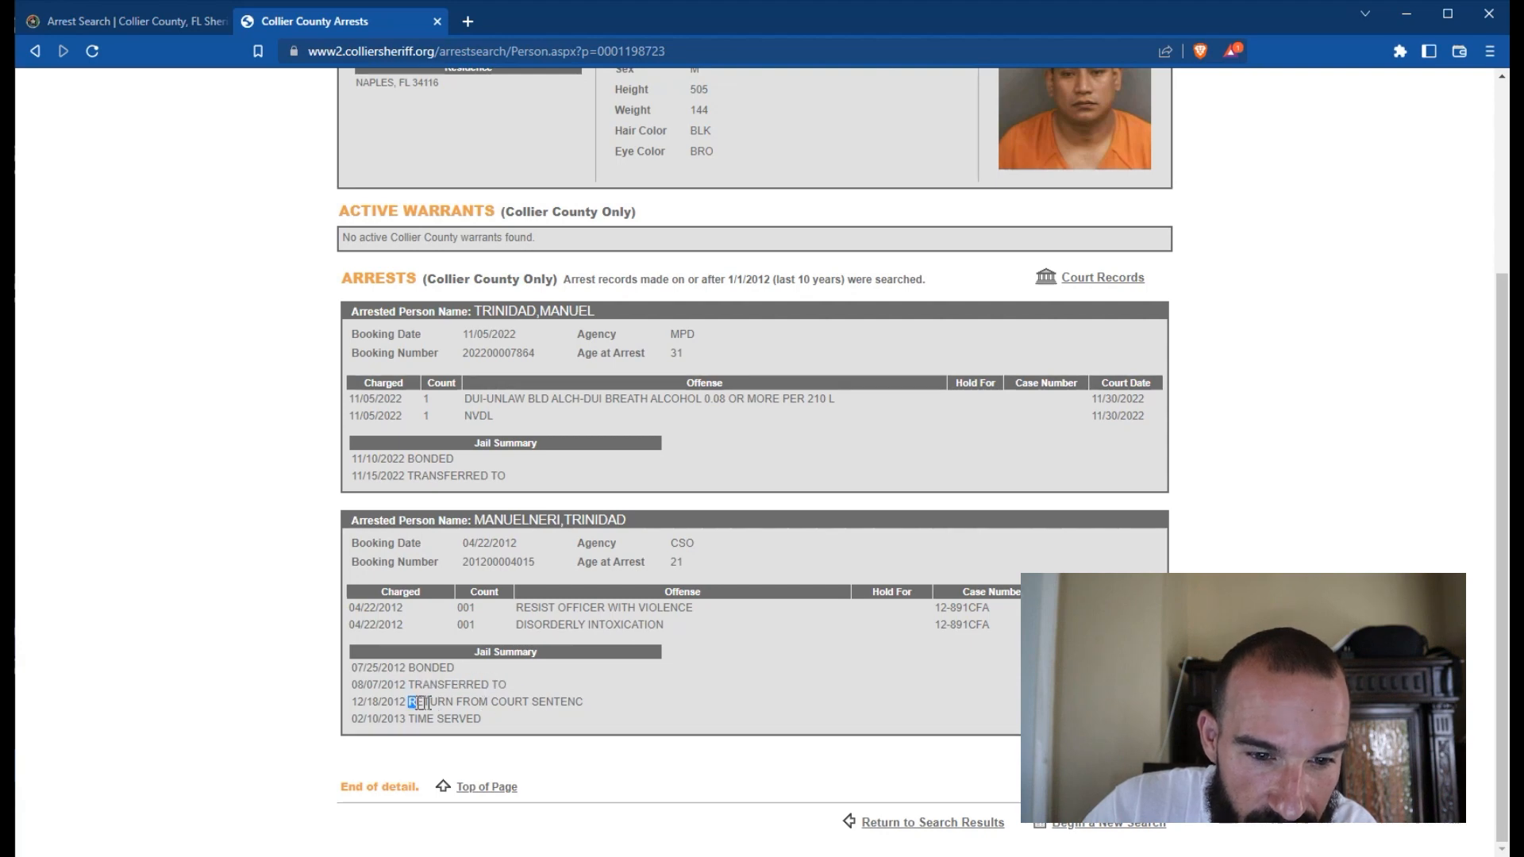
pyautogui.doubleClick(494, 701)
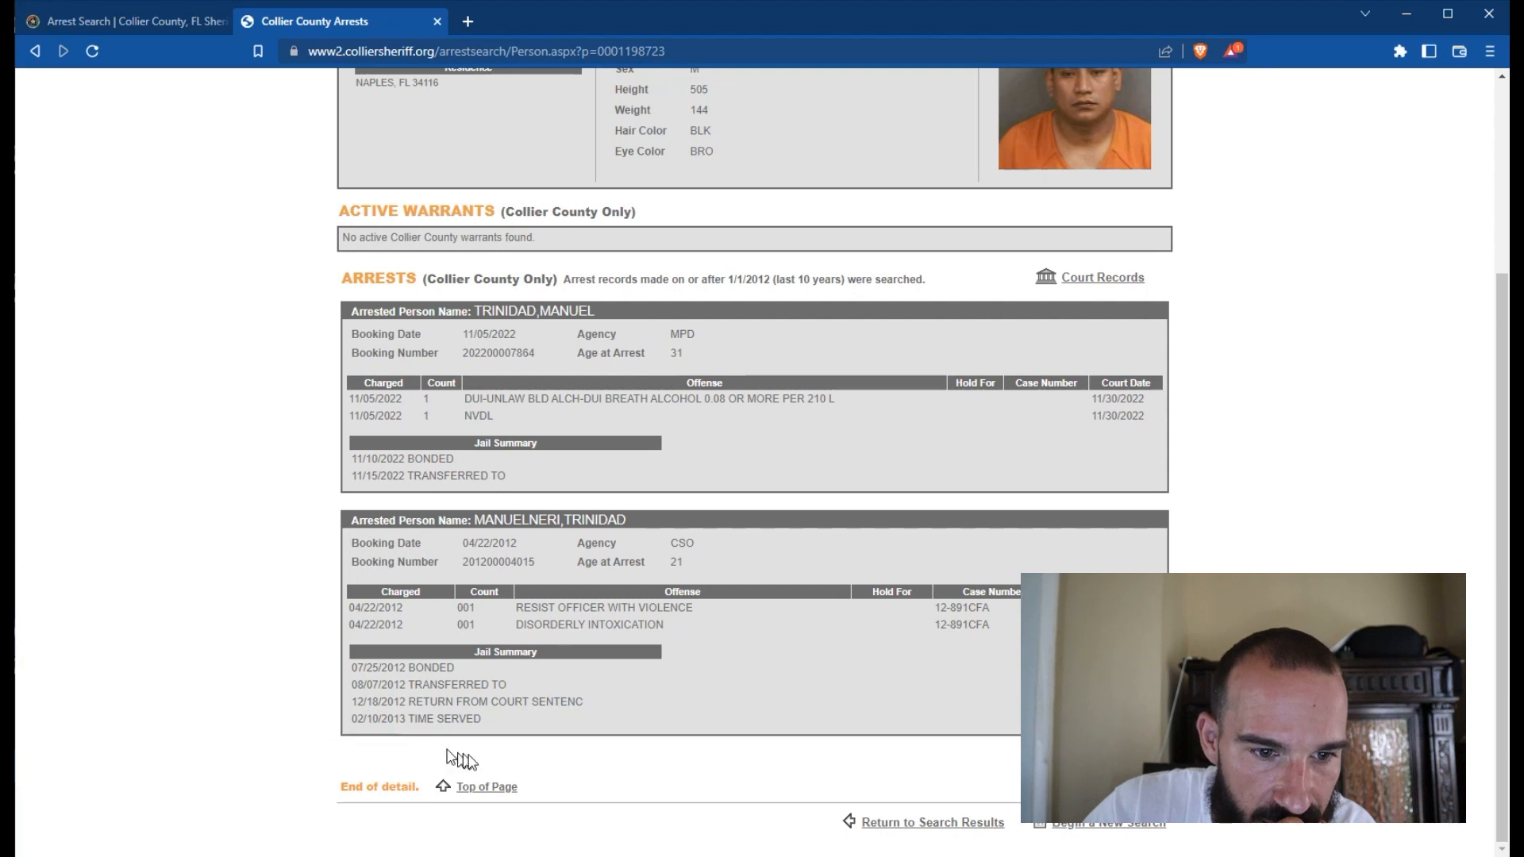
pyautogui.moveTo(460, 749)
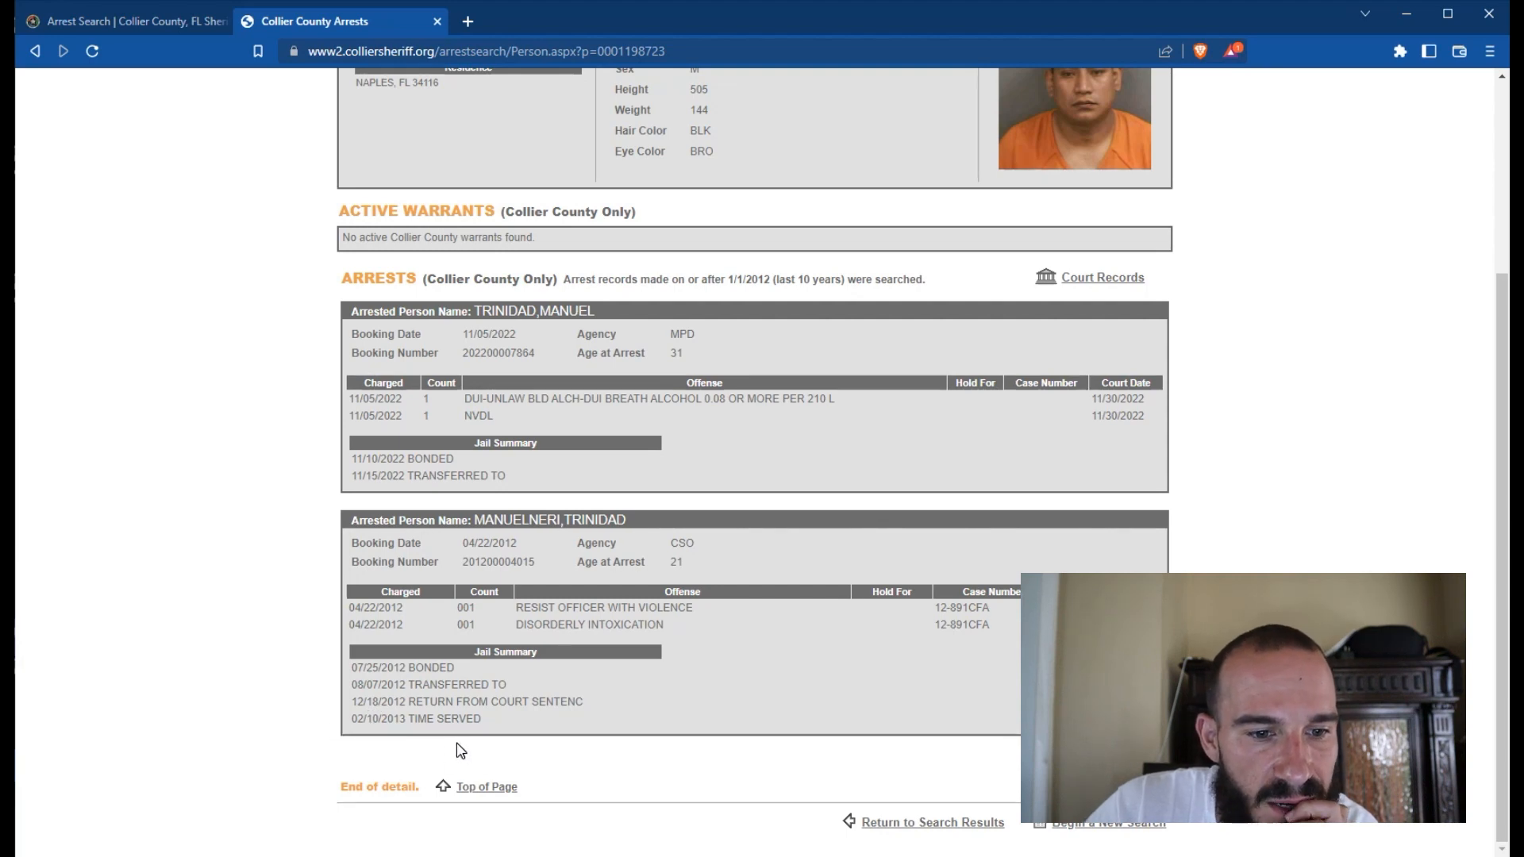
pyautogui.scroll(3)
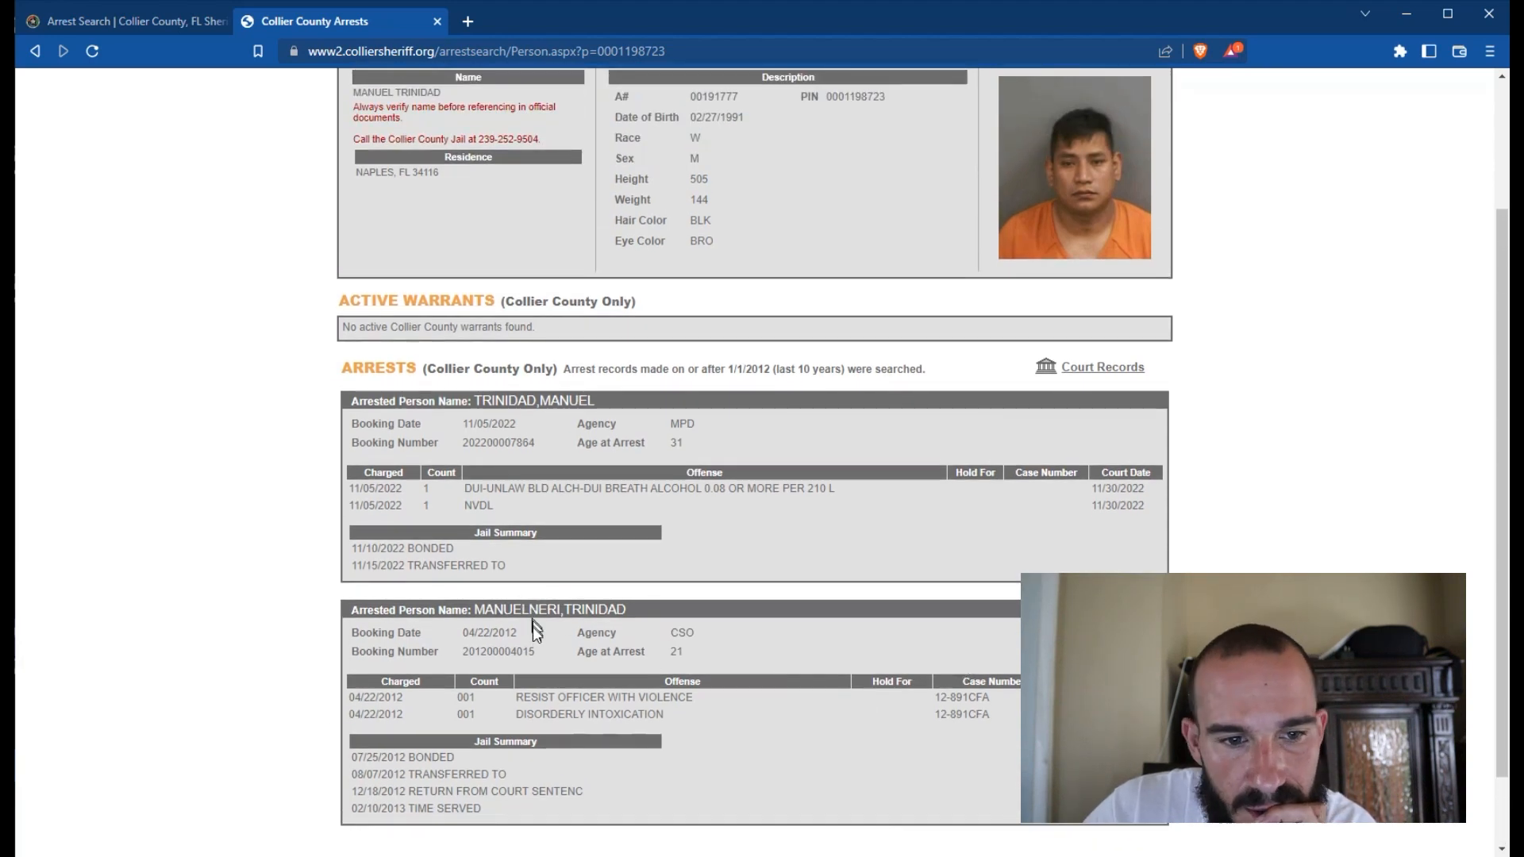
pyautogui.scroll(3)
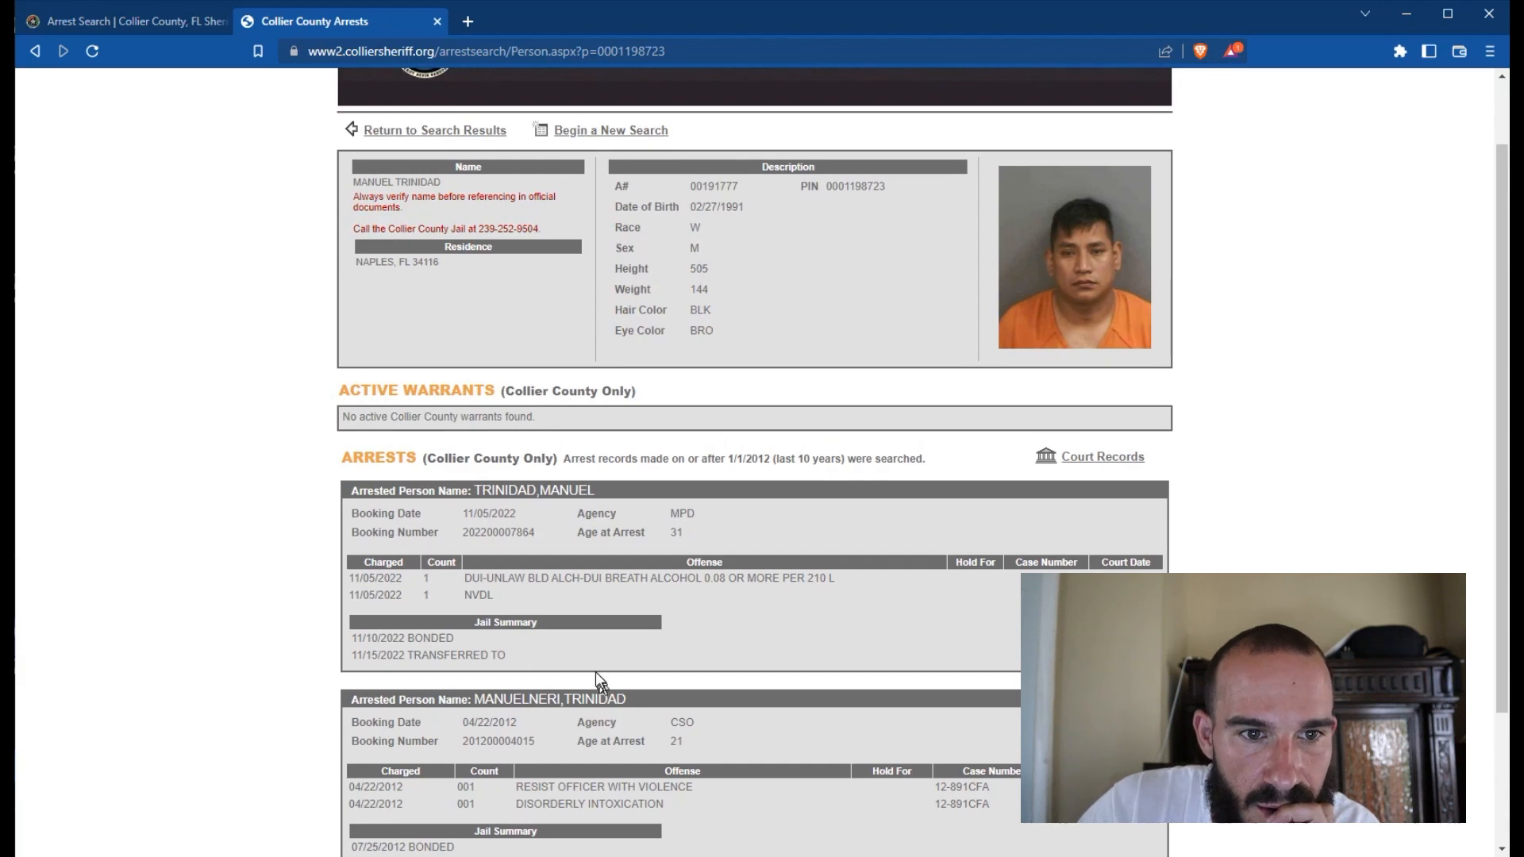
pyautogui.moveTo(387, 680)
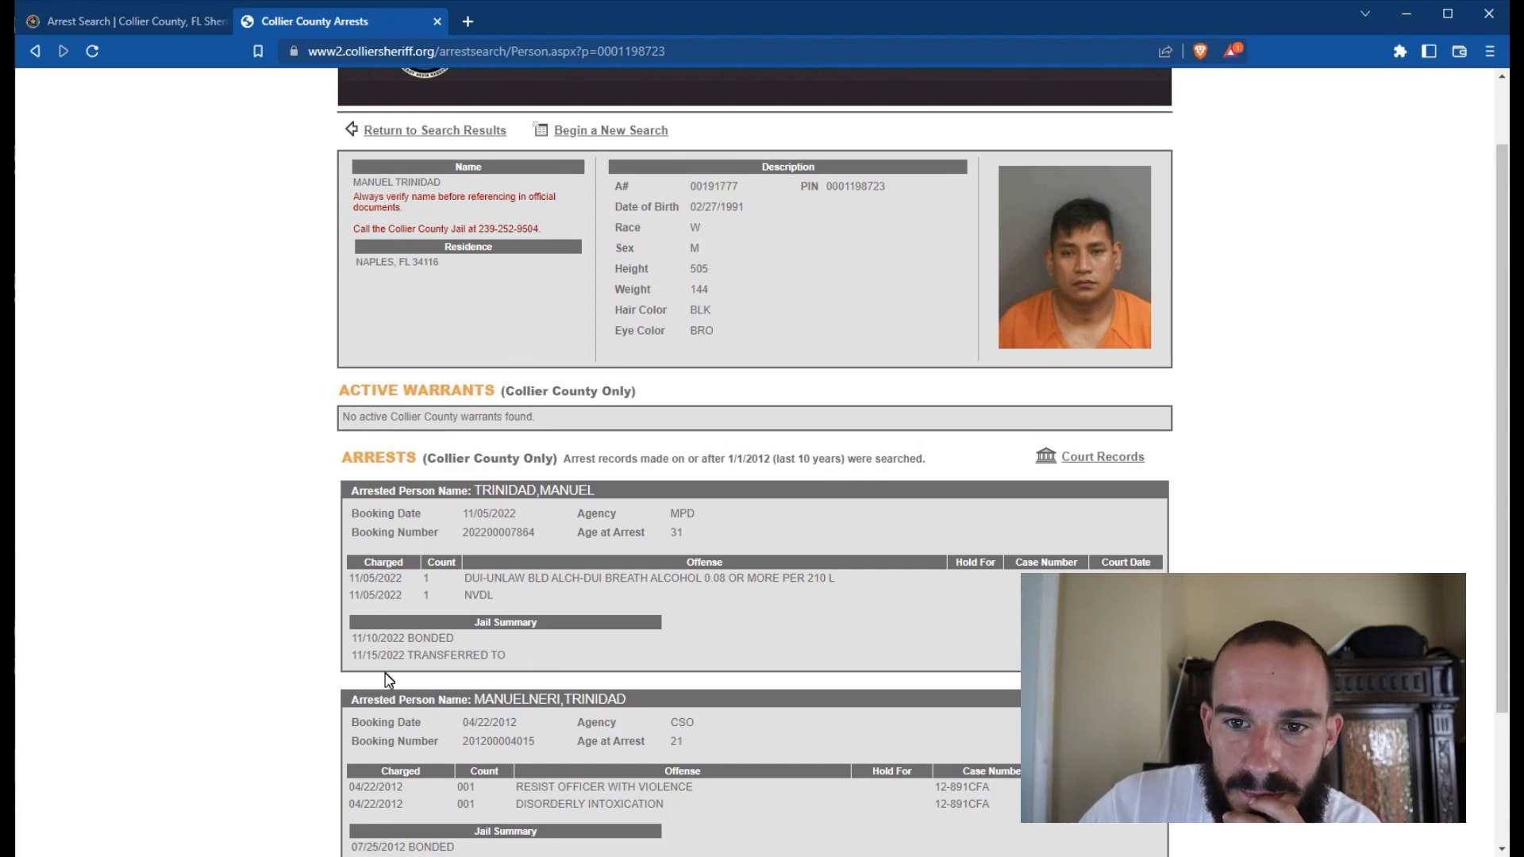
pyautogui.scroll(-3)
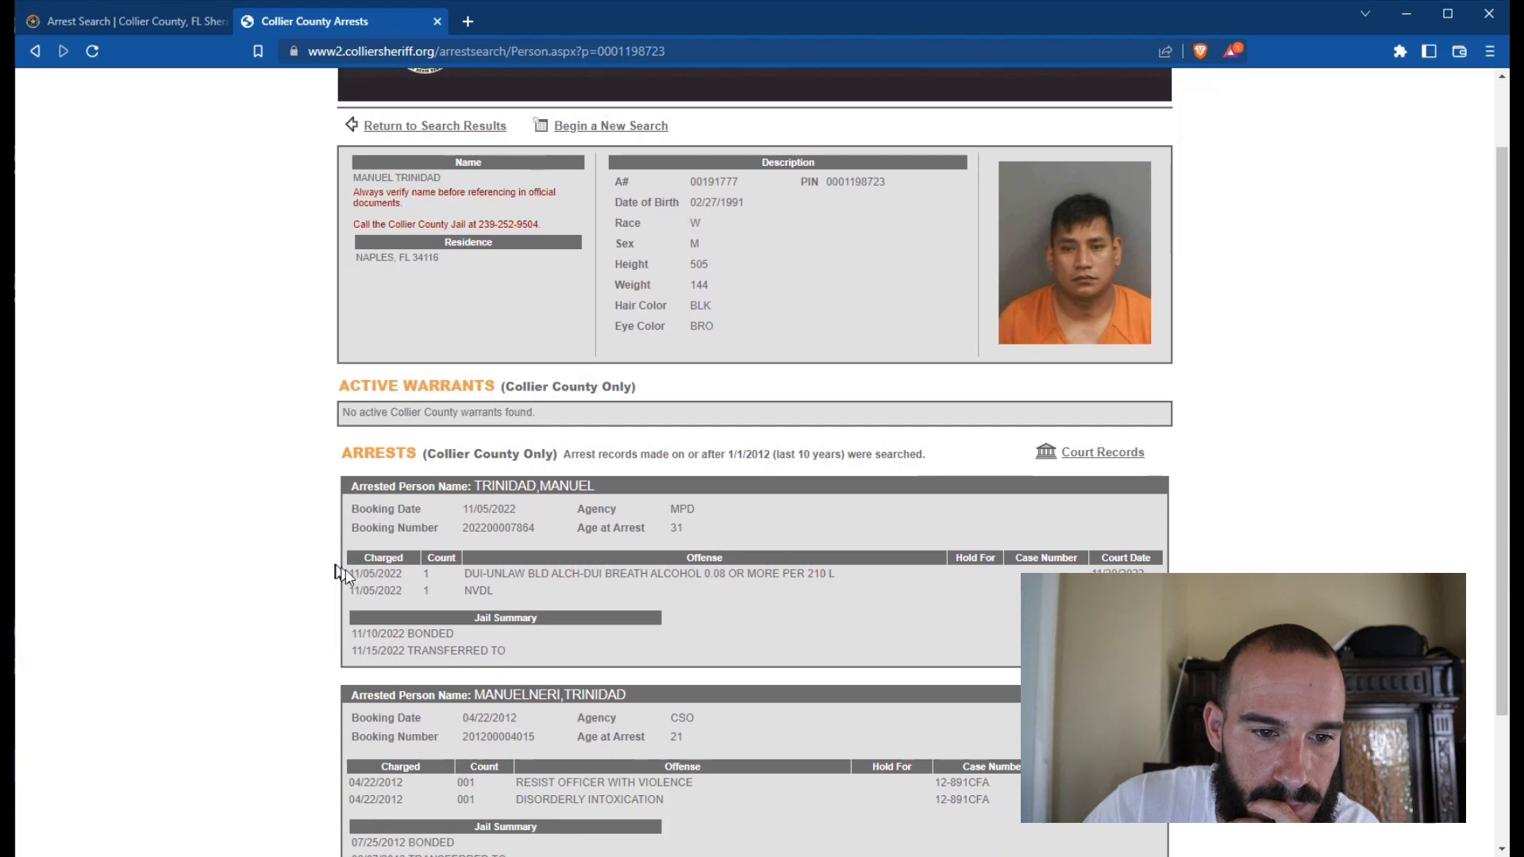
pyautogui.scroll(-3)
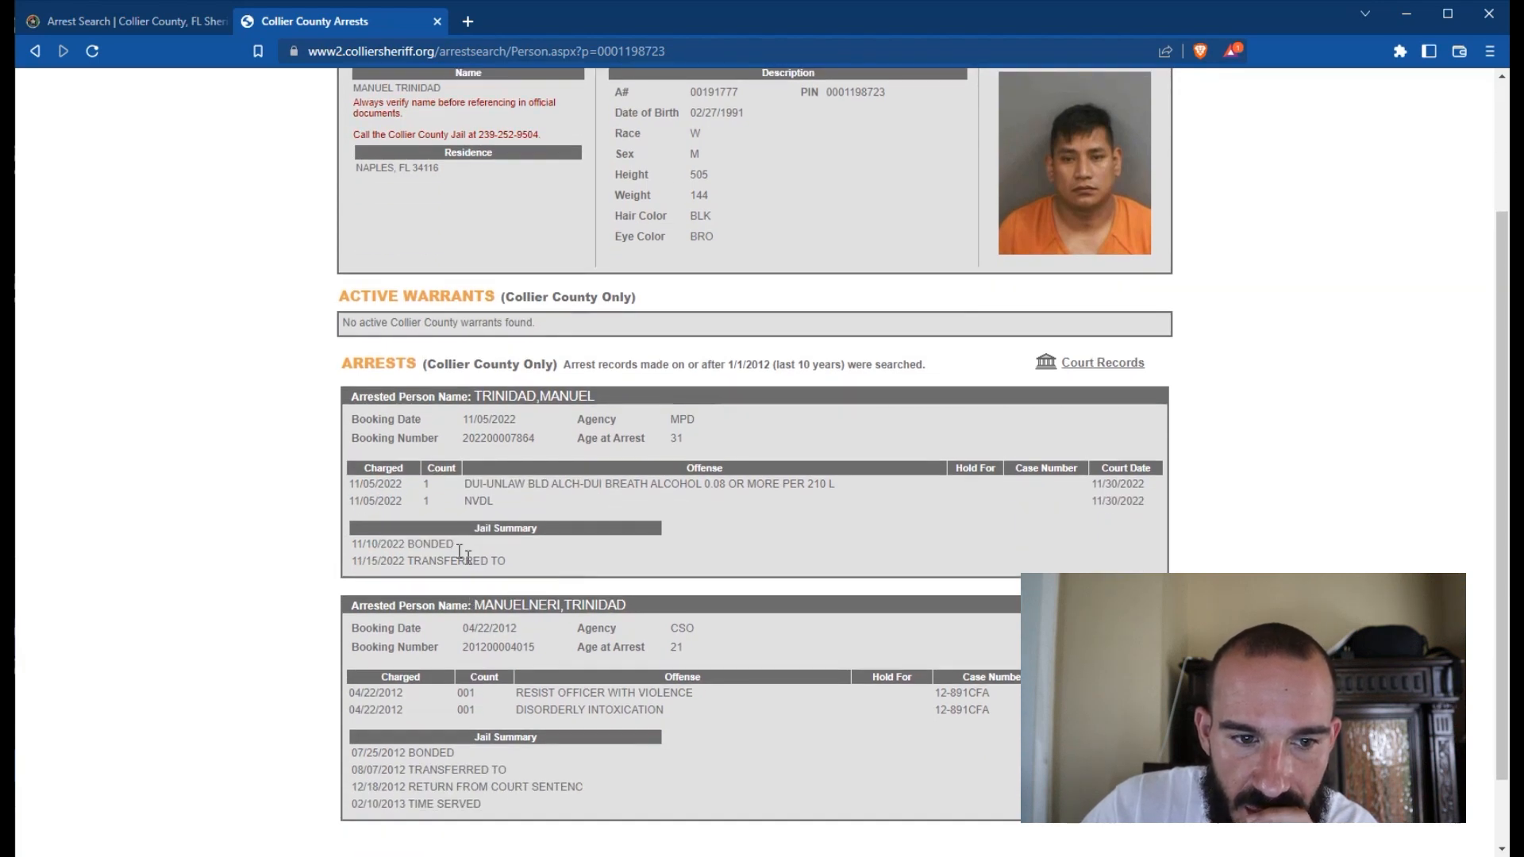
pyautogui.scroll(3)
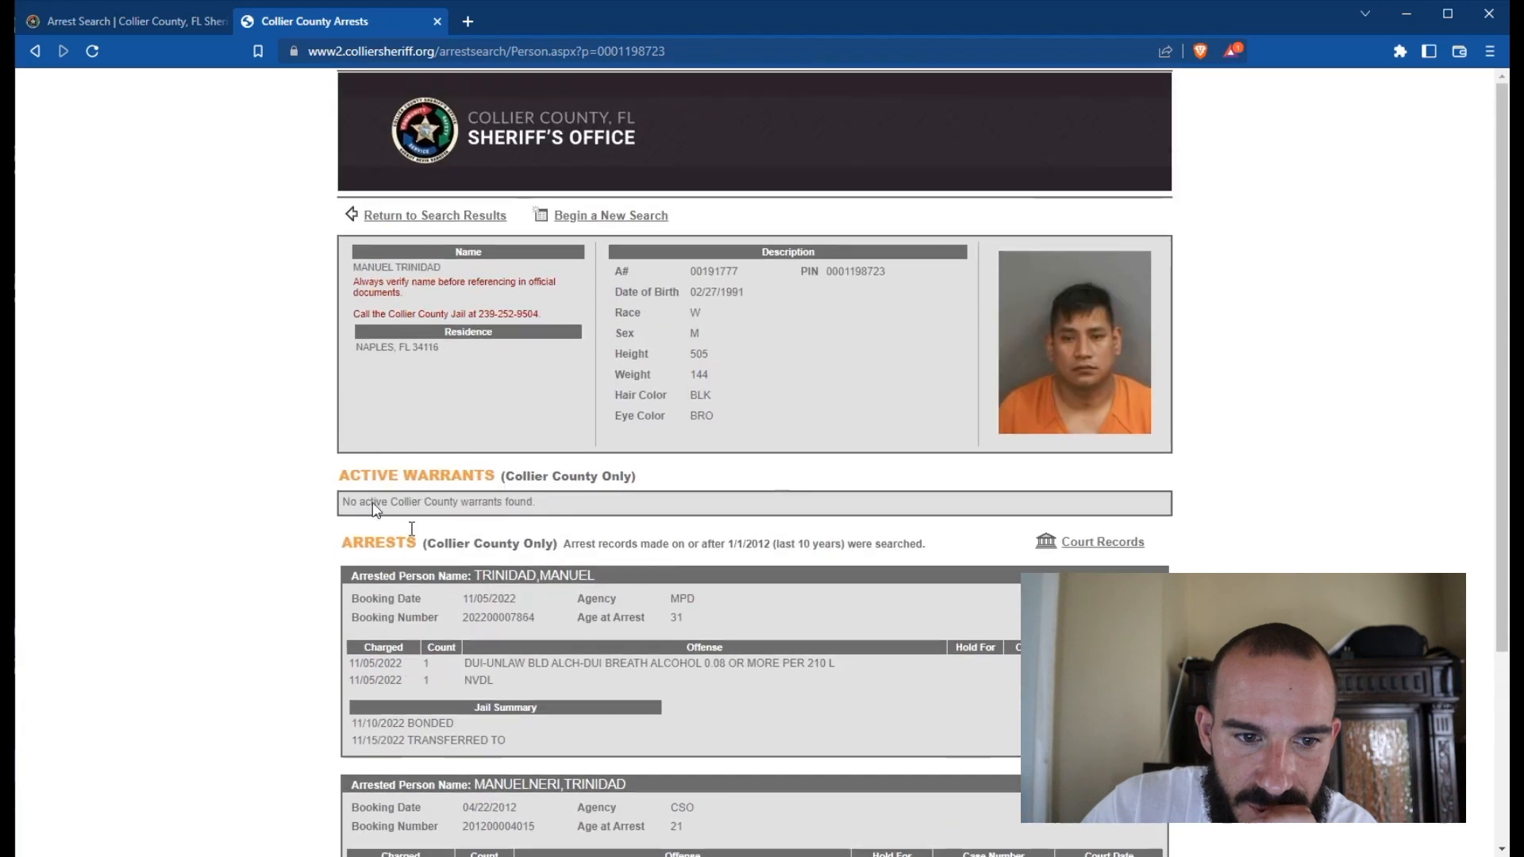
# Step: Go back to the arrest search results and scroll through the list
pyautogui.click(434, 215)
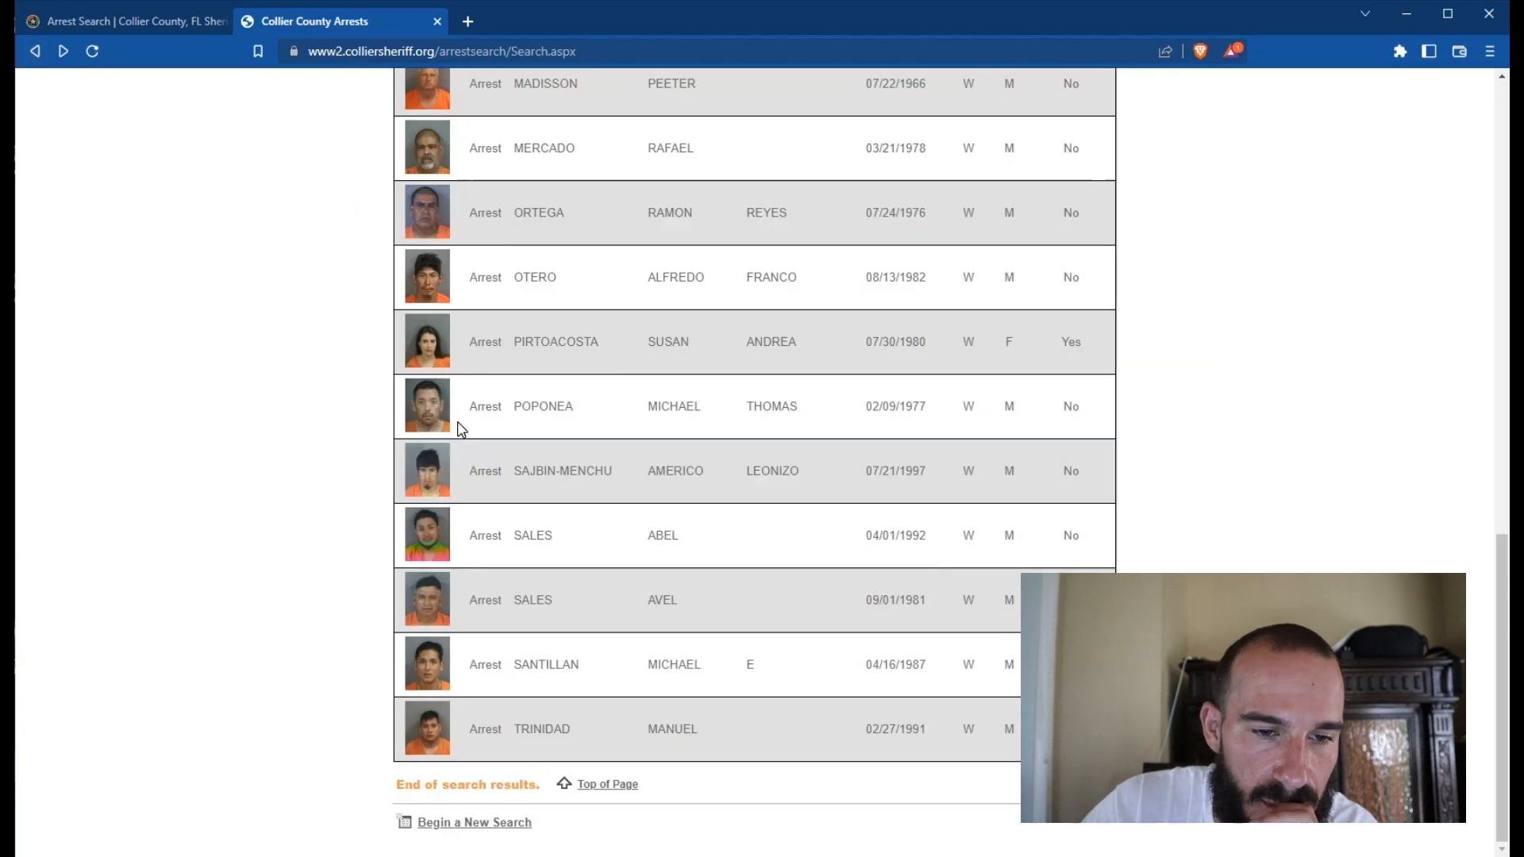
pyautogui.scroll(3)
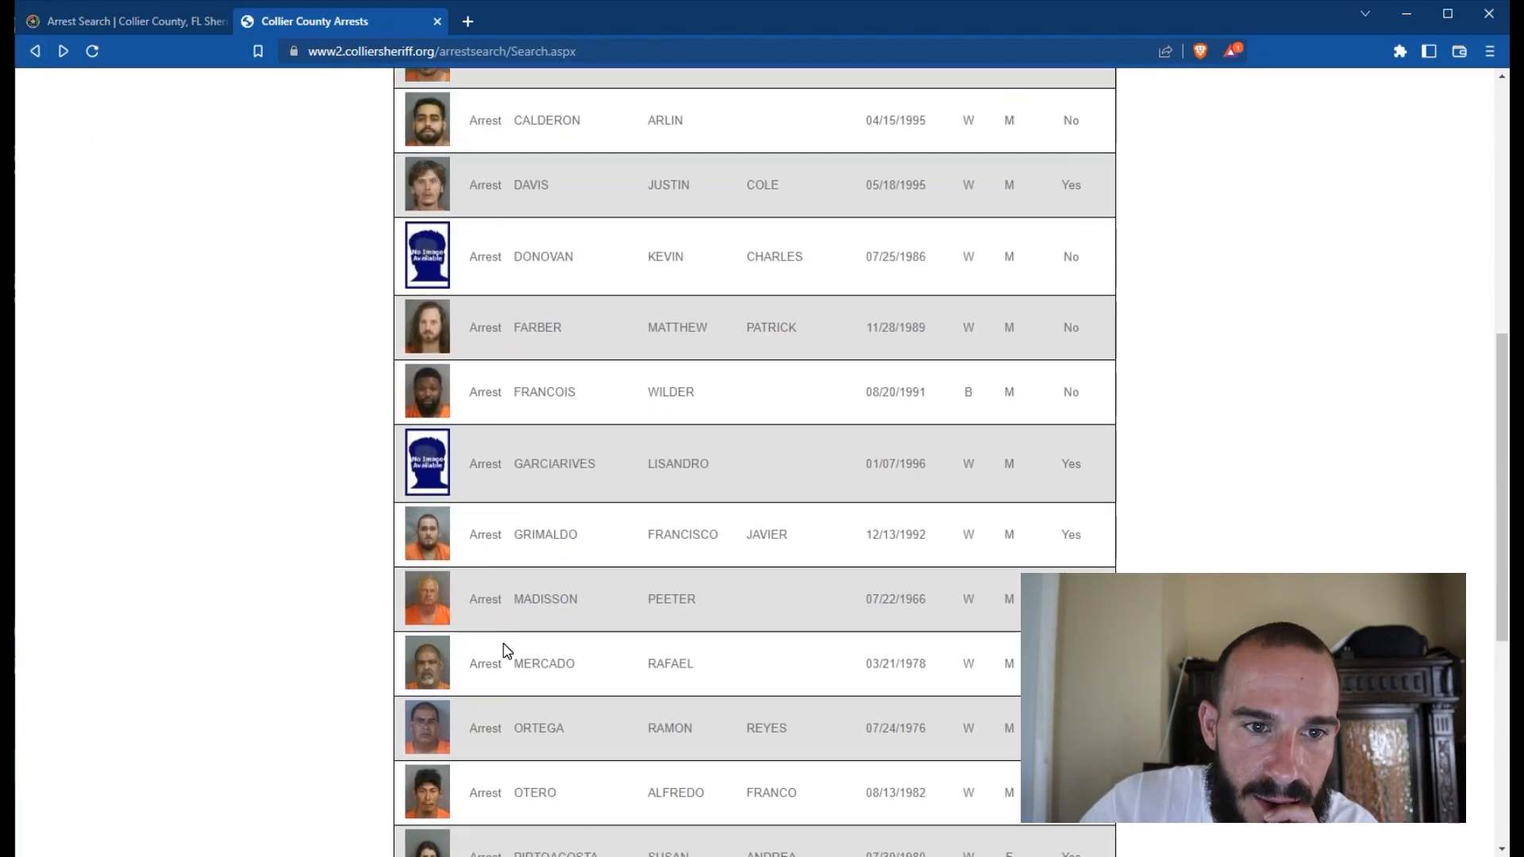
pyautogui.scroll(3)
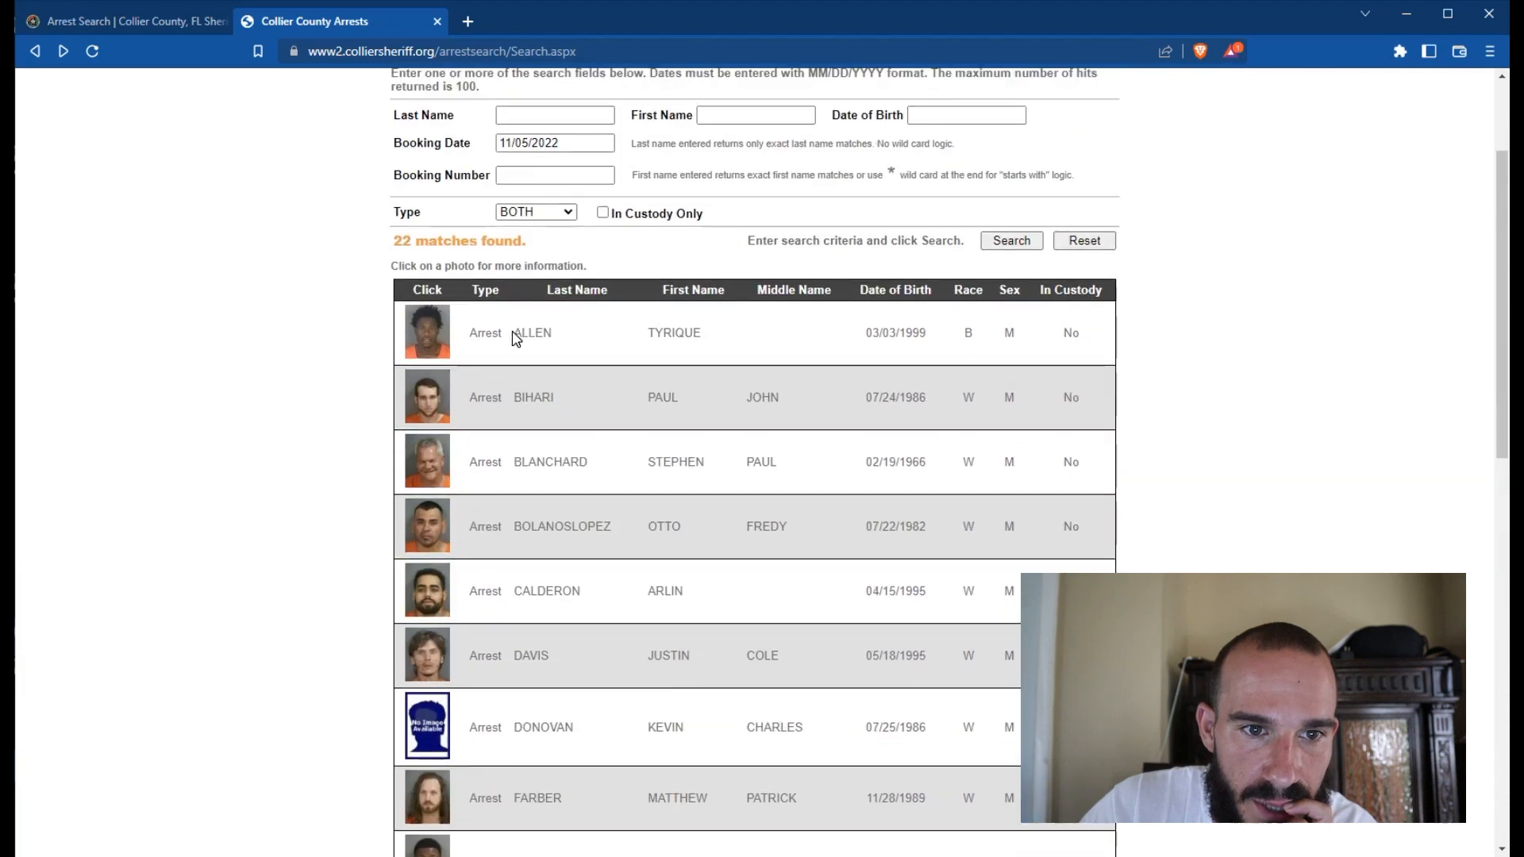
pyautogui.scroll(-3)
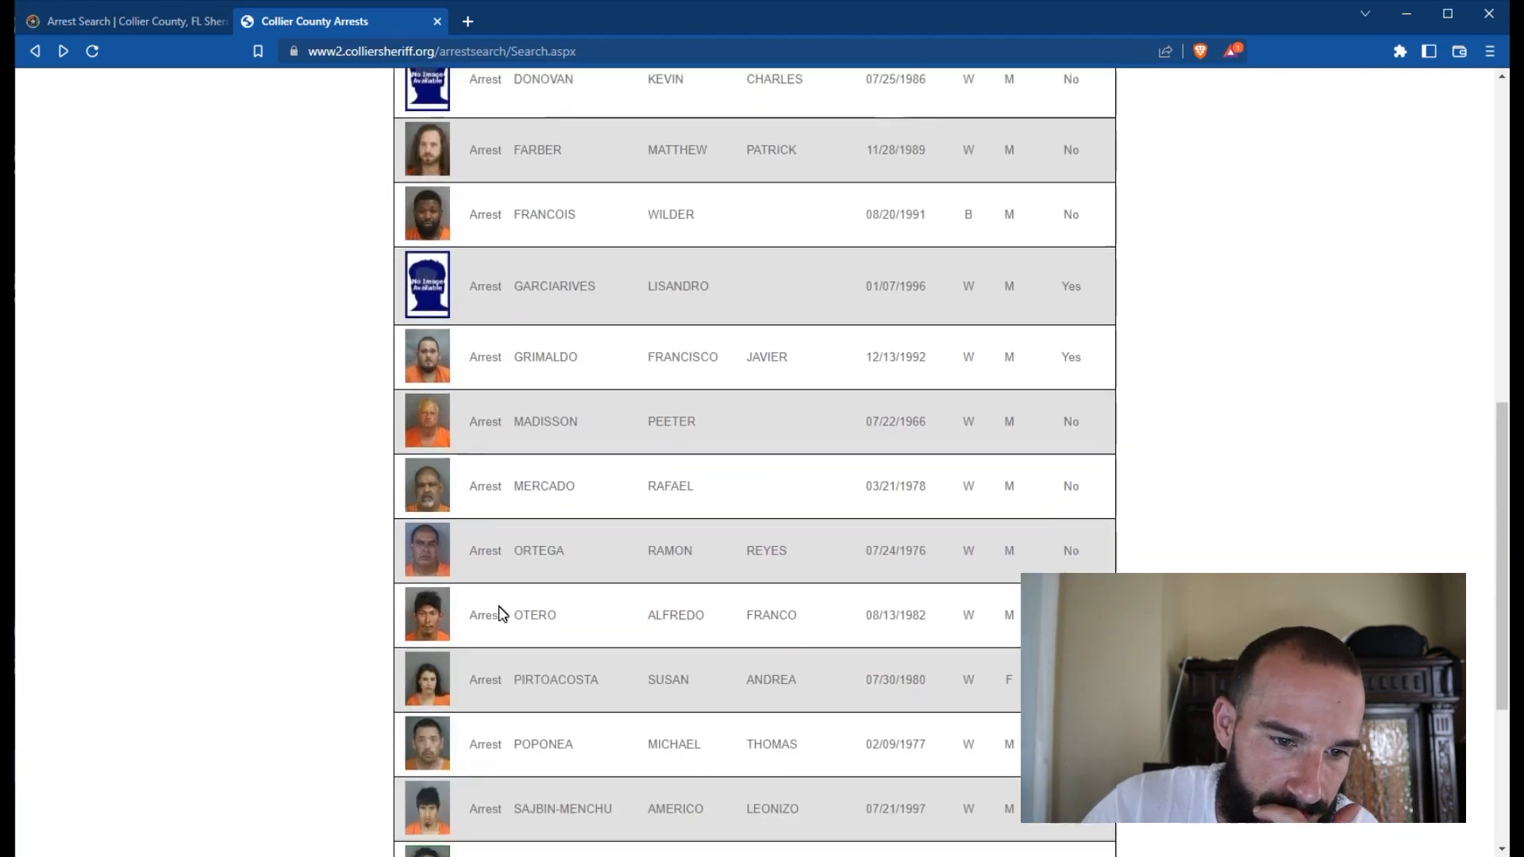
pyautogui.scroll(-3)
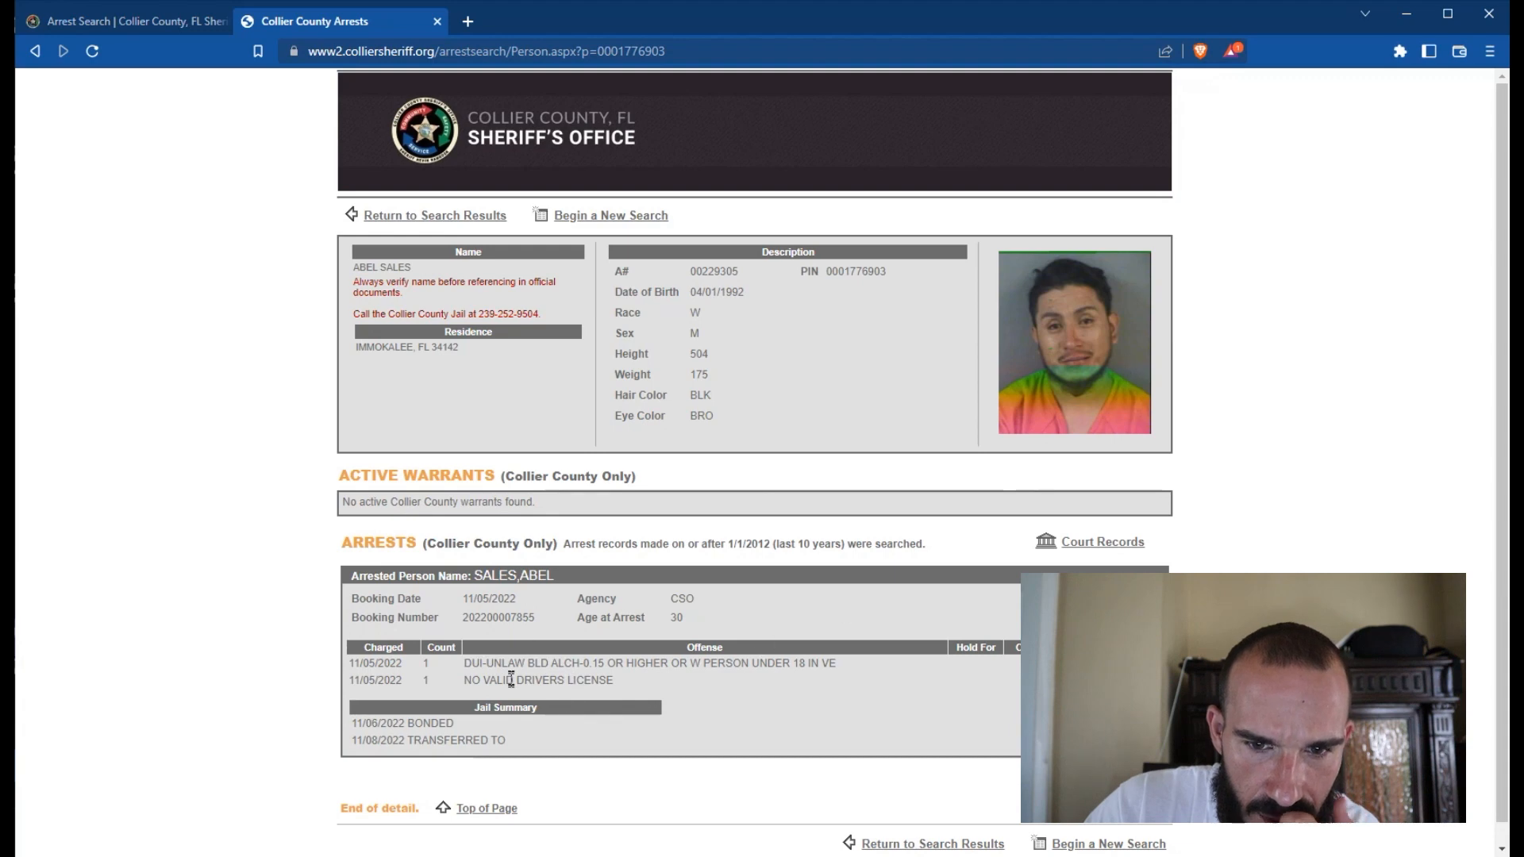
pyautogui.moveTo(569, 338)
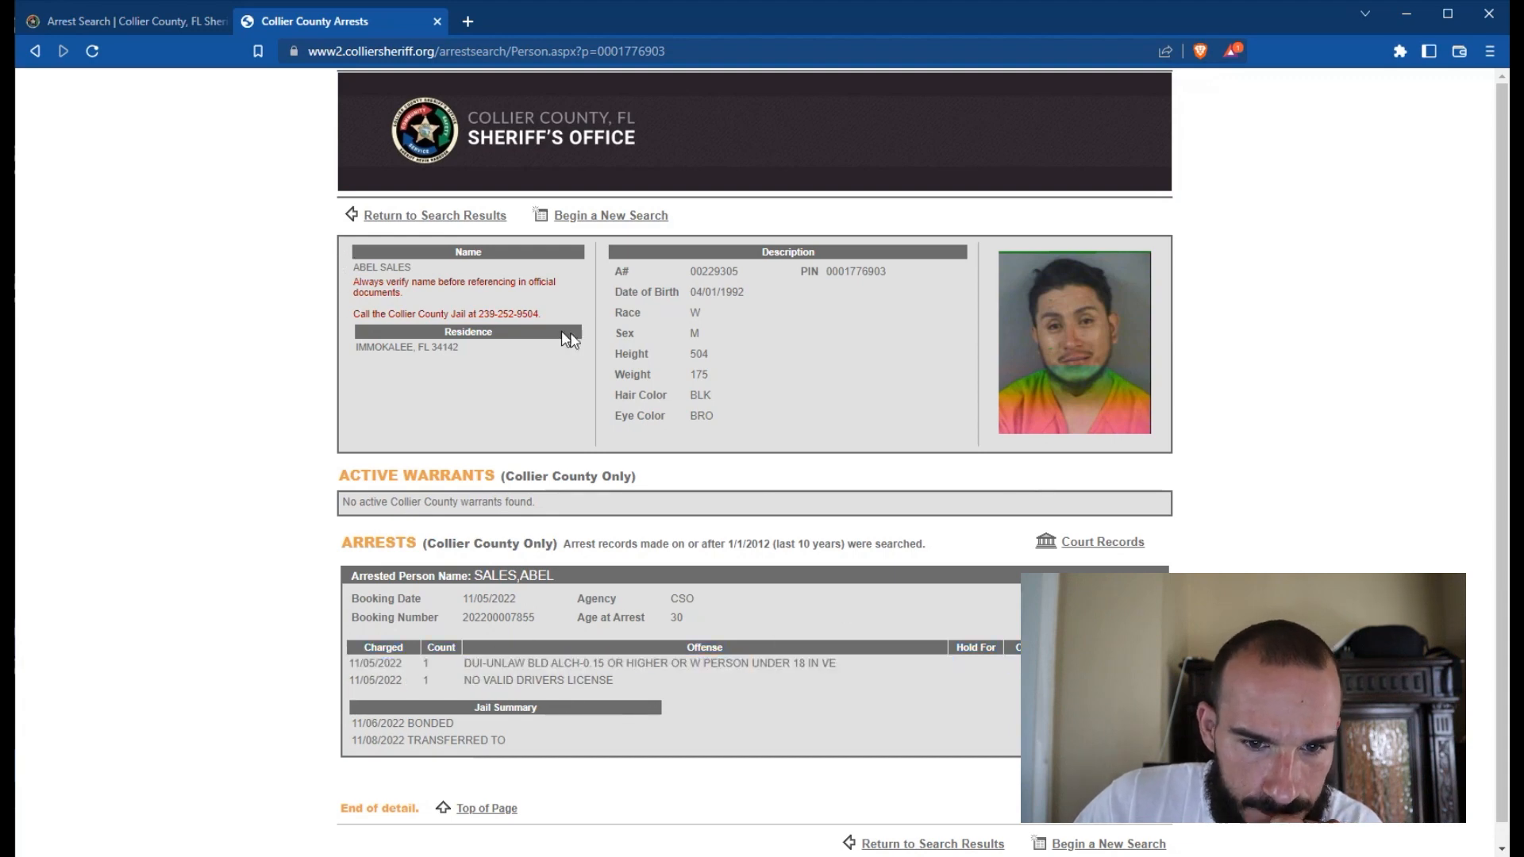
pyautogui.moveTo(490, 364)
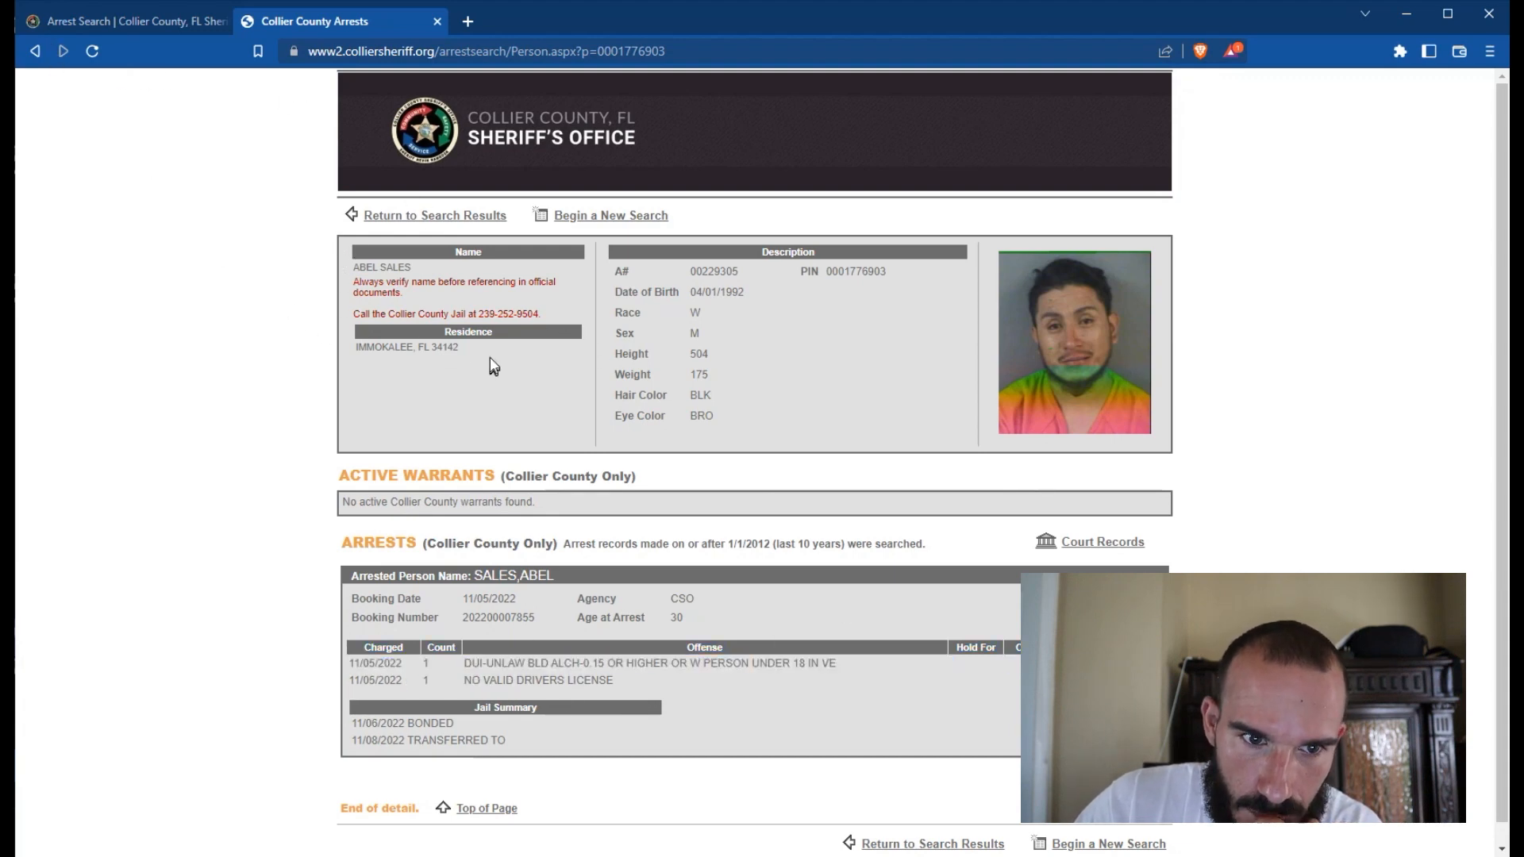
pyautogui.doubleClick(407, 347)
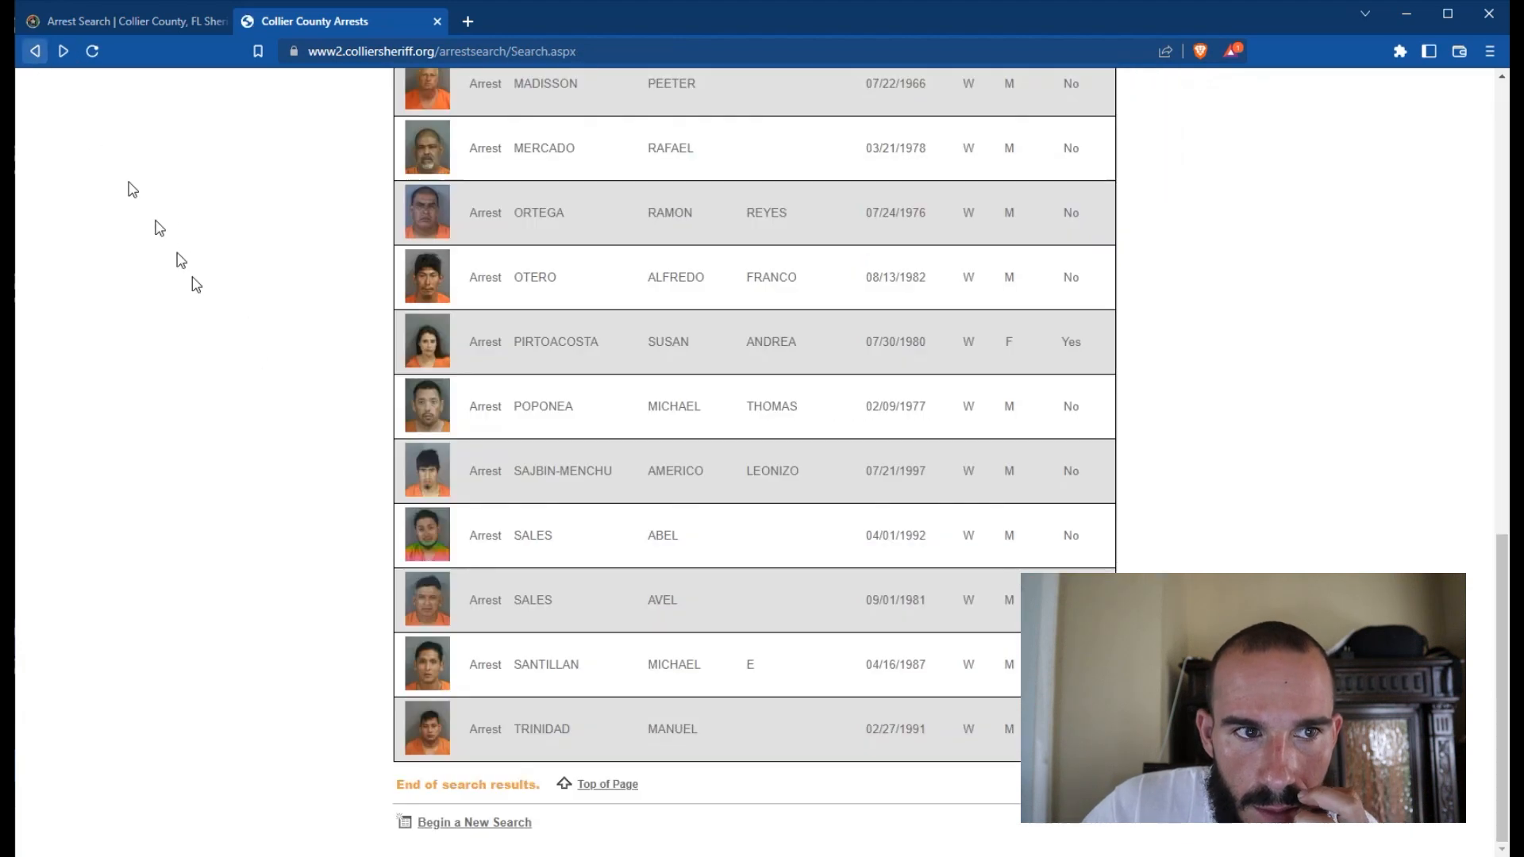
pyautogui.click(426, 664)
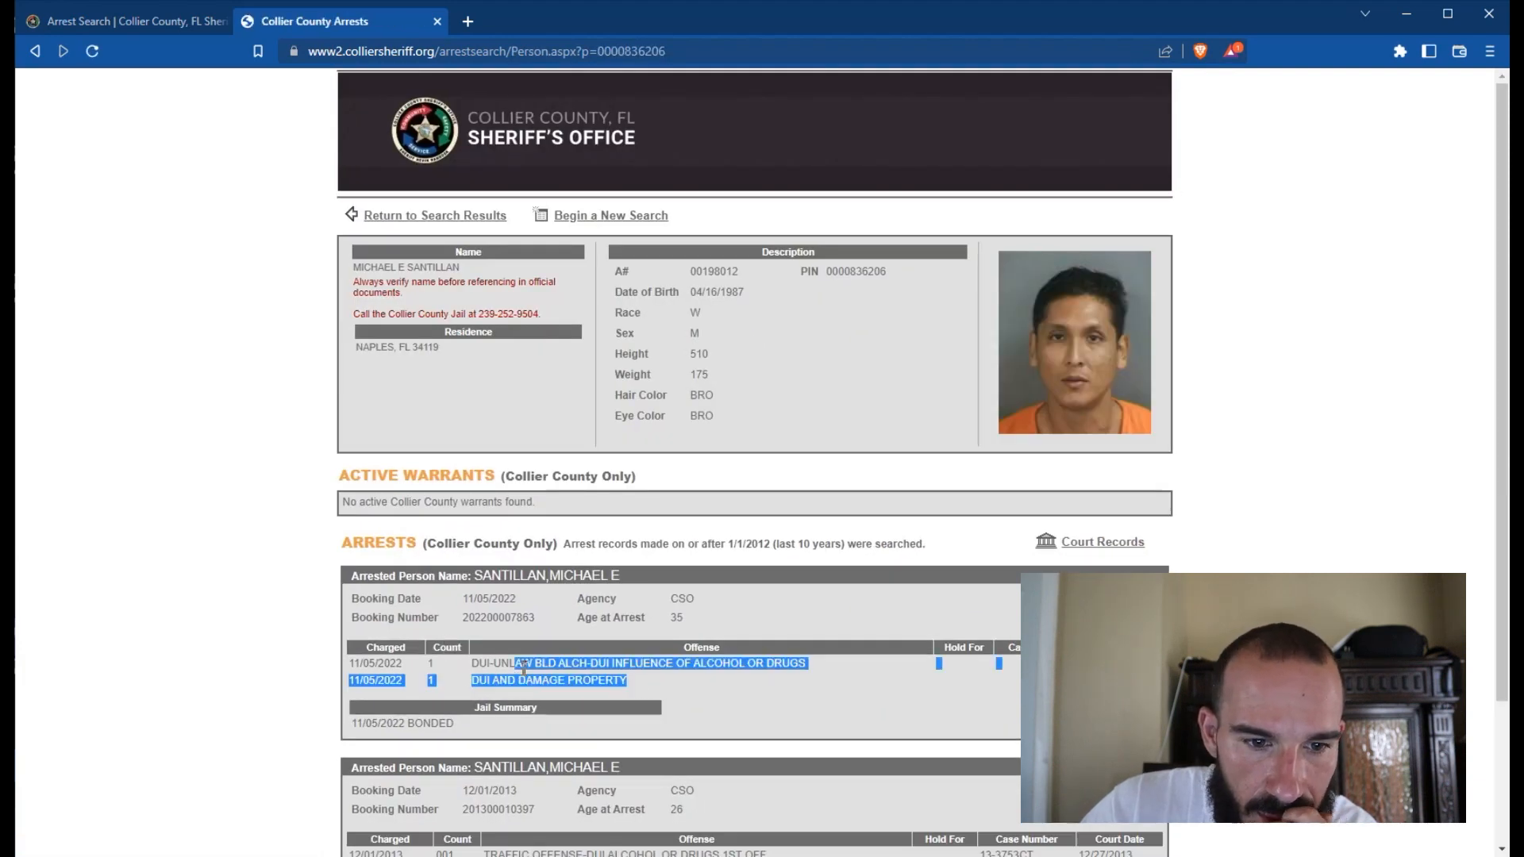
pyautogui.scroll(-3)
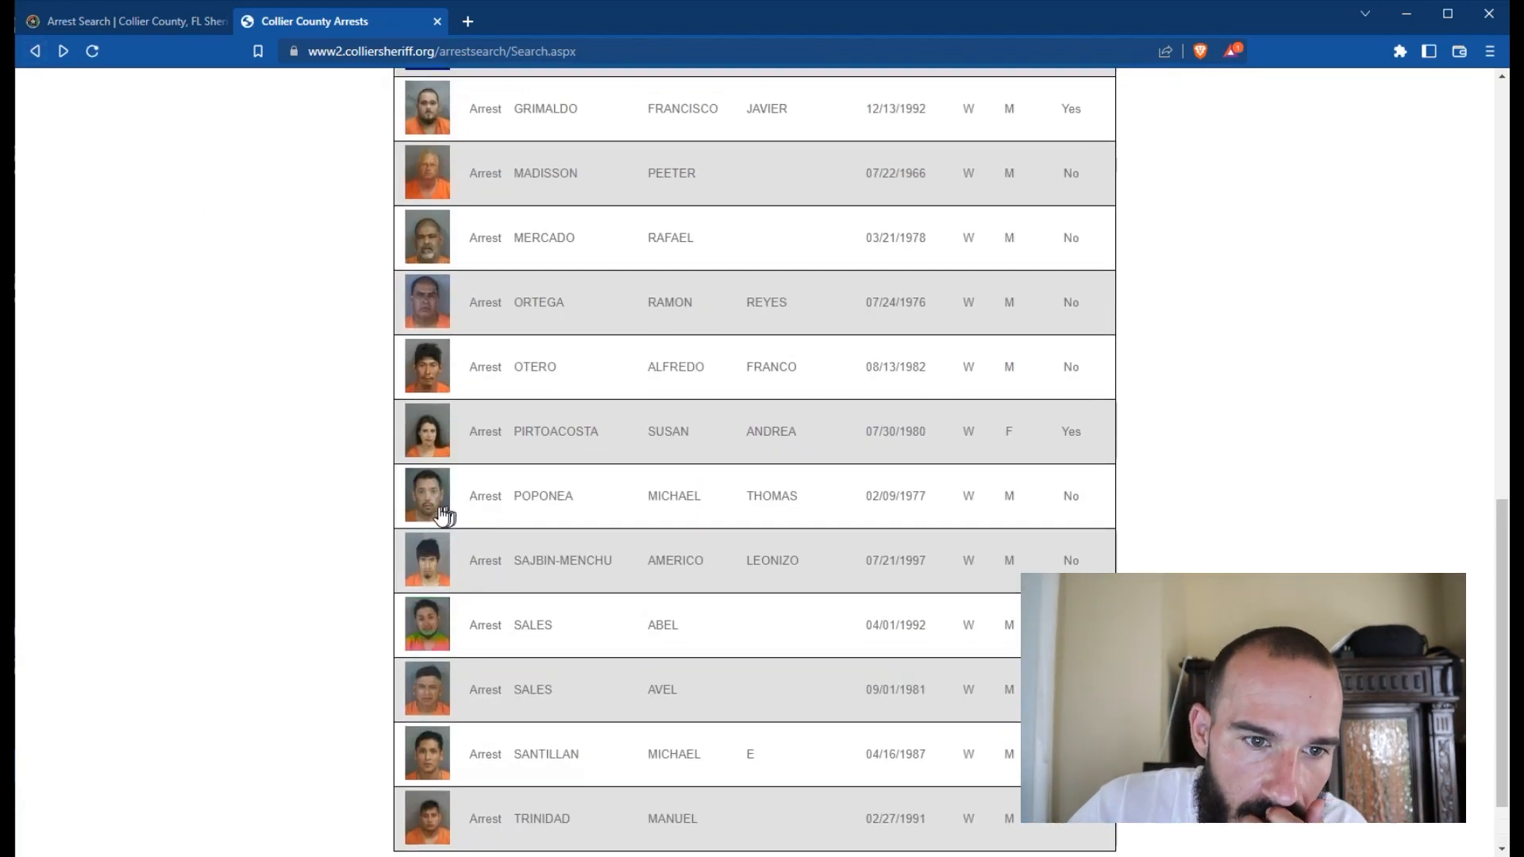
pyautogui.moveTo(70, 94)
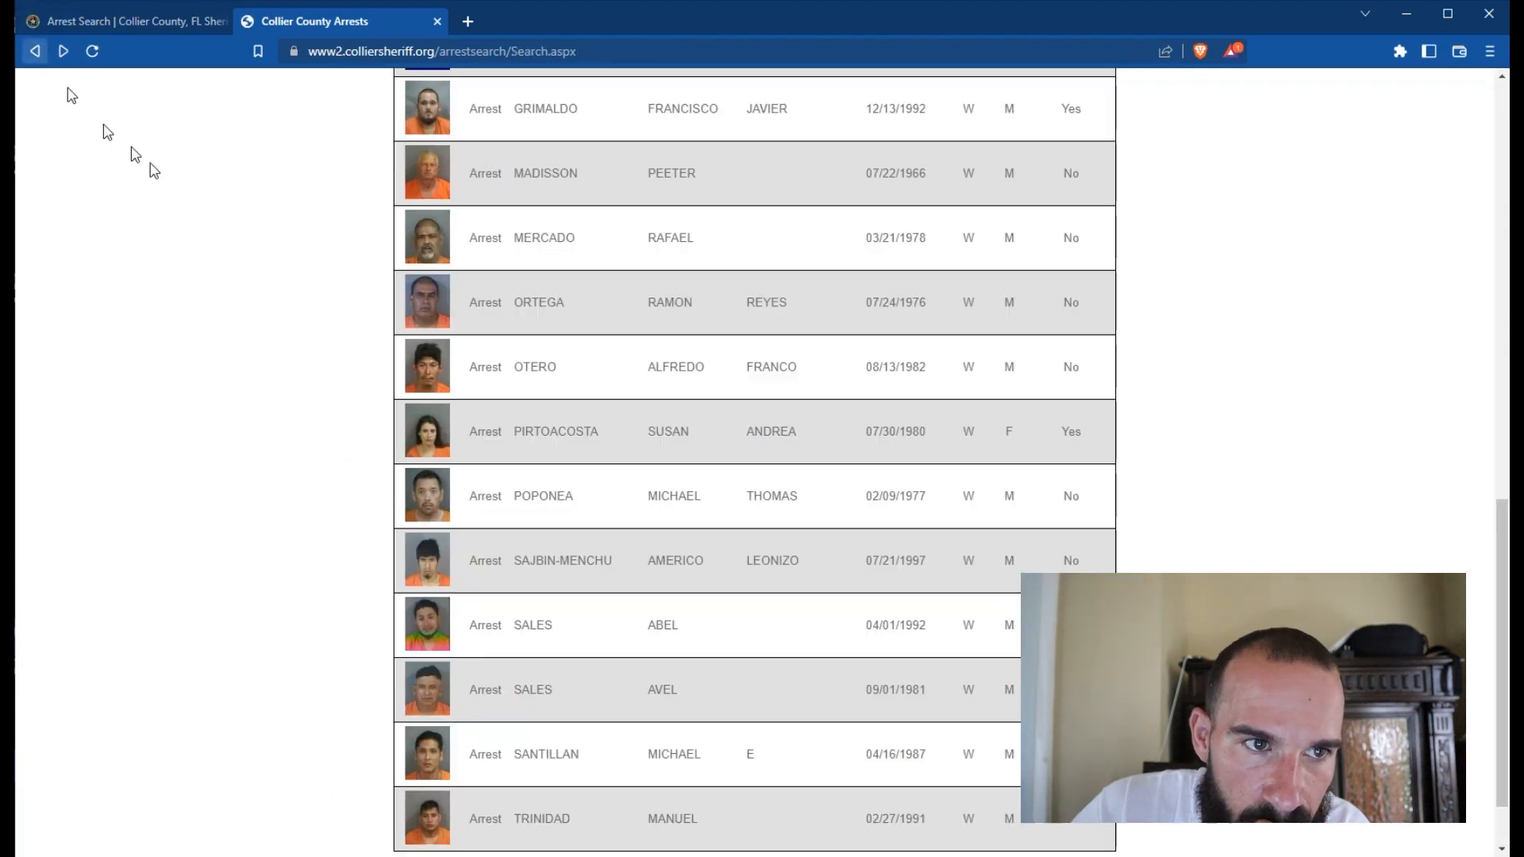
pyautogui.scroll(3)
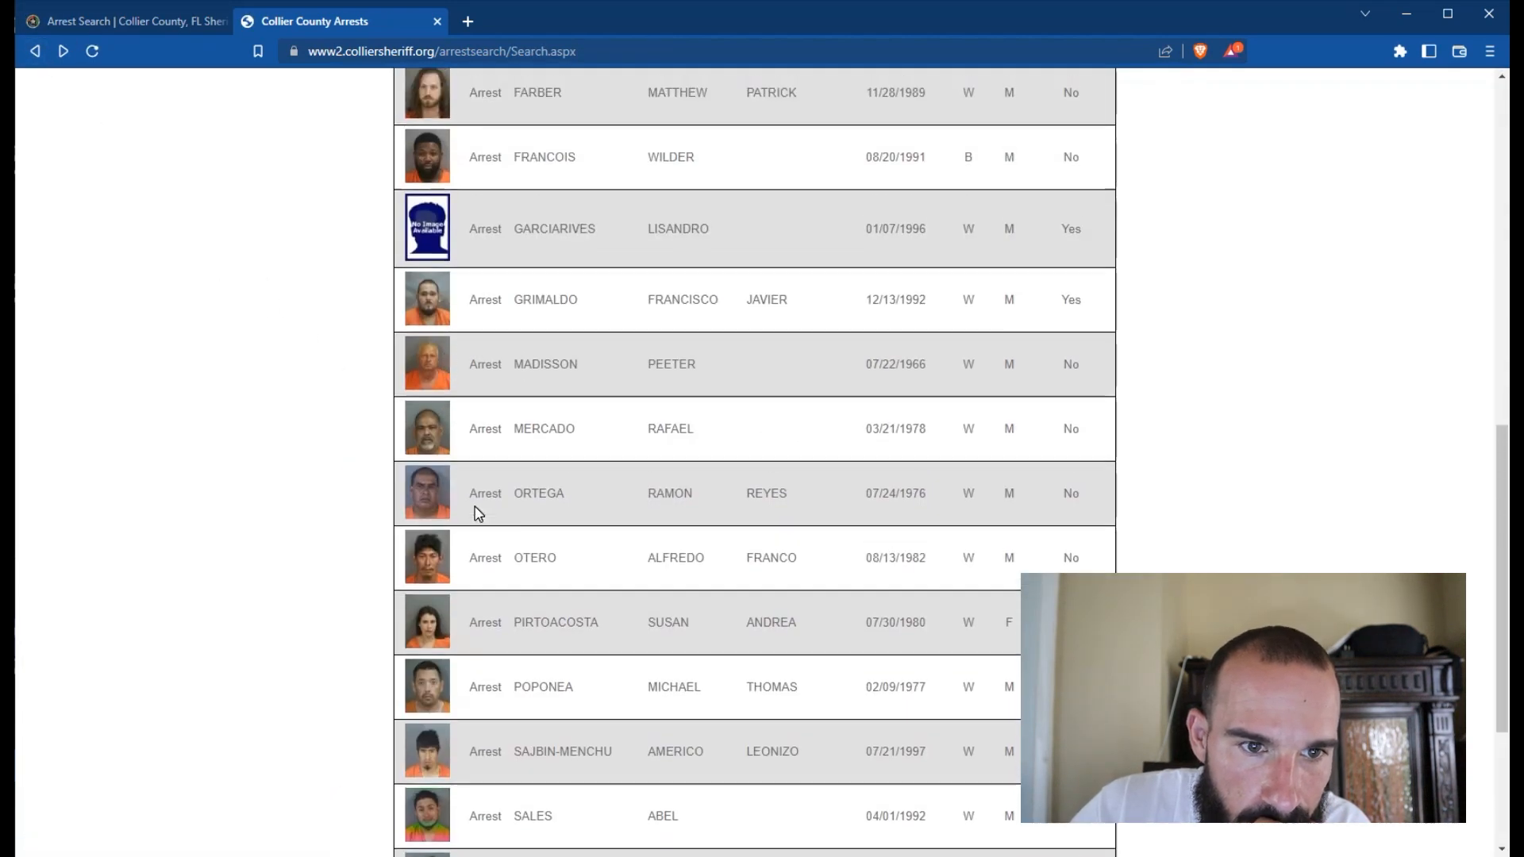
pyautogui.scroll(3)
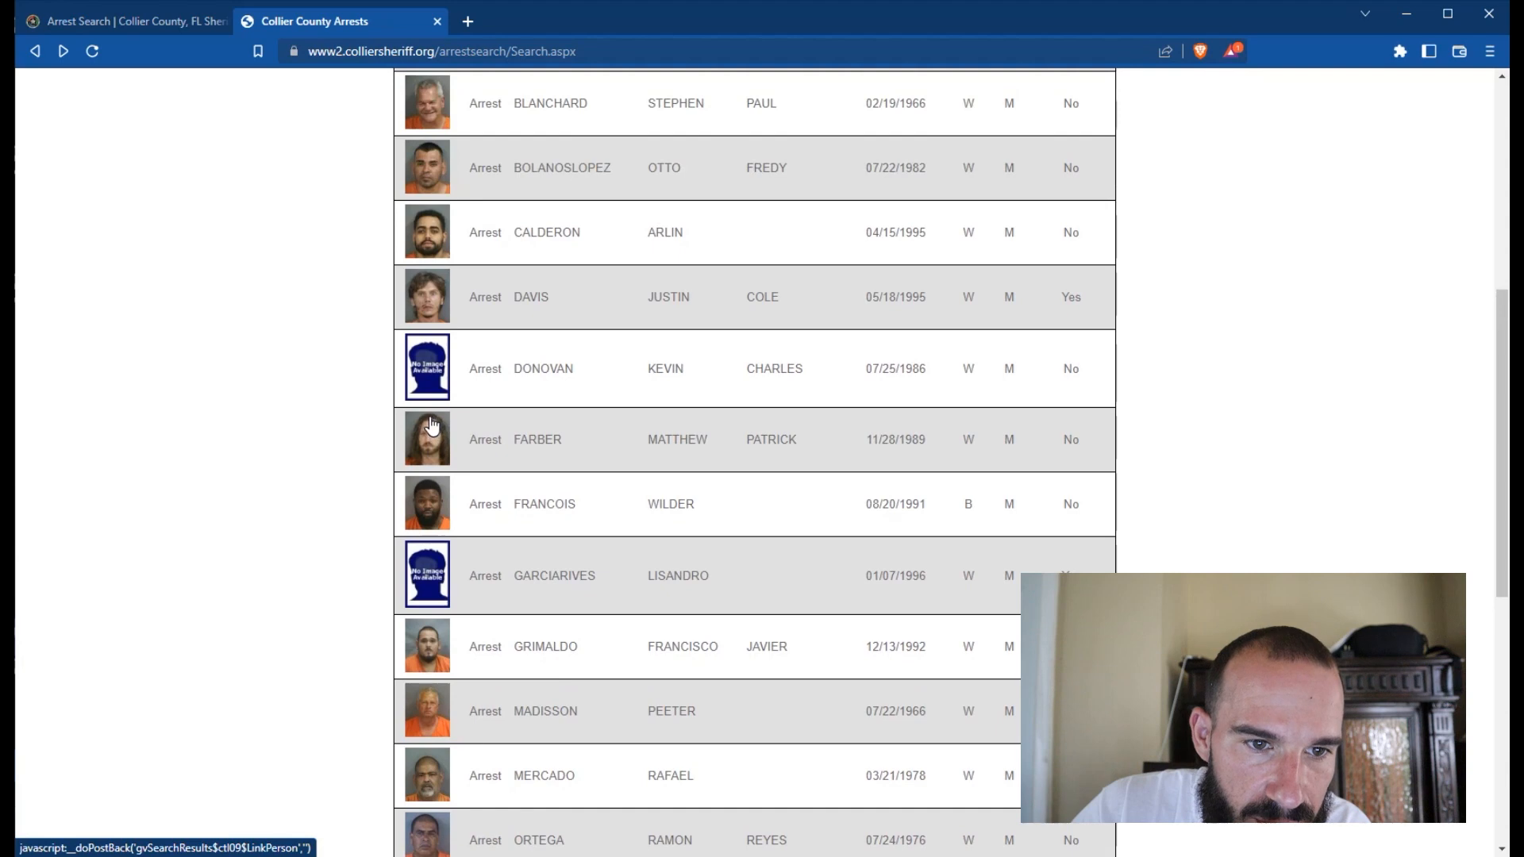
pyautogui.click(439, 368)
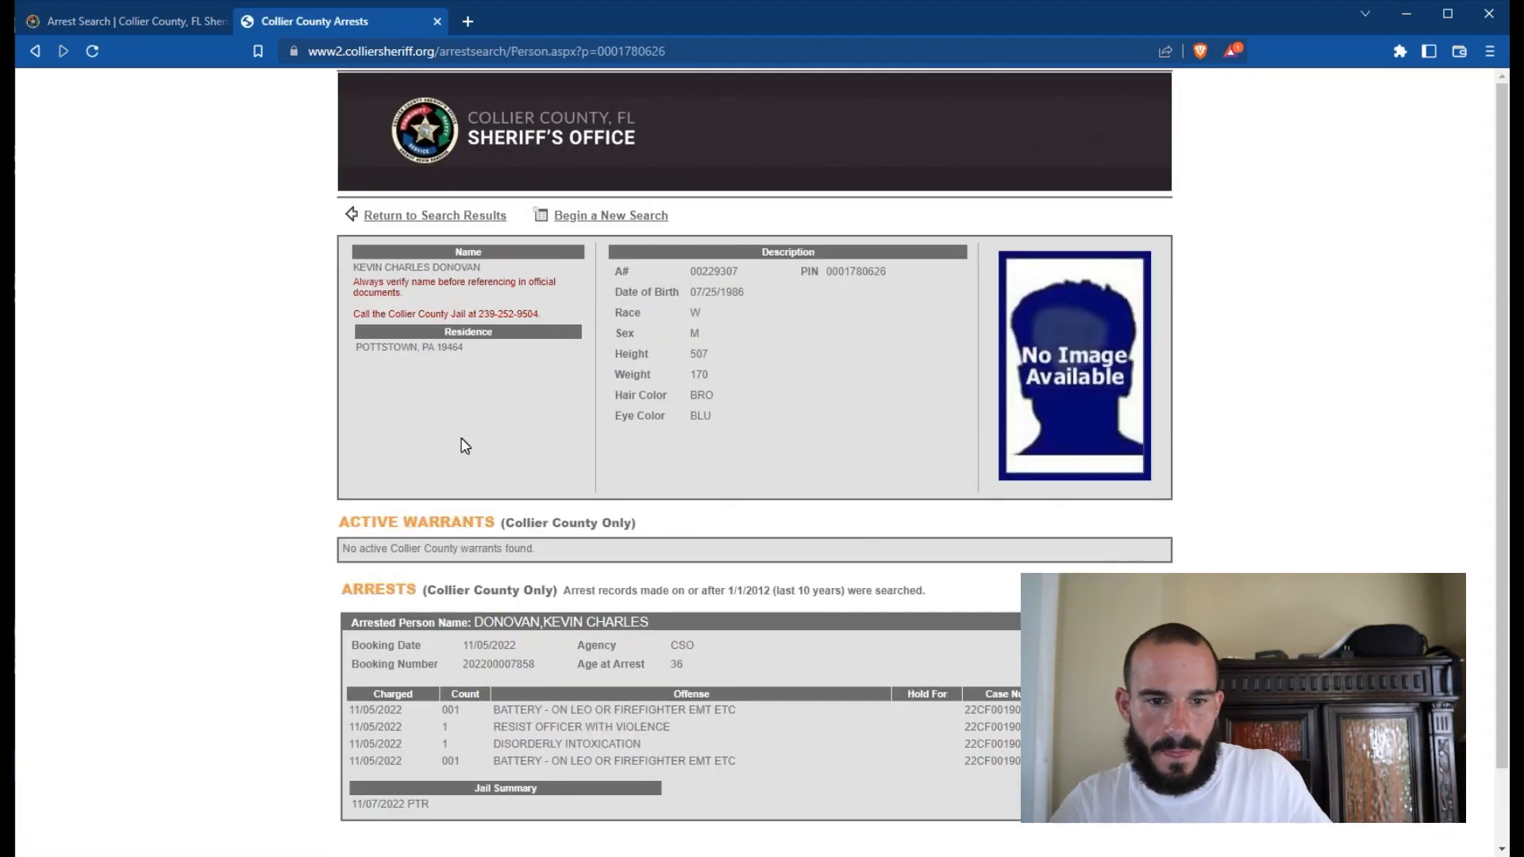
pyautogui.scroll(-3)
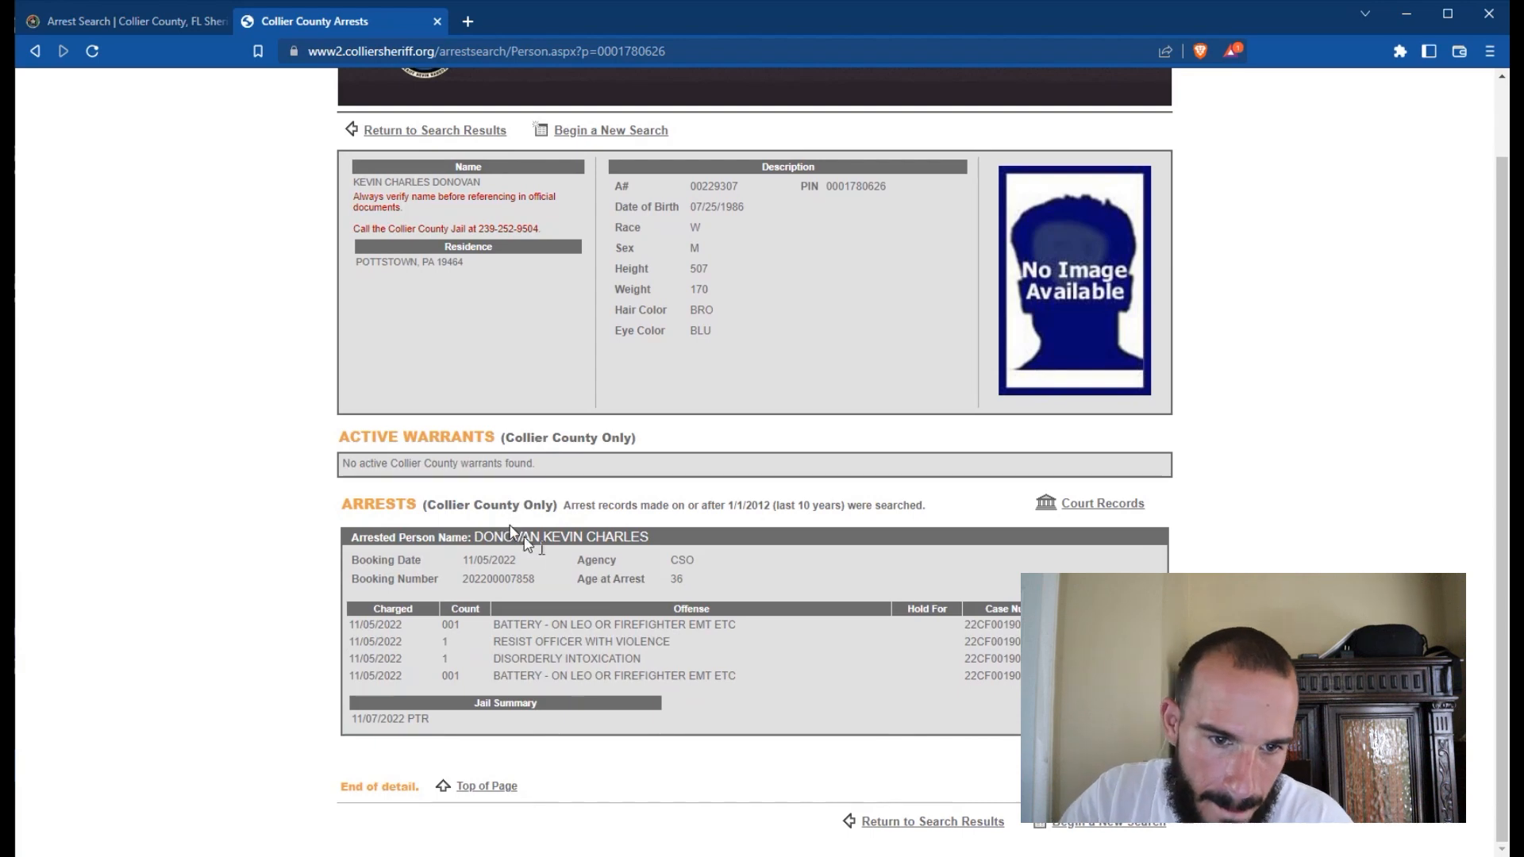
pyautogui.moveTo(447, 257)
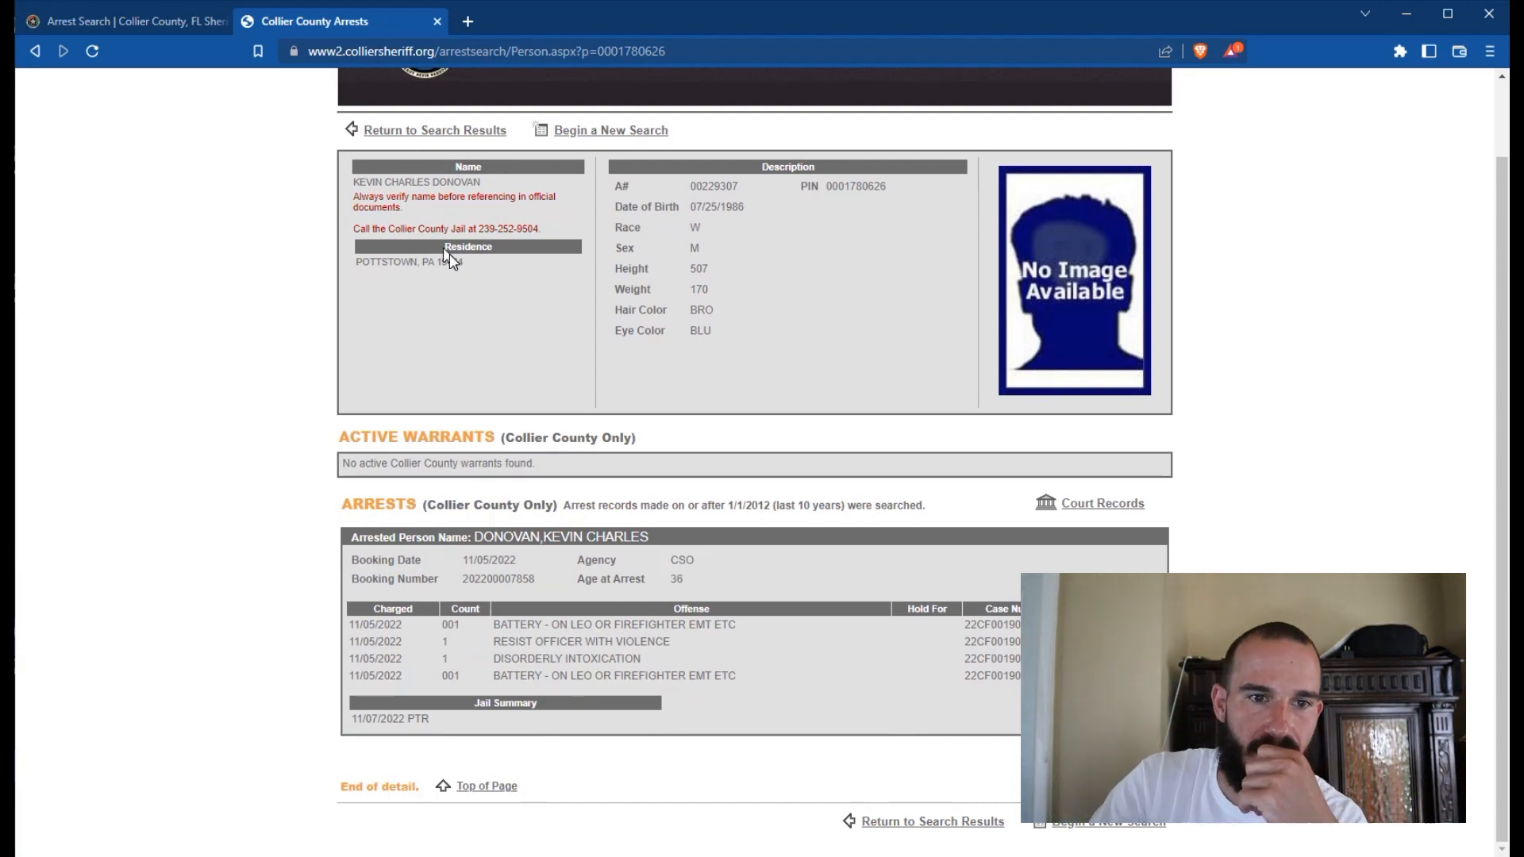
pyautogui.moveTo(1011, 641)
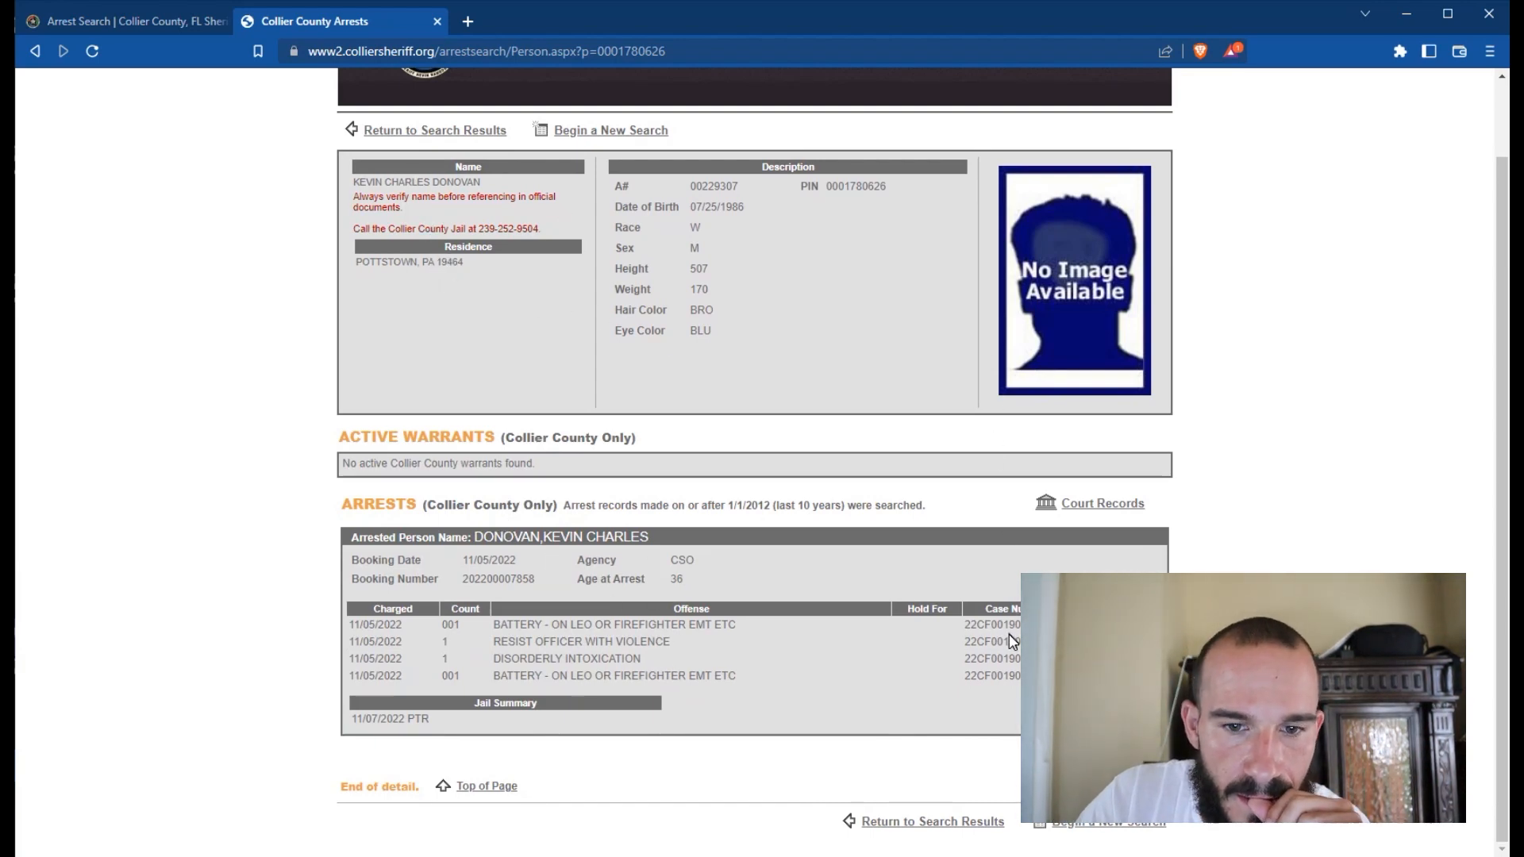
pyautogui.doubleClick(992, 625)
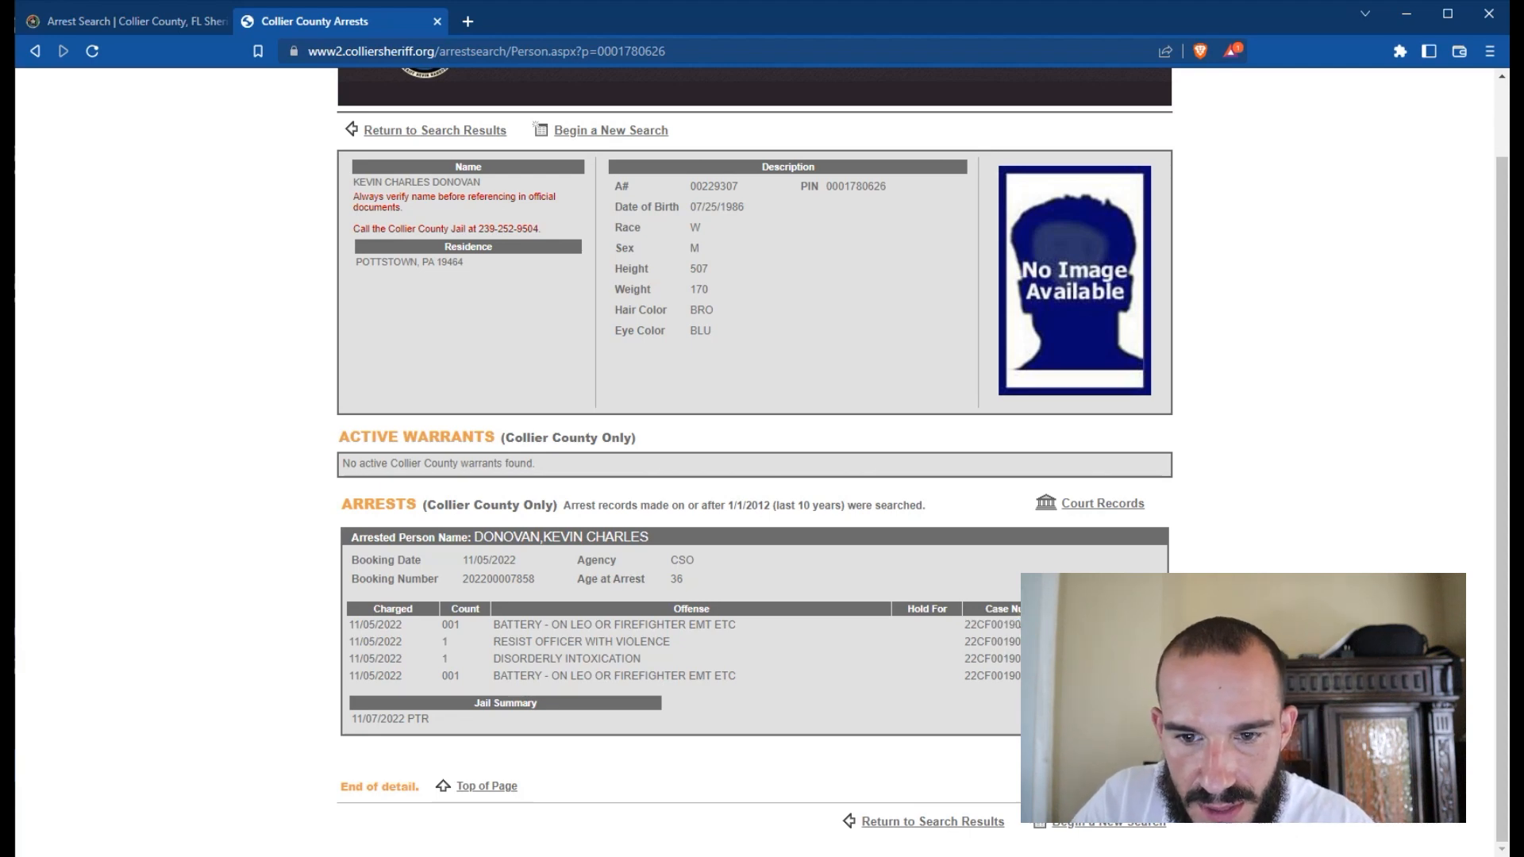
pyautogui.doubleClick(991, 624)
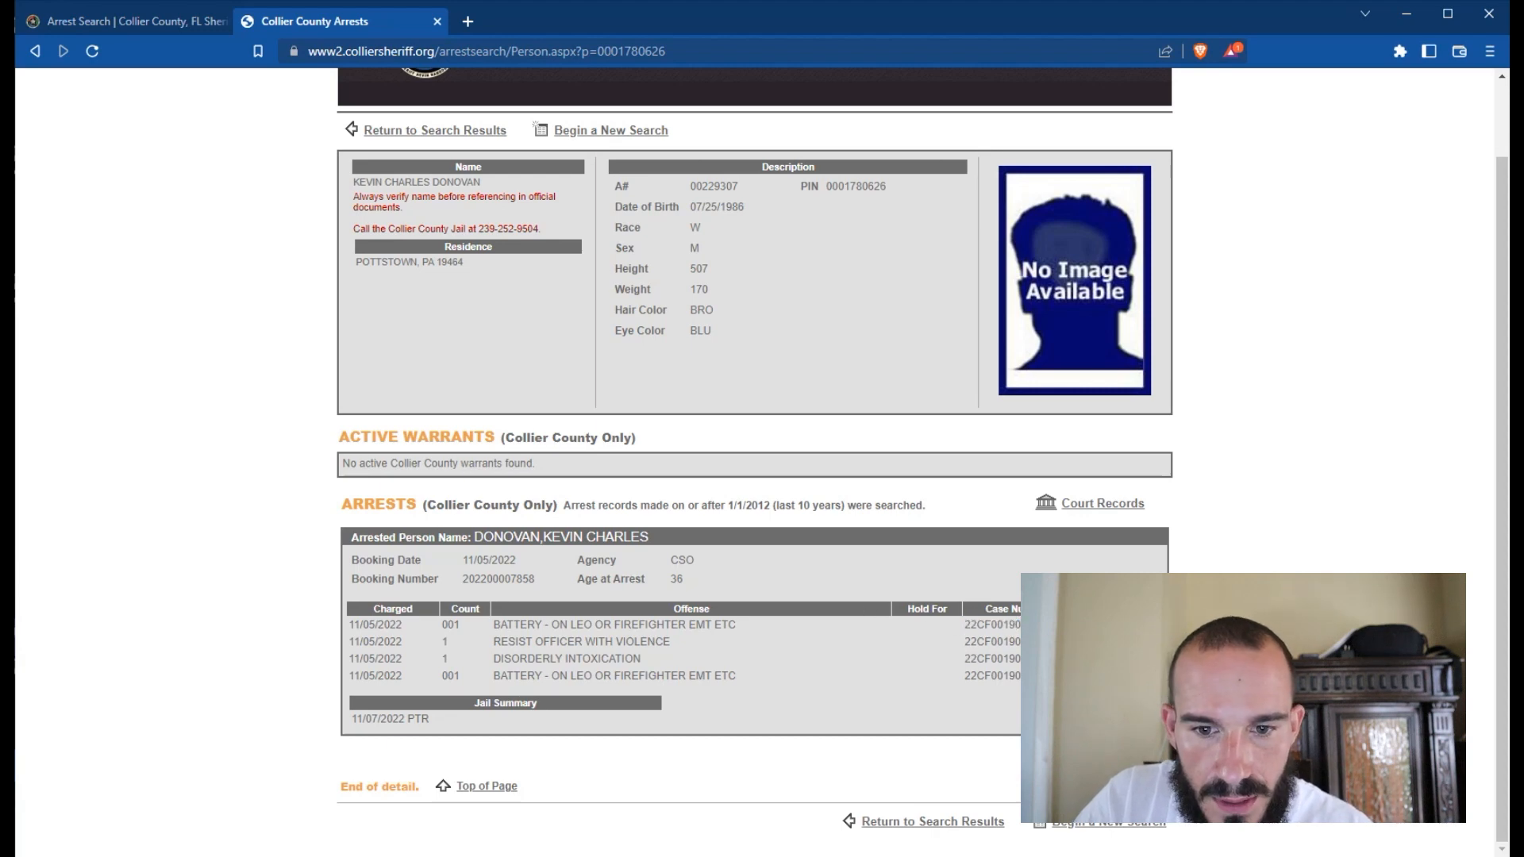
pyautogui.doubleClick(1008, 624)
pyautogui.write('co')
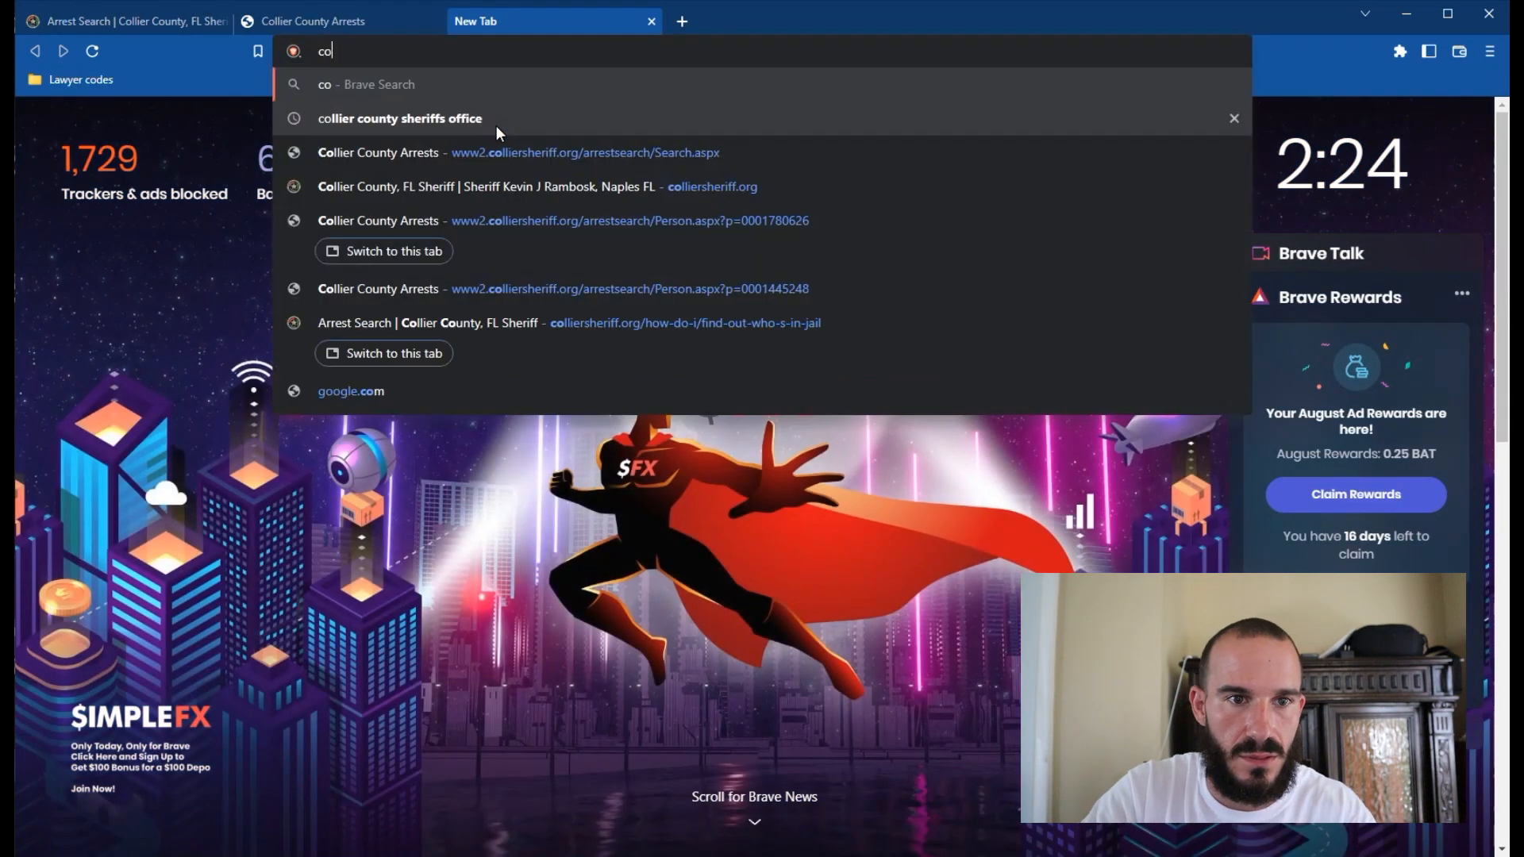
# Step: Go to collierclerk.com, then through Records Search into the Court Records portal
pyautogui.press('Return')
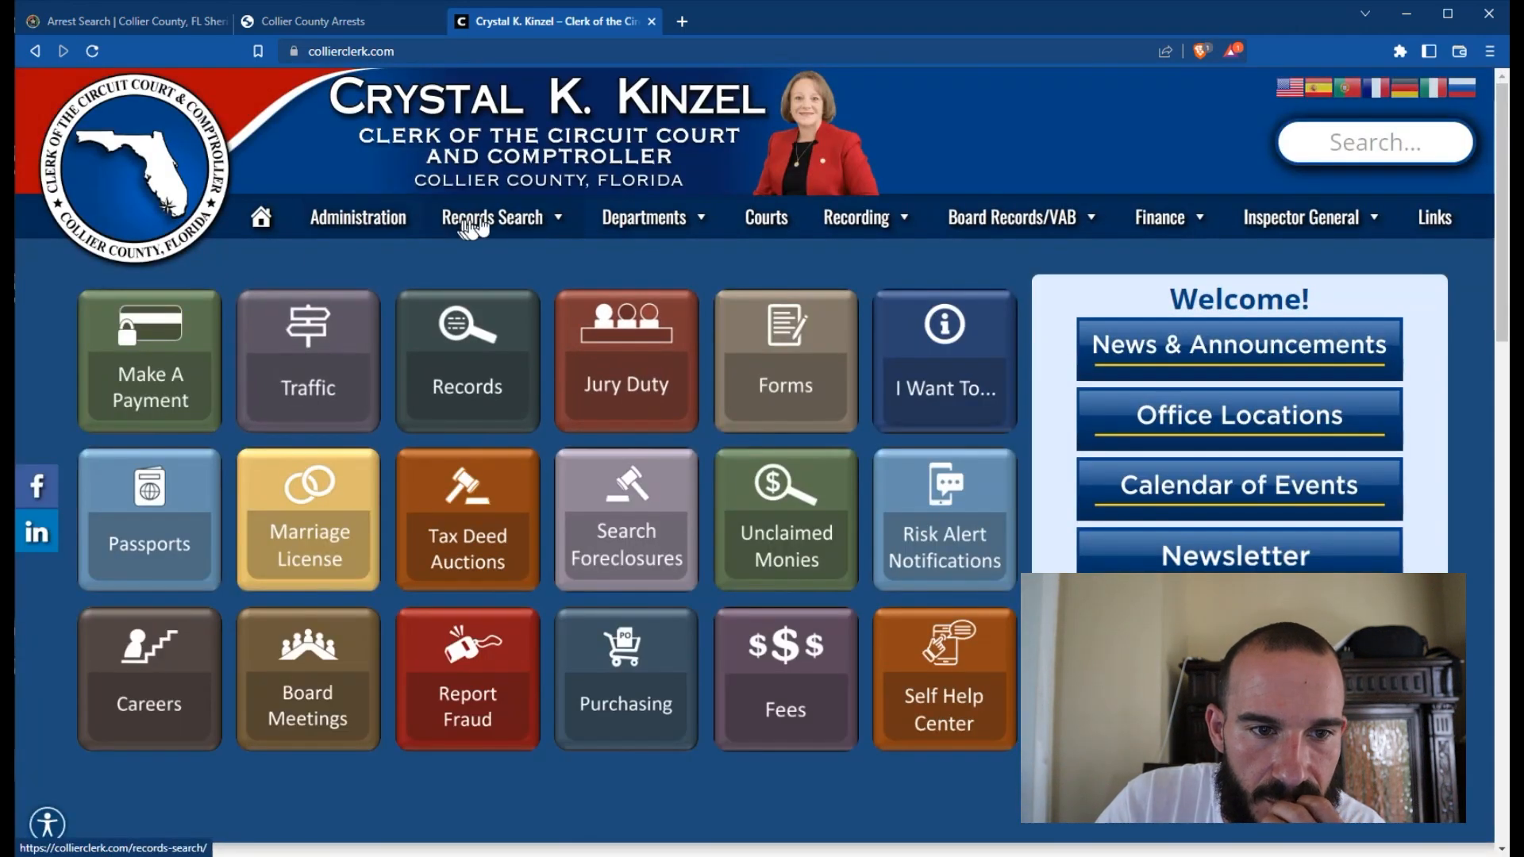
pyautogui.click(492, 217)
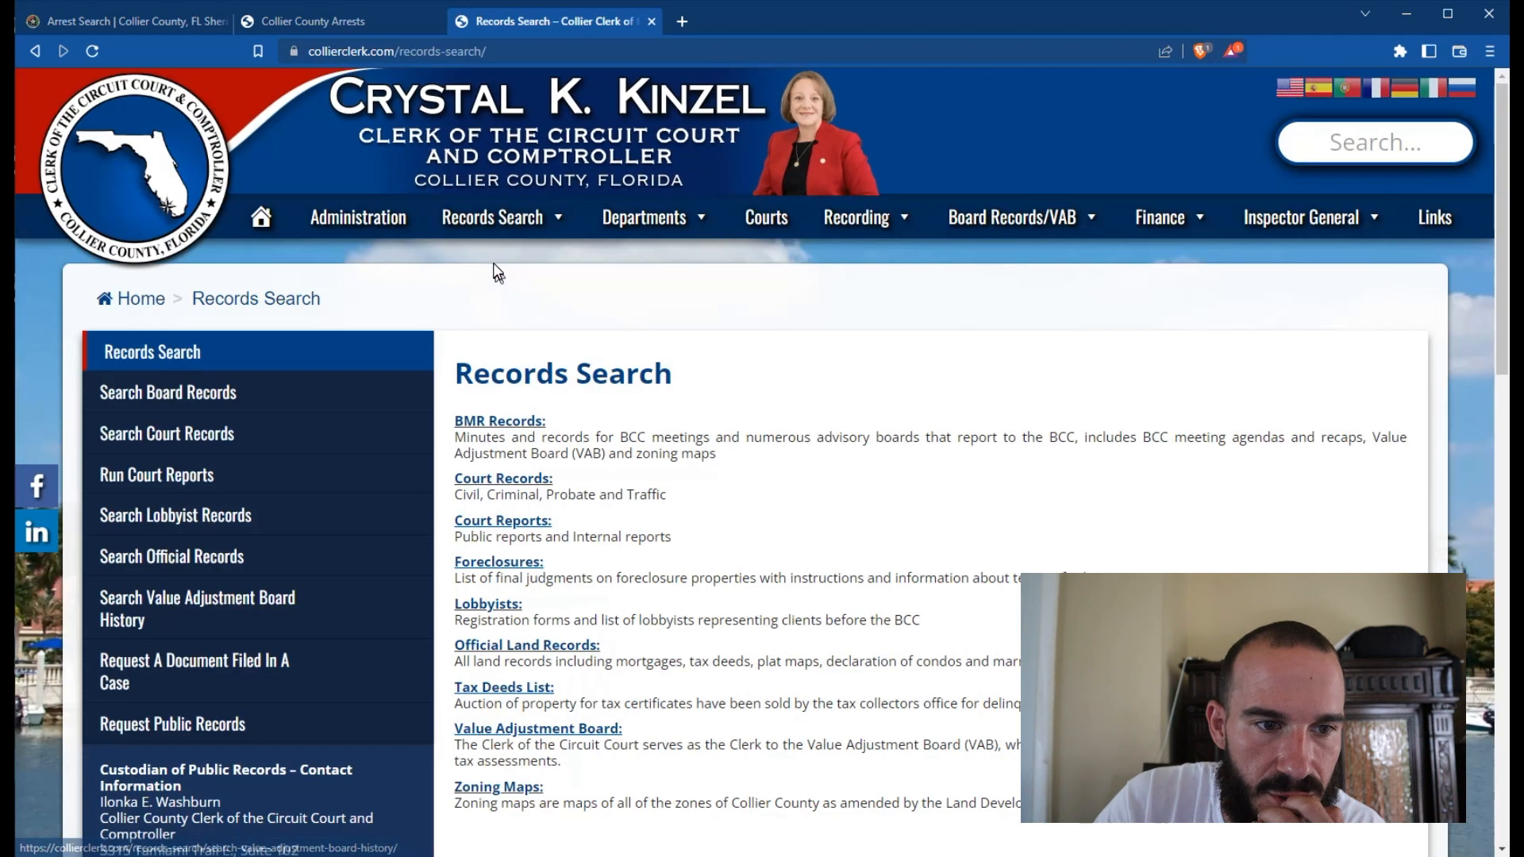
pyautogui.click(501, 477)
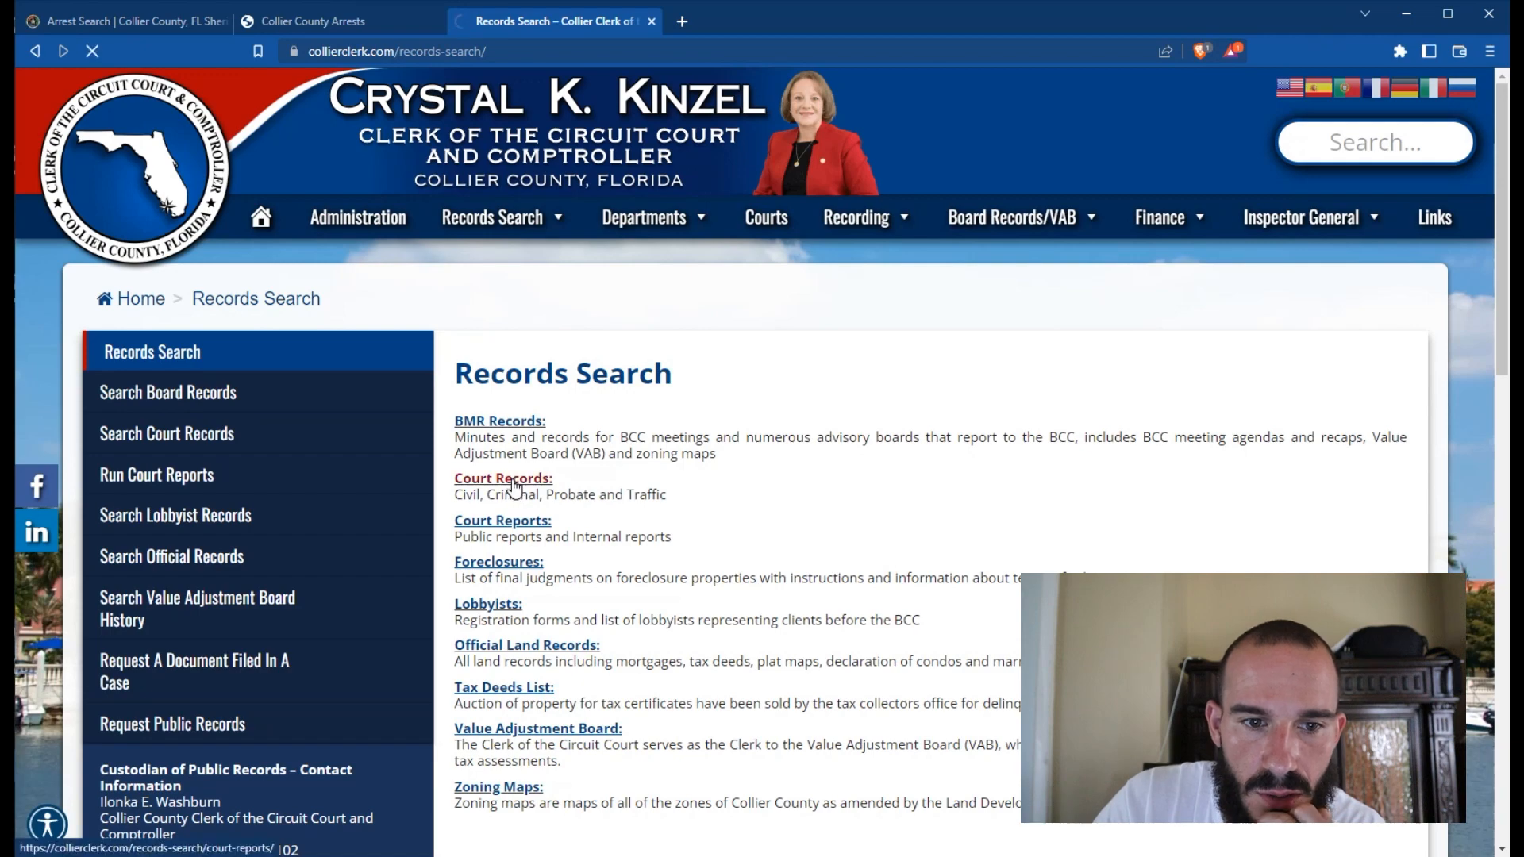
pyautogui.click(502, 477)
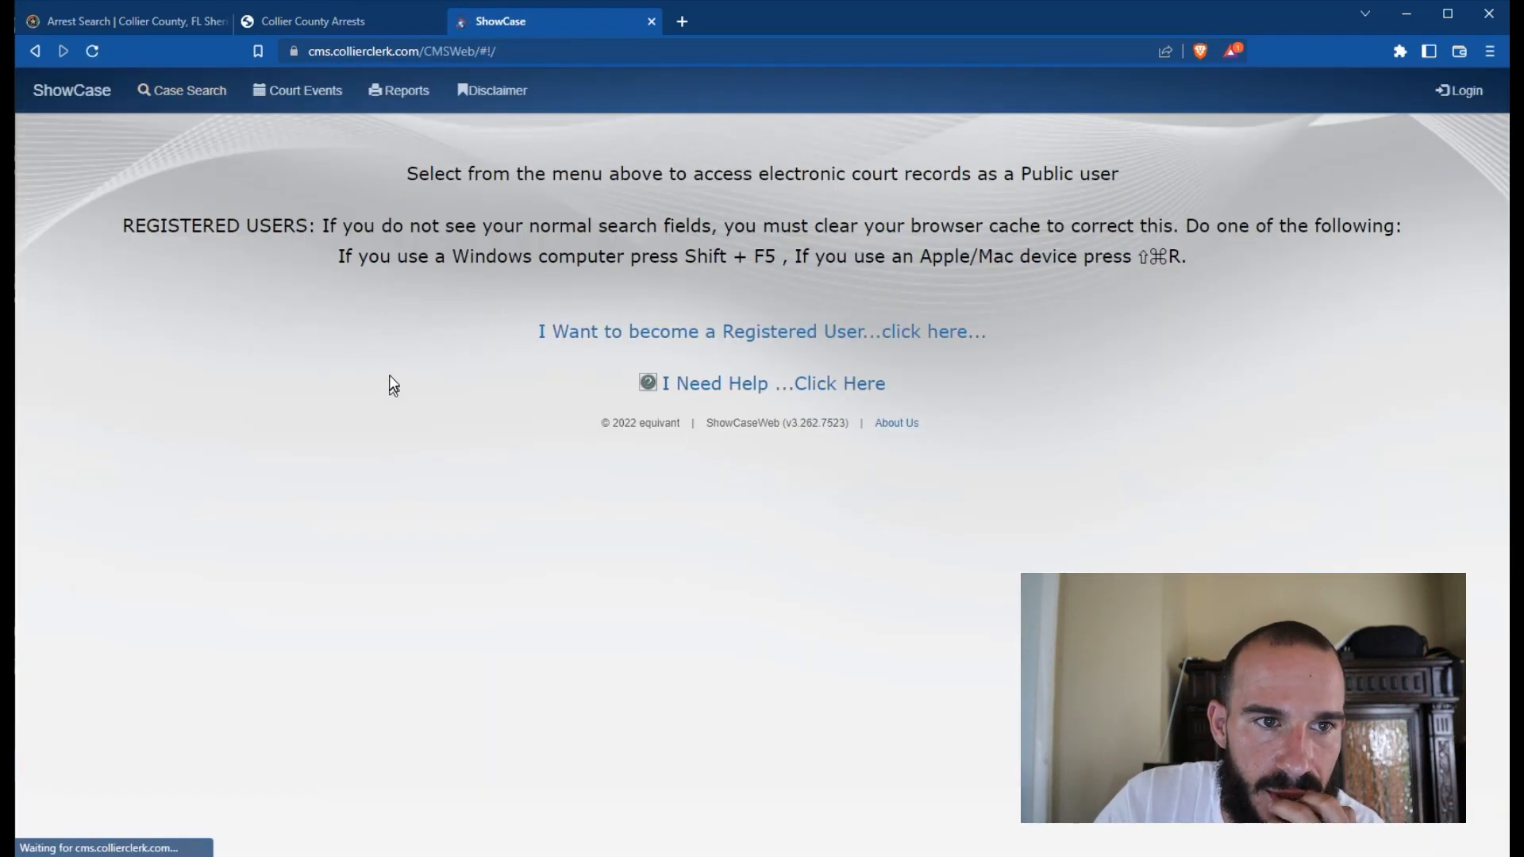
pyautogui.click(181, 90)
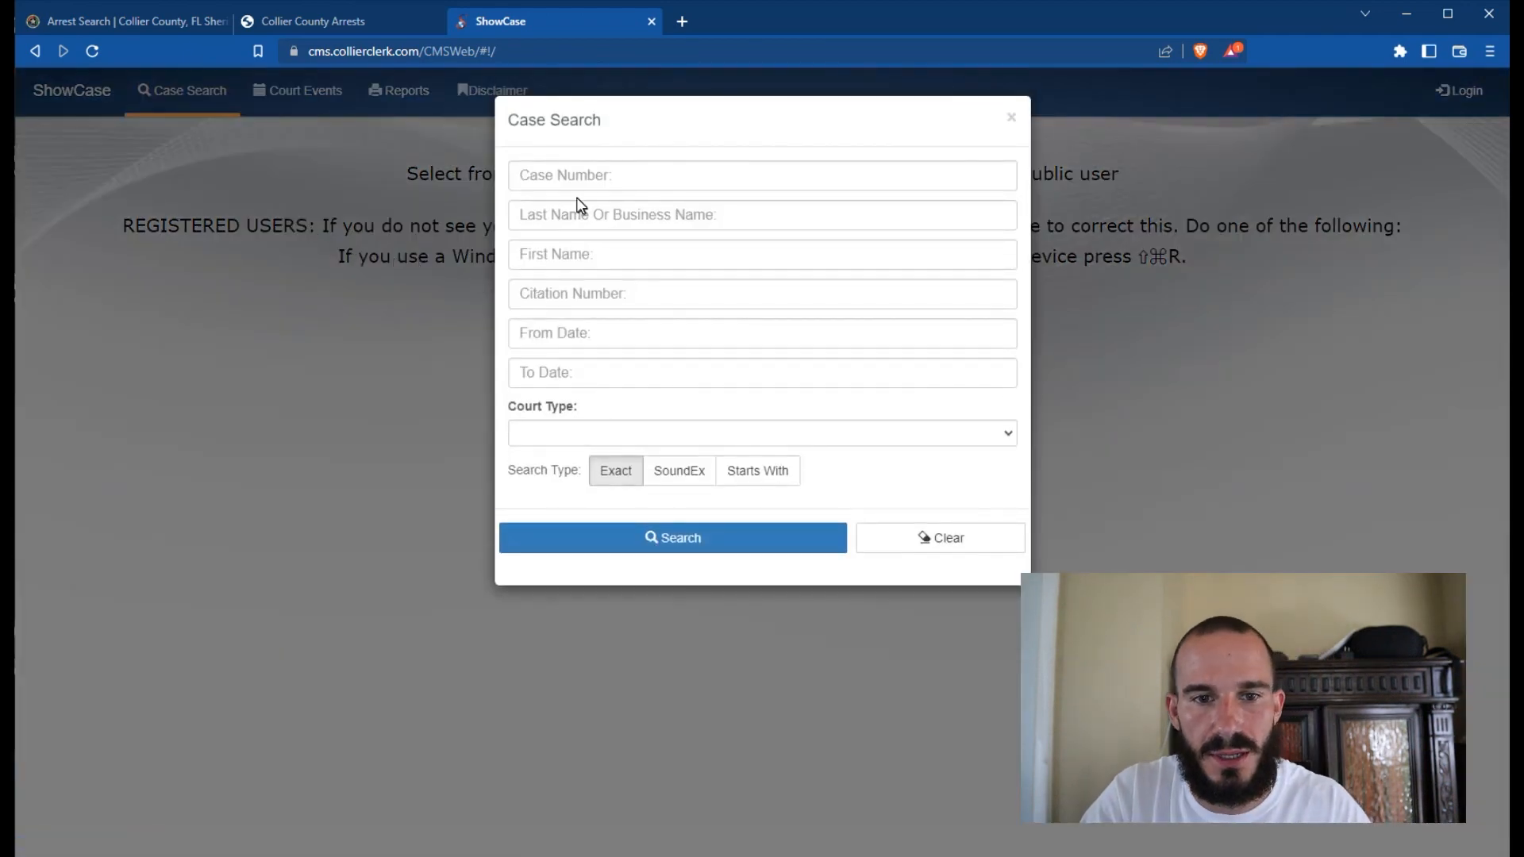
pyautogui.write('22CF001900')
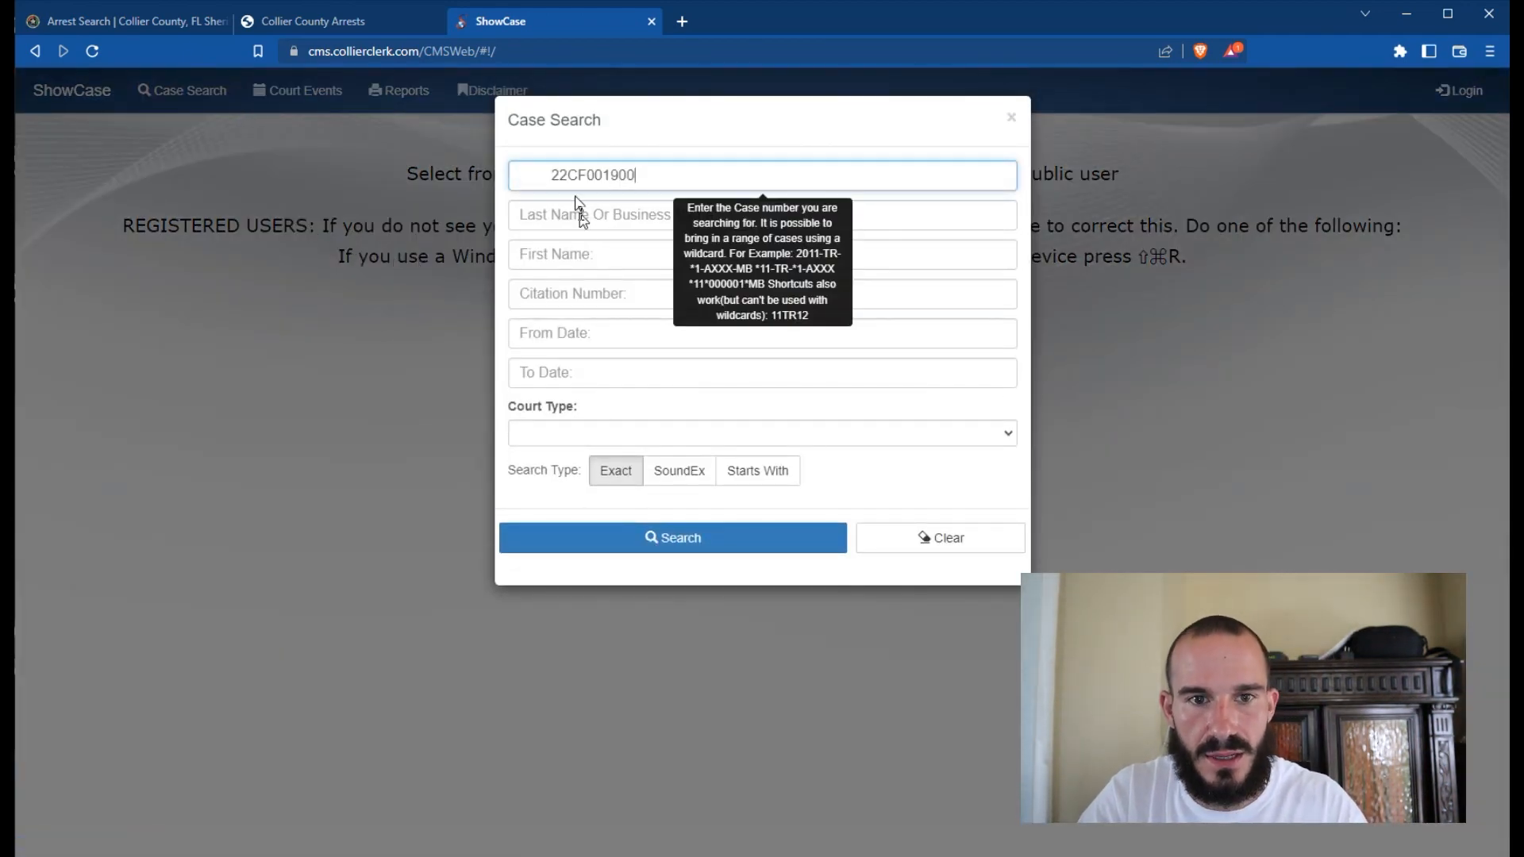
pyautogui.moveTo(636, 505)
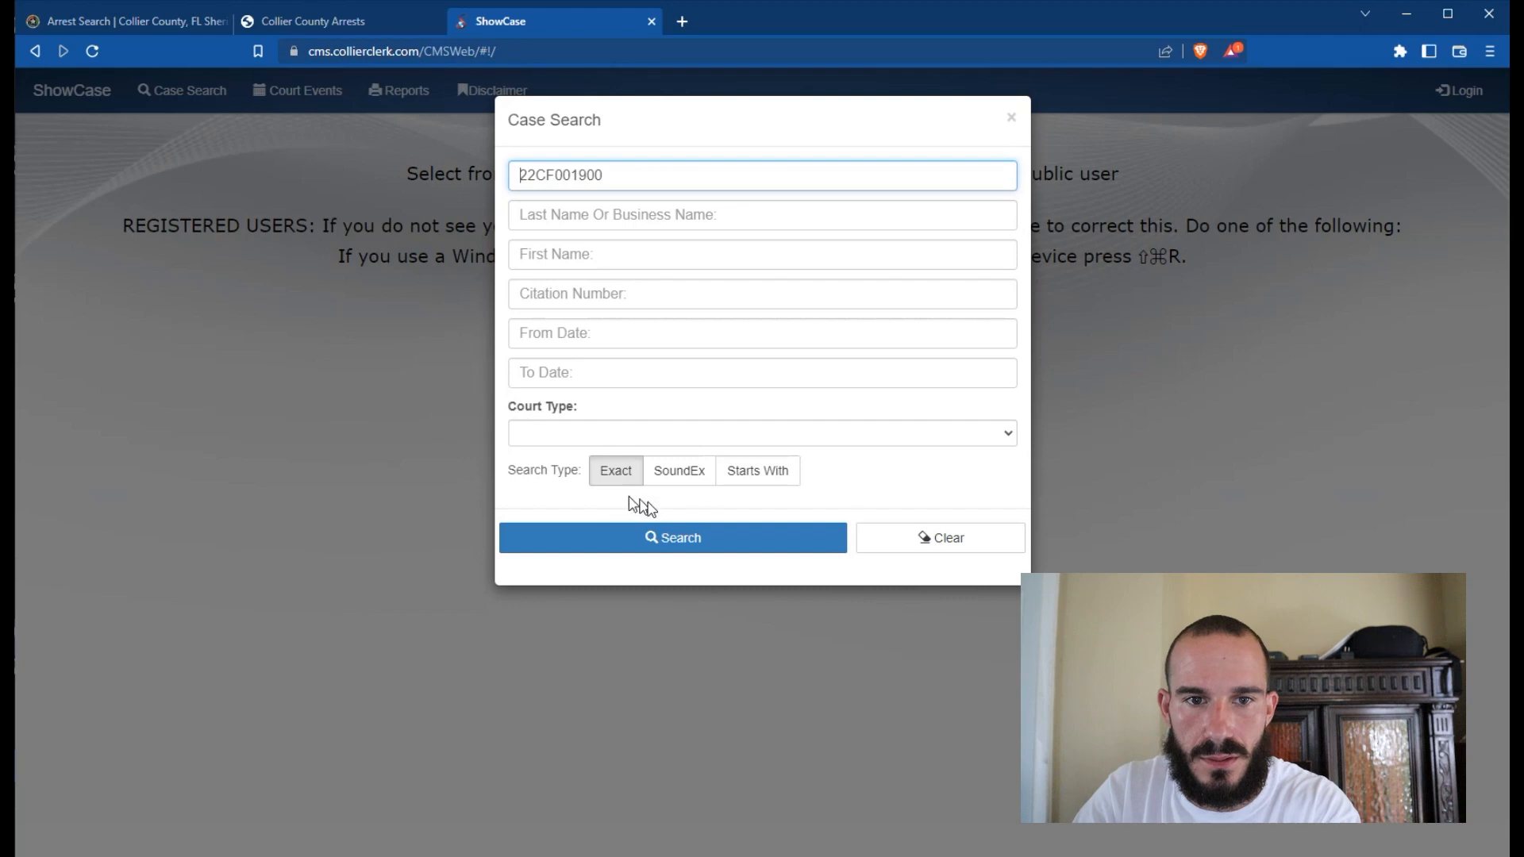
pyautogui.click(672, 537)
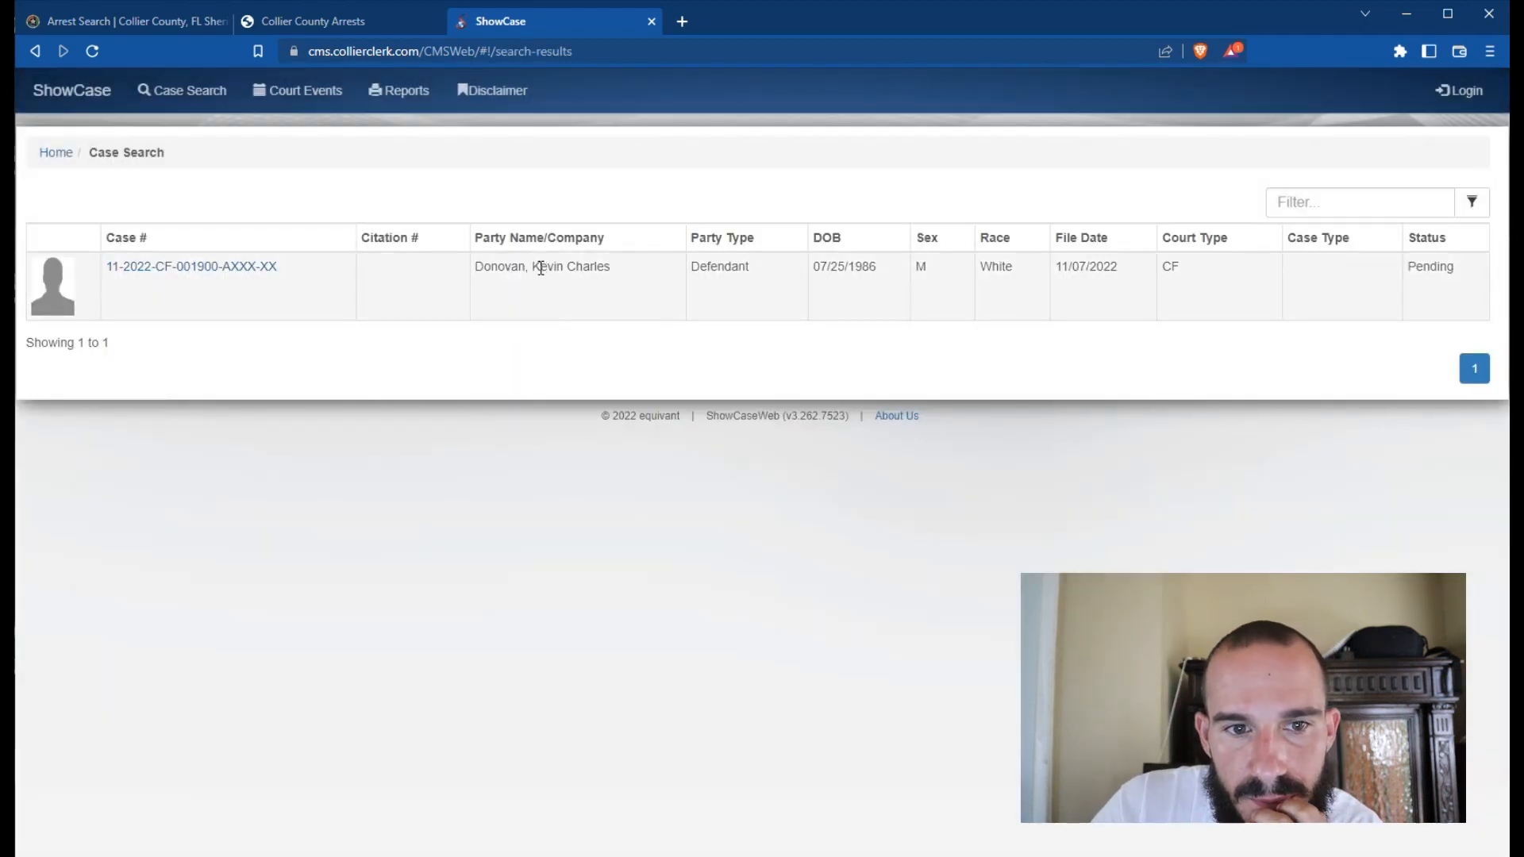
pyautogui.click(191, 267)
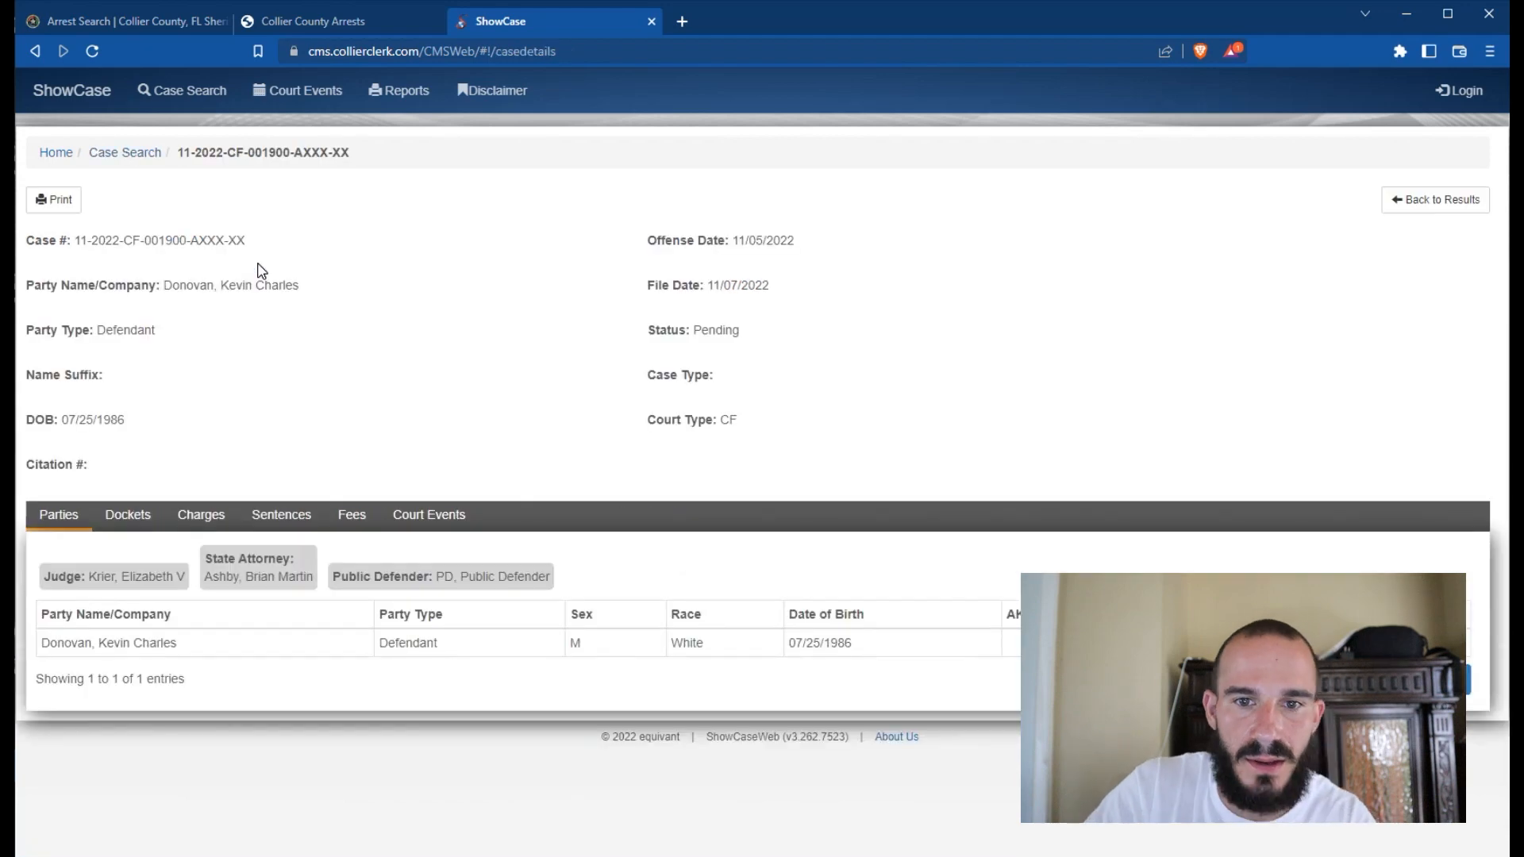
pyautogui.click(127, 514)
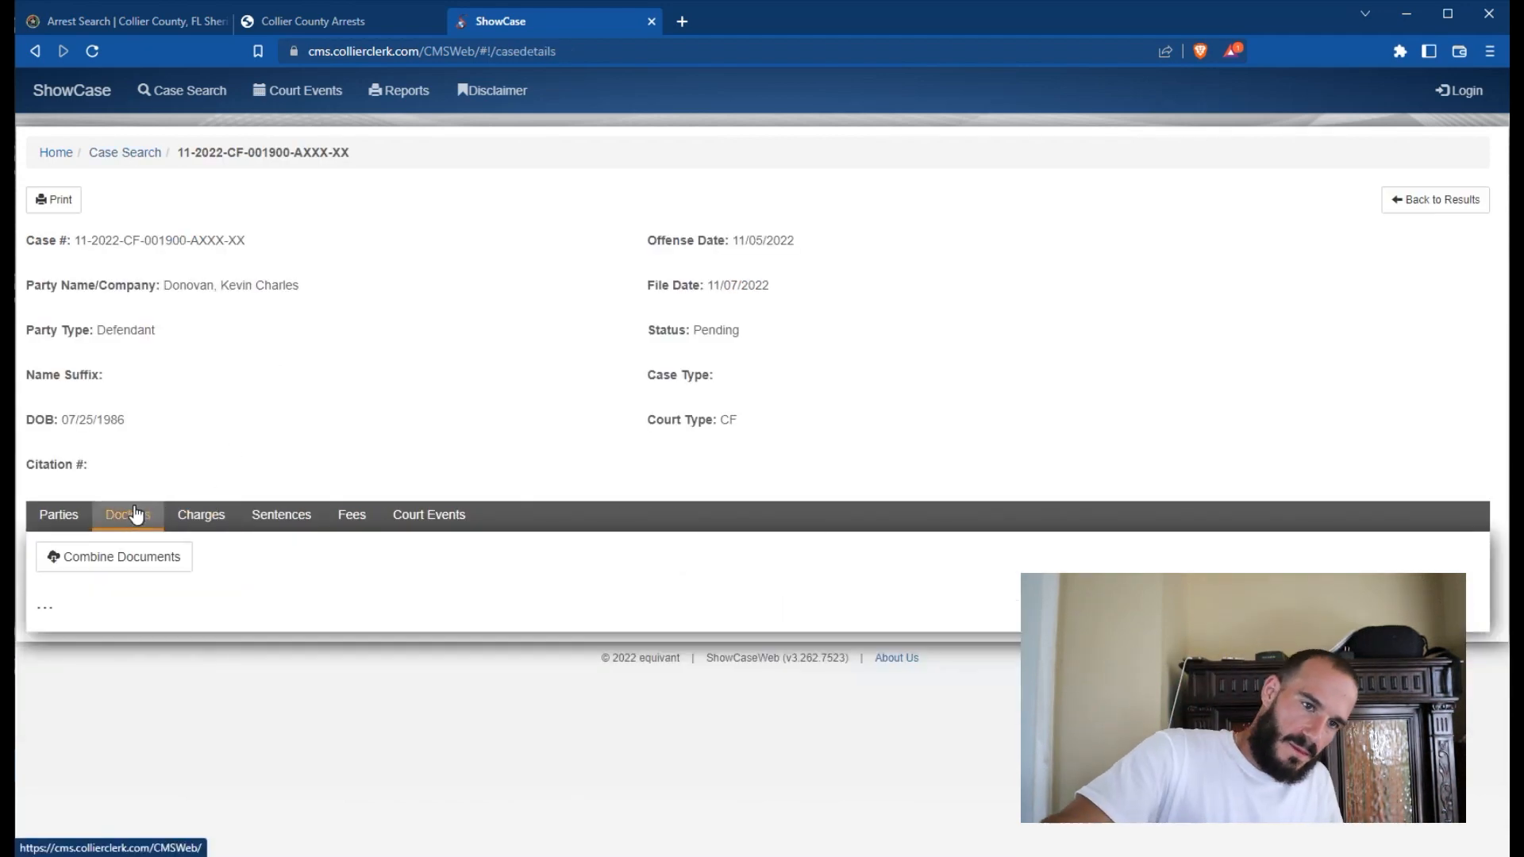
pyautogui.click(127, 514)
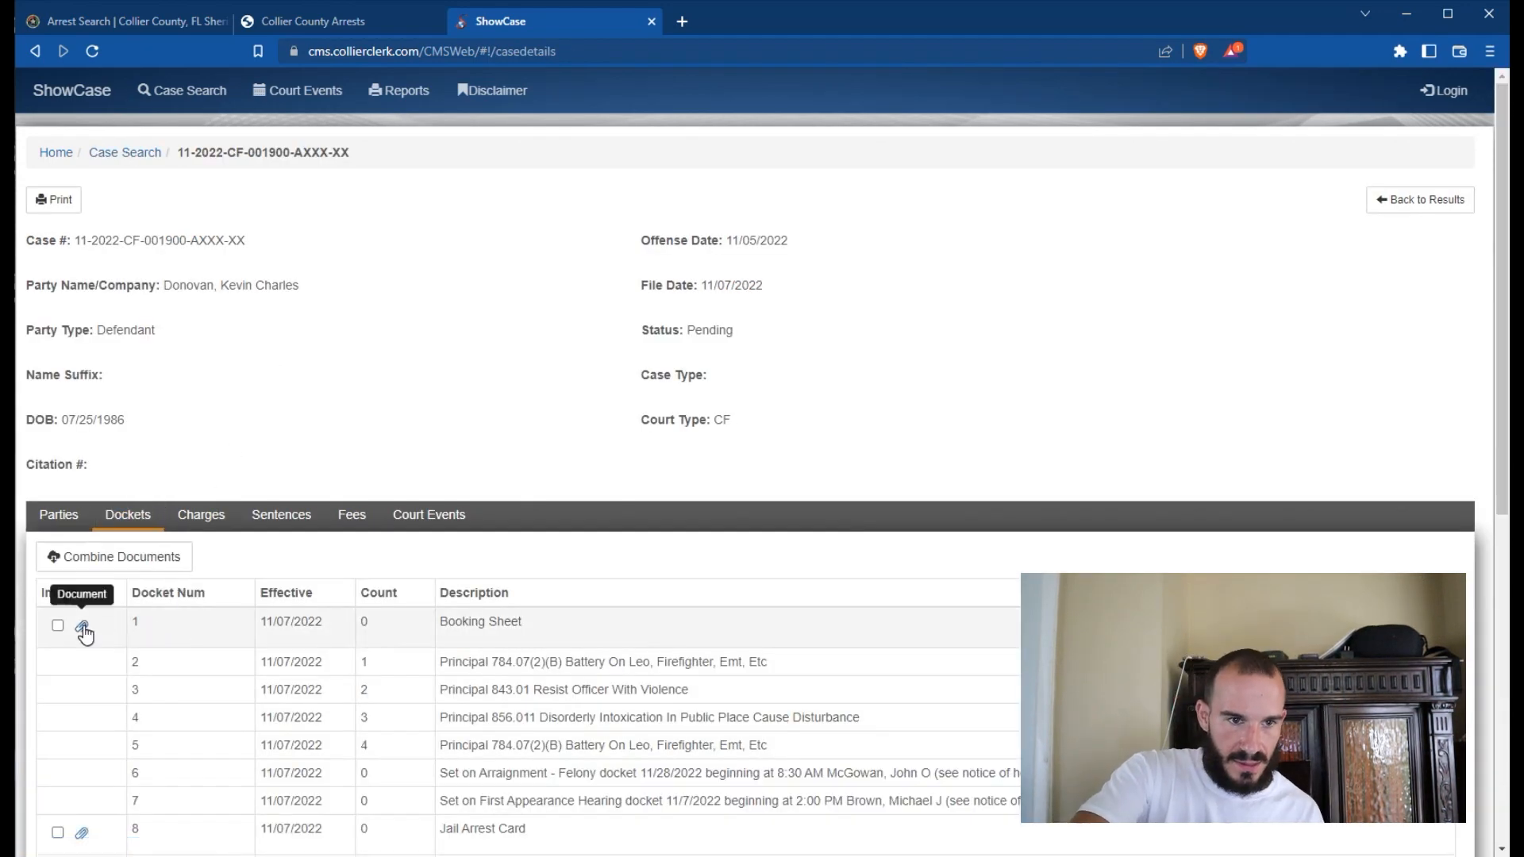
pyautogui.scroll(-3)
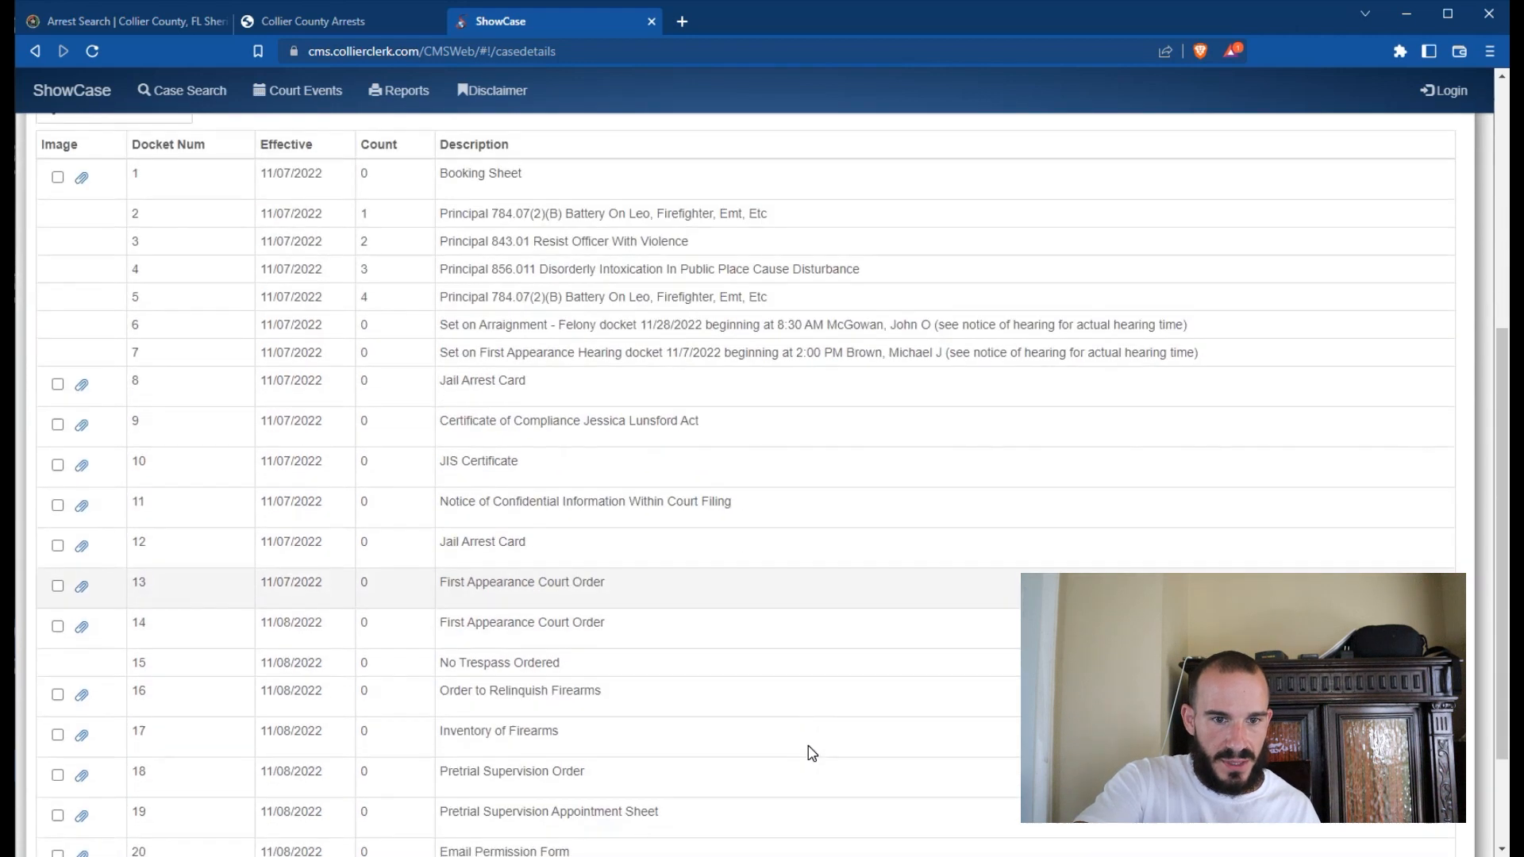
pyautogui.scroll(-3)
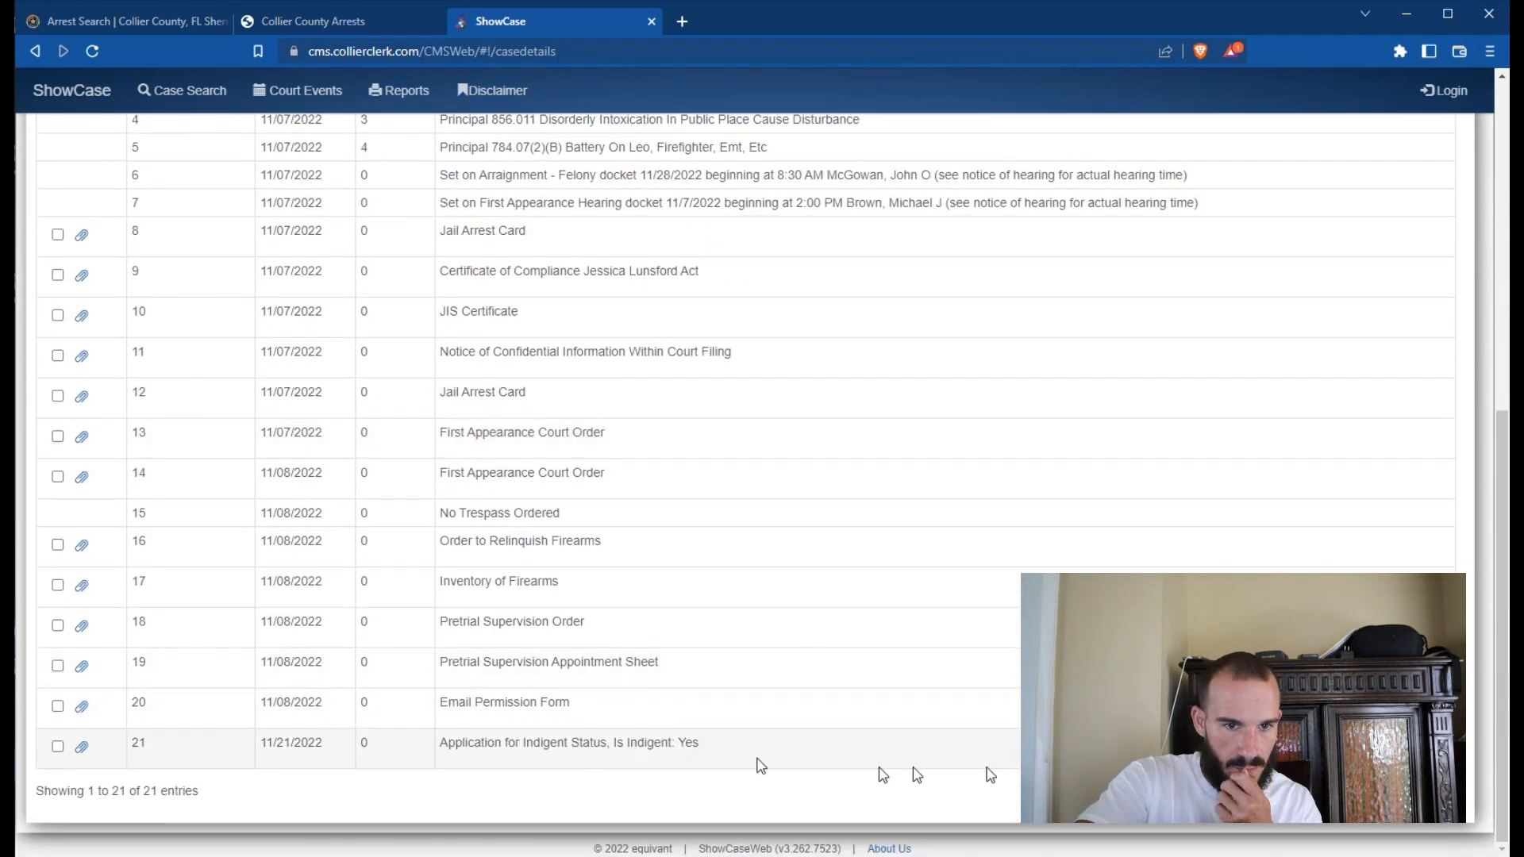
pyautogui.moveTo(652, 761)
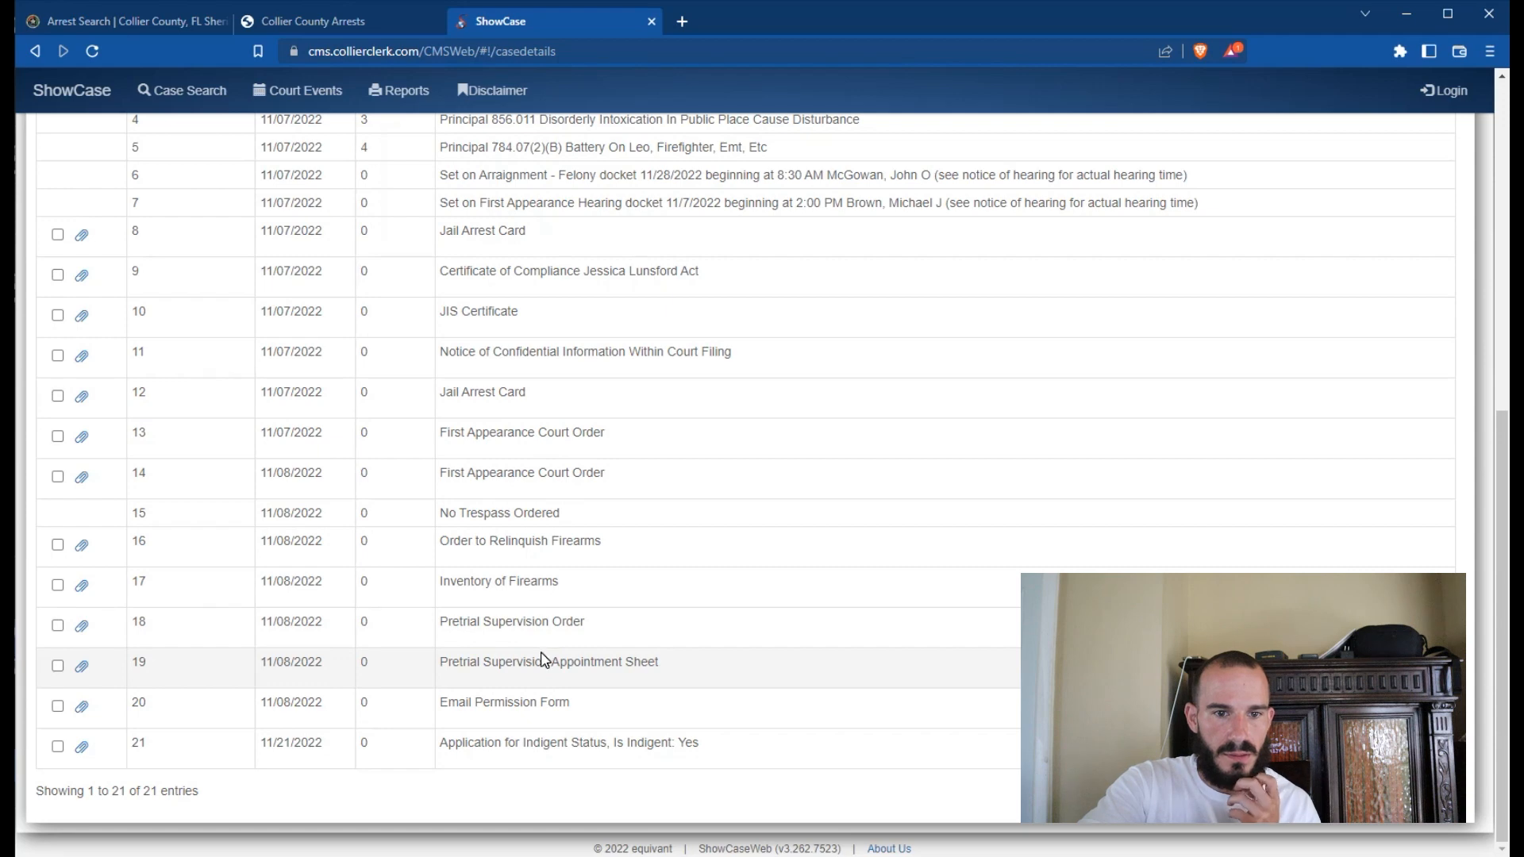
pyautogui.scroll(3)
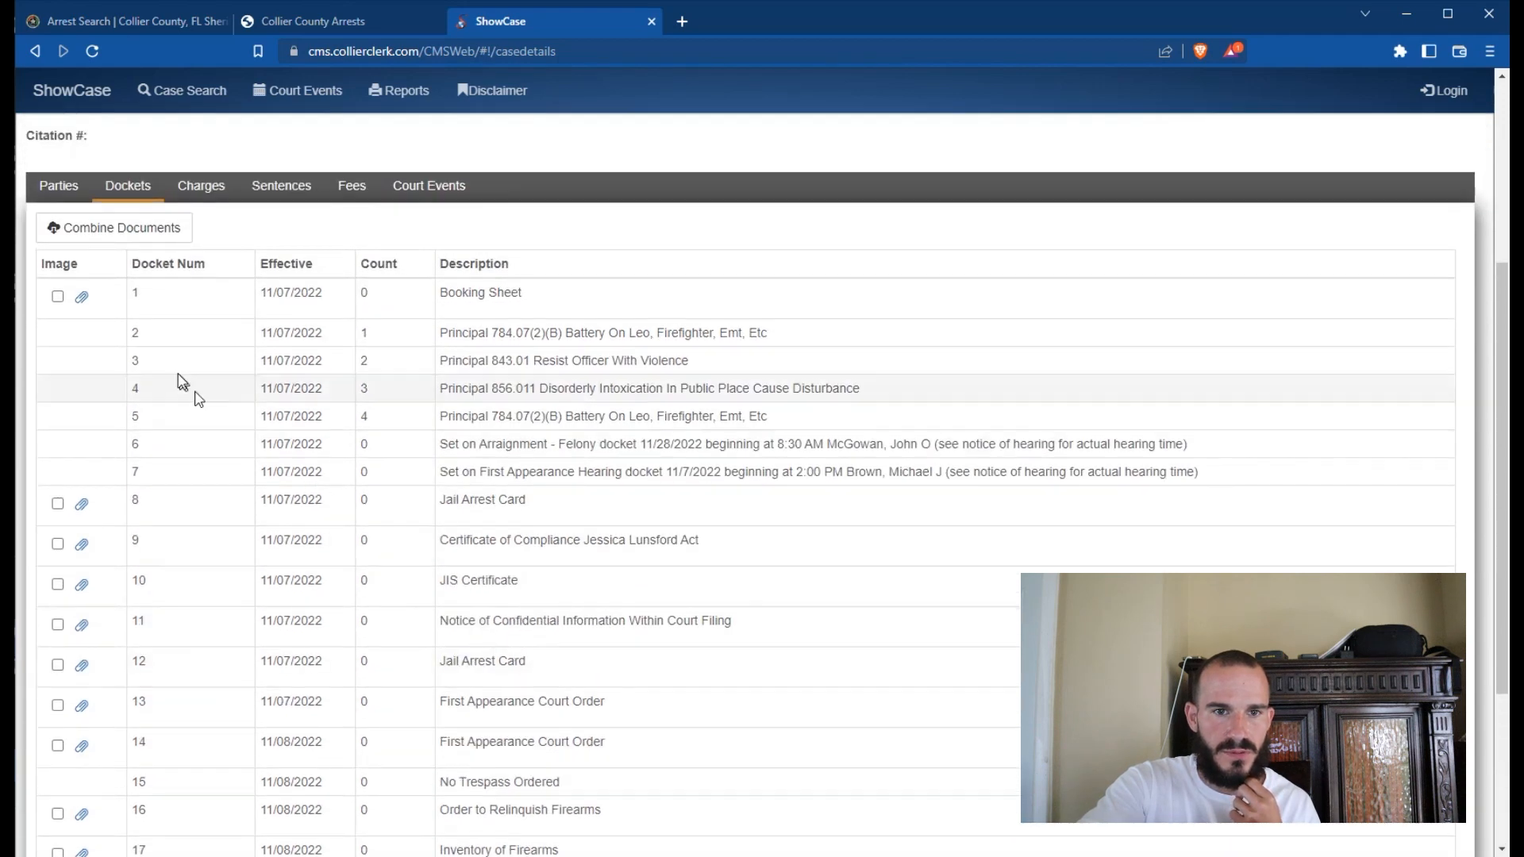
pyautogui.click(82, 296)
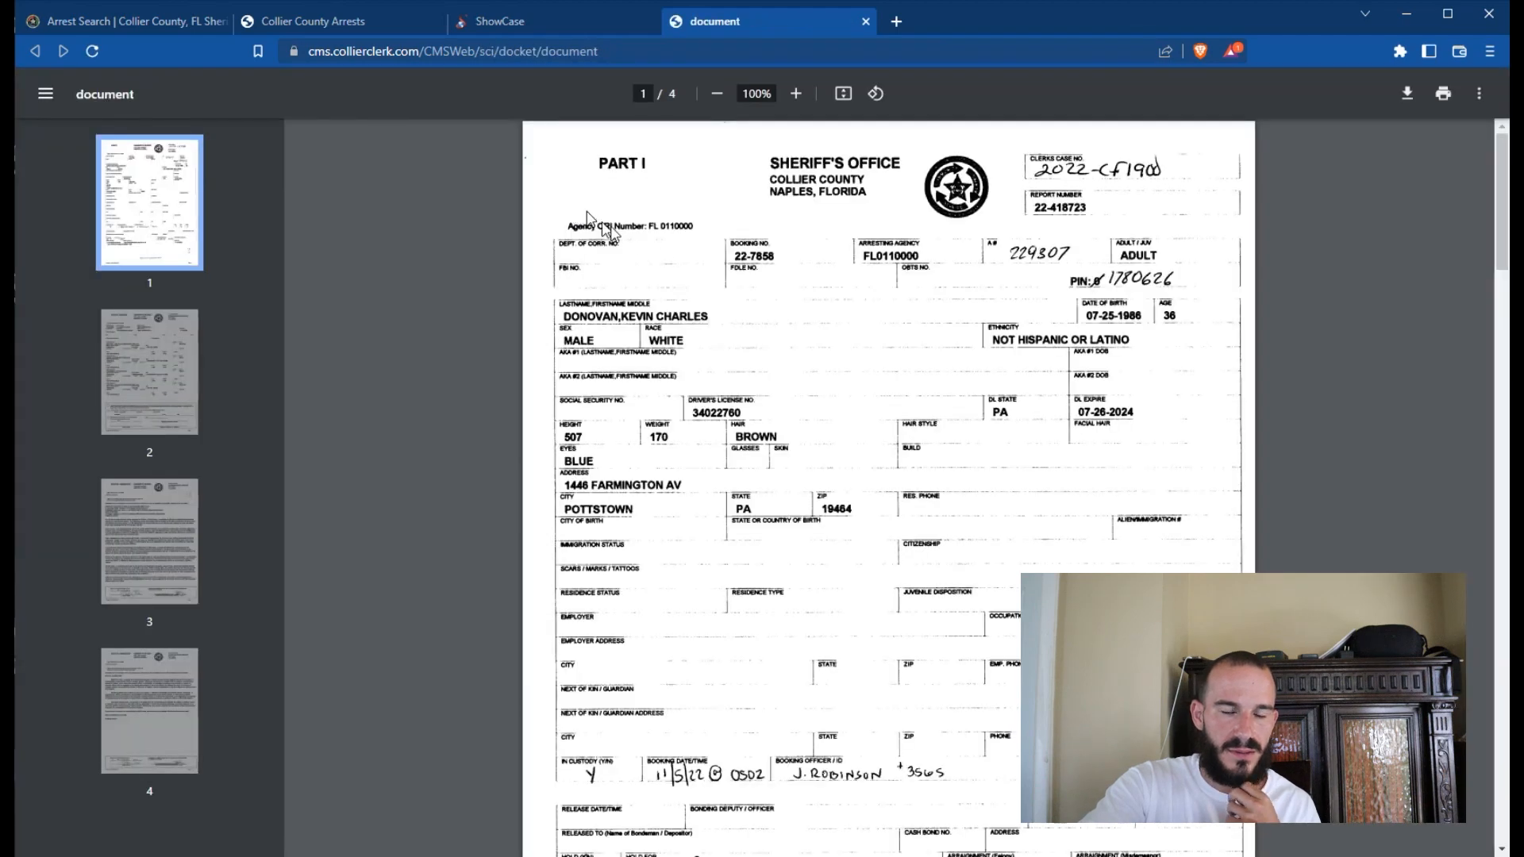
# Step: Scroll past the booking sheet's arrest details to the page 2 felony charges section
pyautogui.scroll(-3)
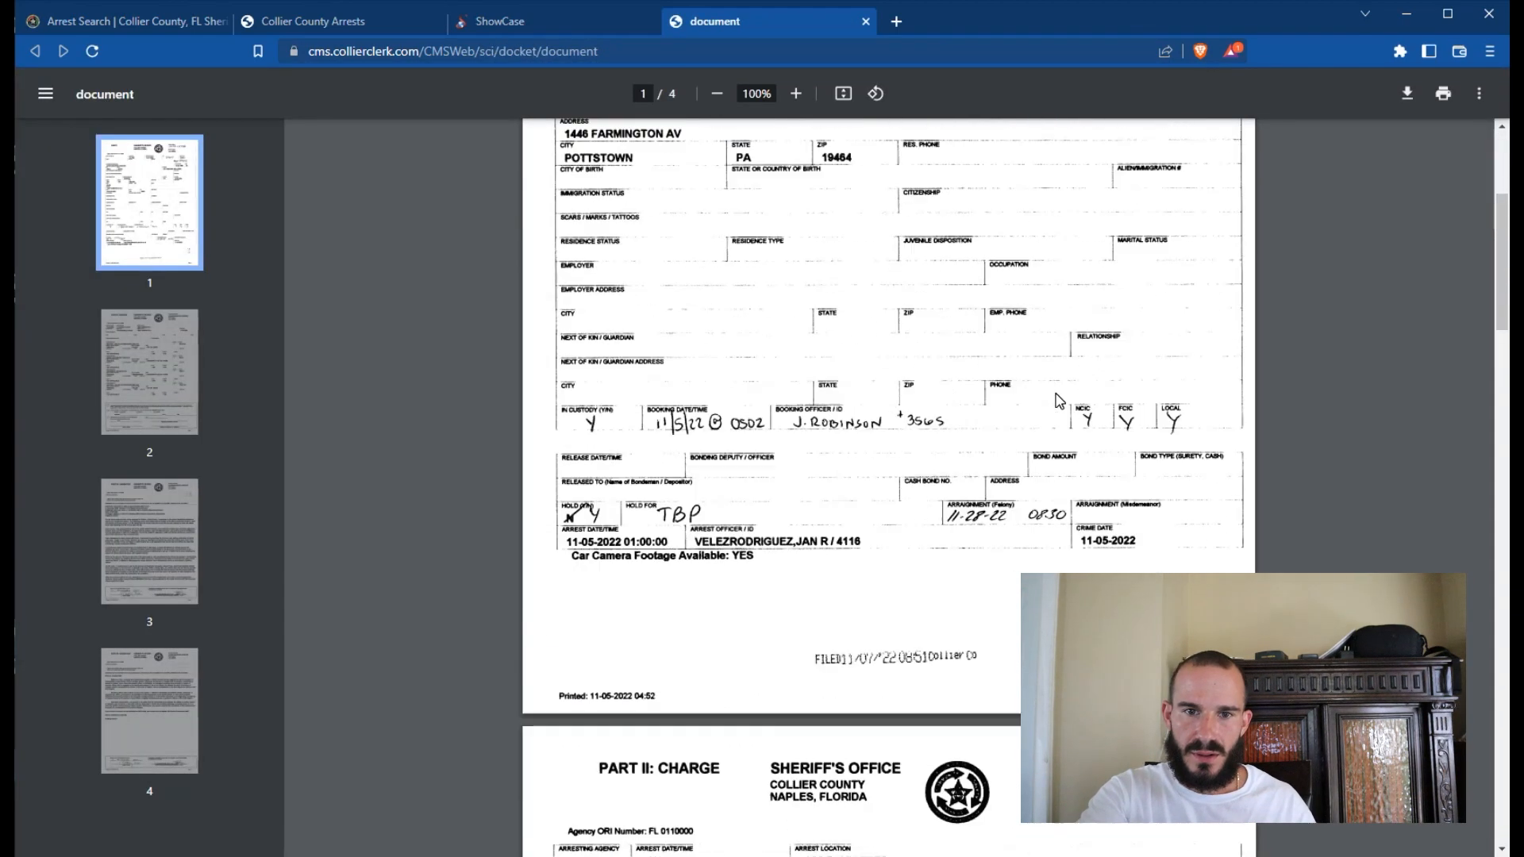
pyautogui.scroll(3)
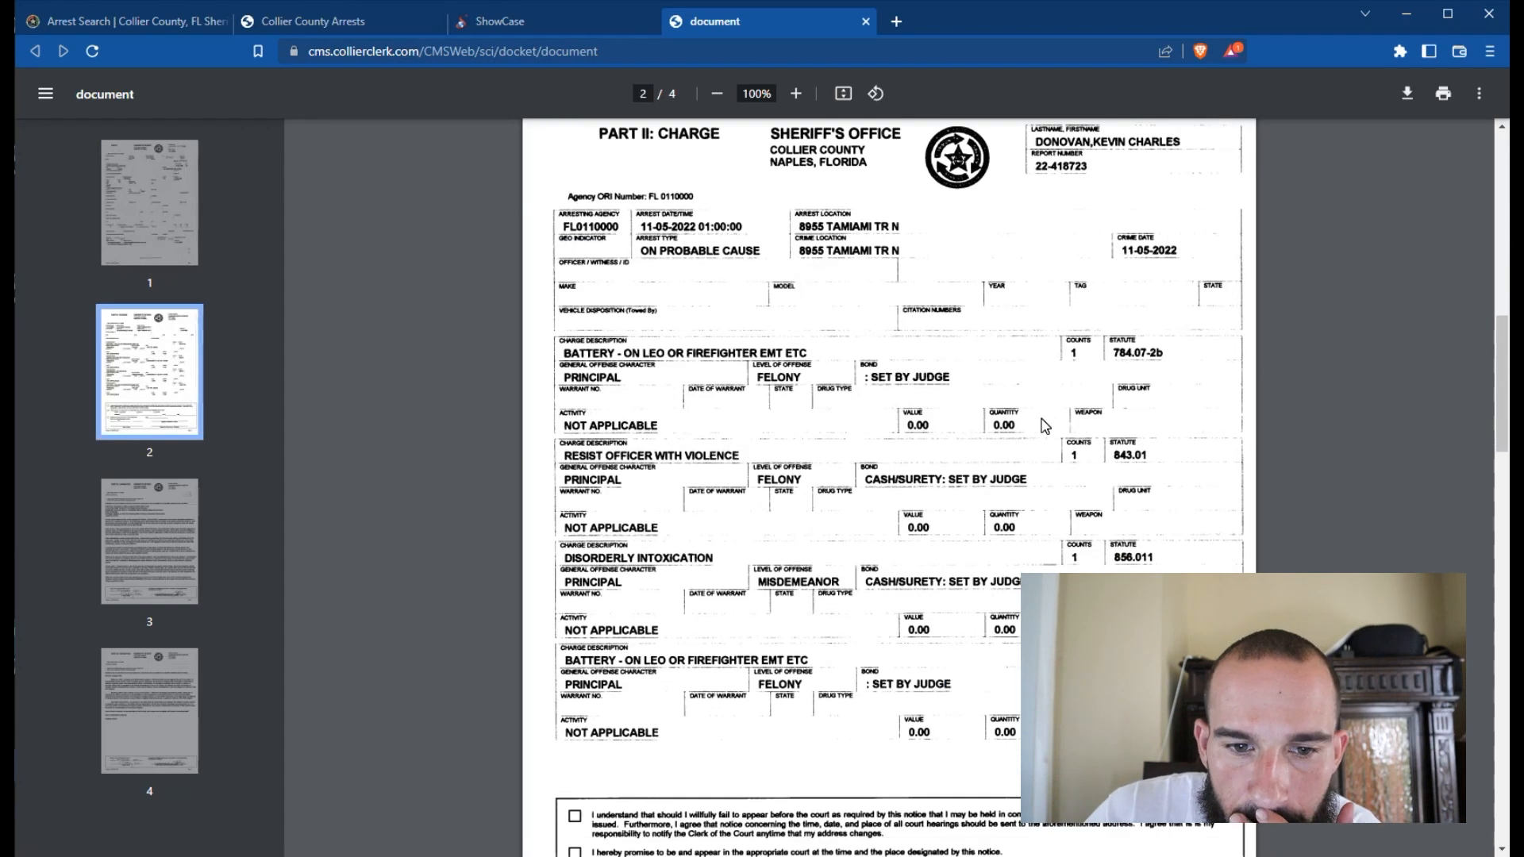
pyautogui.scroll(-3)
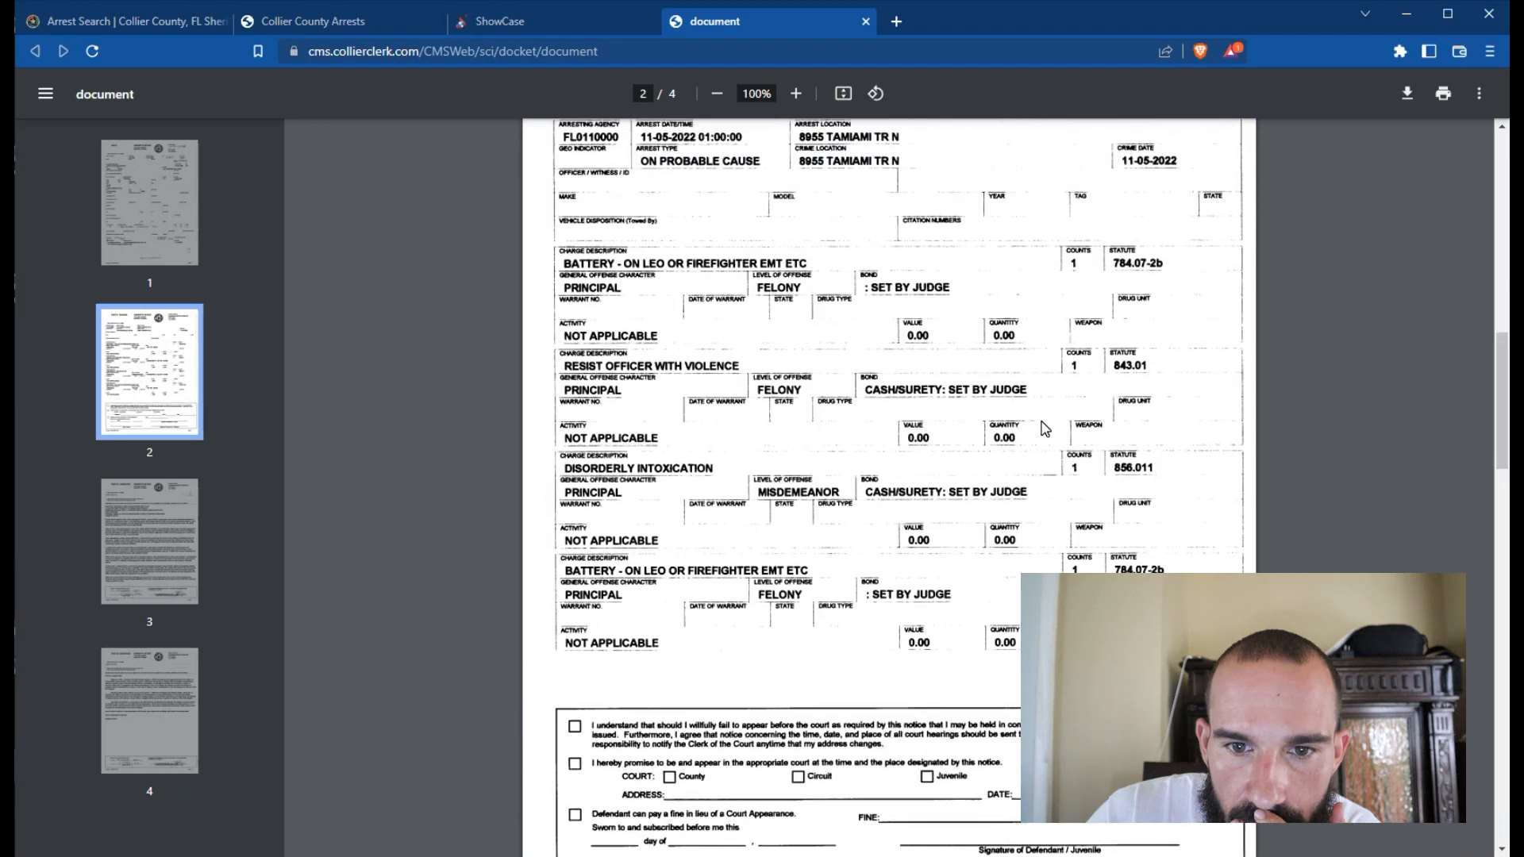
pyautogui.scroll(-3)
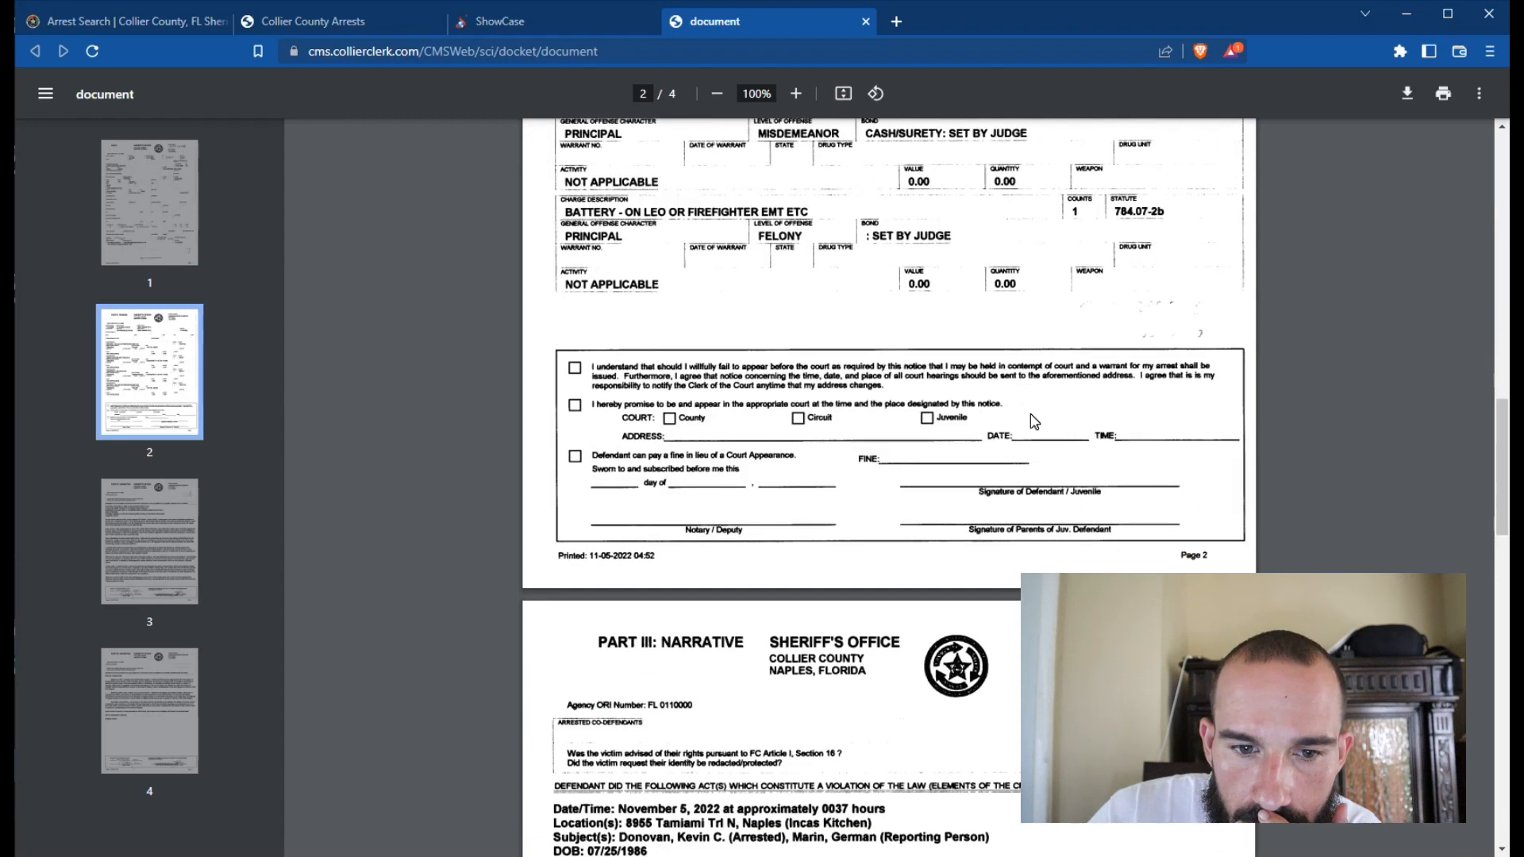
pyautogui.scroll(3)
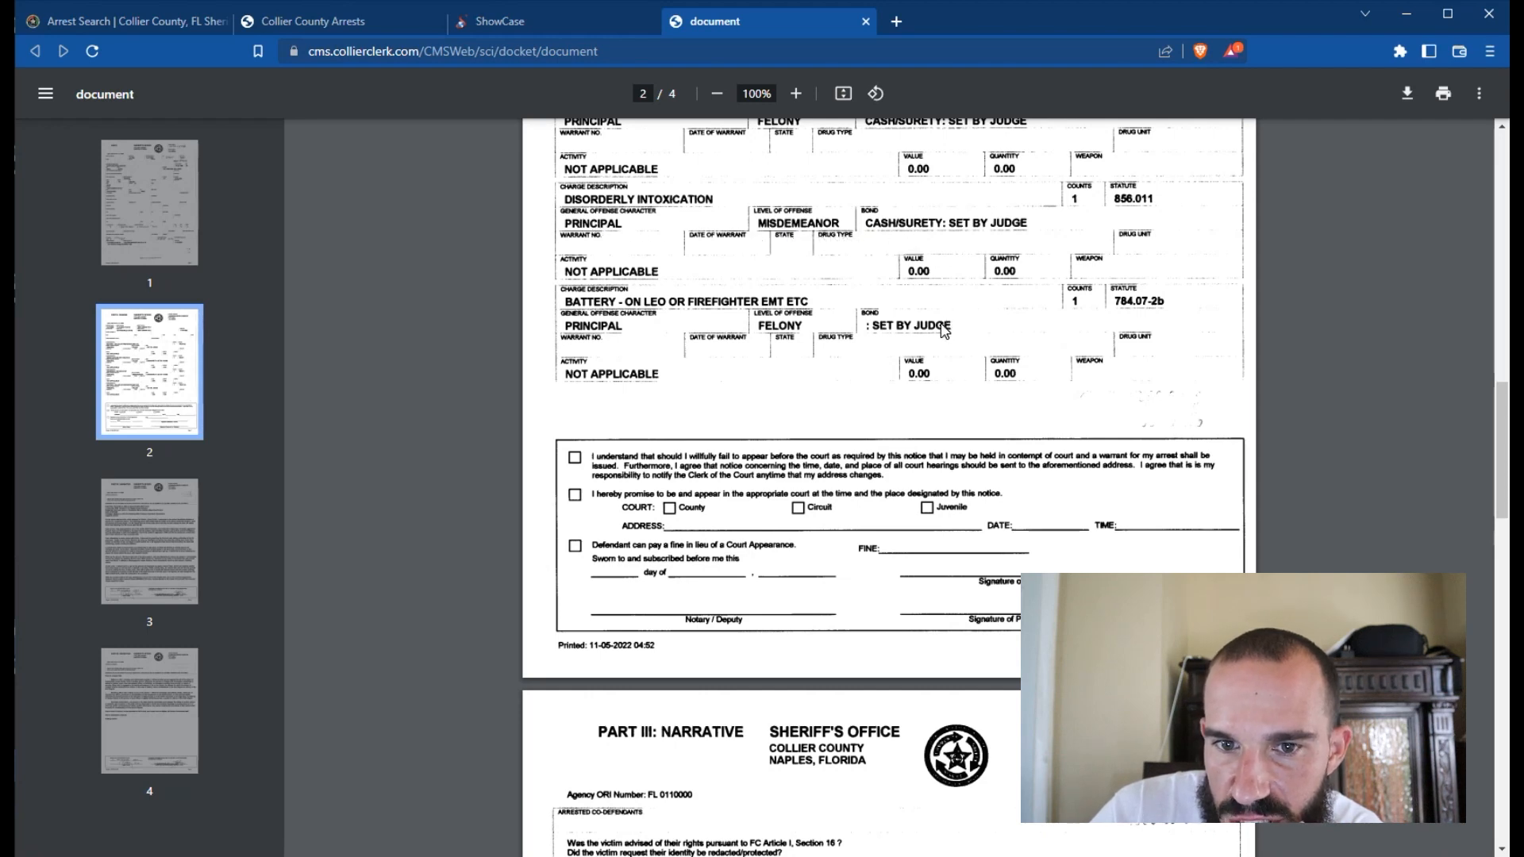
pyautogui.moveTo(659, 340)
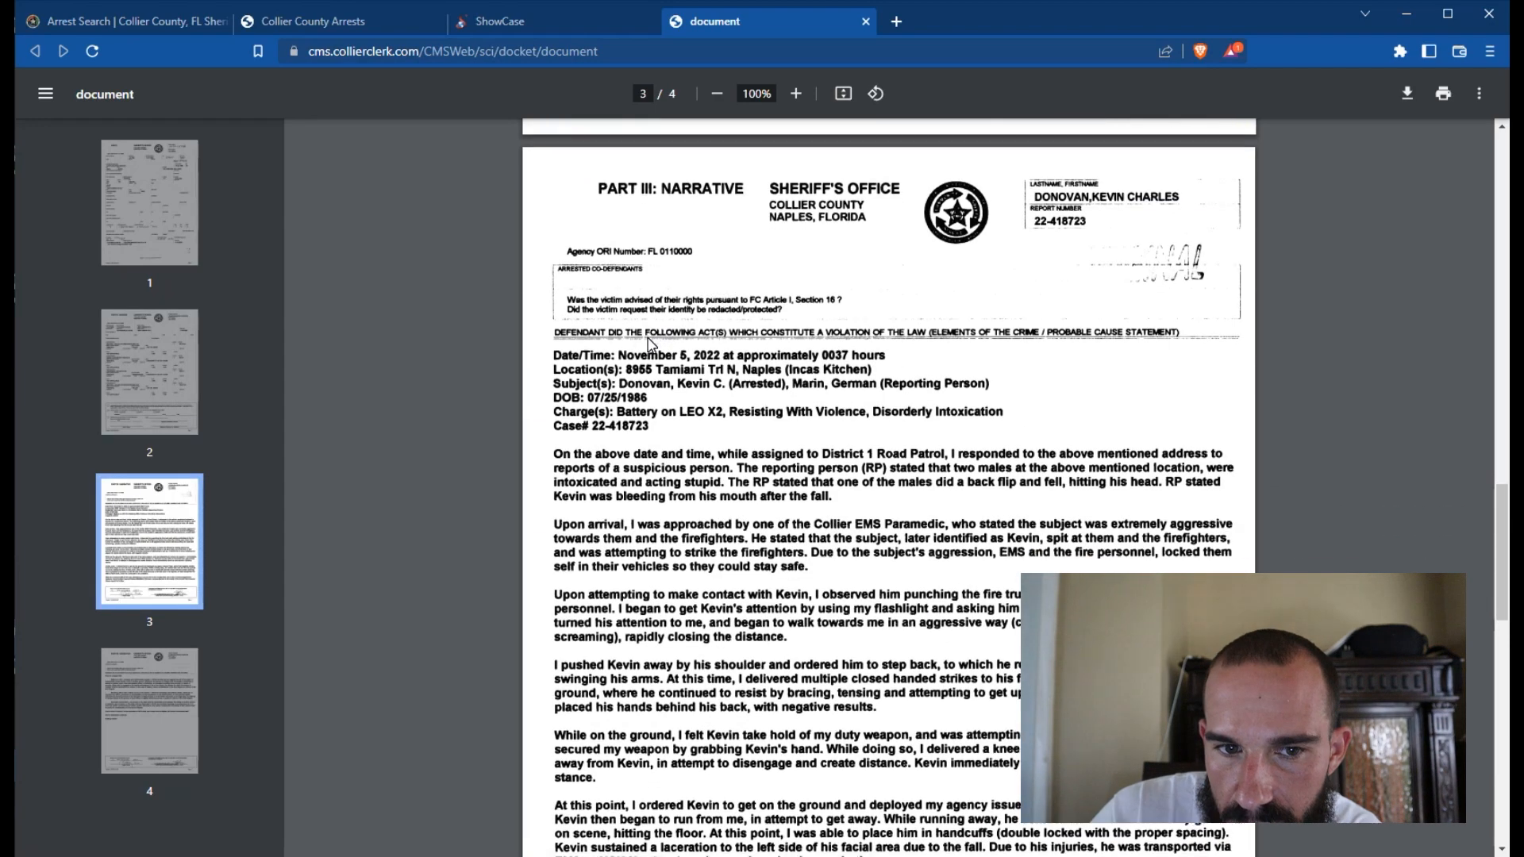
pyautogui.scroll(-3)
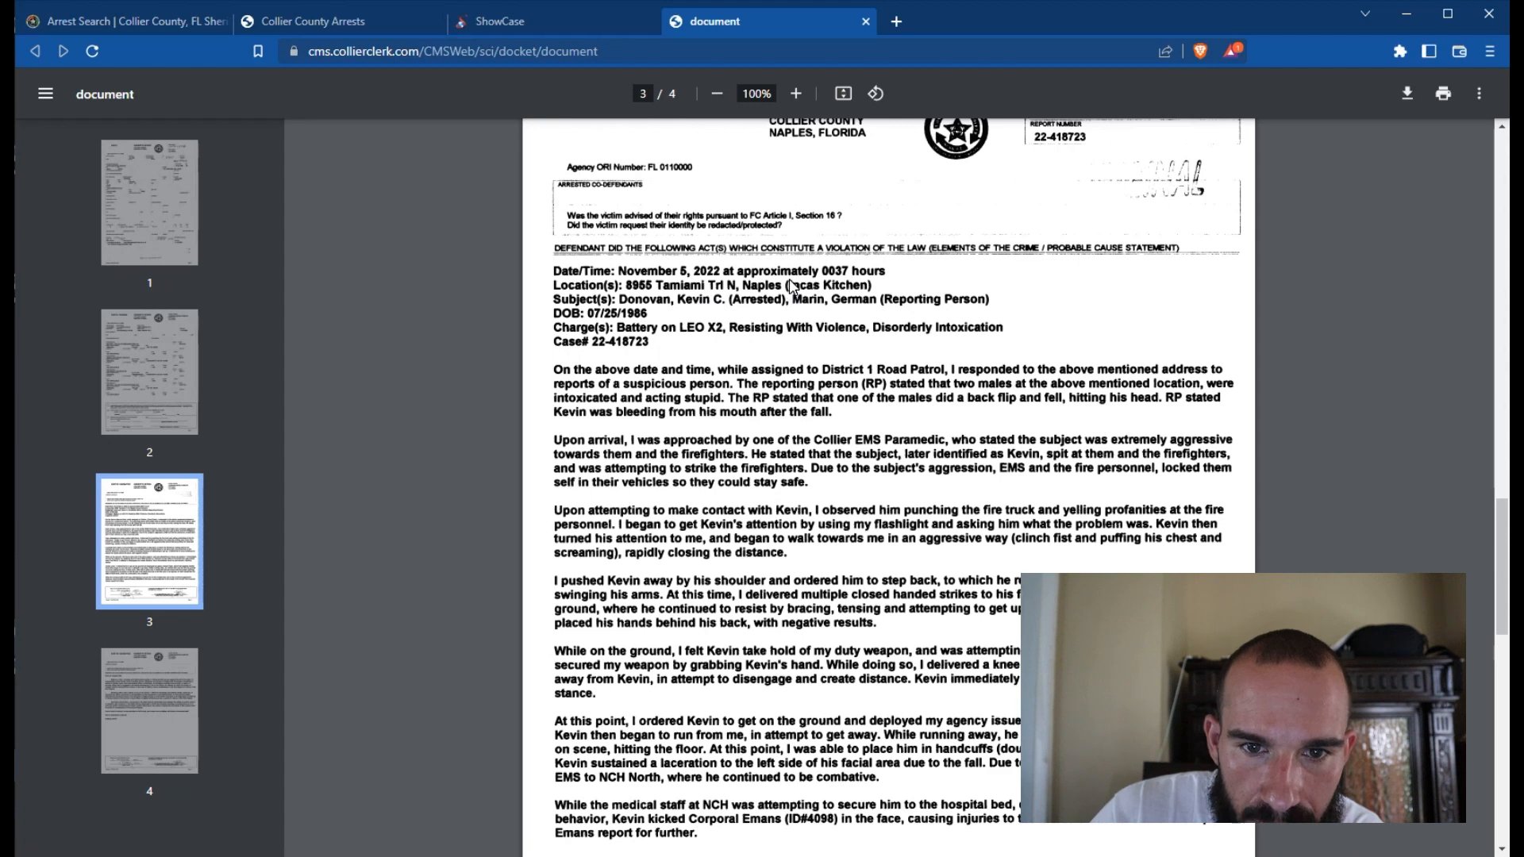
pyautogui.moveTo(670, 306)
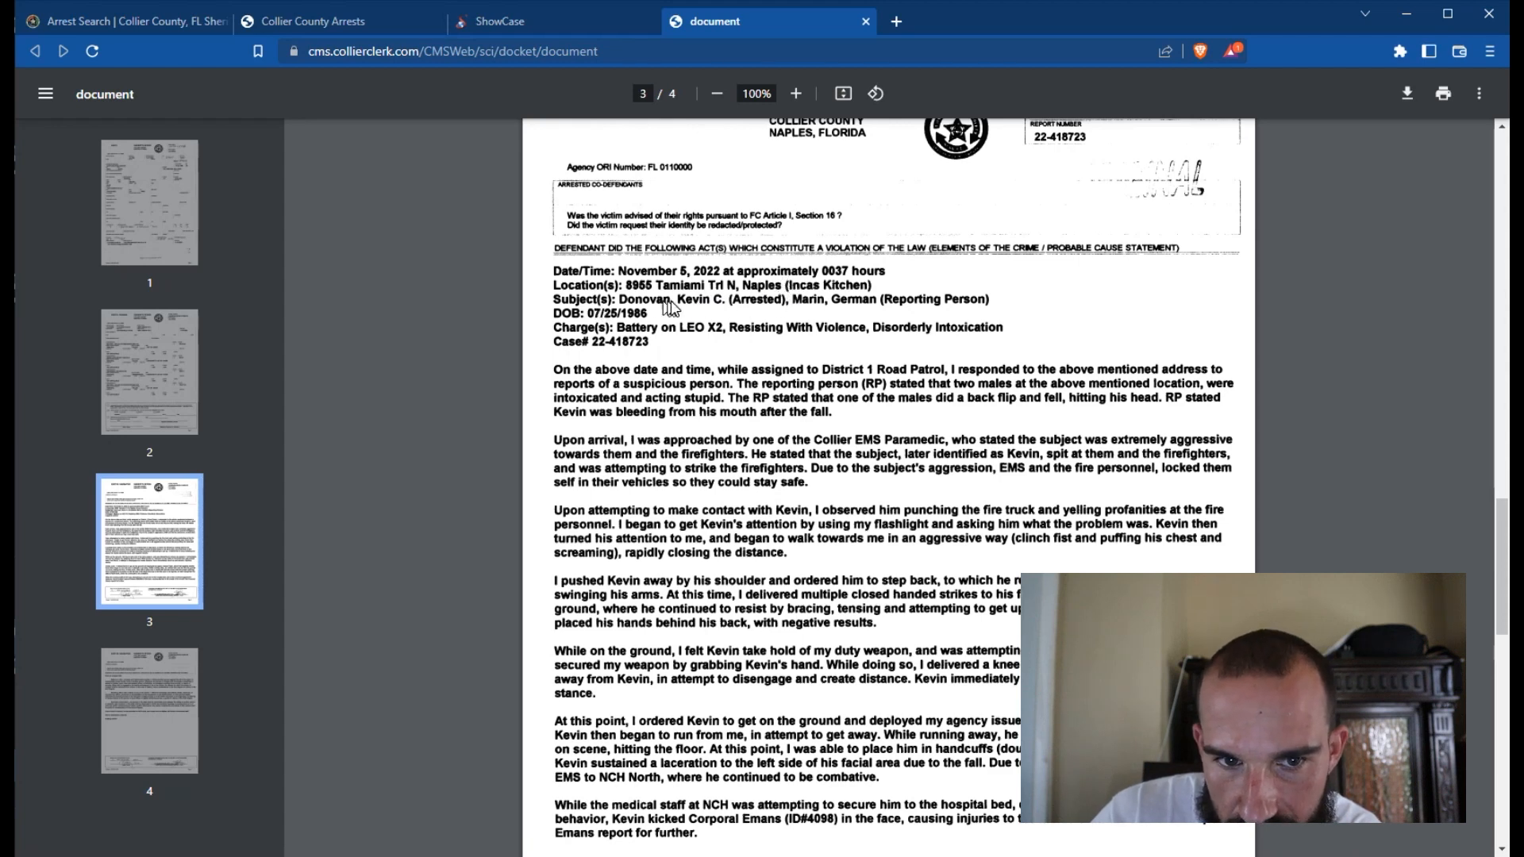
pyautogui.moveTo(840, 306)
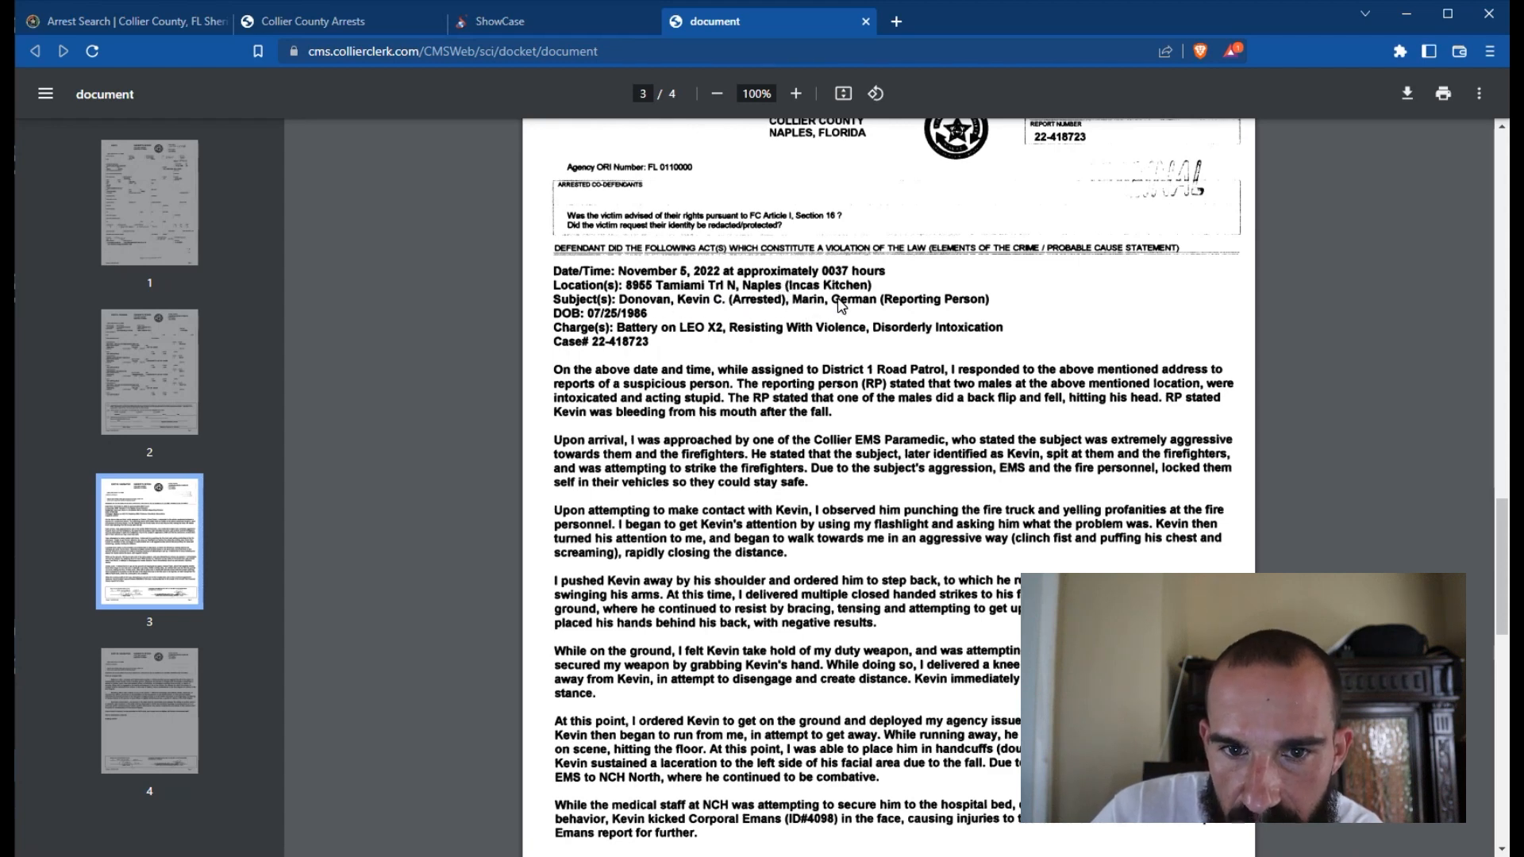
pyautogui.moveTo(923, 309)
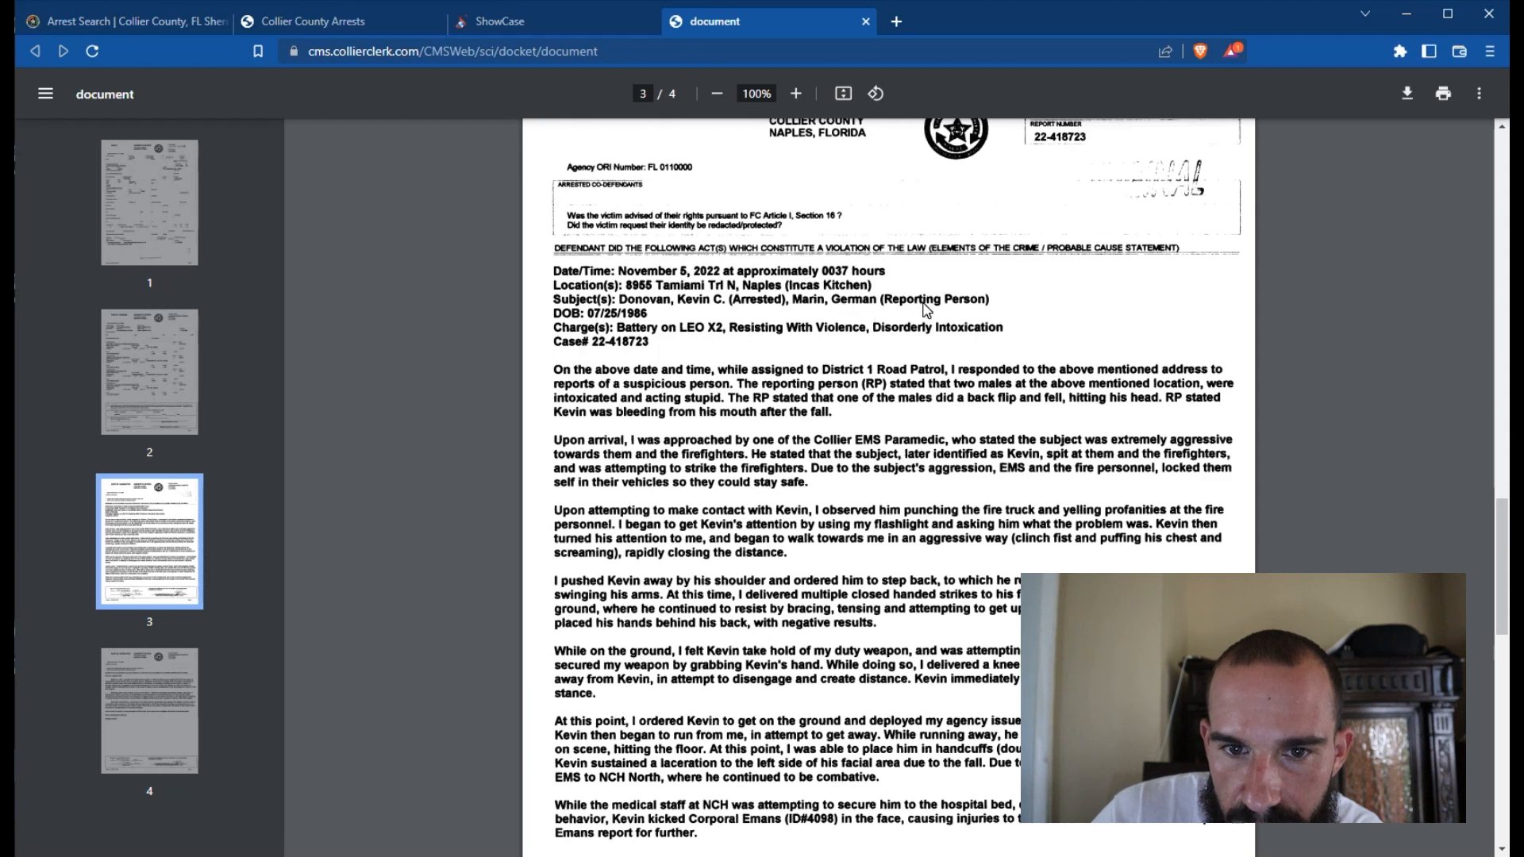
pyautogui.moveTo(615, 350)
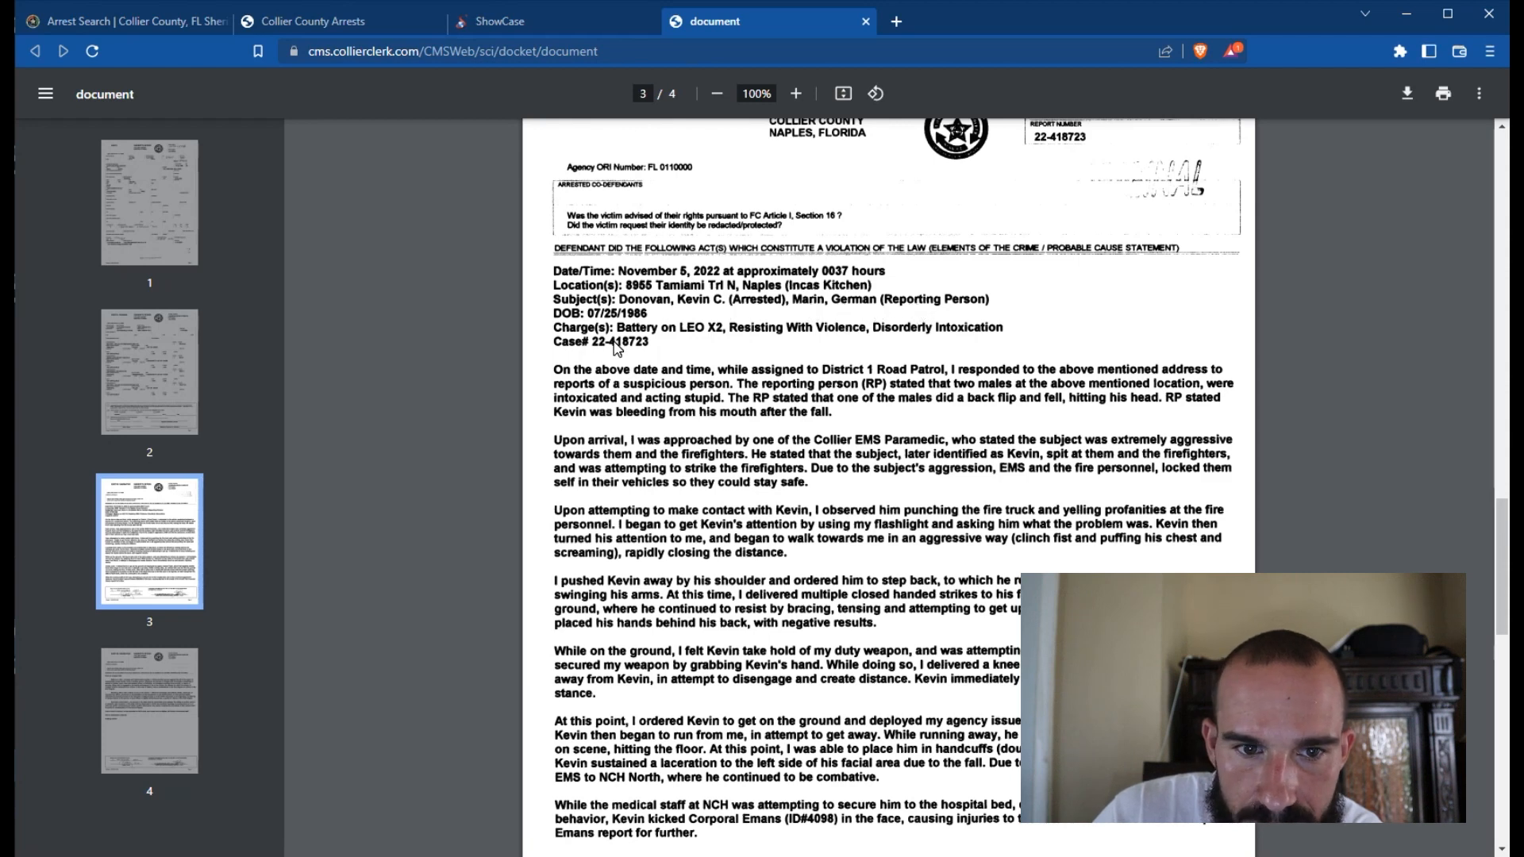
pyautogui.moveTo(842, 339)
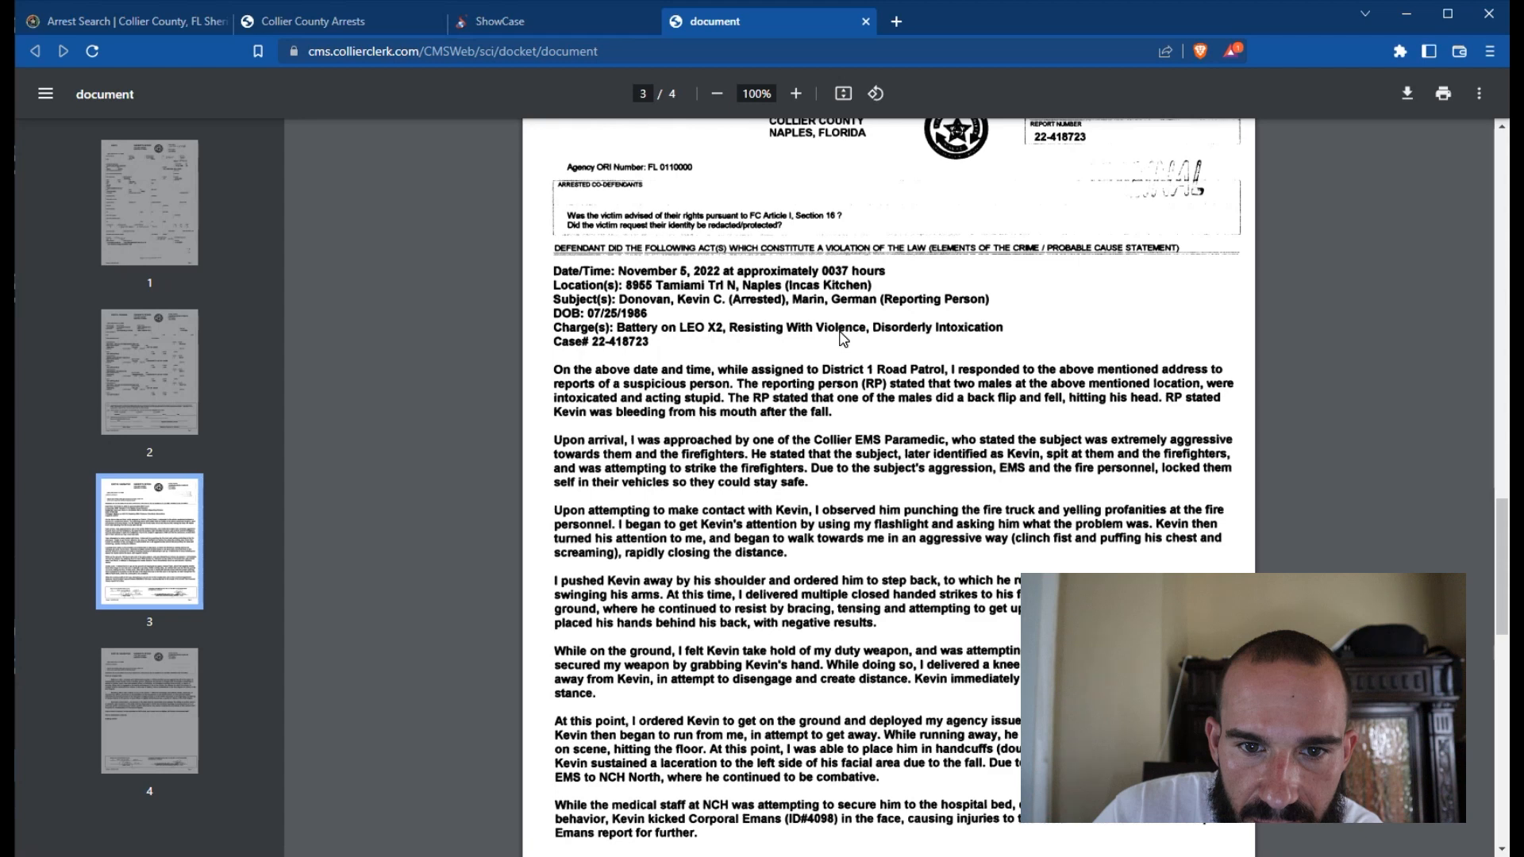
pyautogui.moveTo(605, 368)
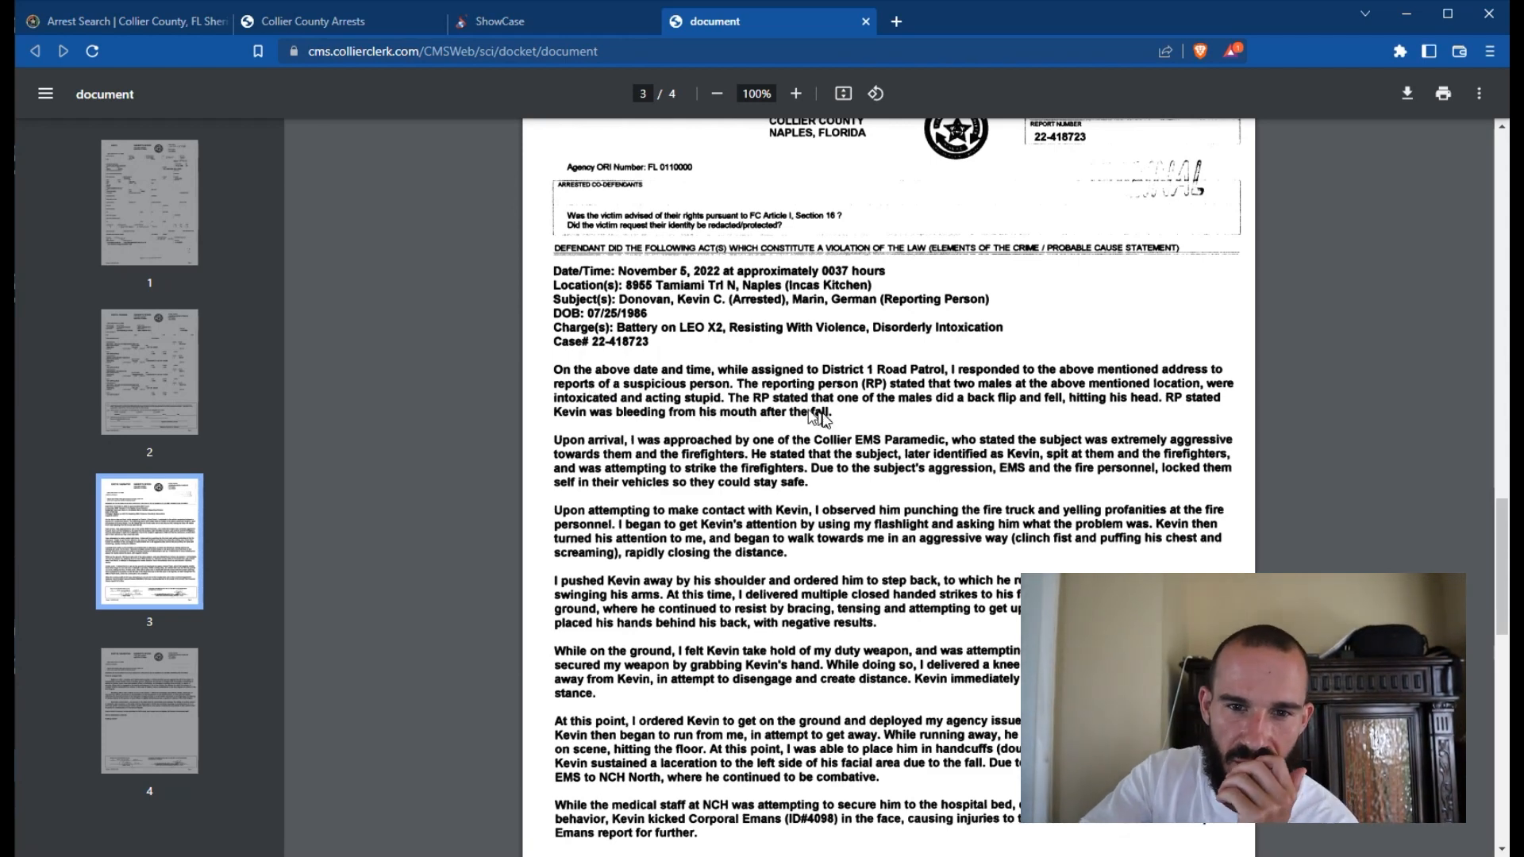
pyautogui.moveTo(962, 464)
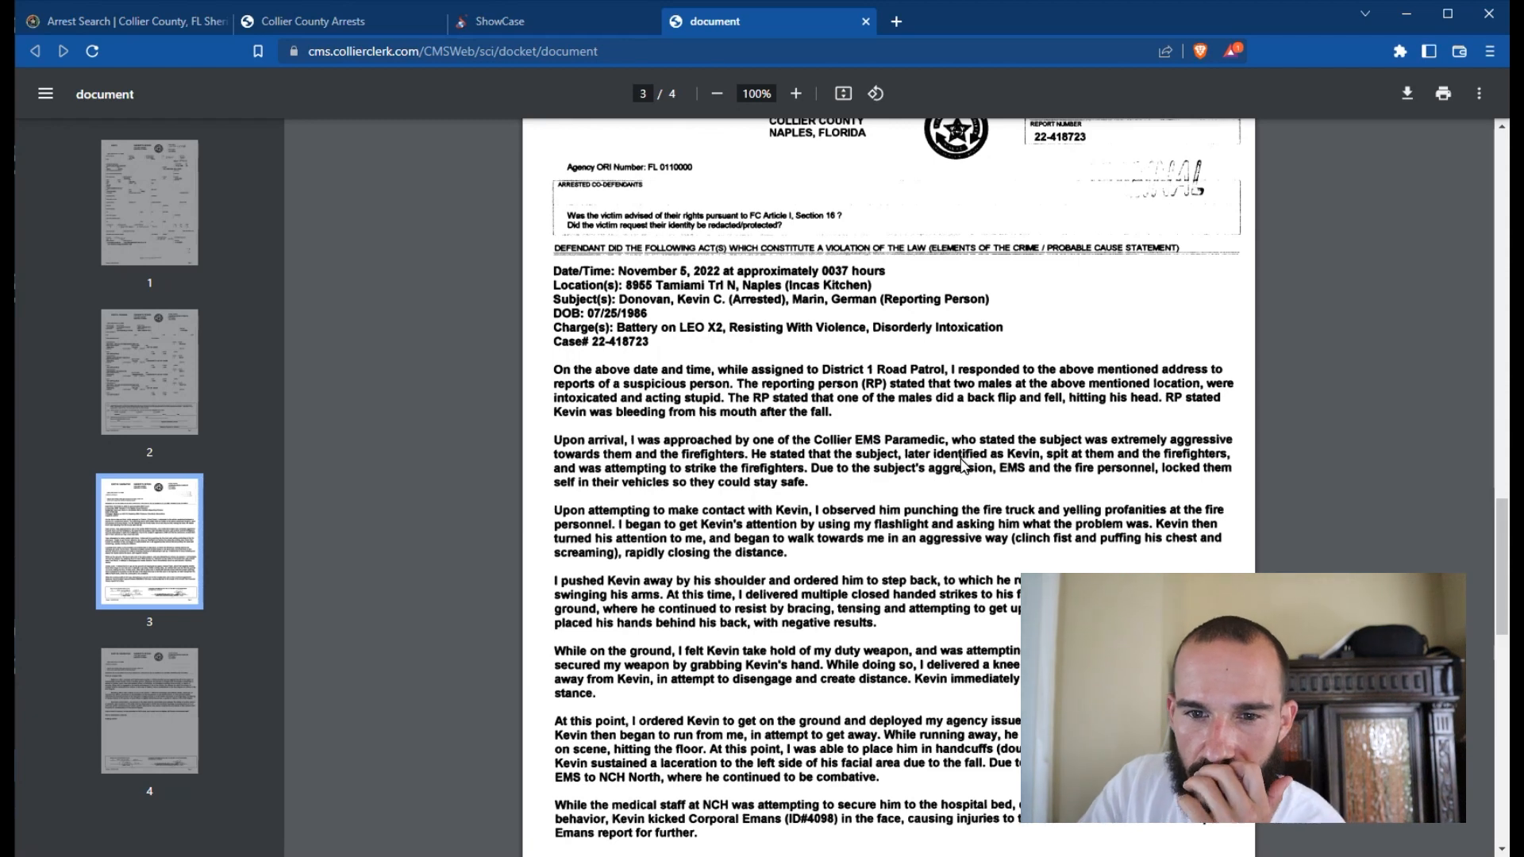
pyautogui.moveTo(641, 408)
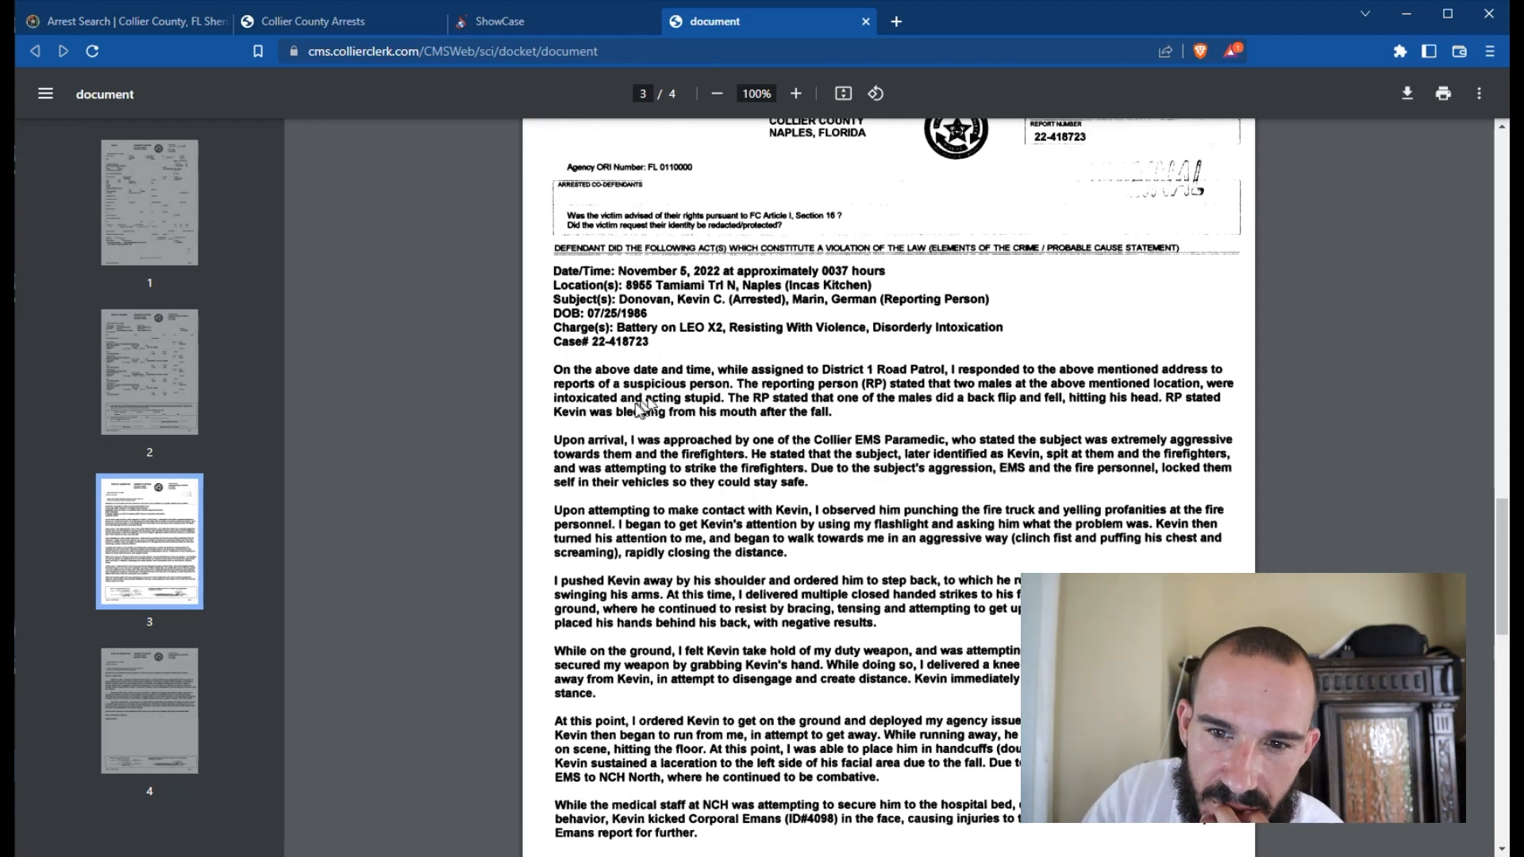
pyautogui.moveTo(748, 467)
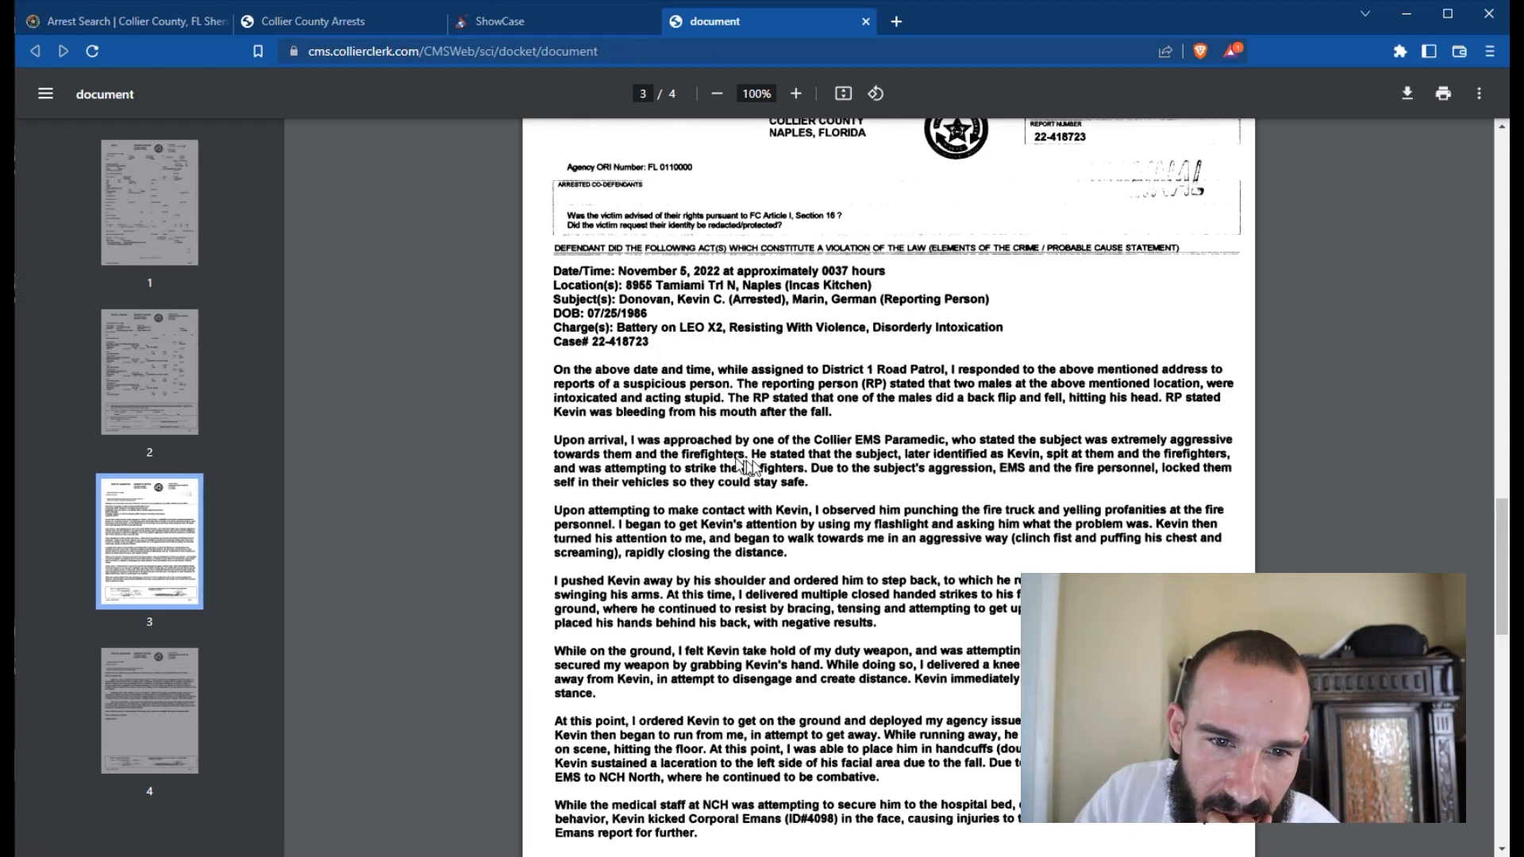
pyautogui.moveTo(841, 477)
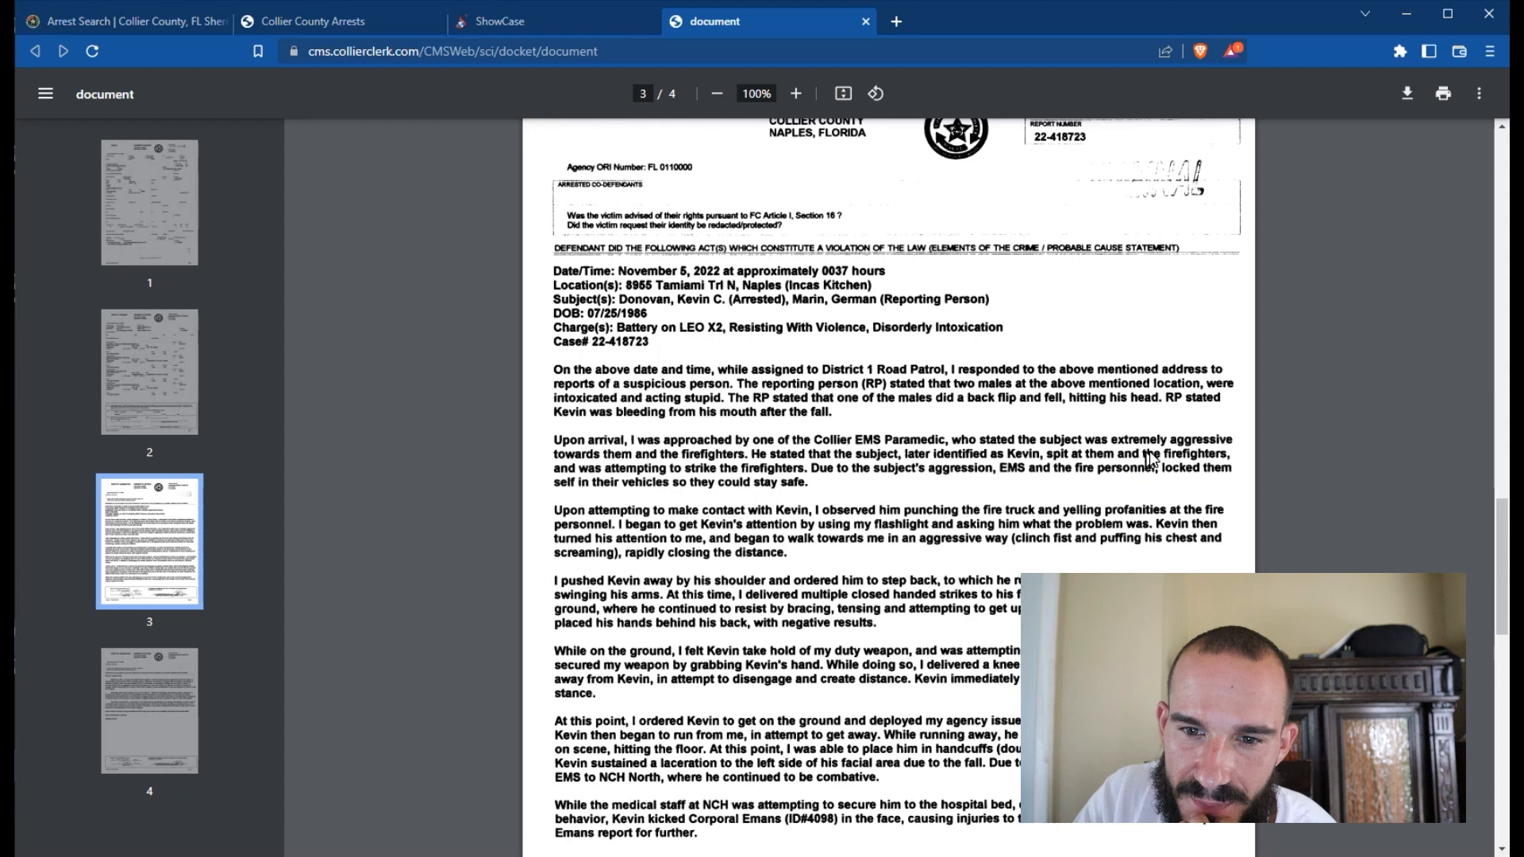
pyautogui.moveTo(816, 479)
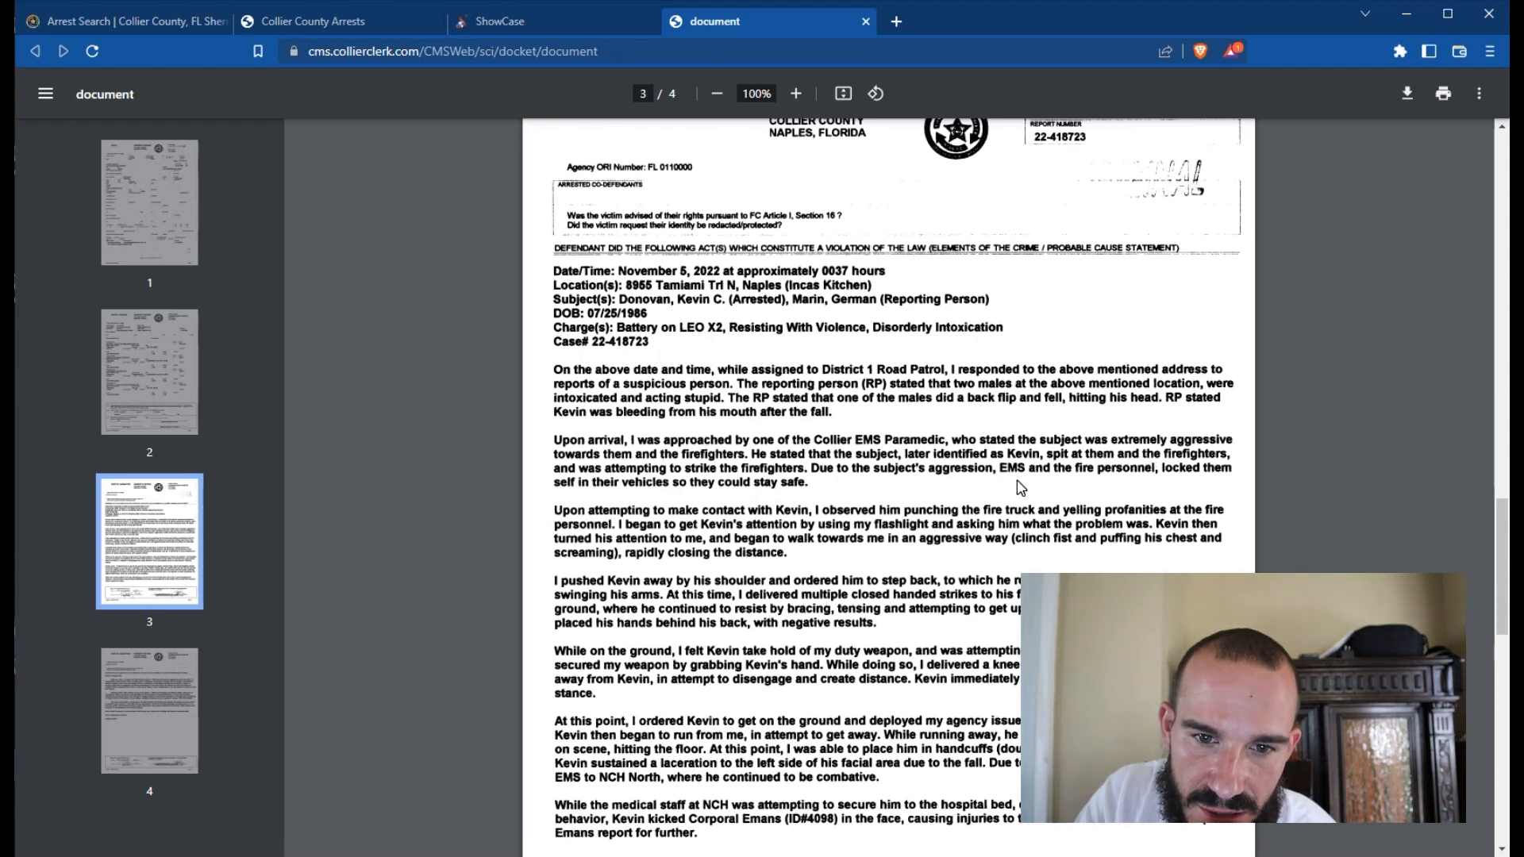
pyautogui.moveTo(1092, 484)
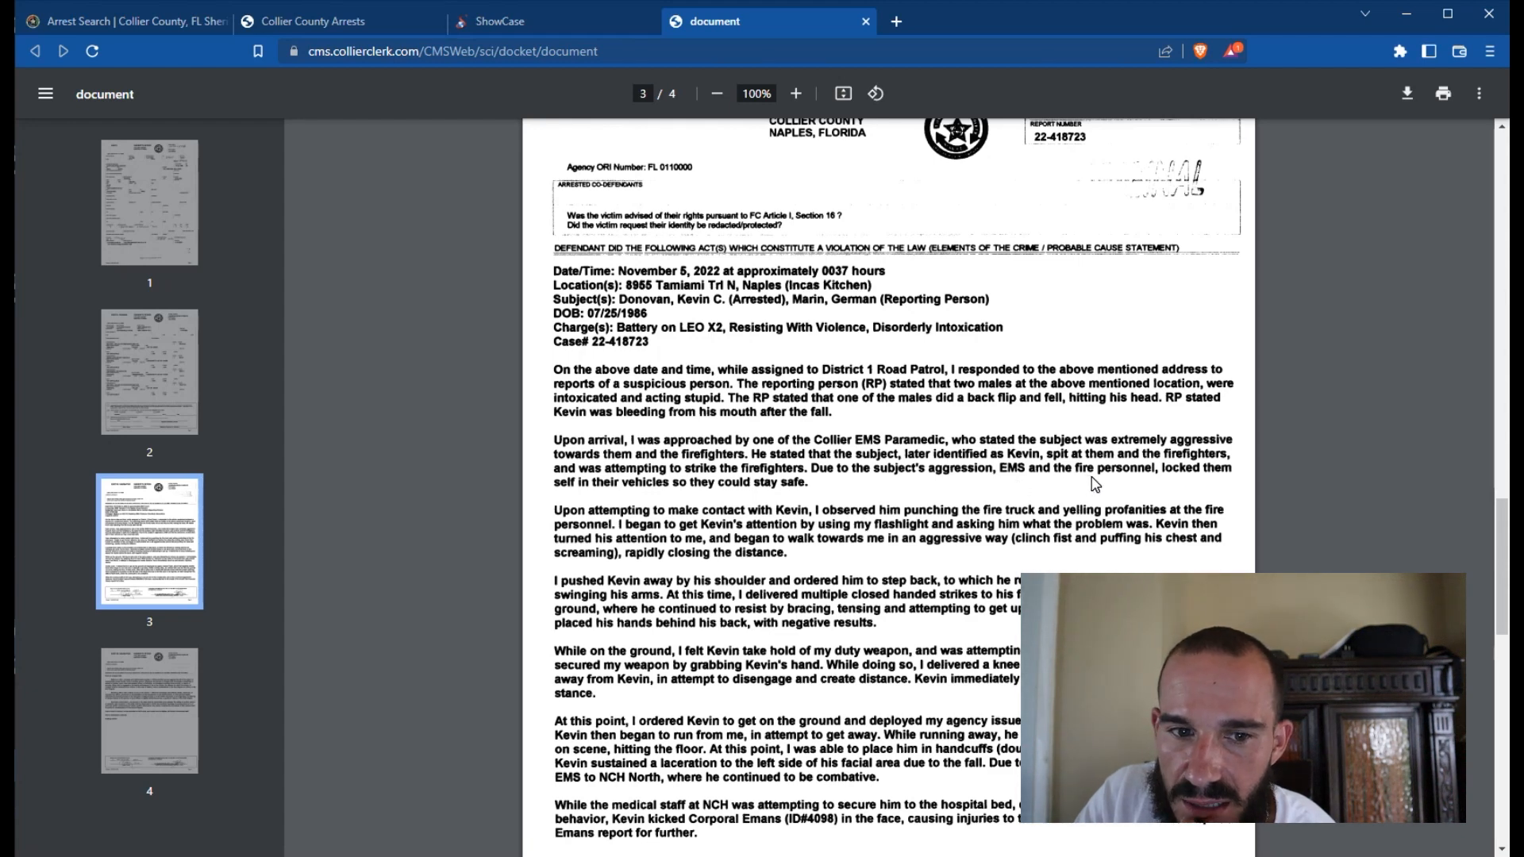
pyautogui.moveTo(836, 485)
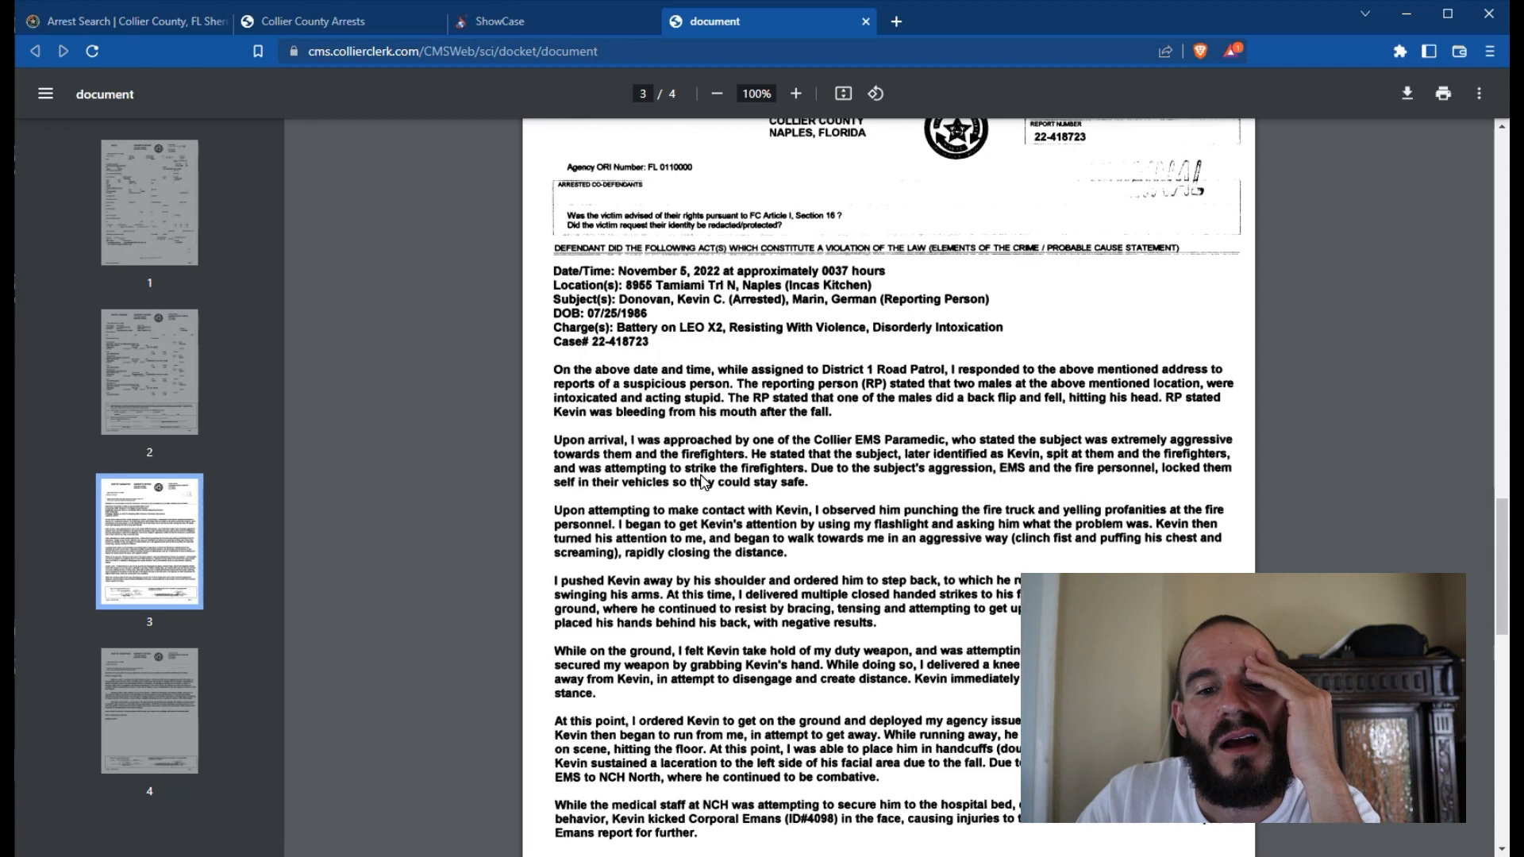
pyautogui.moveTo(719, 537)
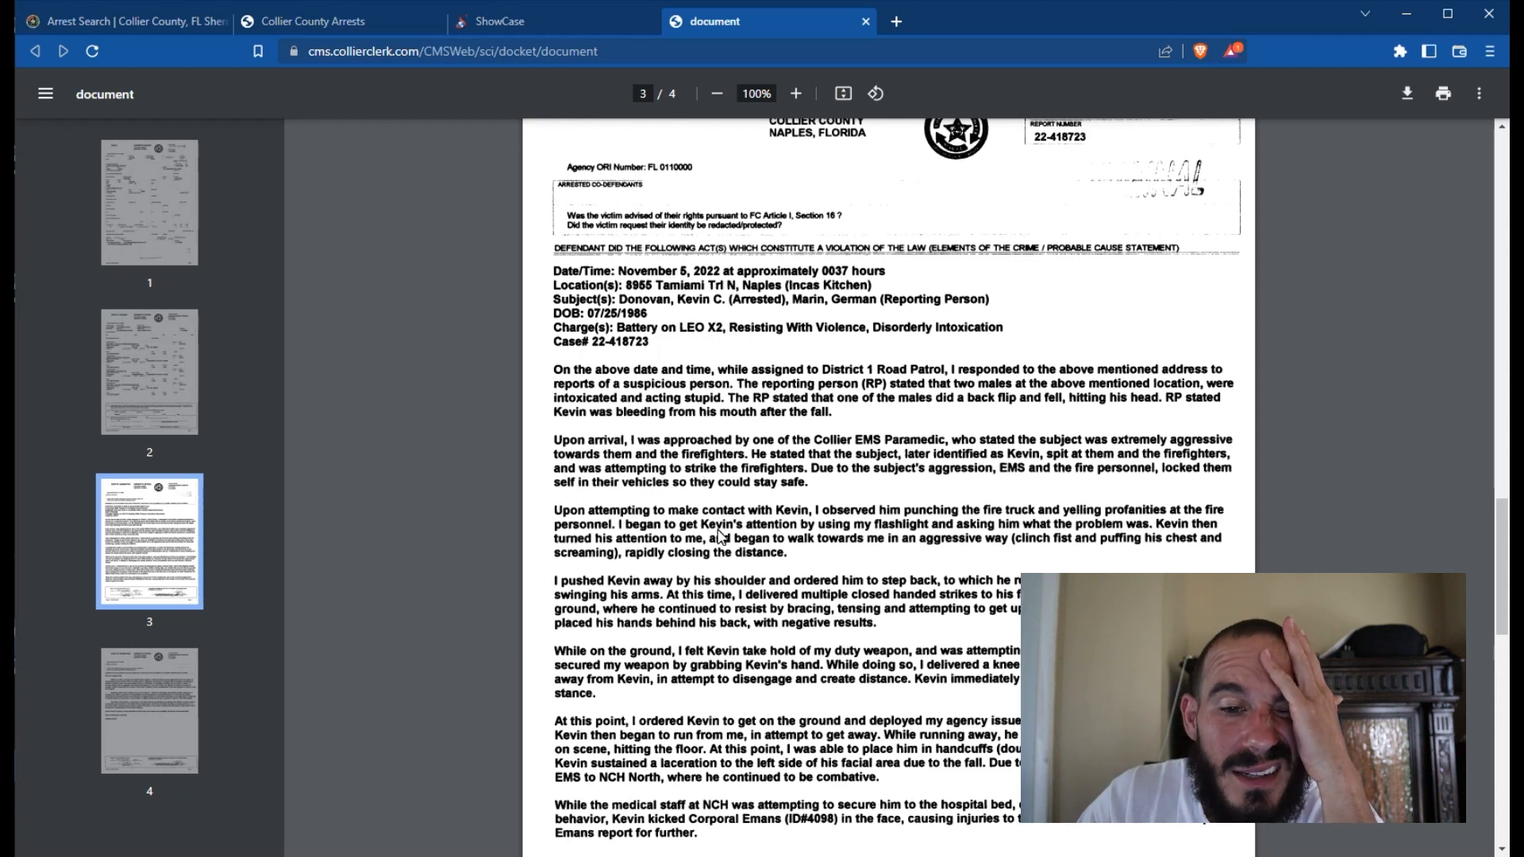
pyautogui.moveTo(770, 520)
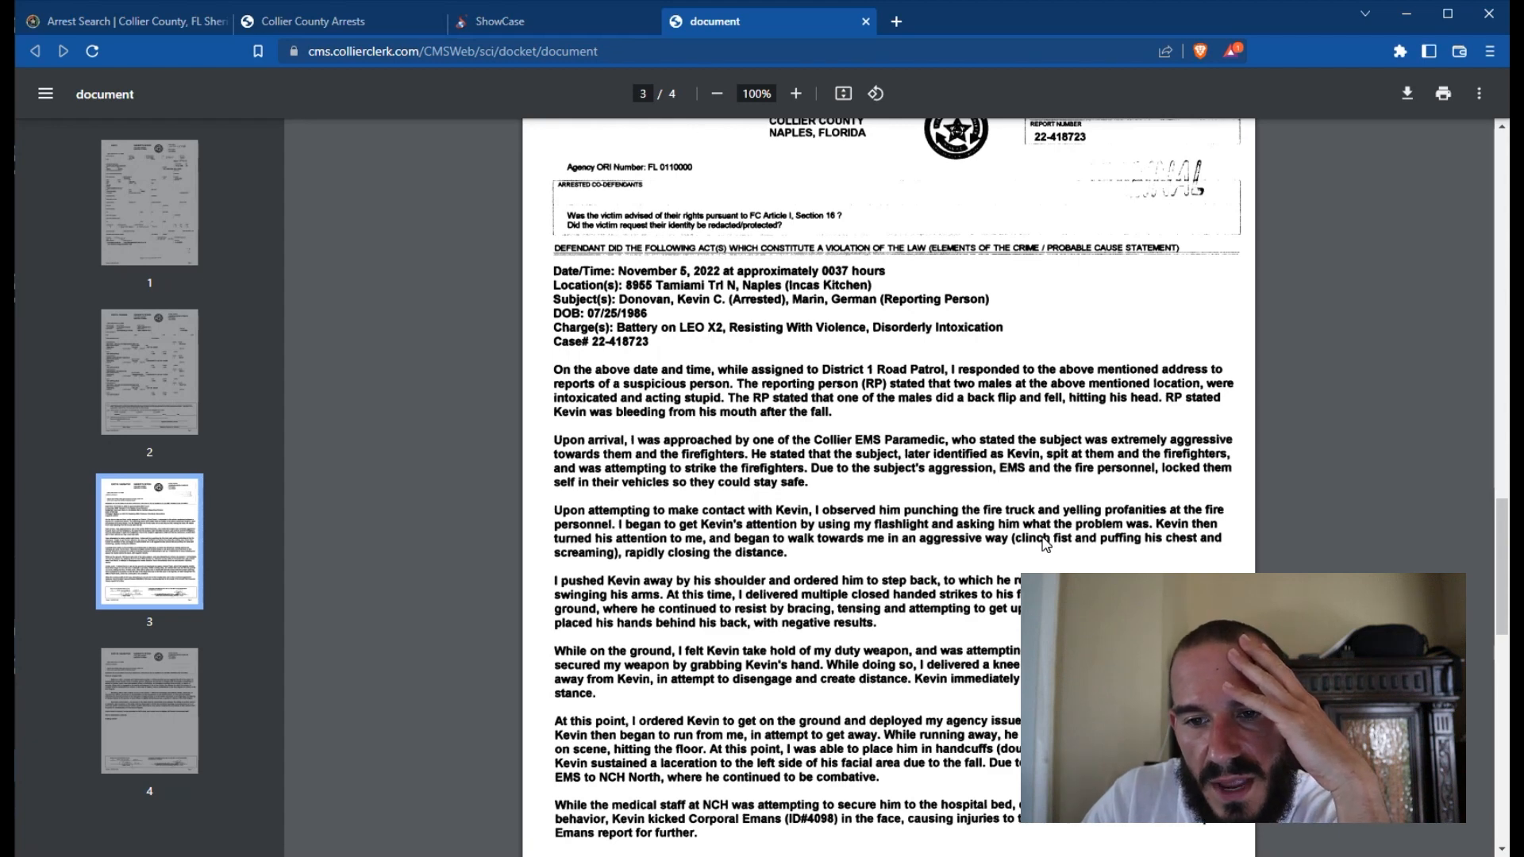
pyautogui.moveTo(607, 559)
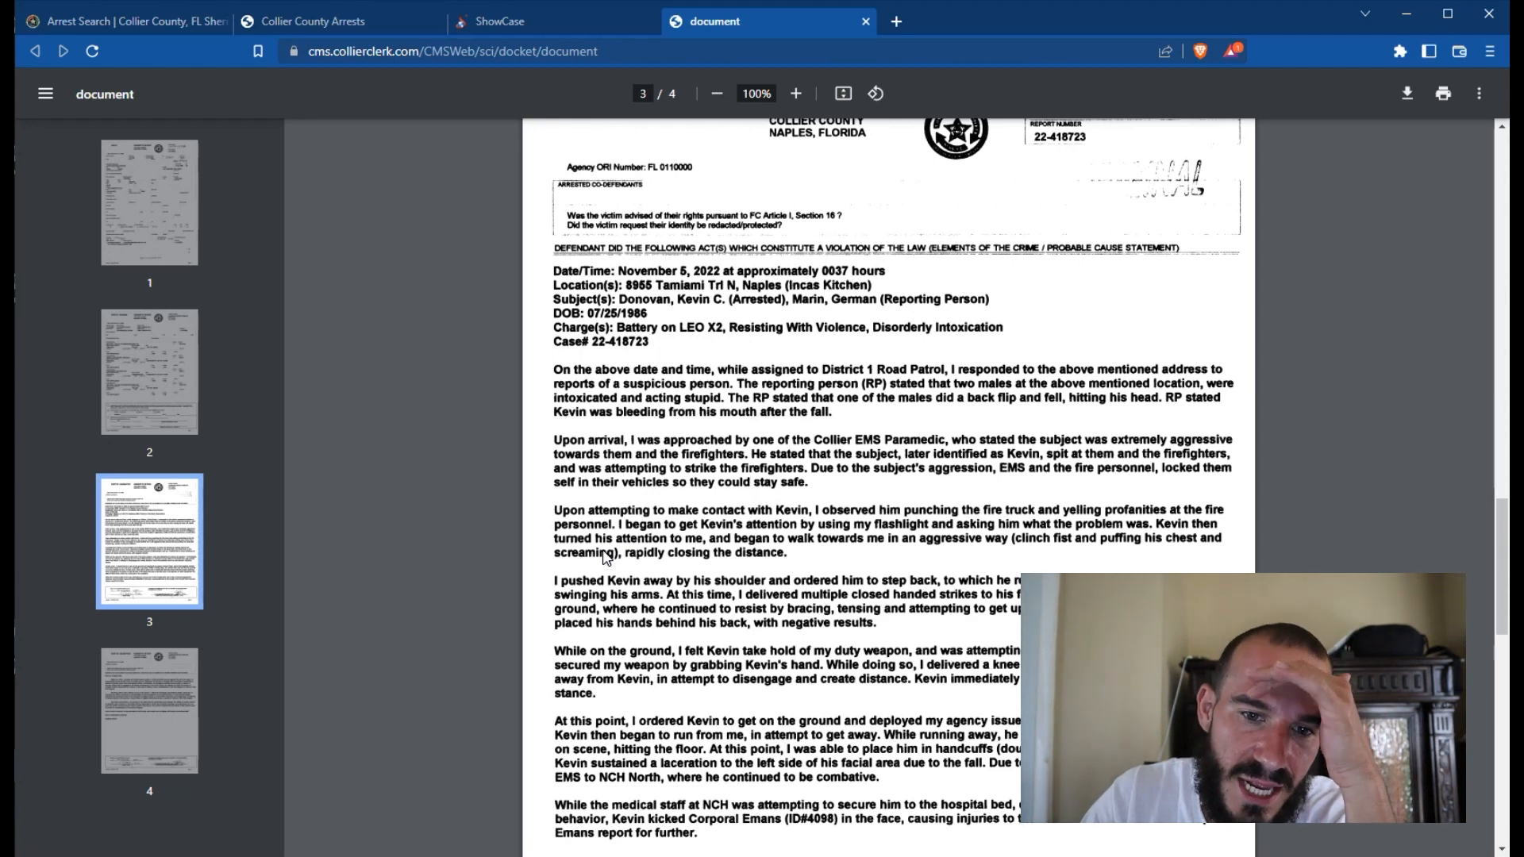
pyautogui.moveTo(1006, 558)
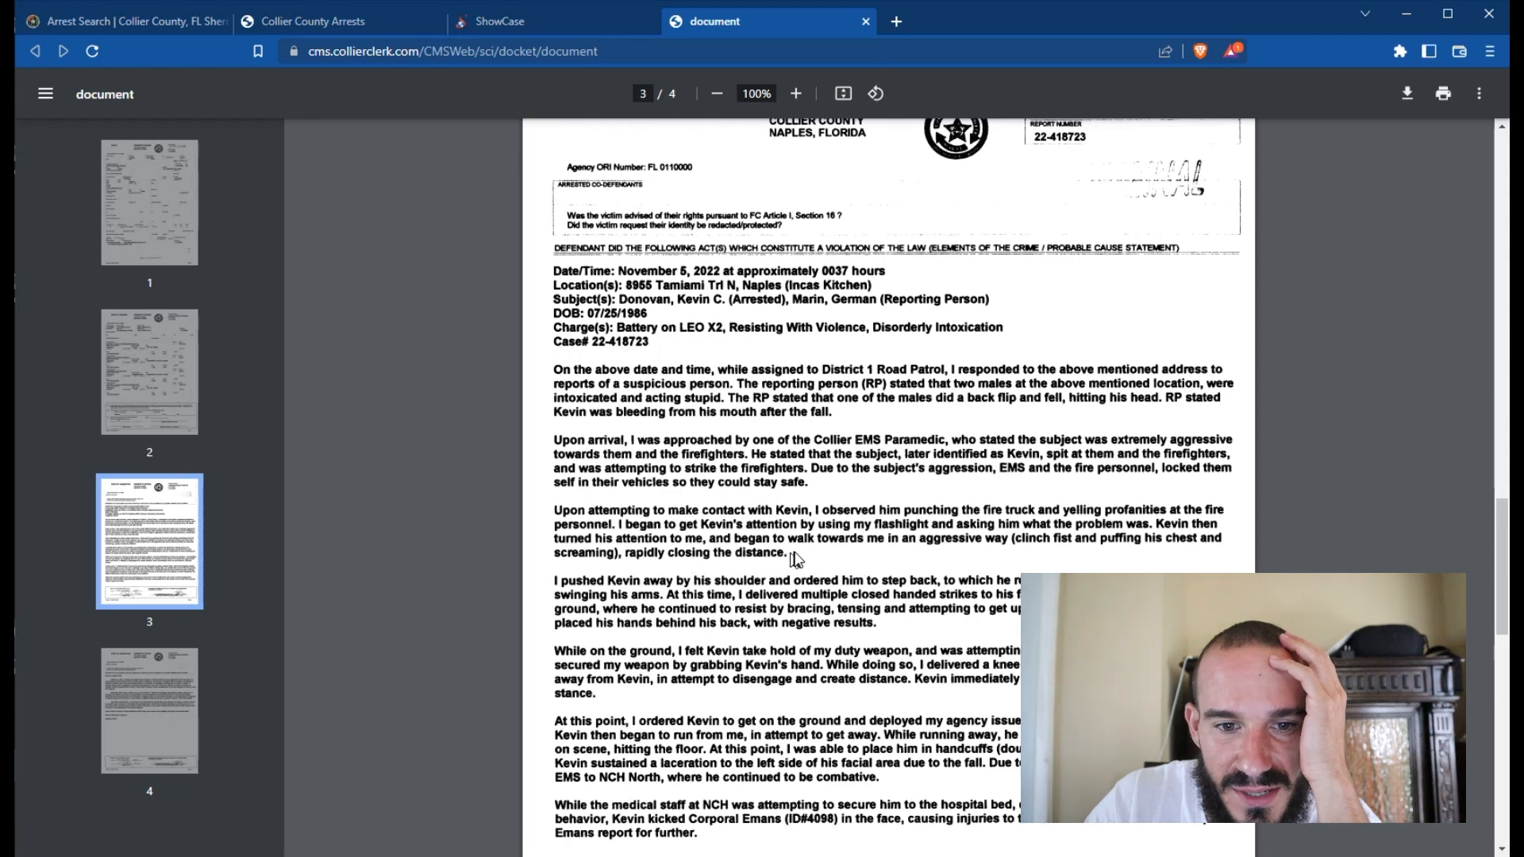
pyautogui.moveTo(1001, 552)
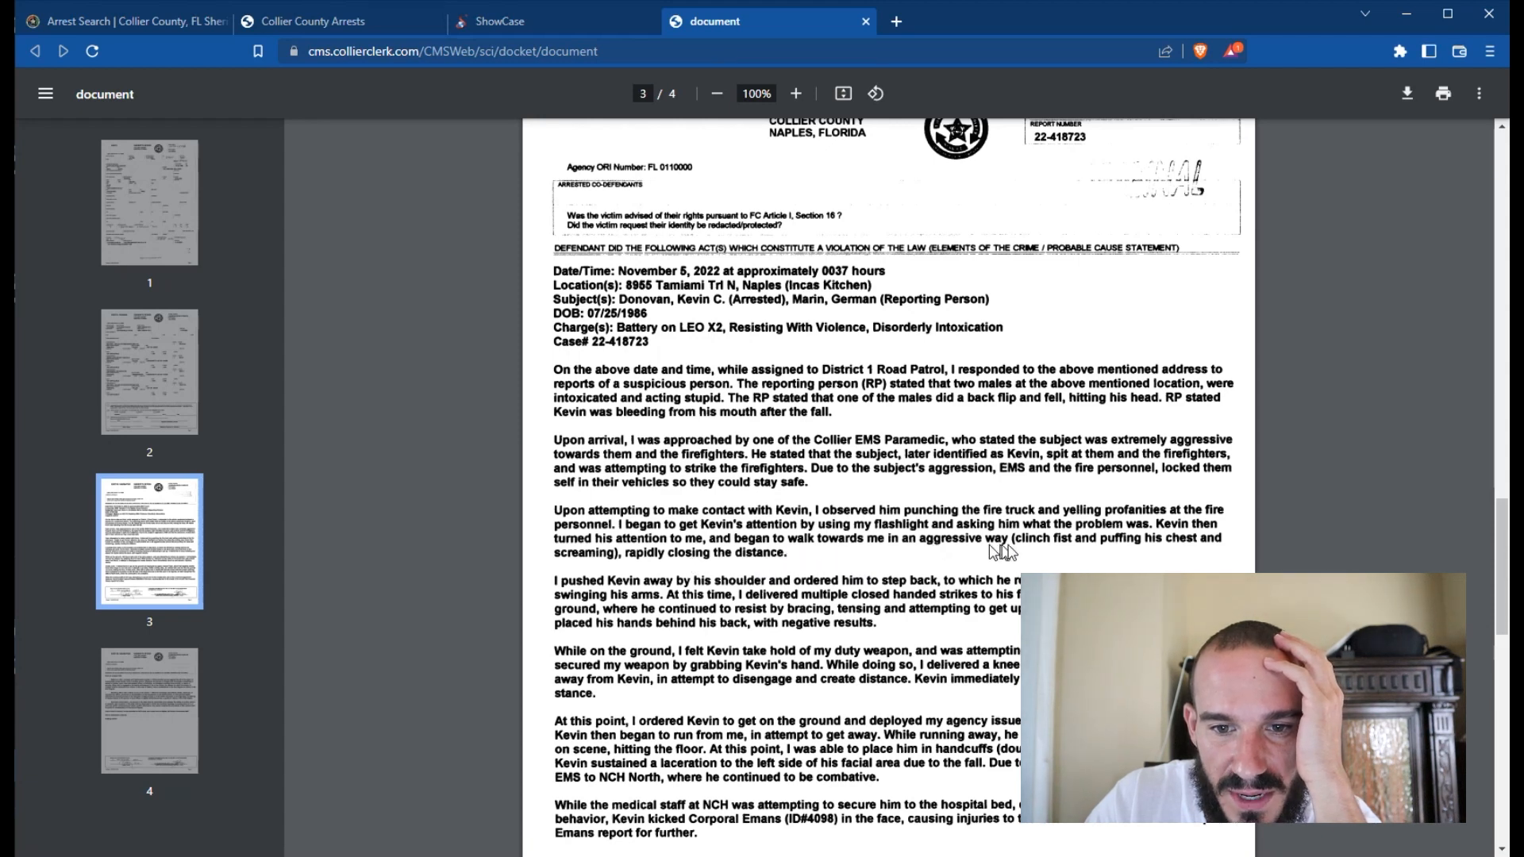
pyautogui.moveTo(1086, 552)
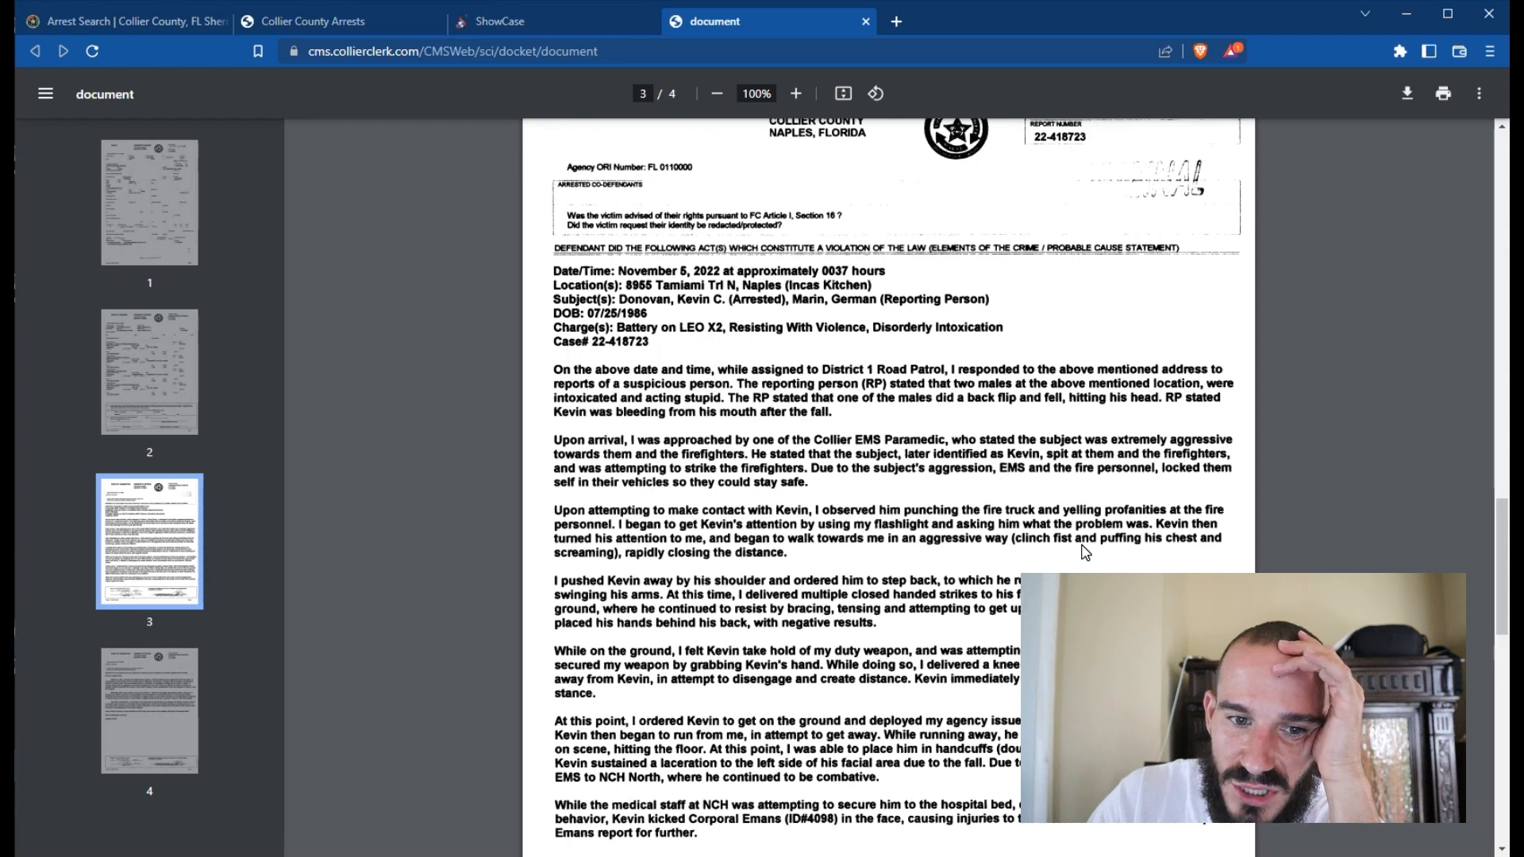
pyautogui.scroll(-3)
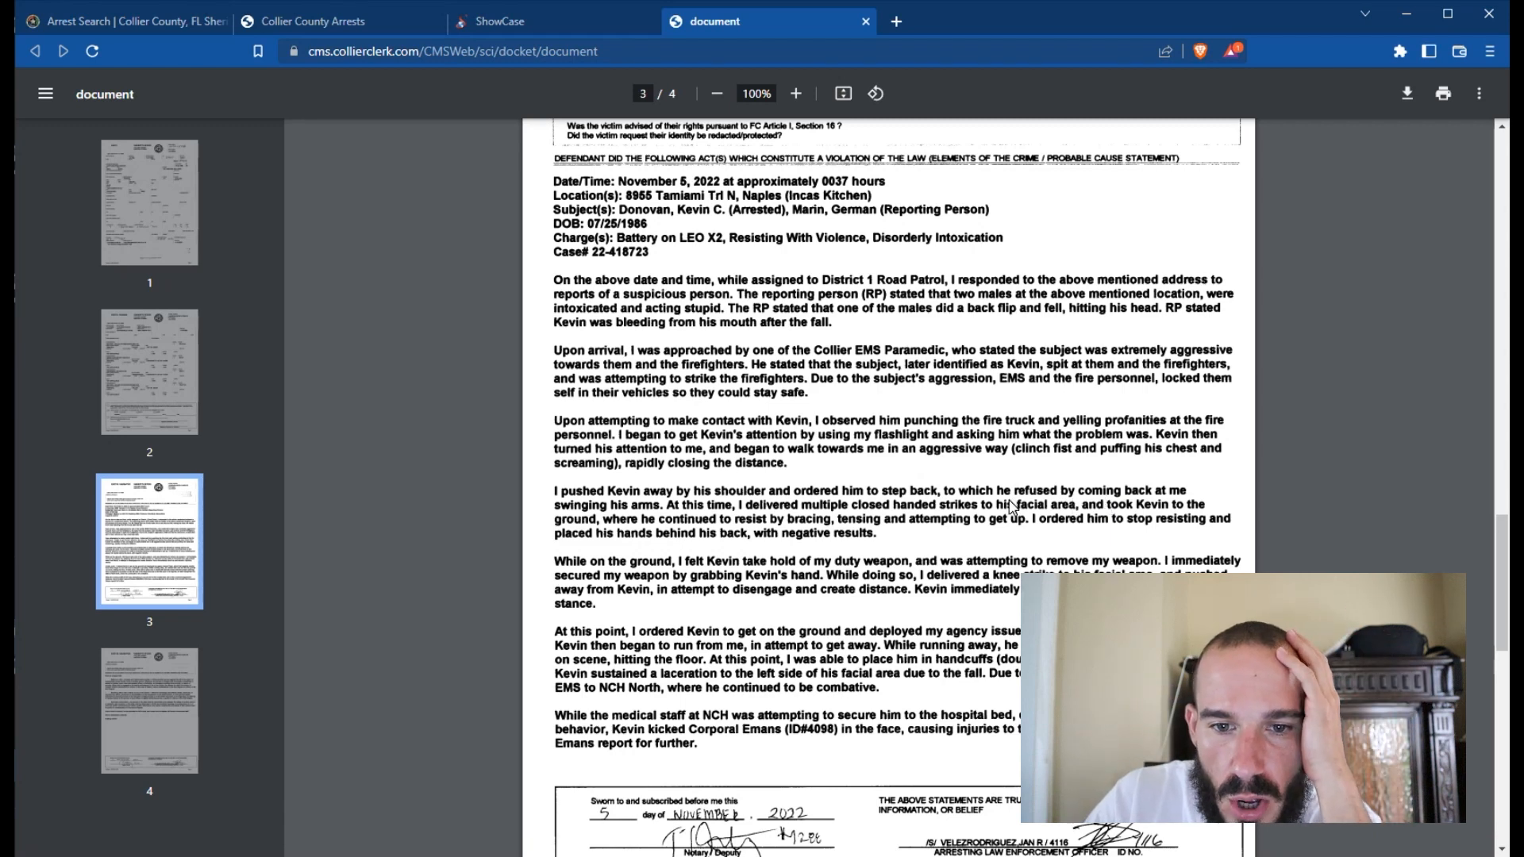
pyautogui.moveTo(1108, 518)
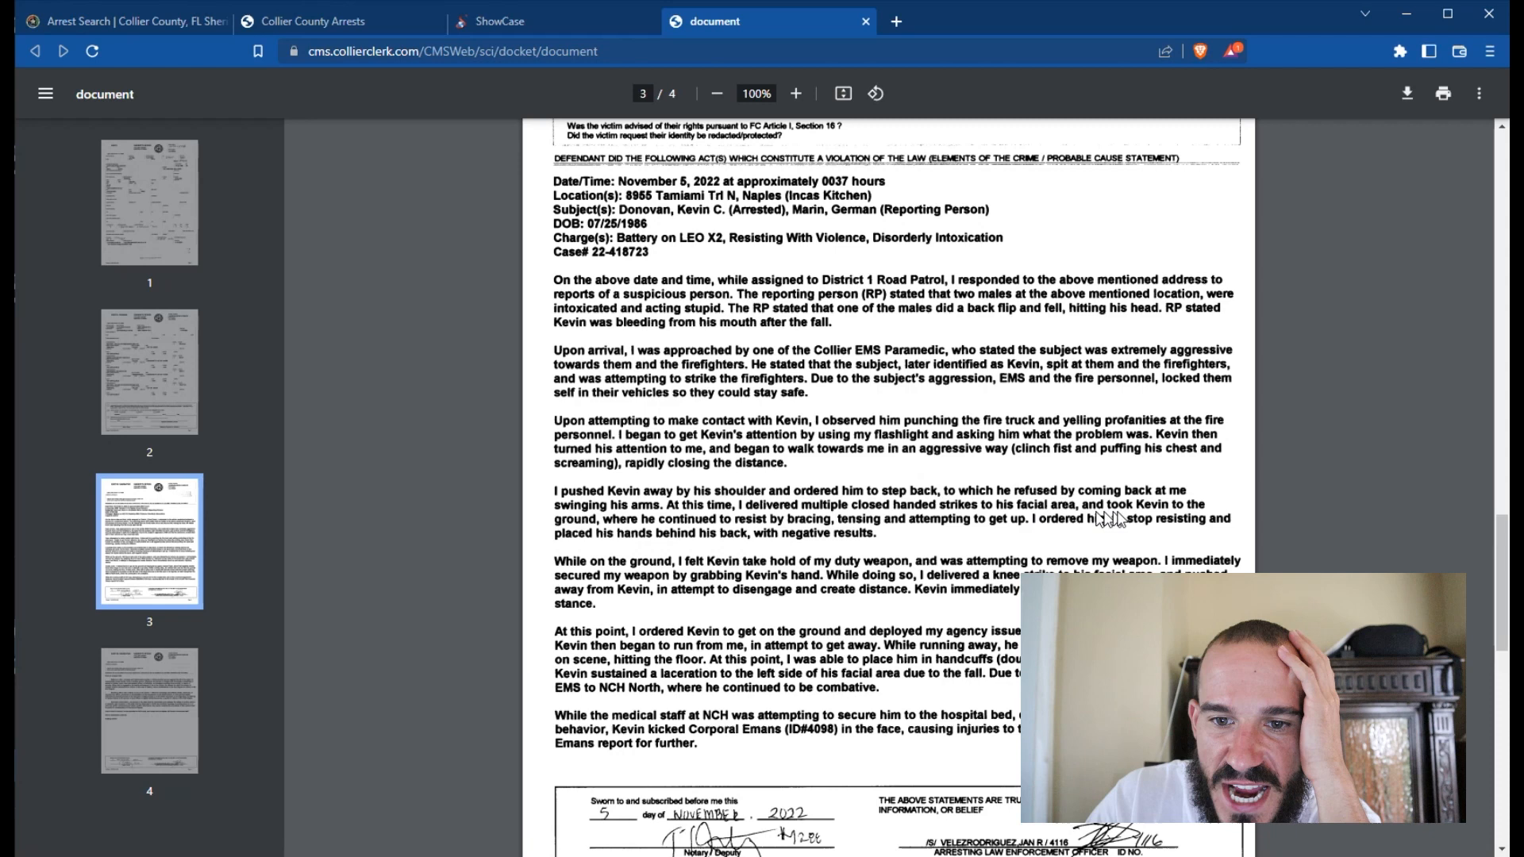
pyautogui.moveTo(688, 537)
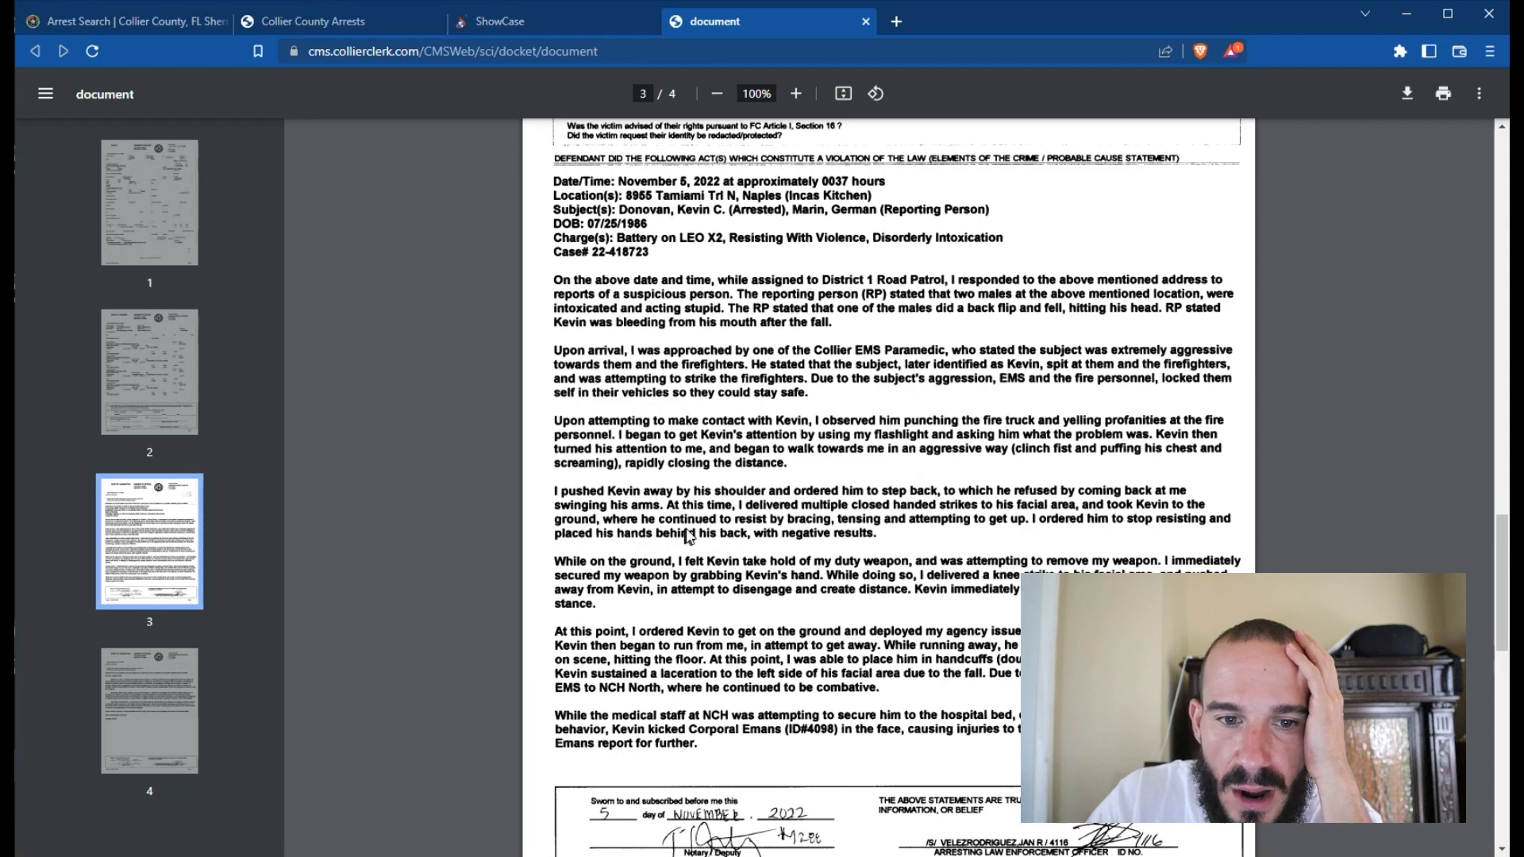
pyautogui.moveTo(926, 530)
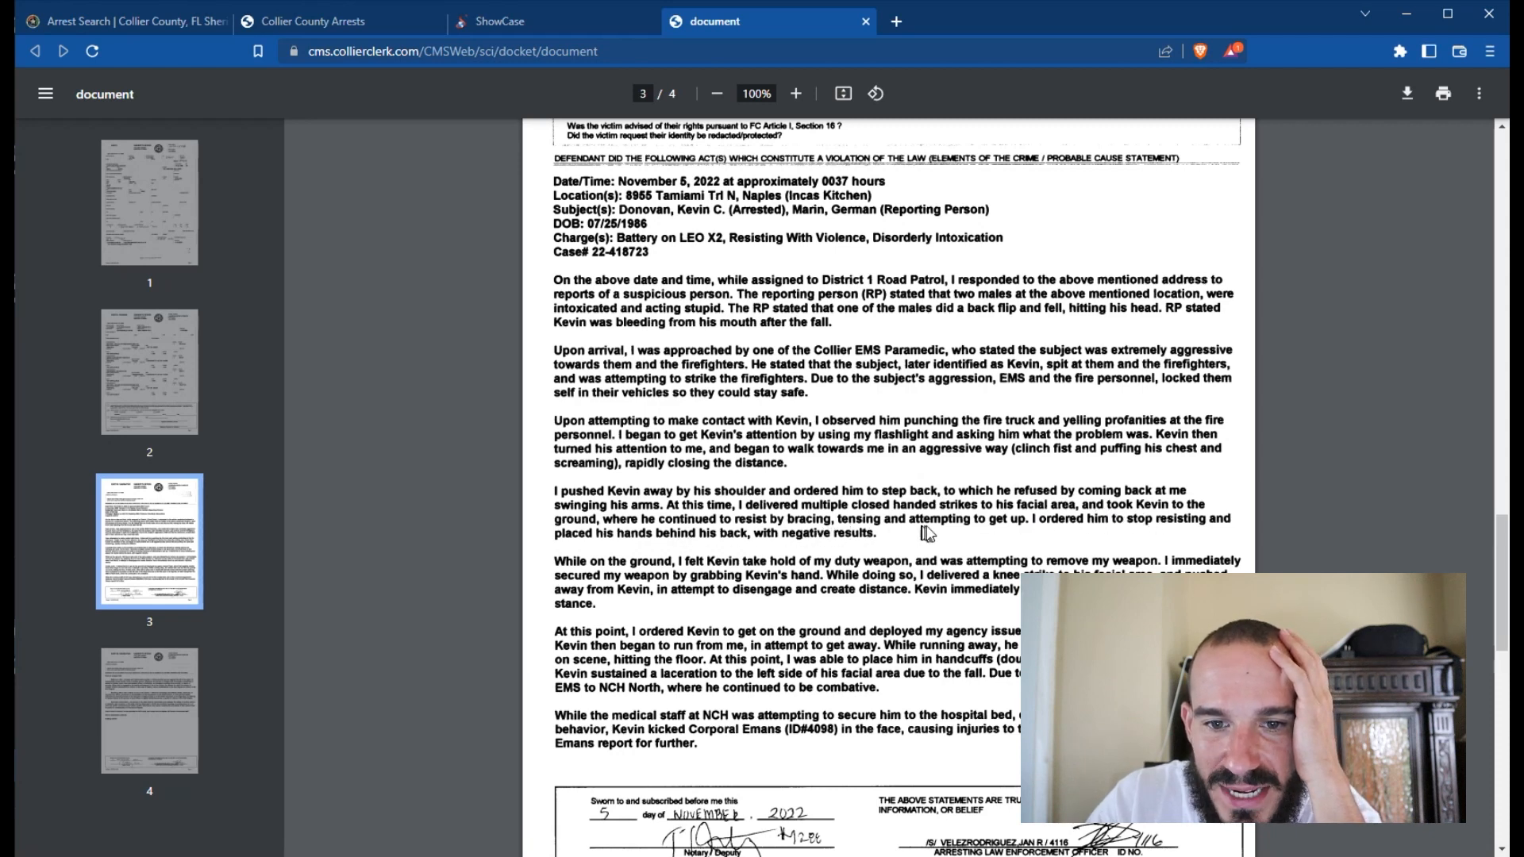
pyautogui.moveTo(1005, 536)
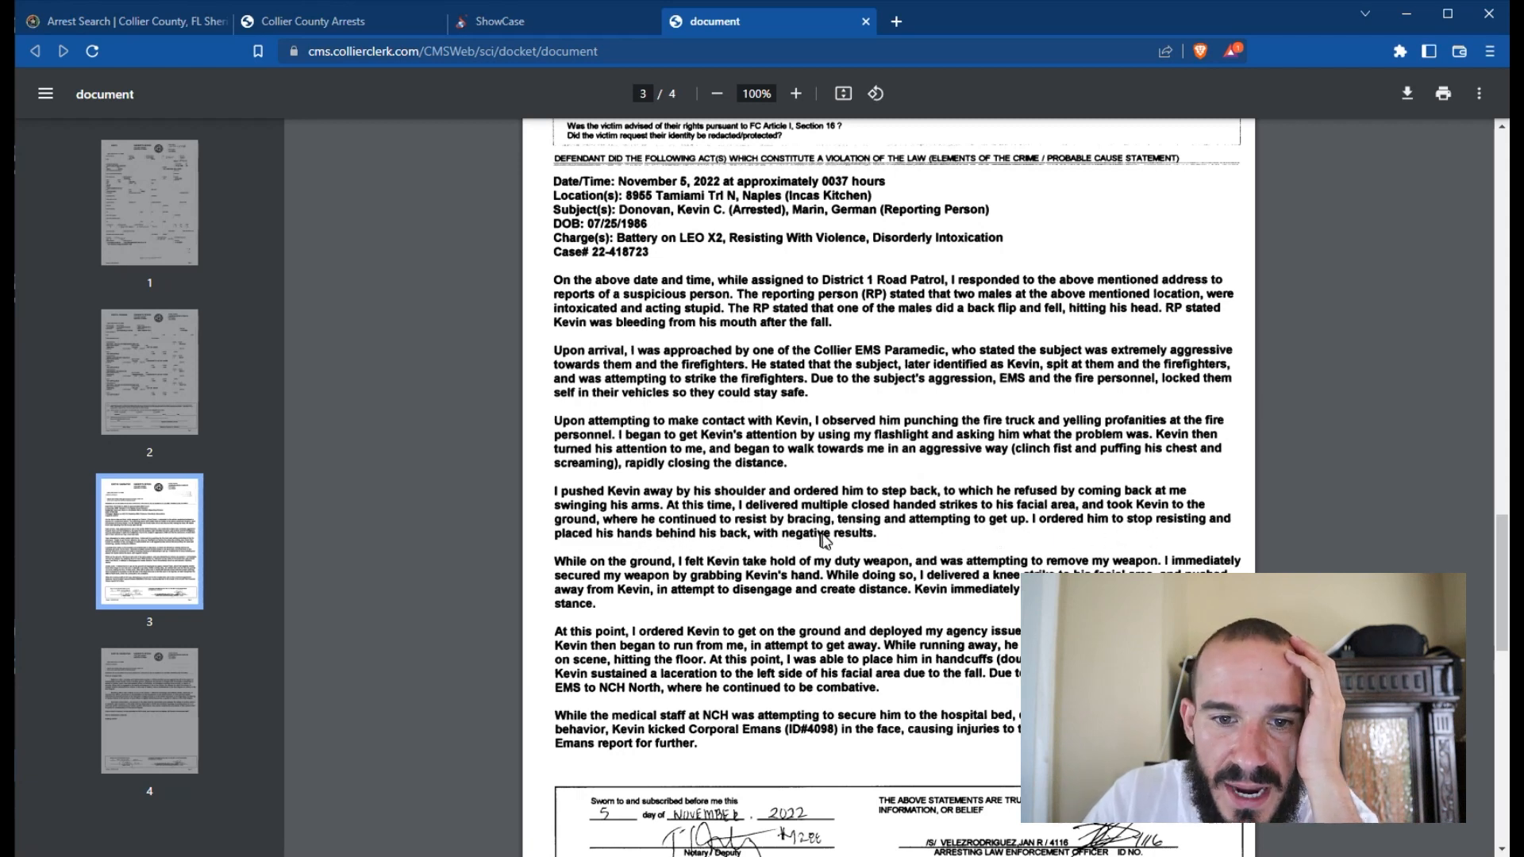
pyautogui.moveTo(610, 572)
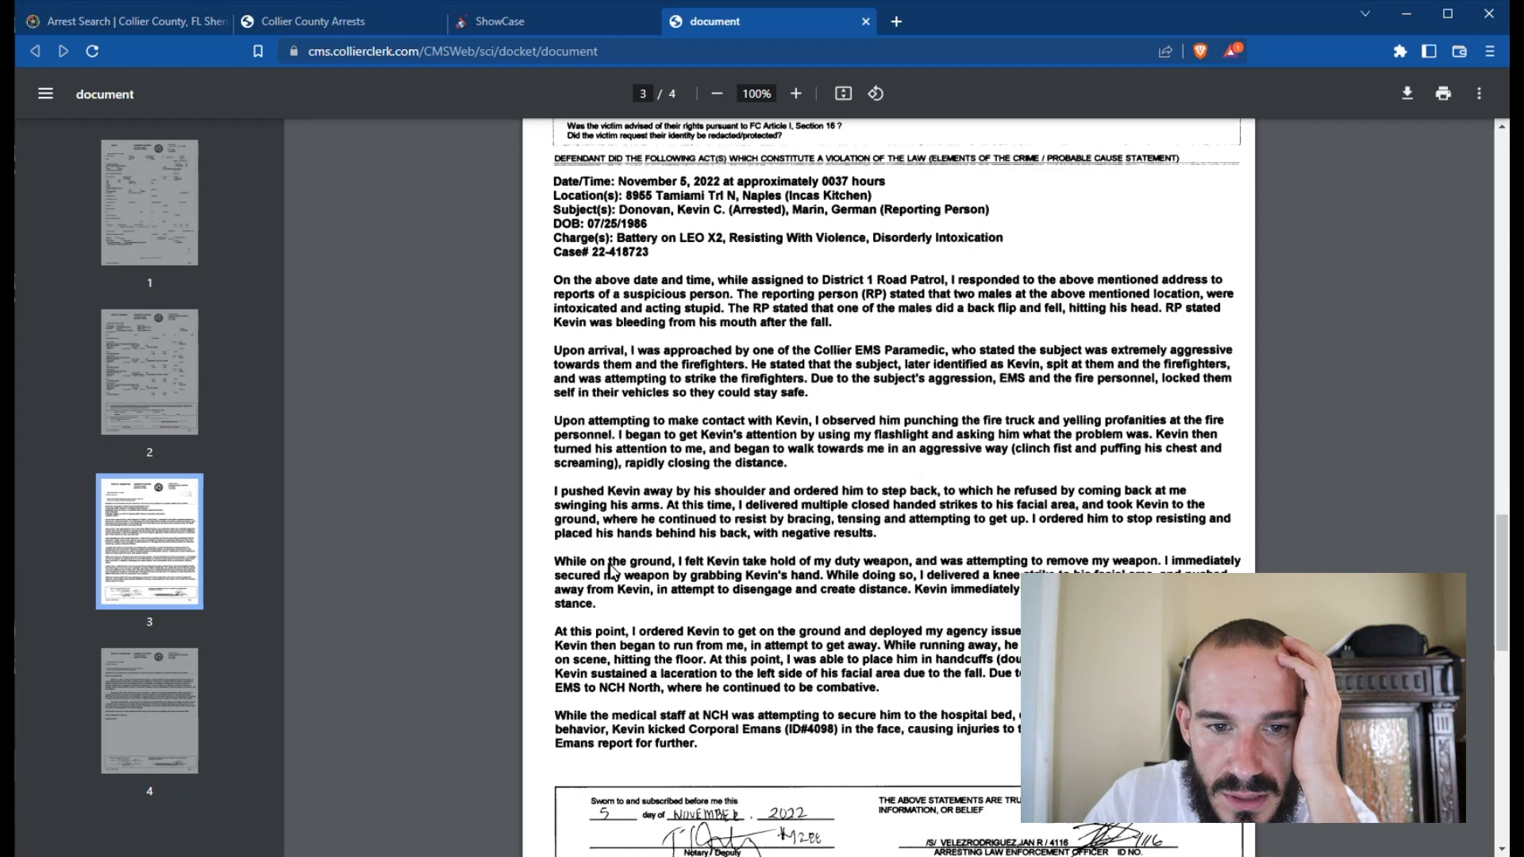
pyautogui.scroll(-3)
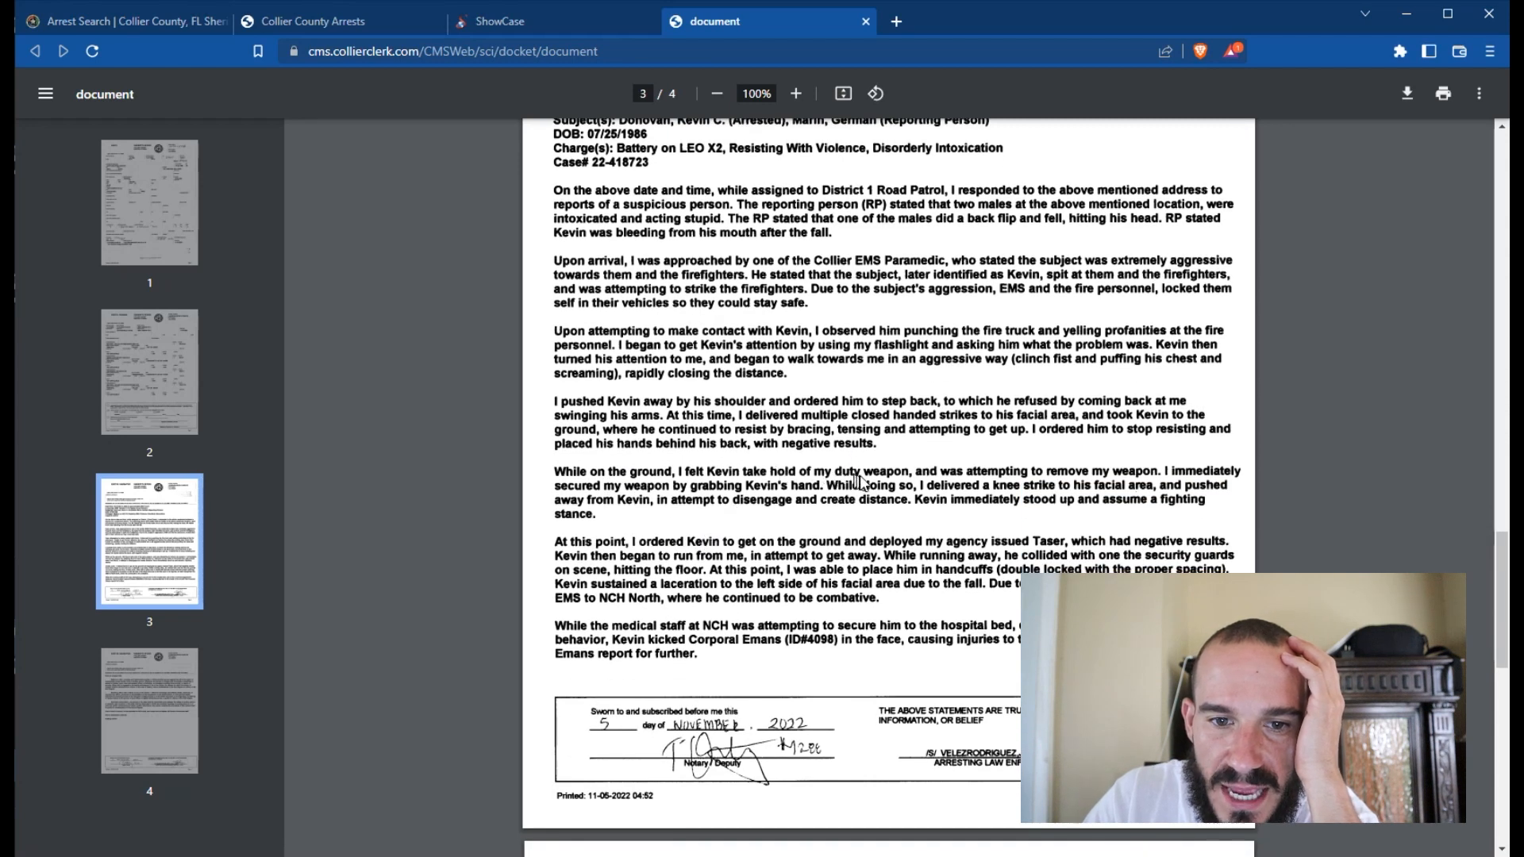
pyautogui.moveTo(977, 483)
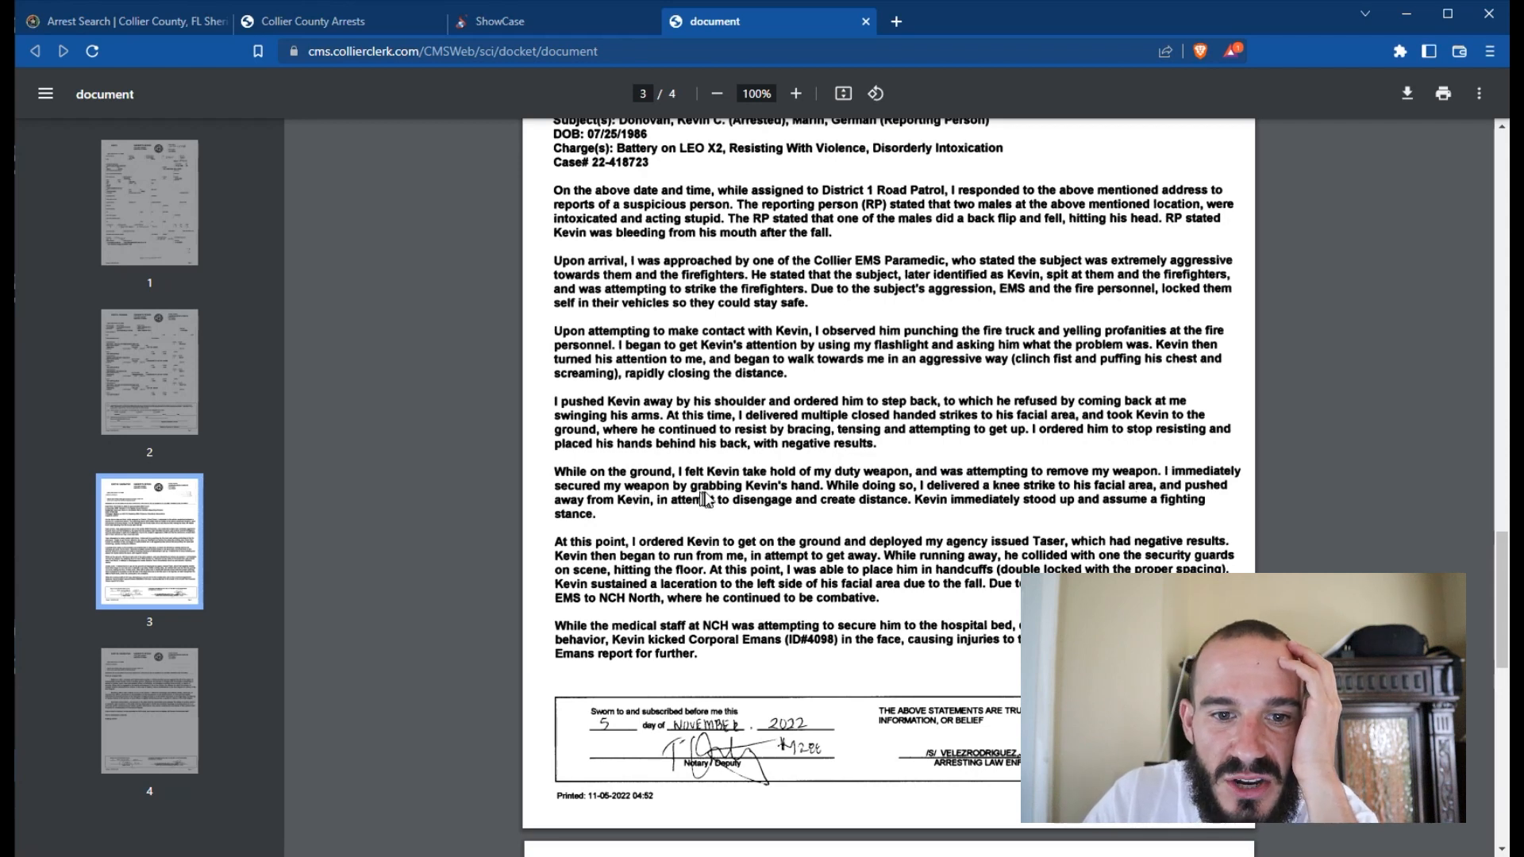
pyautogui.moveTo(861, 494)
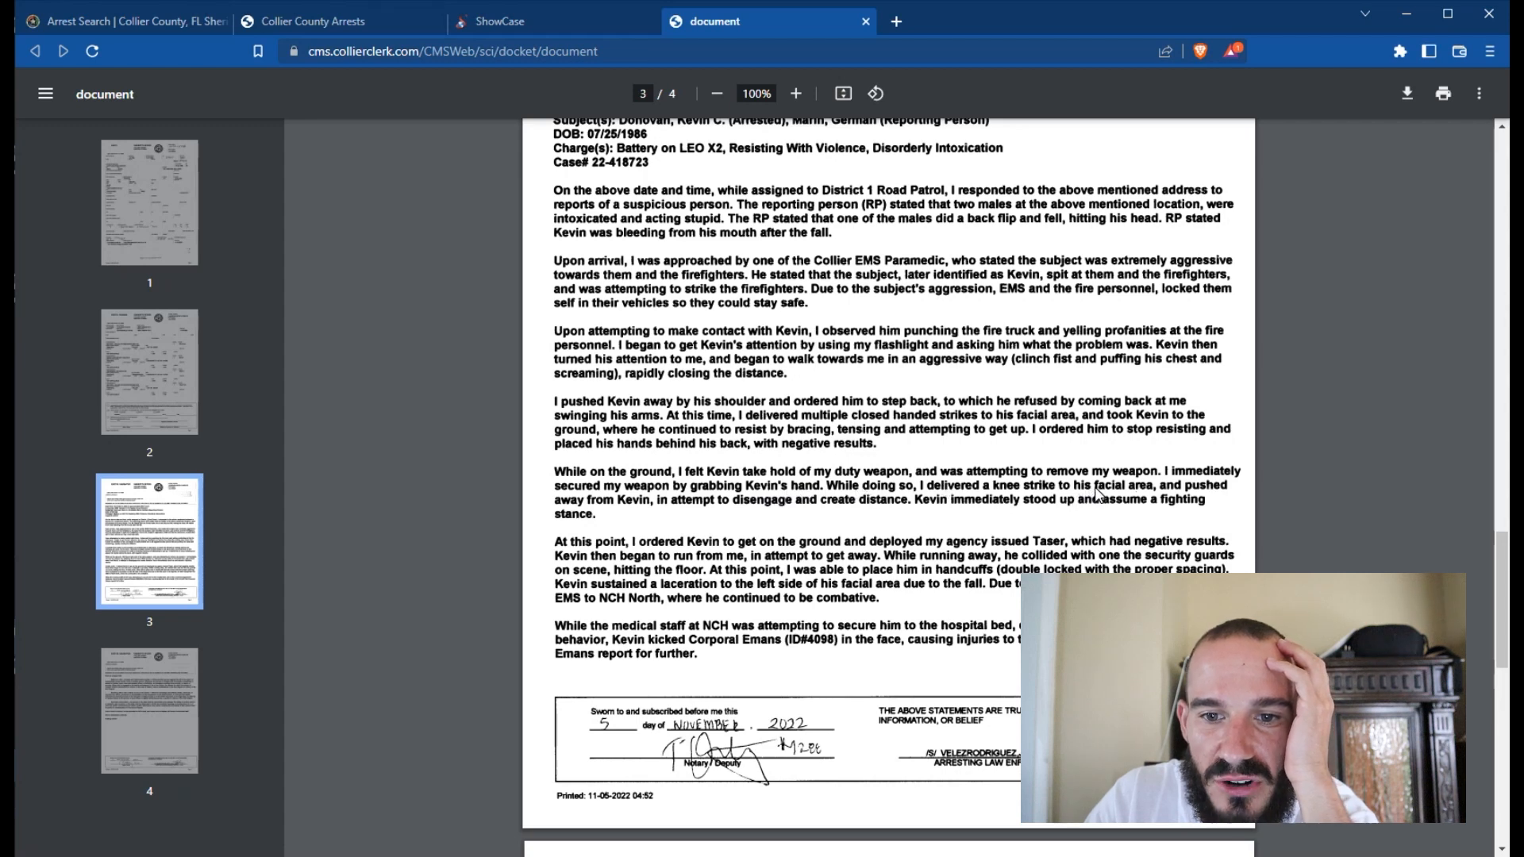
pyautogui.moveTo(657, 494)
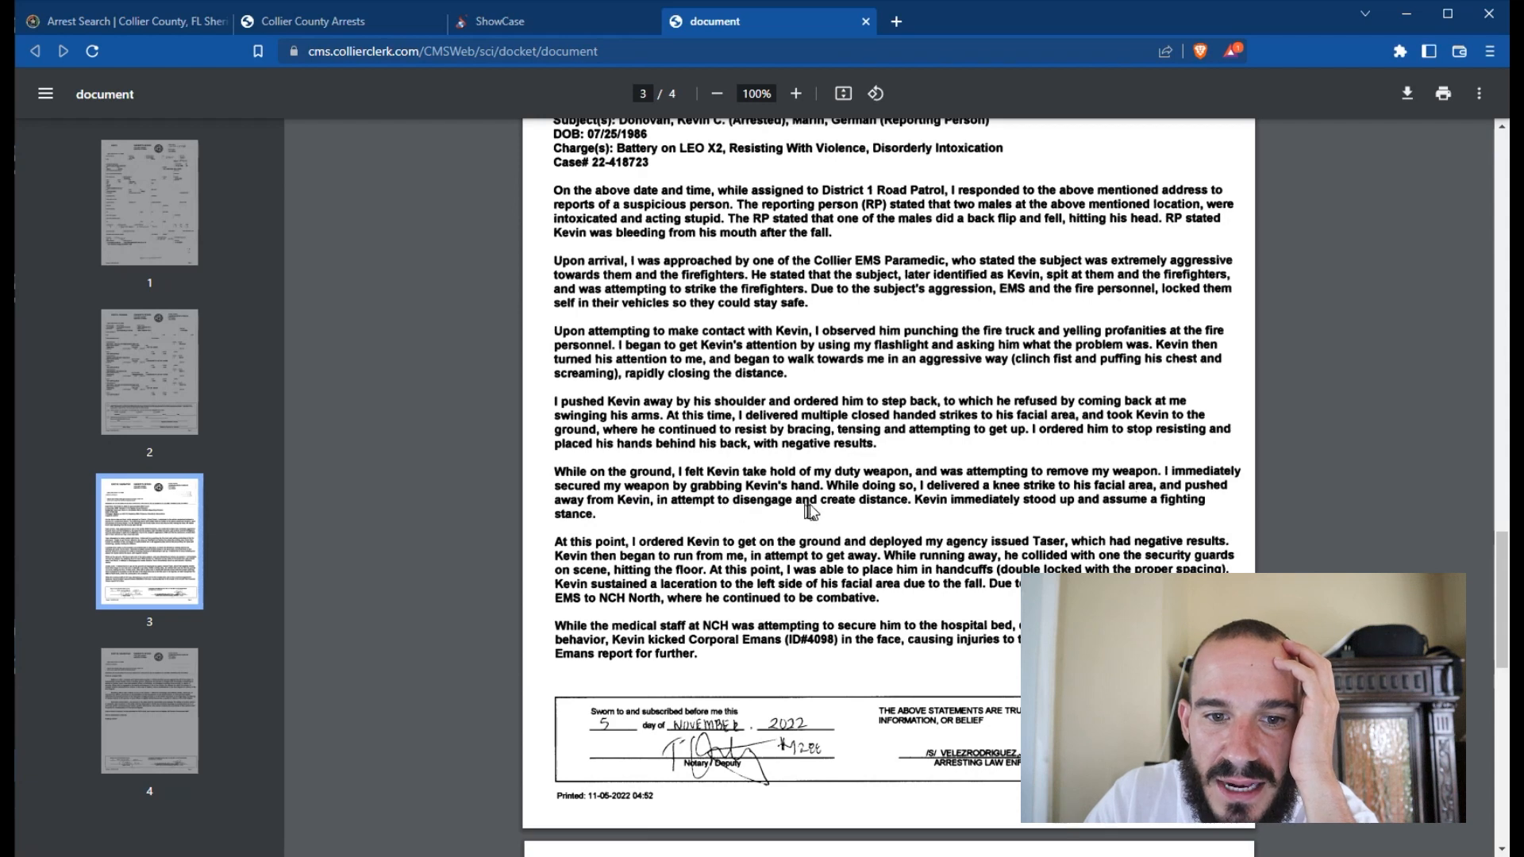
pyautogui.moveTo(1021, 504)
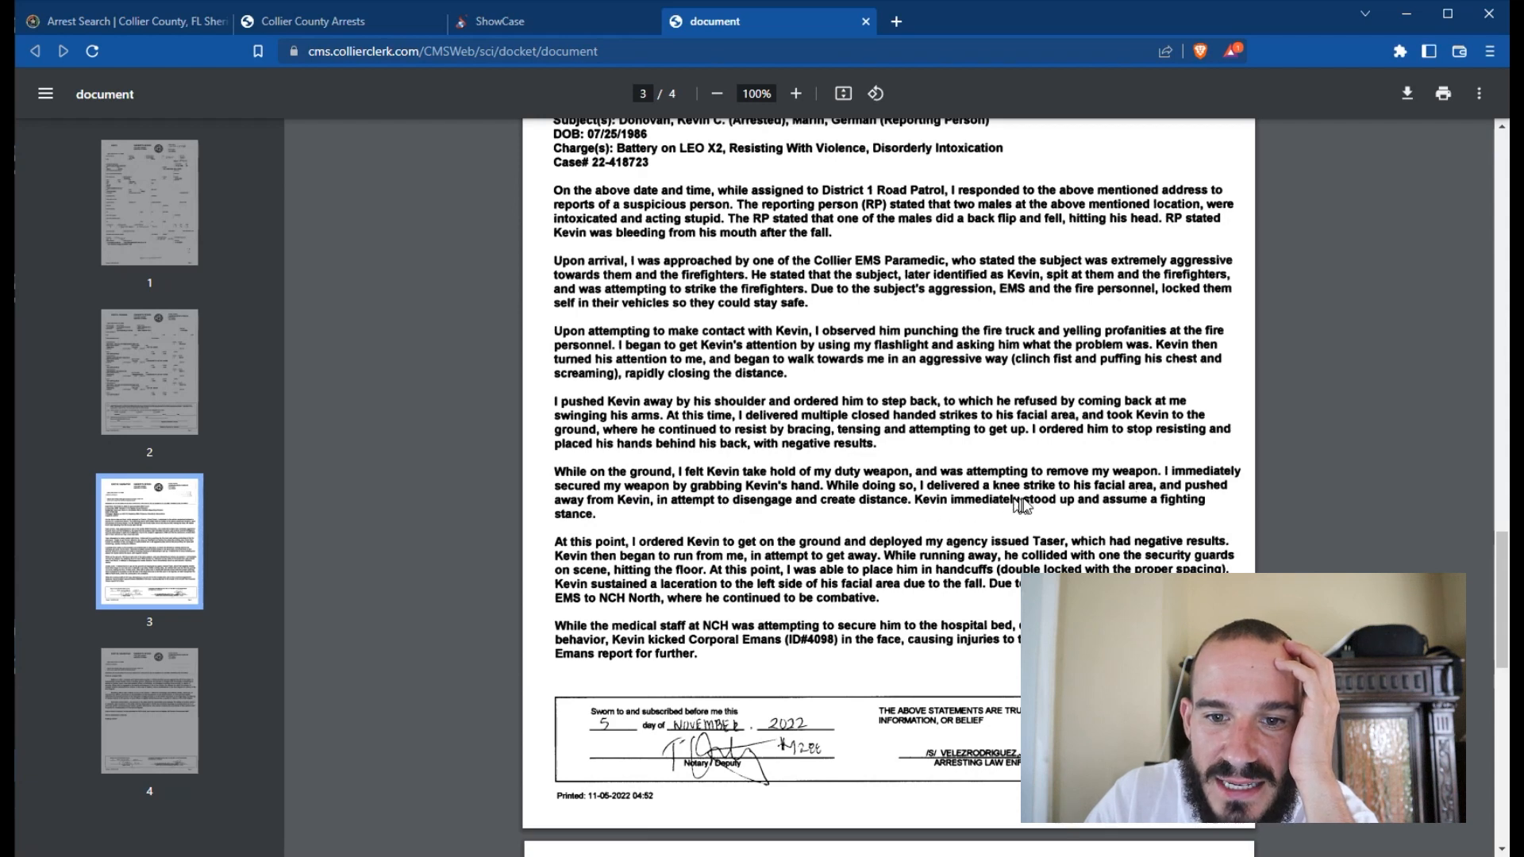
pyautogui.moveTo(831, 502)
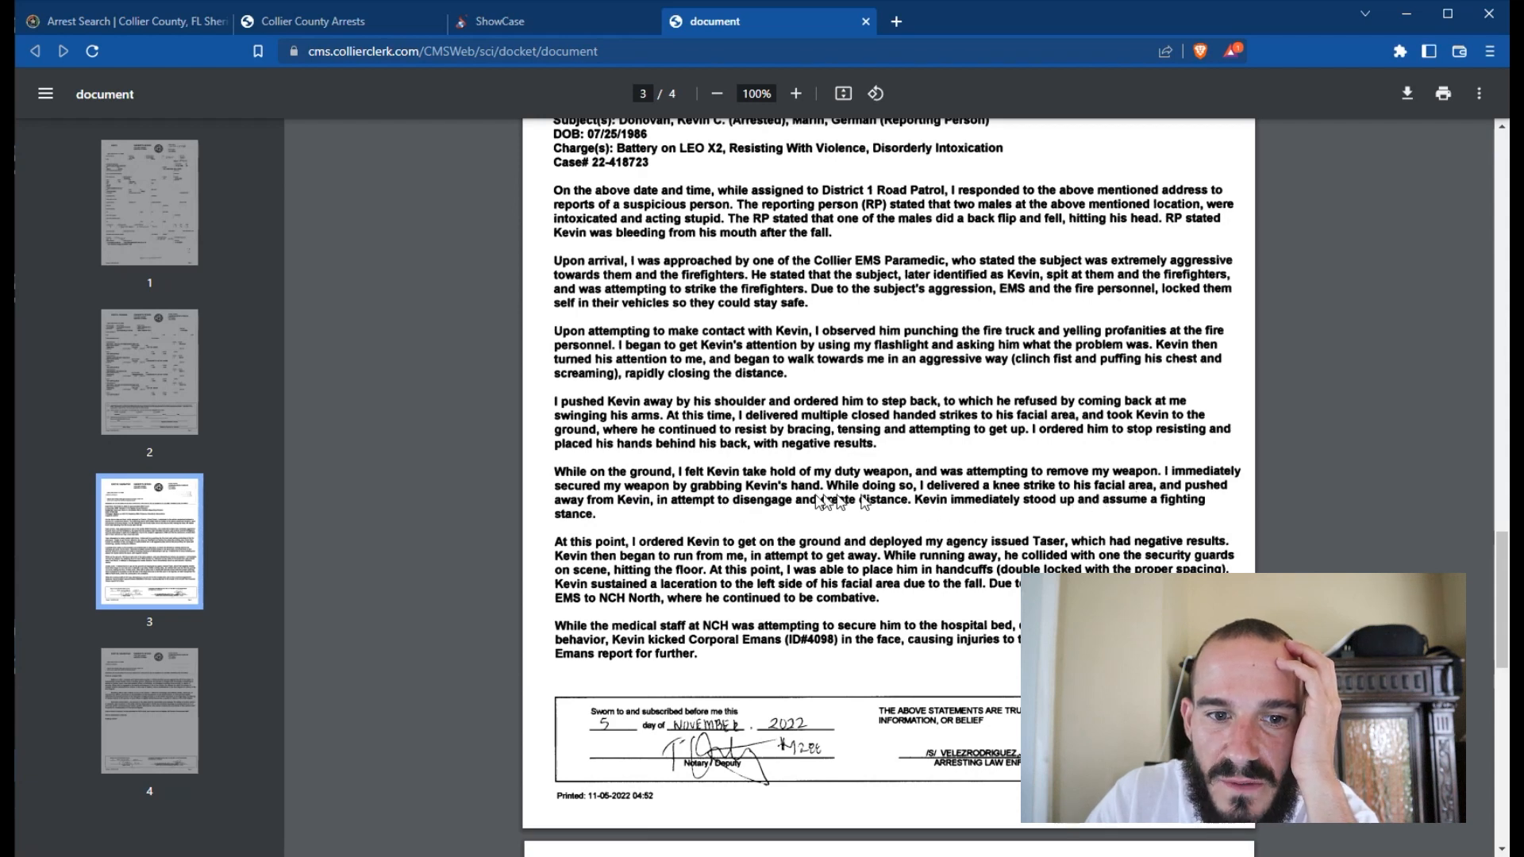
pyautogui.scroll(-3)
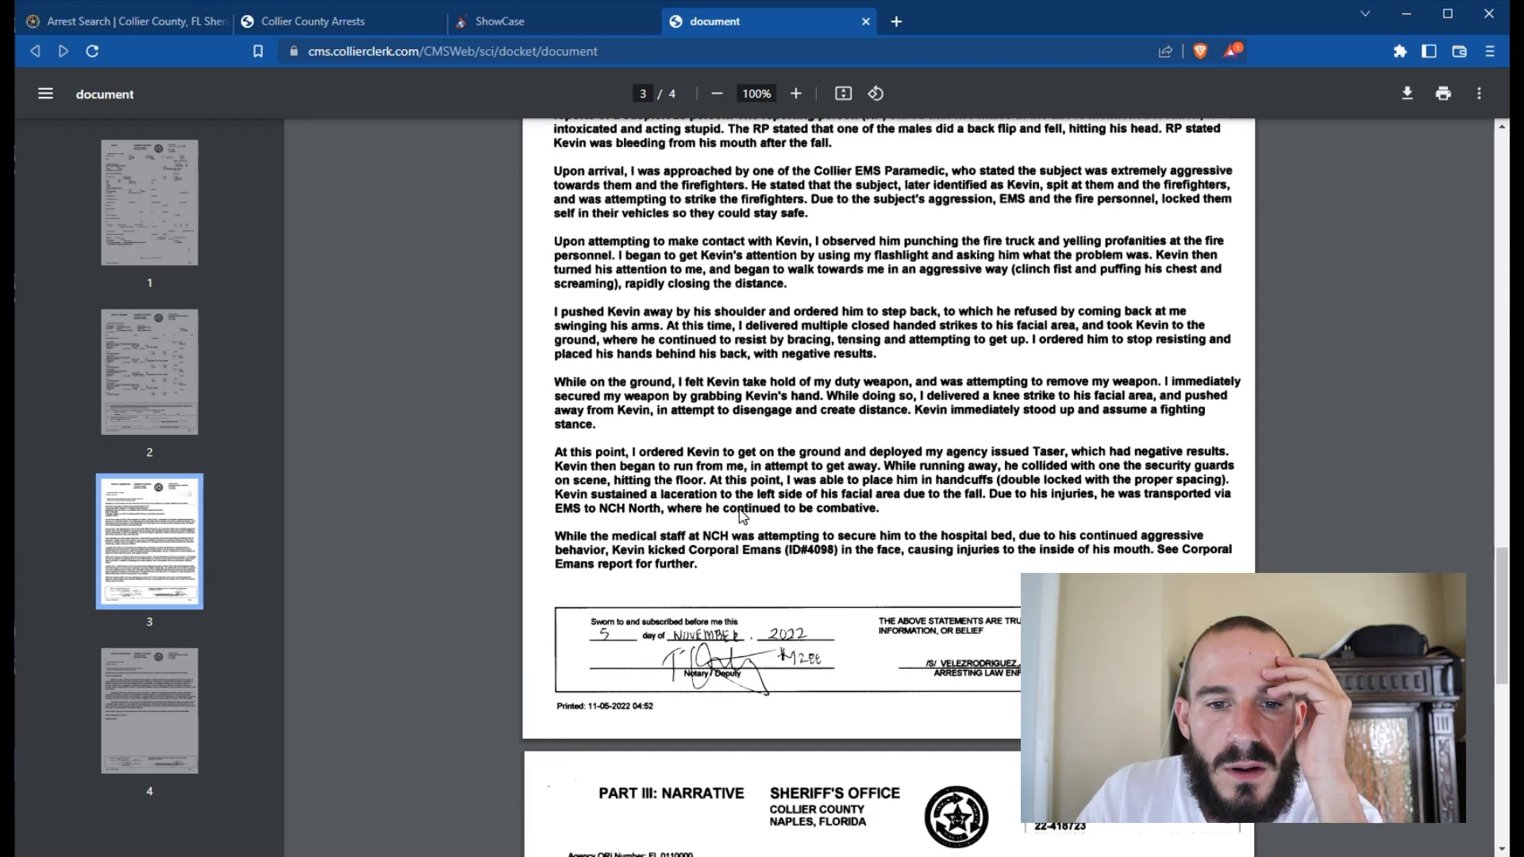
pyautogui.moveTo(935, 495)
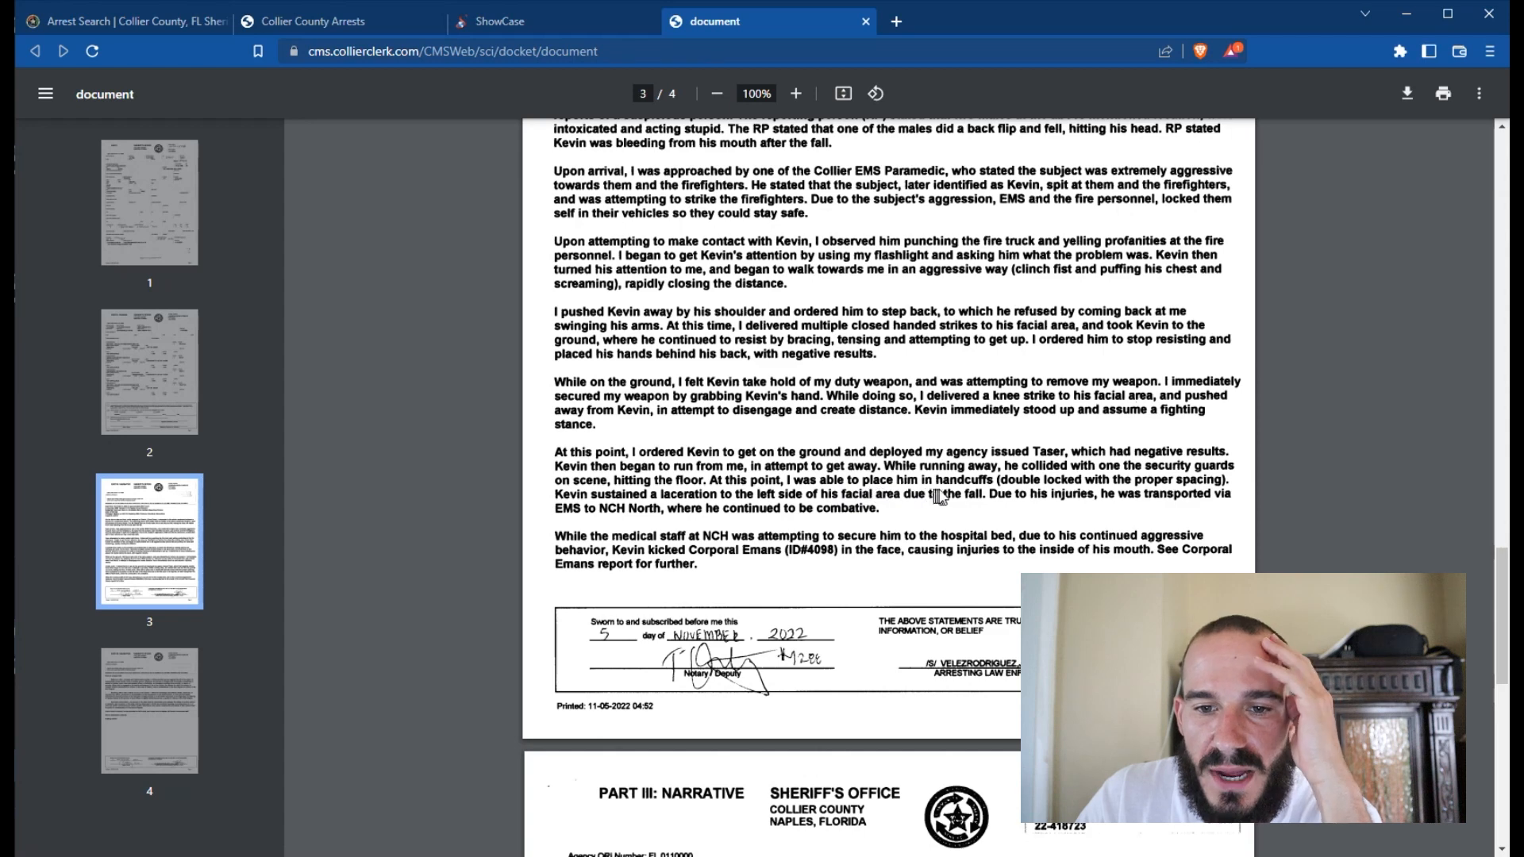
pyautogui.moveTo(1034, 499)
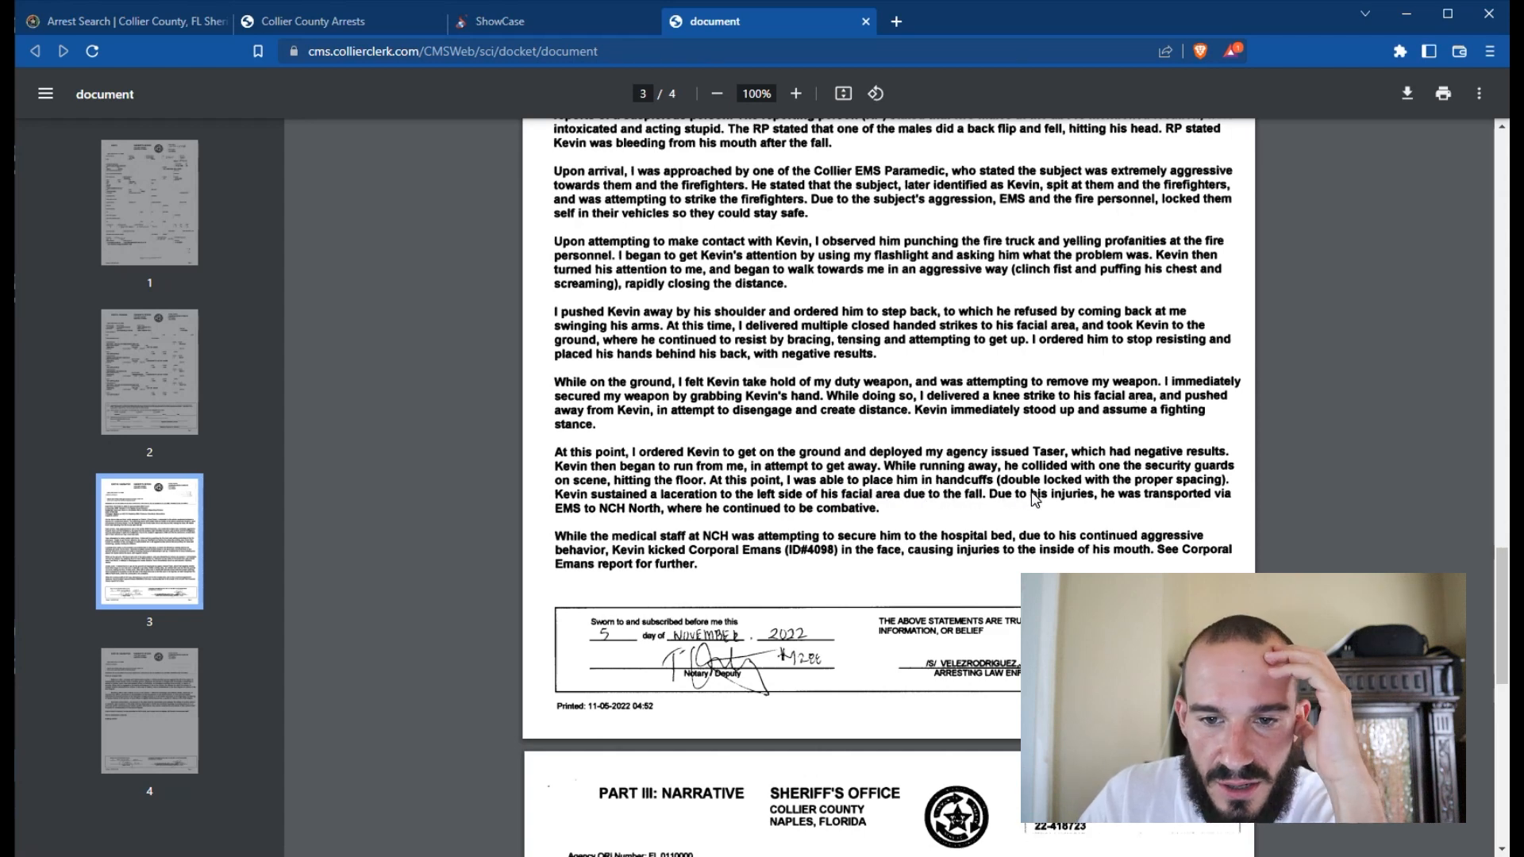
pyautogui.moveTo(1116, 464)
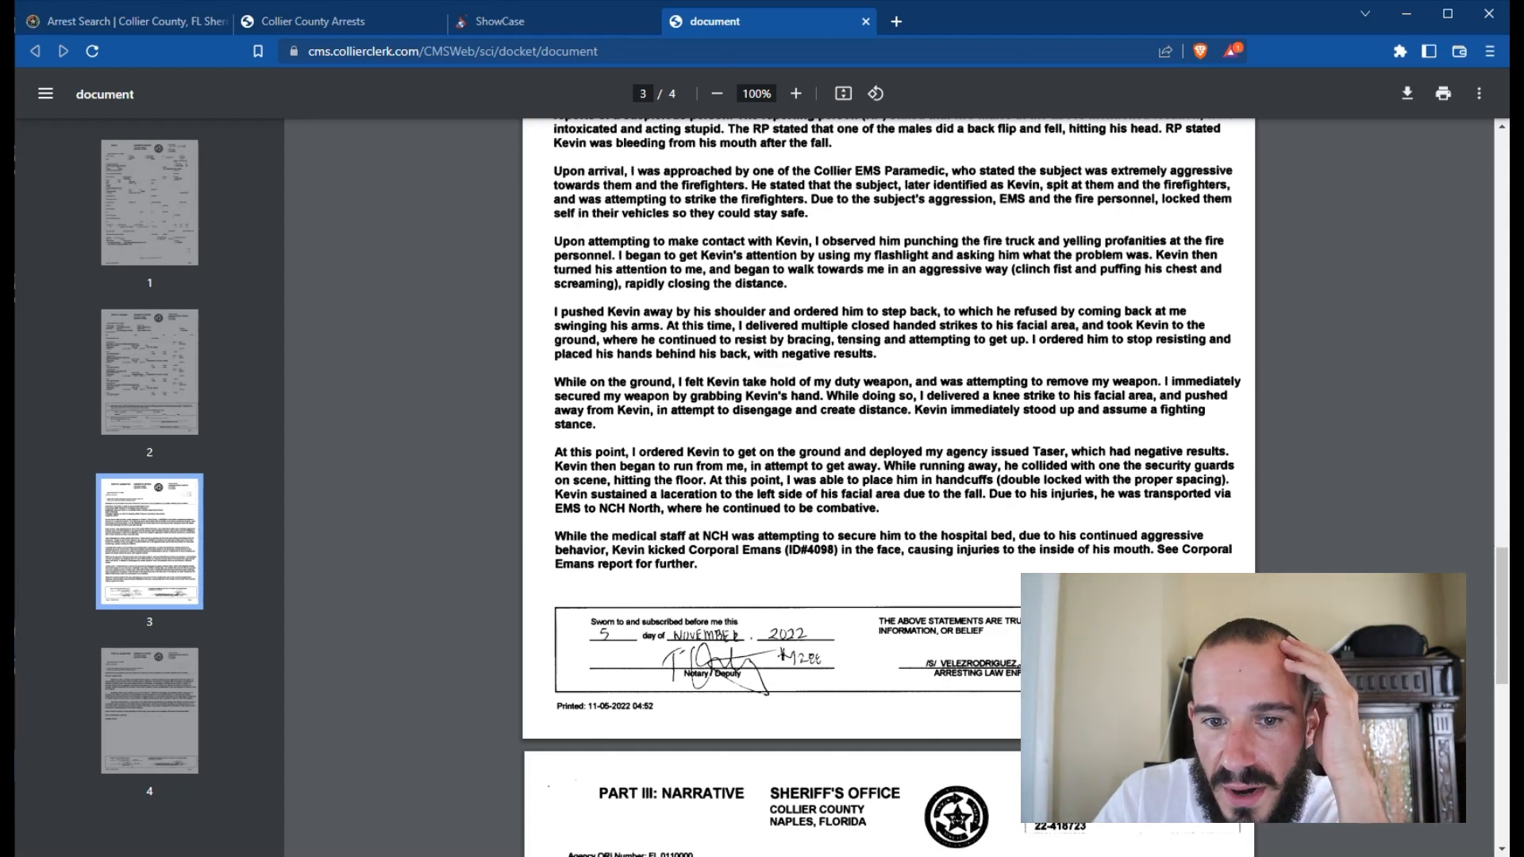
pyautogui.moveTo(1268, 462)
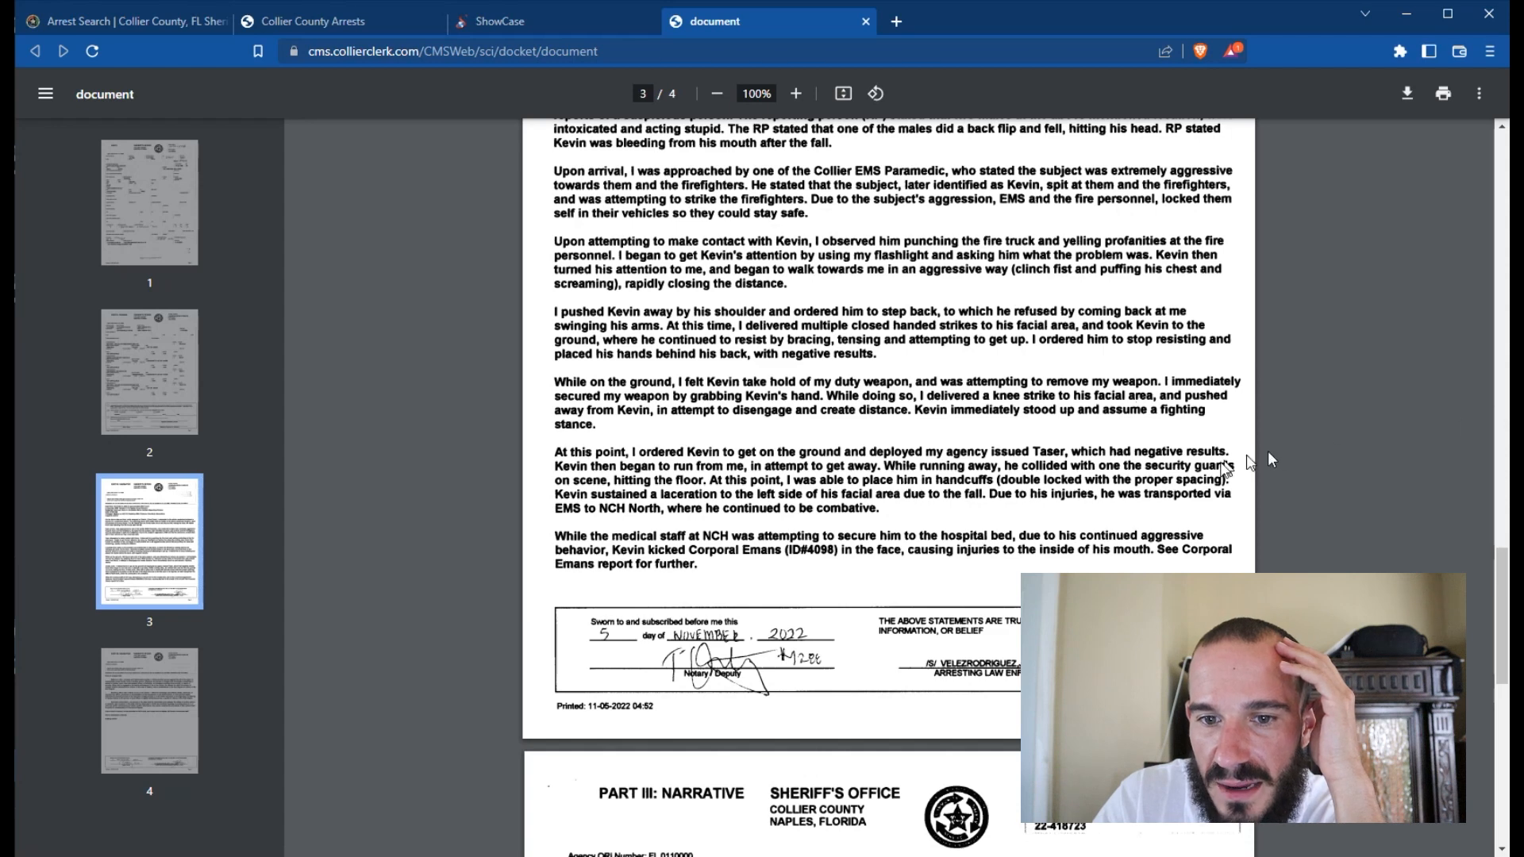
pyautogui.moveTo(1189, 497)
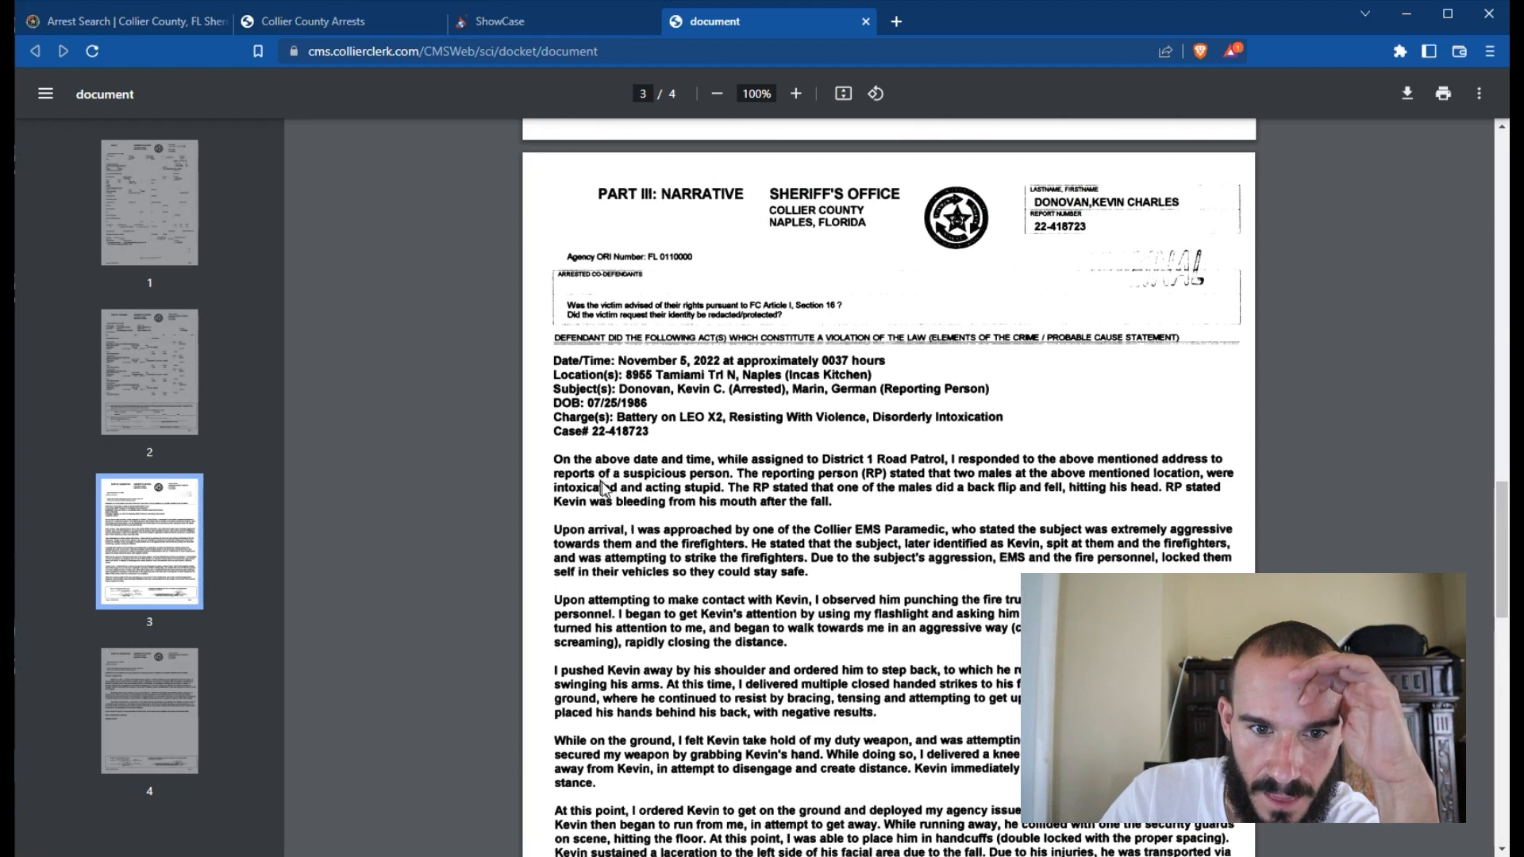
pyautogui.moveTo(874, 493)
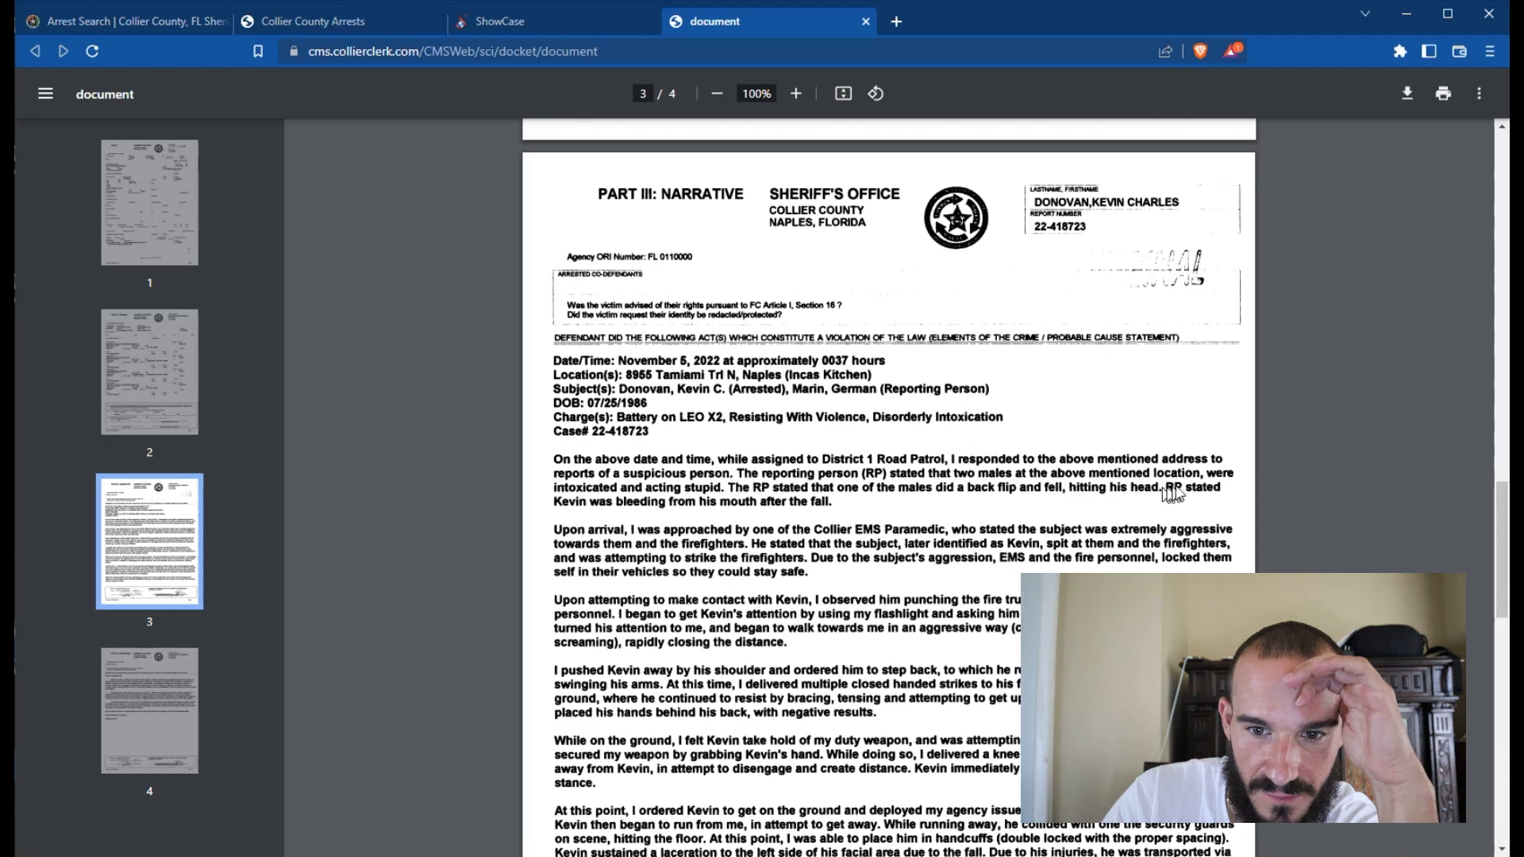
pyautogui.moveTo(709, 514)
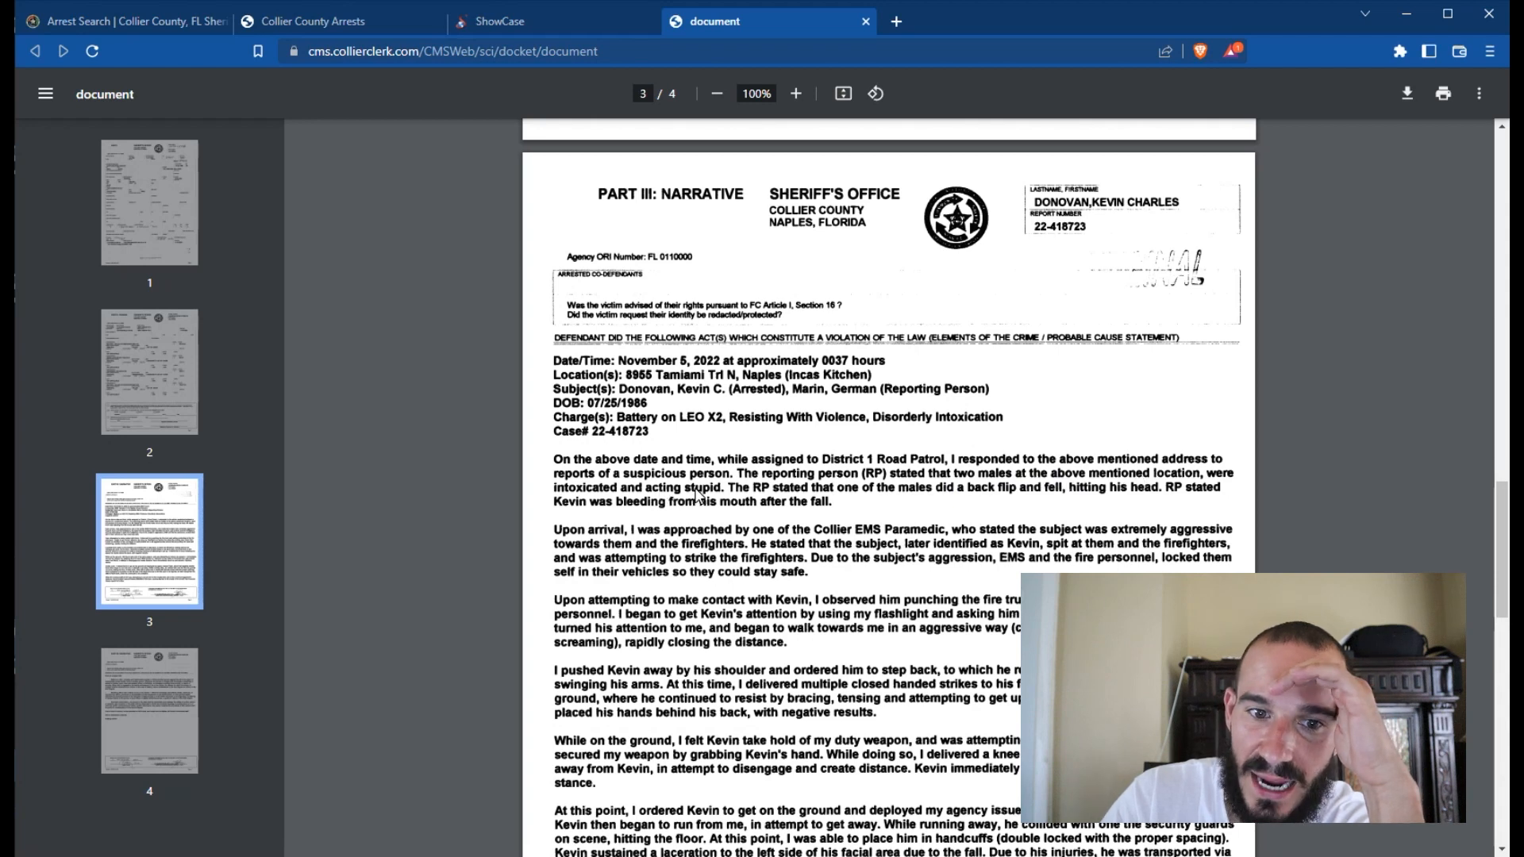
# Step: Read page 3's narrative of the struggle, Taser deployment and hospital kick
pyautogui.scroll(-3)
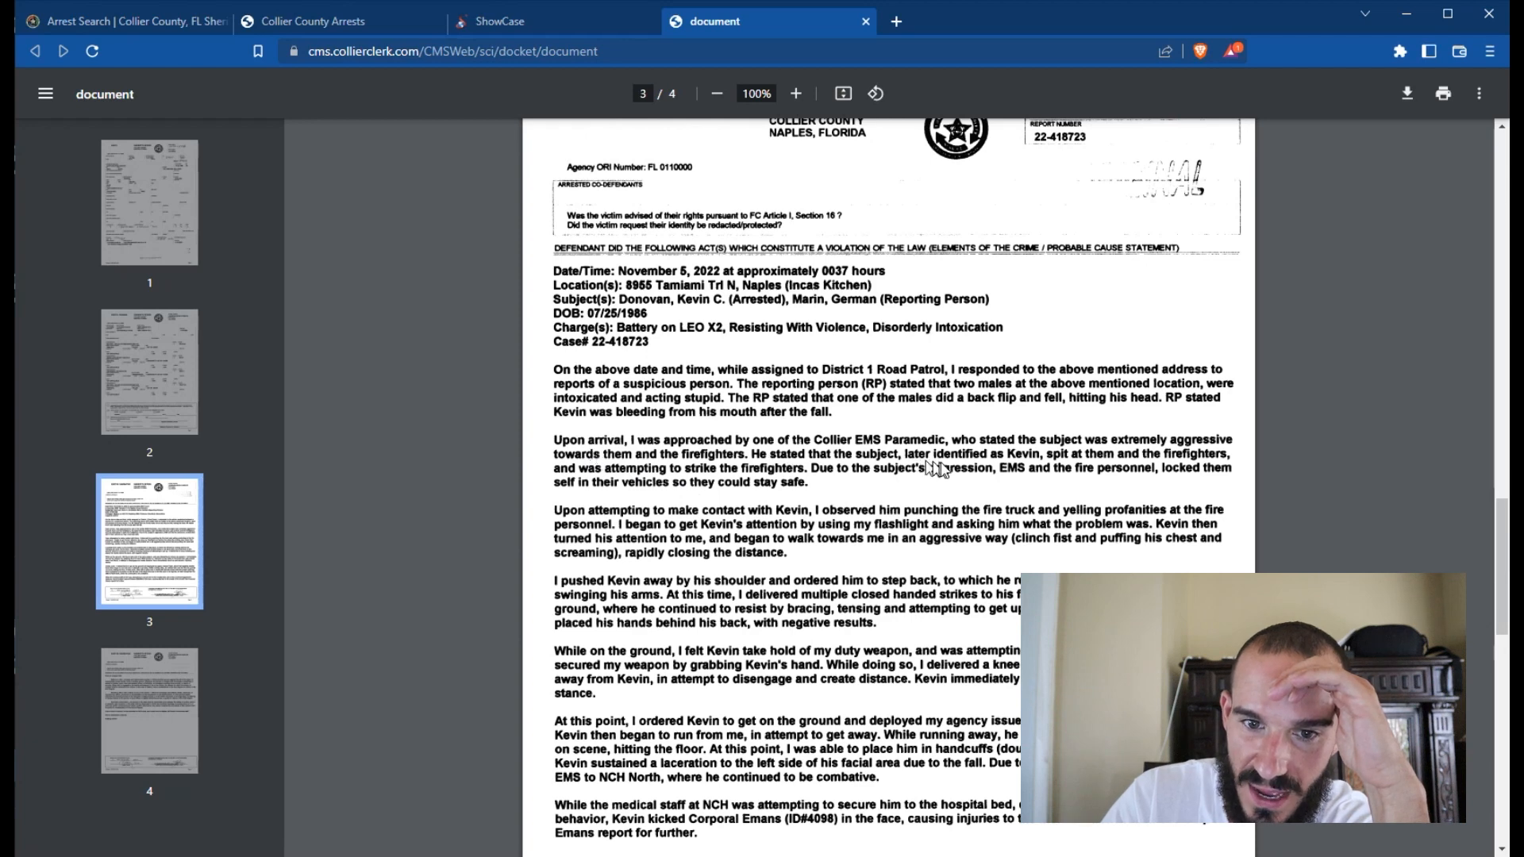
pyautogui.moveTo(695, 481)
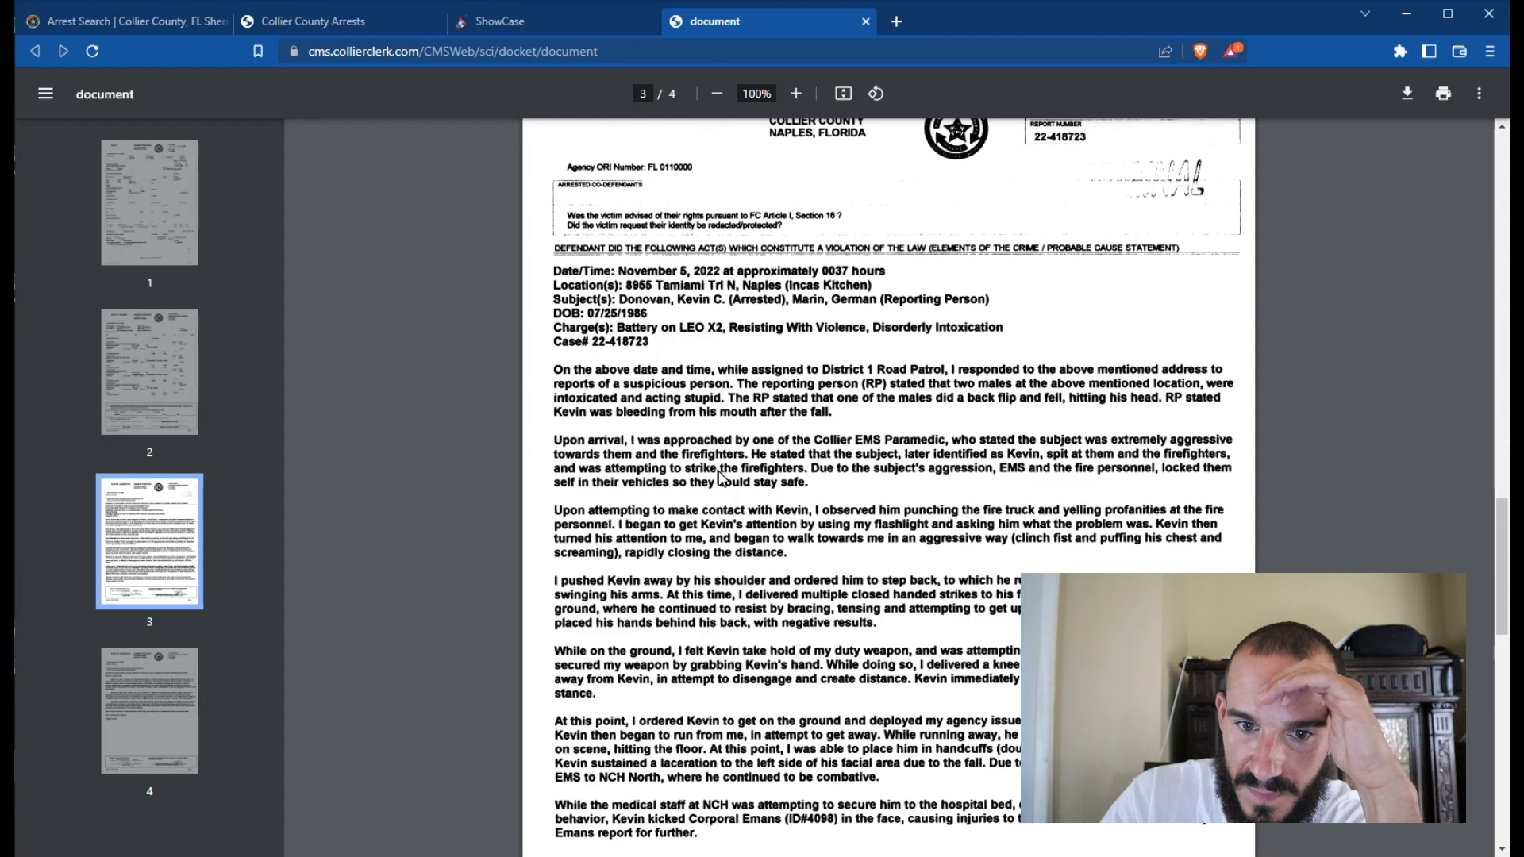
pyautogui.scroll(-3)
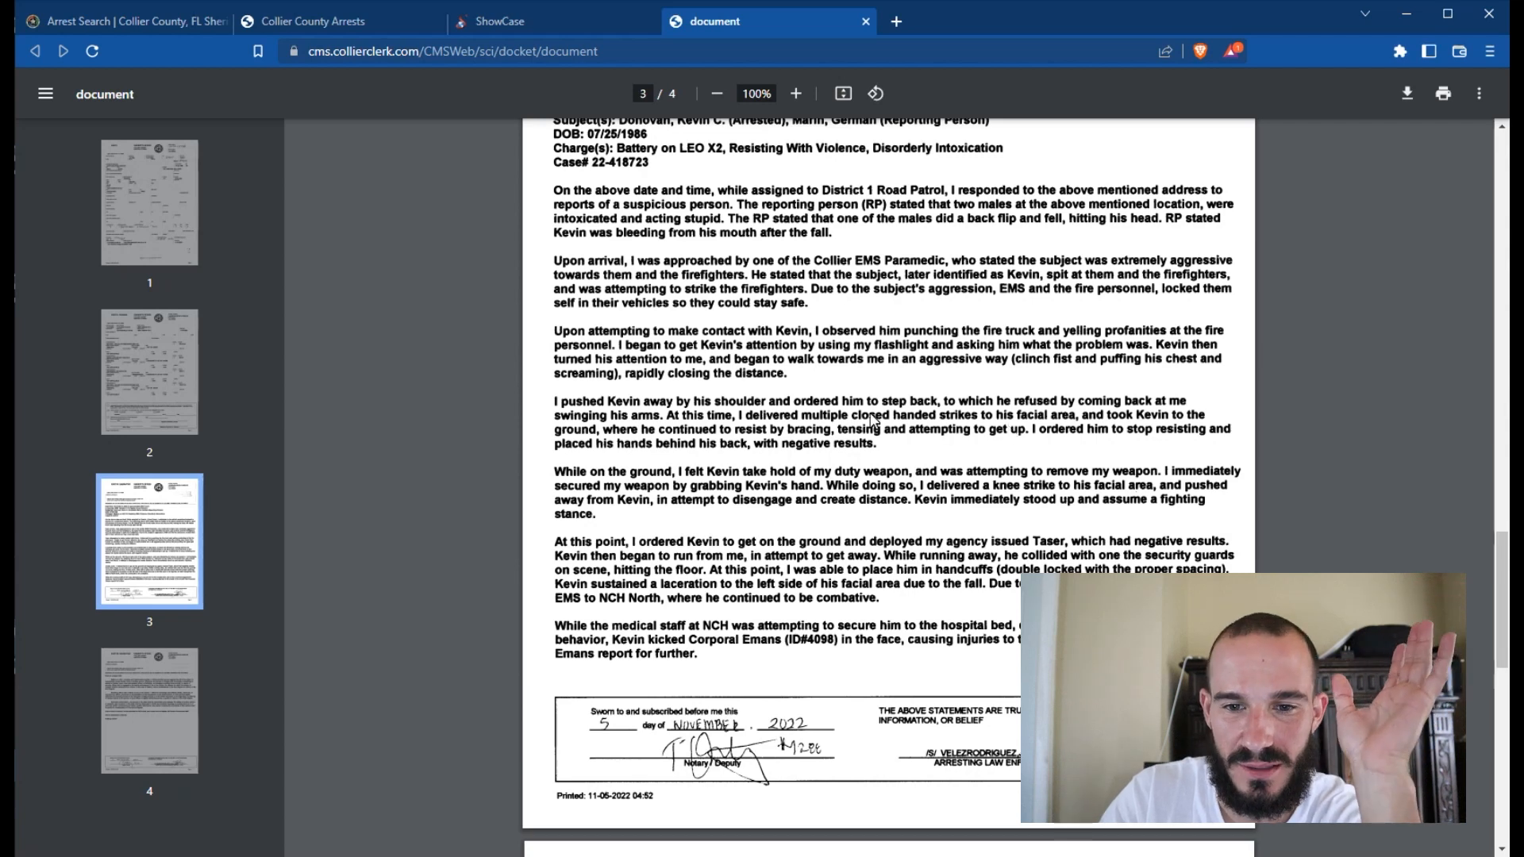
pyautogui.scroll(-3)
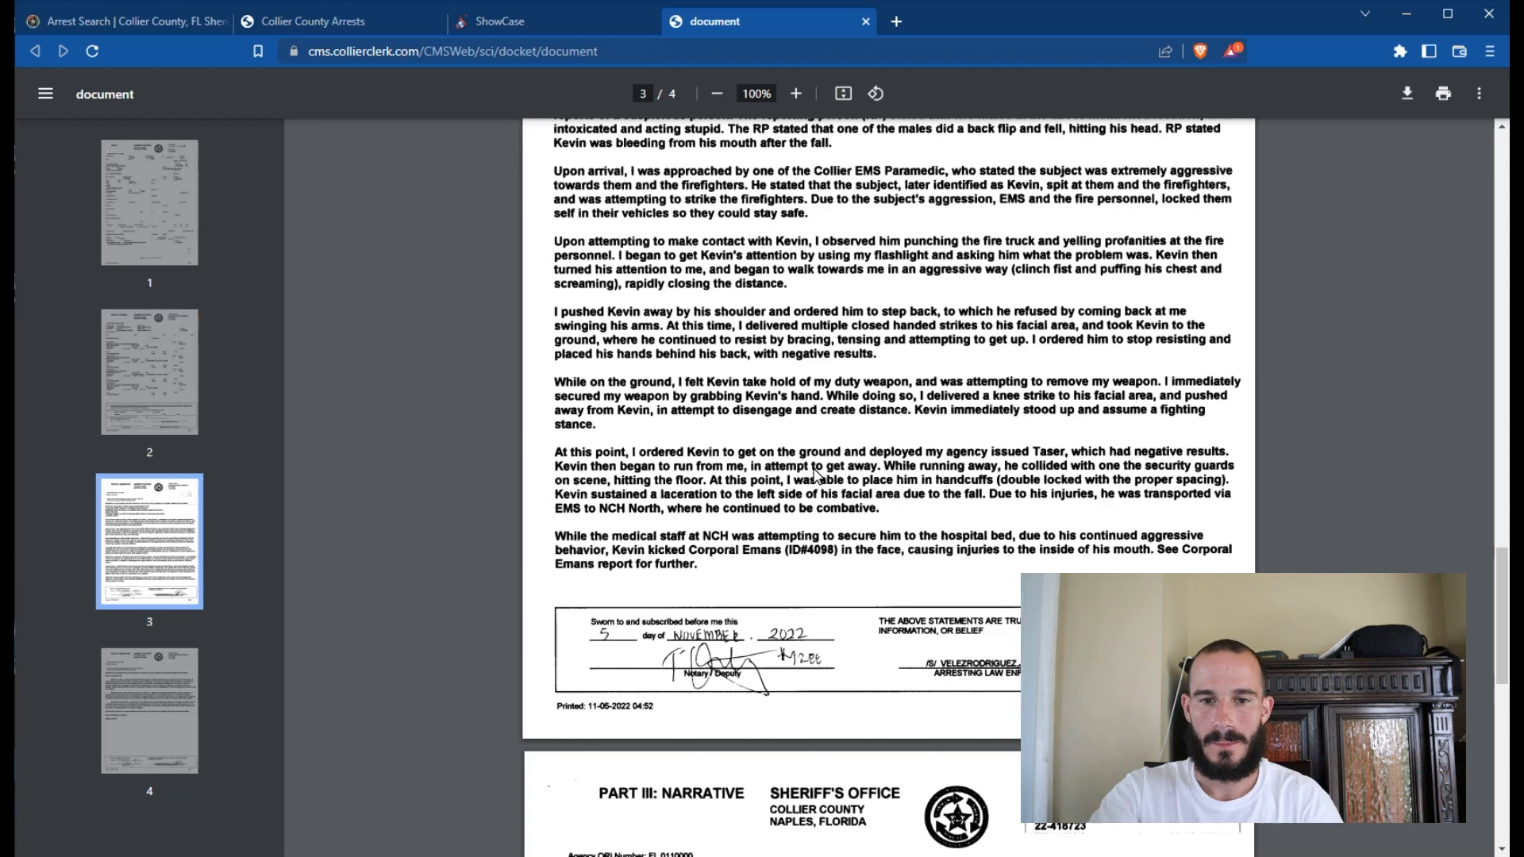
pyautogui.scroll(-3)
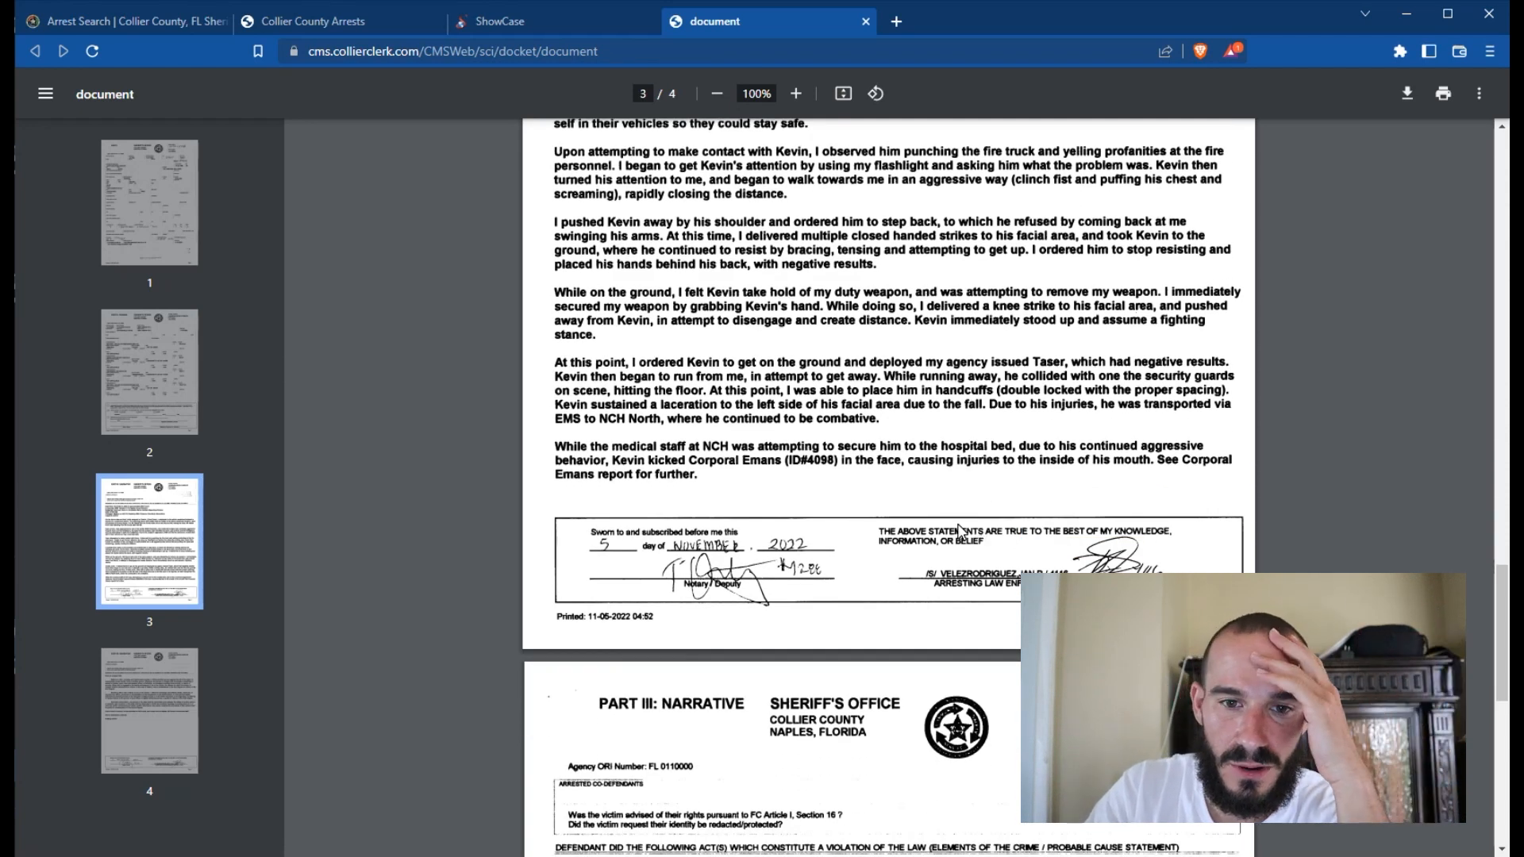
pyautogui.scroll(3)
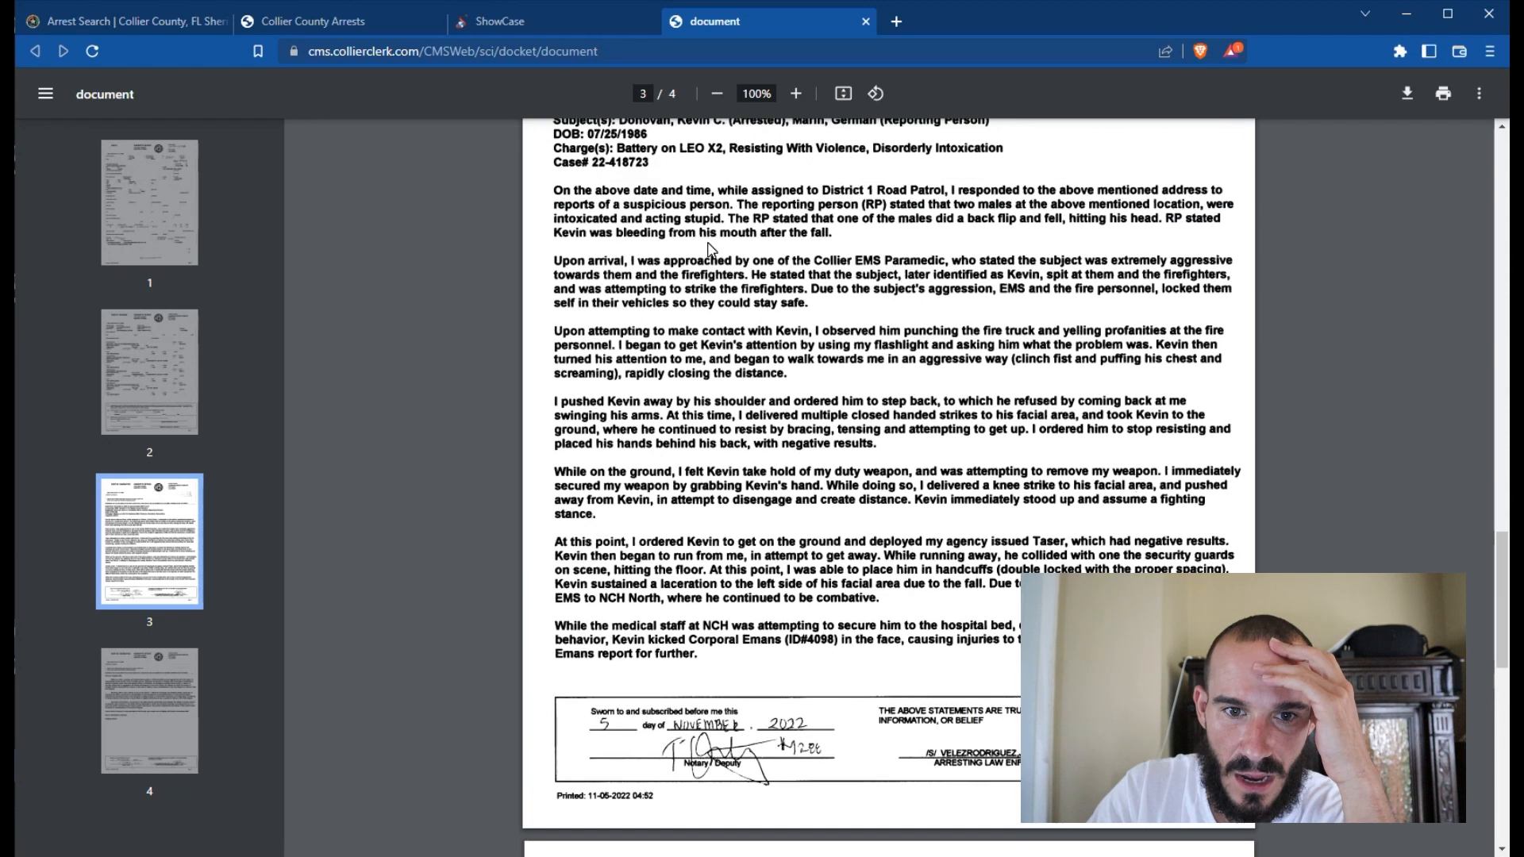
pyautogui.scroll(3)
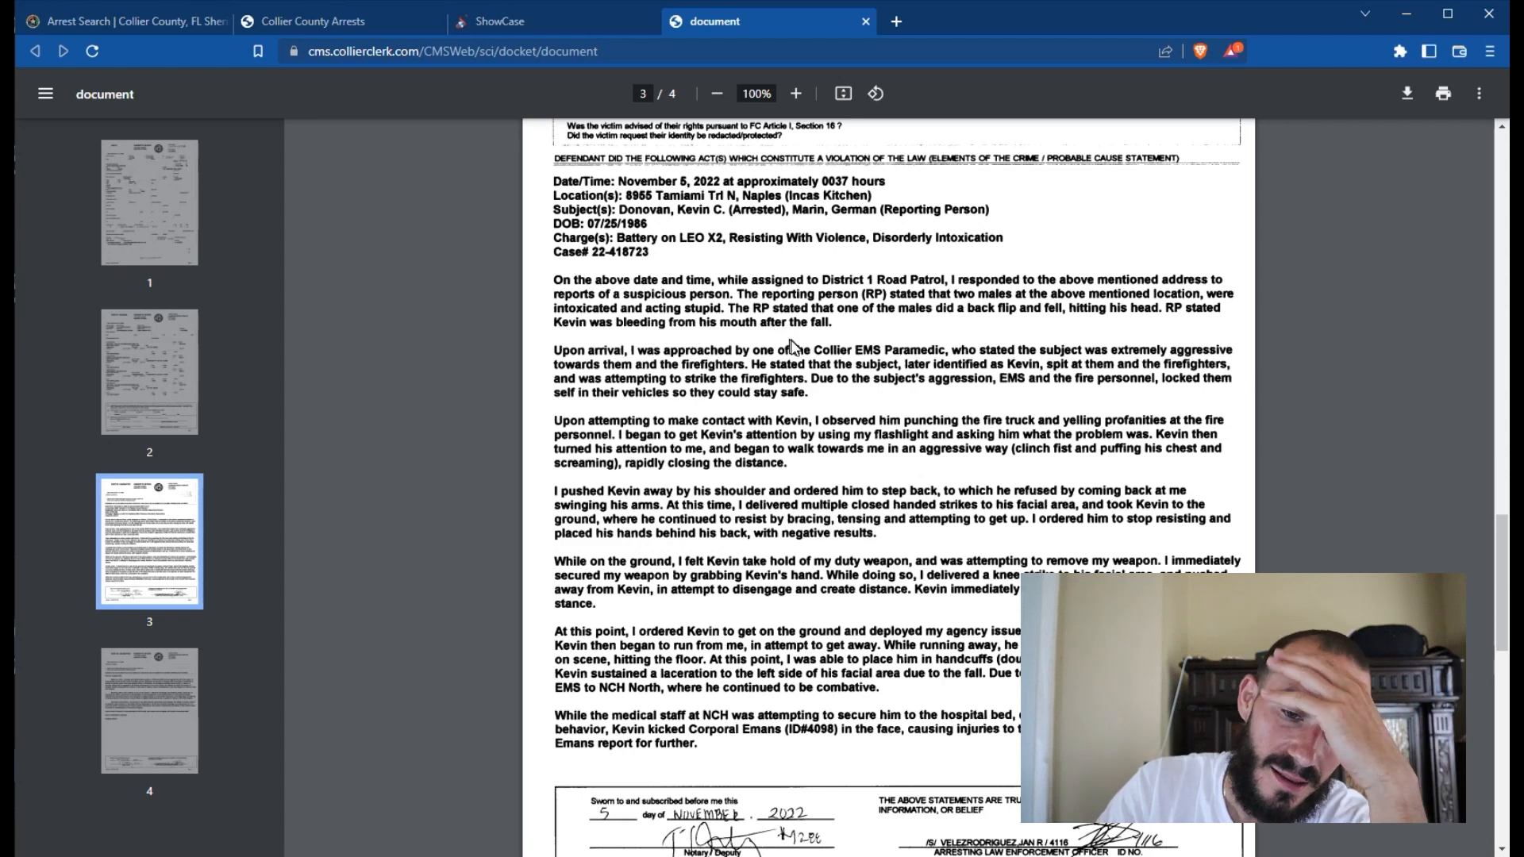
pyautogui.scroll(-3)
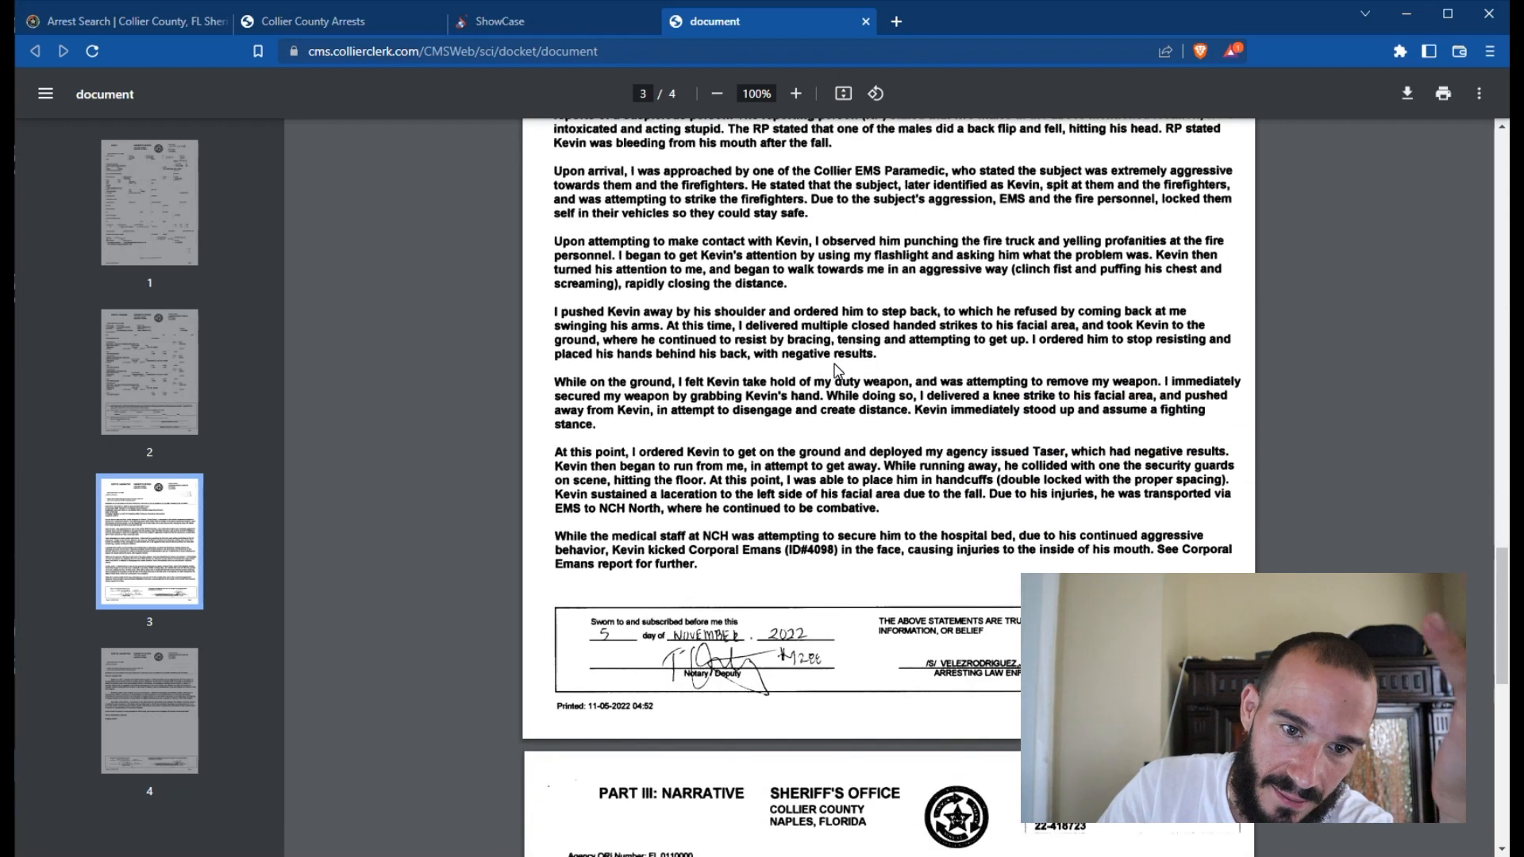
pyautogui.scroll(-3)
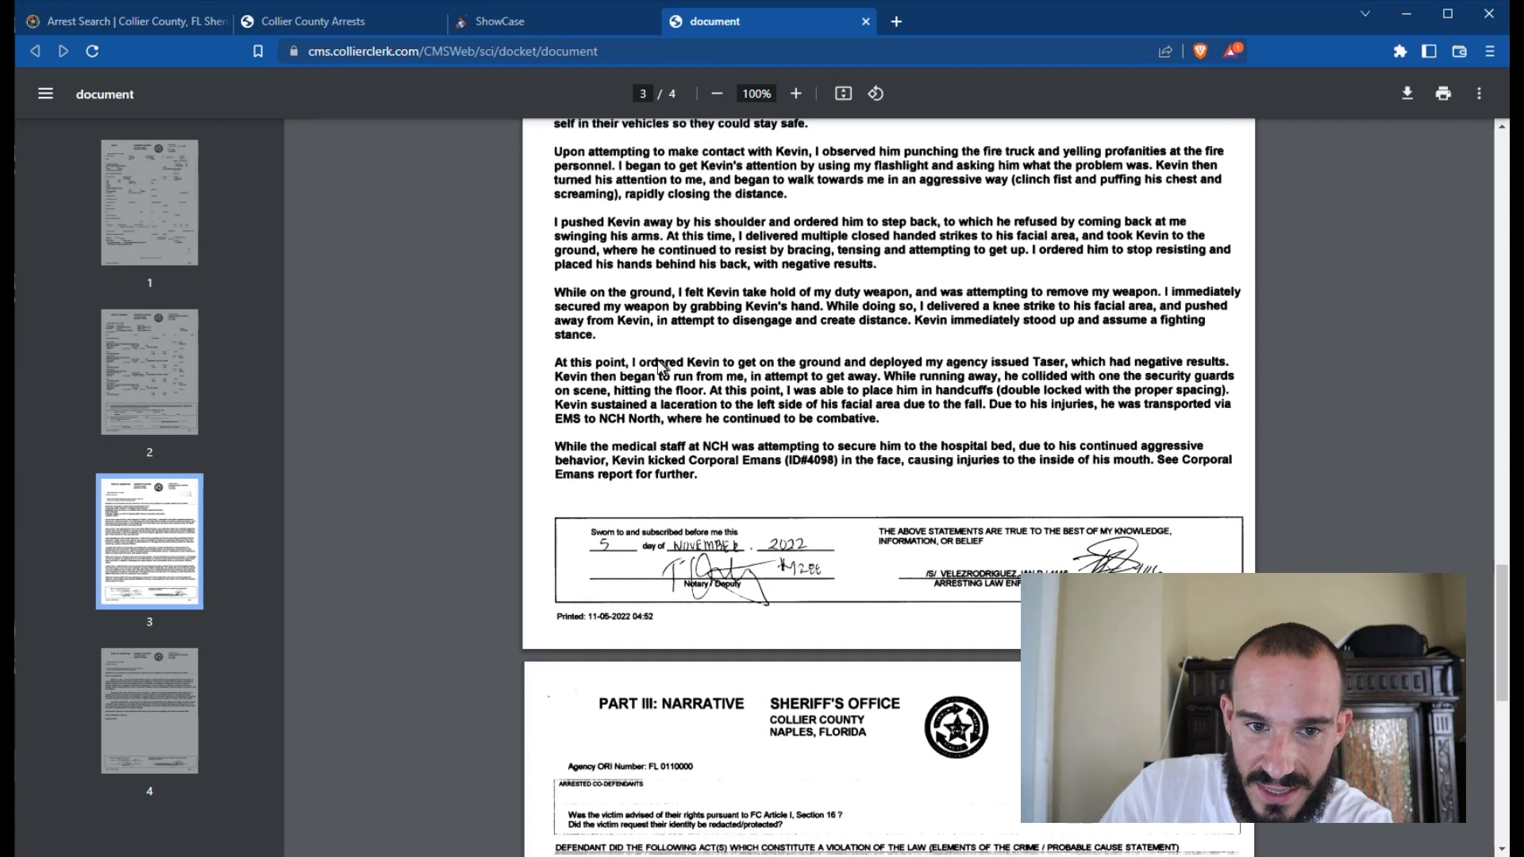
pyautogui.moveTo(928, 342)
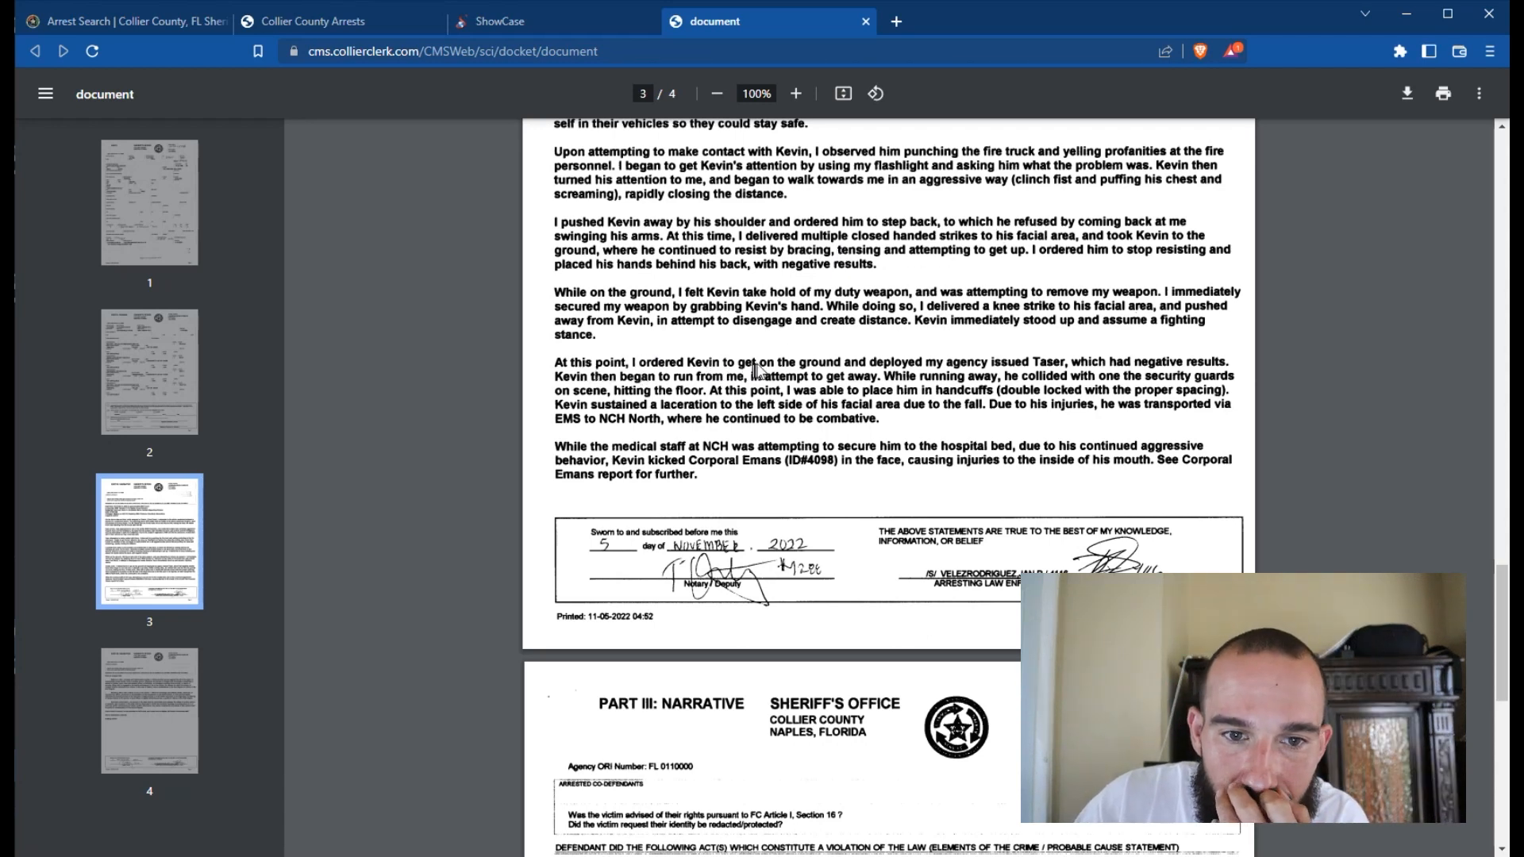
pyautogui.moveTo(904, 372)
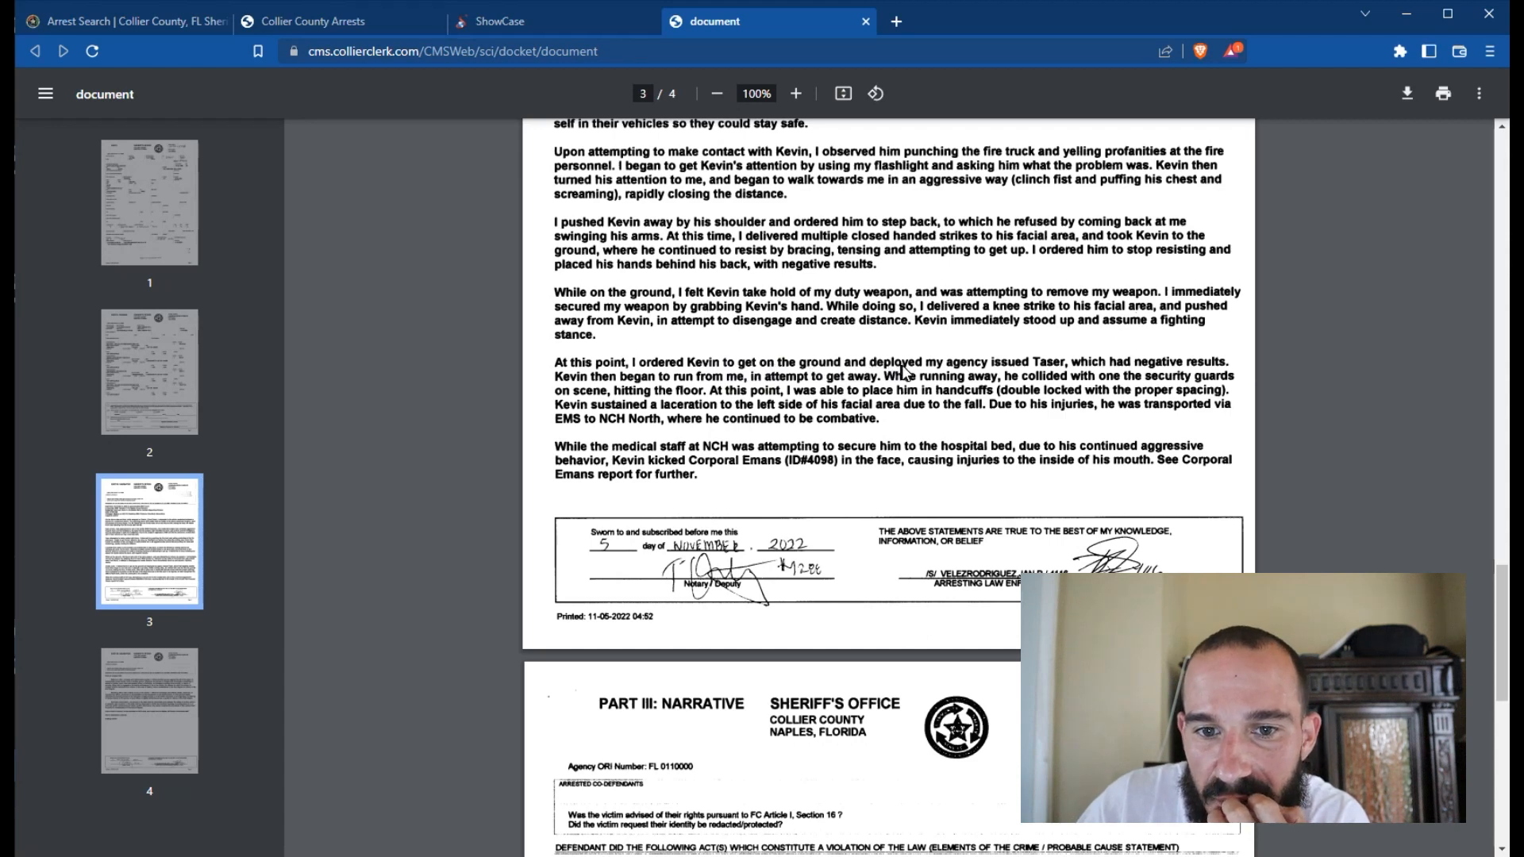
pyautogui.moveTo(547, 437)
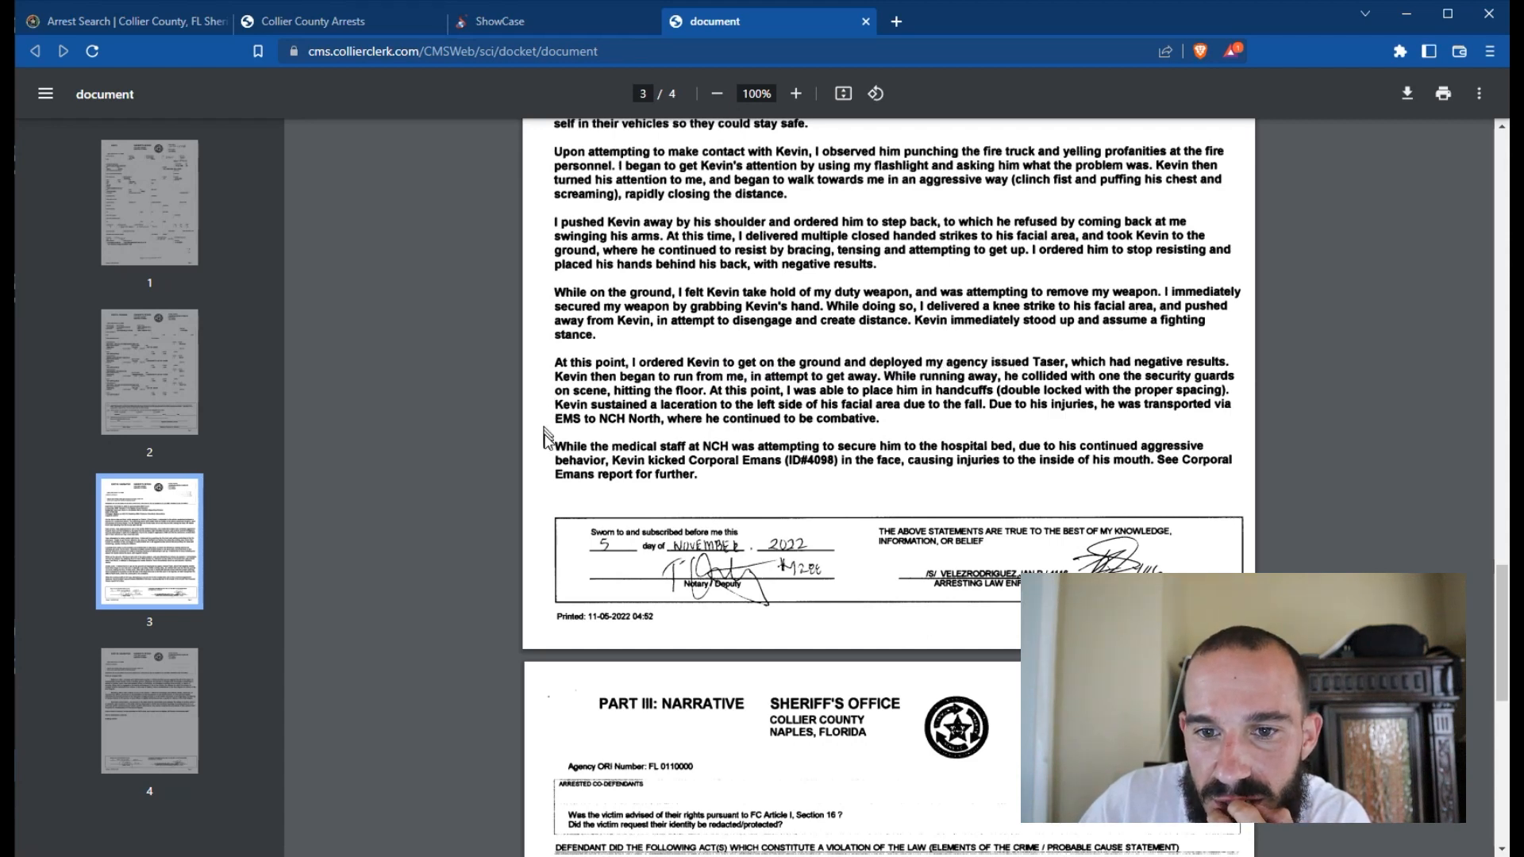
# Step: Read page 4's charges, hospital admission, jail handoff and sworn signature down to 'Nothing further'
pyautogui.scroll(-3)
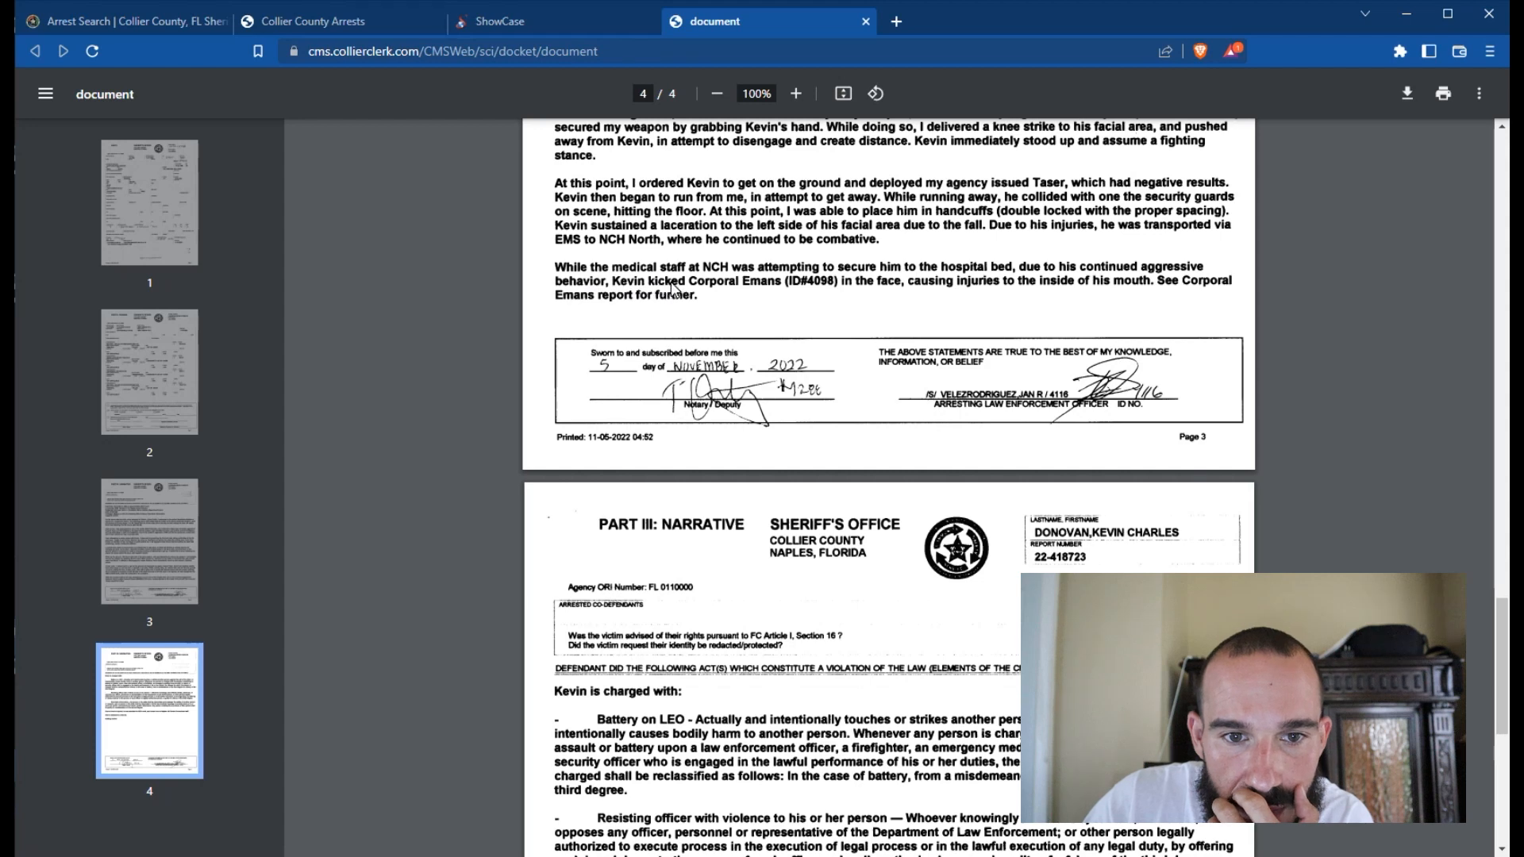
pyautogui.moveTo(1020, 274)
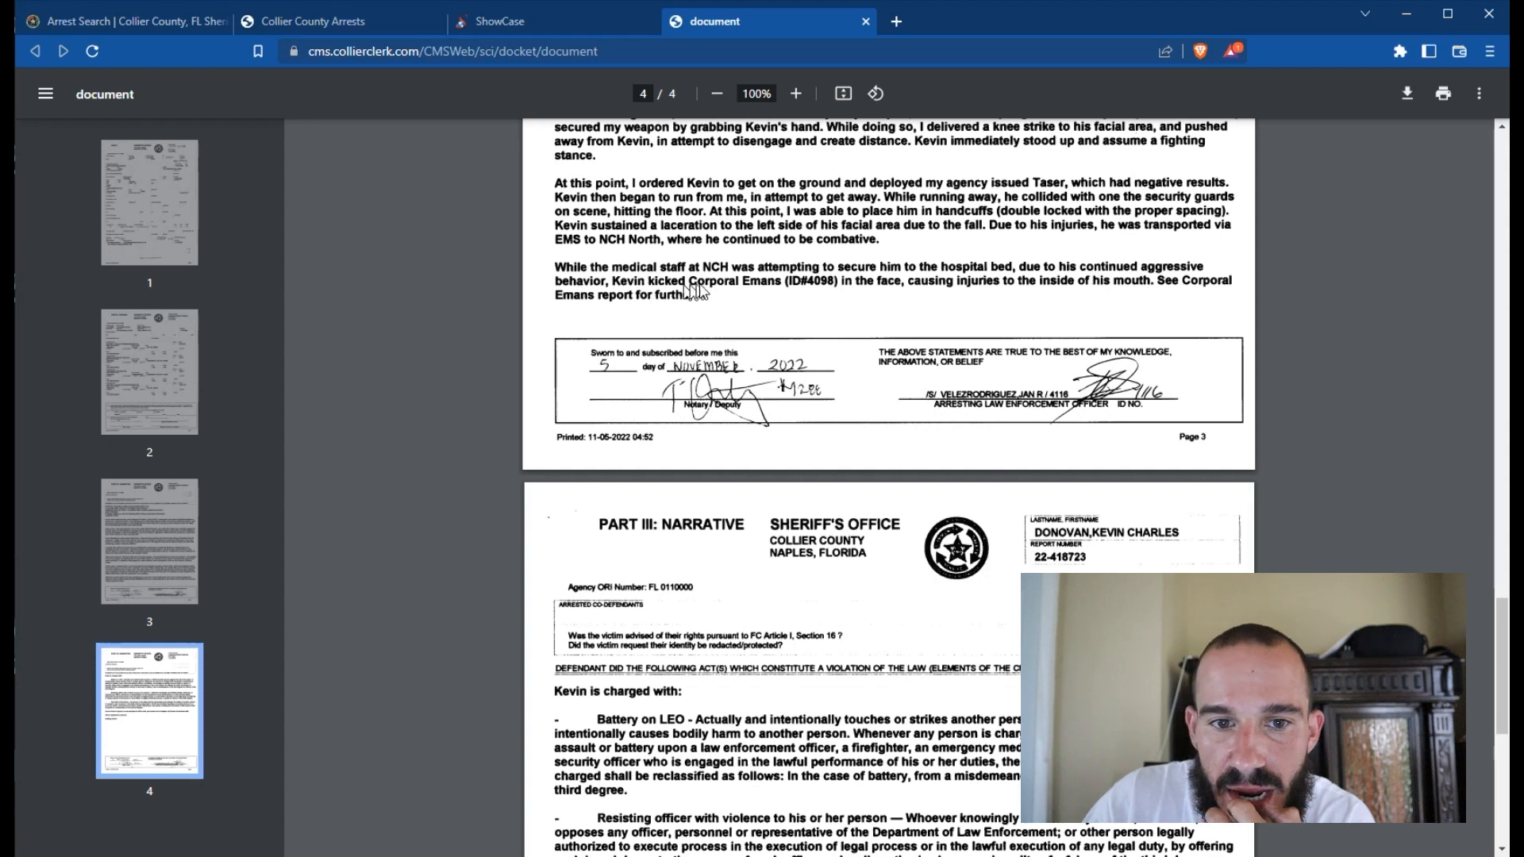
pyautogui.moveTo(934, 299)
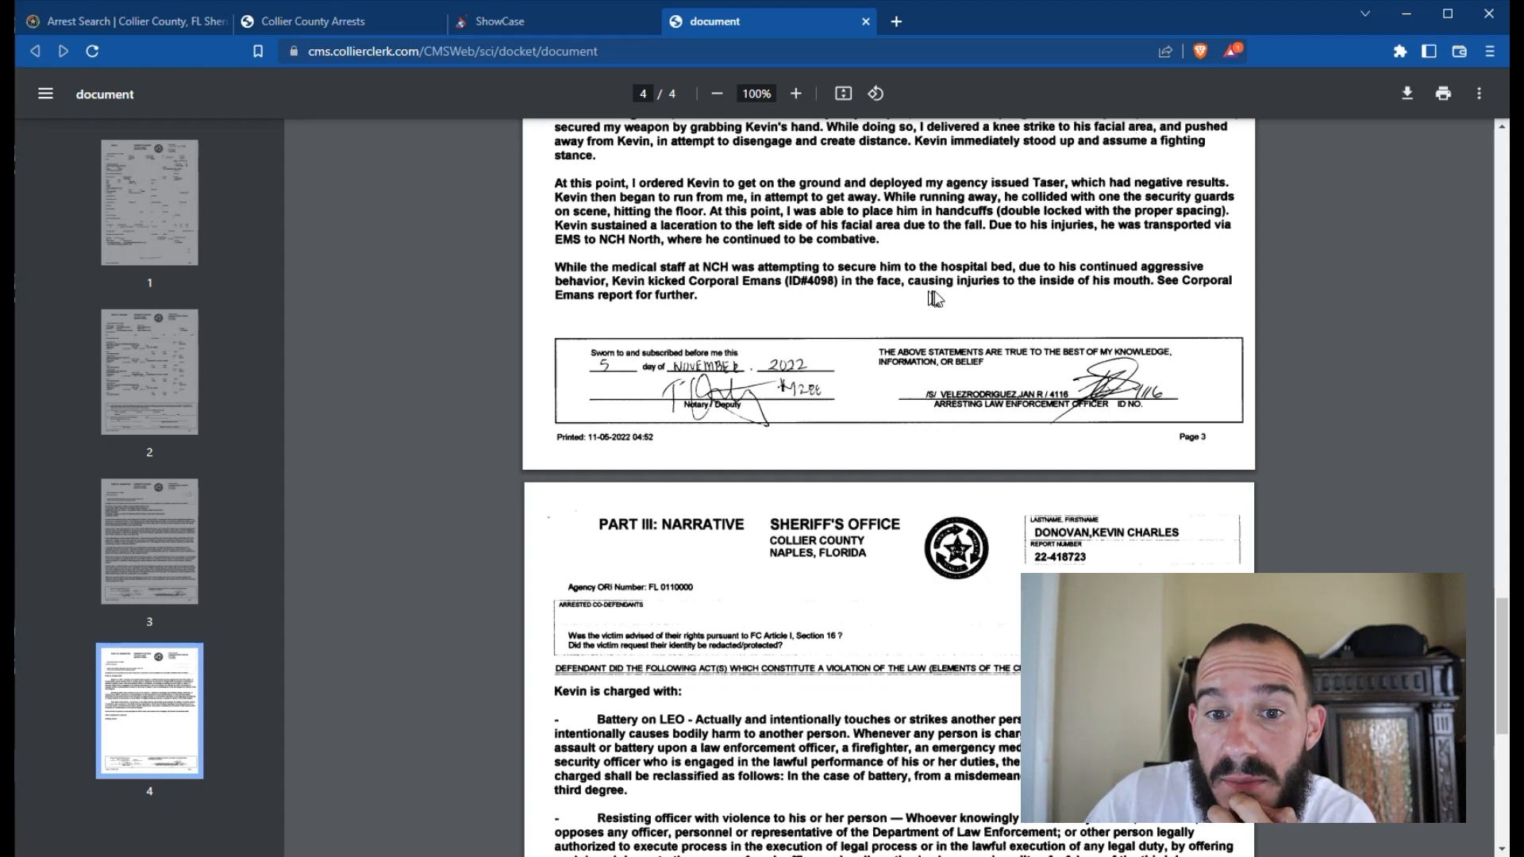
pyautogui.moveTo(1000, 294)
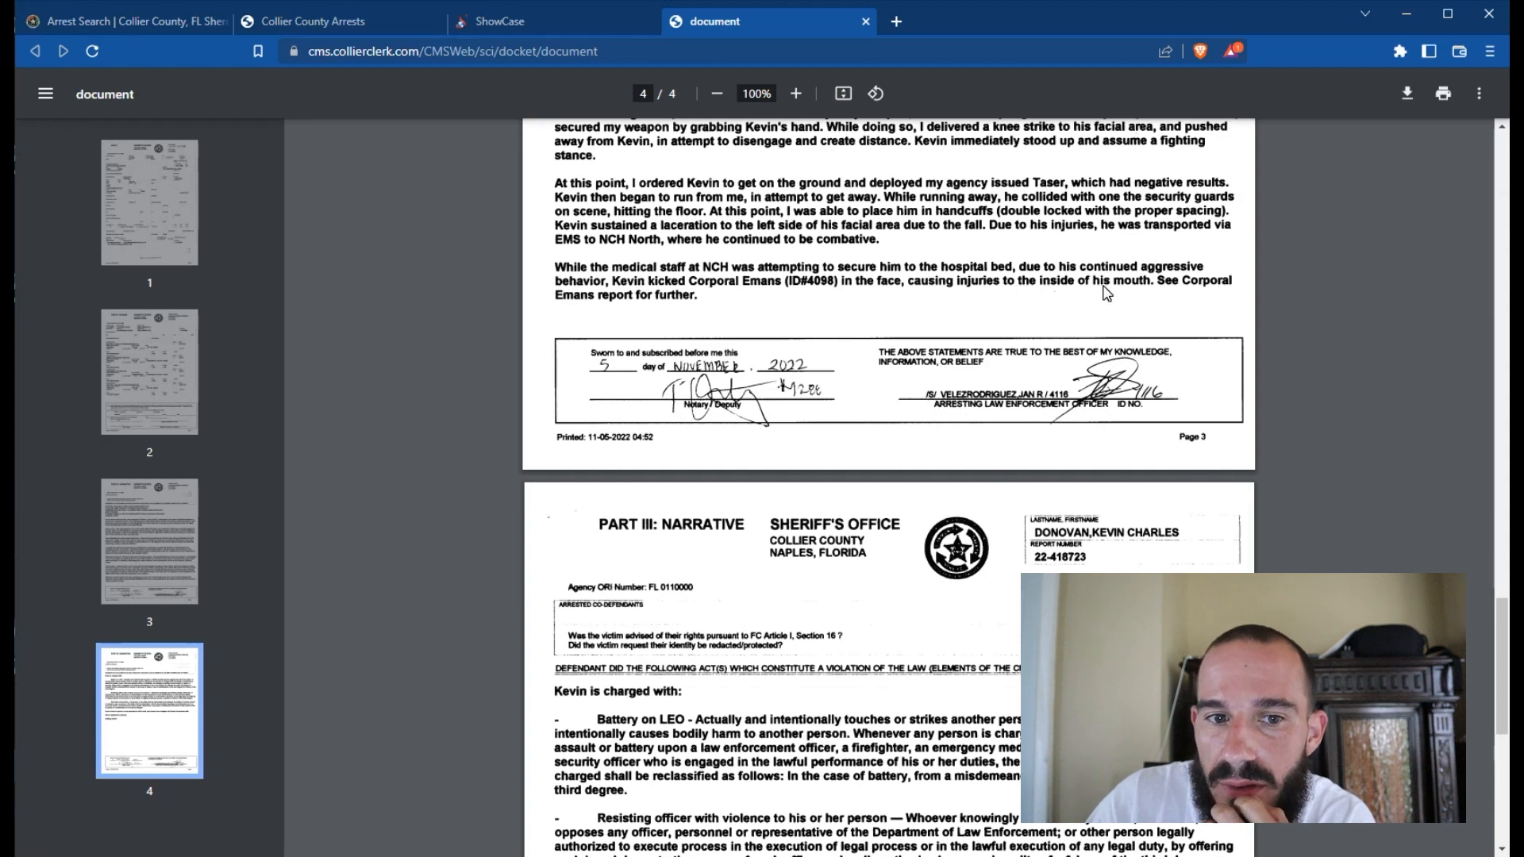
pyautogui.moveTo(651, 315)
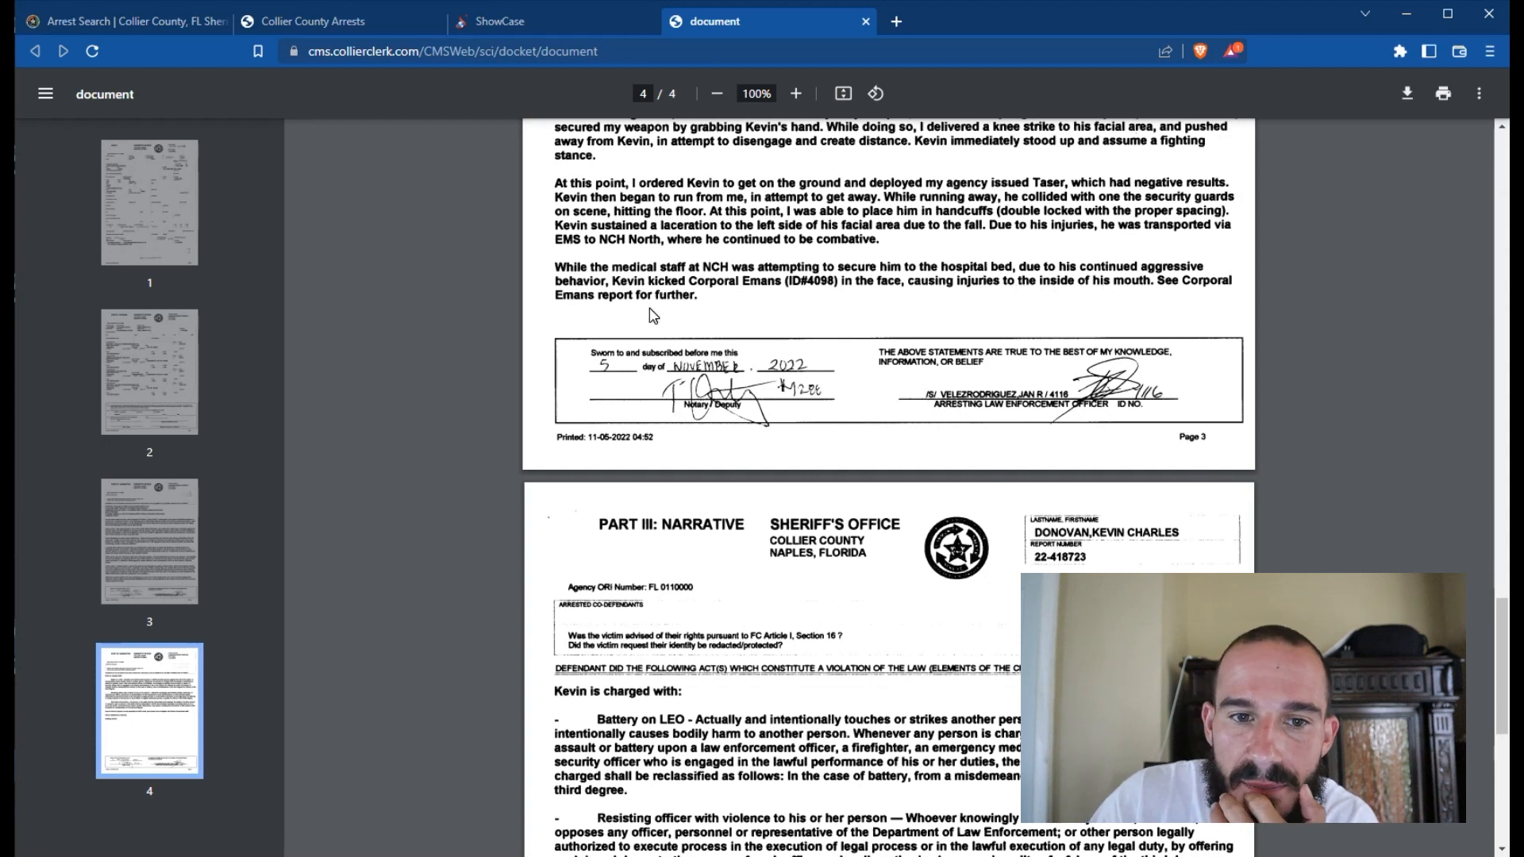
pyautogui.scroll(-3)
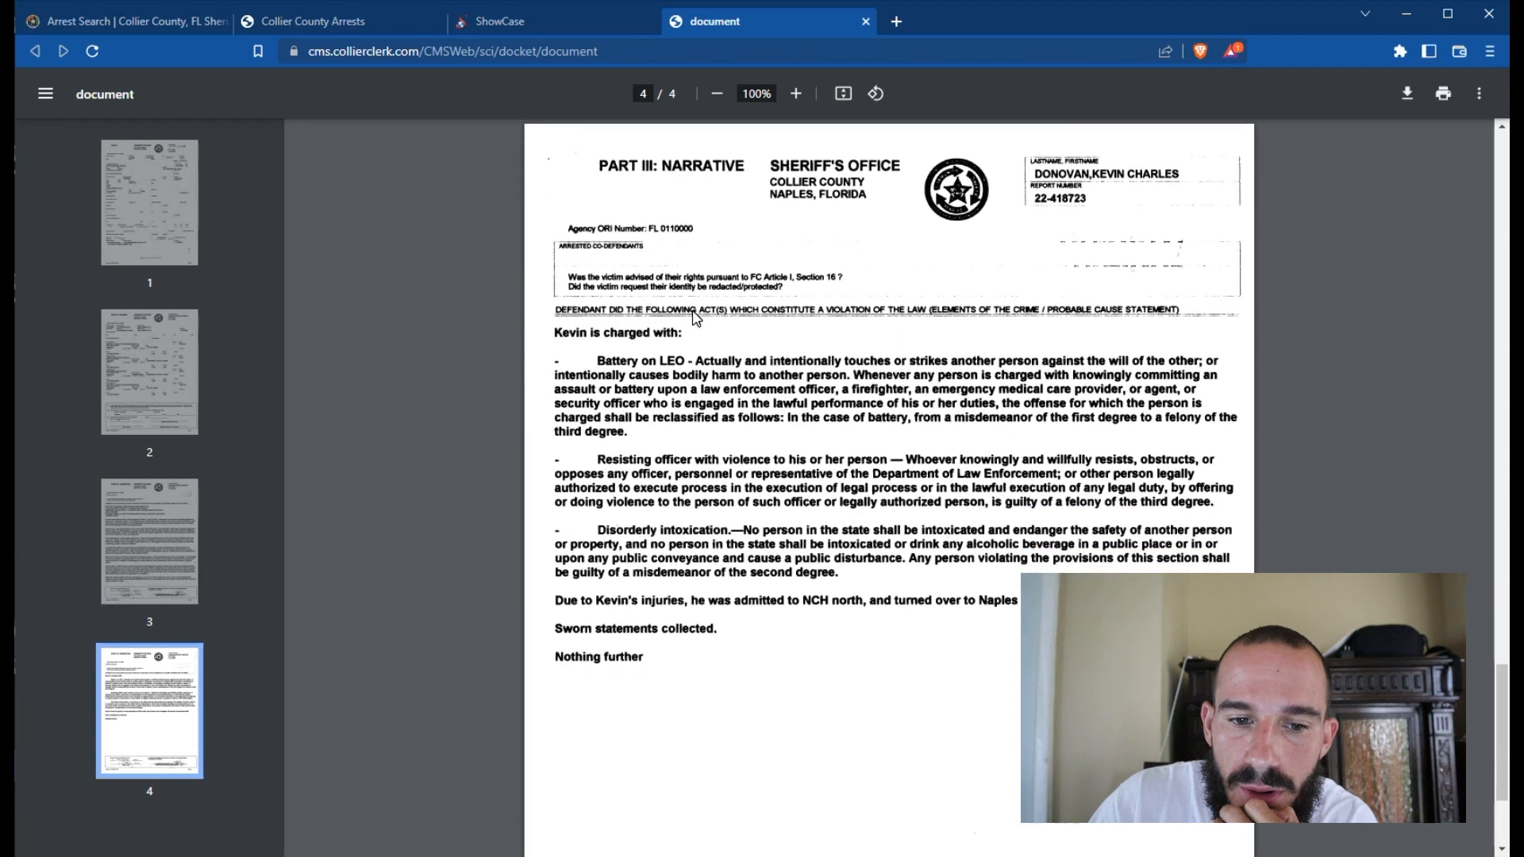
pyautogui.moveTo(731, 467)
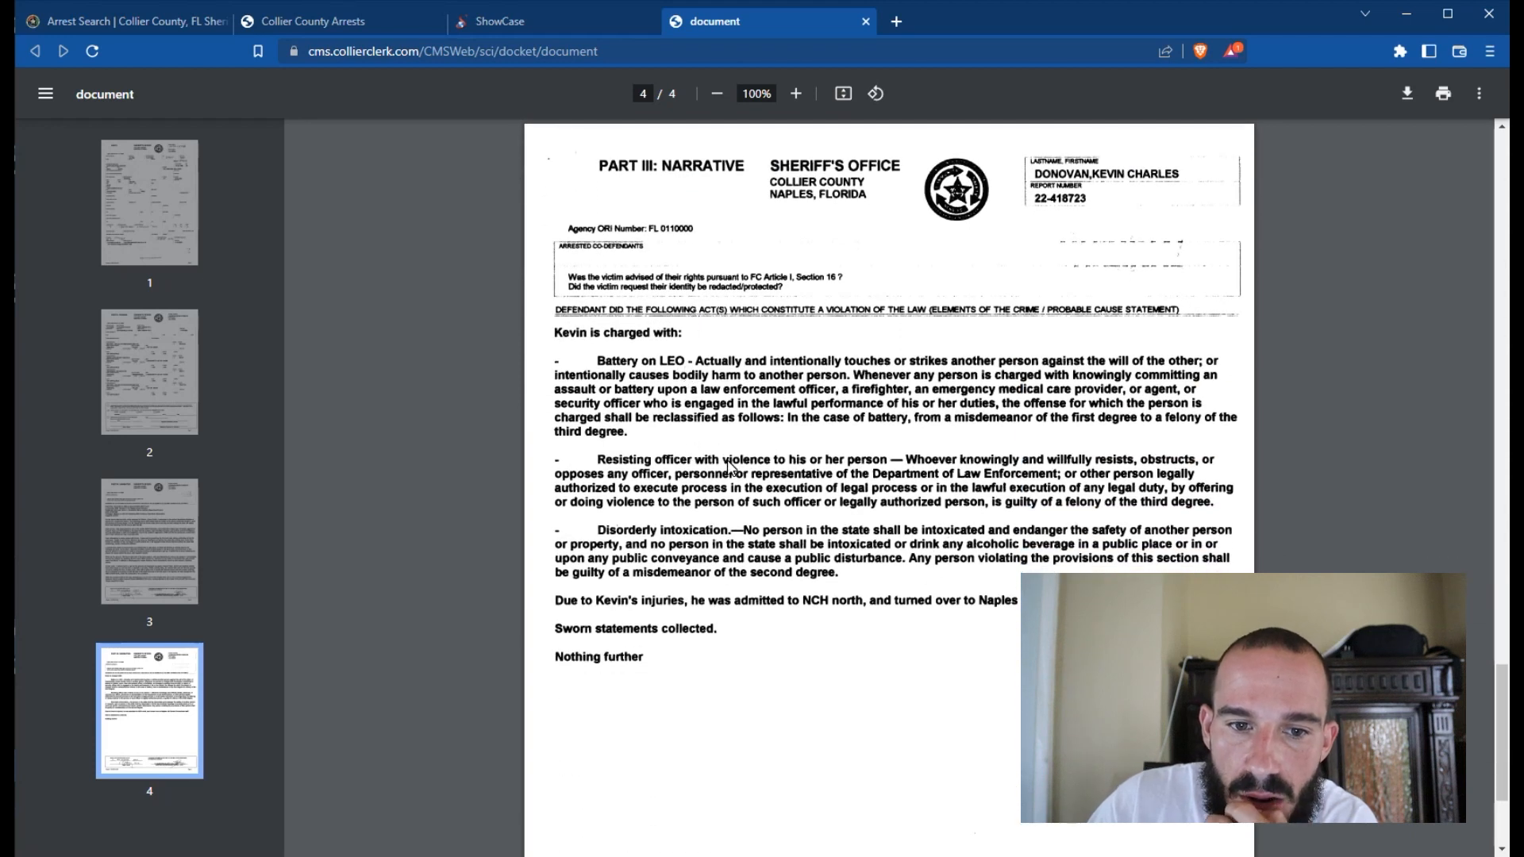
pyautogui.scroll(-3)
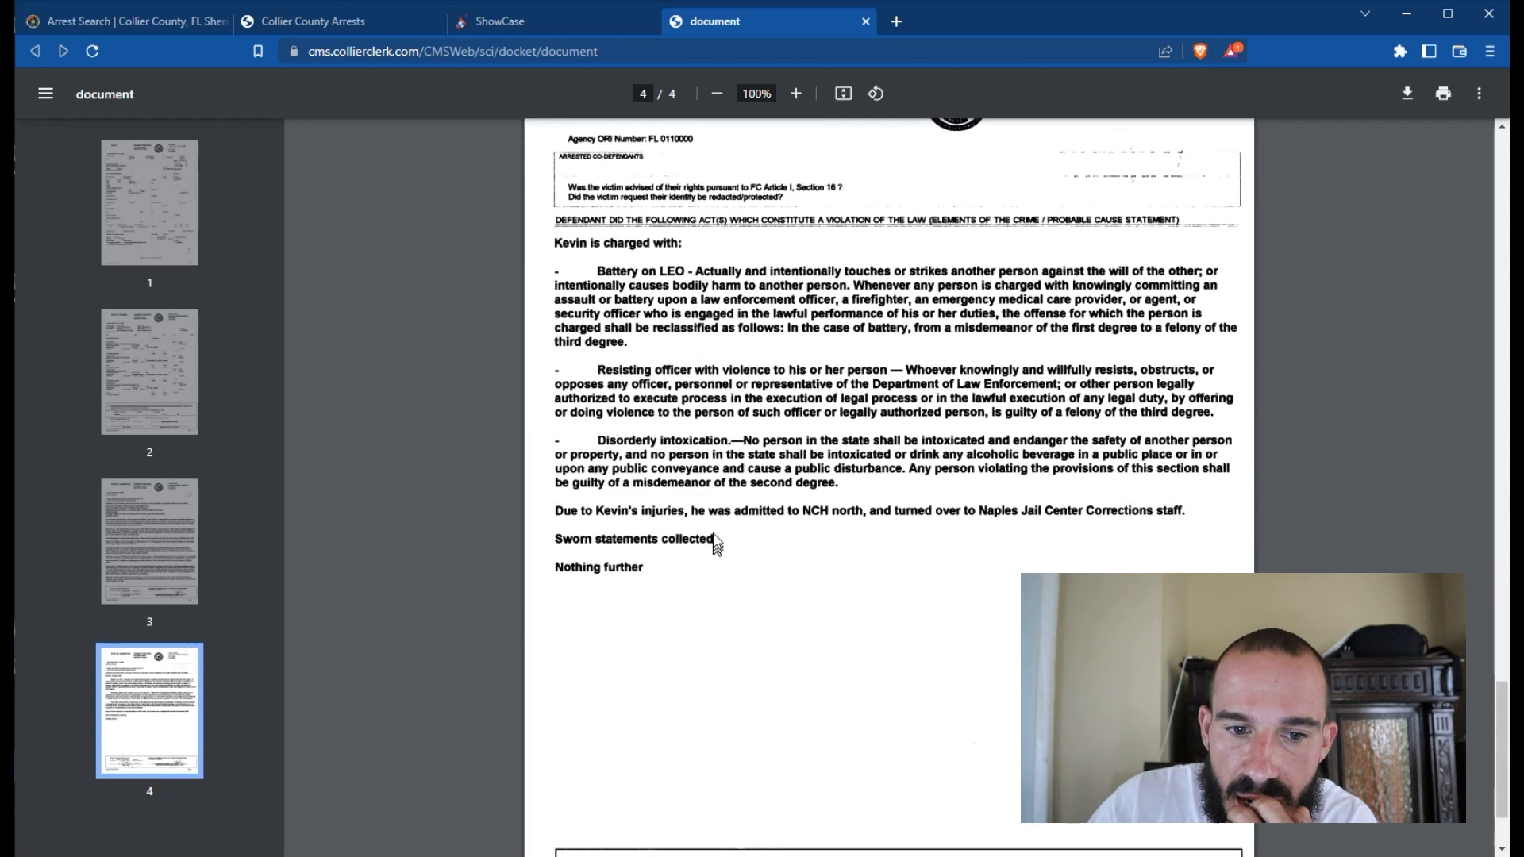
pyautogui.moveTo(861, 525)
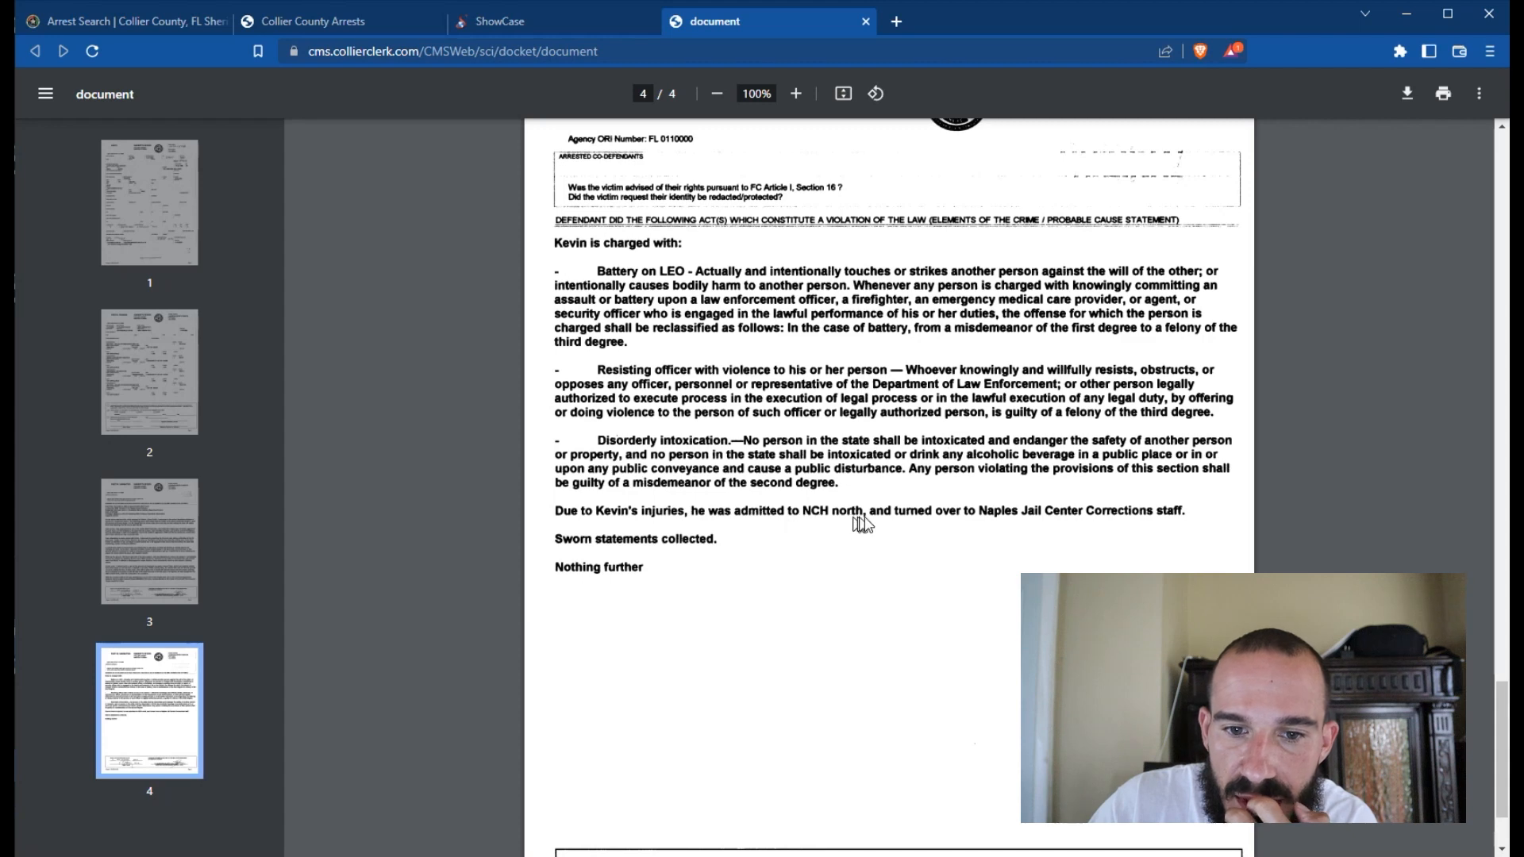
pyautogui.moveTo(1084, 528)
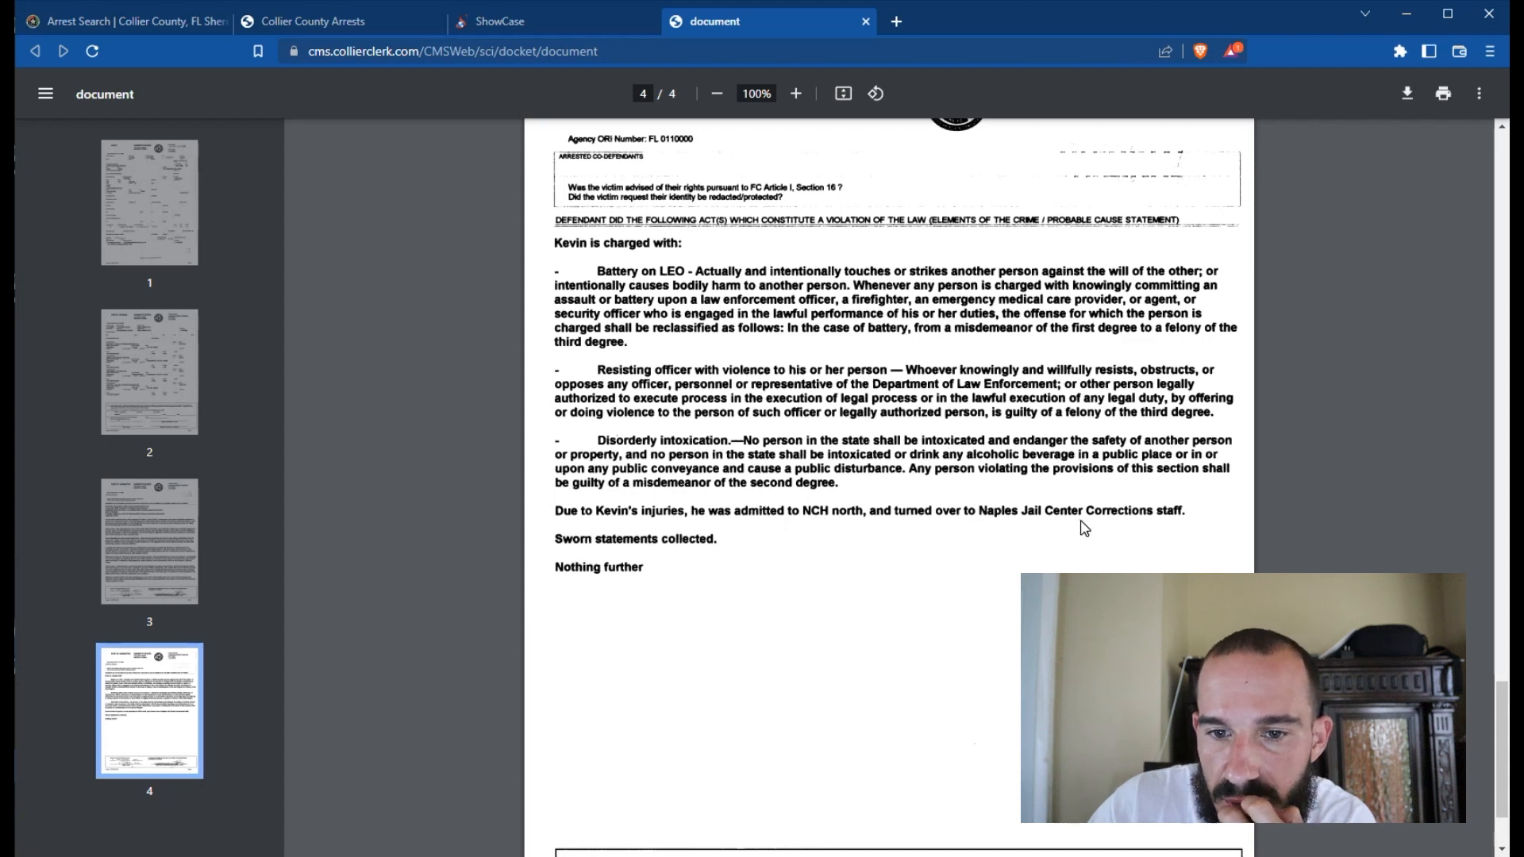
pyautogui.scroll(-3)
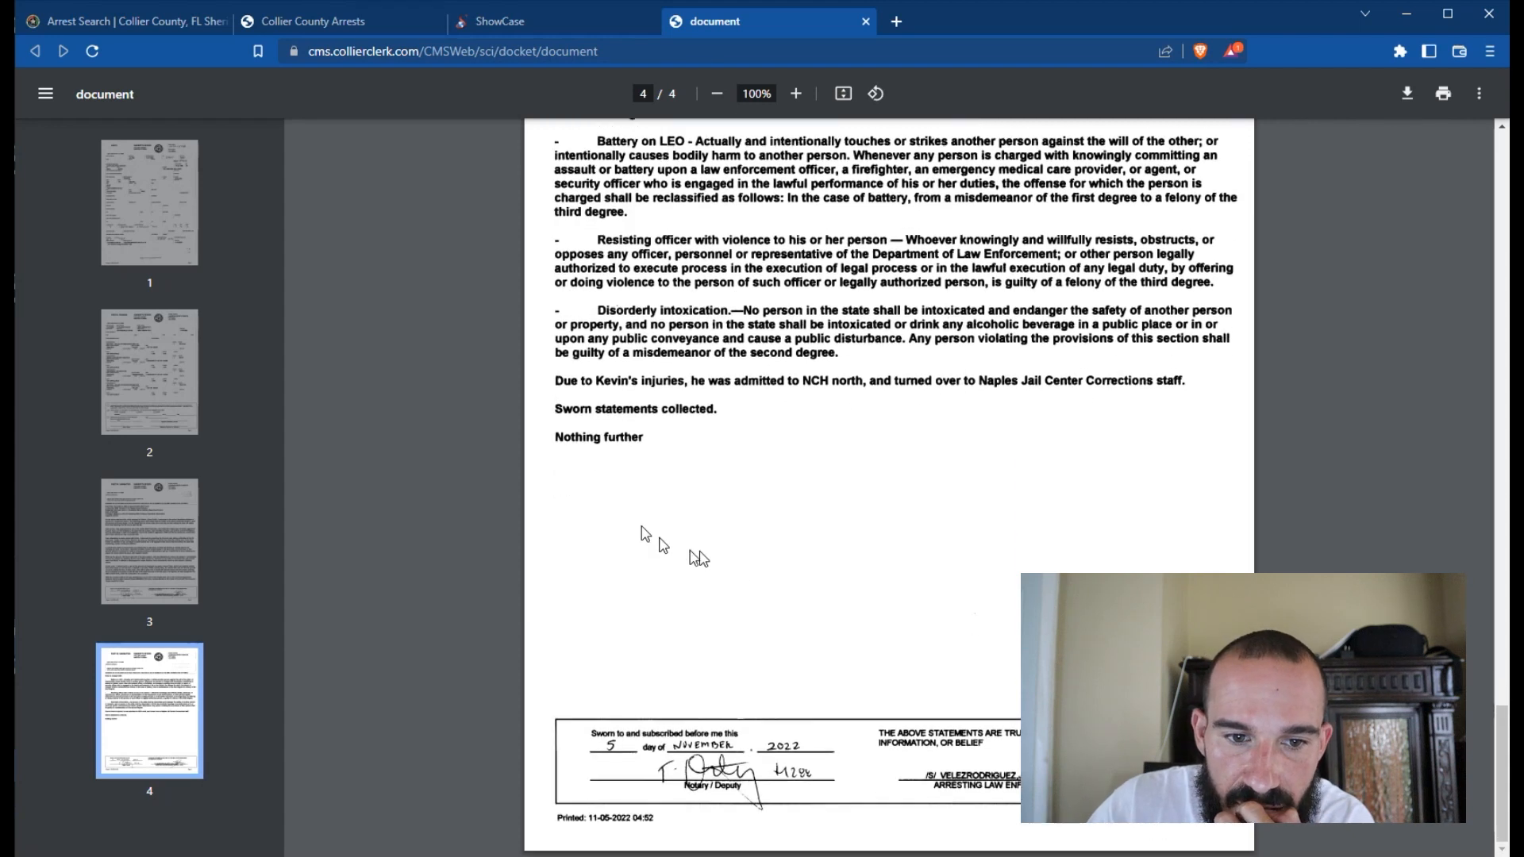
pyautogui.scroll(3)
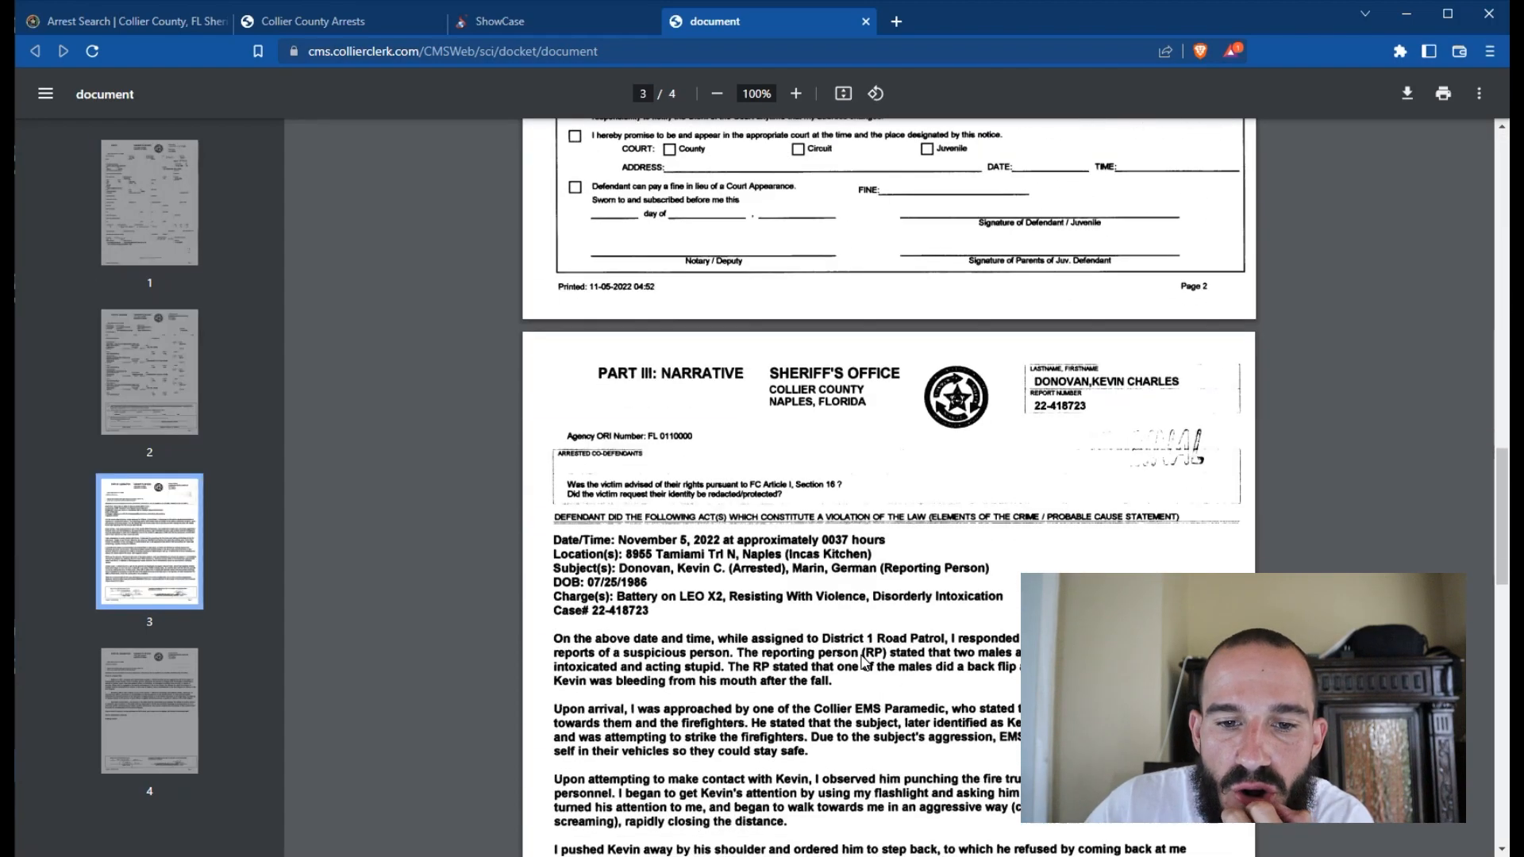
pyautogui.scroll(-3)
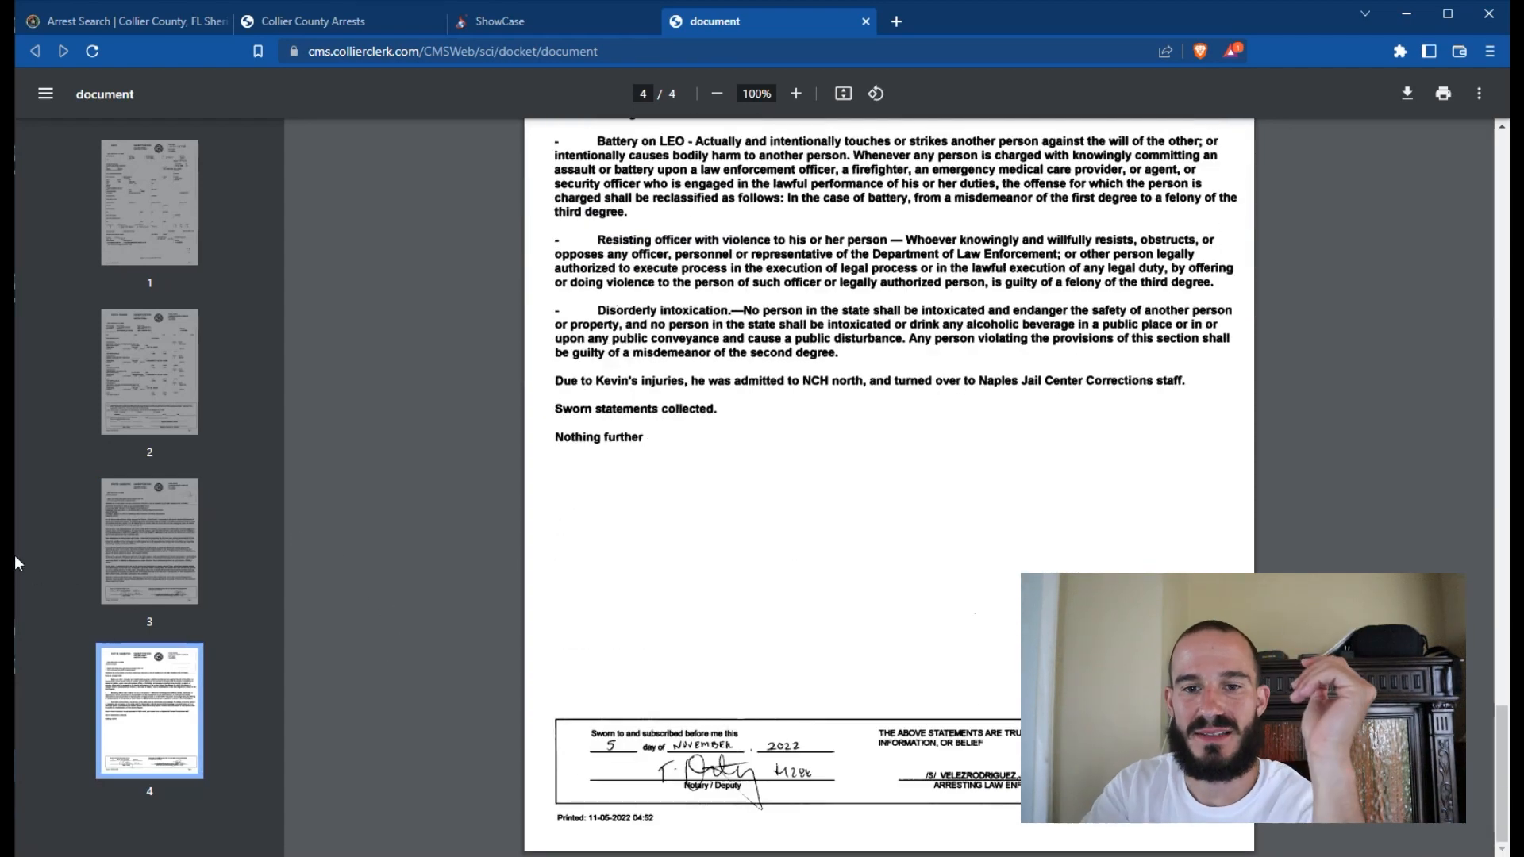
pyautogui.moveTo(842, 580)
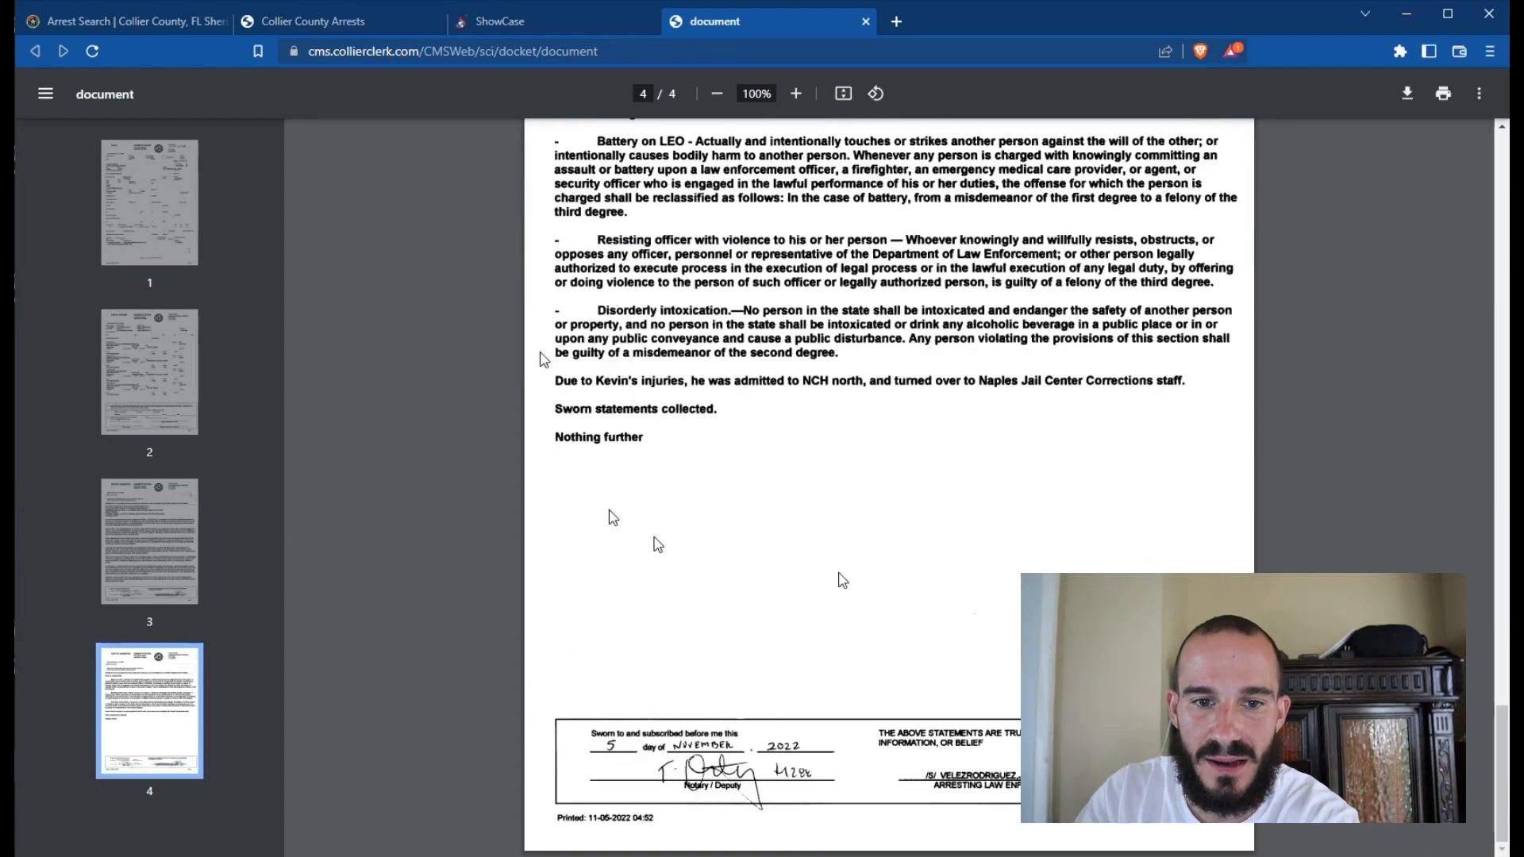
# Step: Review page 2's charge listings, then return to page 1's identification and booking details
pyautogui.scroll(3)
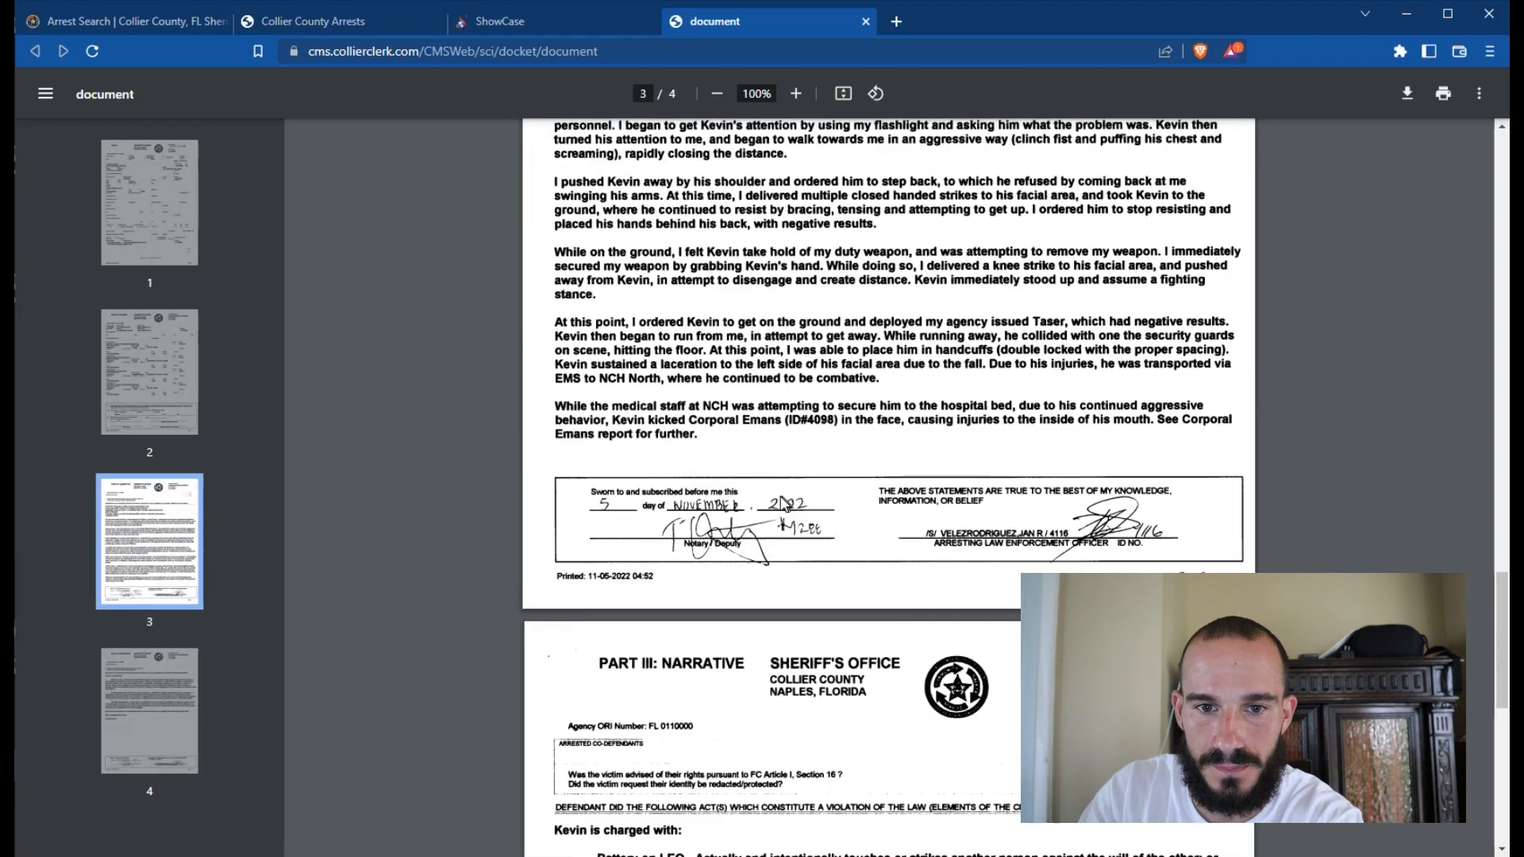
pyautogui.scroll(3)
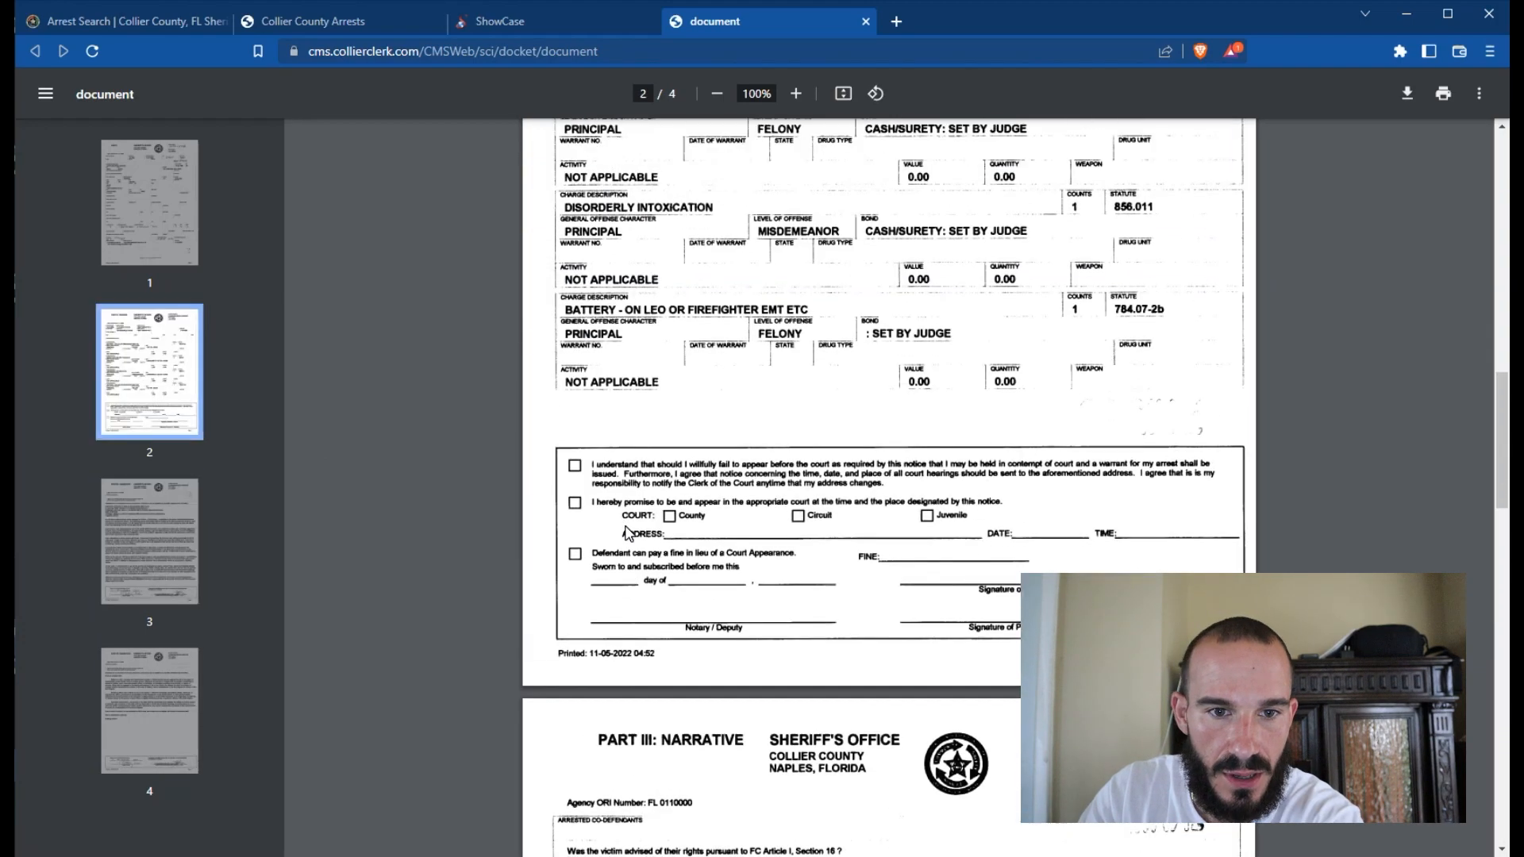
pyautogui.scroll(-3)
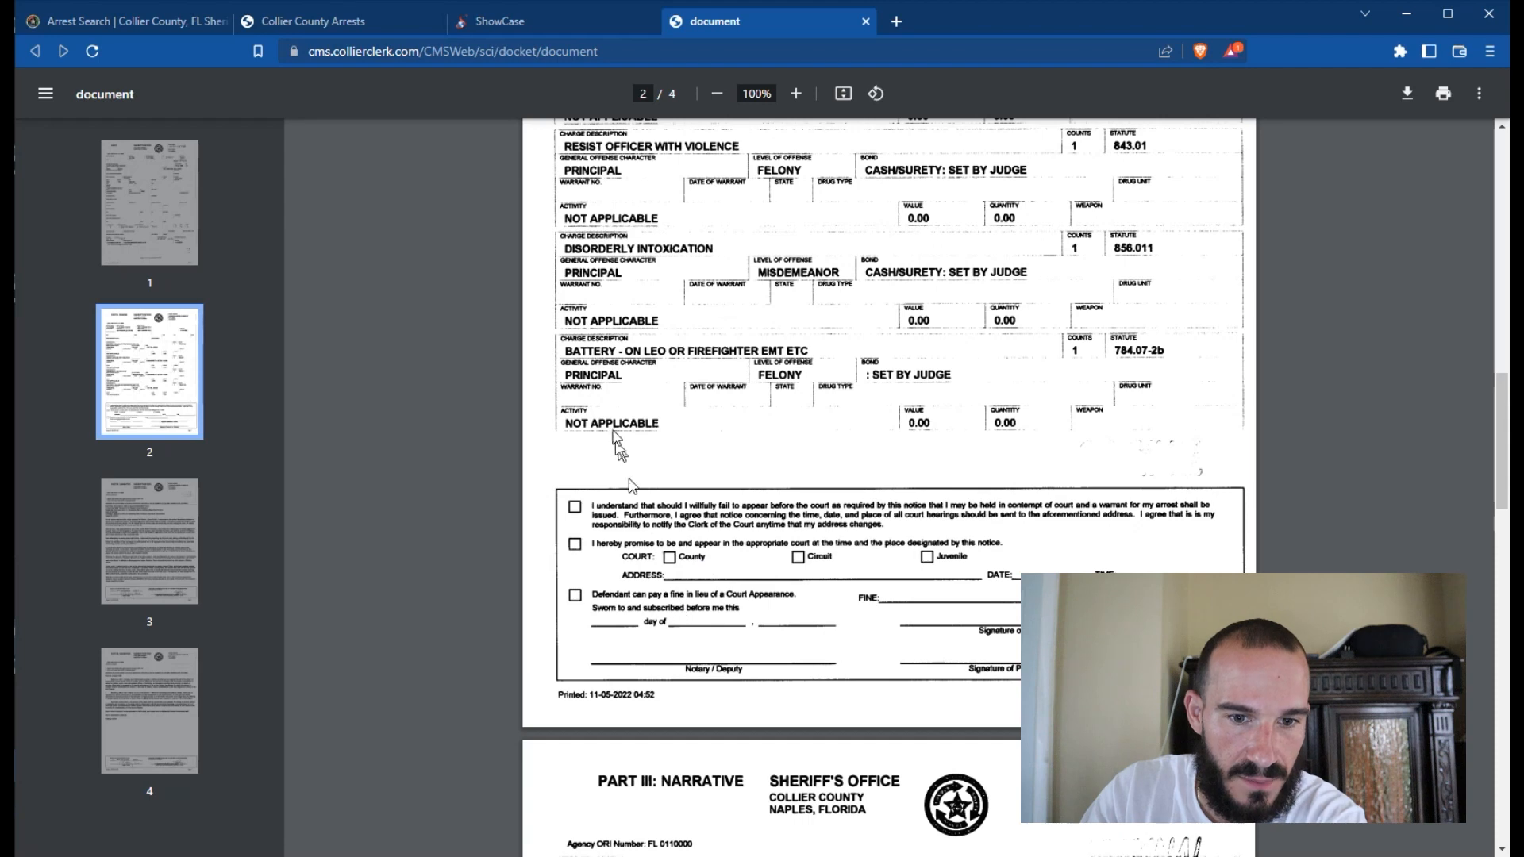
pyautogui.moveTo(583, 372)
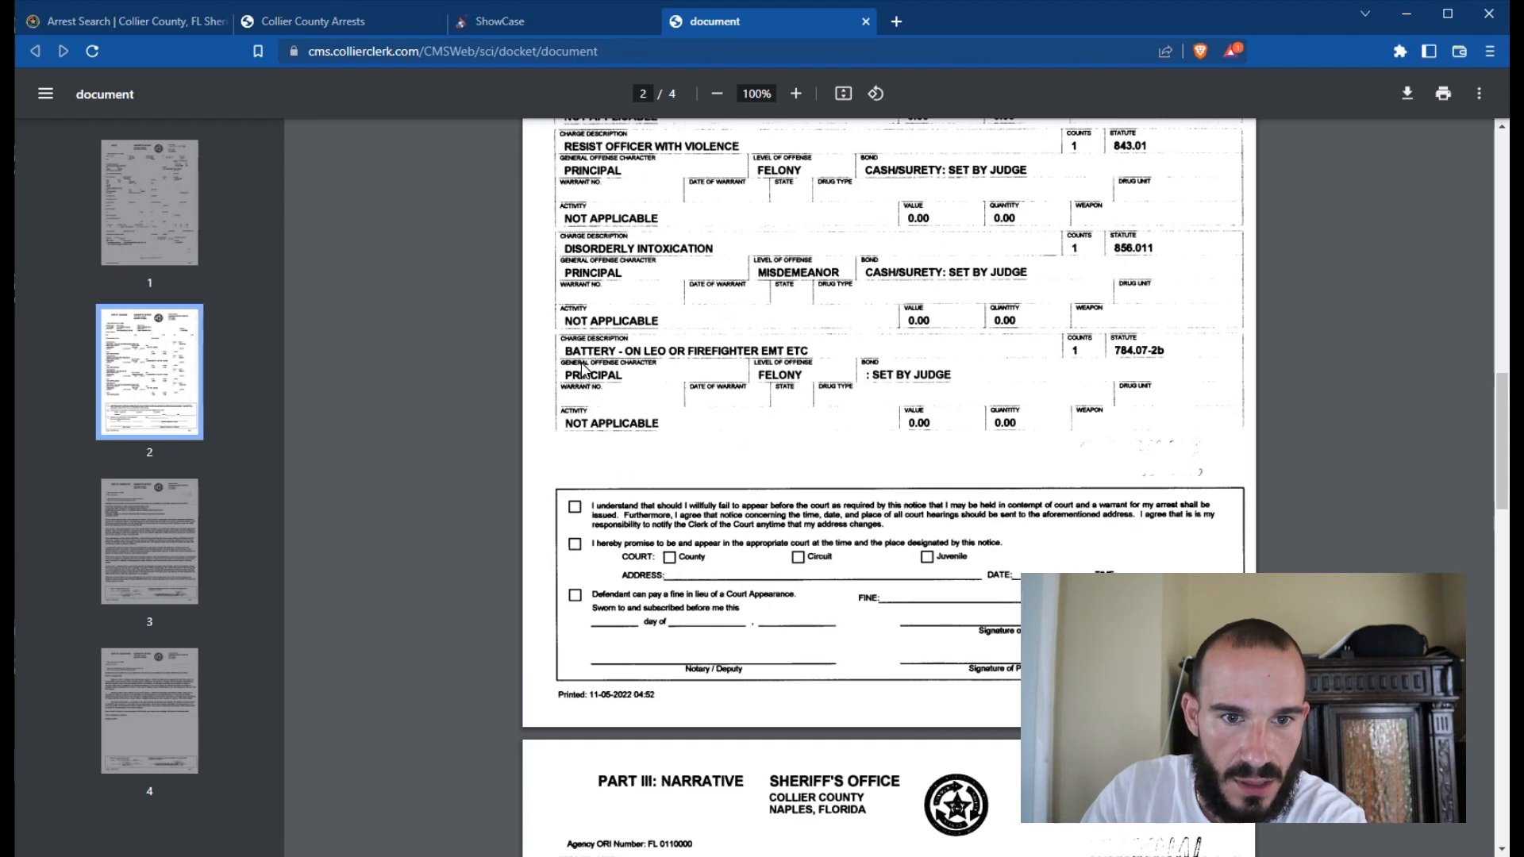
pyautogui.moveTo(922, 381)
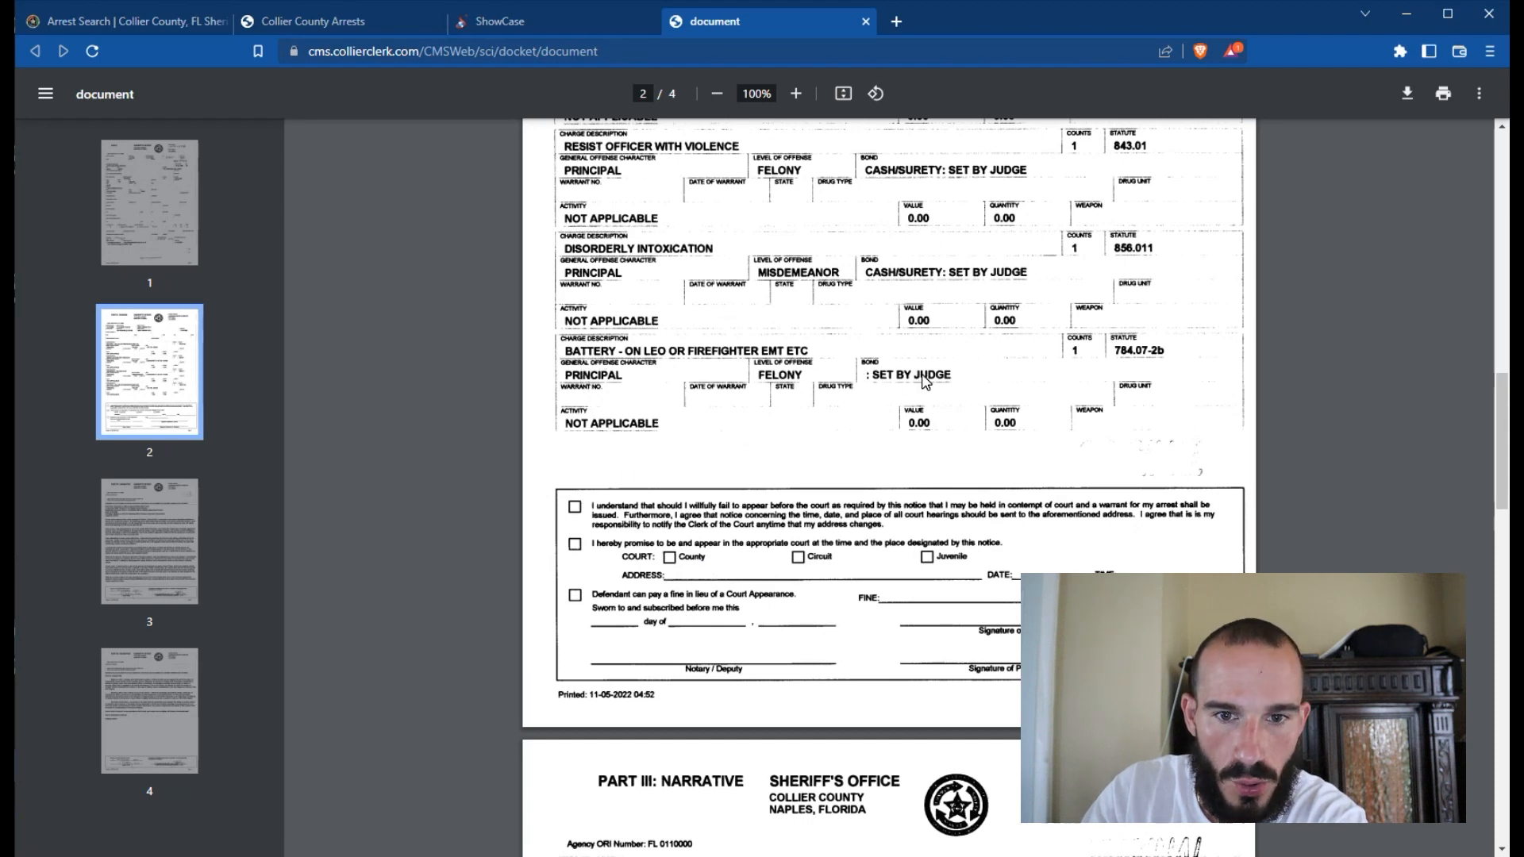
pyautogui.moveTo(909, 495)
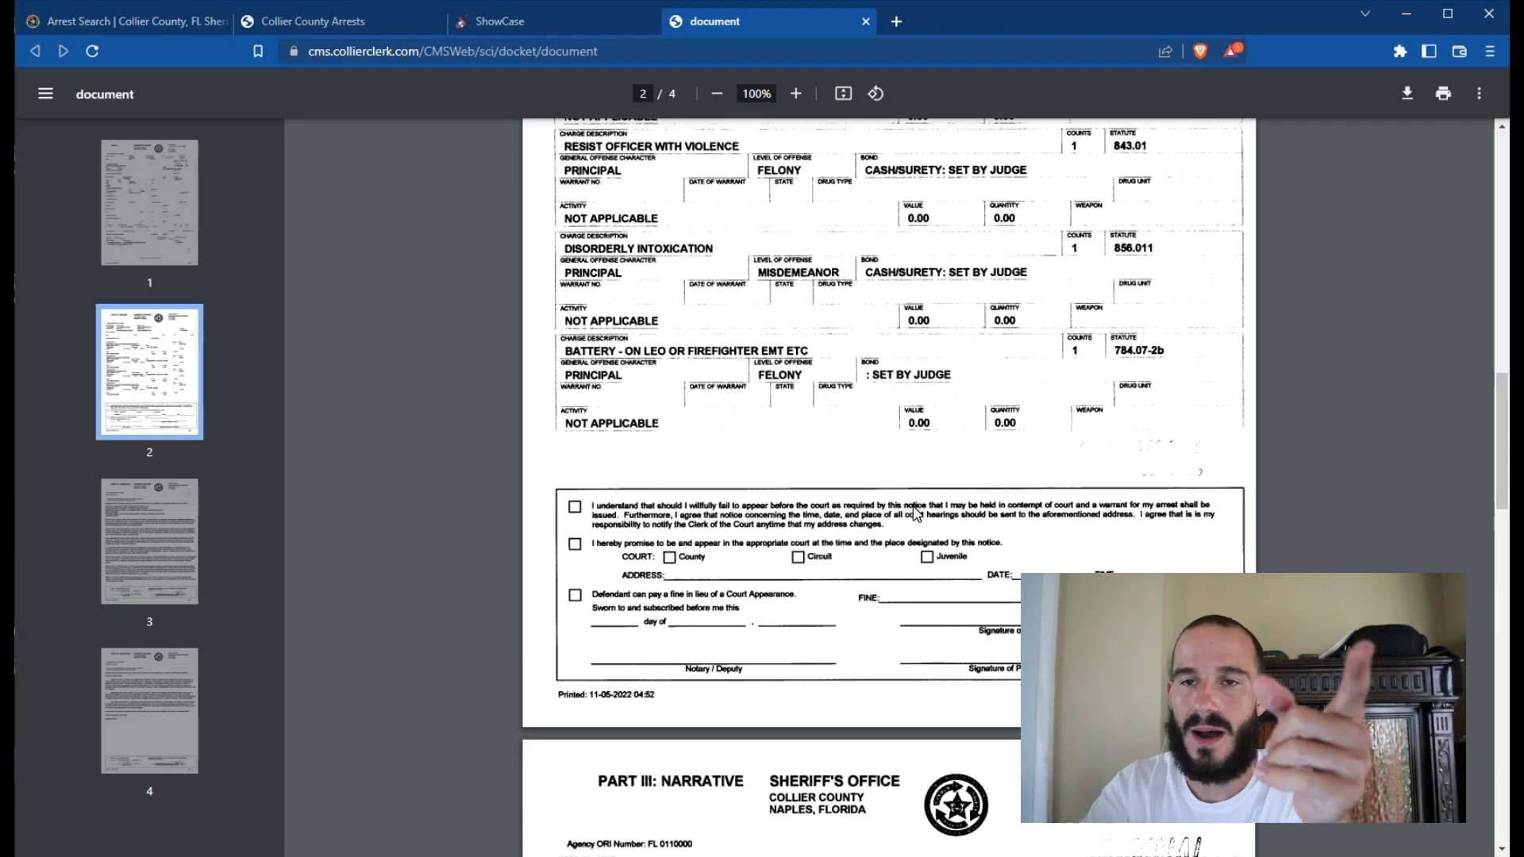
pyautogui.scroll(3)
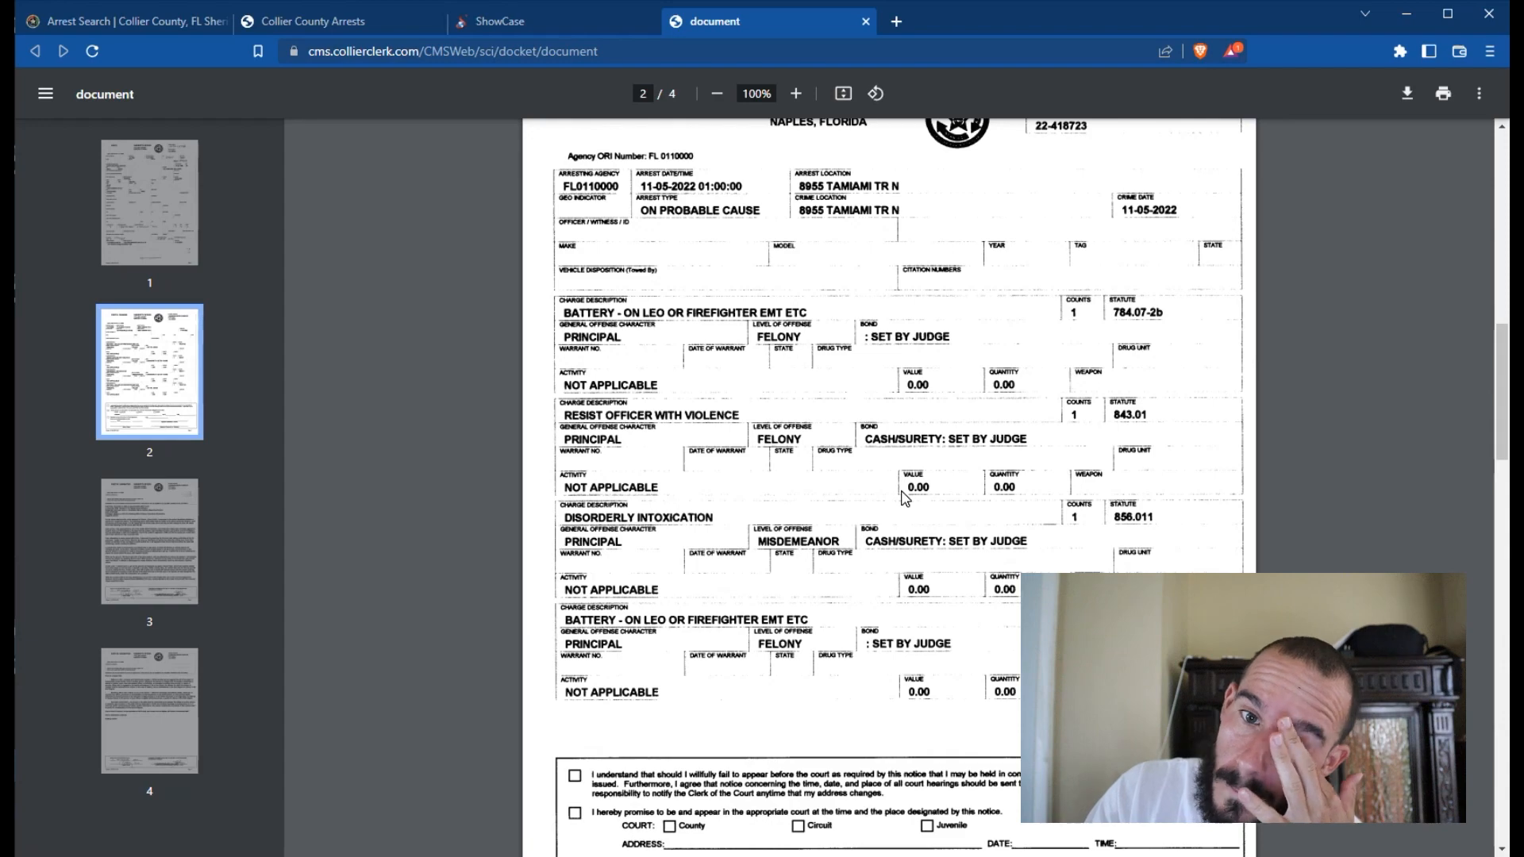
pyautogui.scroll(-3)
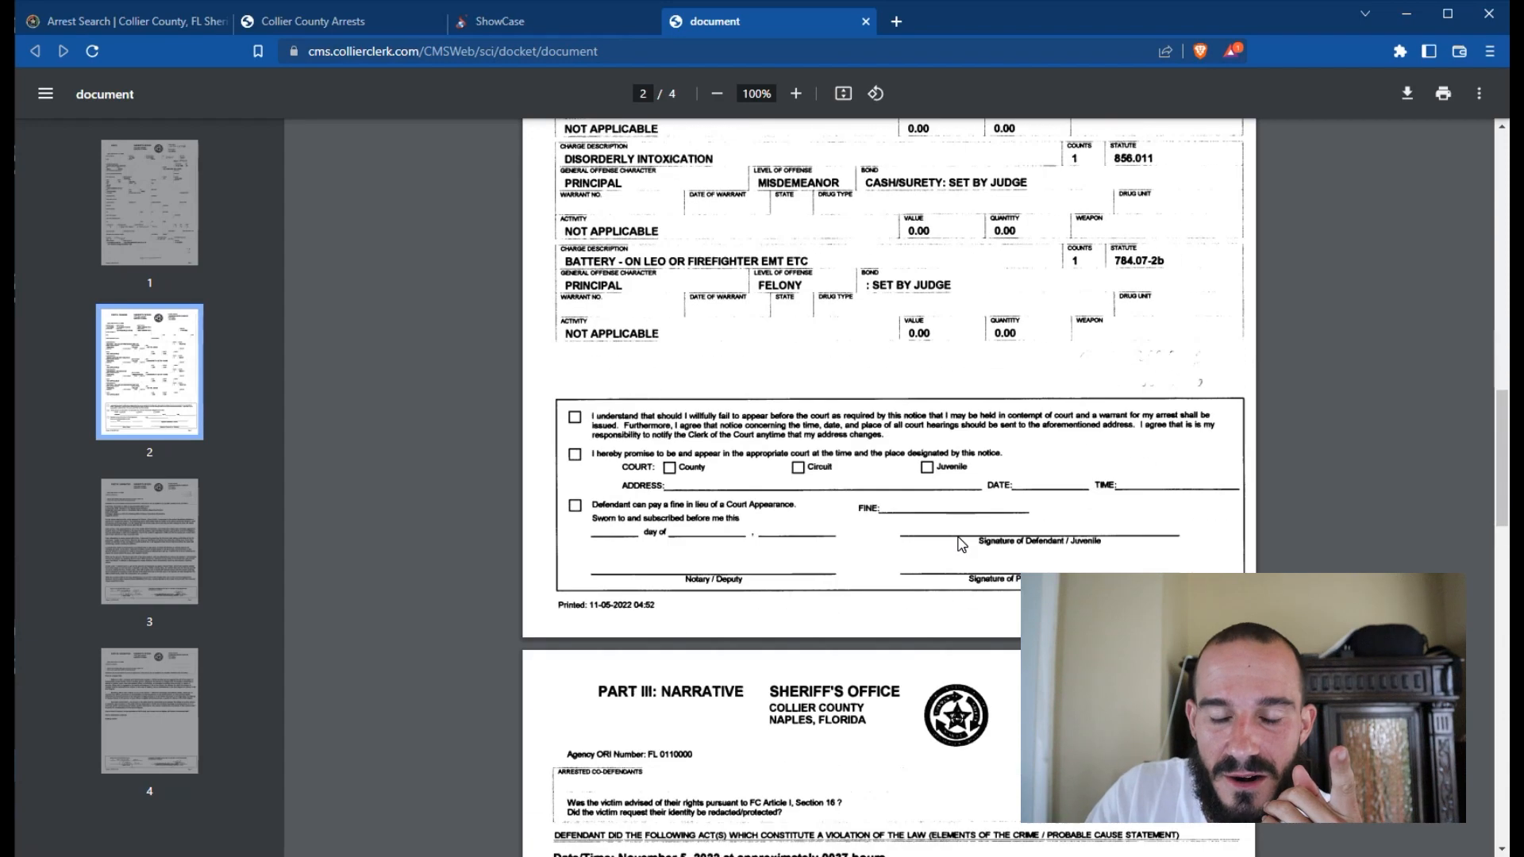
pyautogui.scroll(-3)
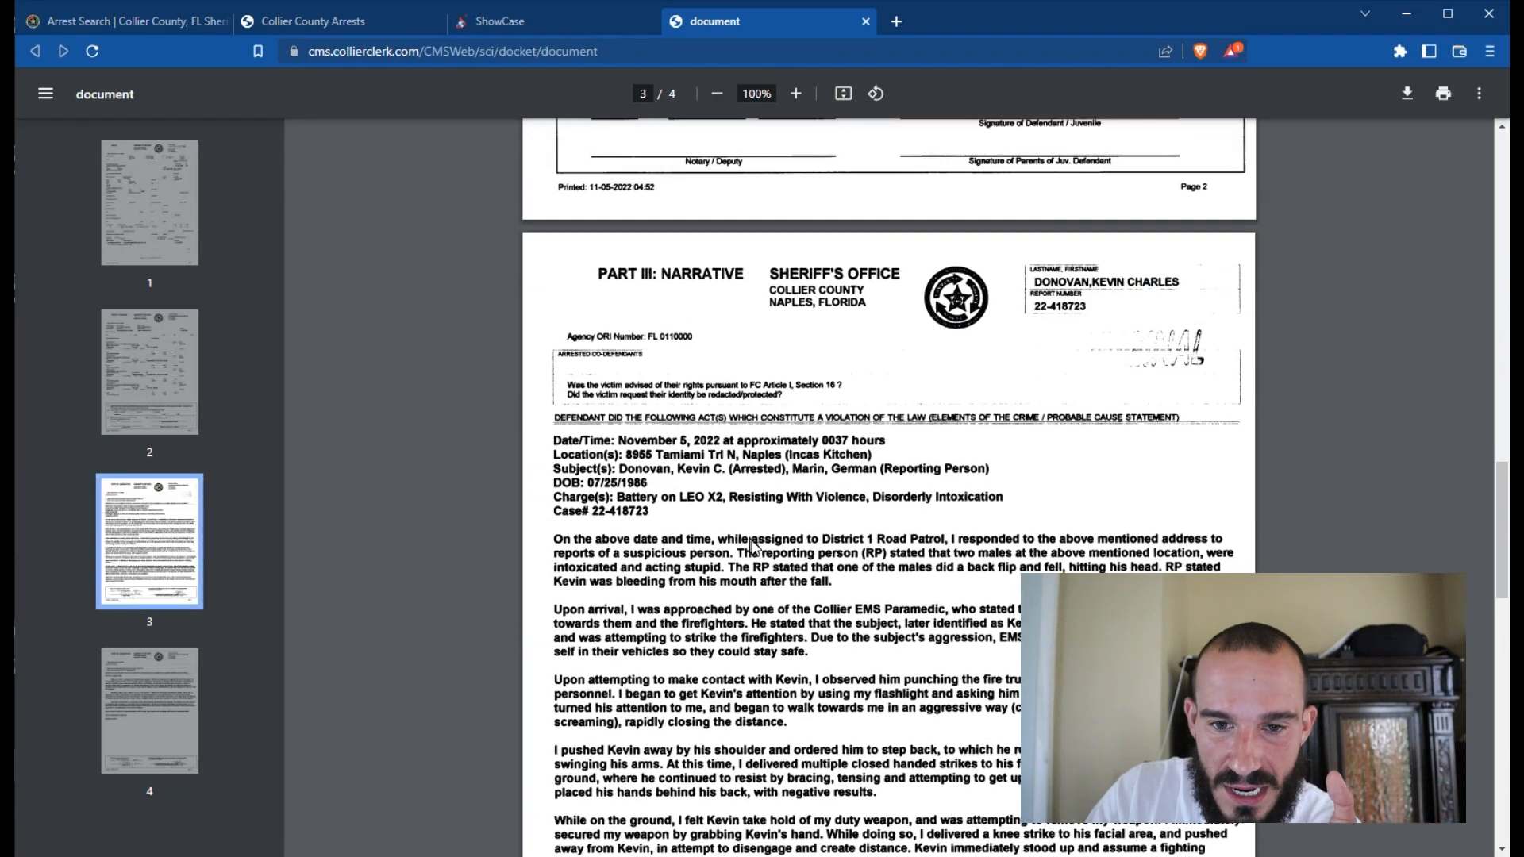
pyautogui.scroll(3)
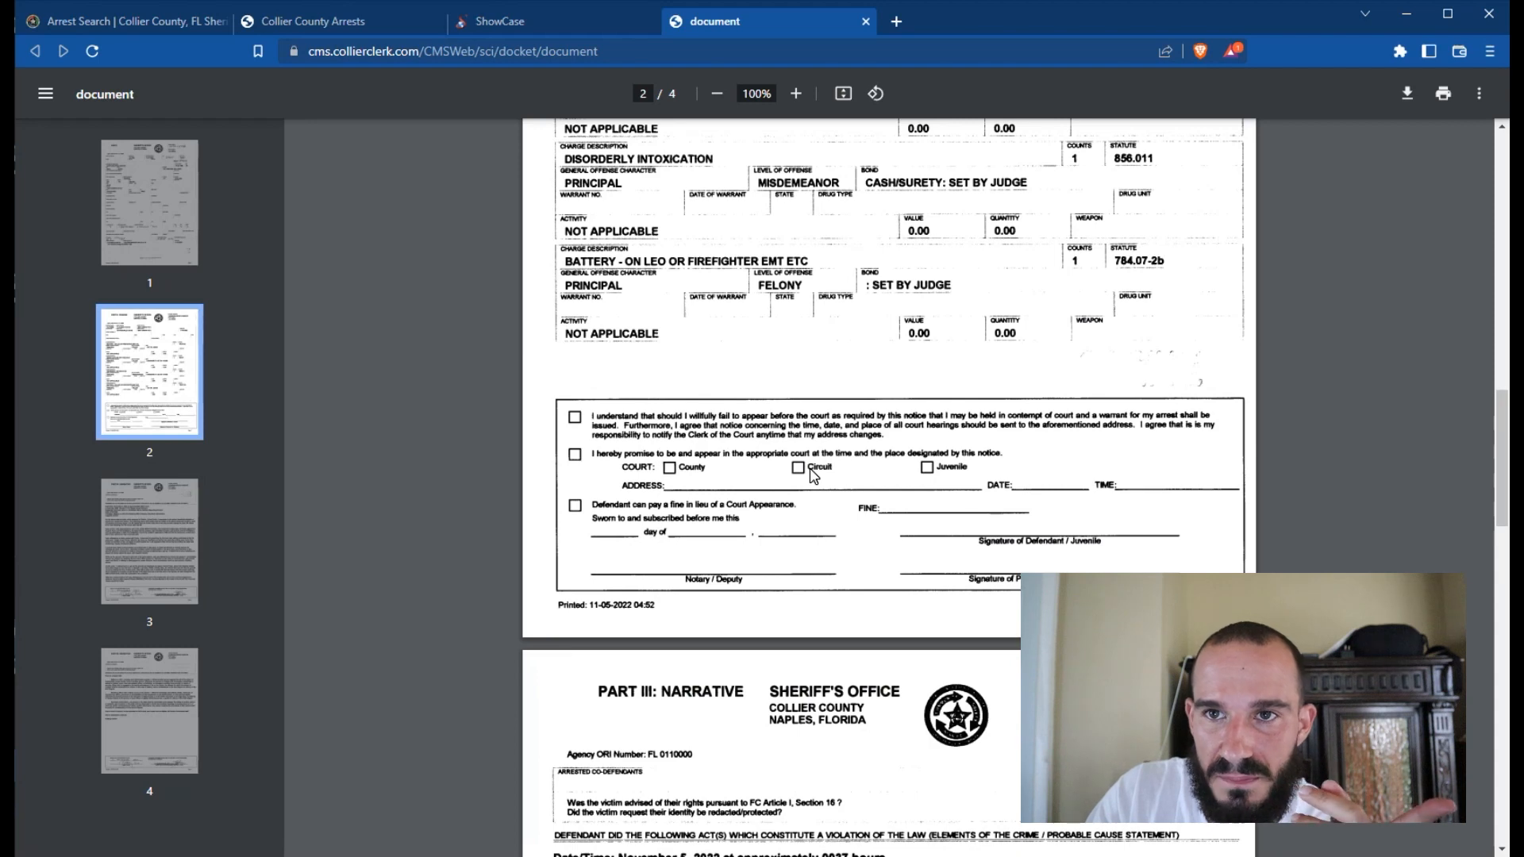
pyautogui.moveTo(805, 466)
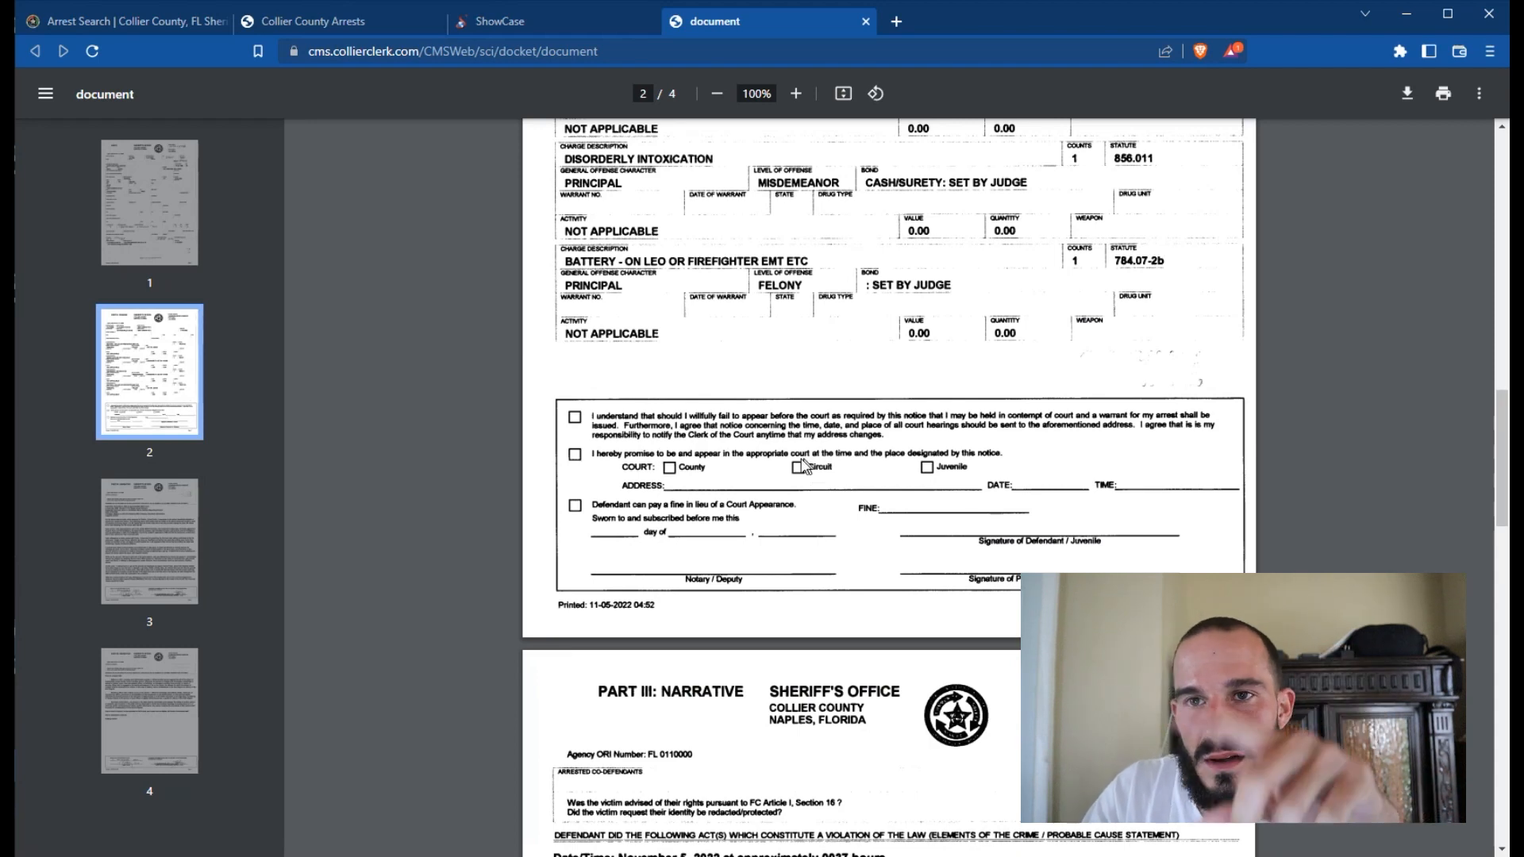
pyautogui.scroll(3)
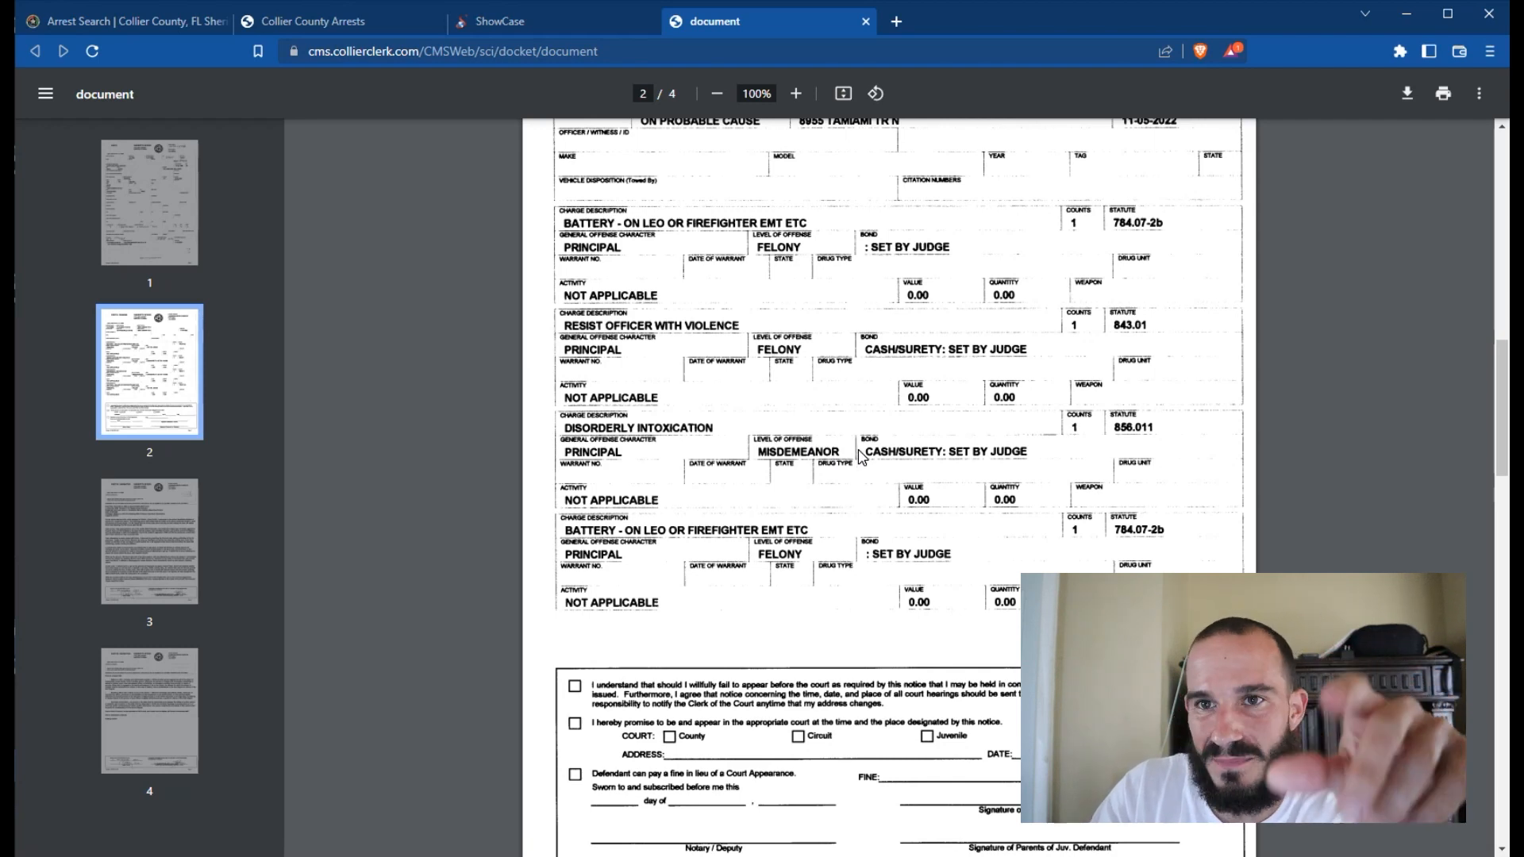
pyautogui.moveTo(884, 525)
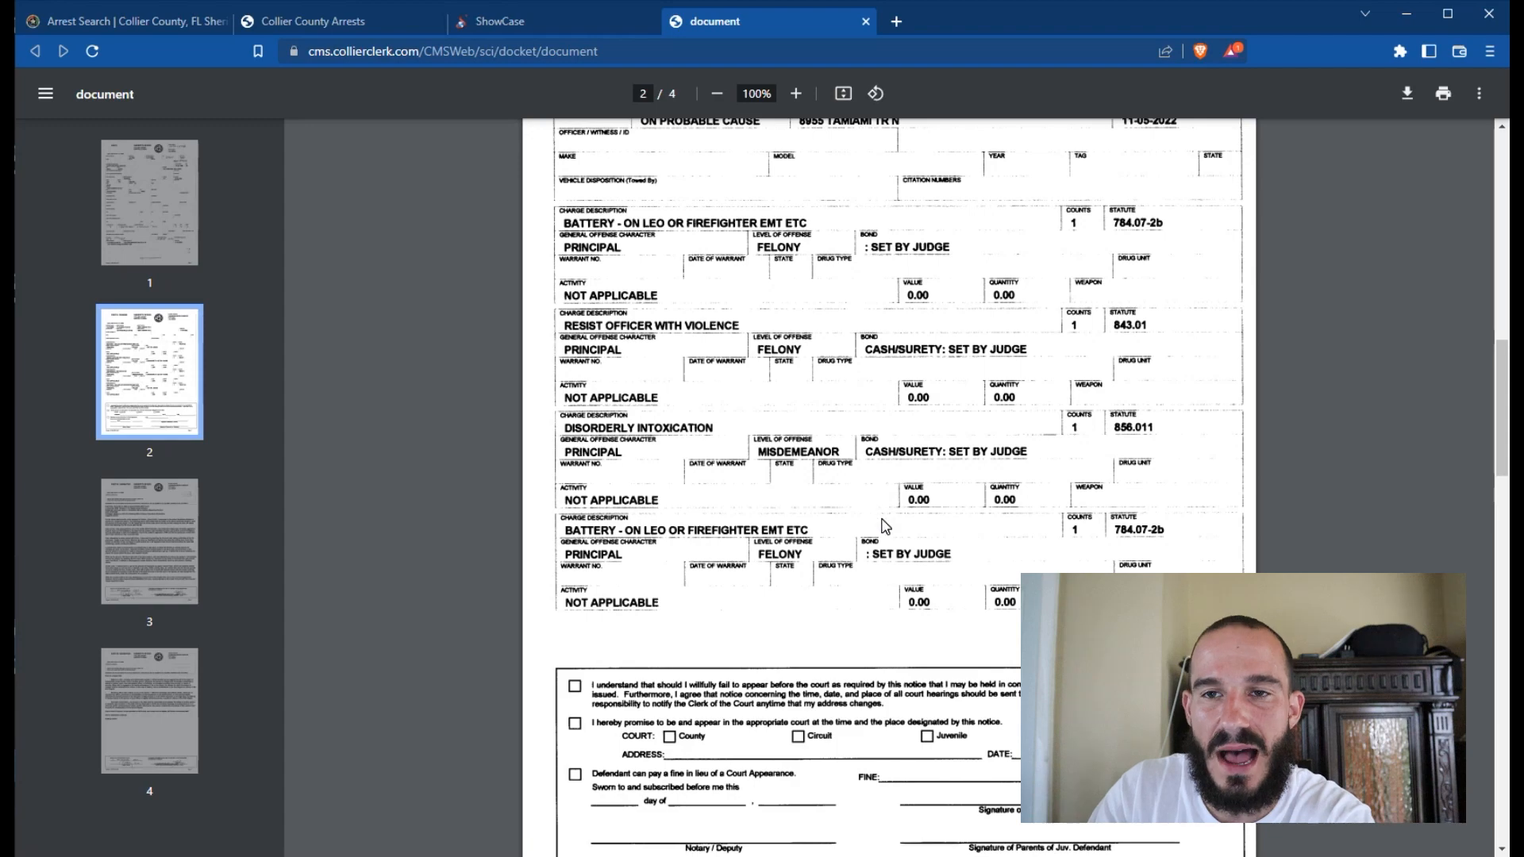
pyautogui.scroll(3)
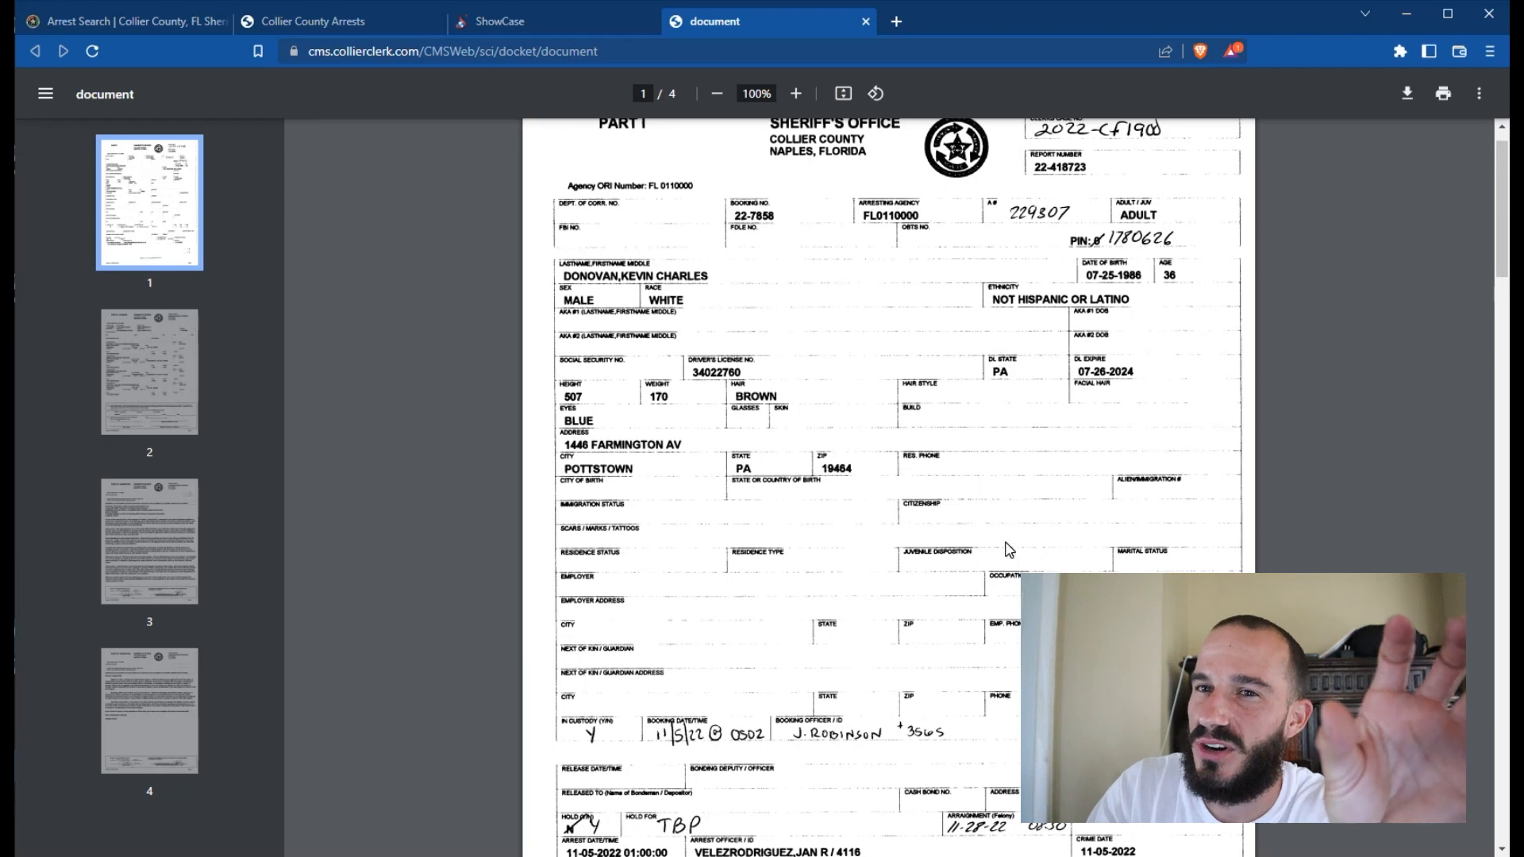
# Step: Review page 1's booking and arraignment details, then jump to the Part II charge page
pyautogui.scroll(-3)
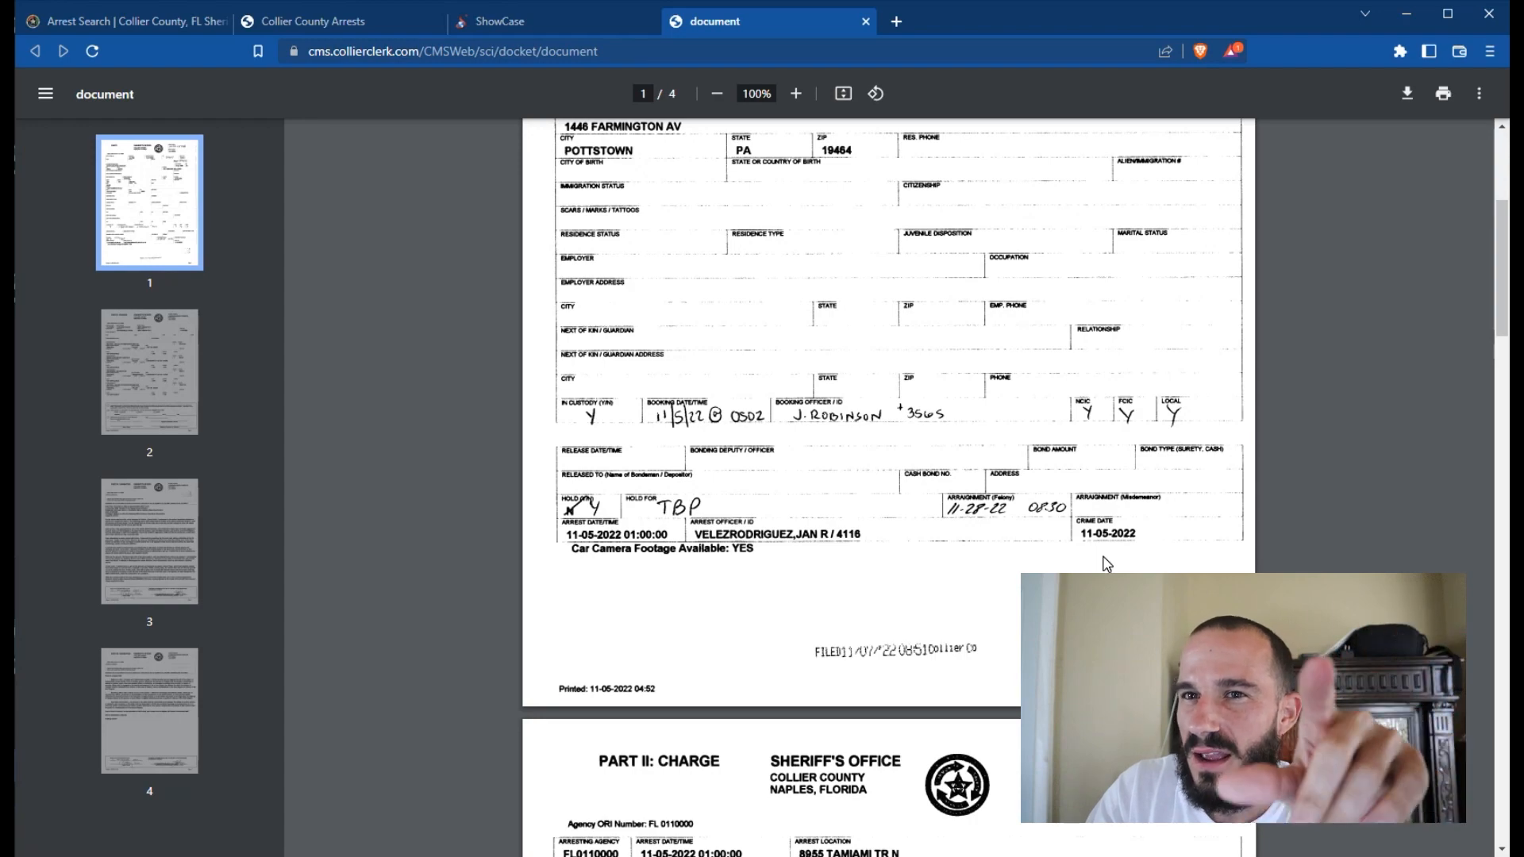
pyautogui.scroll(-3)
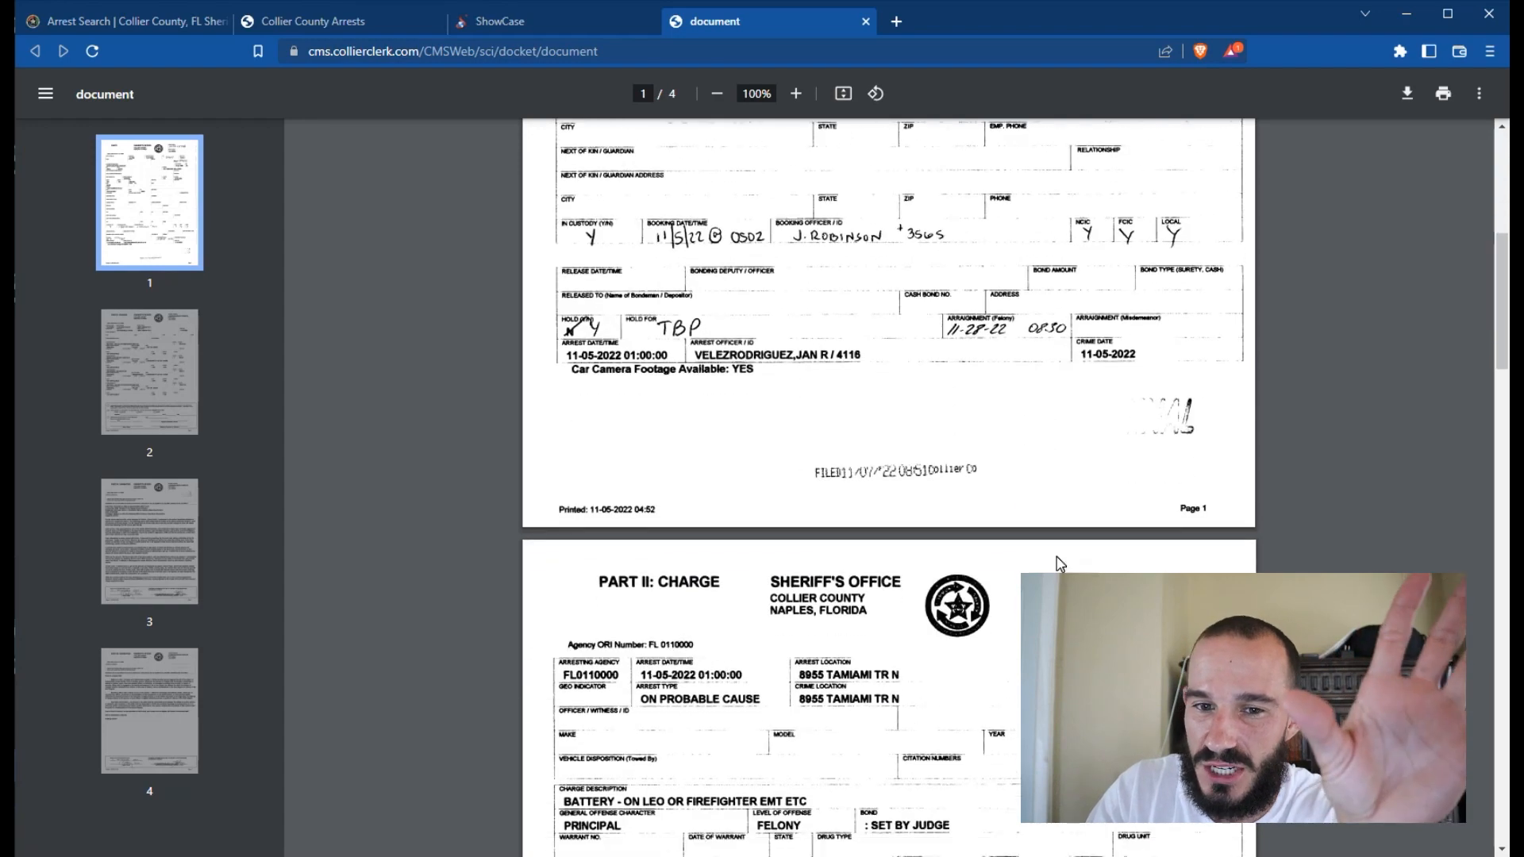
pyautogui.scroll(-3)
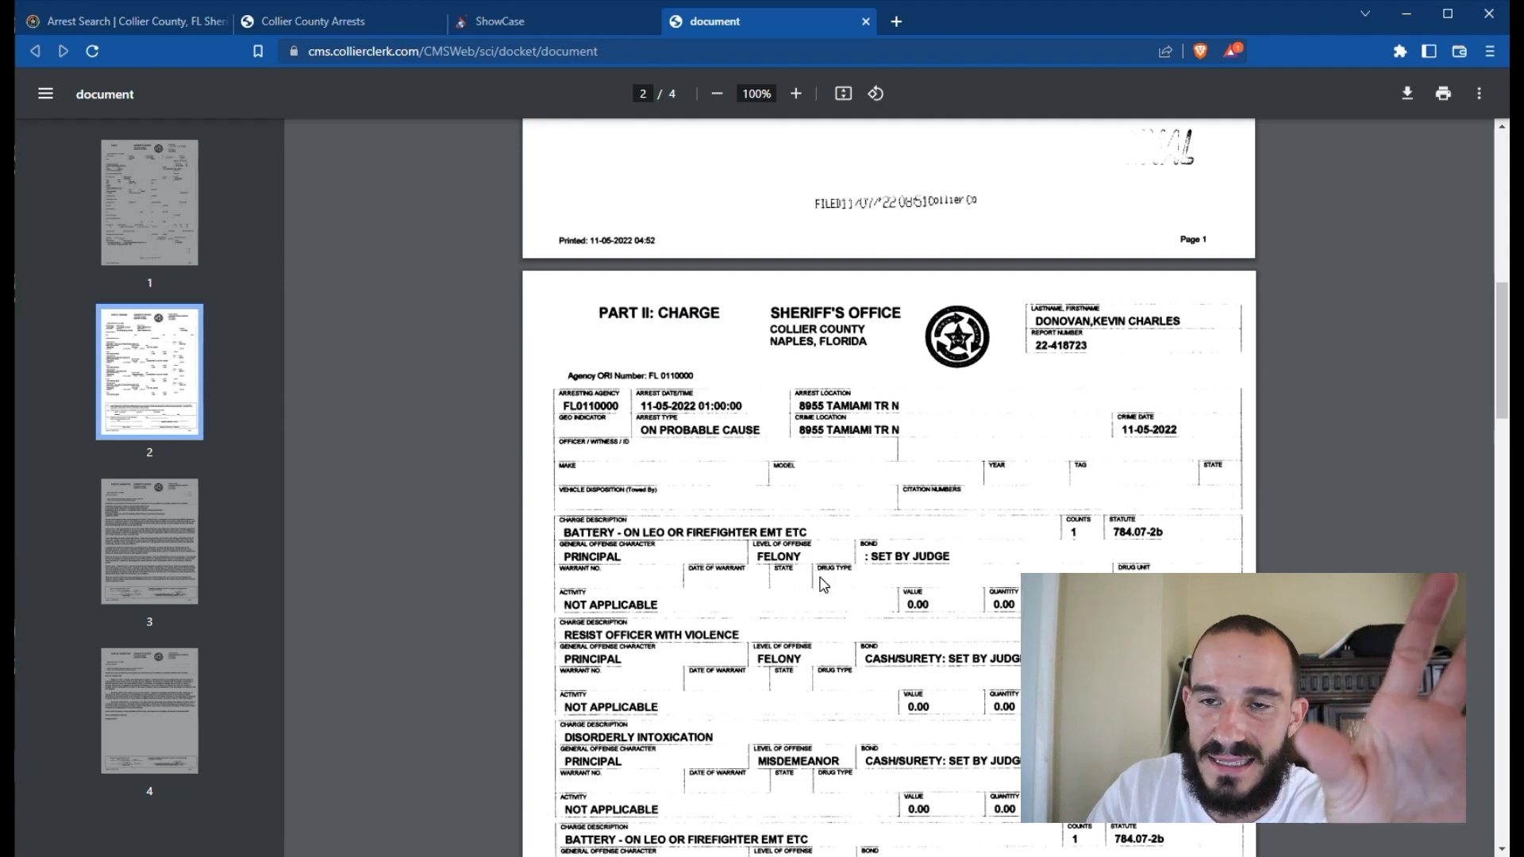
pyautogui.scroll(-3)
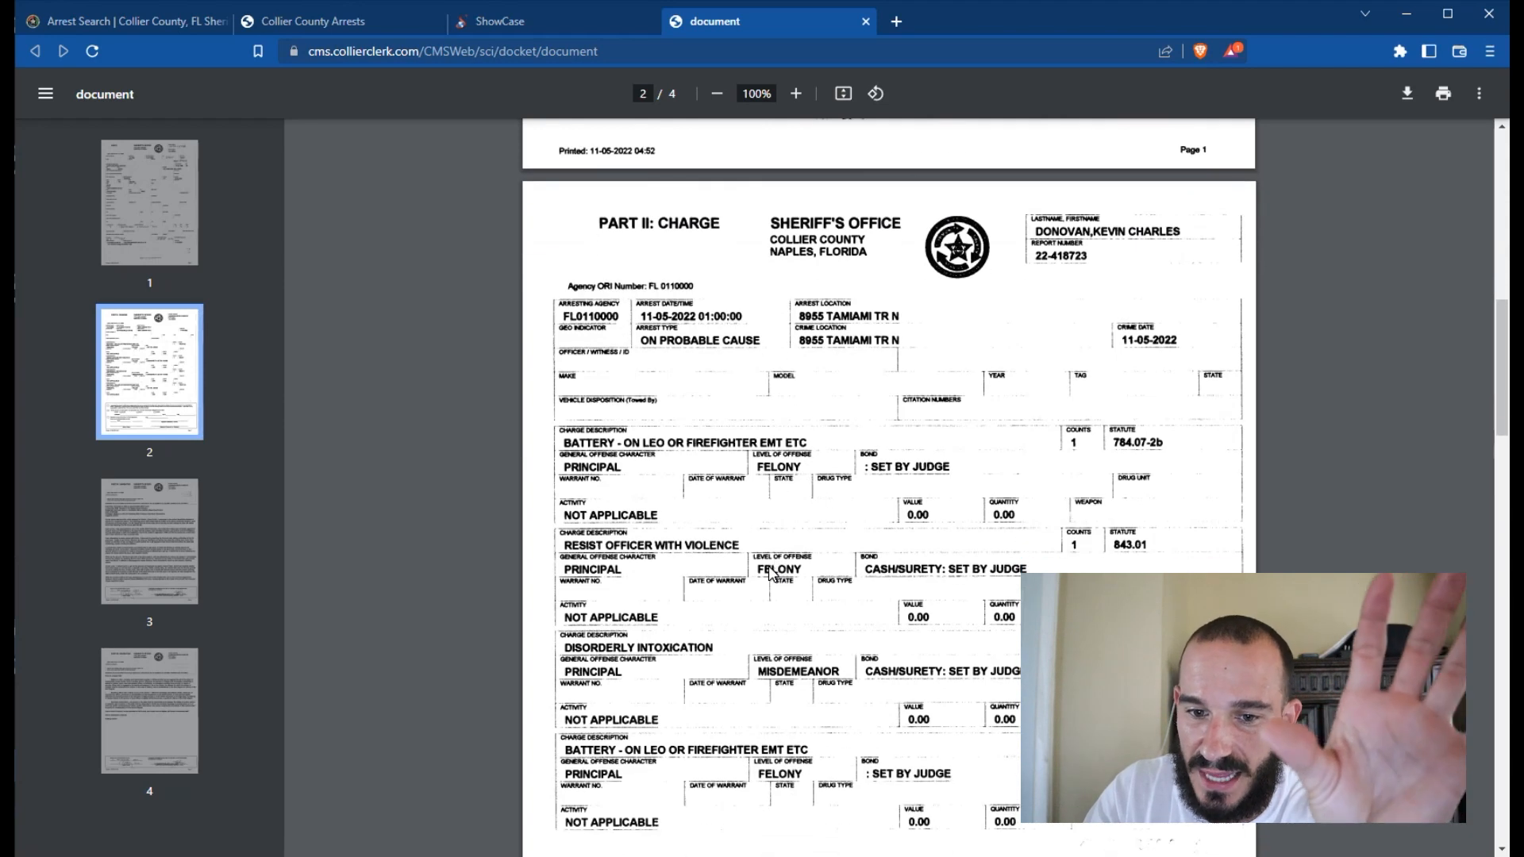
pyautogui.scroll(-3)
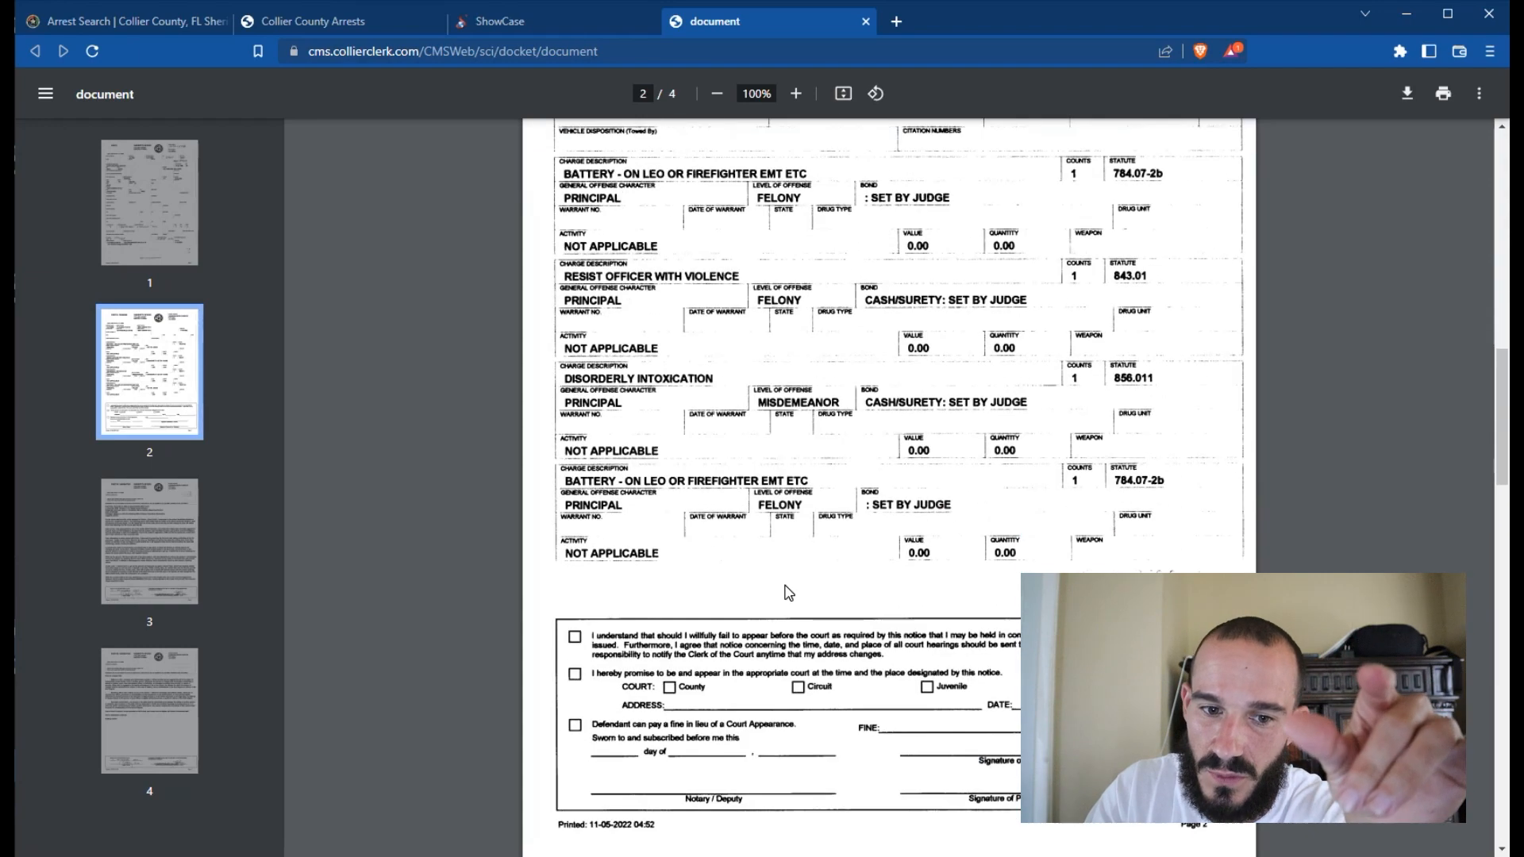
pyautogui.moveTo(811, 619)
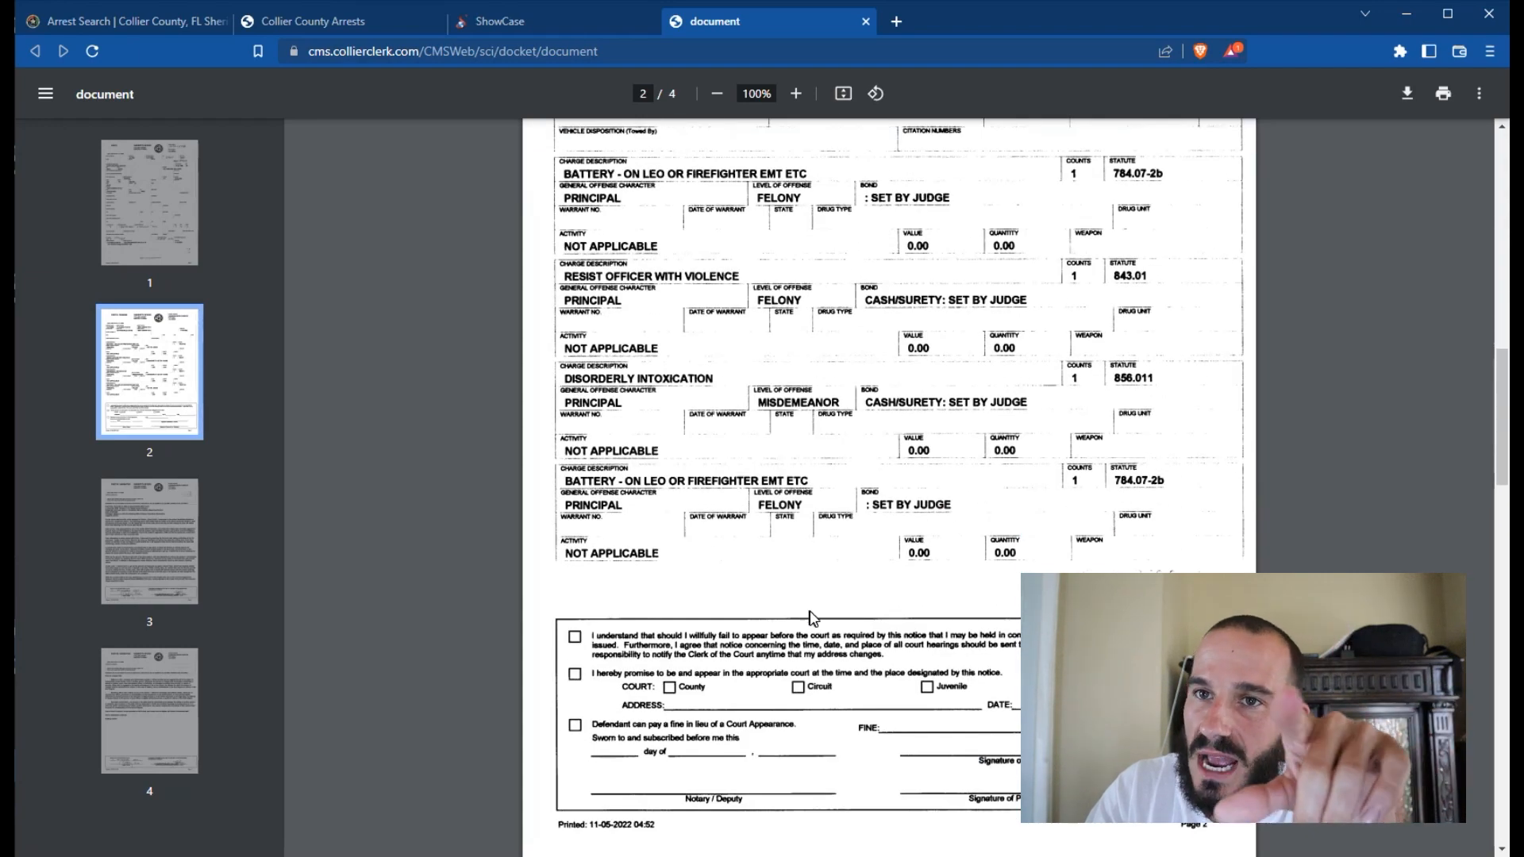
pyautogui.moveTo(870, 636)
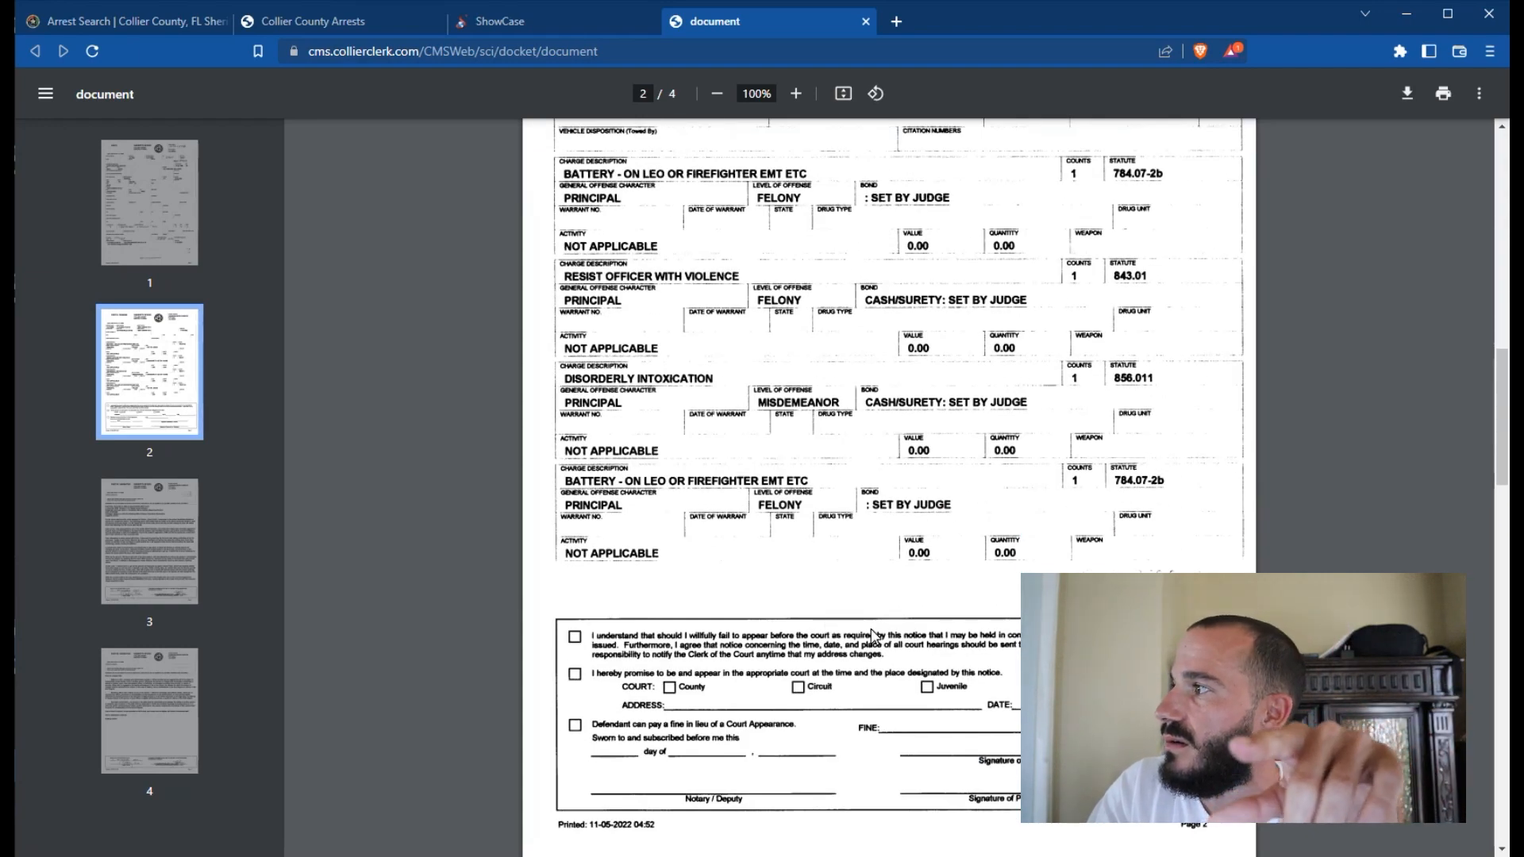
pyautogui.moveTo(969, 619)
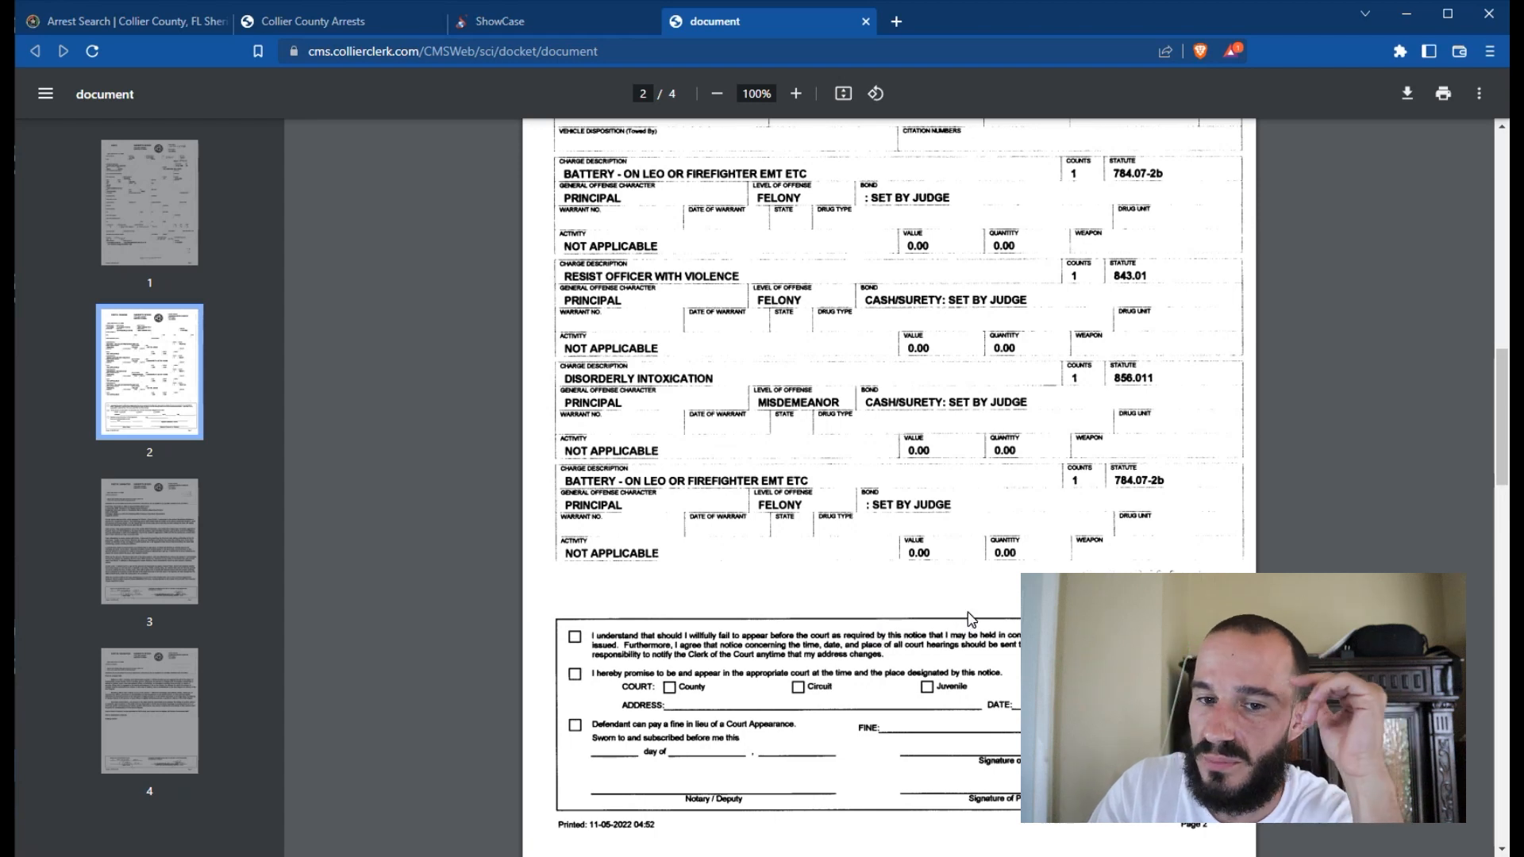
pyautogui.moveTo(1009, 643)
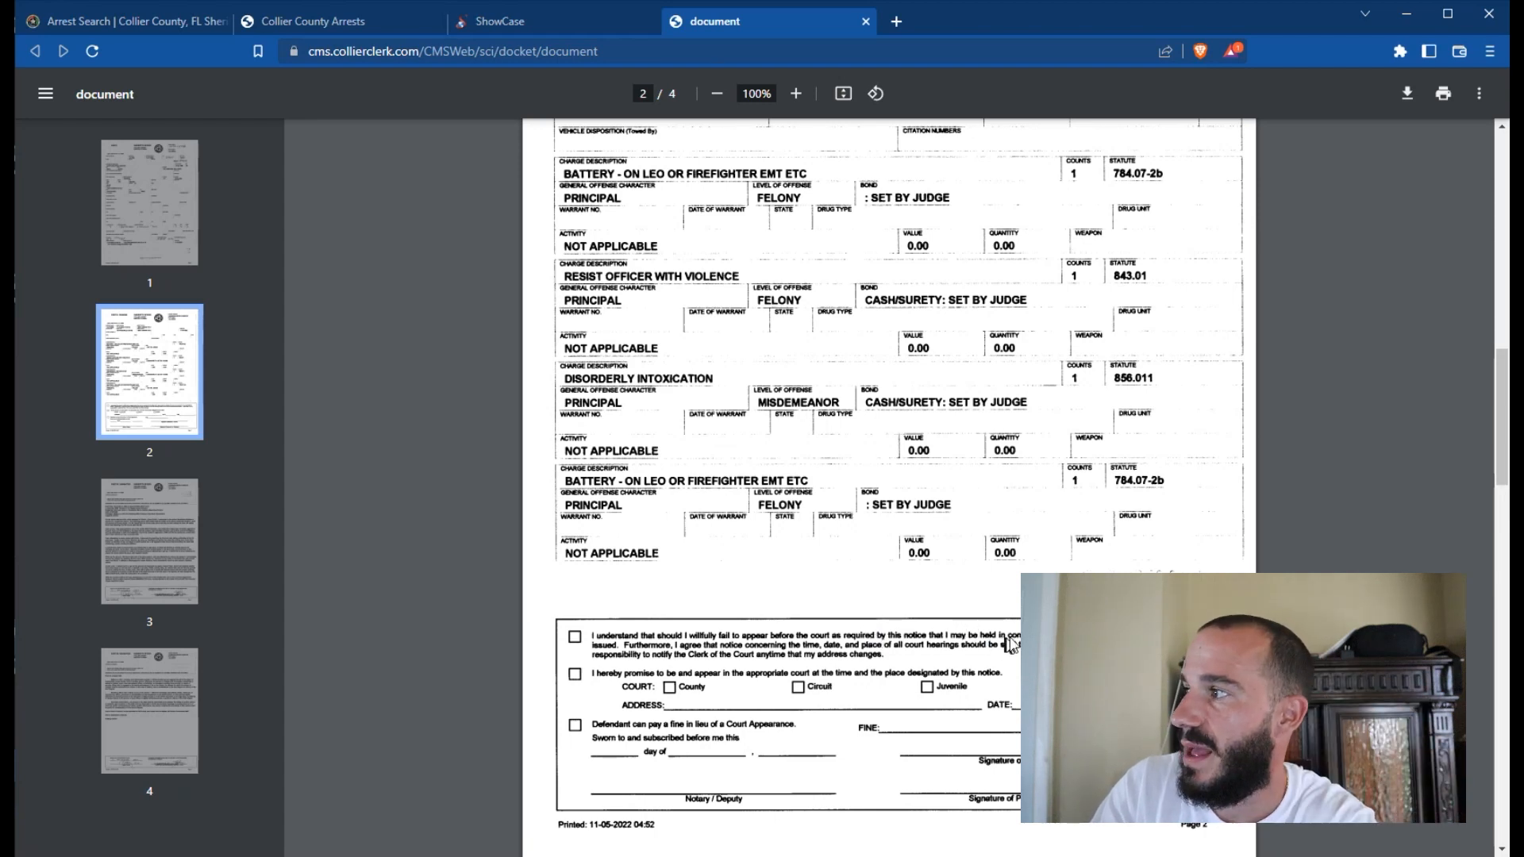
pyautogui.moveTo(948, 498)
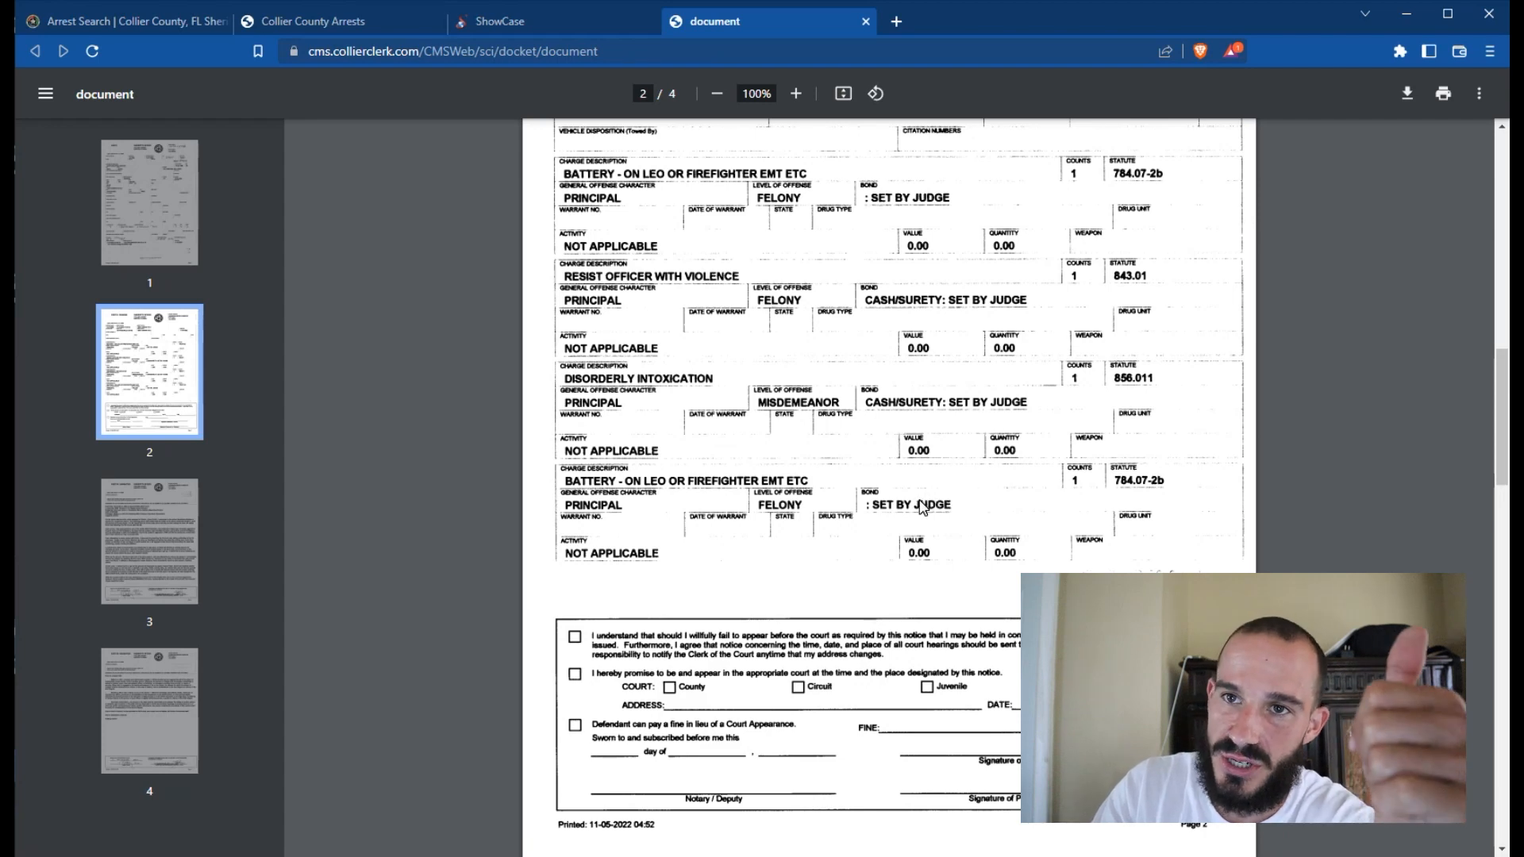
pyautogui.scroll(3)
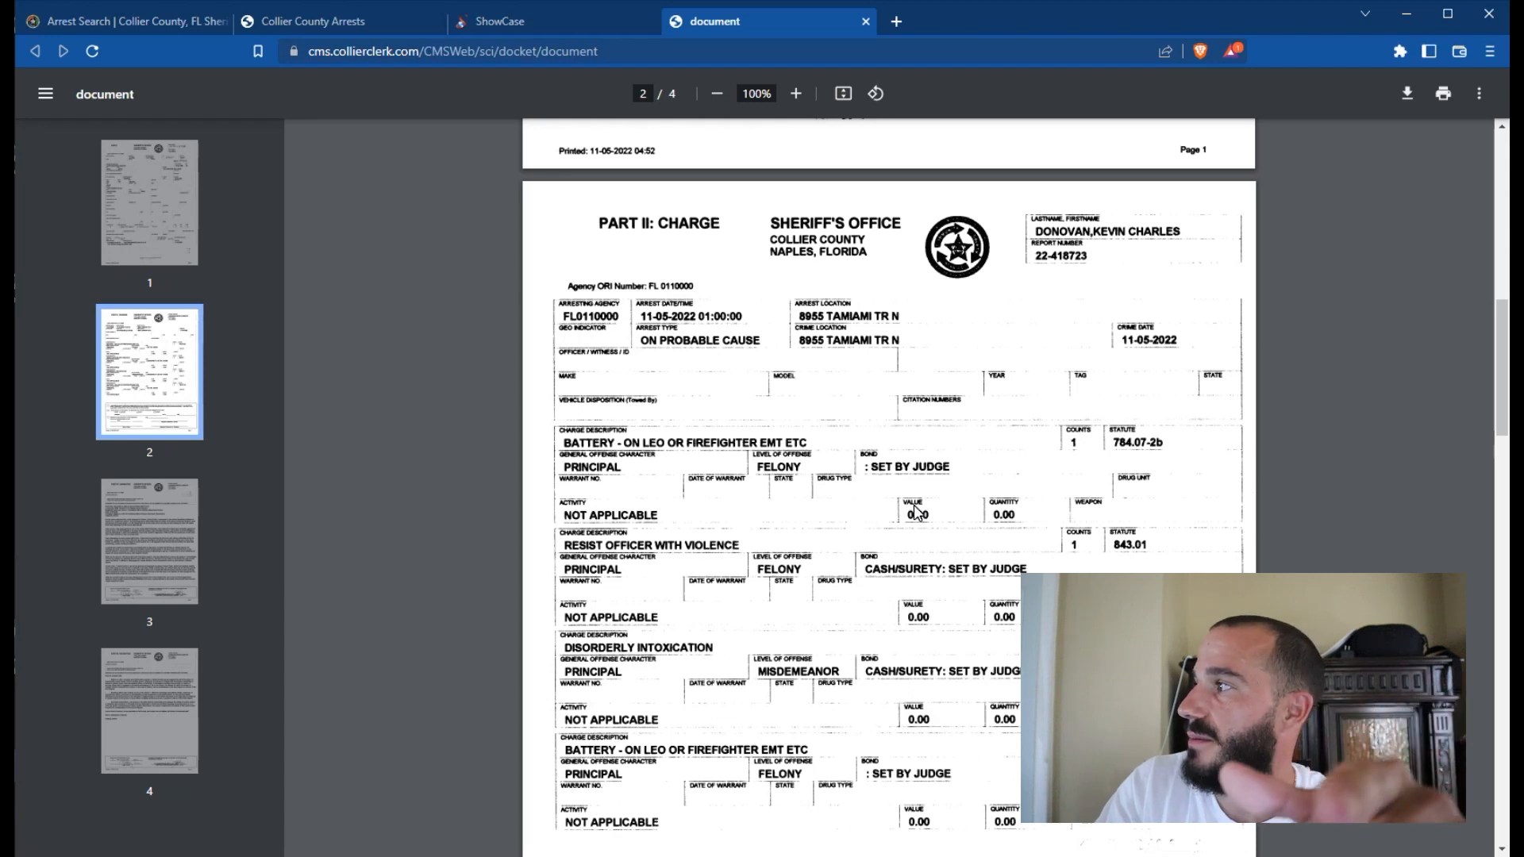
pyautogui.moveTo(905, 528)
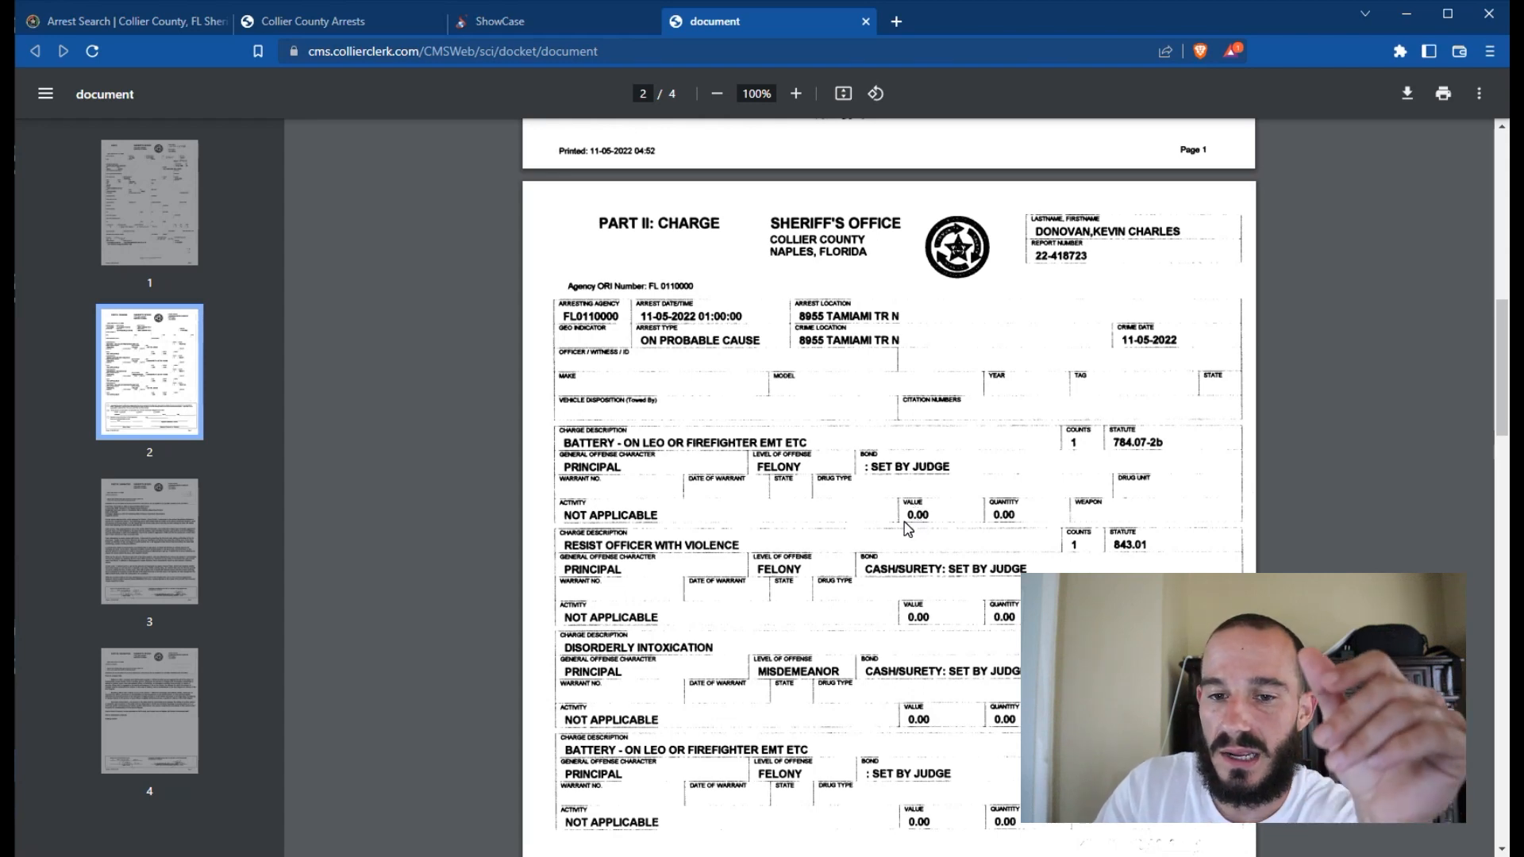
pyautogui.moveTo(871, 566)
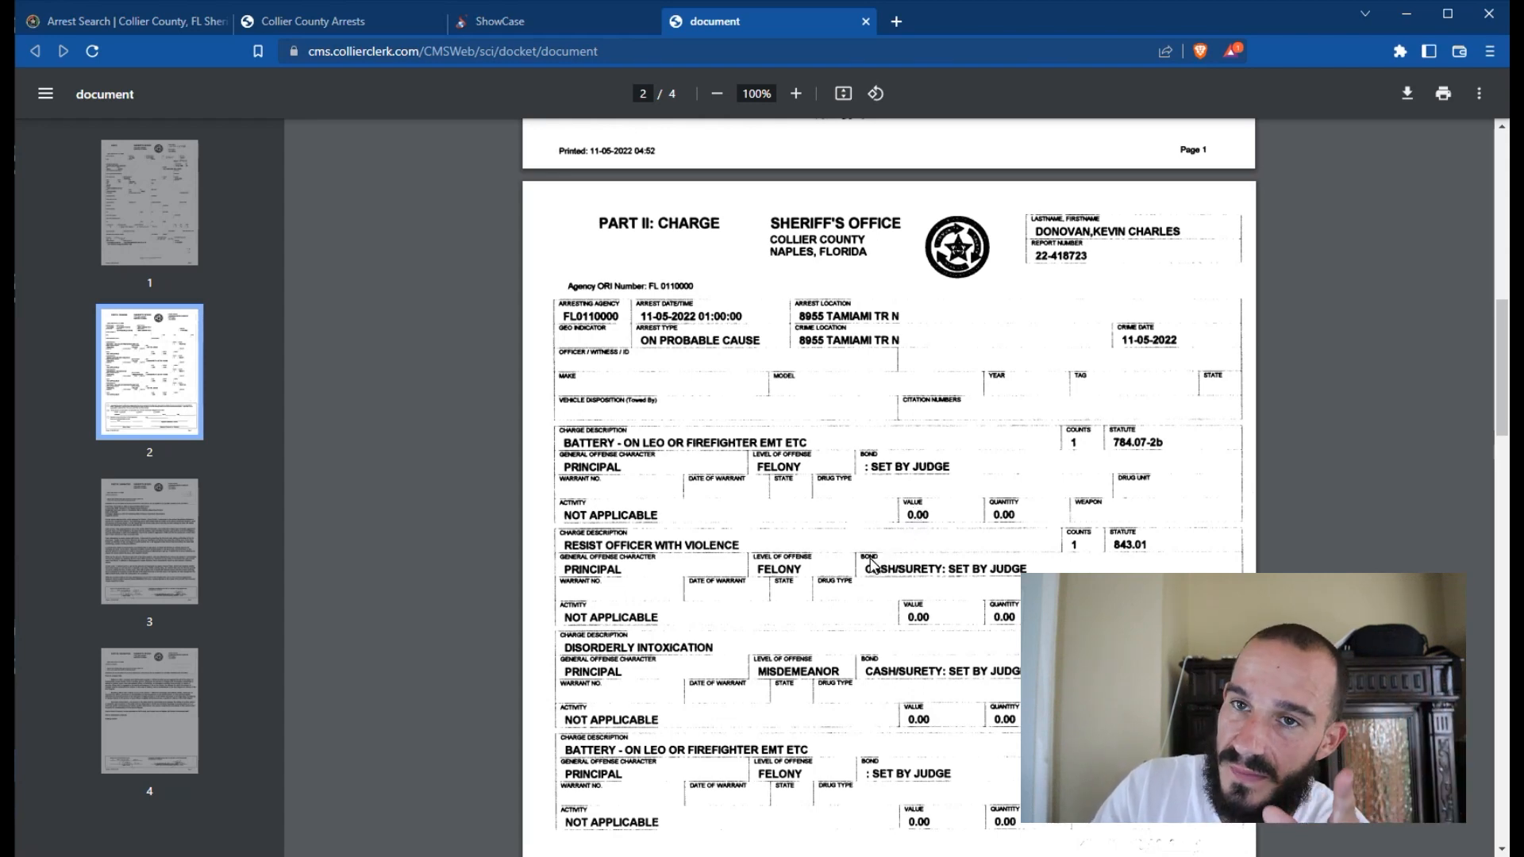
pyautogui.moveTo(996, 537)
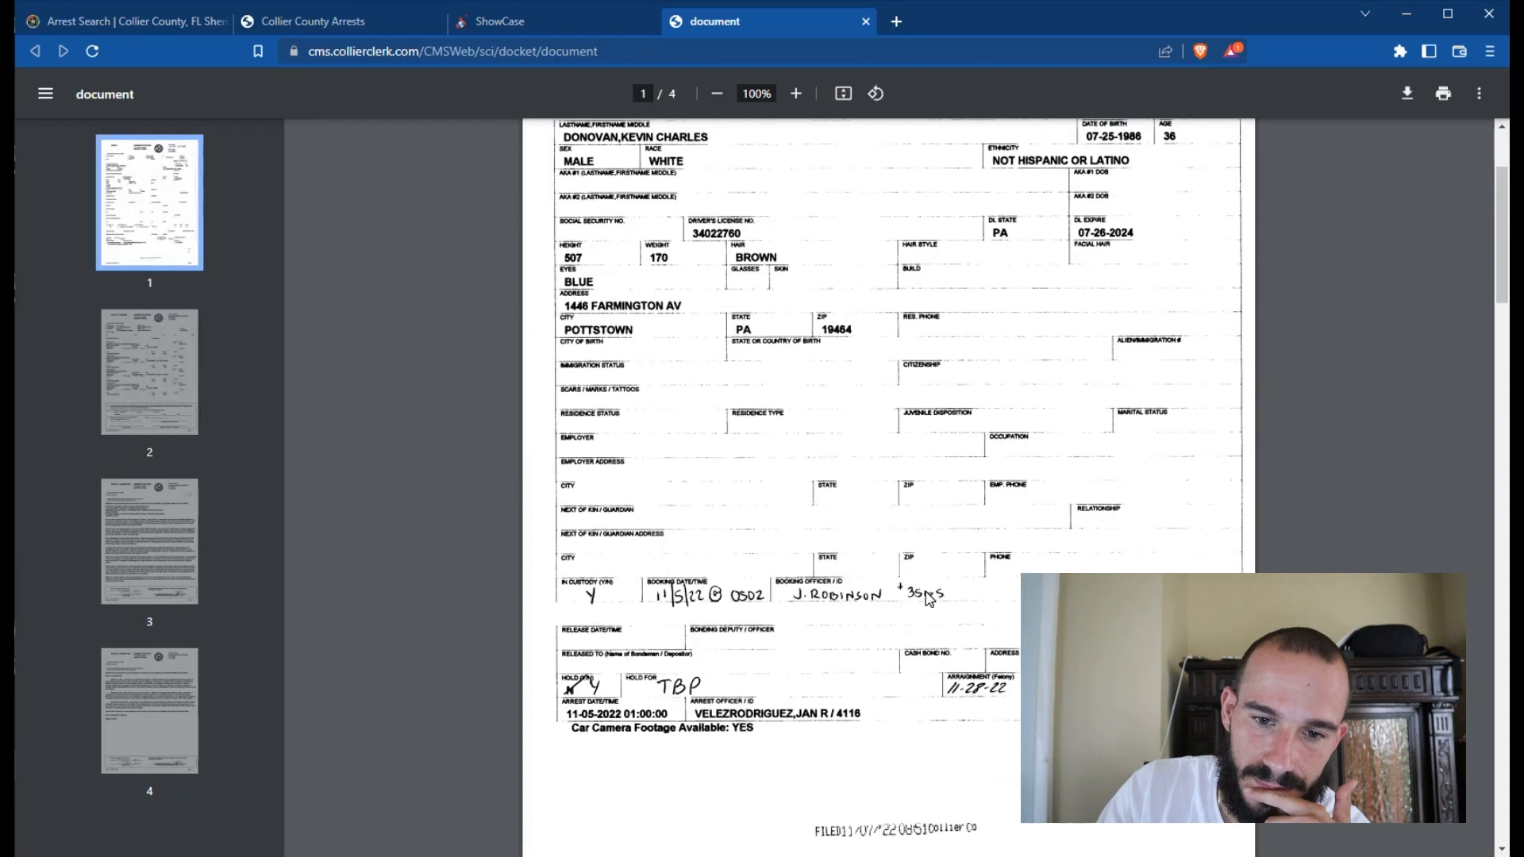
pyautogui.scroll(-3)
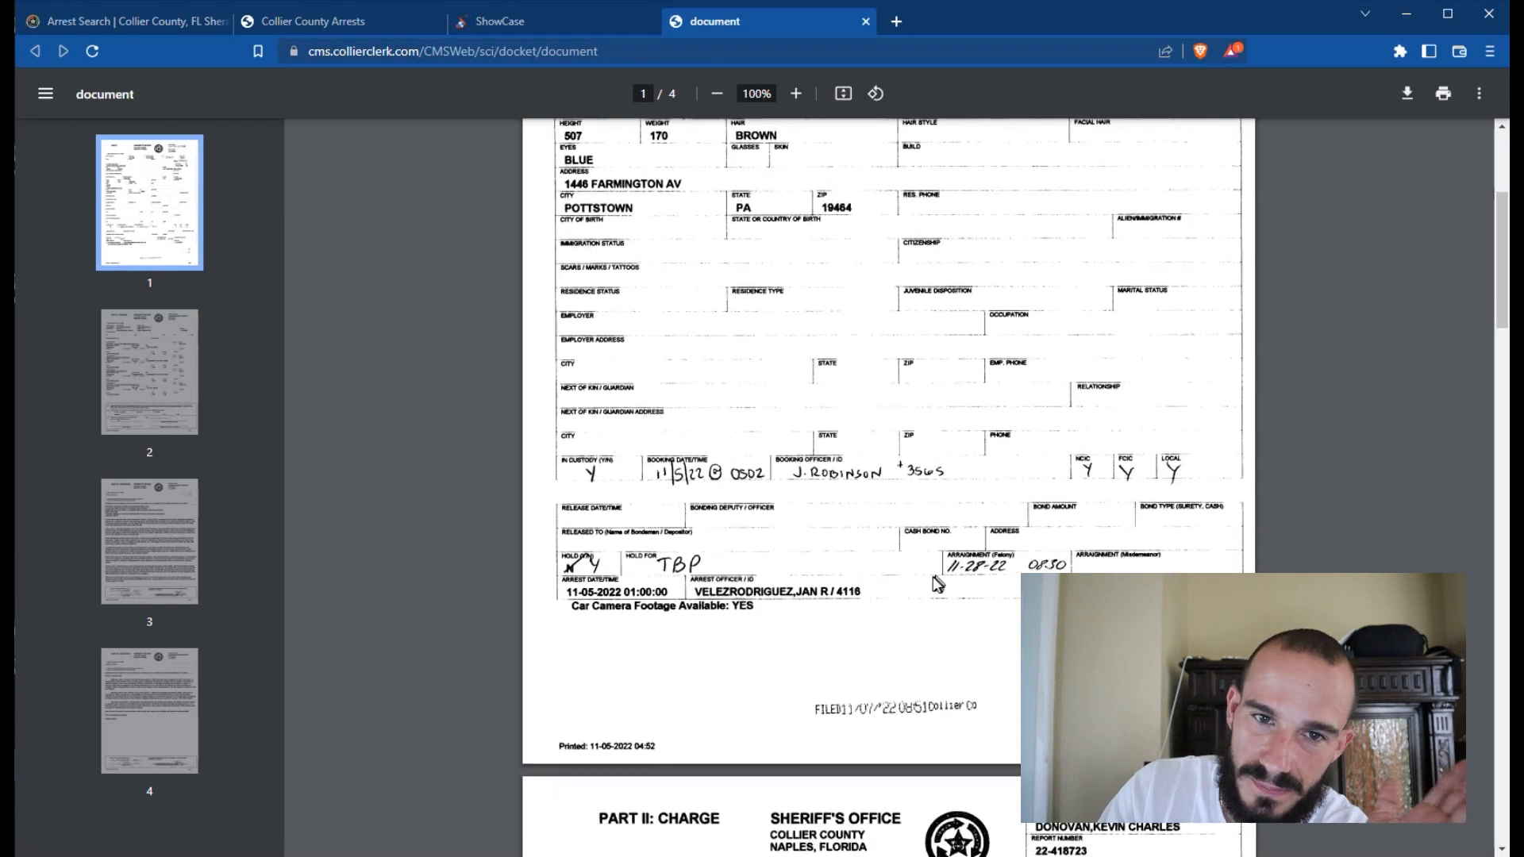
pyautogui.click(148, 371)
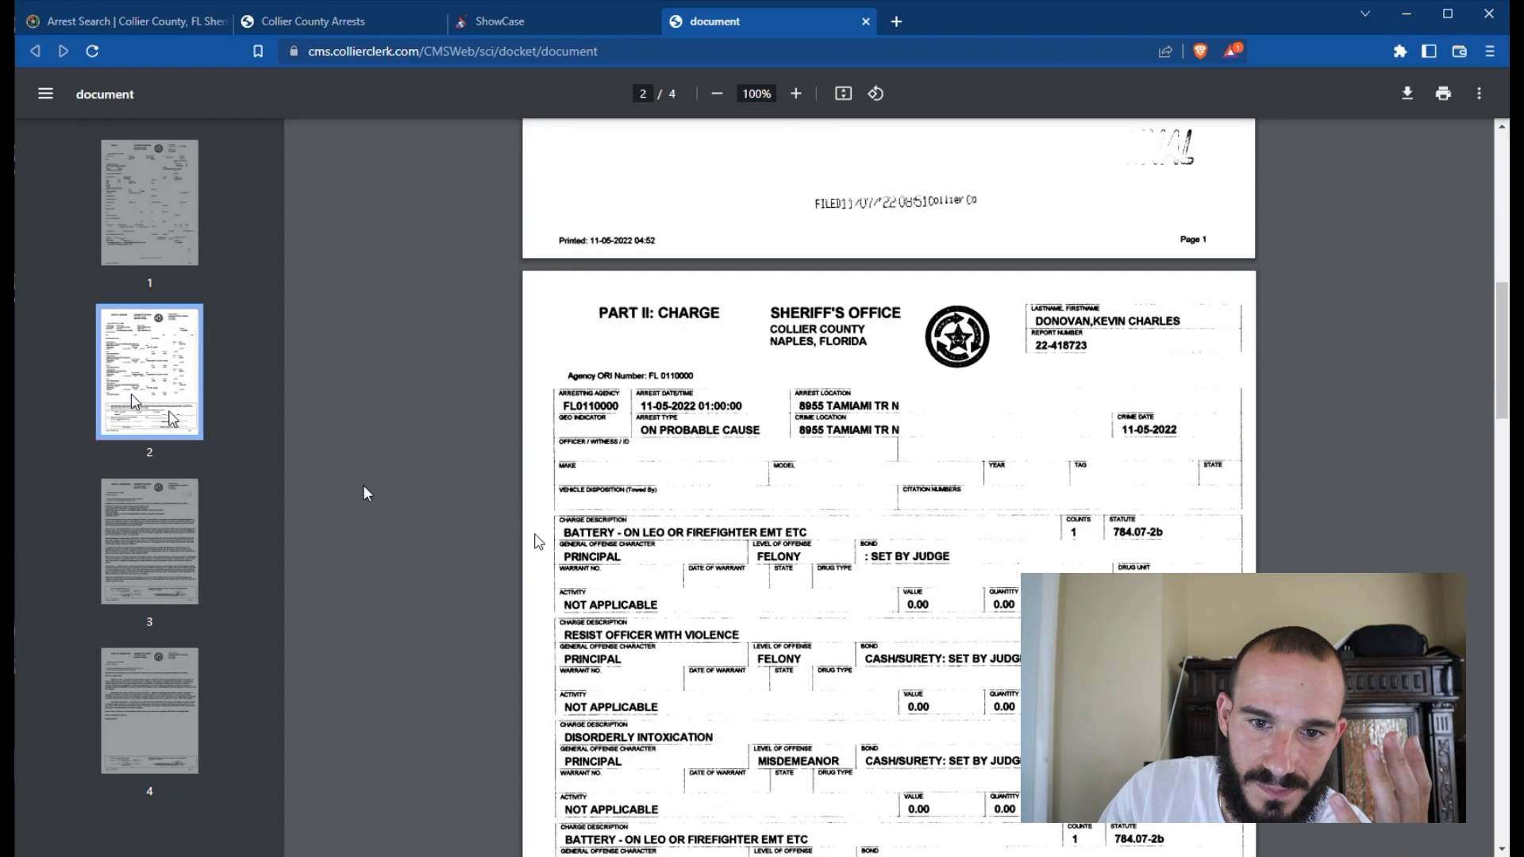
# Step: Return to the 22 arrest results for 11/05/2022 and select the Booking Date field
pyautogui.click(341, 21)
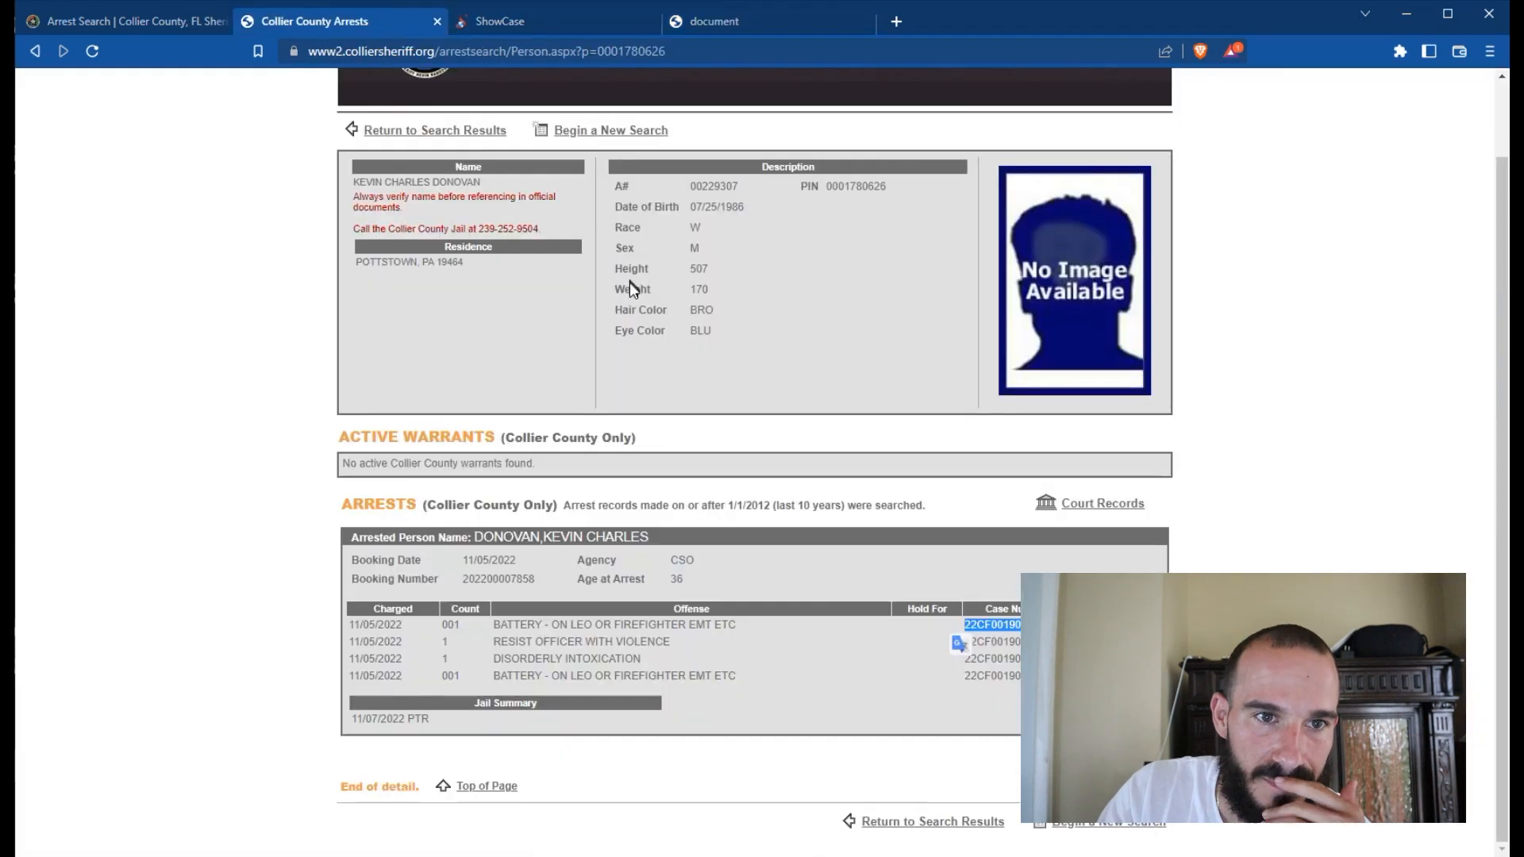
pyautogui.moveTo(343, 566)
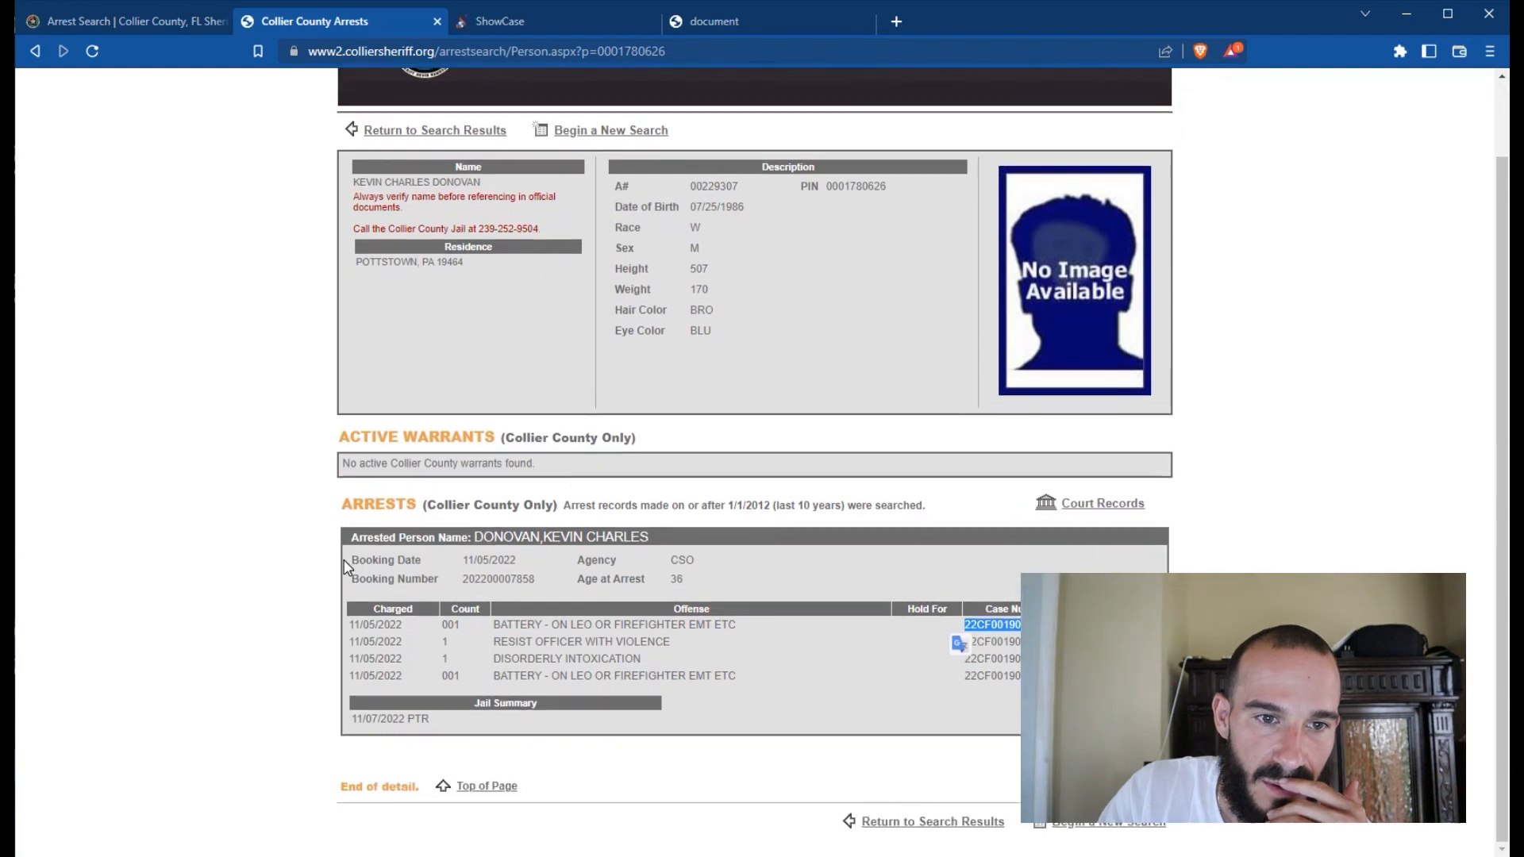
pyautogui.click(35, 51)
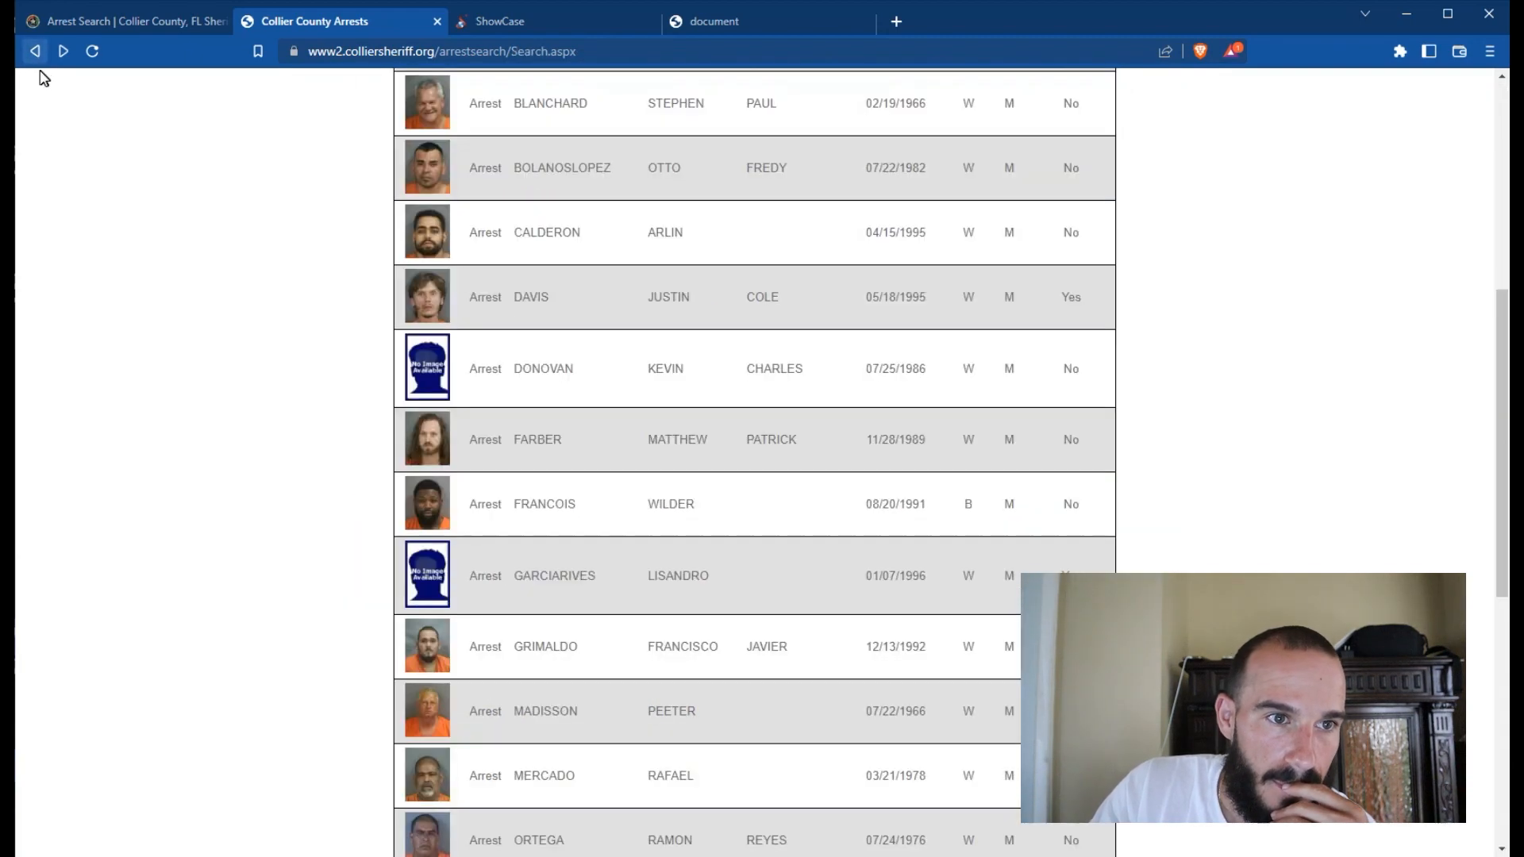
pyautogui.scroll(-3)
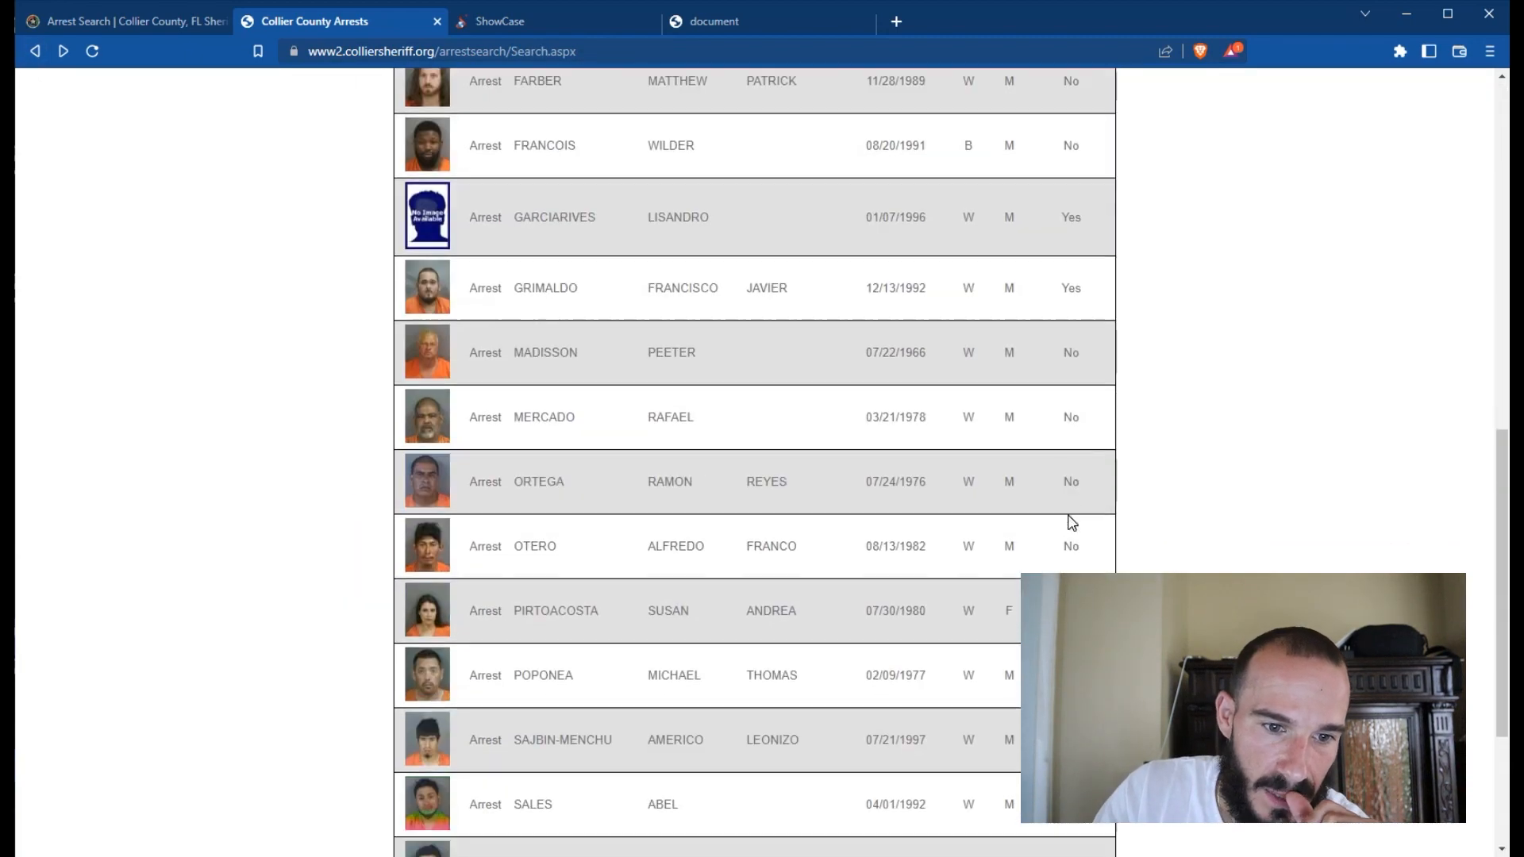
pyautogui.scroll(-3)
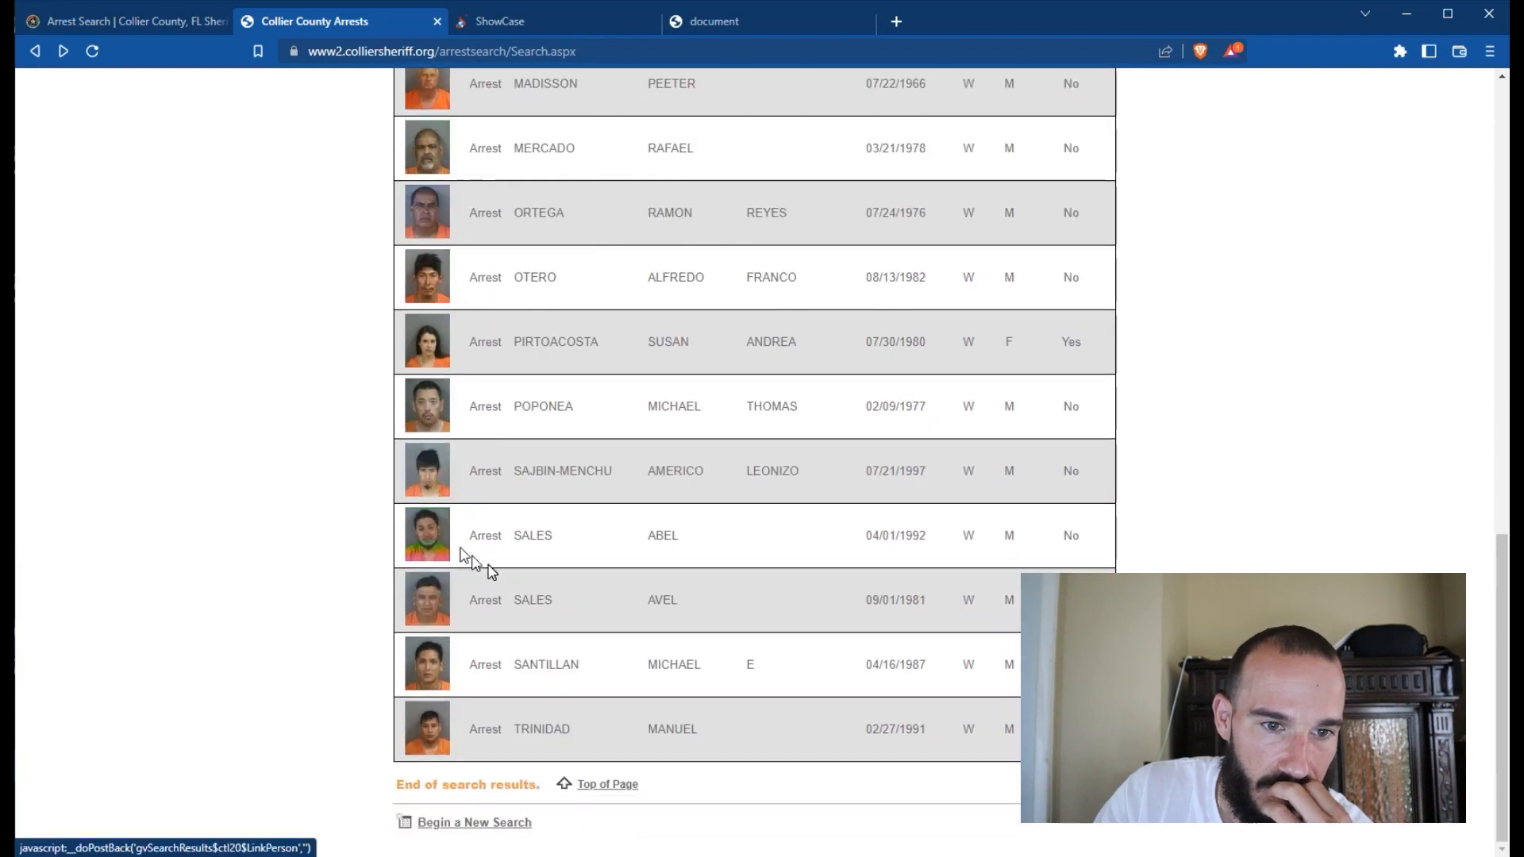
pyautogui.scroll(3)
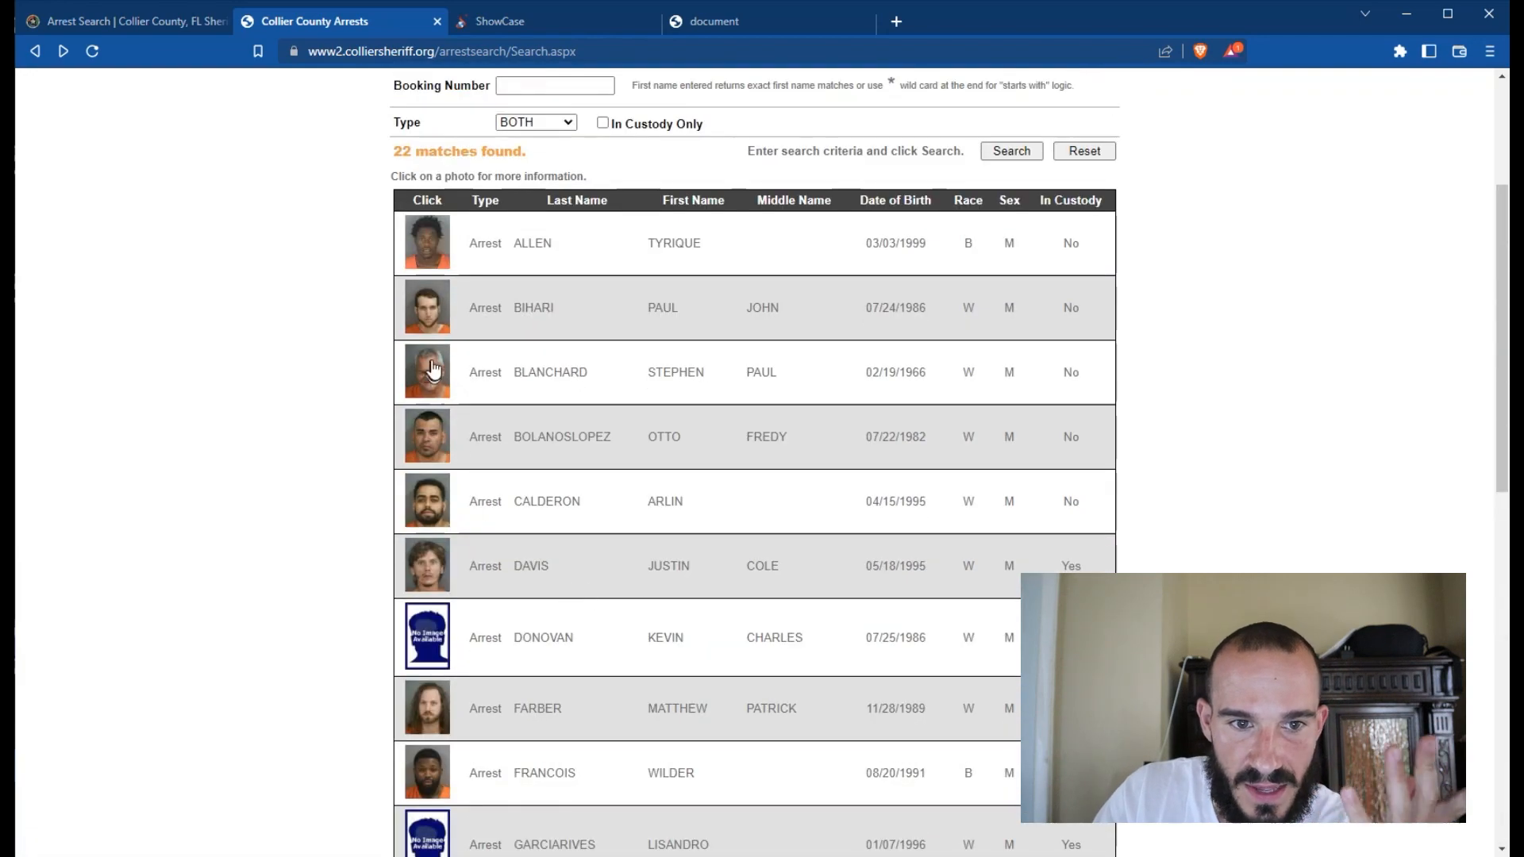
pyautogui.scroll(3)
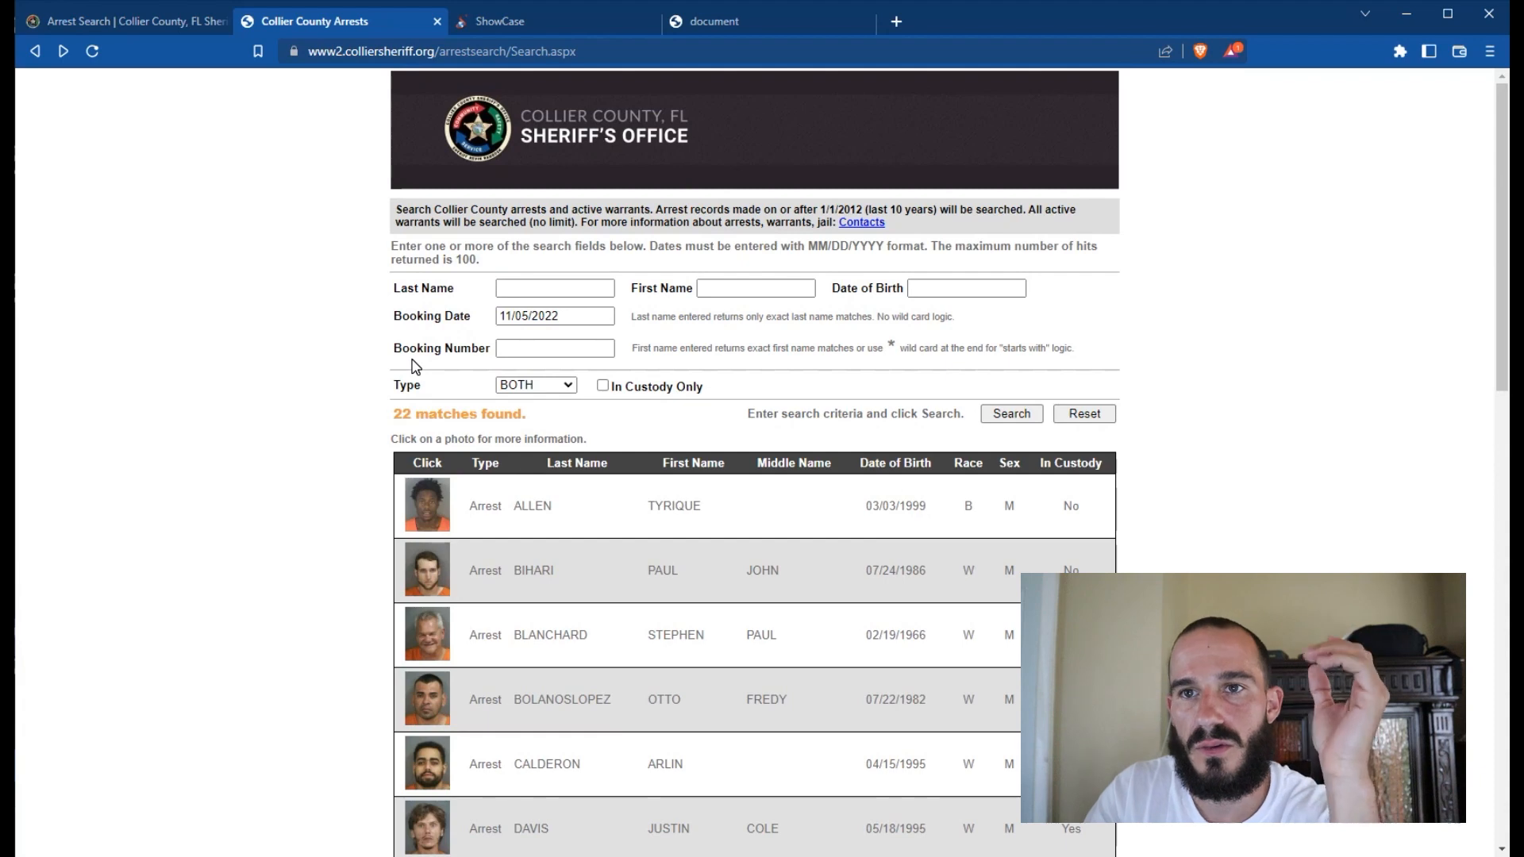
pyautogui.tripleClick(554, 315)
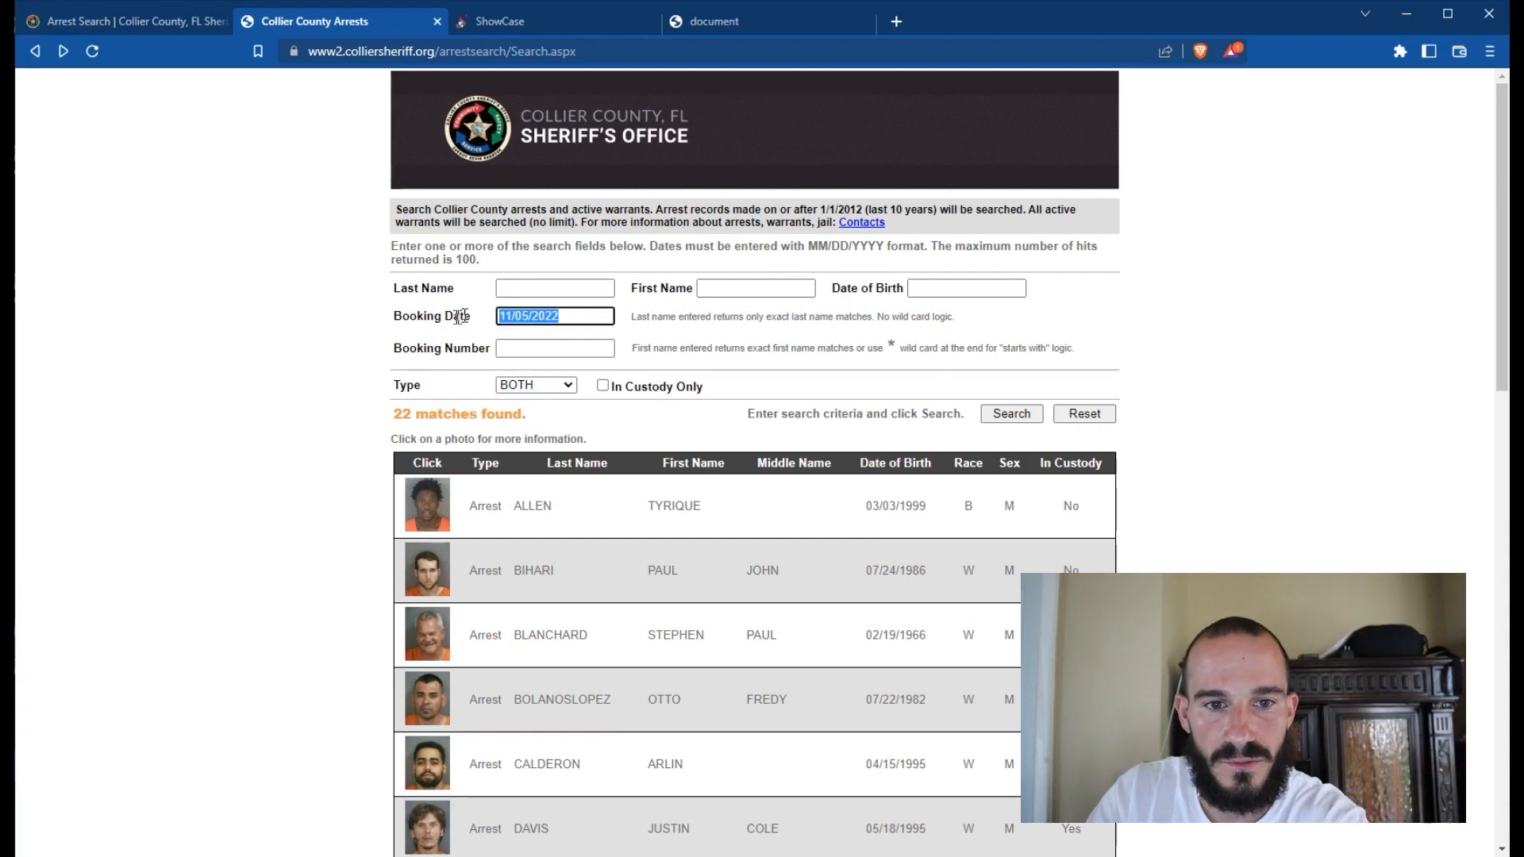
pyautogui.moveTo(732, 409)
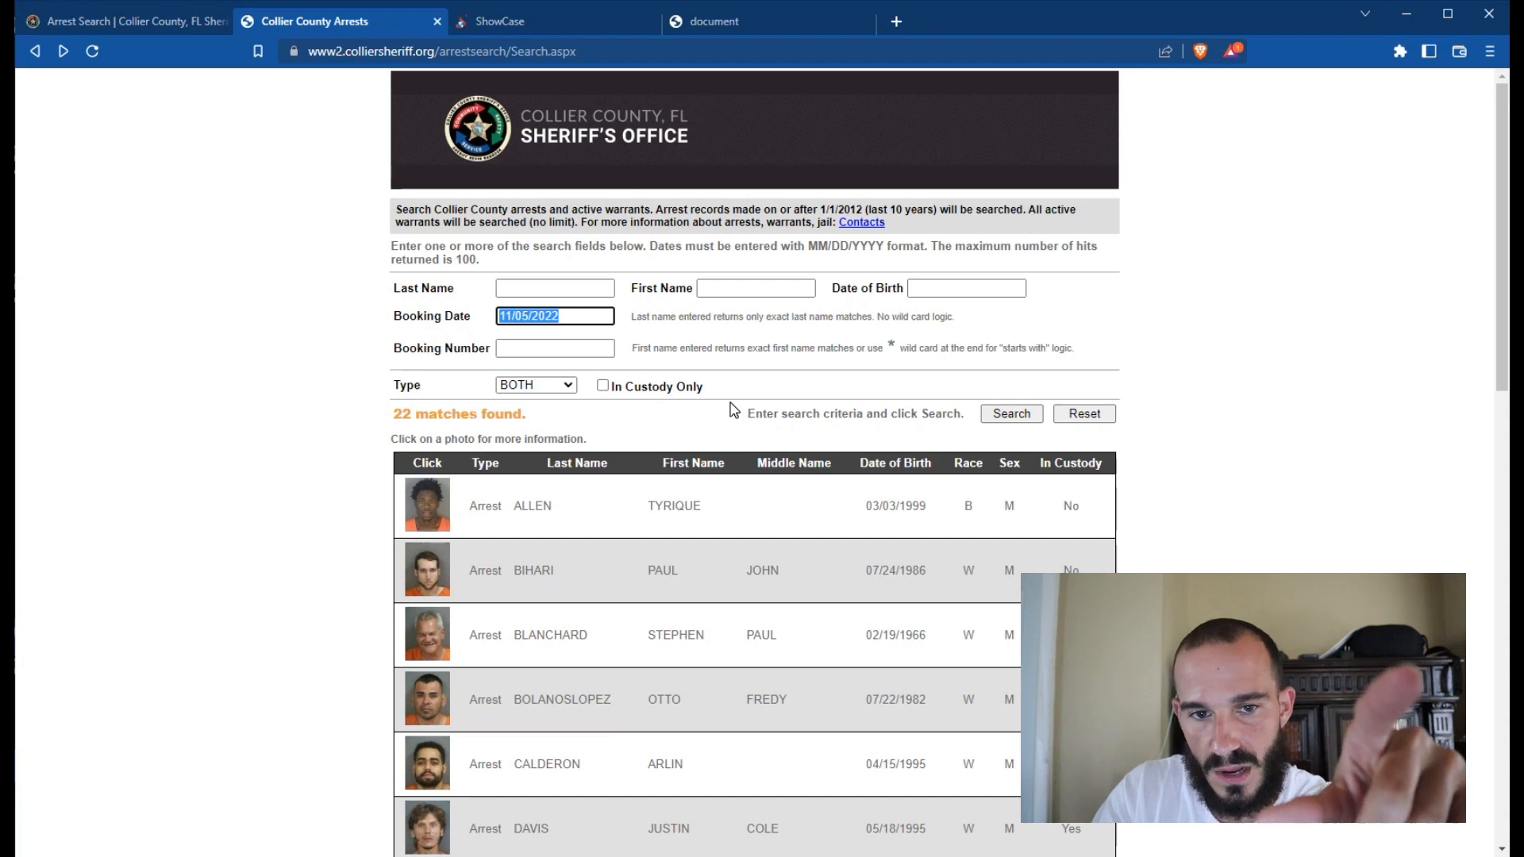
pyautogui.moveTo(758, 411)
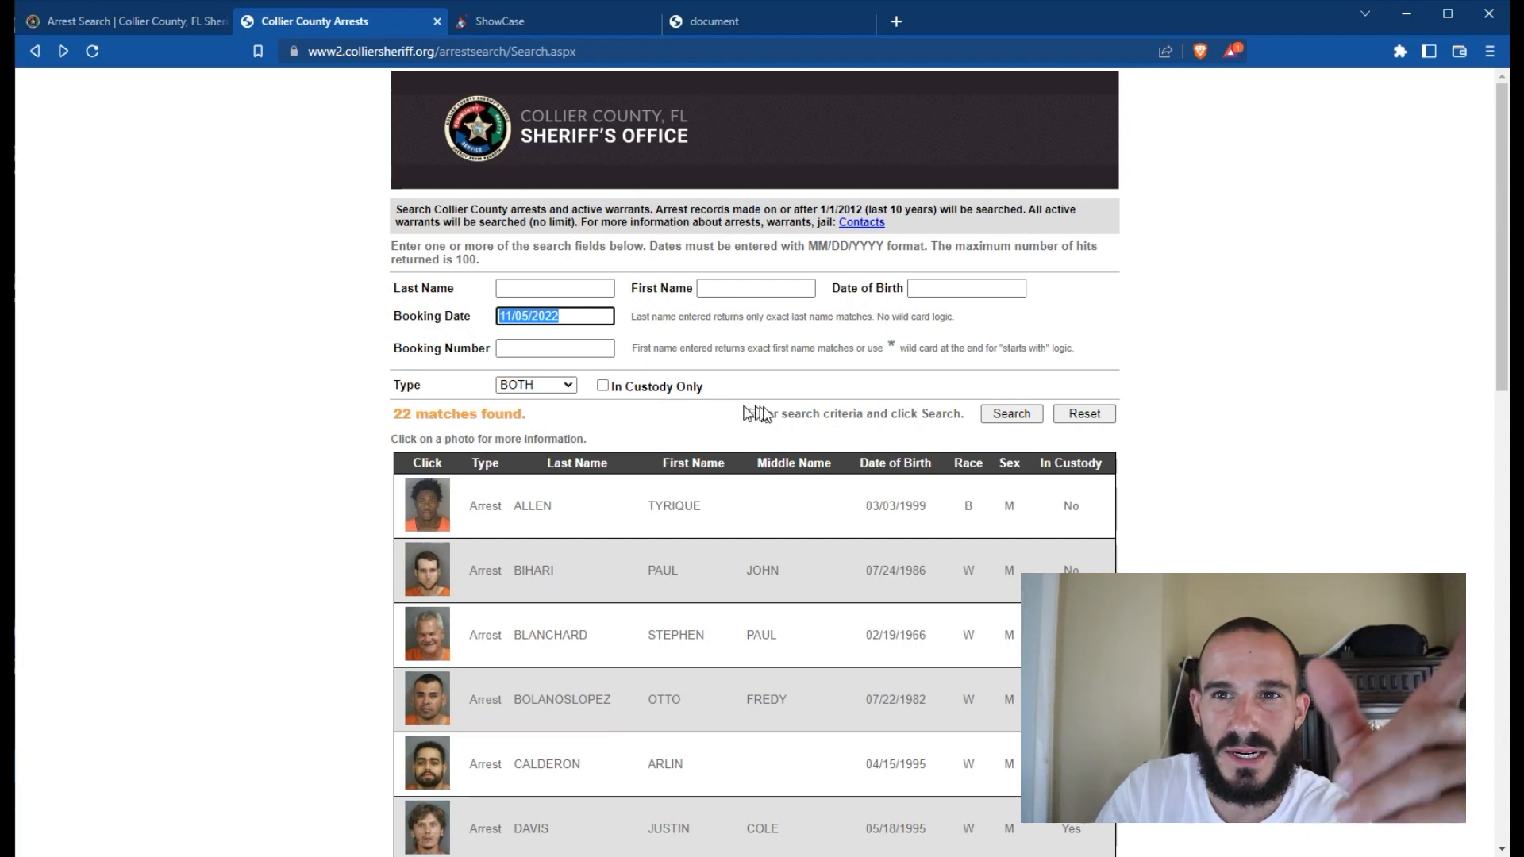
pyautogui.moveTo(1317, 32)
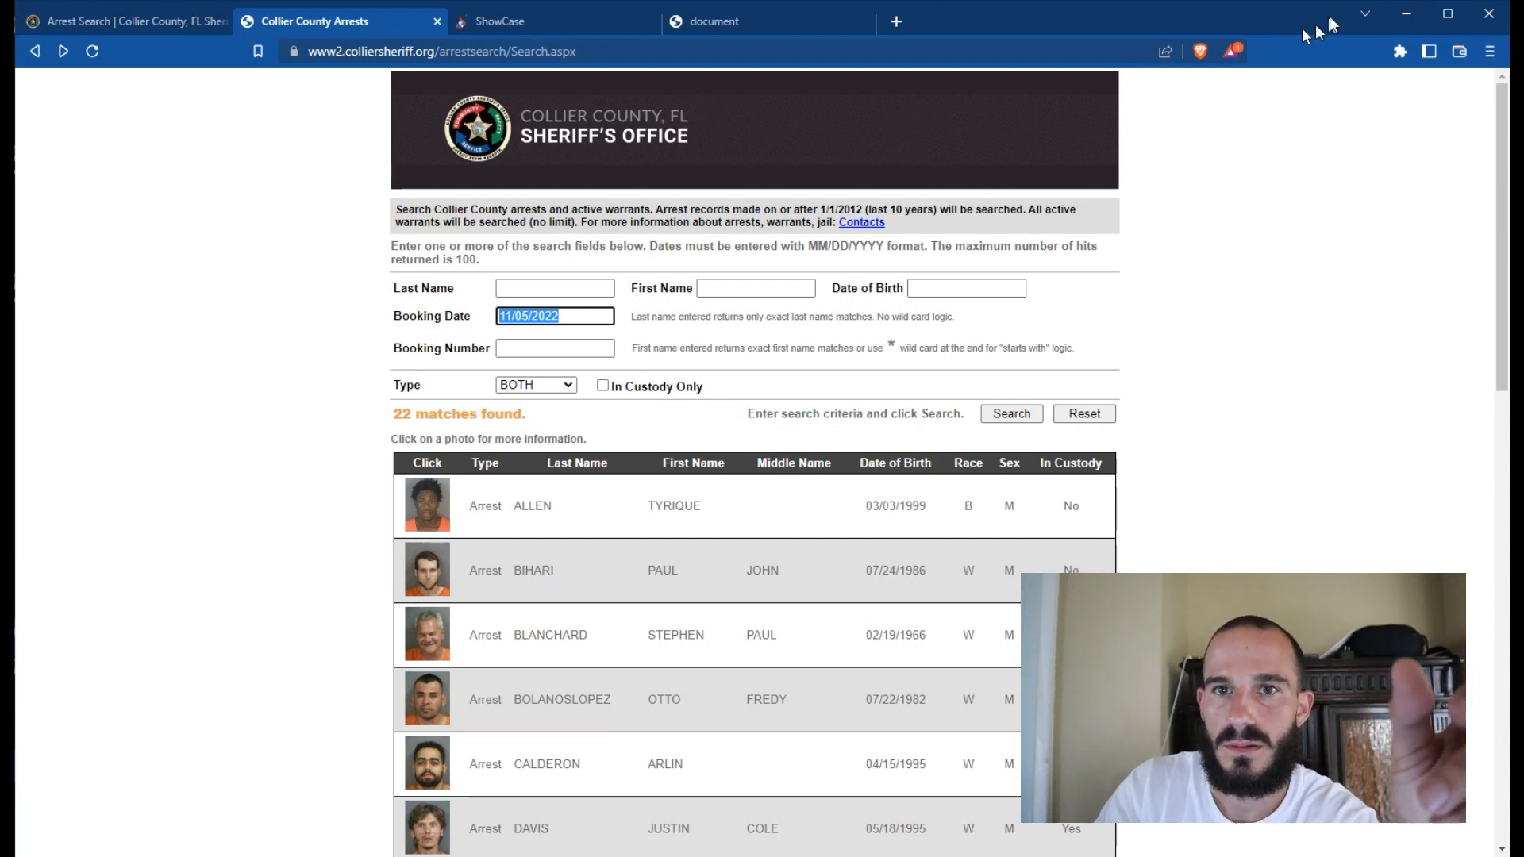